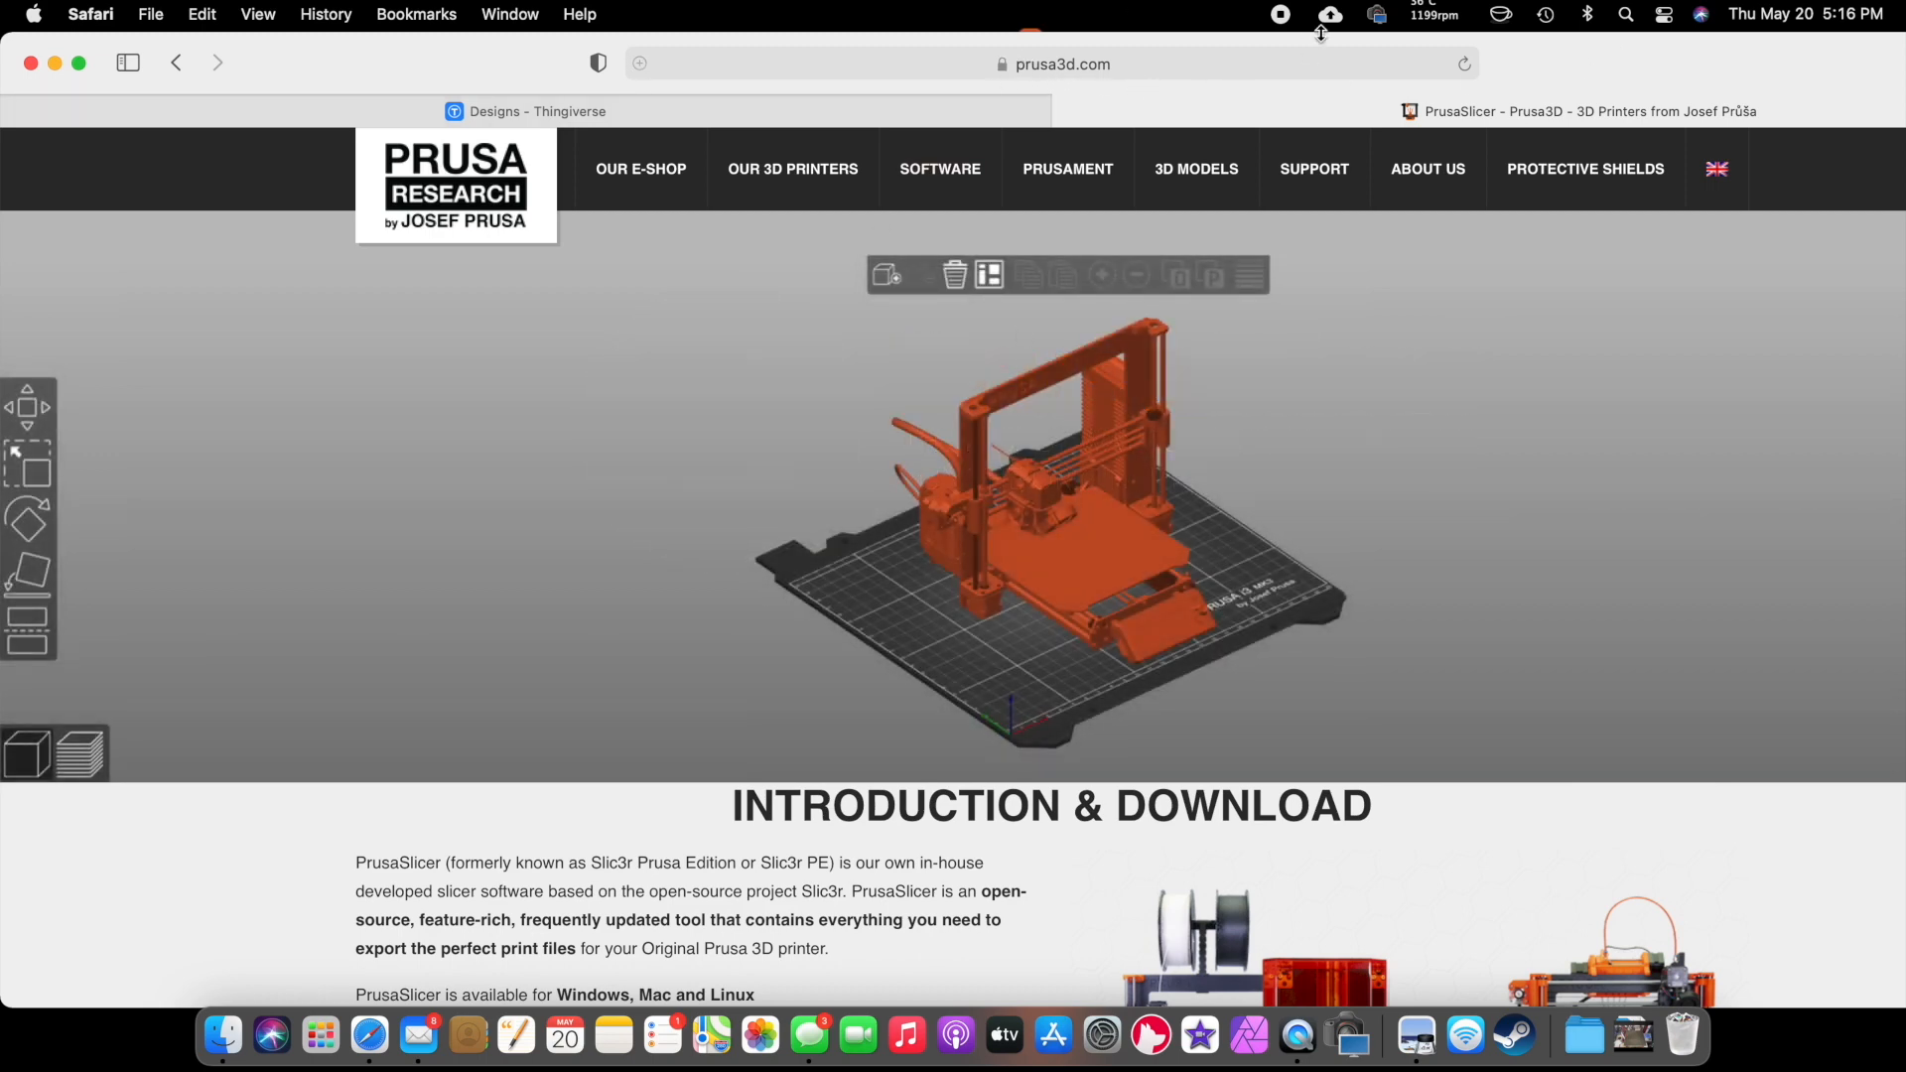
- Download the PrusaSlicer 2.3.1 Mac drivers and apps package (prusa3d_mac_2_3_1.dmg) from Prusa's site
left_click(938, 168)
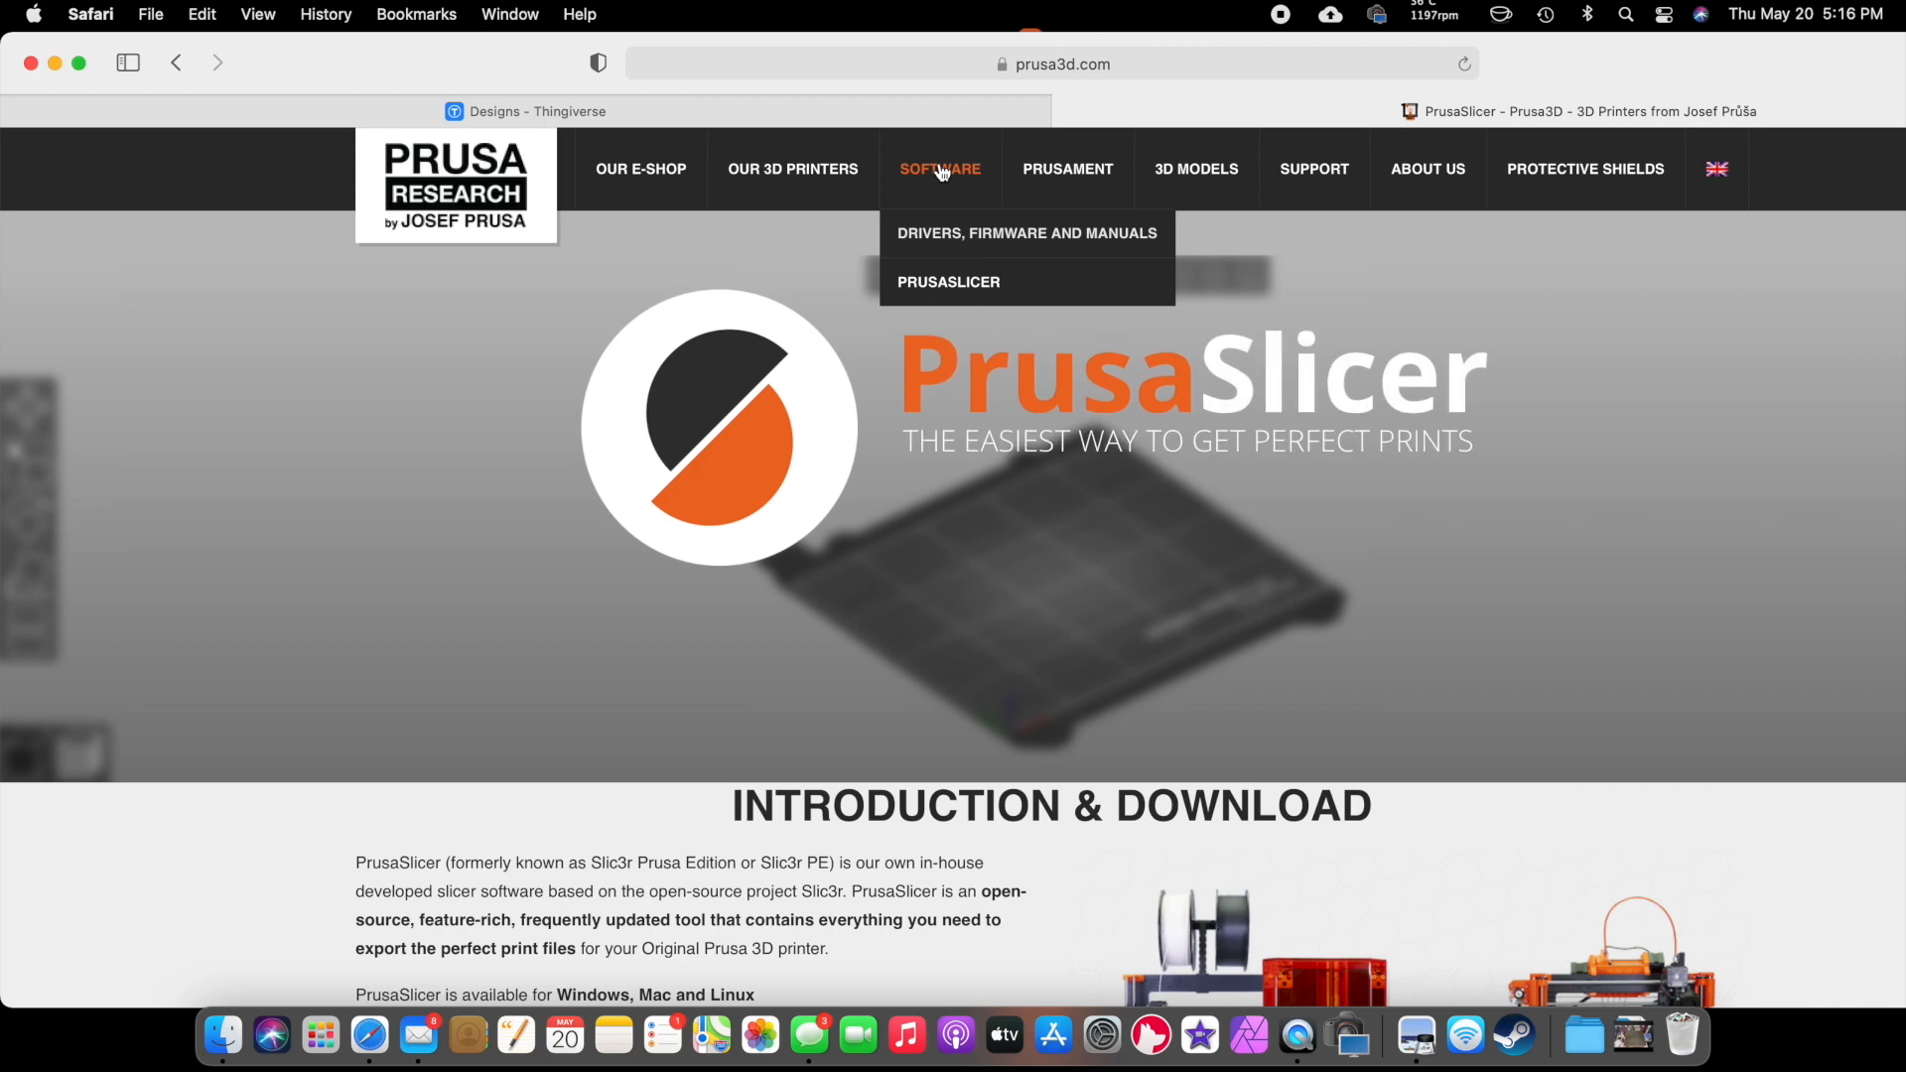
left_click(947, 281)
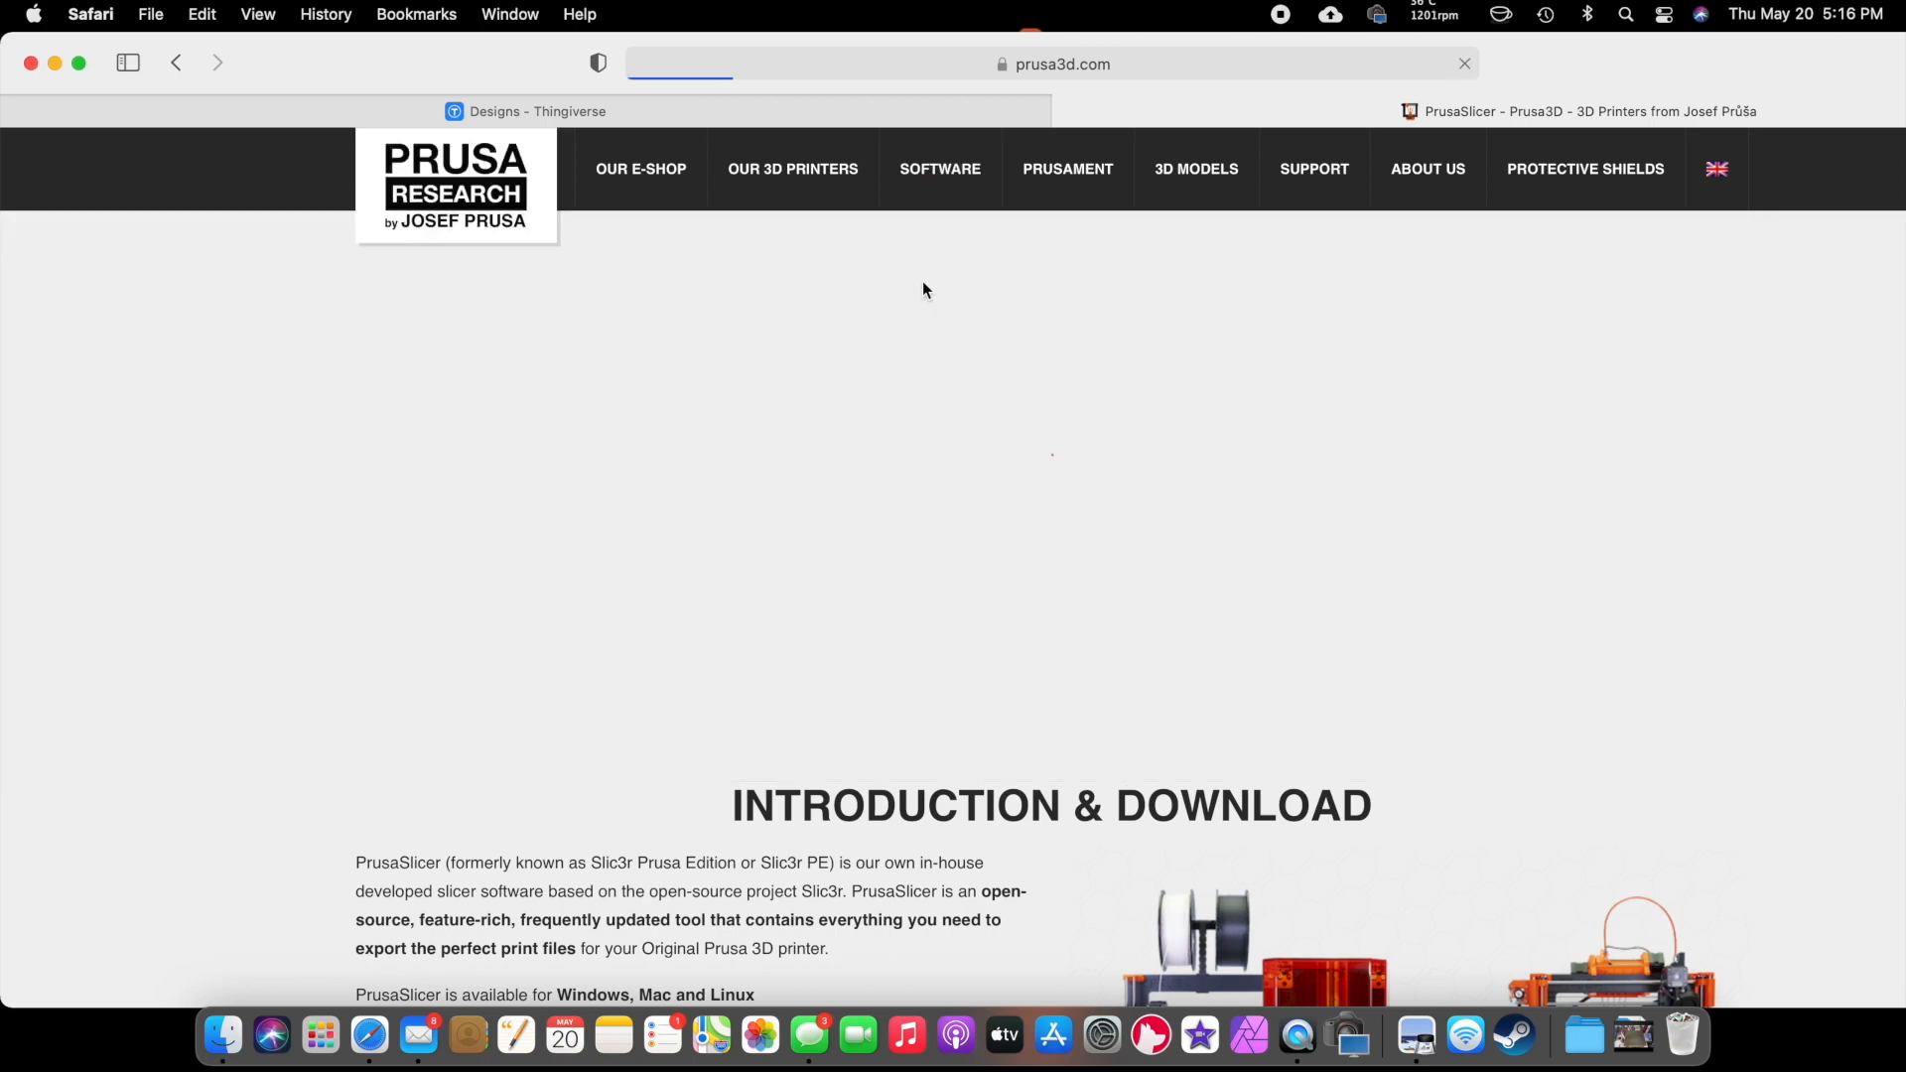
scroll("down", 3)
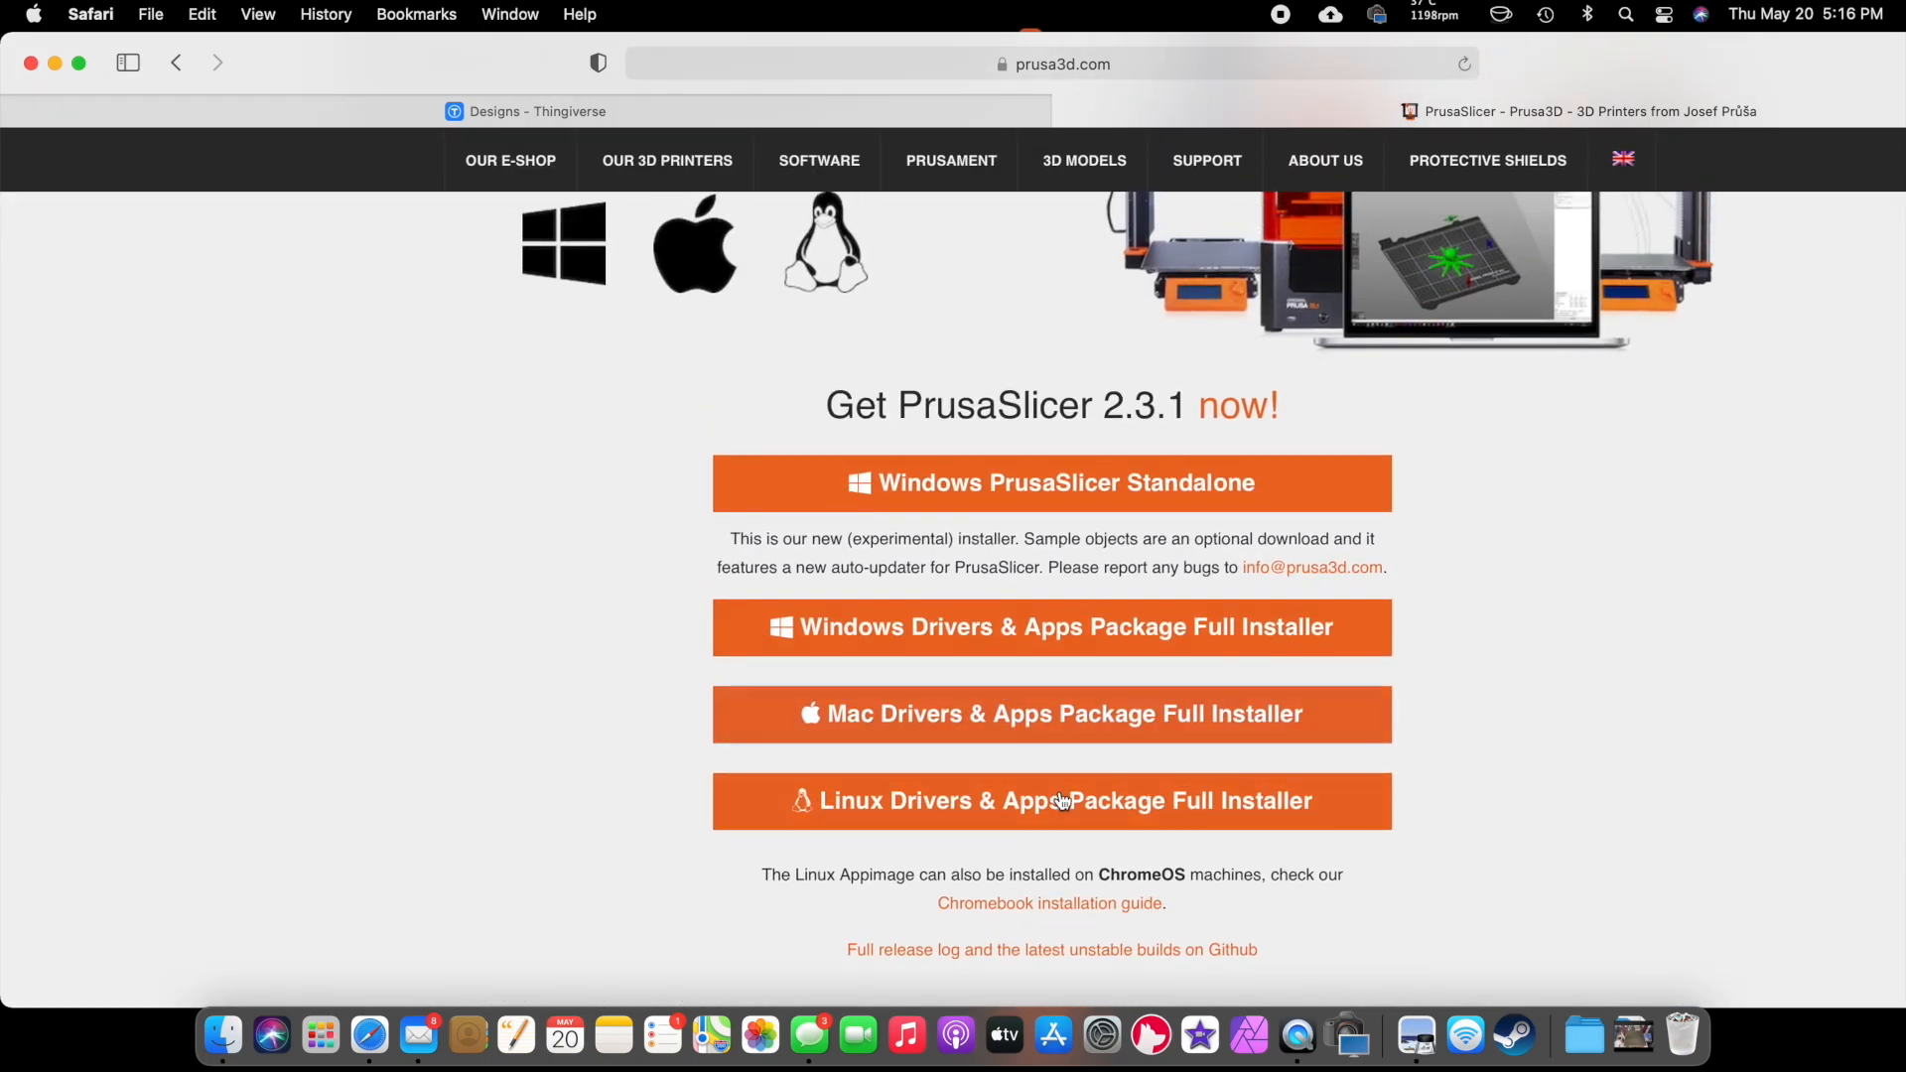
mouse_move(844, 713)
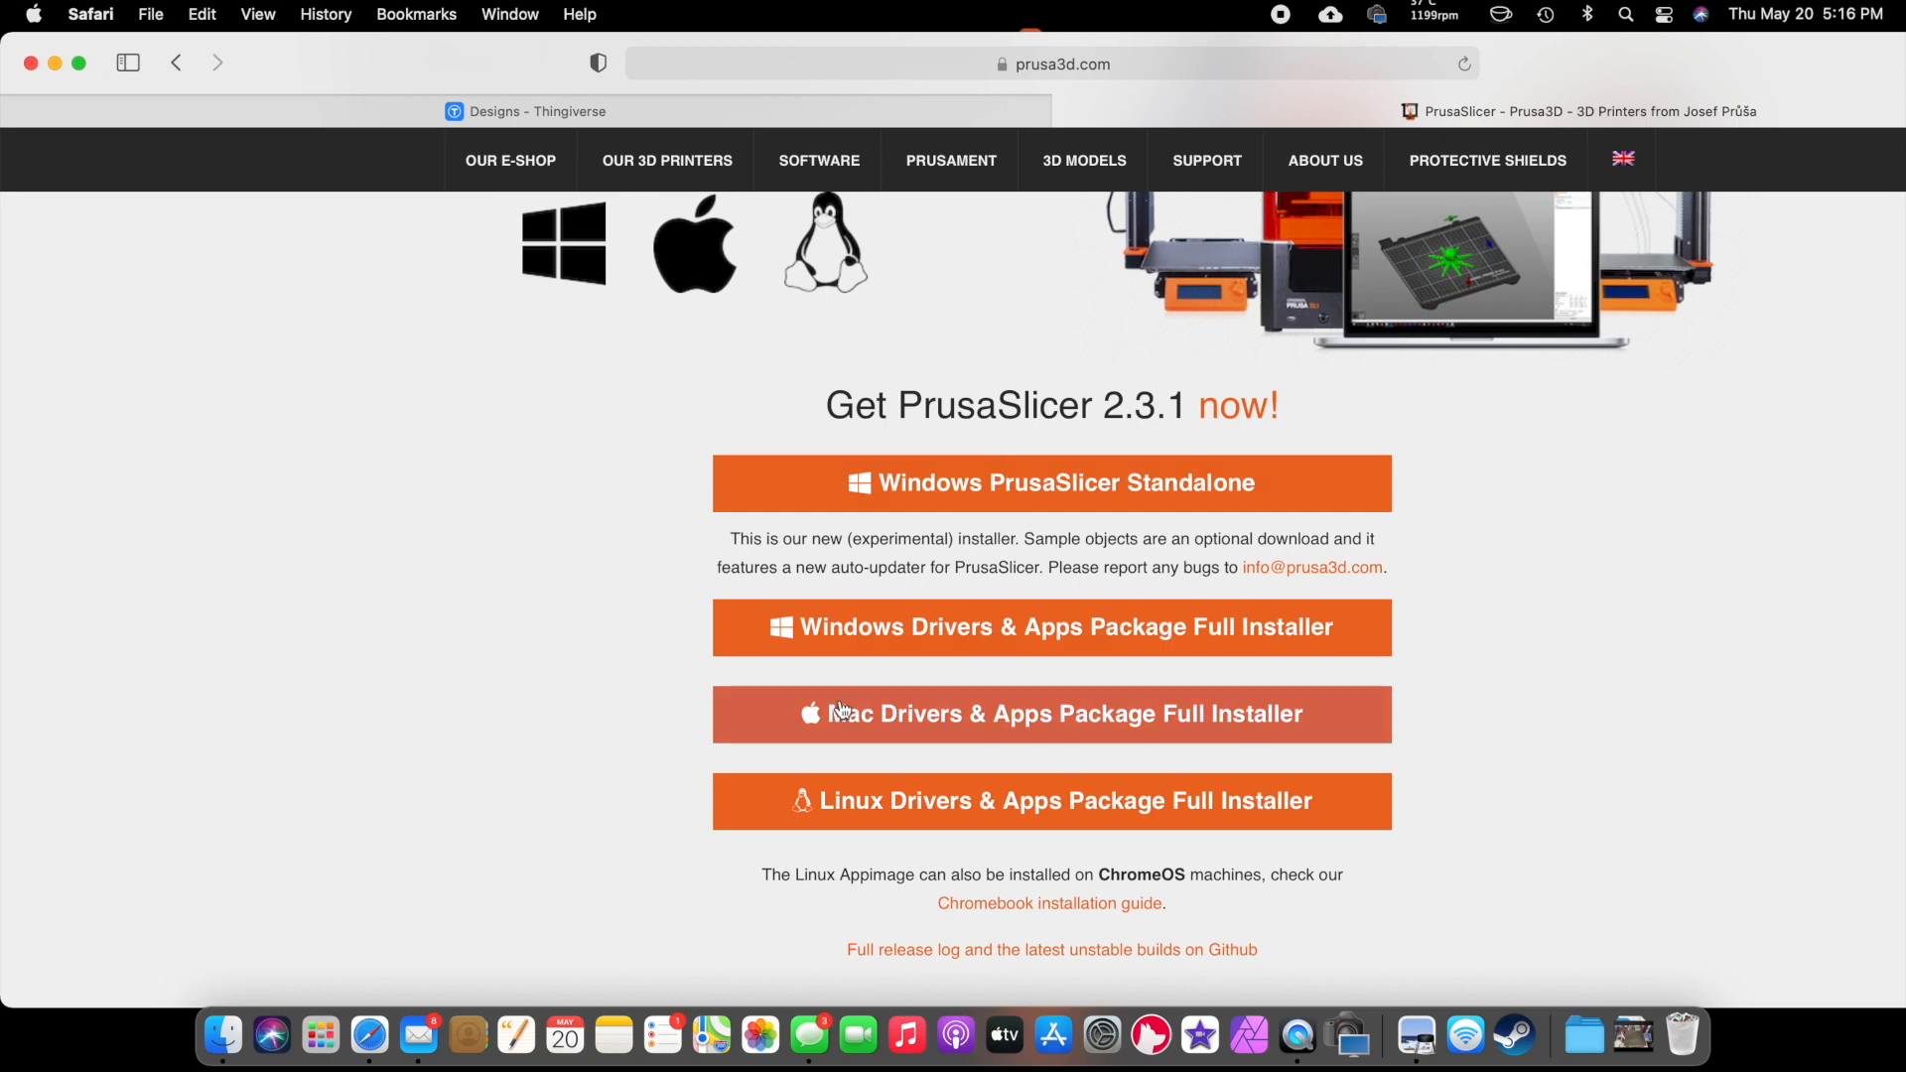
left_click(1051, 714)
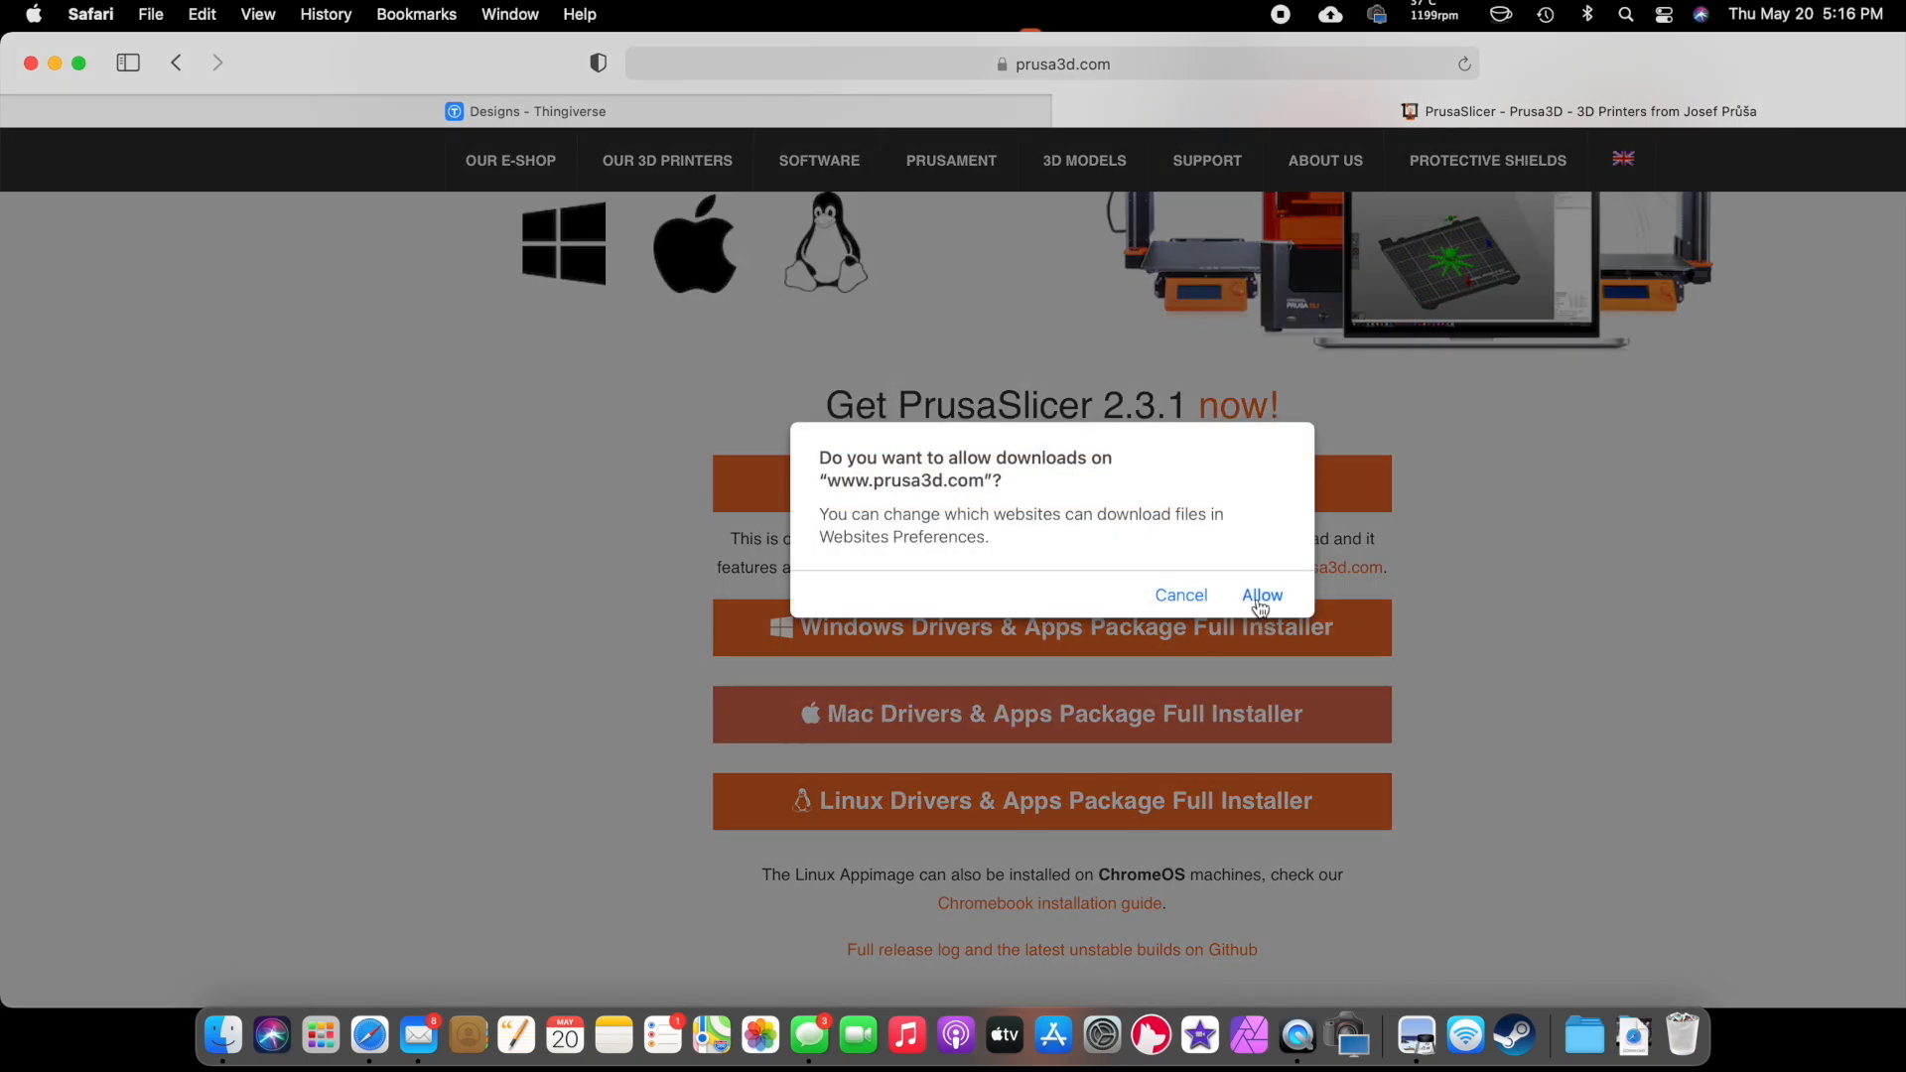
left_click(1261, 595)
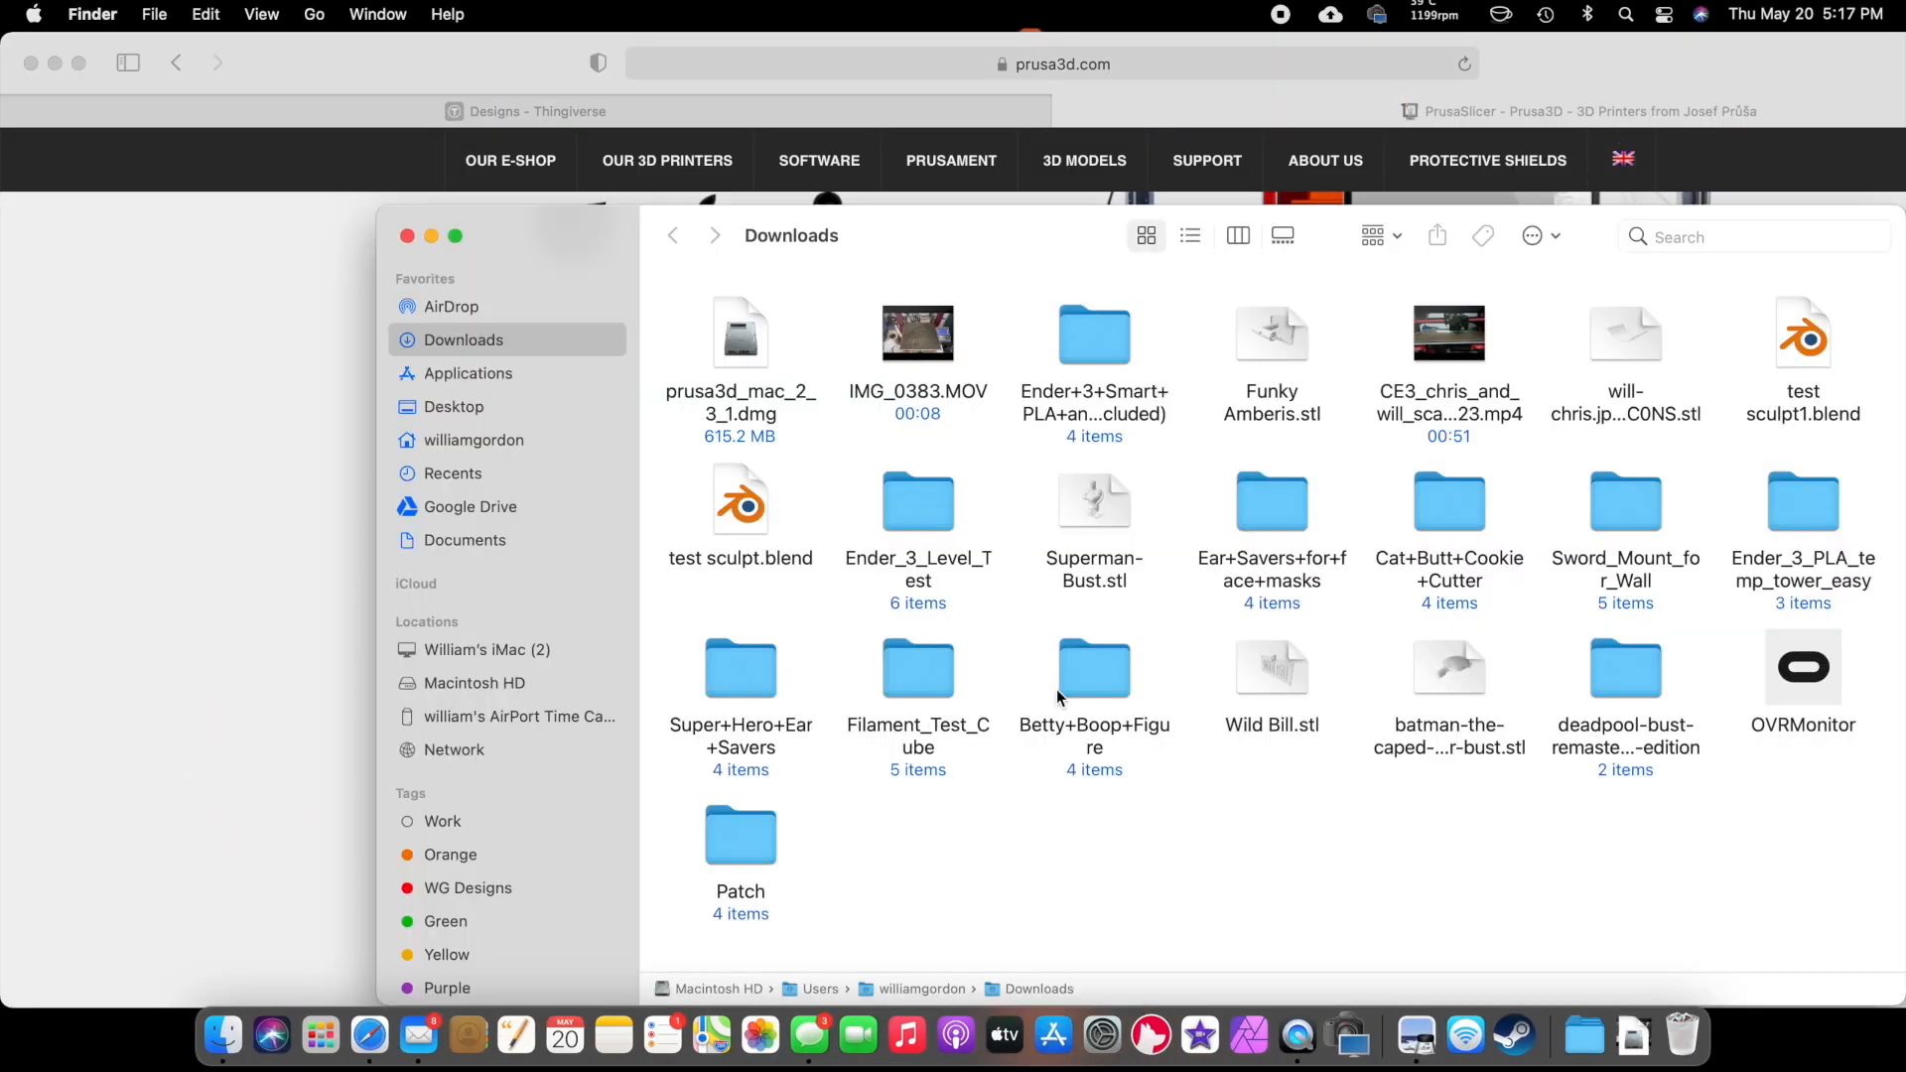
- Open the prusa3d_mac disk image, copy Original Prusa Drivers to Applications, and launch PrusaSlicer
left_click(738, 334)
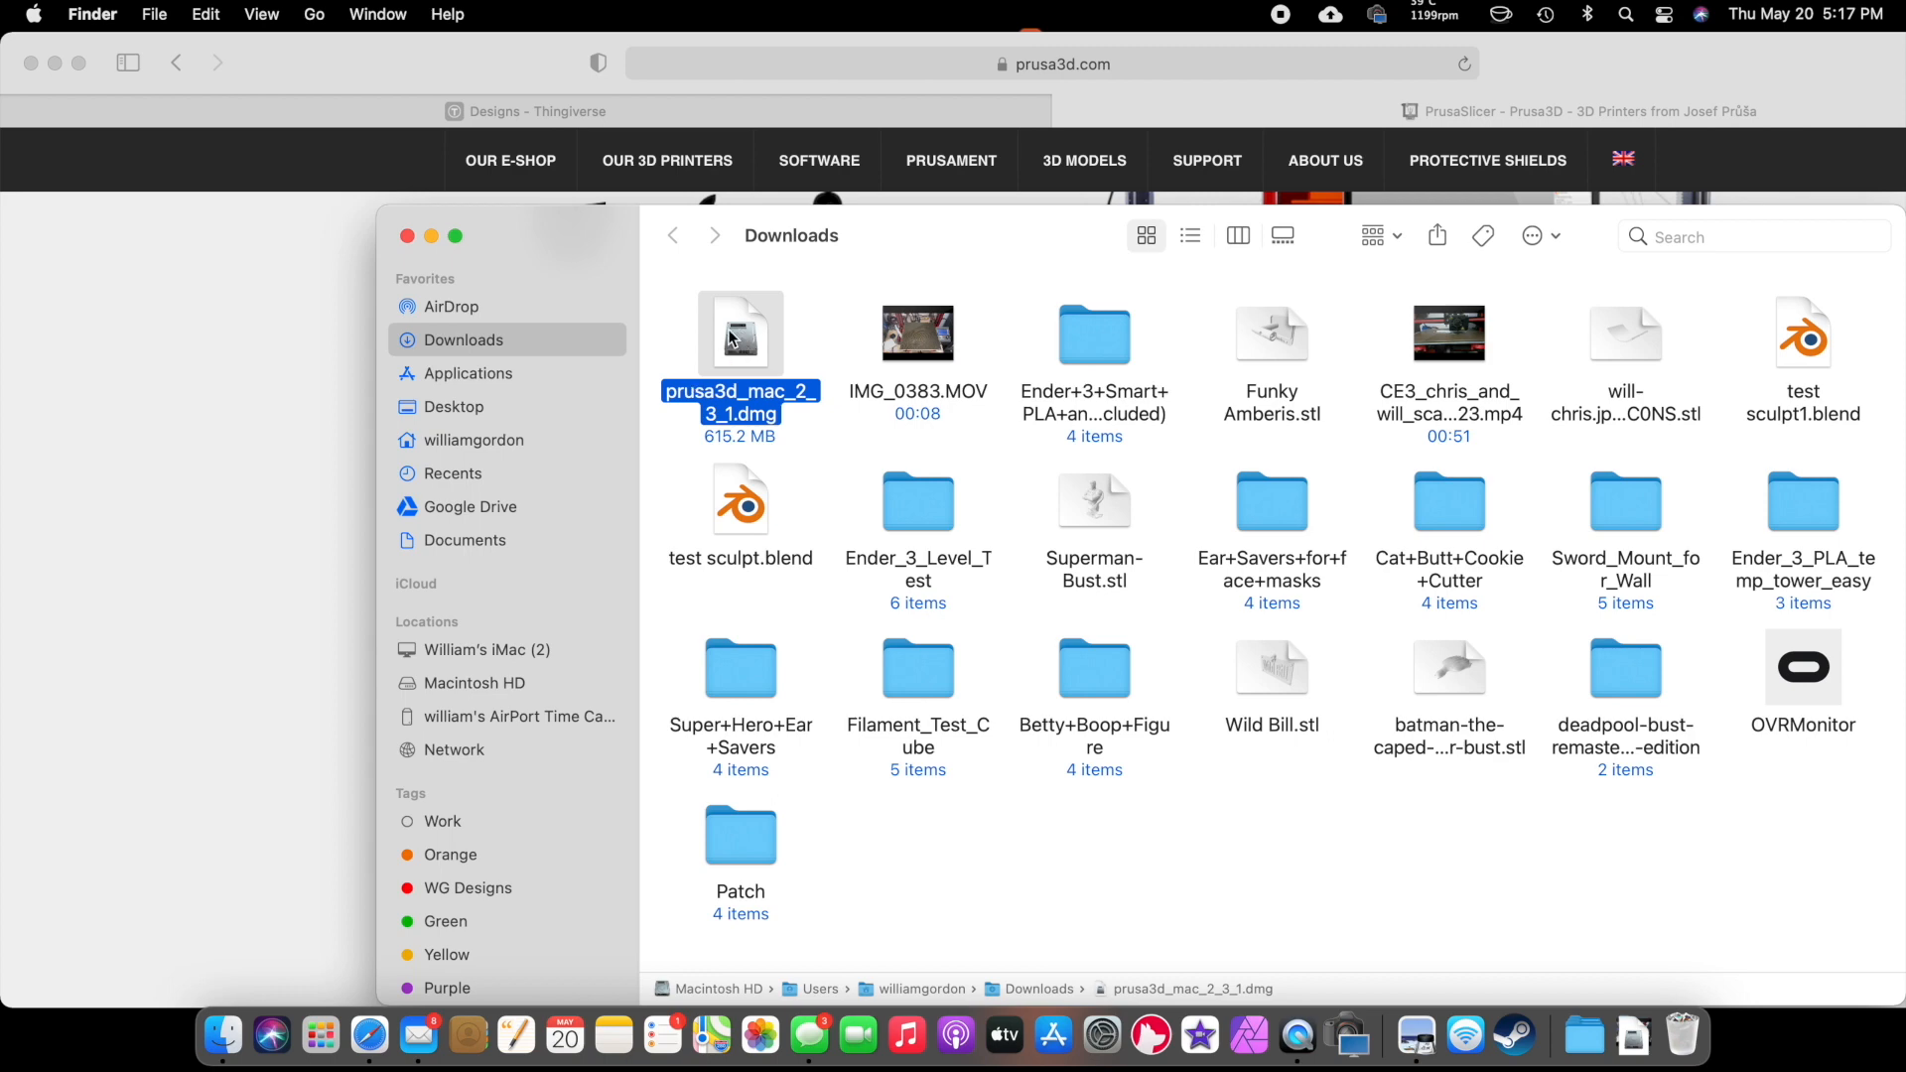
double_click(739, 331)
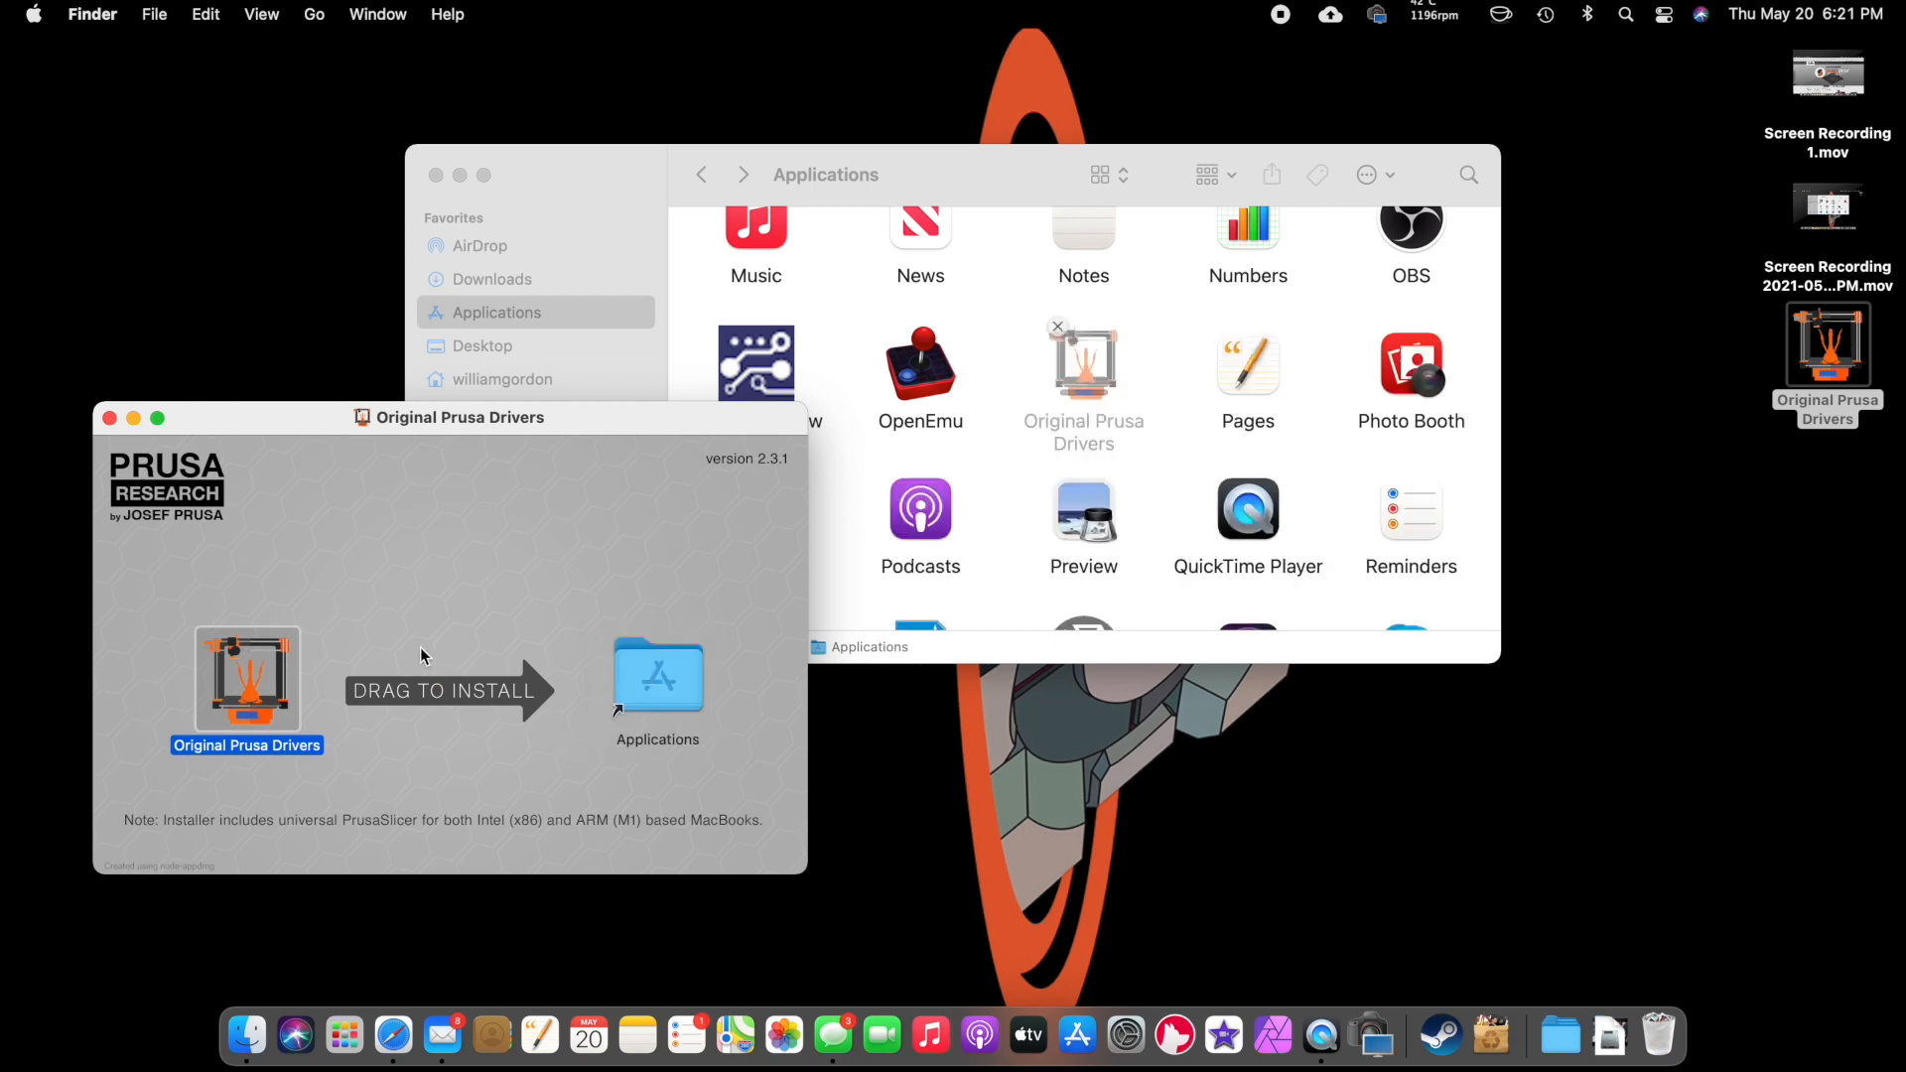
left_click_drag(247, 677, 657, 673)
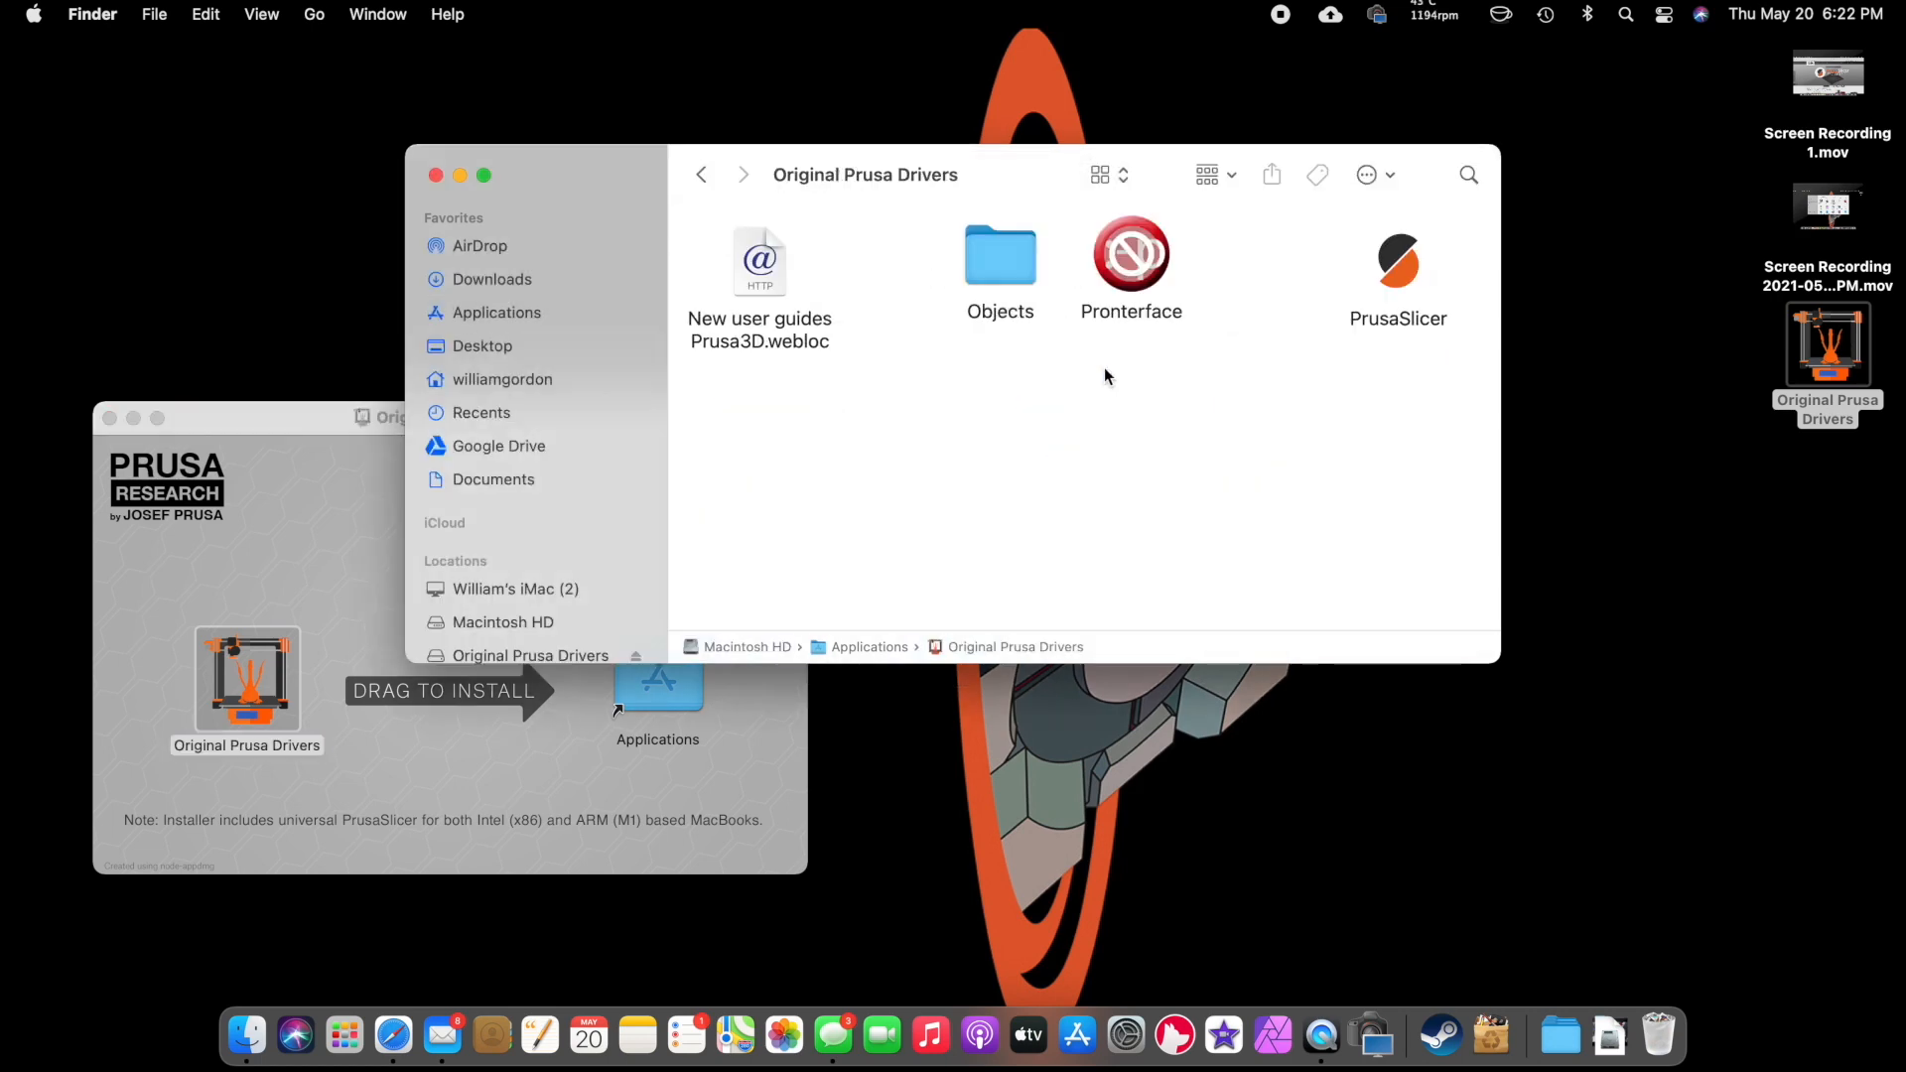
left_click(1397, 261)
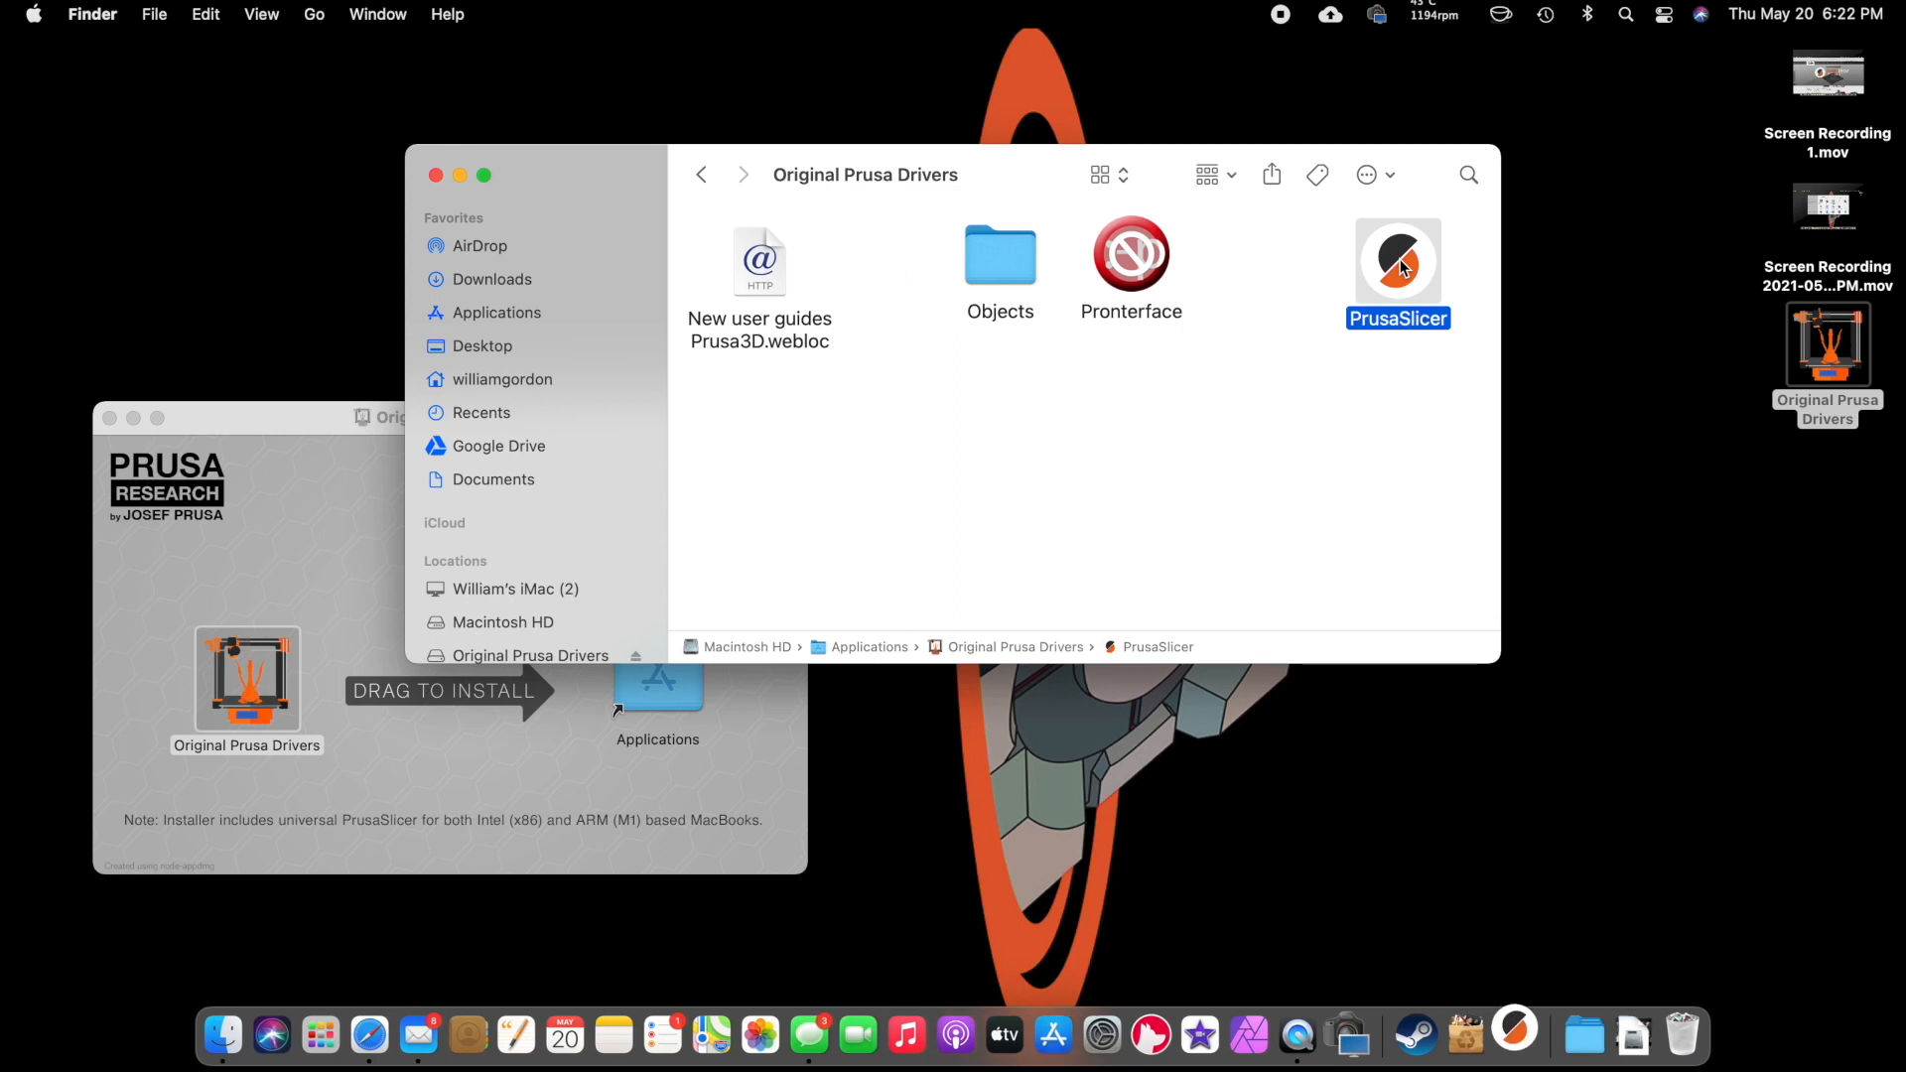
double_click(1397, 261)
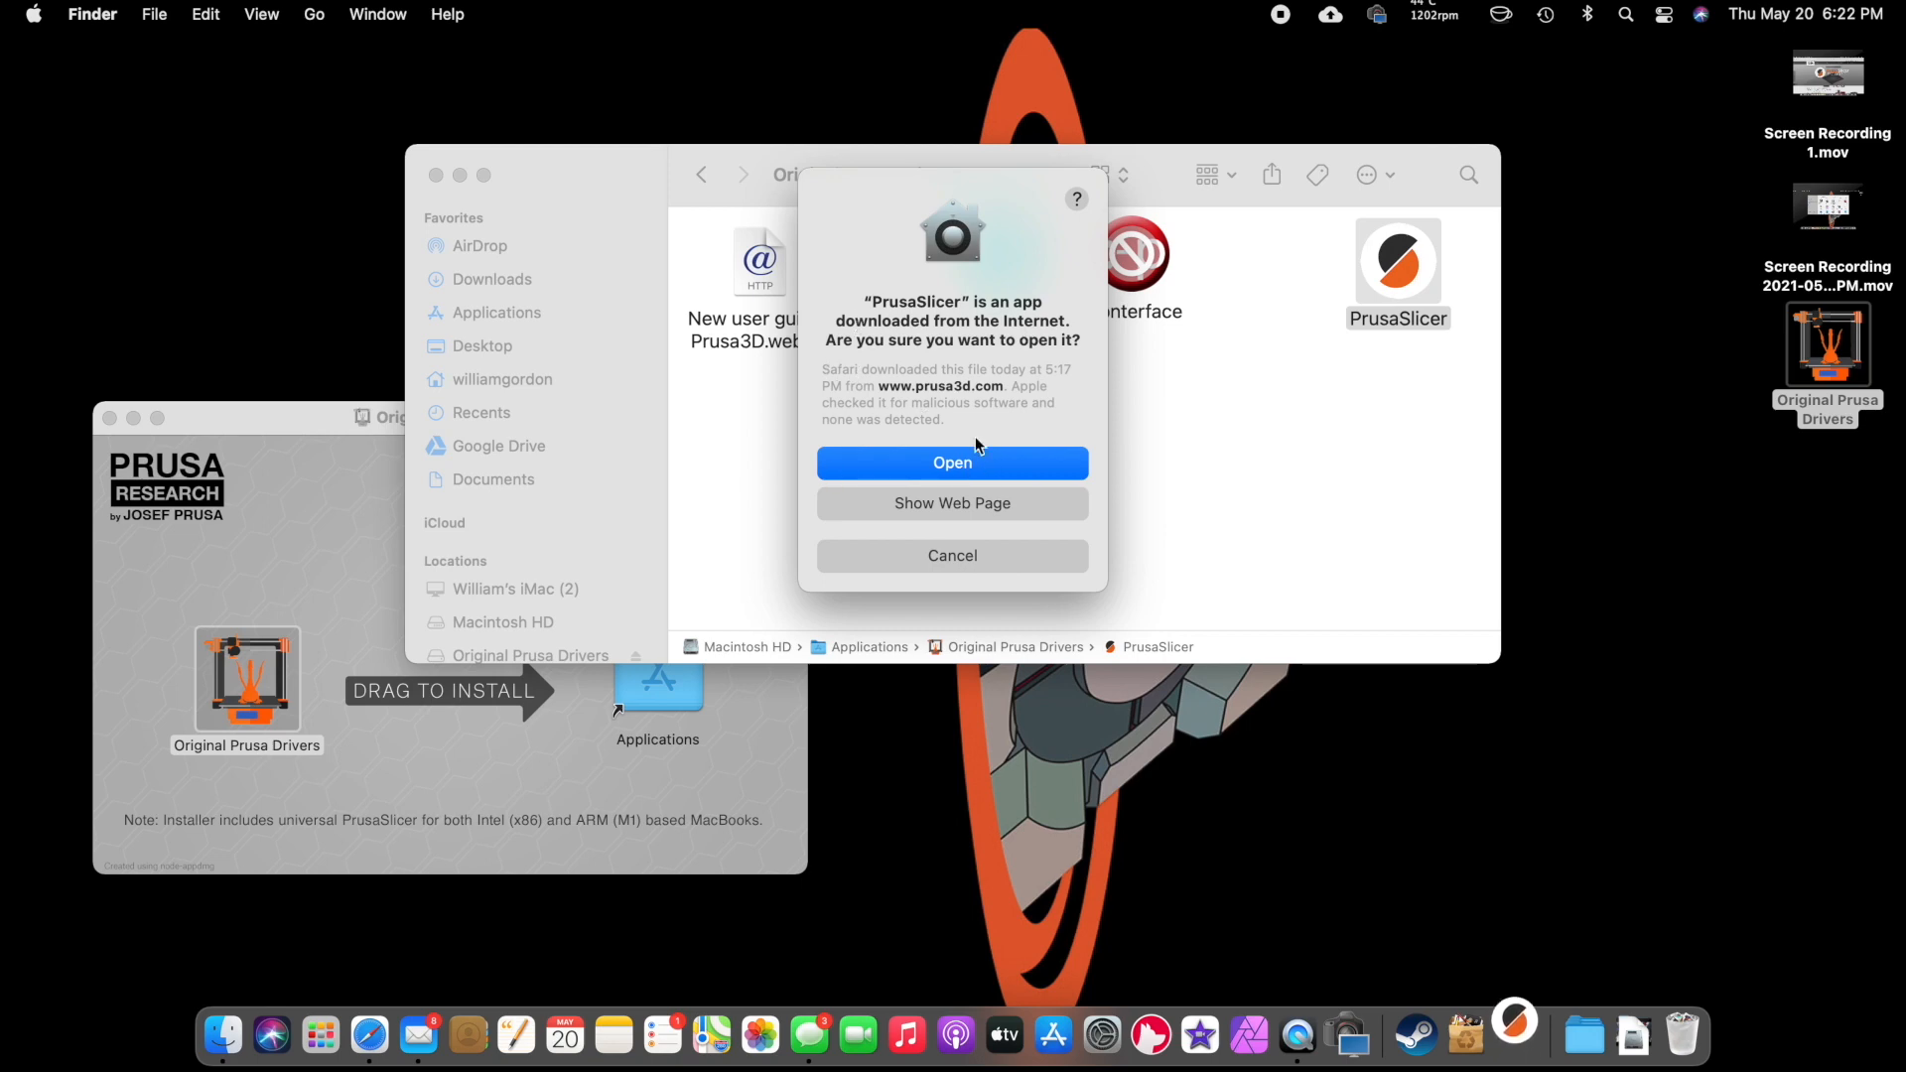
- Confirm launching PrusaSlicer and deselect the Prusa MINI 0.4 mm nozzle printer
left_click(952, 462)
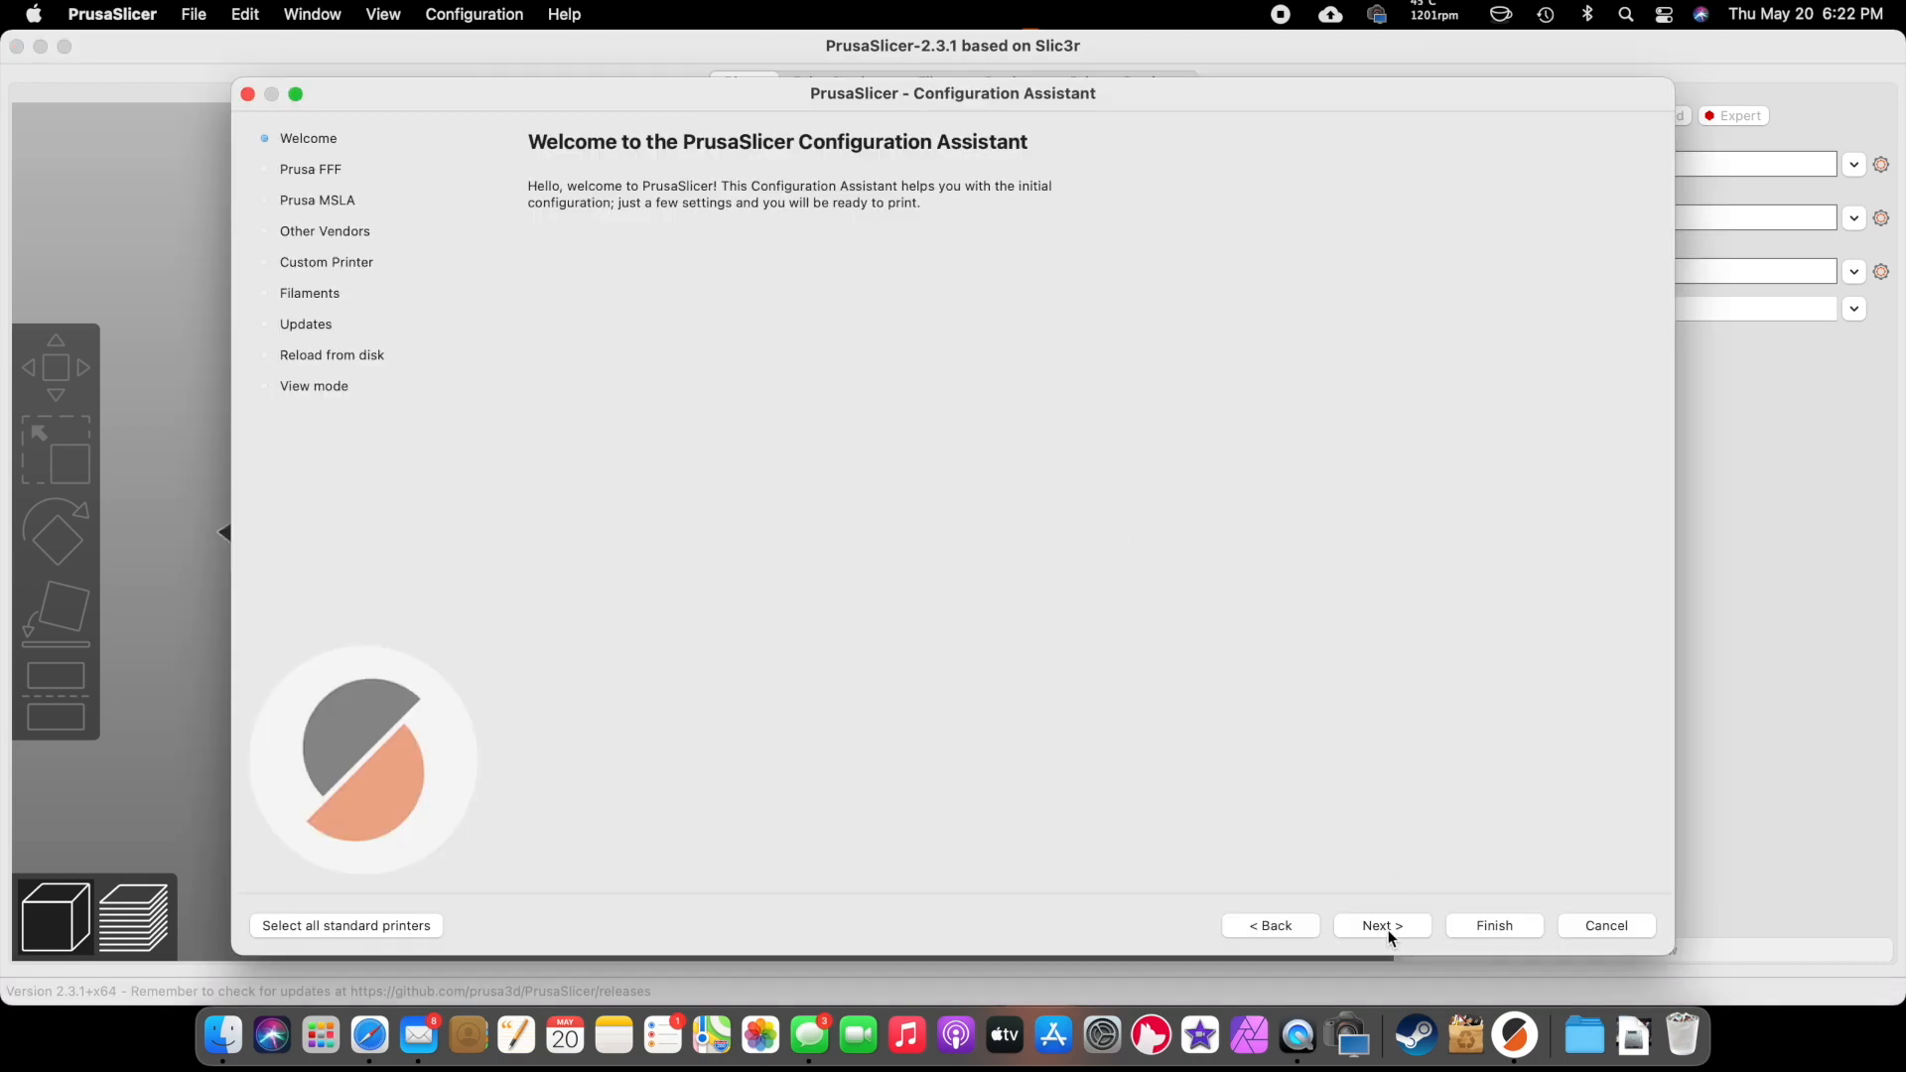
left_click(1381, 925)
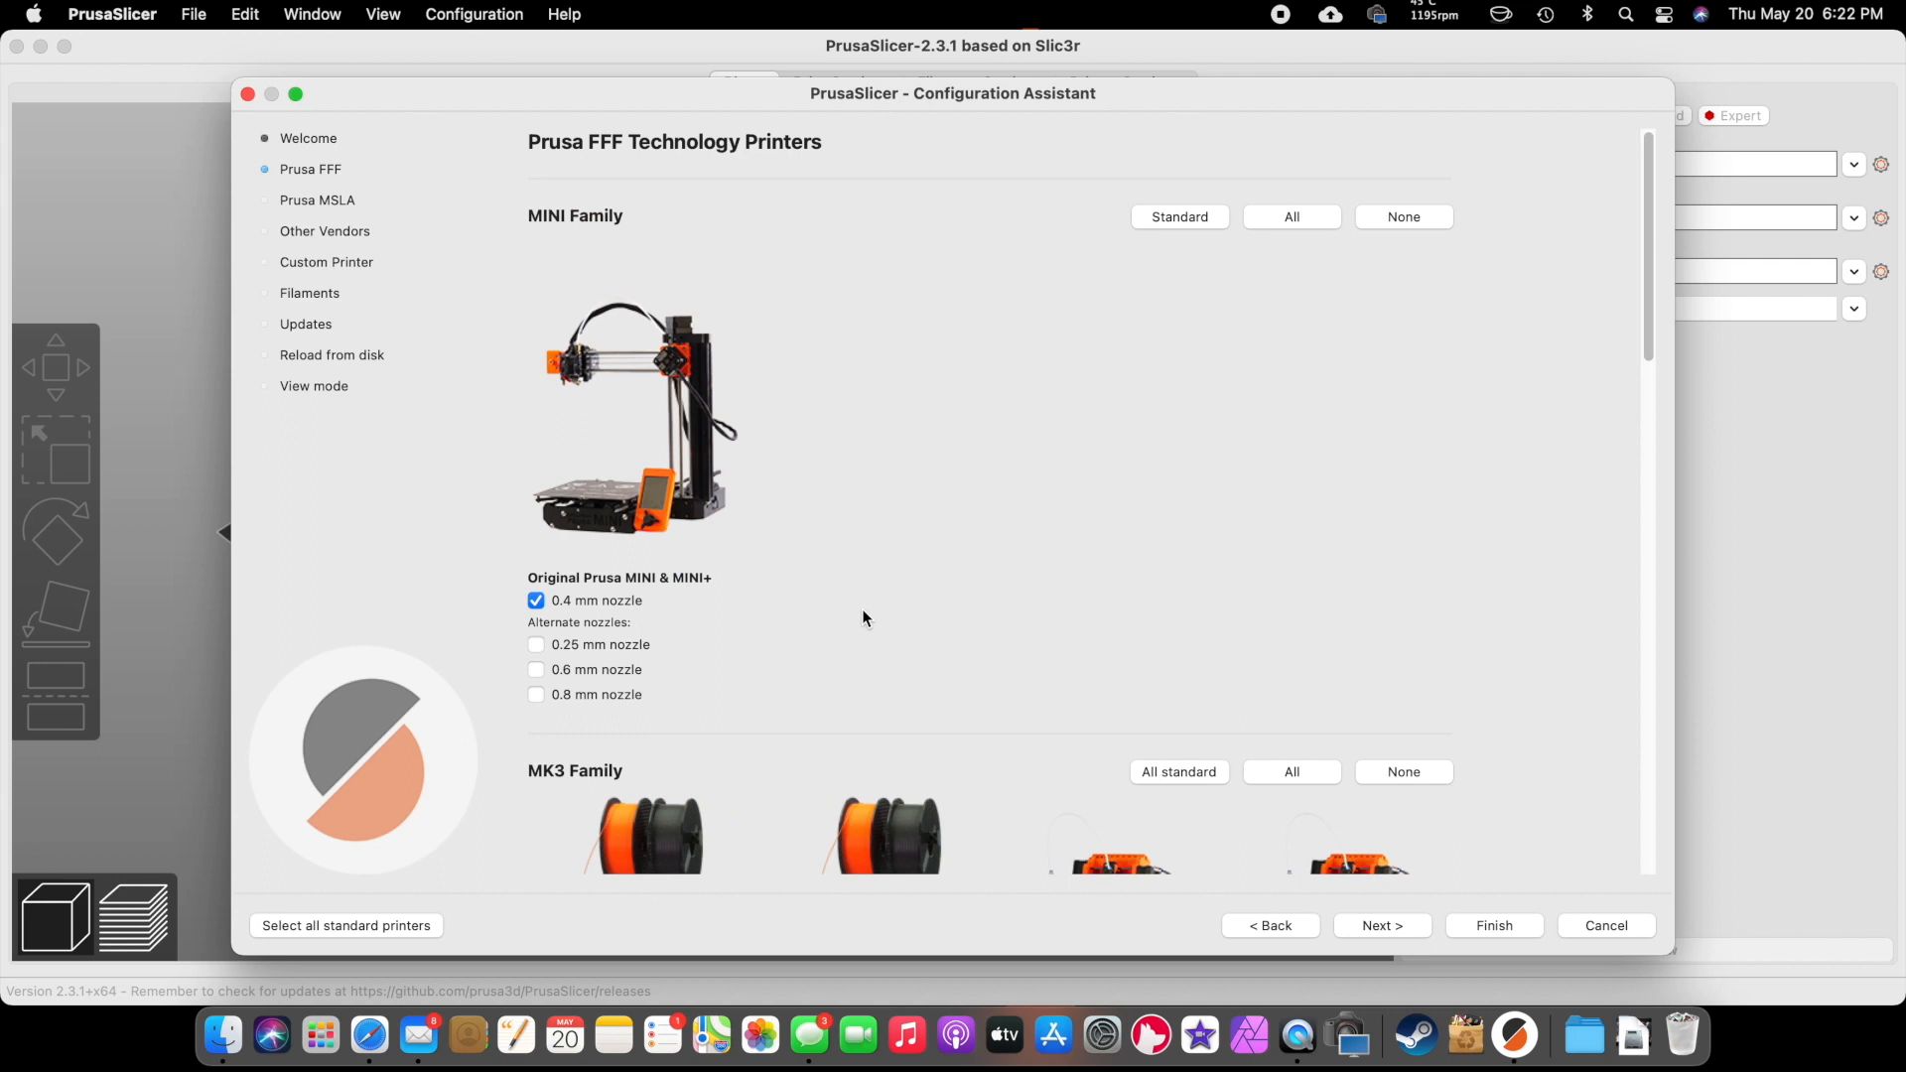
mouse_move(523, 584)
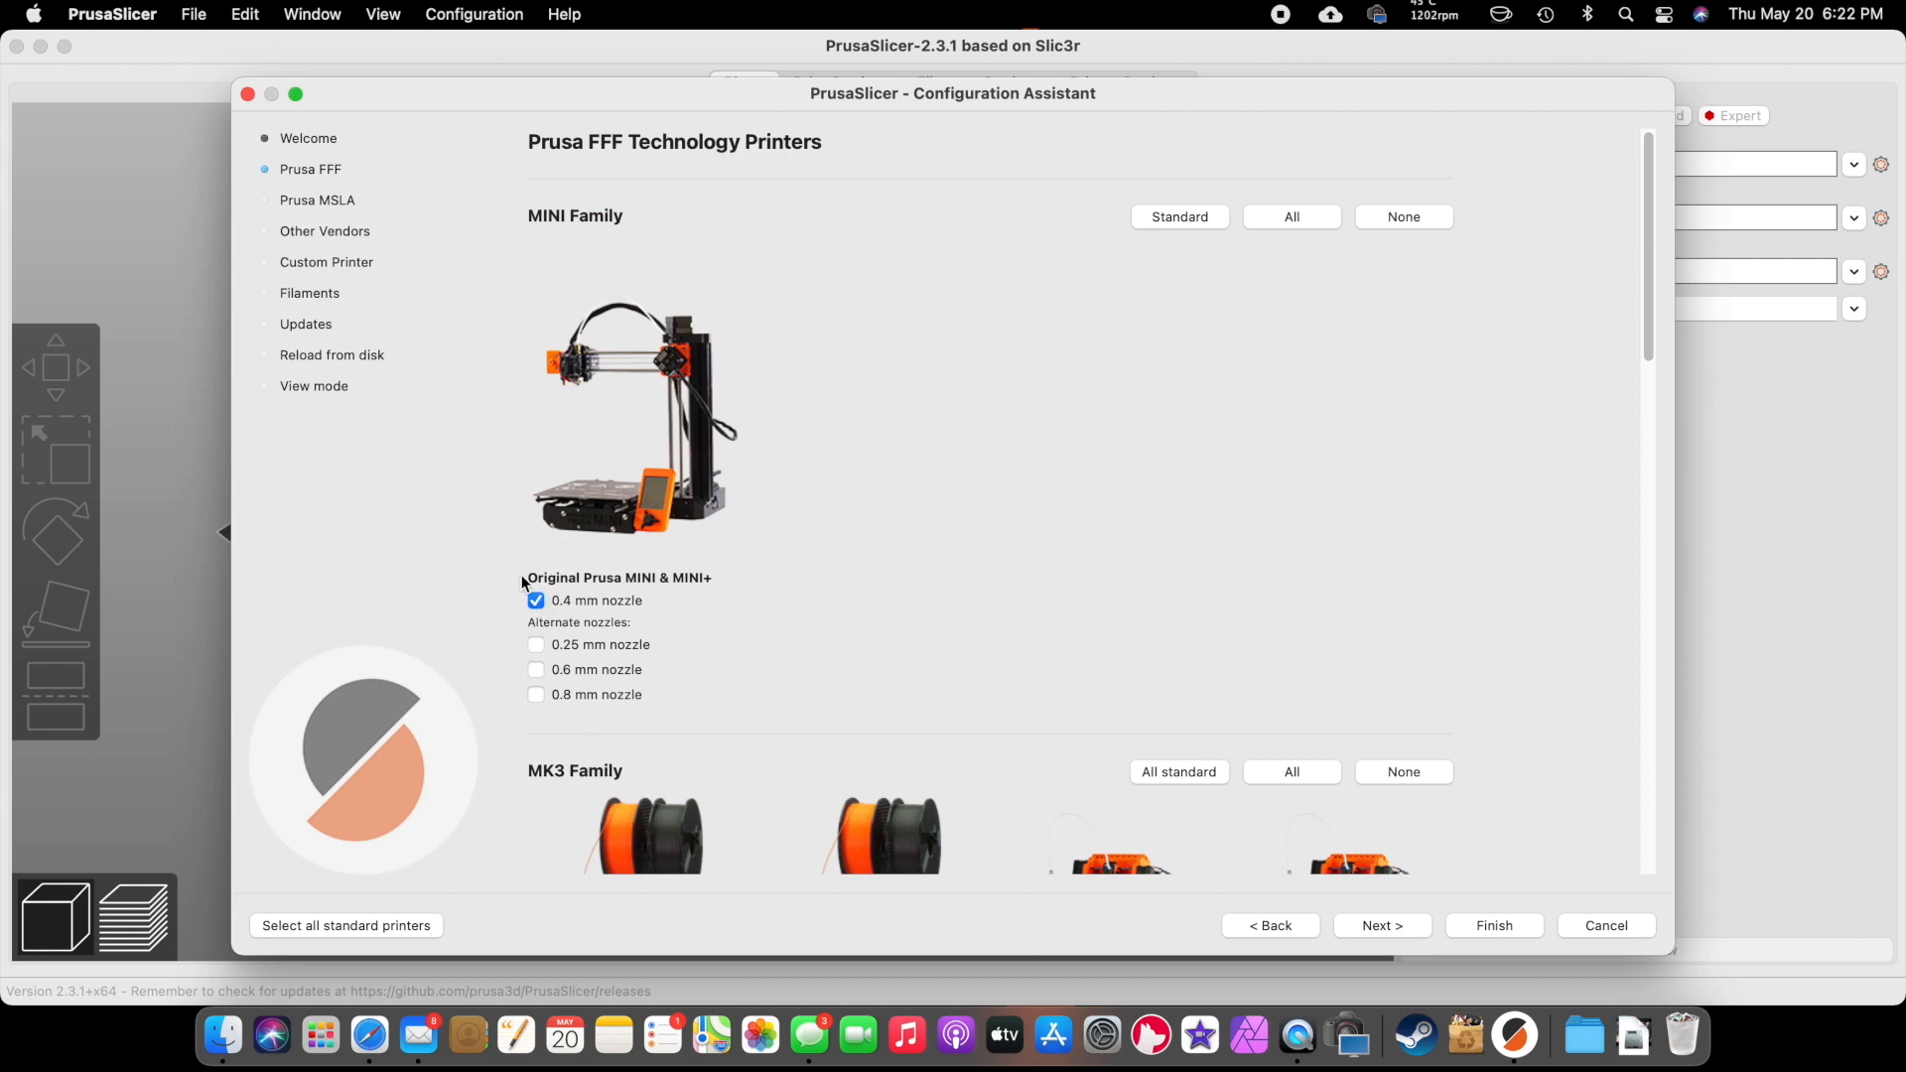
left_click(535, 600)
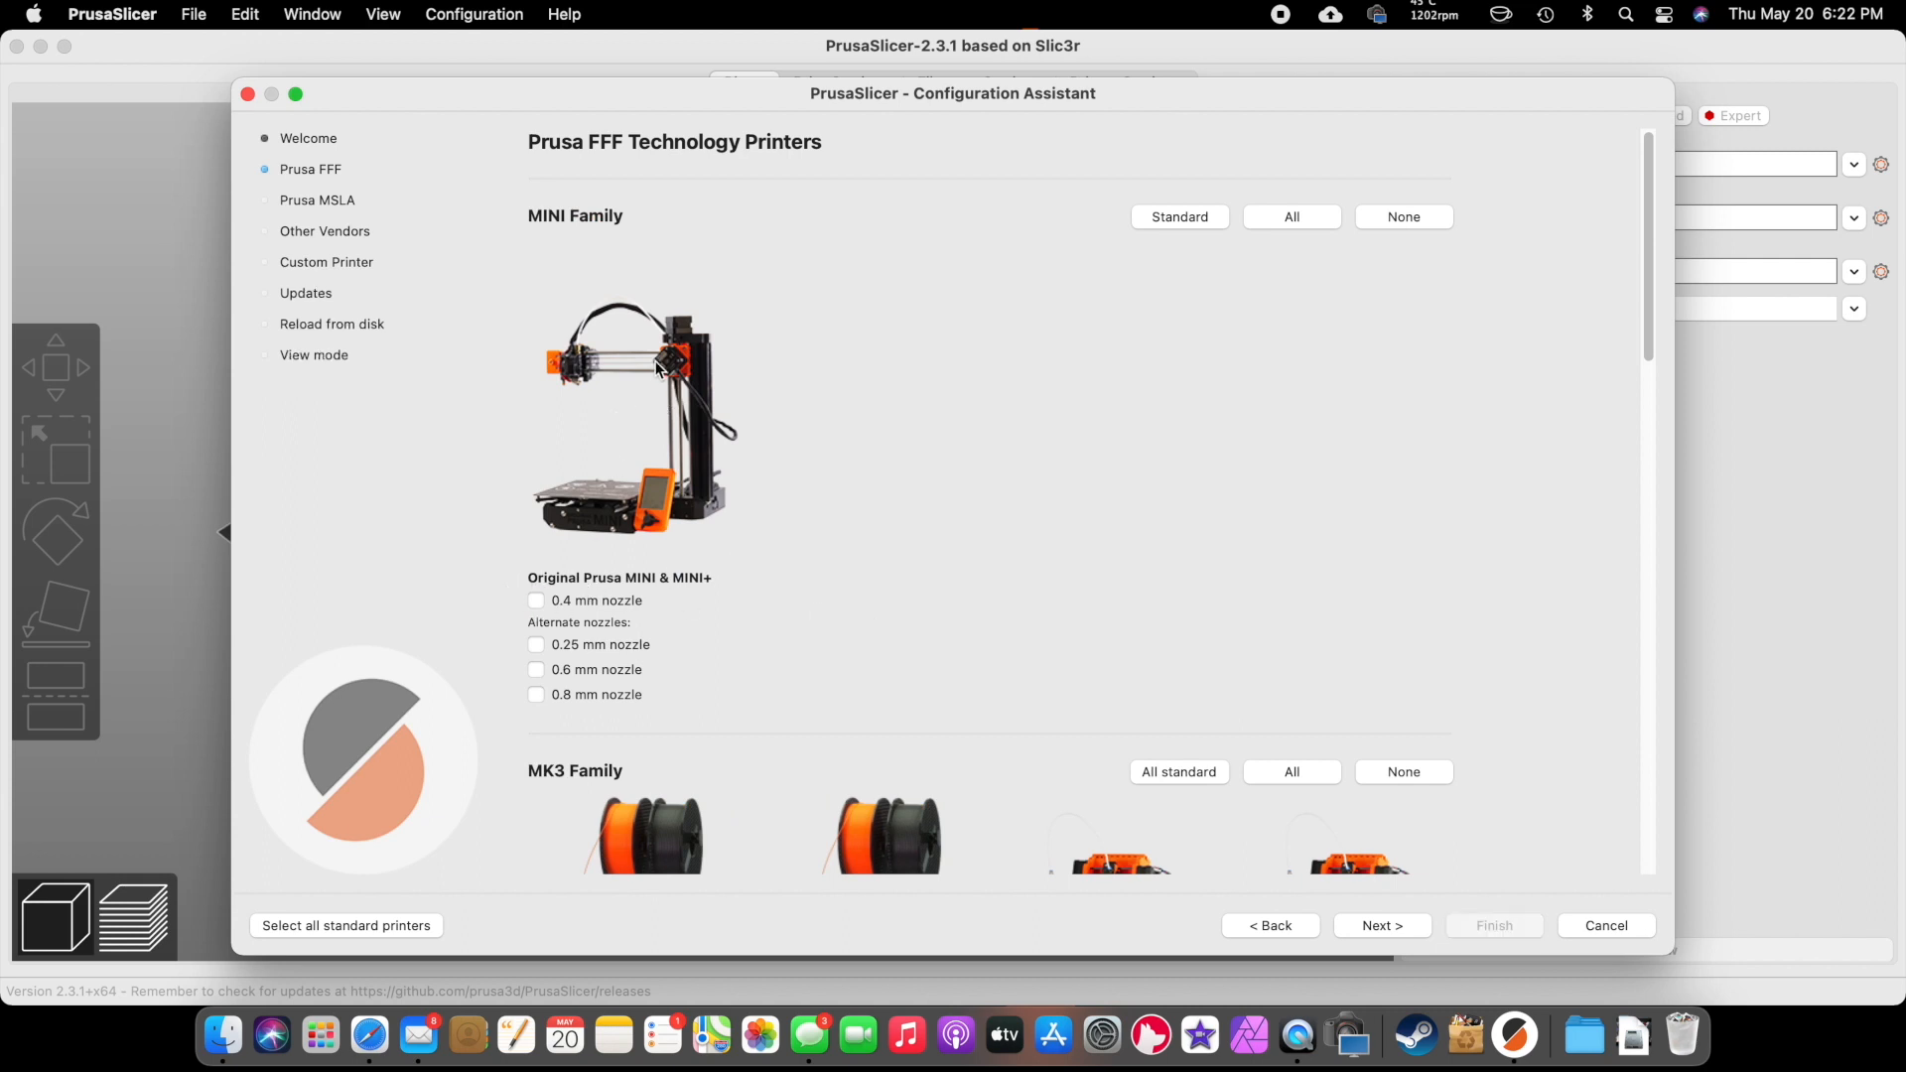
left_click(1381, 925)
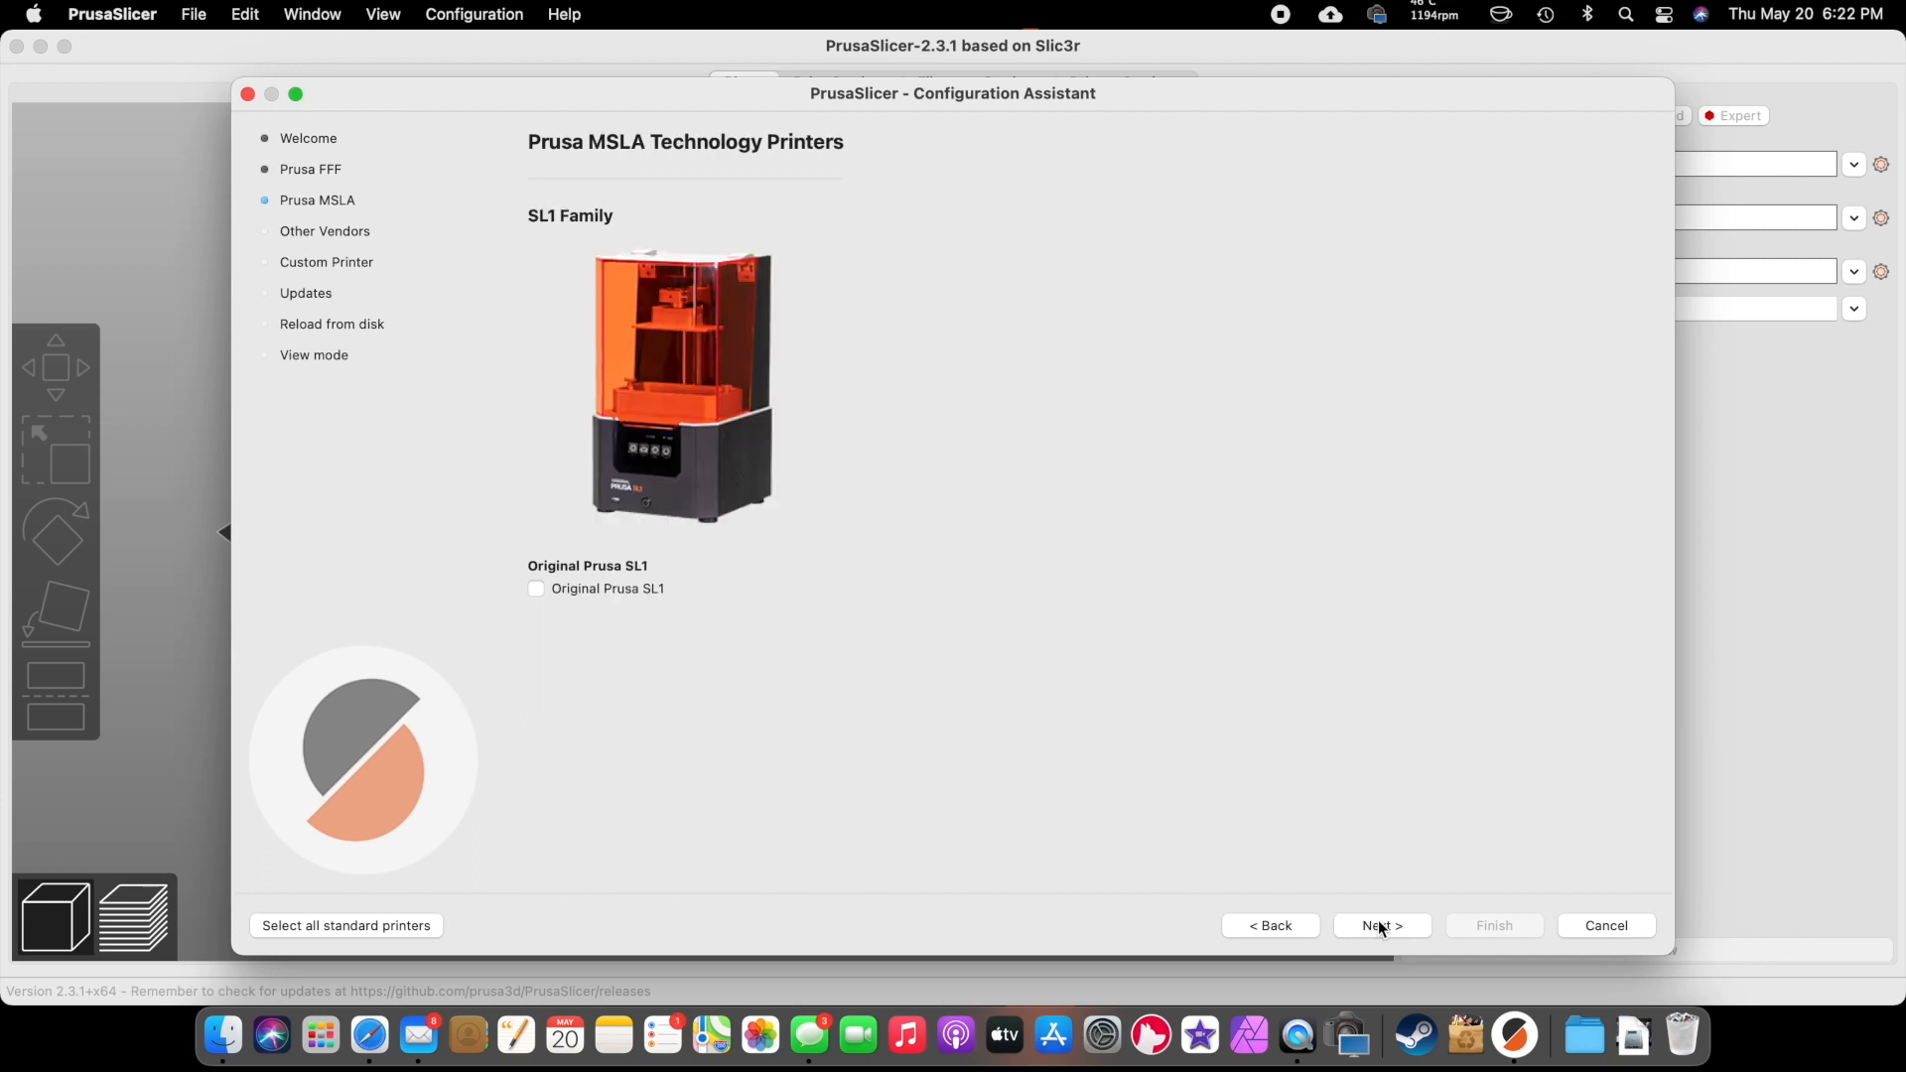
- Add Creality as a printer vendor, keeping the Ender-3 selected
left_click(1379, 925)
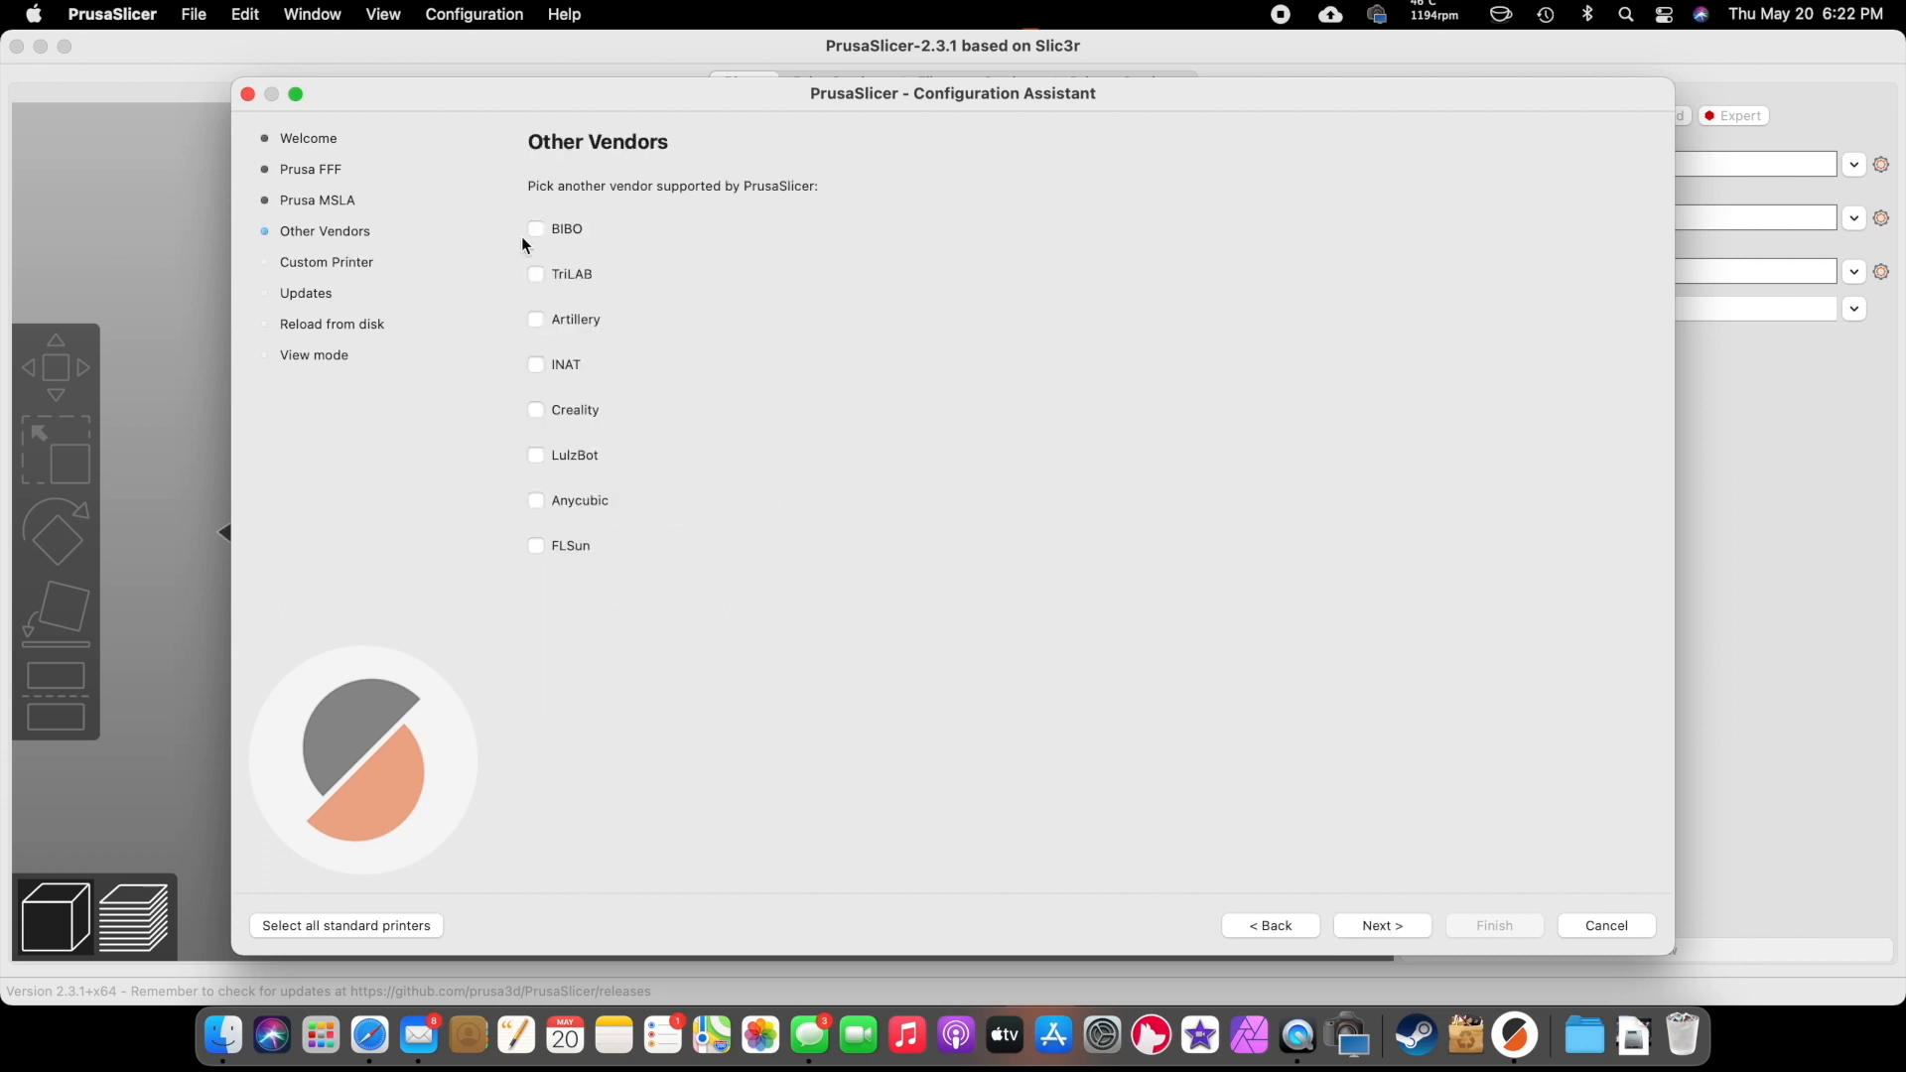
mouse_move(575, 438)
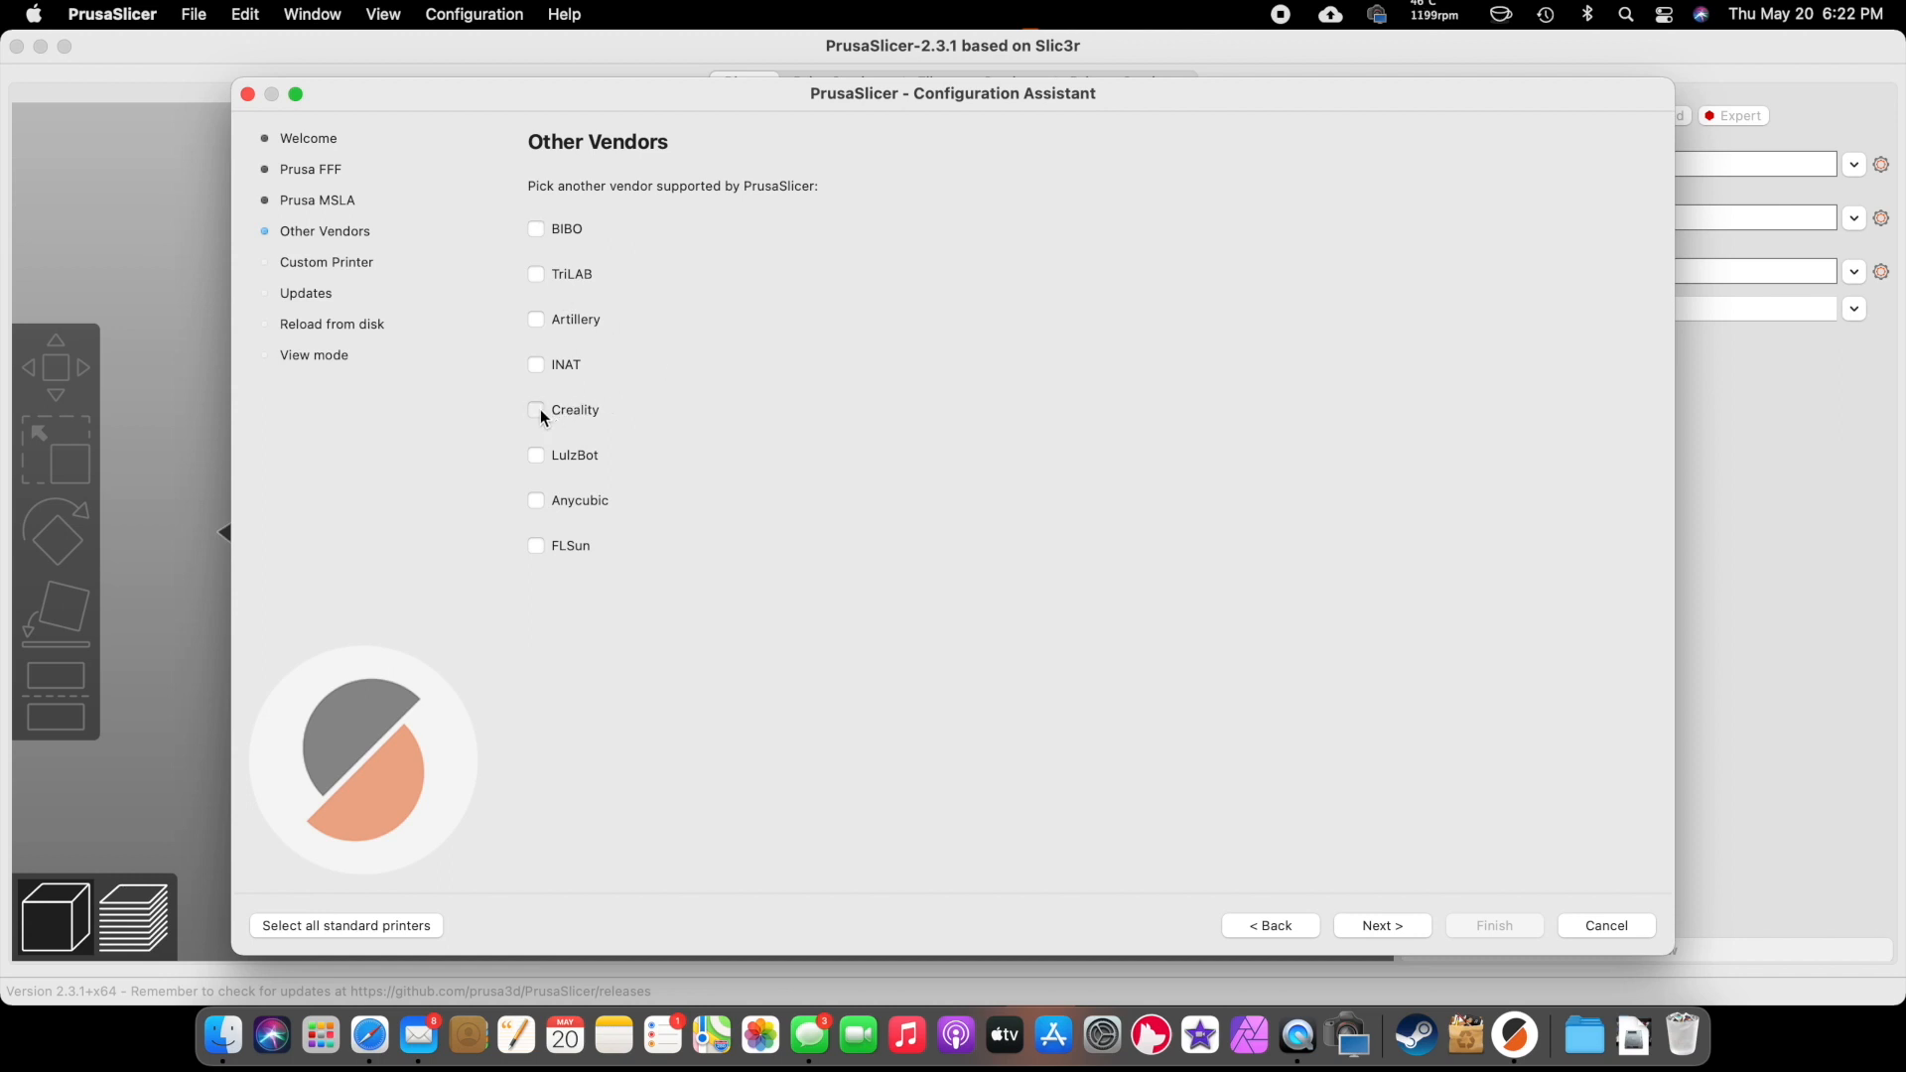
left_click(535, 410)
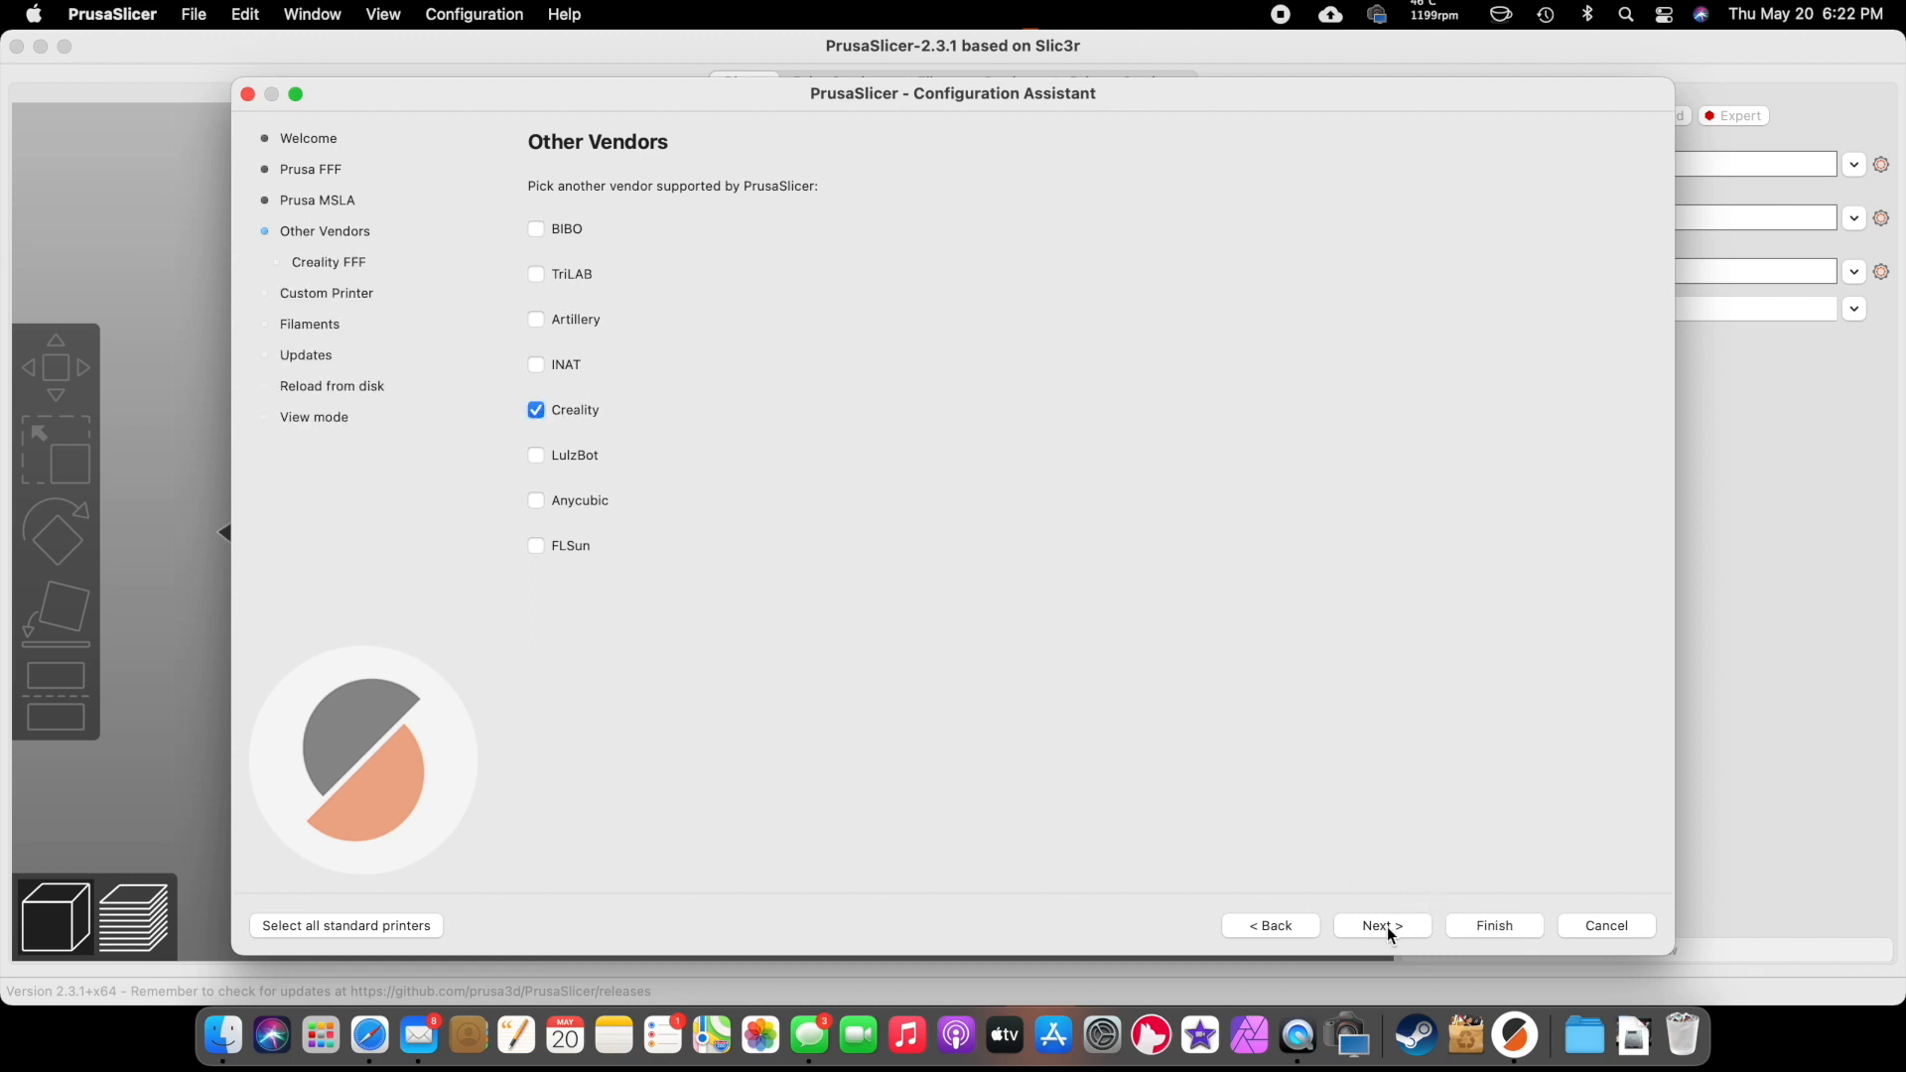
left_click(1380, 925)
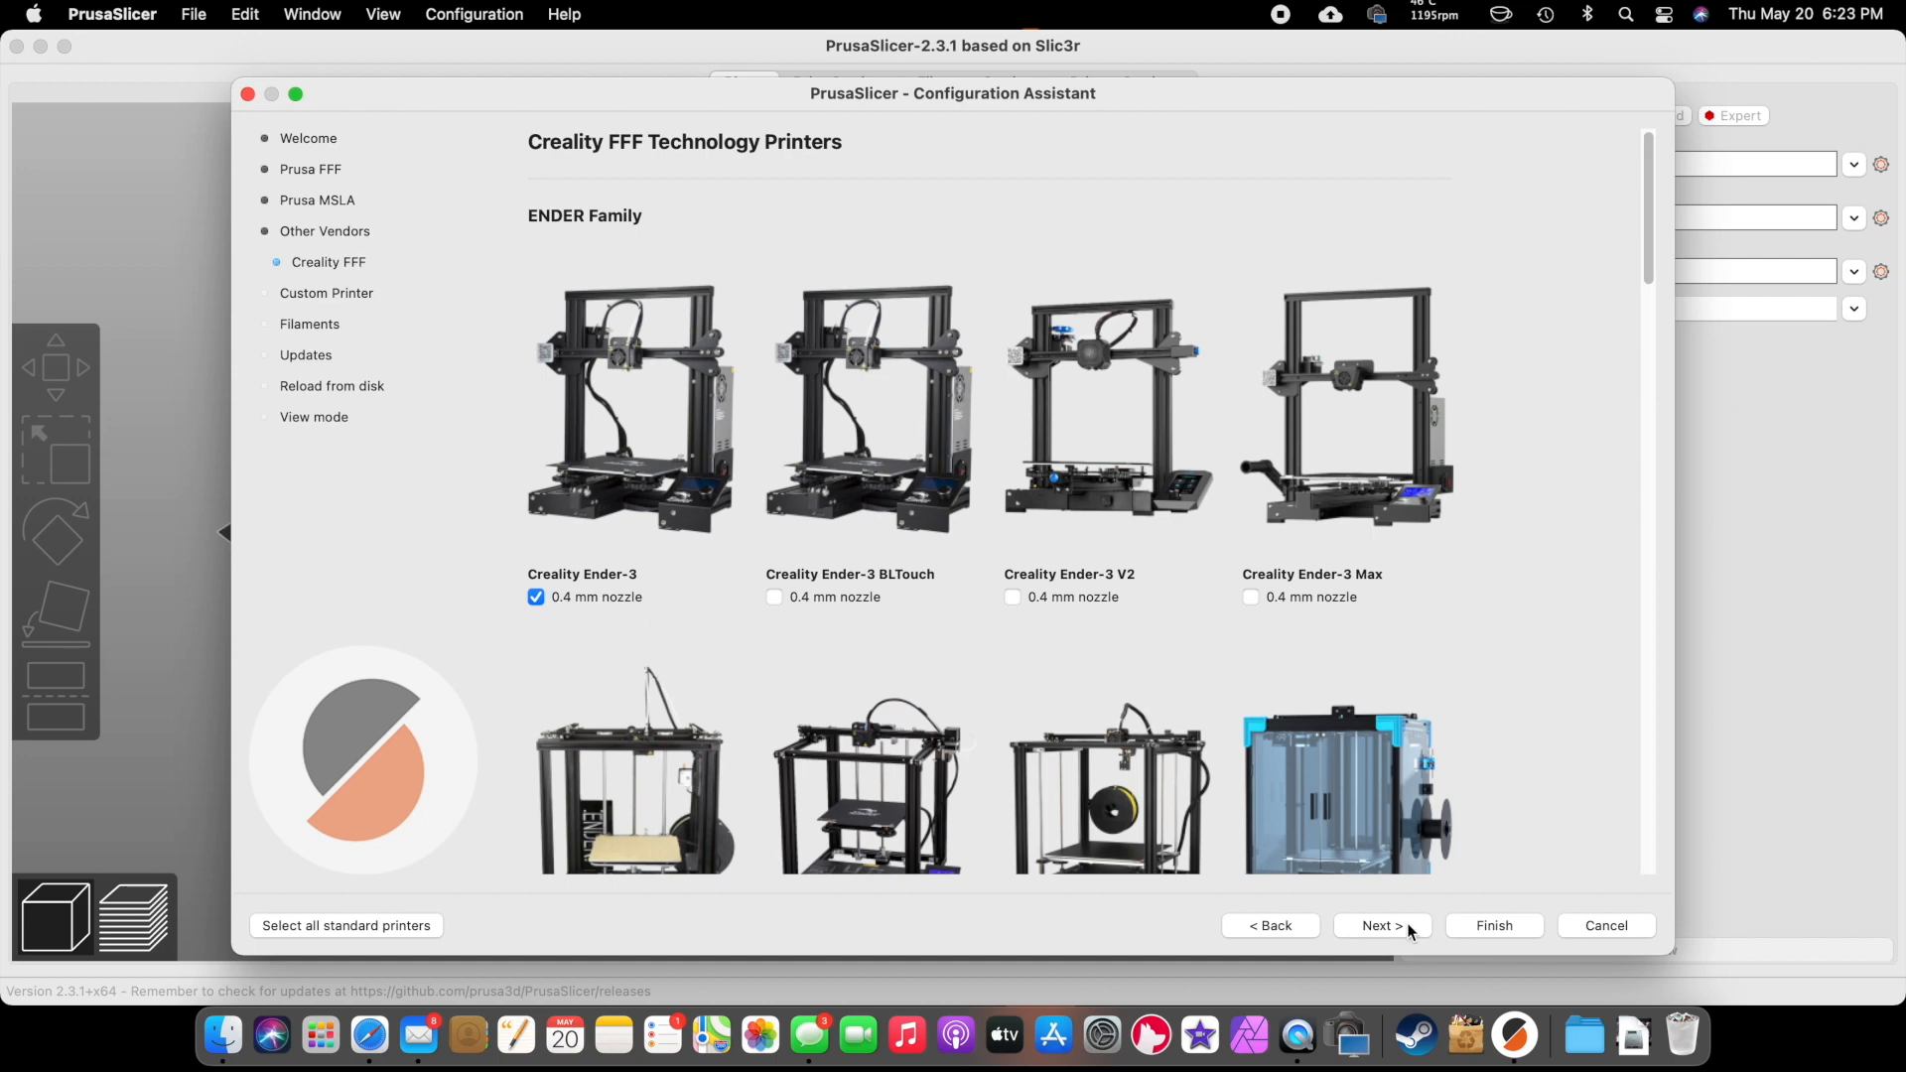
left_click(1380, 925)
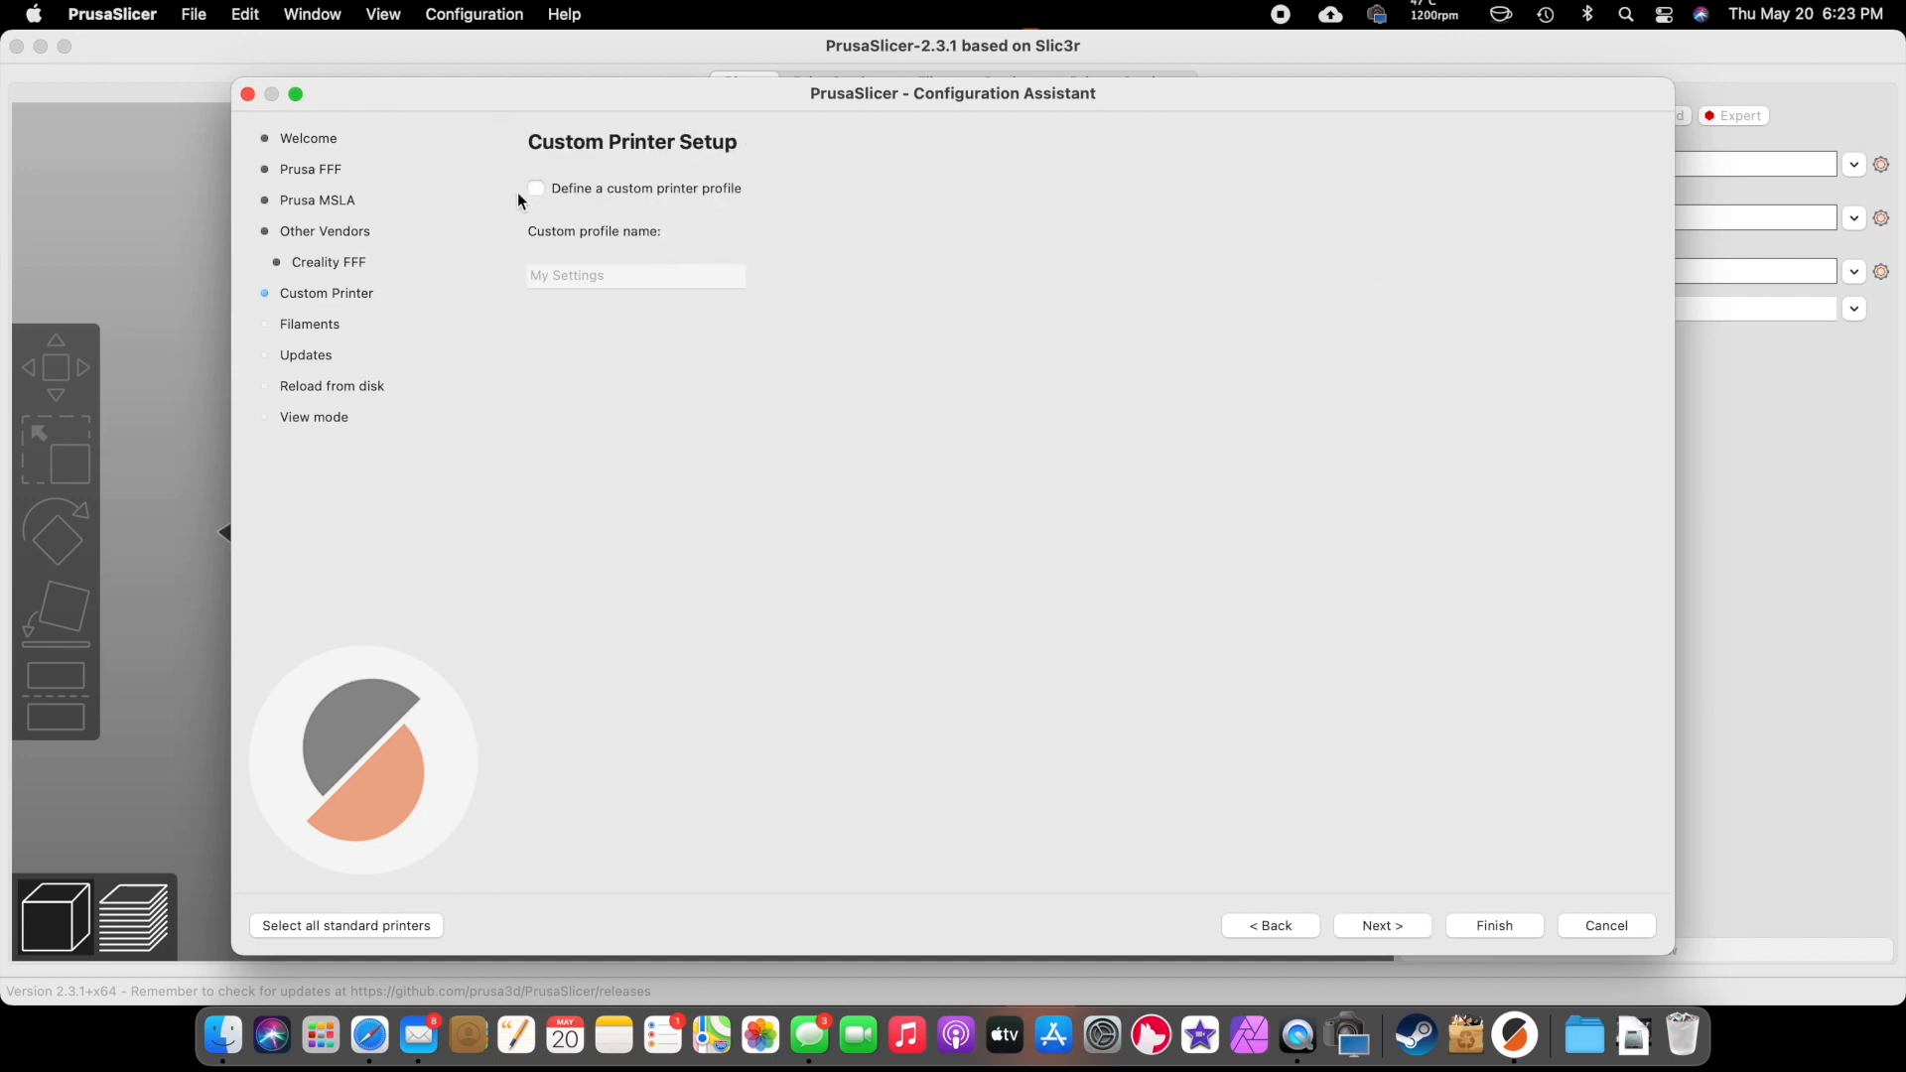
mouse_move(564, 227)
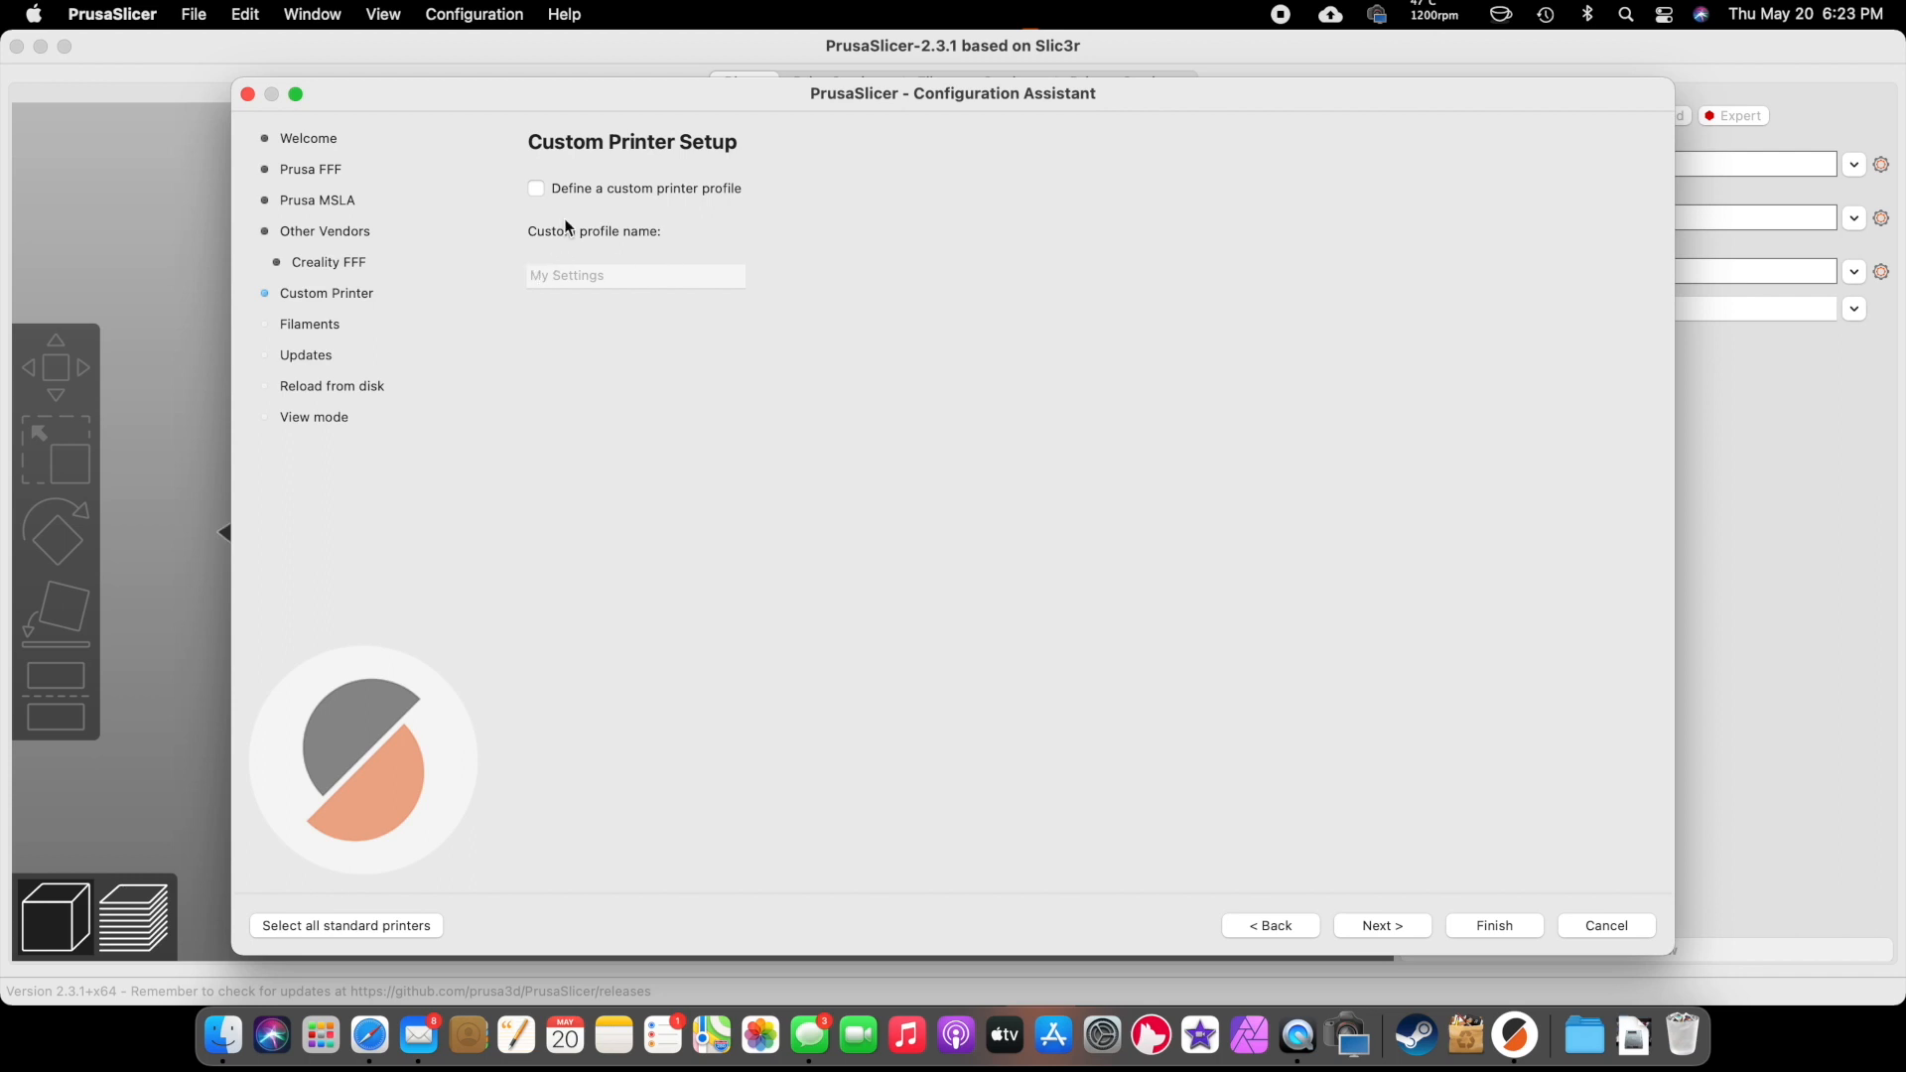
mouse_move(616, 250)
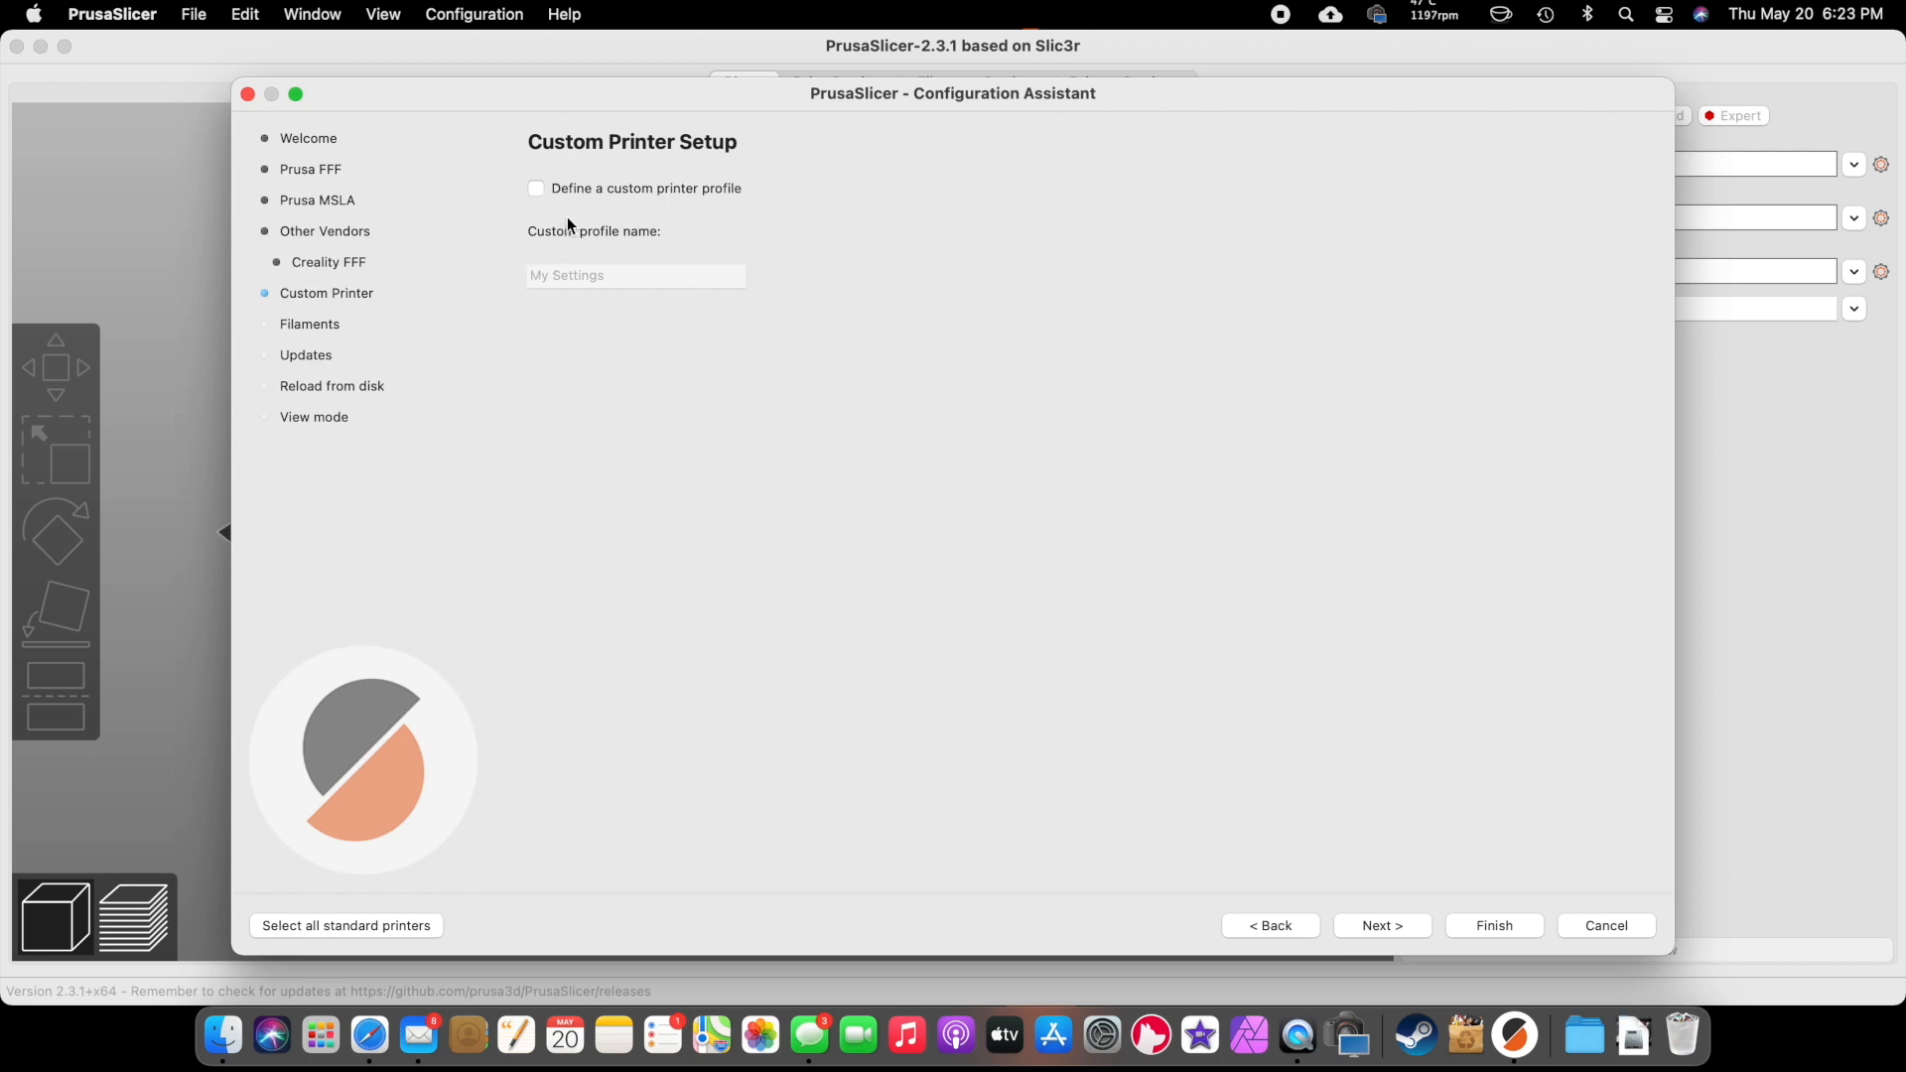
mouse_move(337, 184)
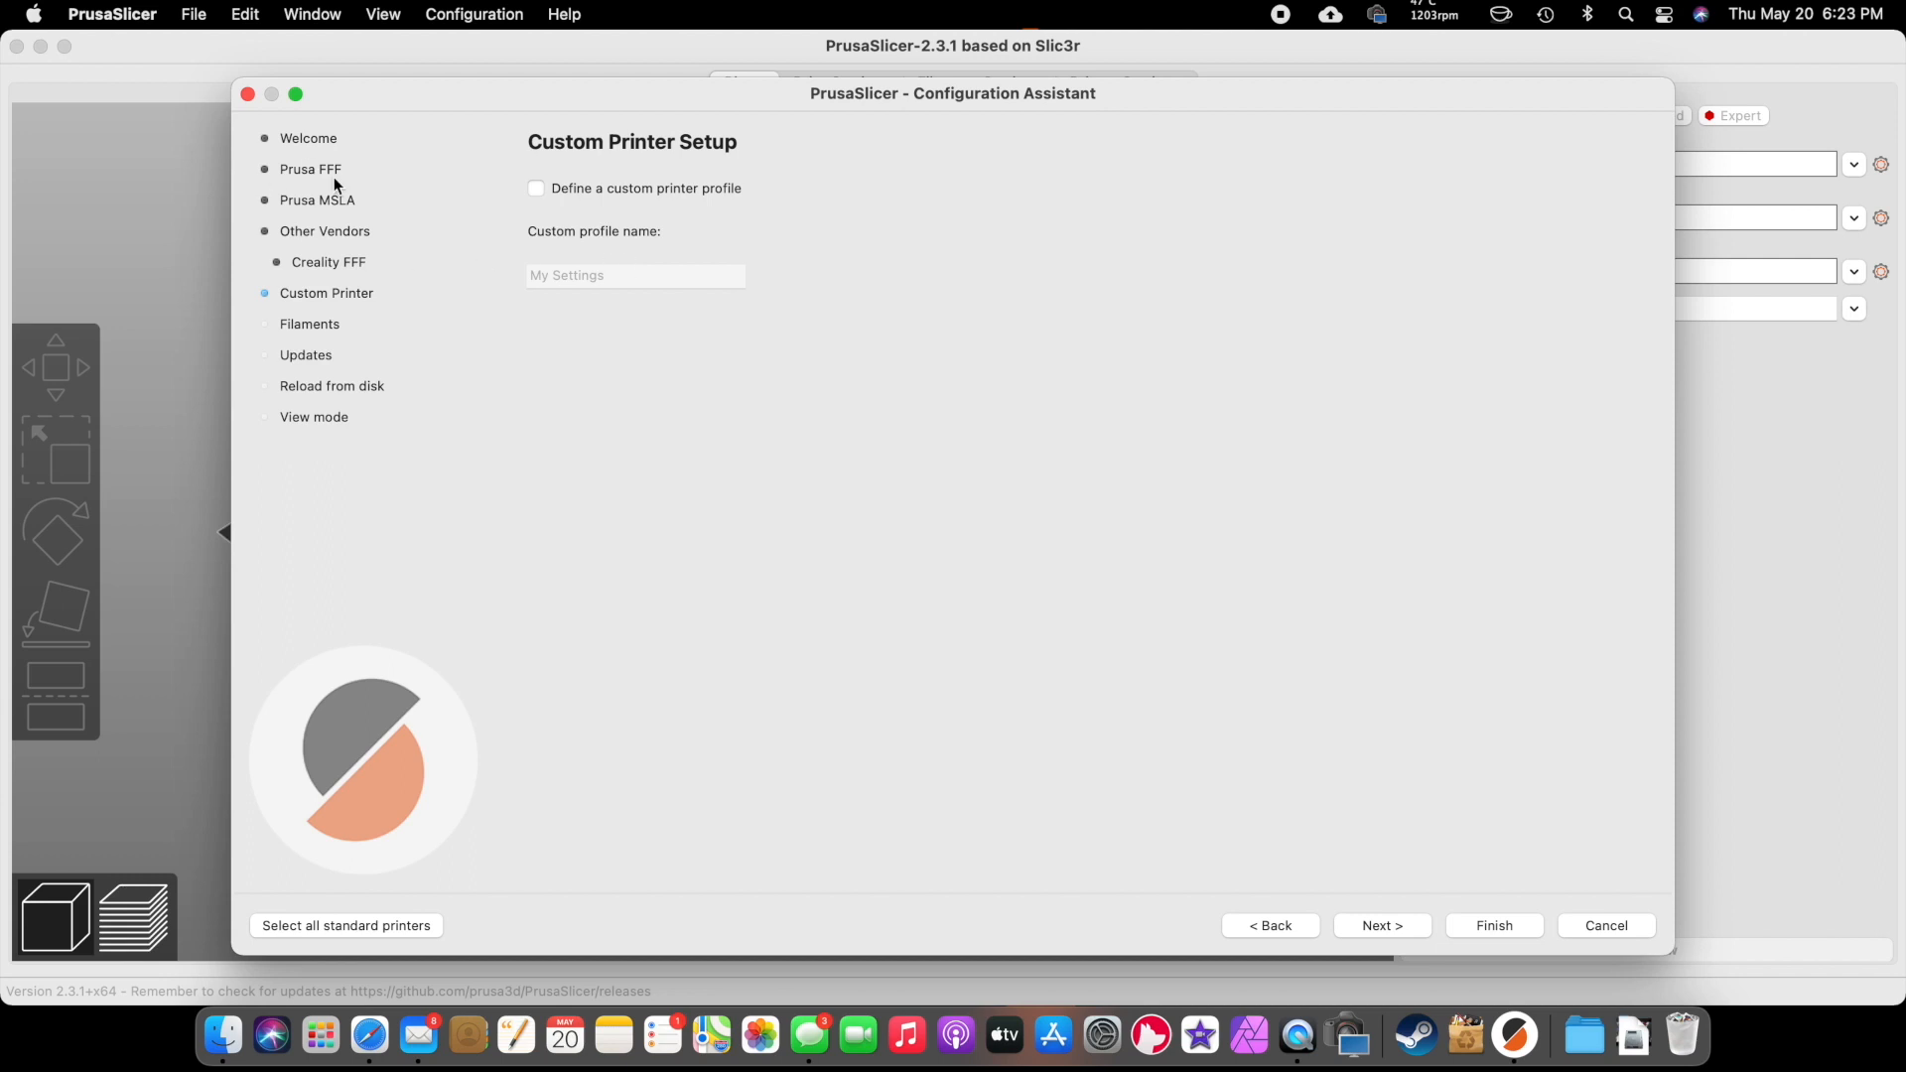
mouse_move(356, 302)
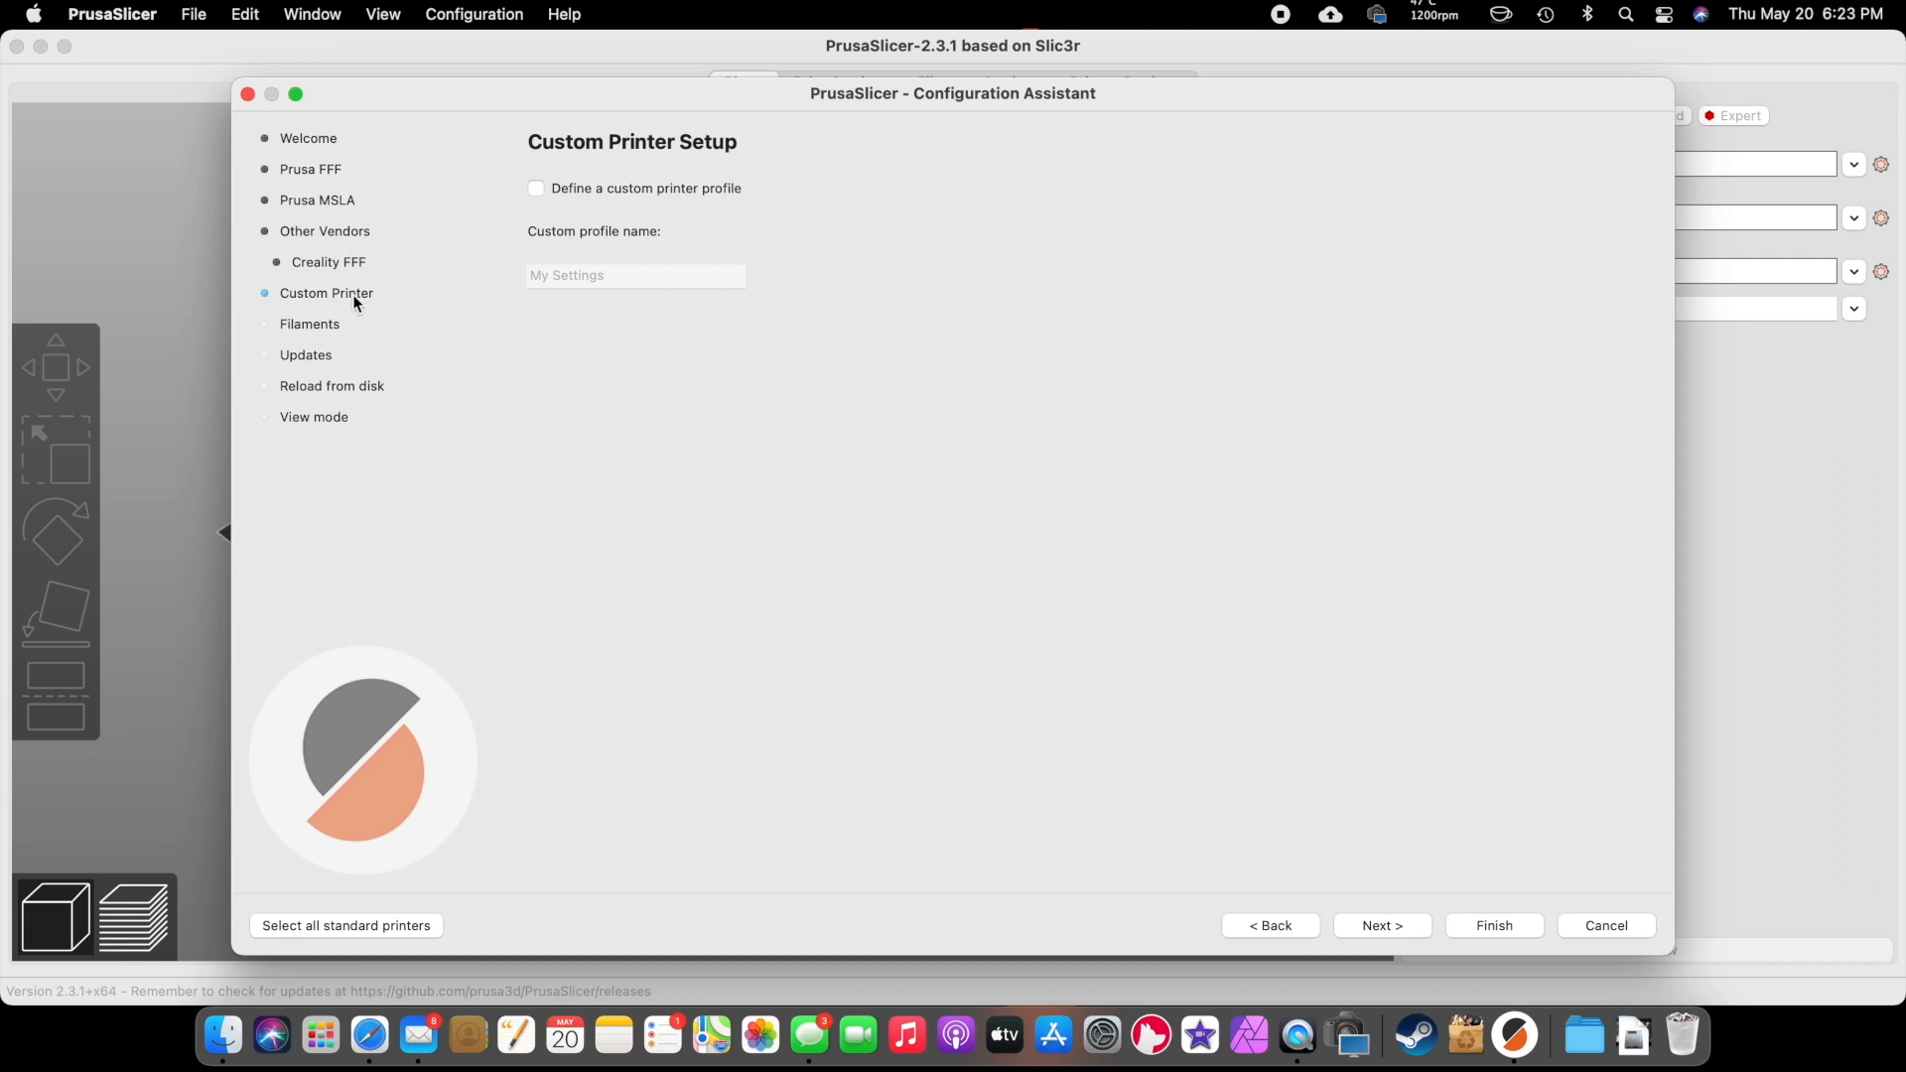
mouse_move(426, 339)
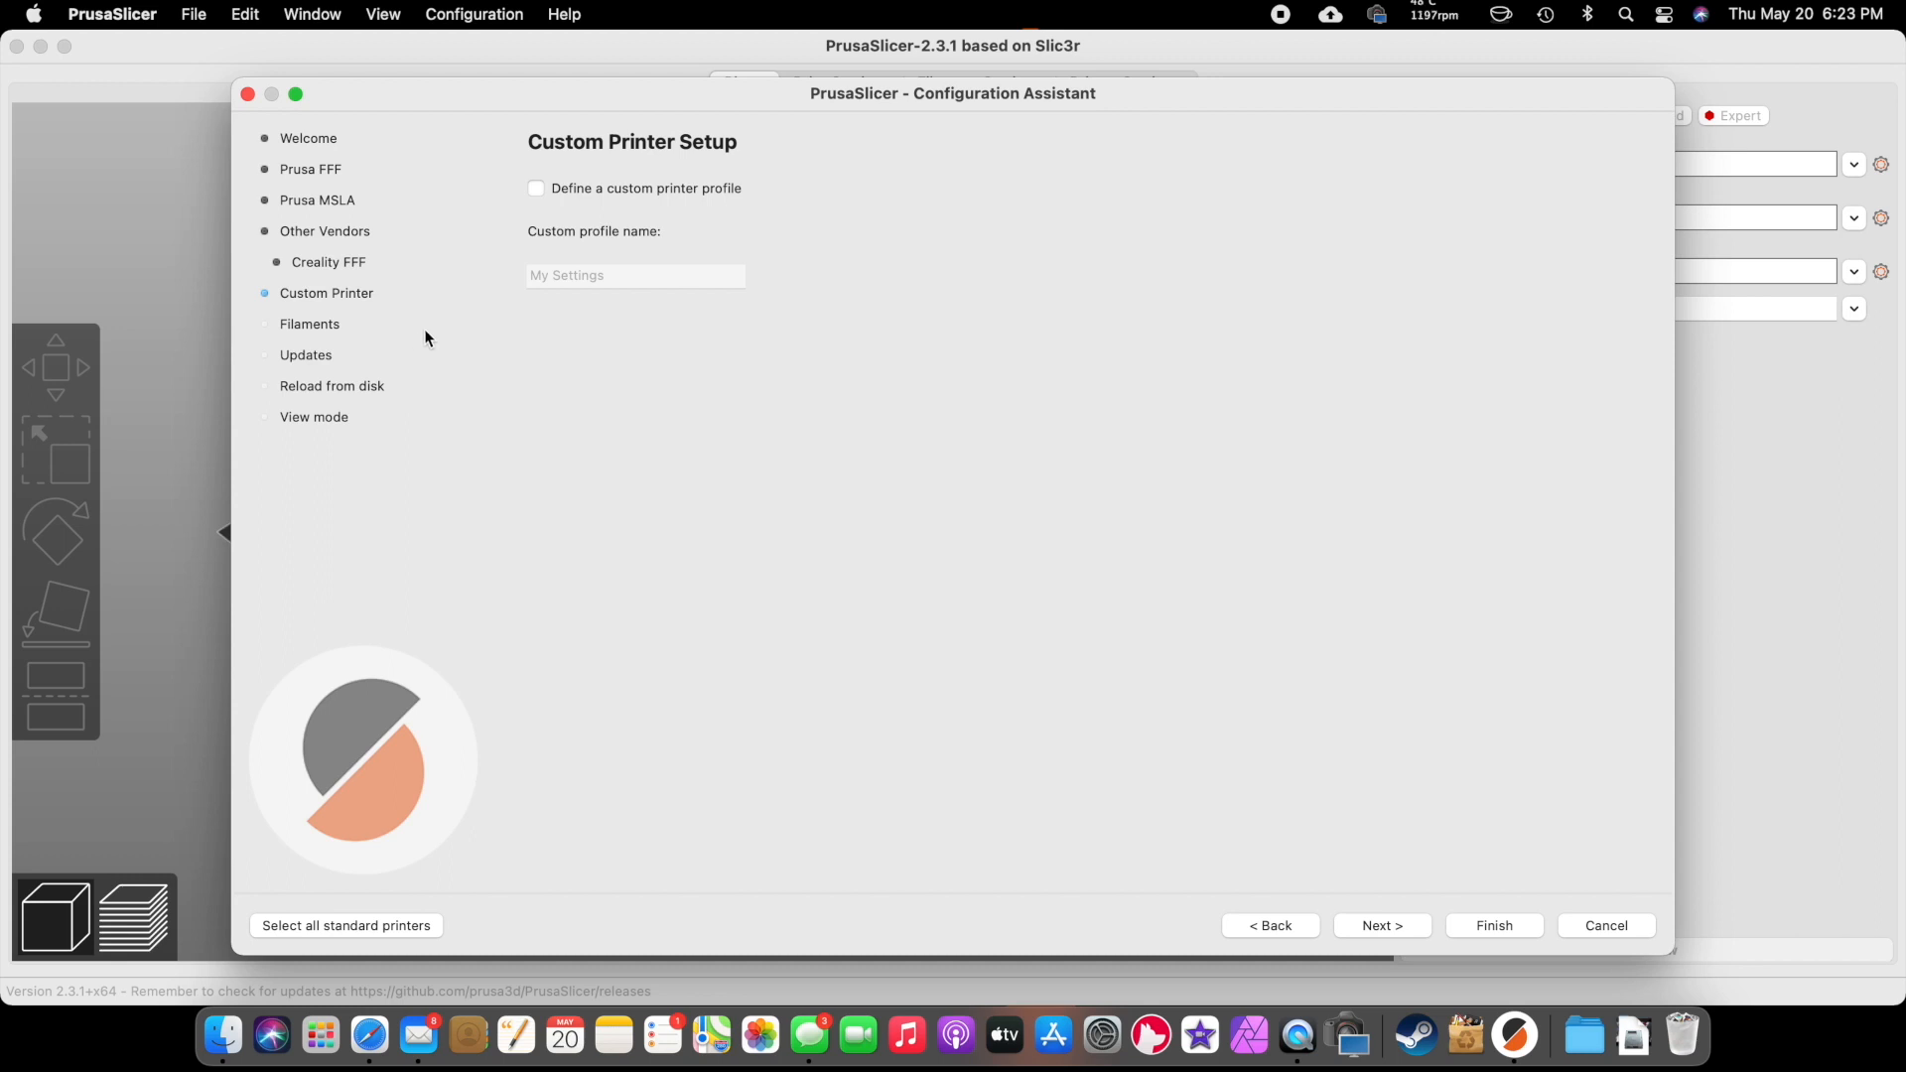
mouse_move(632, 423)
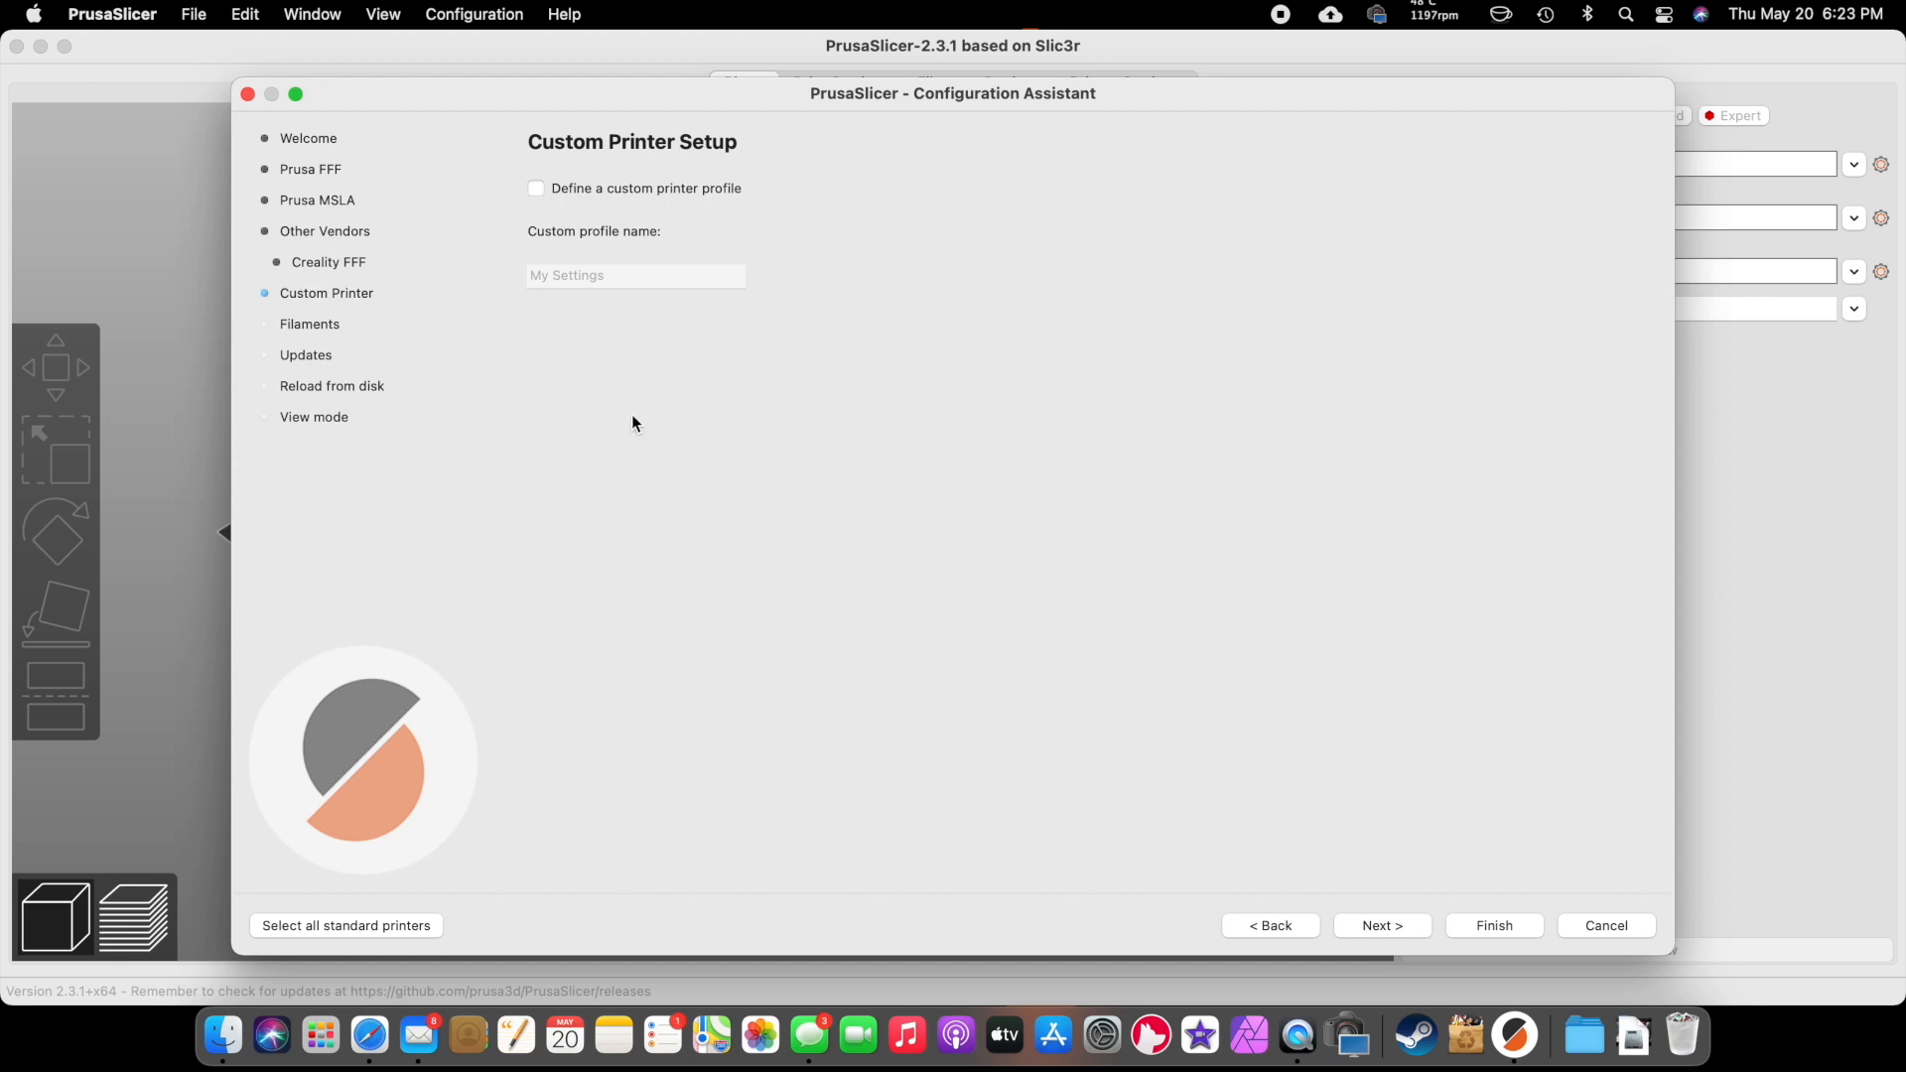
mouse_move(1320, 795)
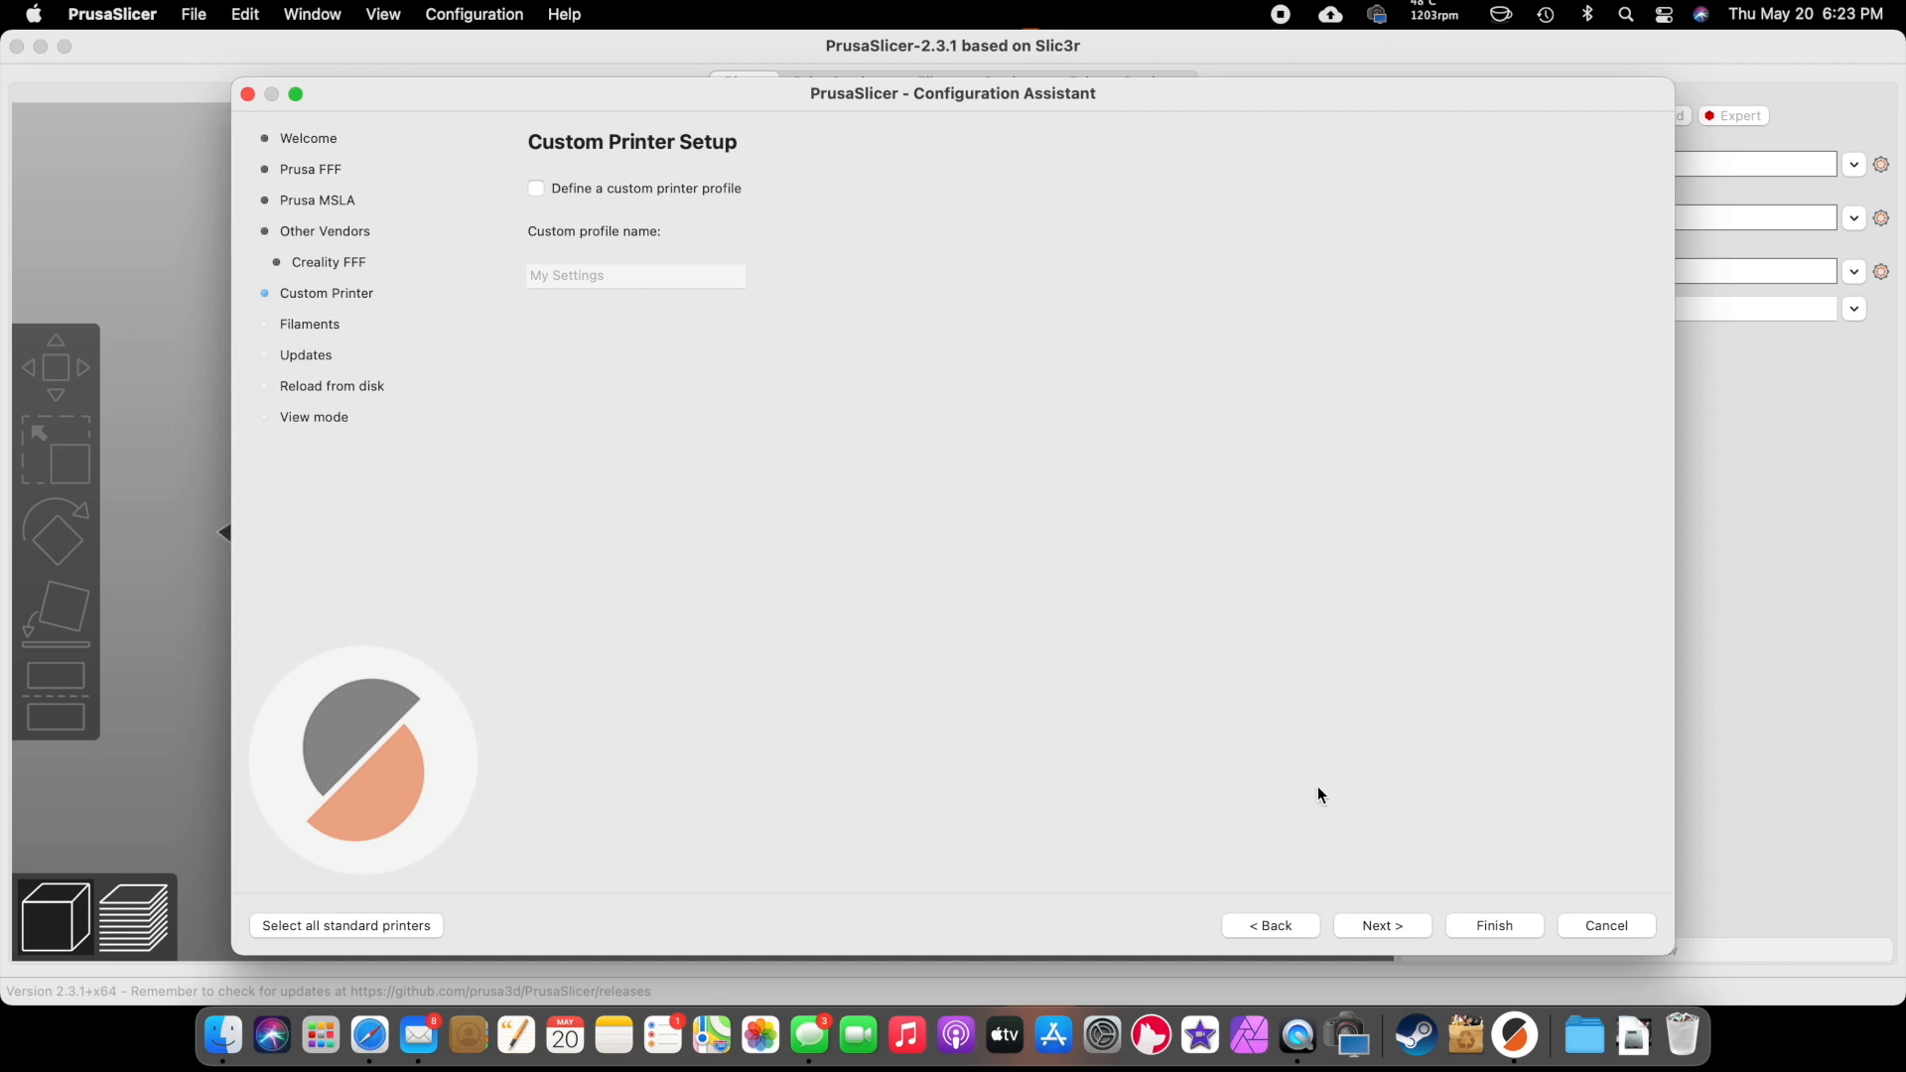
- Advance past the Filaments, Updates and Reload from disk pages to View mode
left_click(1381, 925)
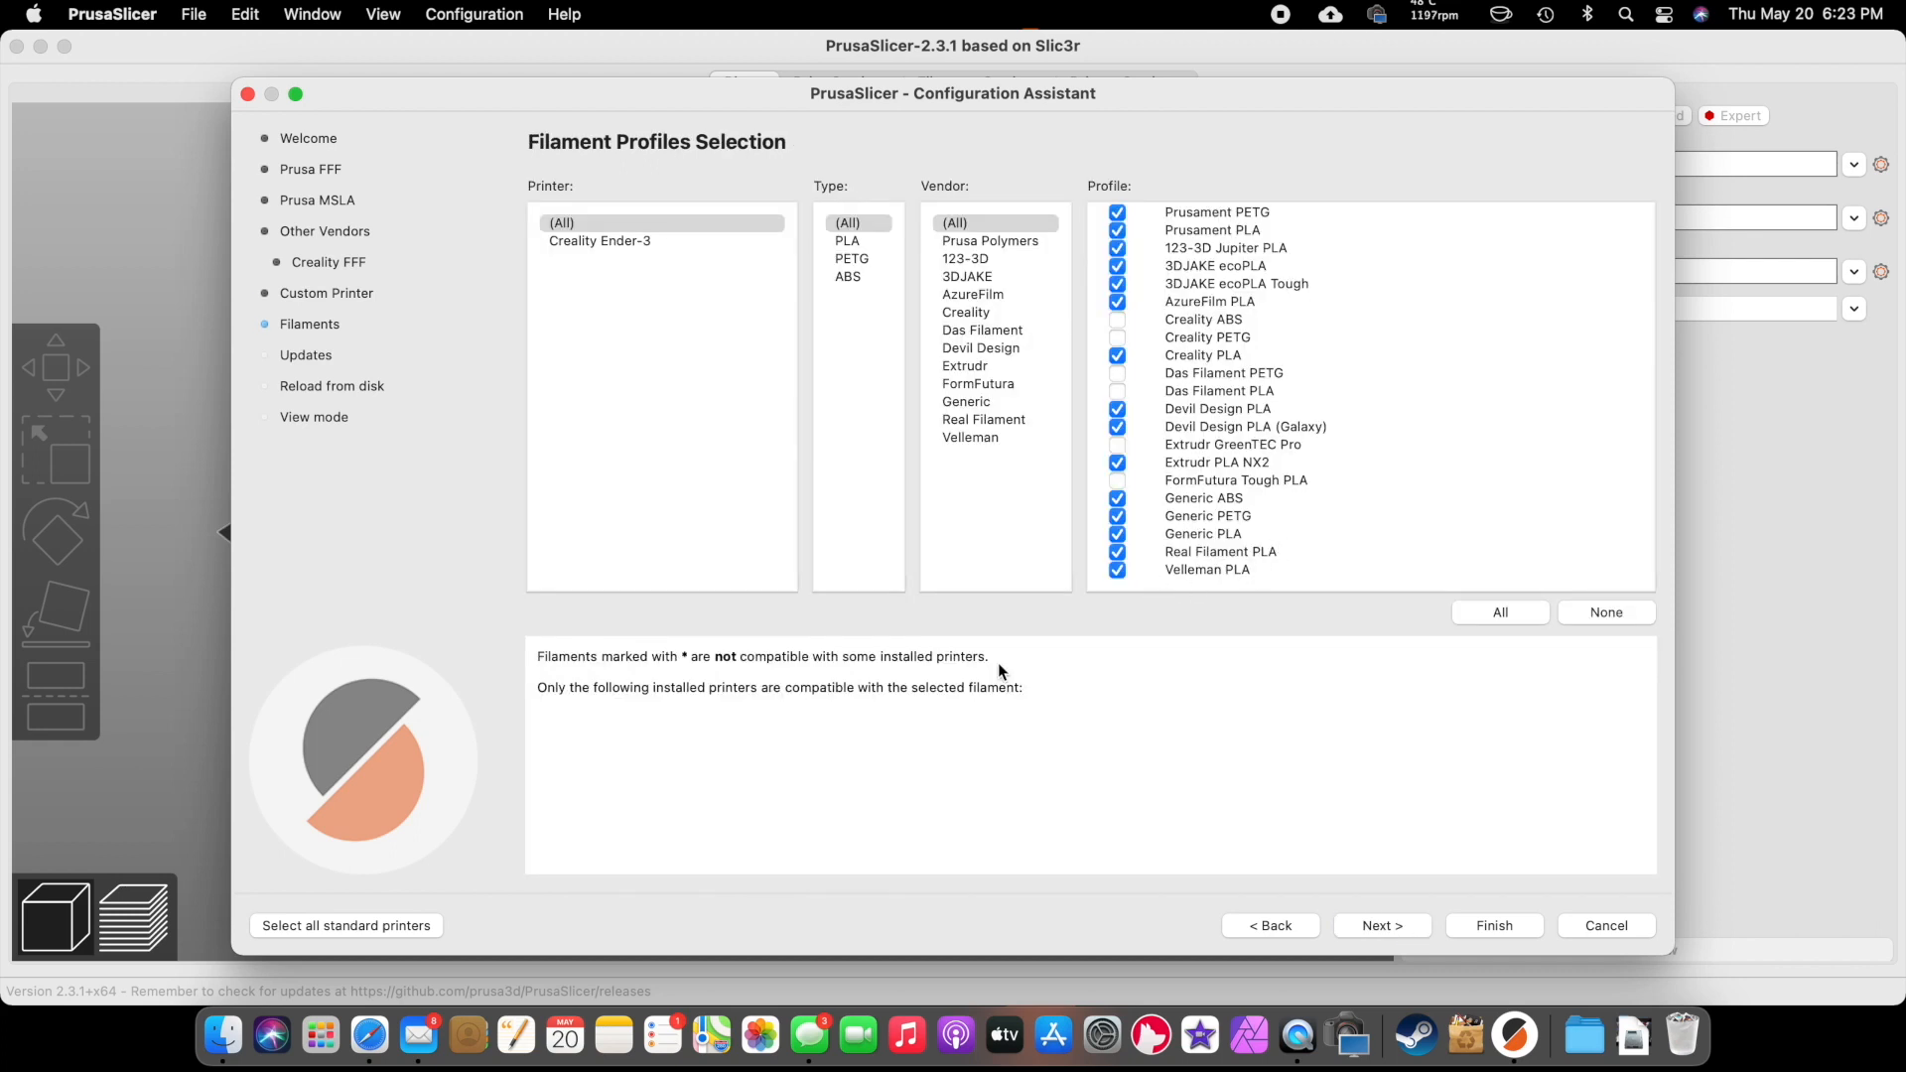
left_click(1381, 925)
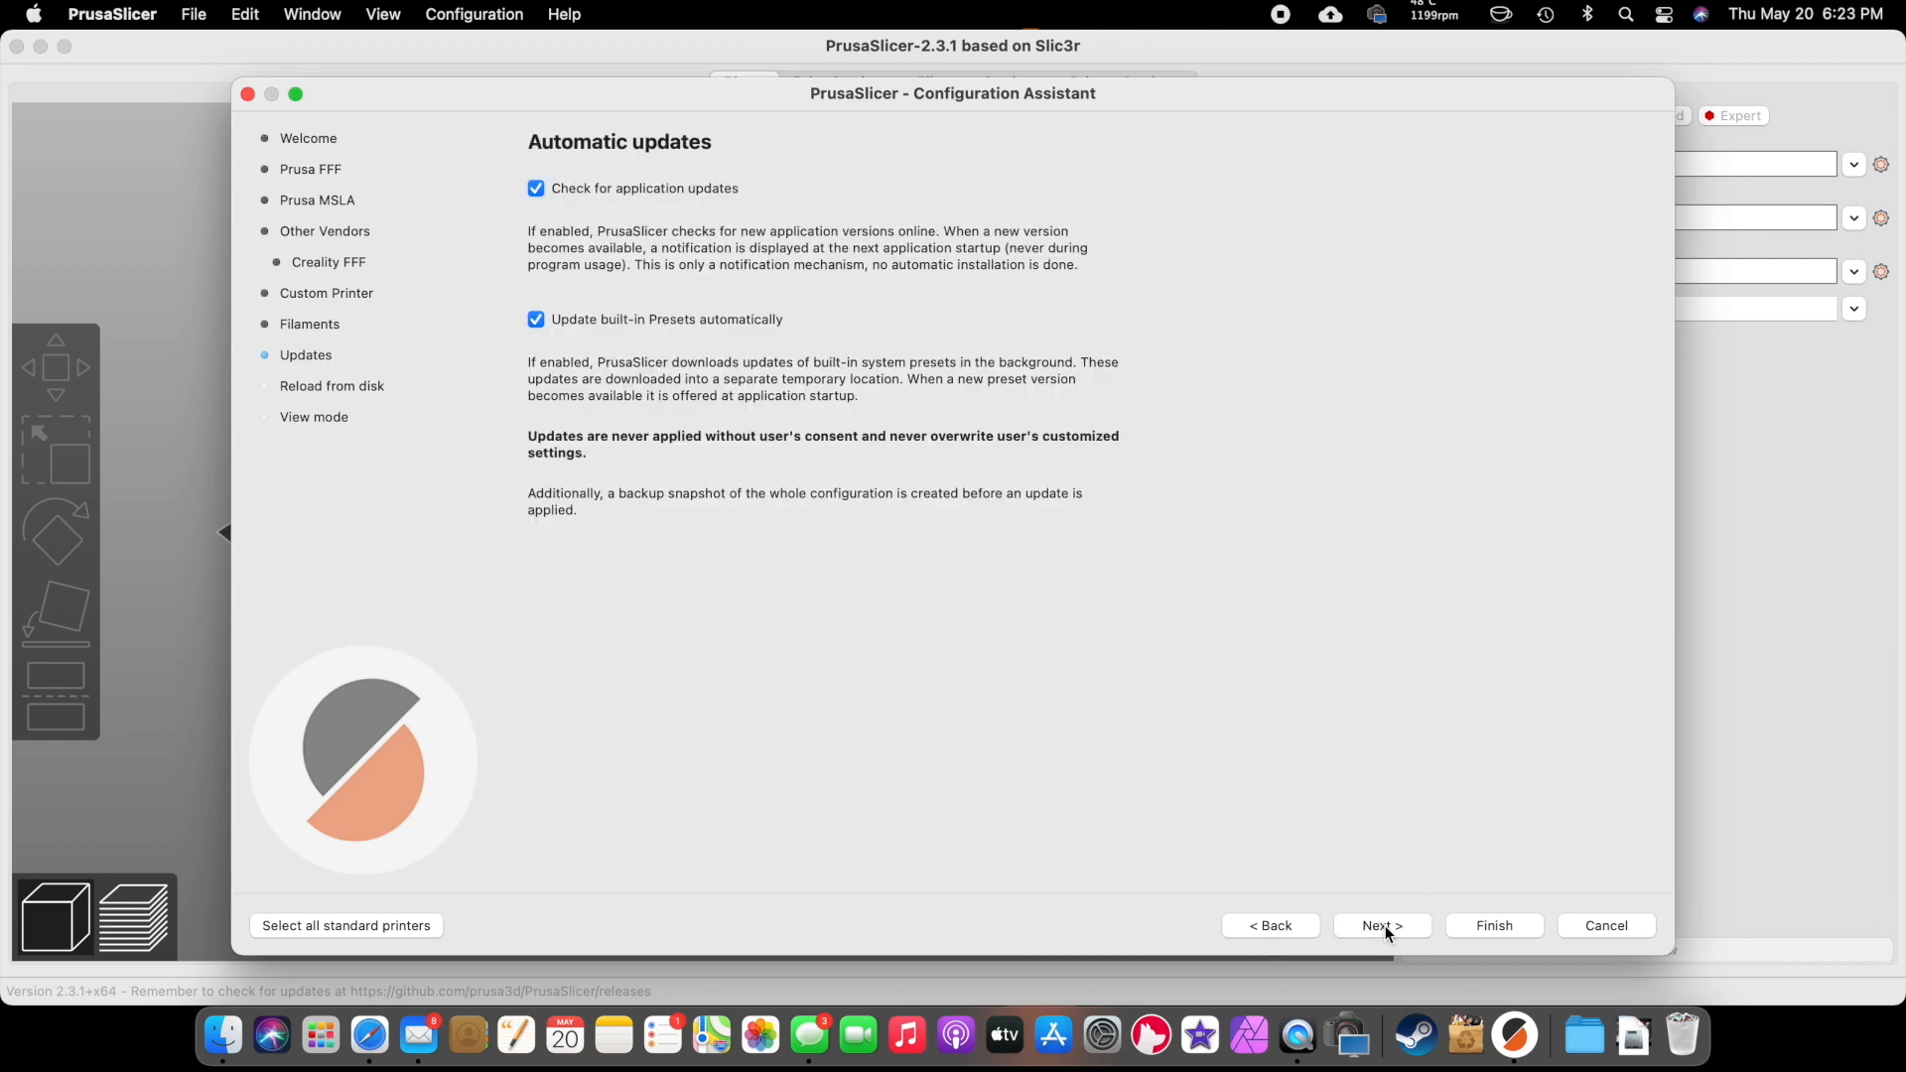
left_click(1380, 925)
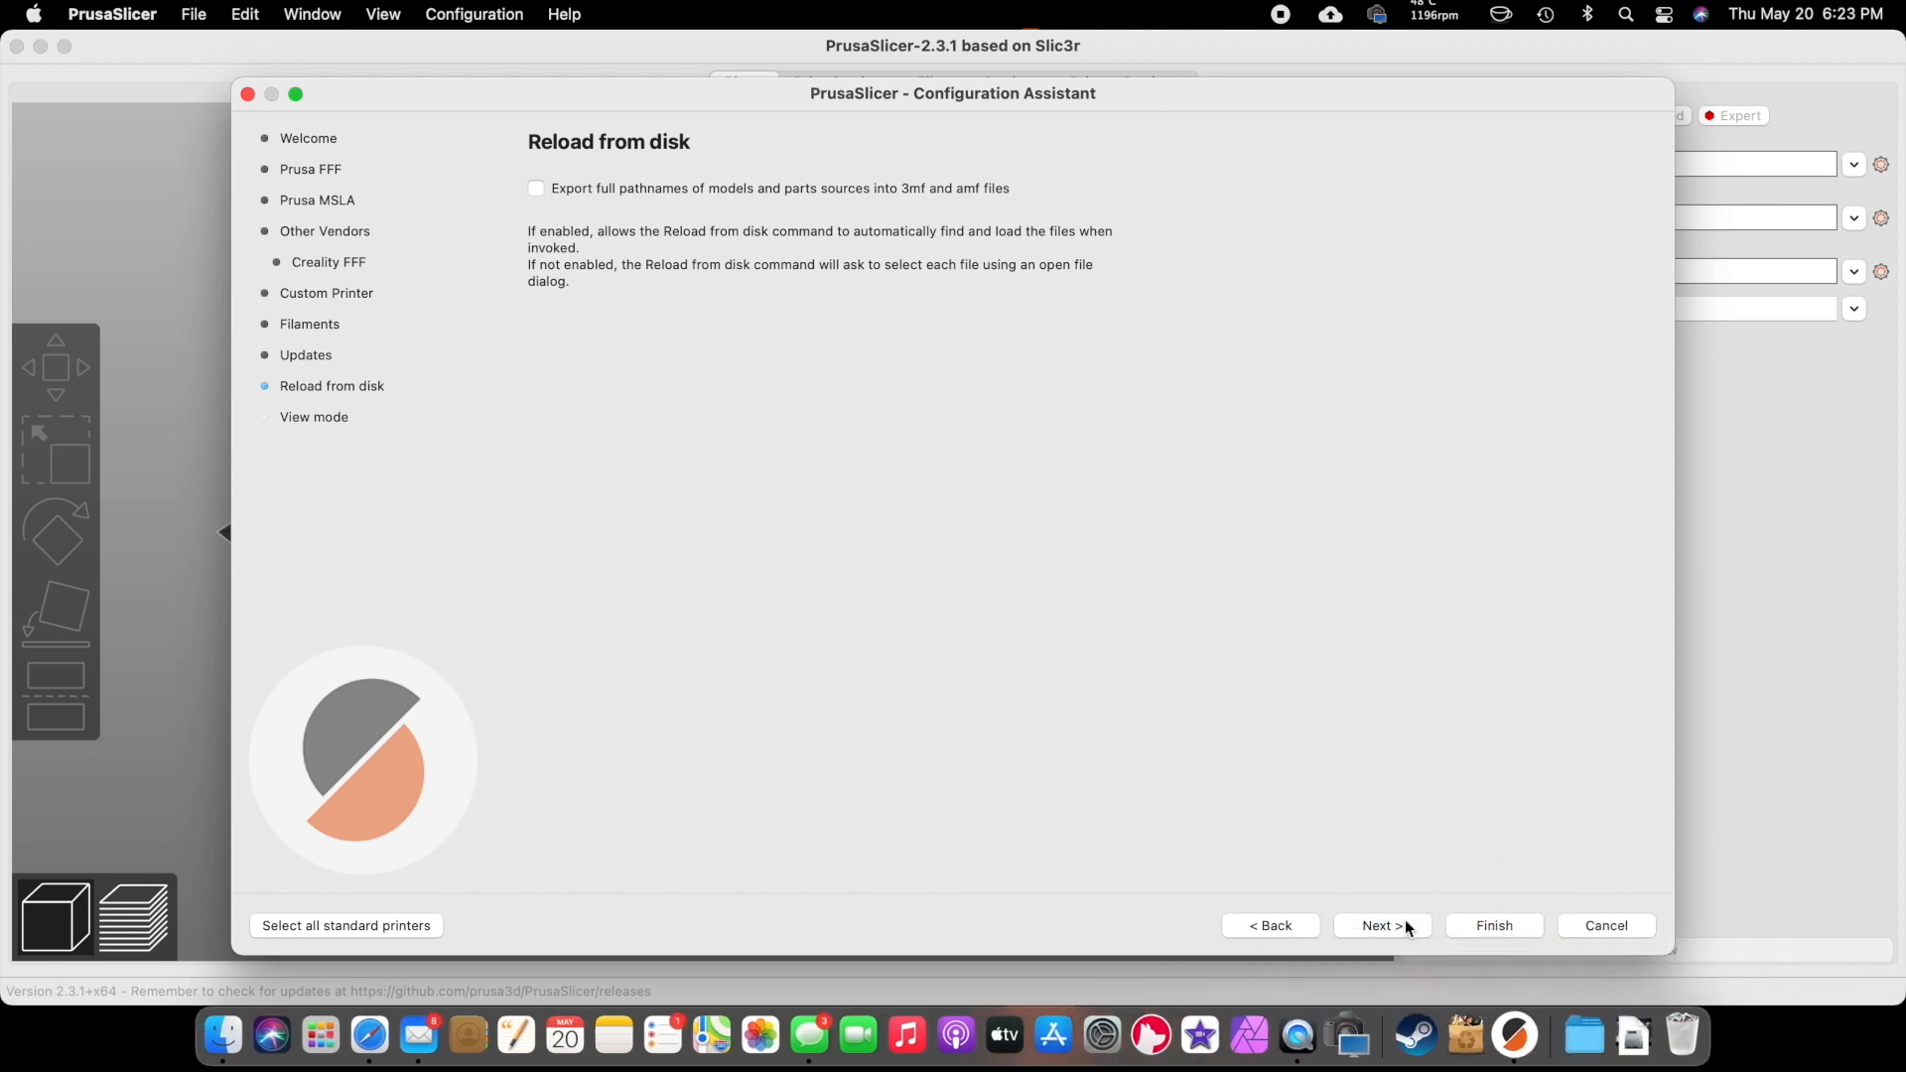
left_click(1380, 925)
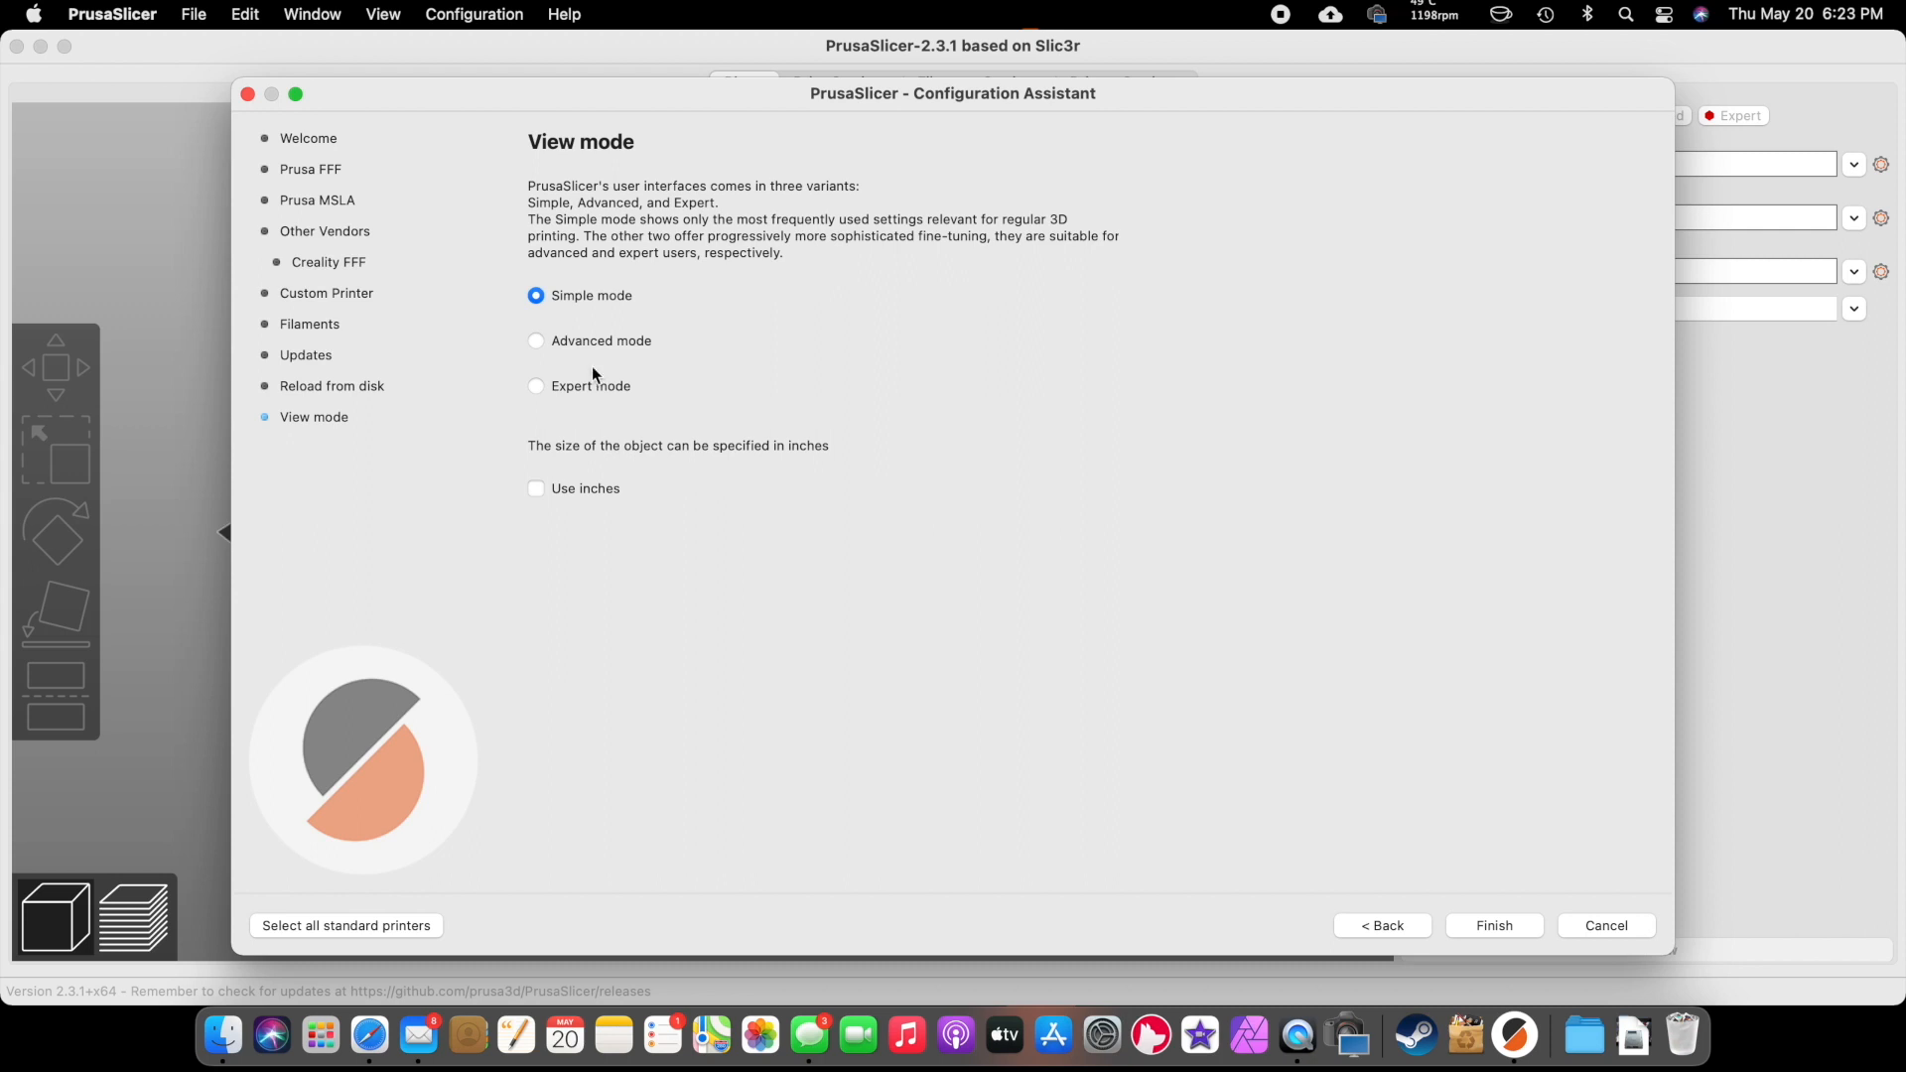
mouse_move(540, 499)
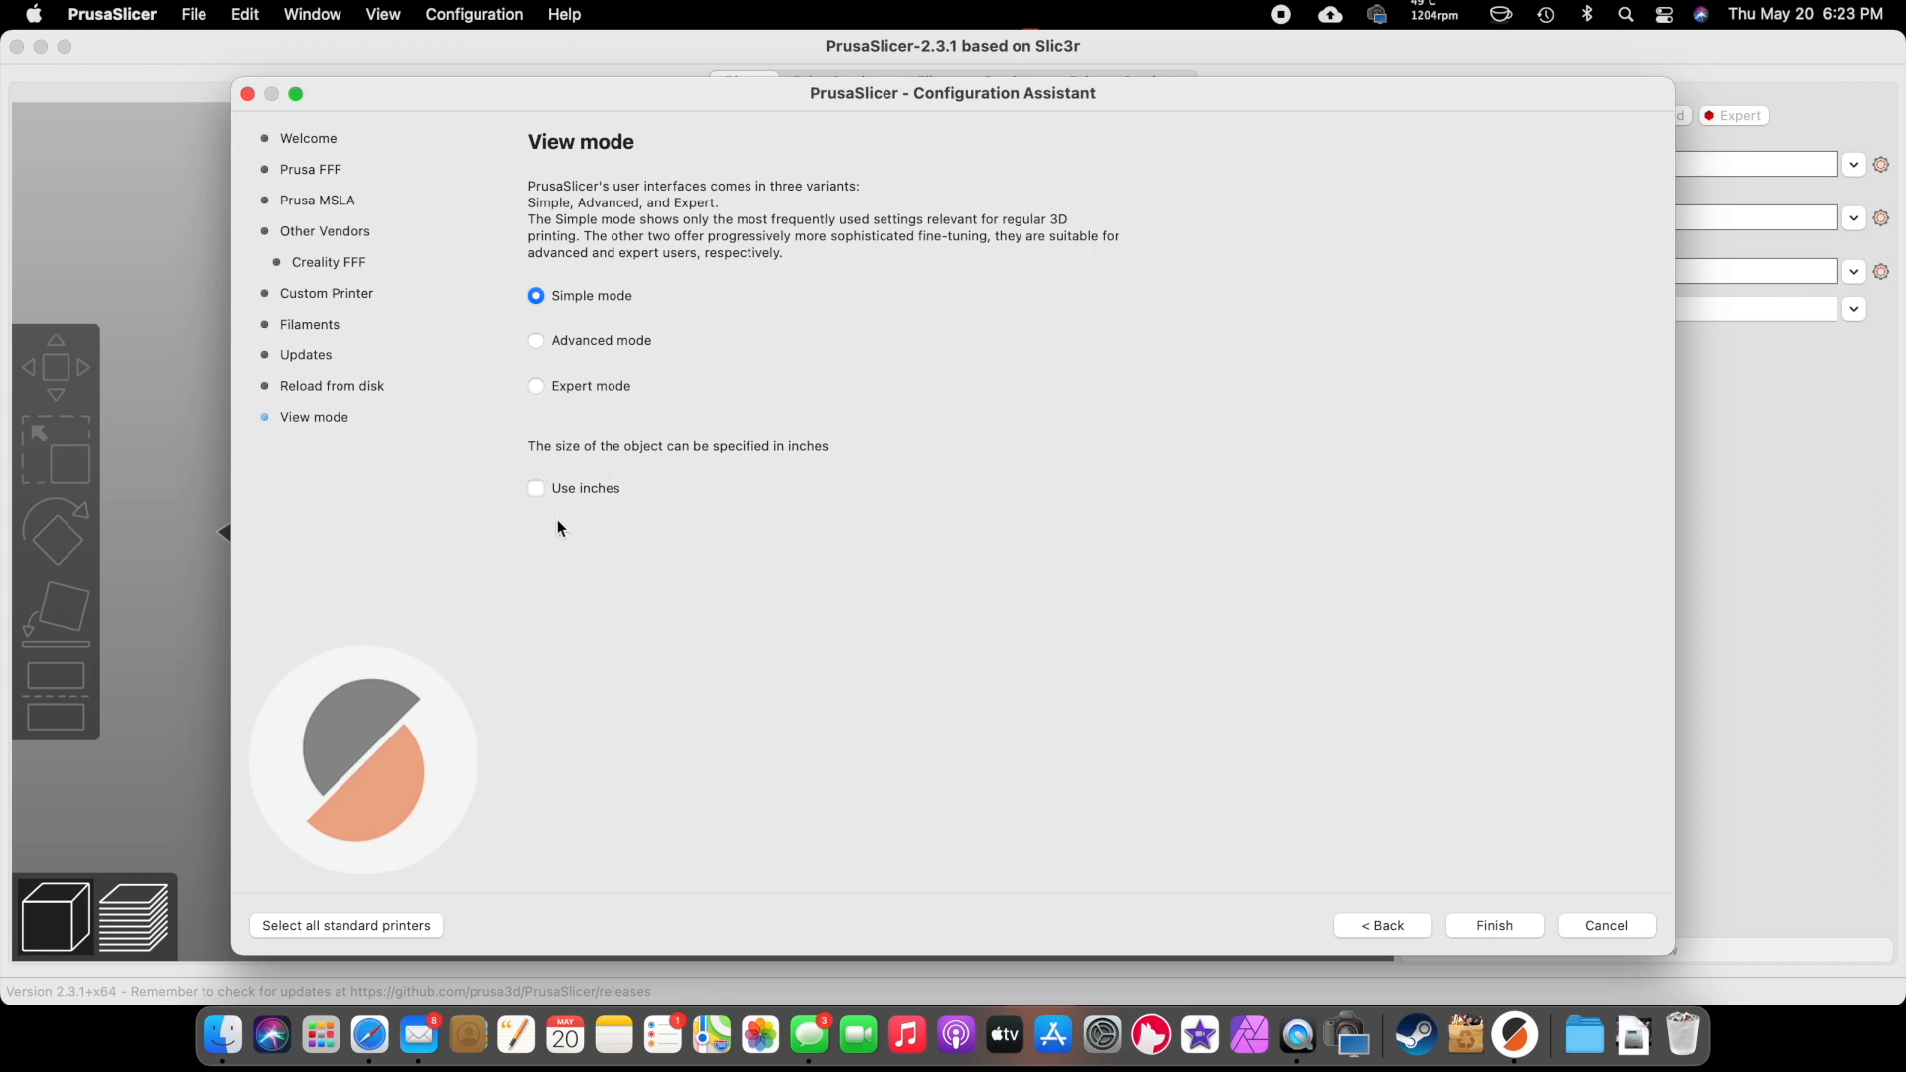
mouse_move(741, 529)
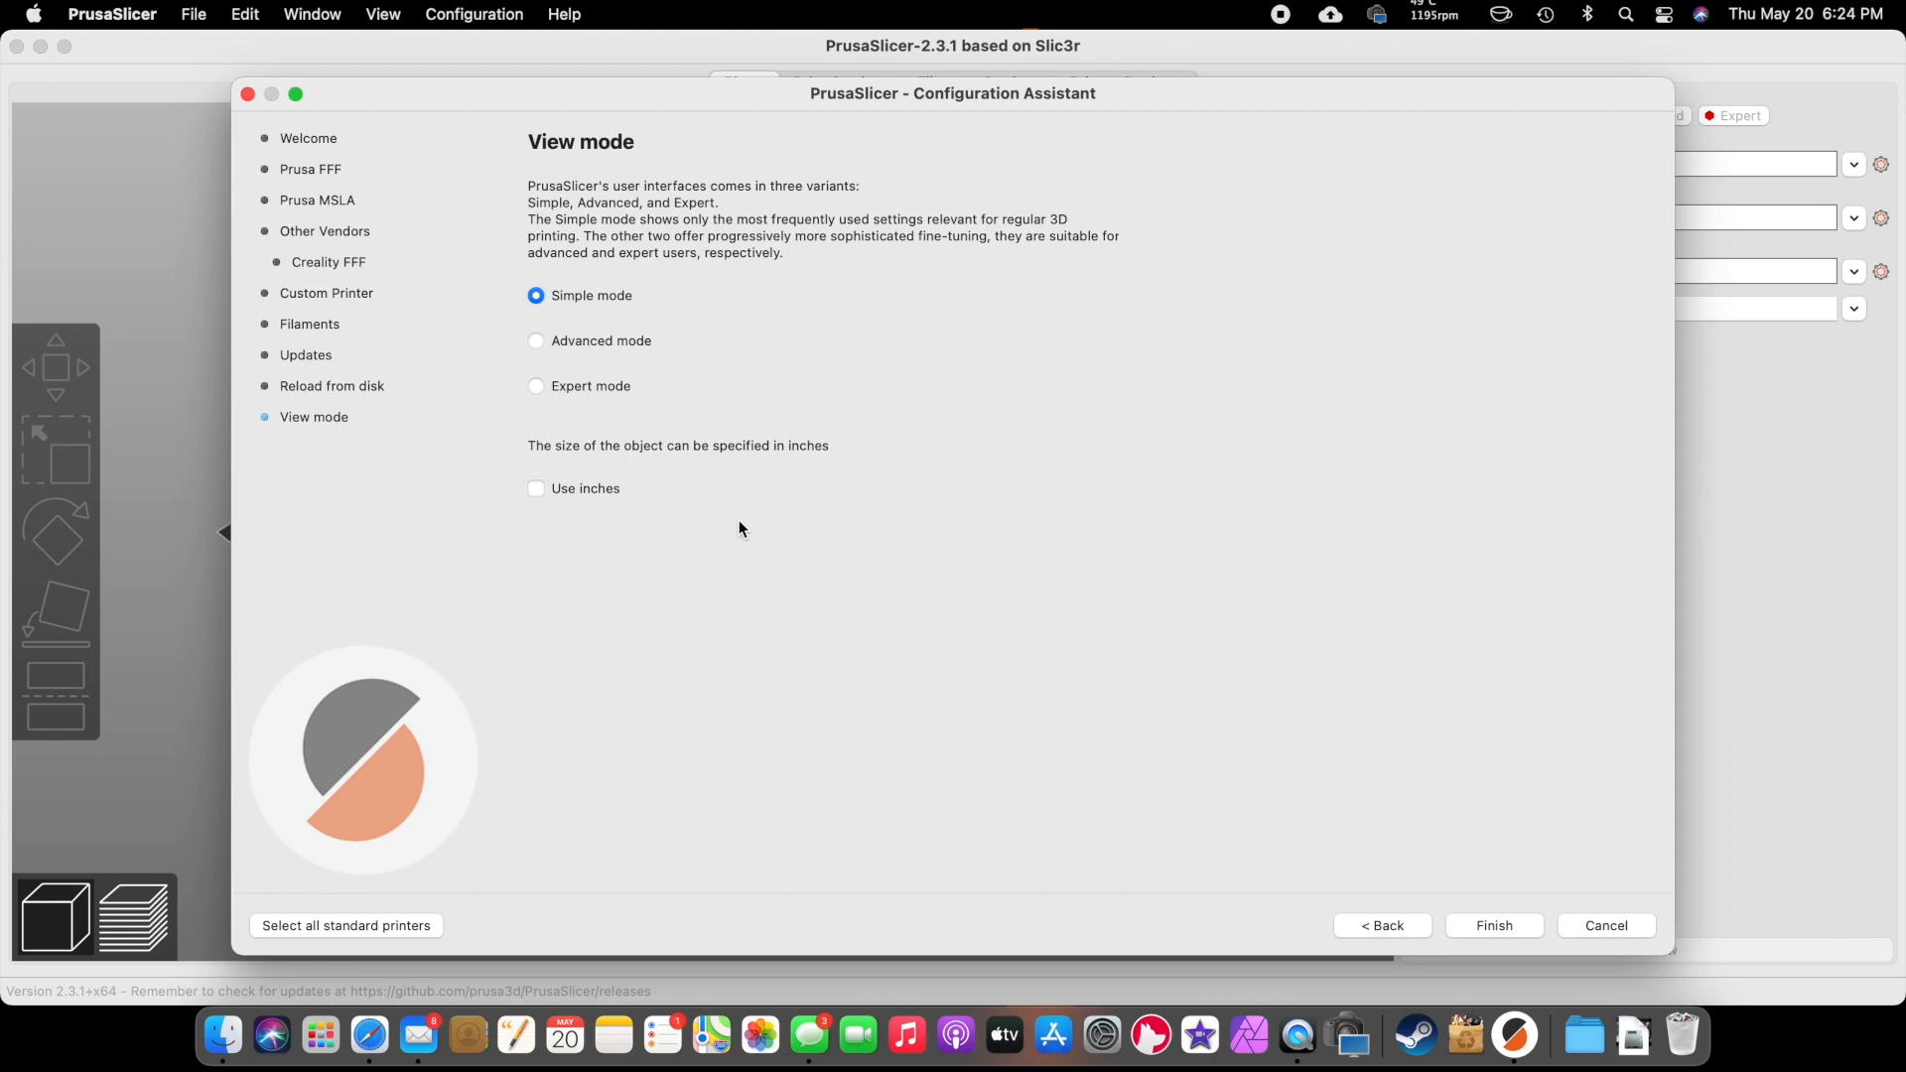
mouse_move(1030, 688)
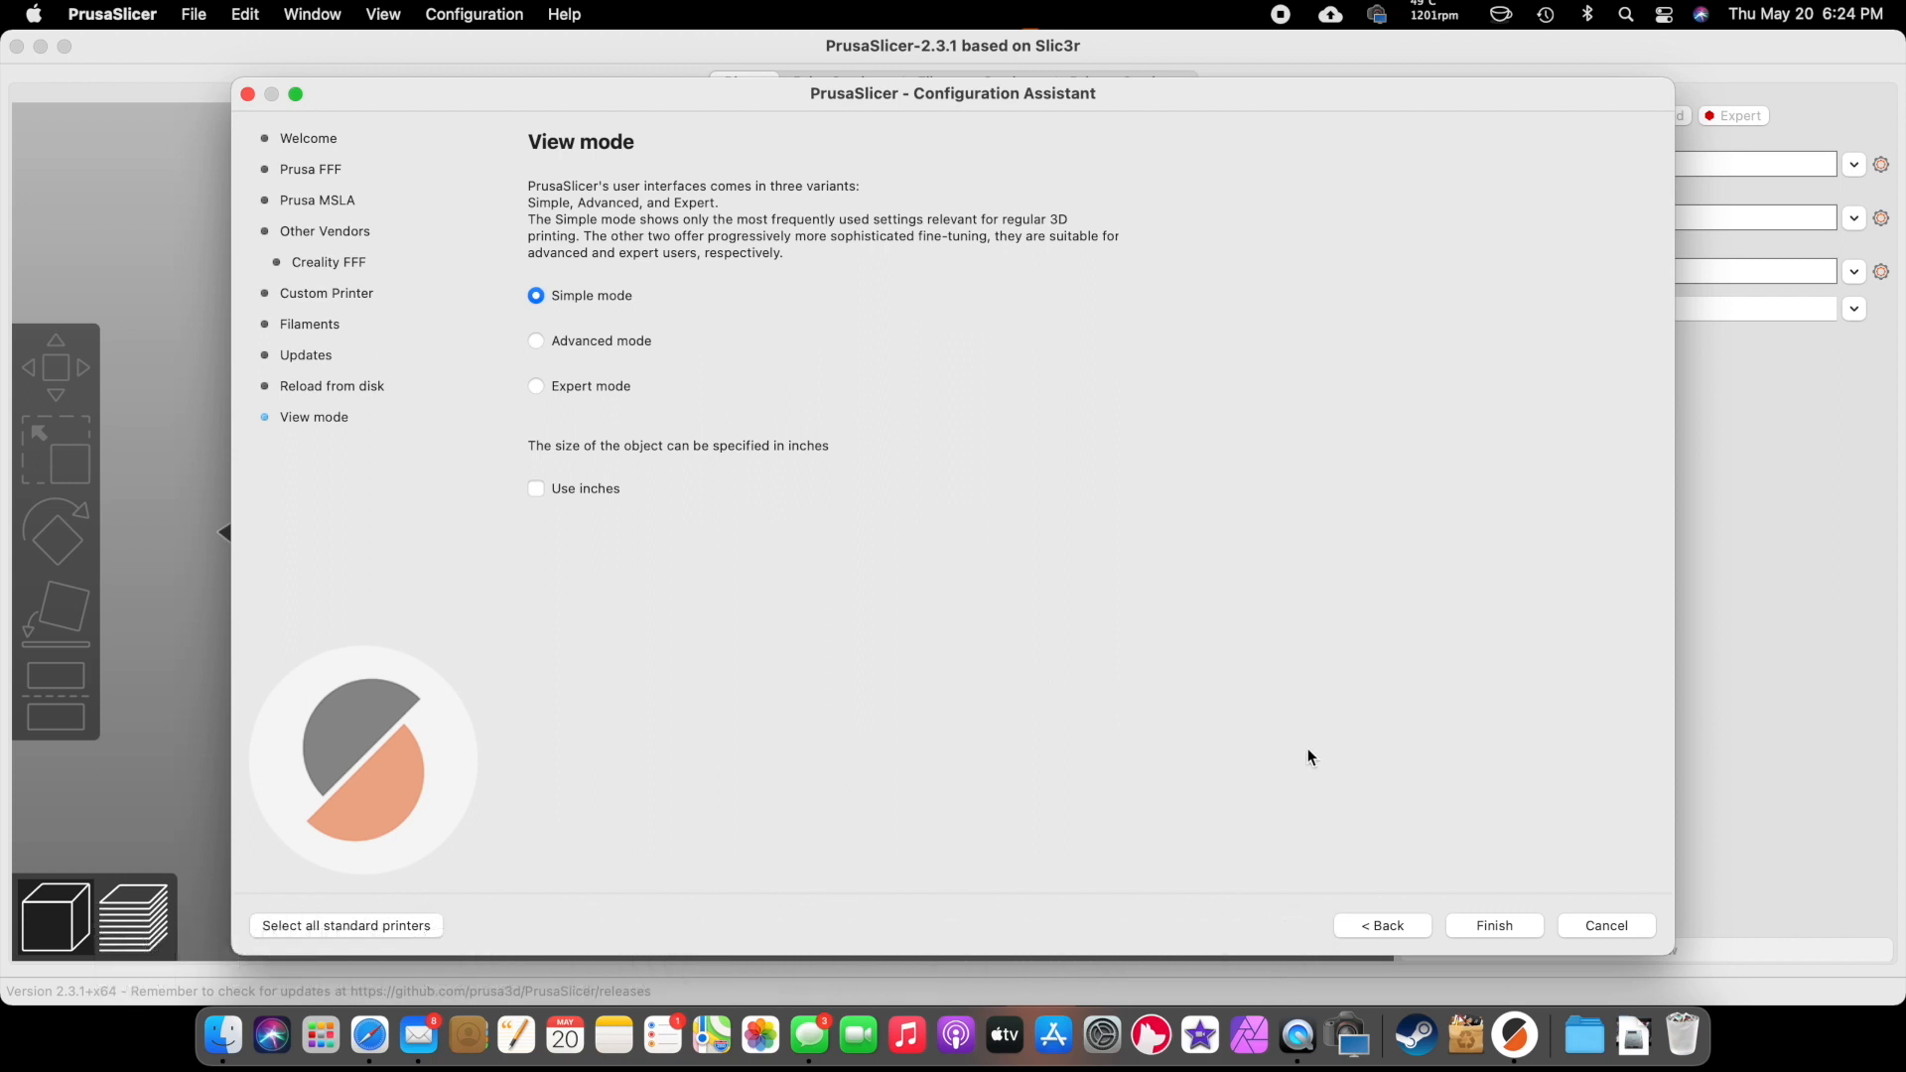
mouse_move(1513, 877)
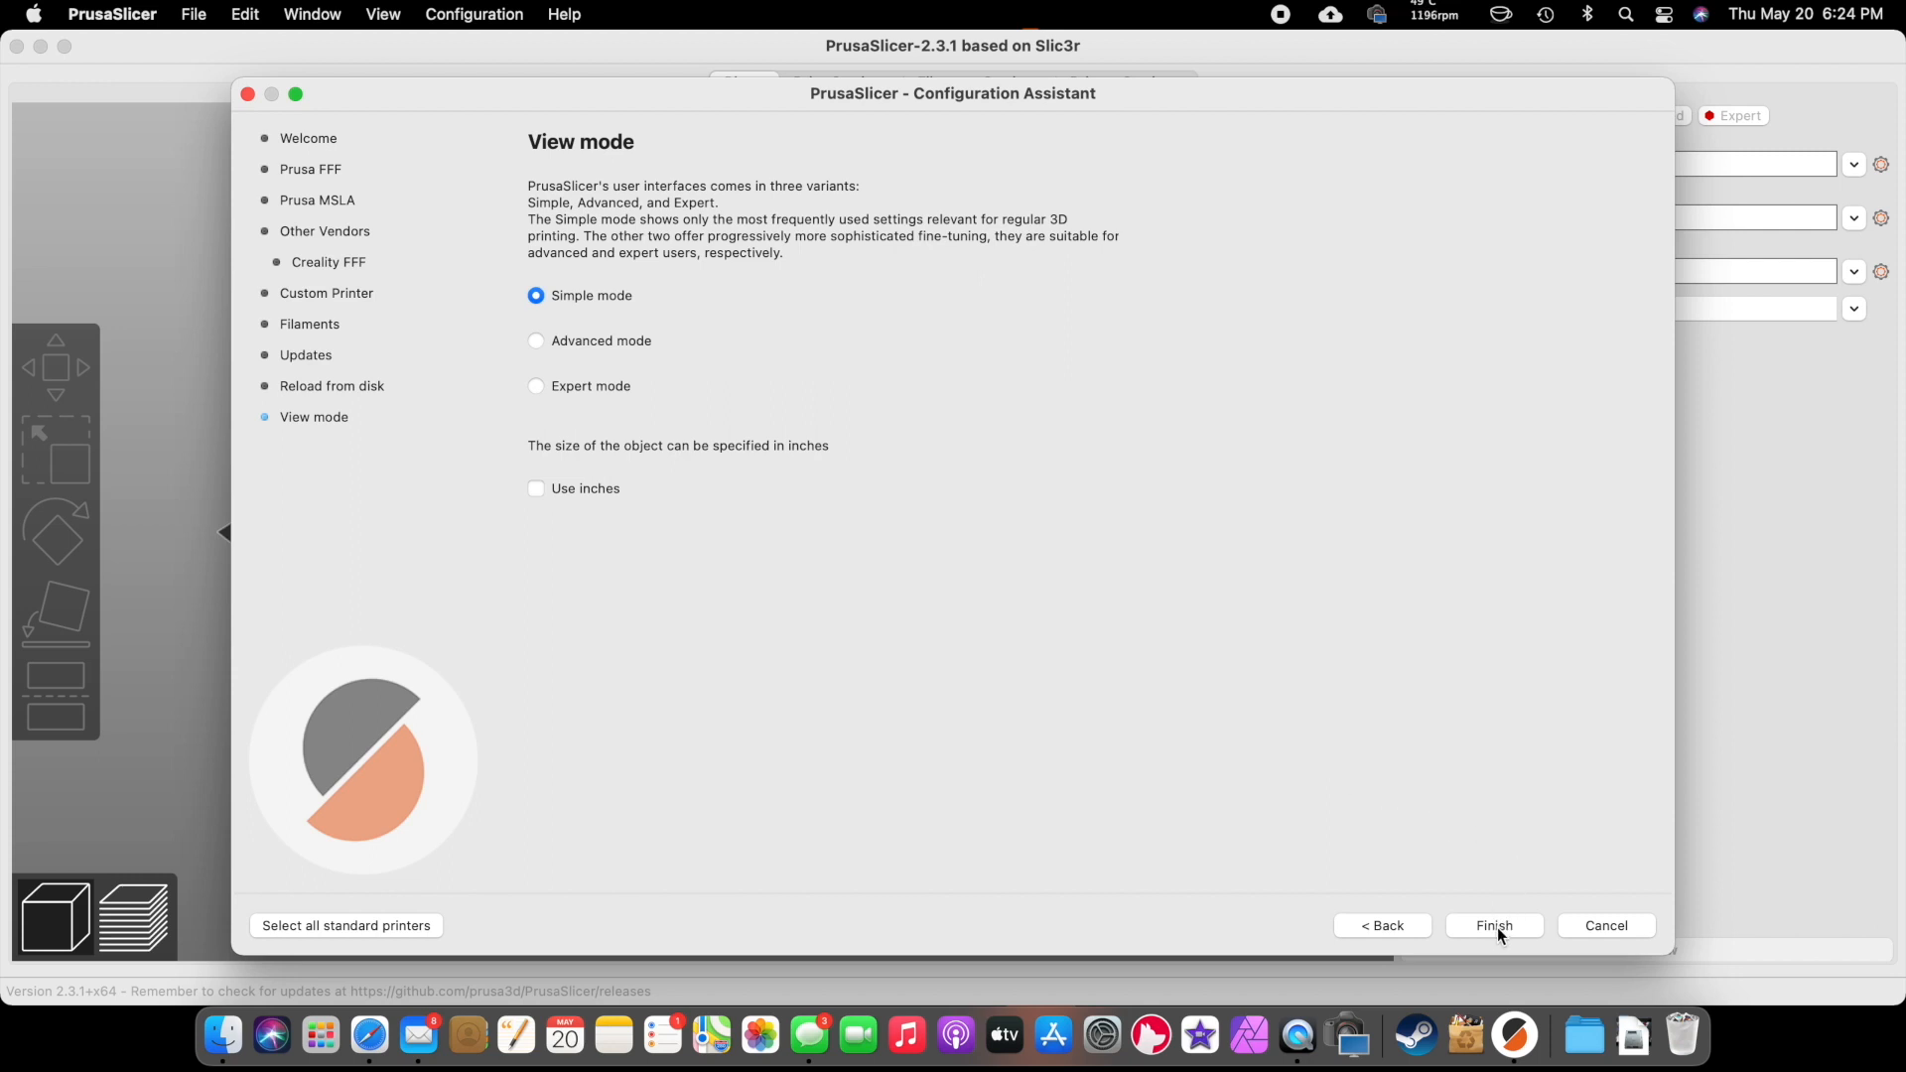
- Finish the Configuration Assistant and orbit the view over the Ender-3 bed
left_click(1493, 926)
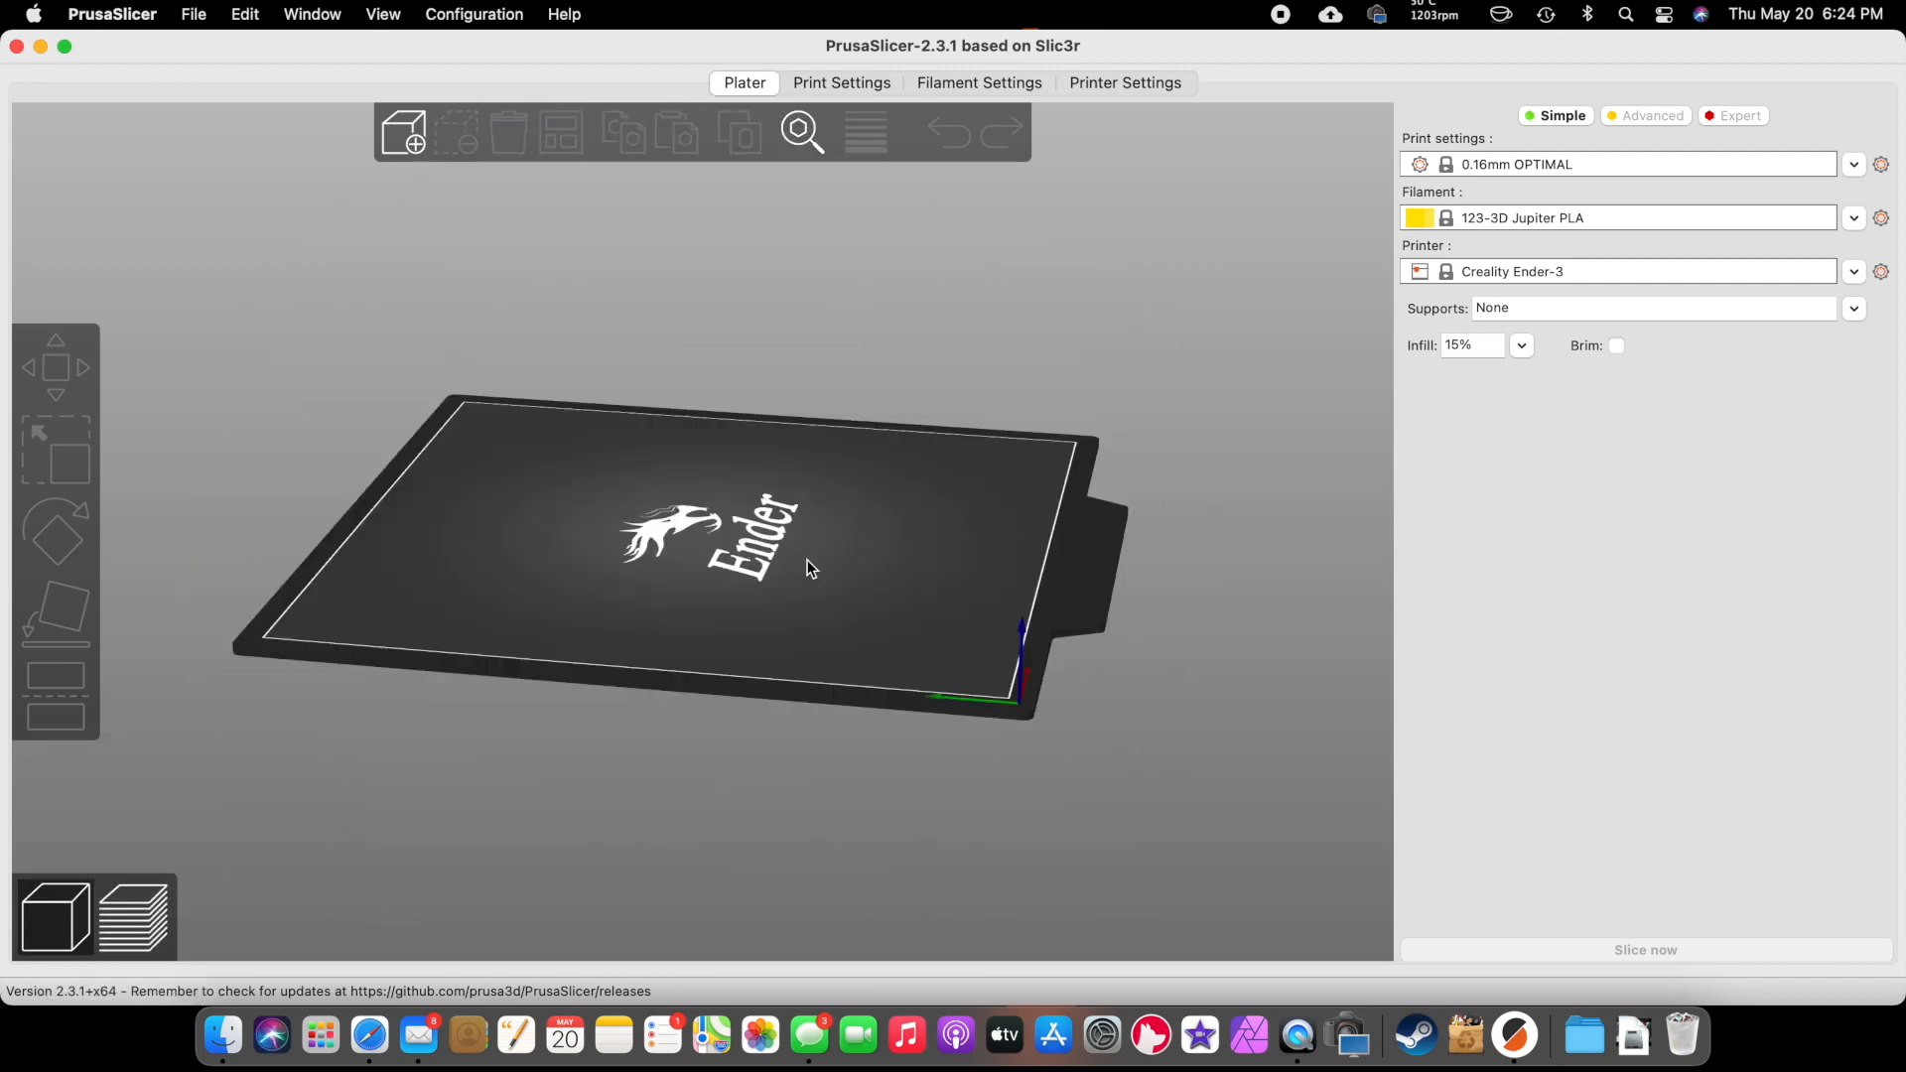
left_click_drag(812, 568, 164, 595)
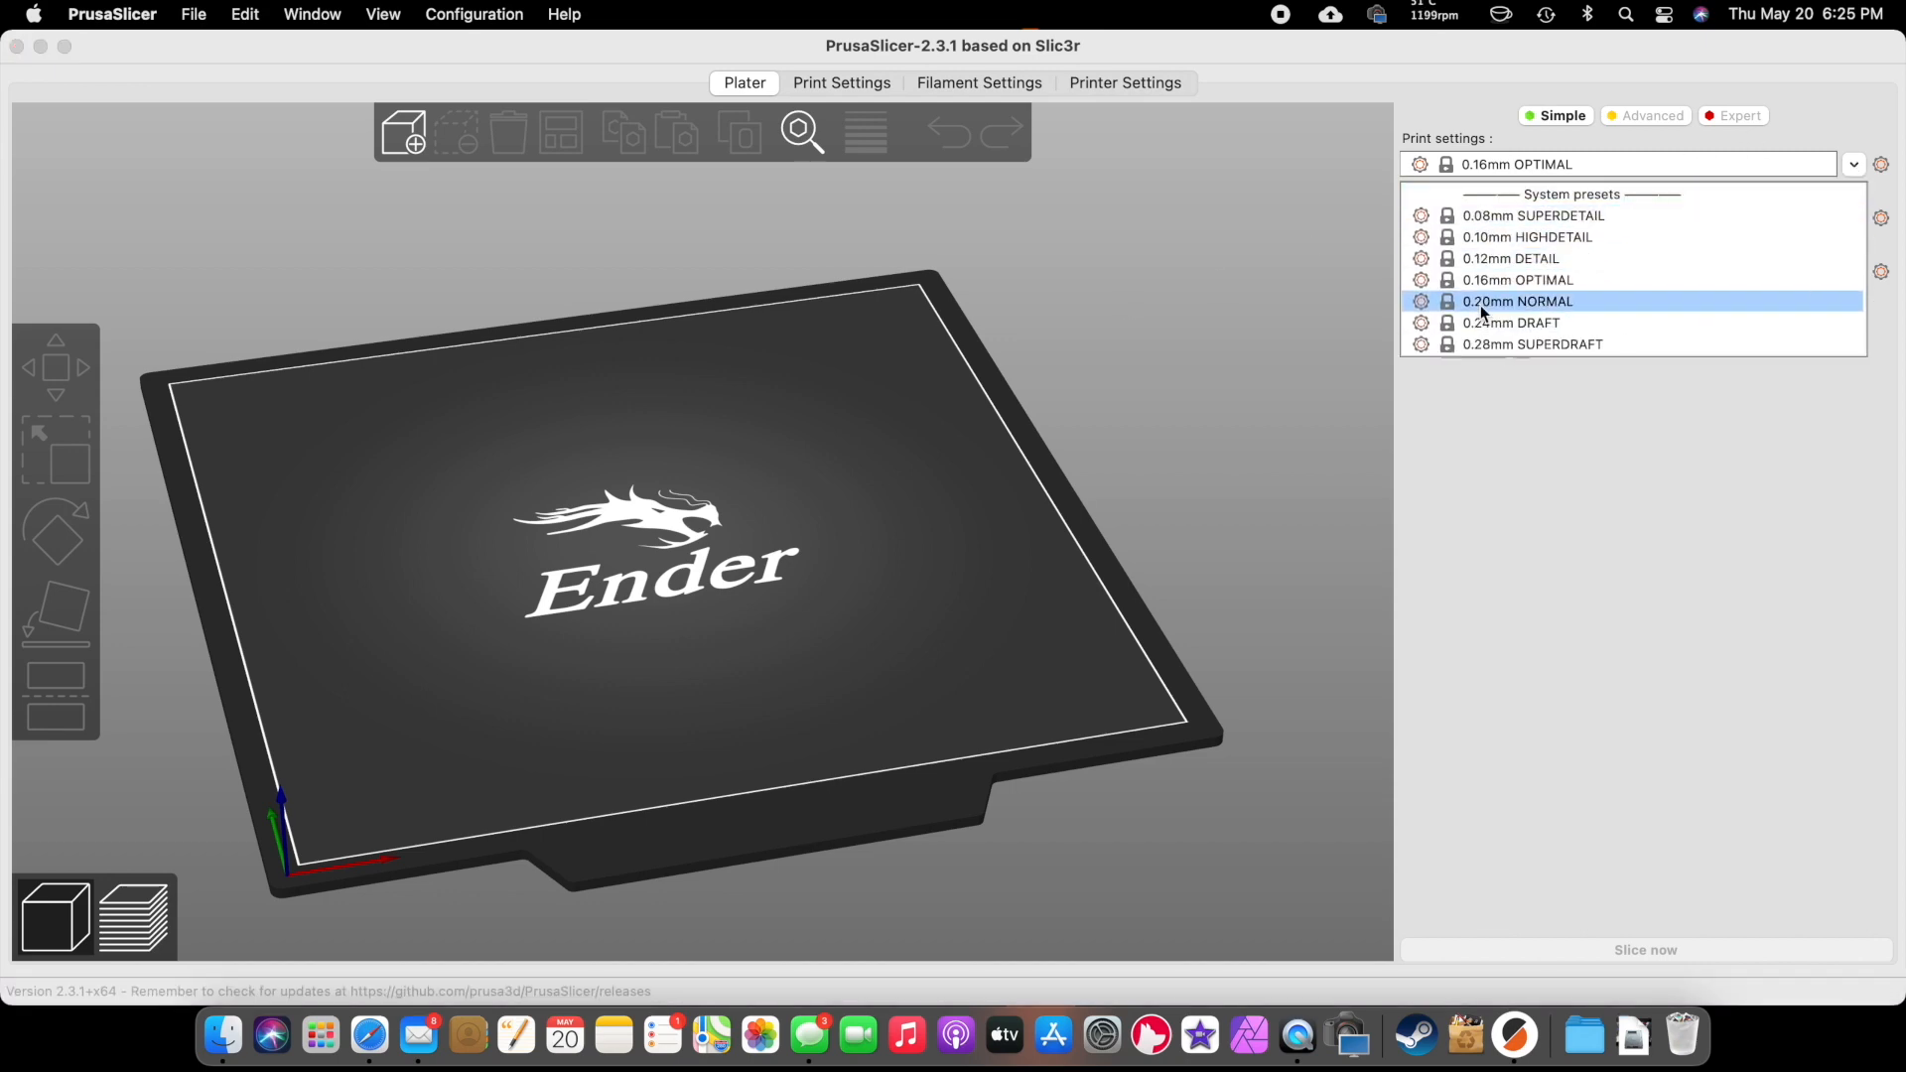
- Select the 0.20mm NORMAL print preset and the Generic PLA filament
left_click(1517, 300)
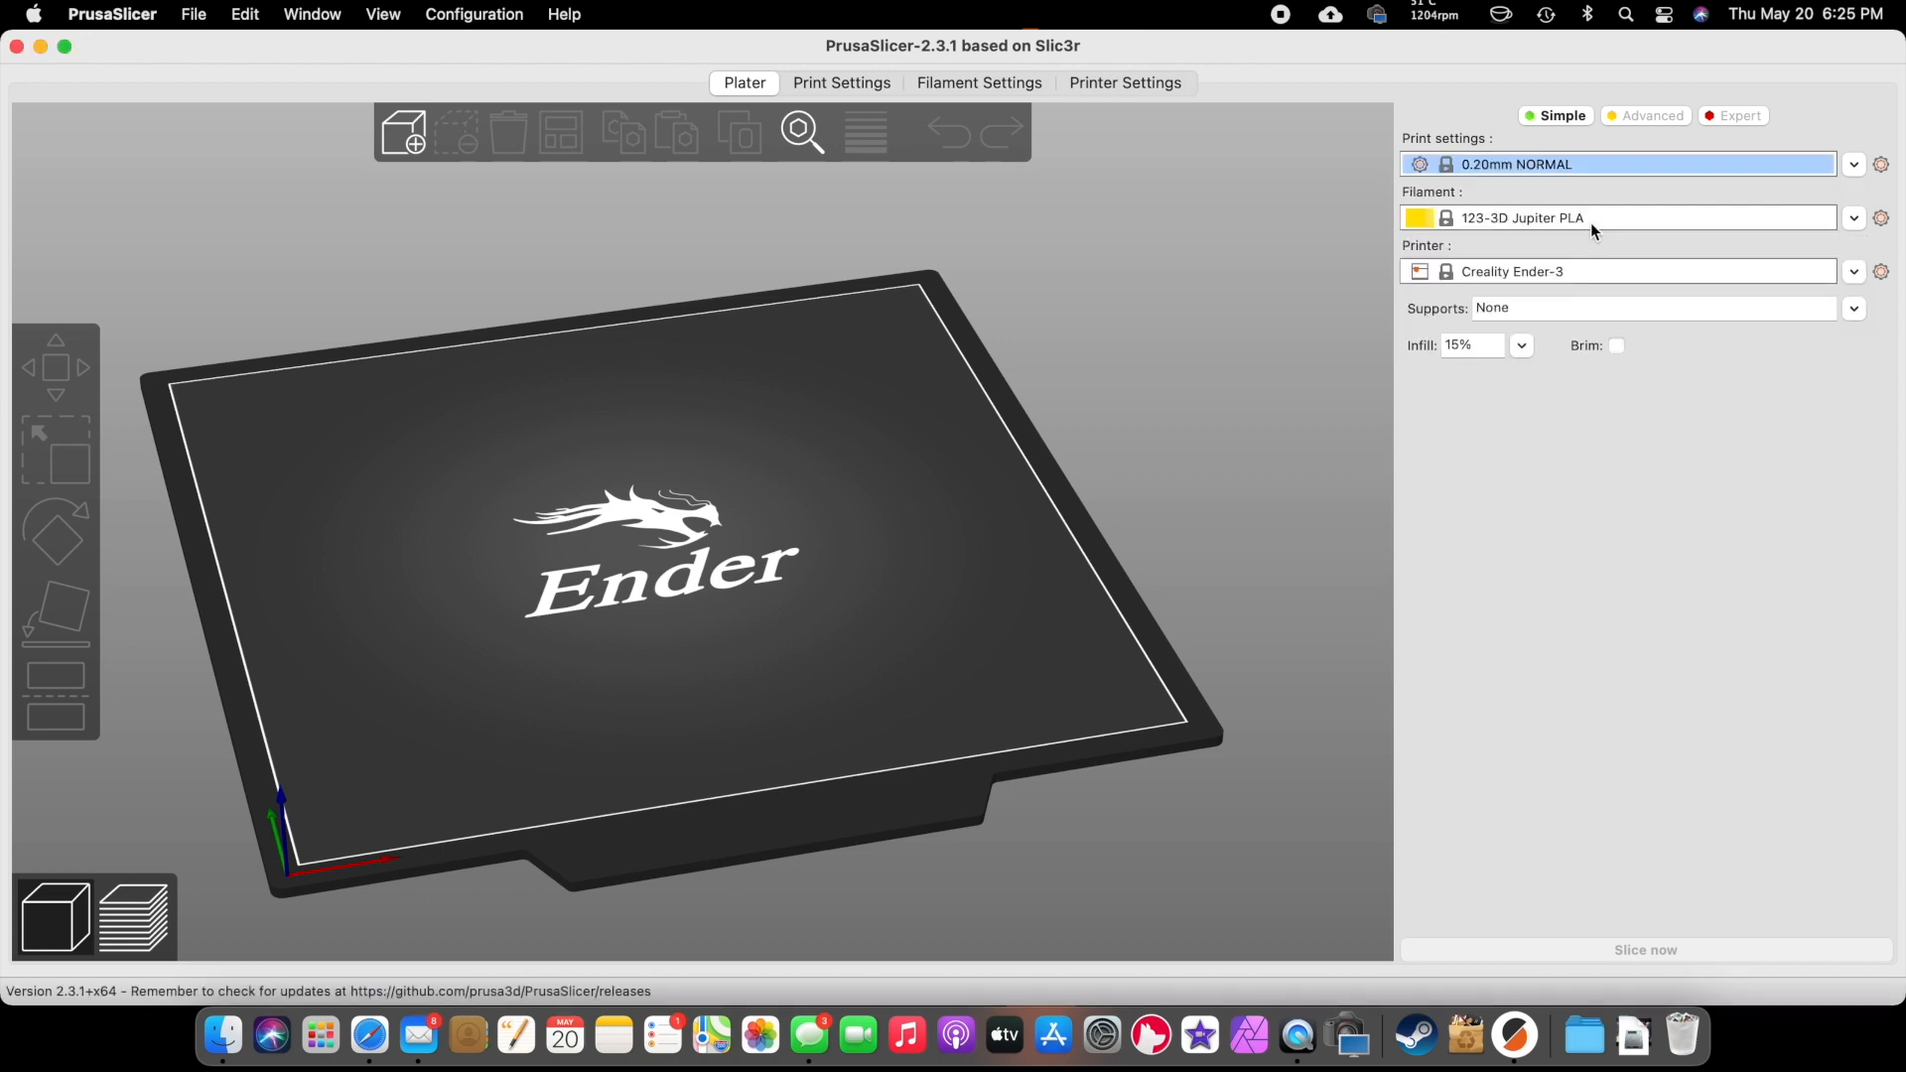
mouse_move(1608, 186)
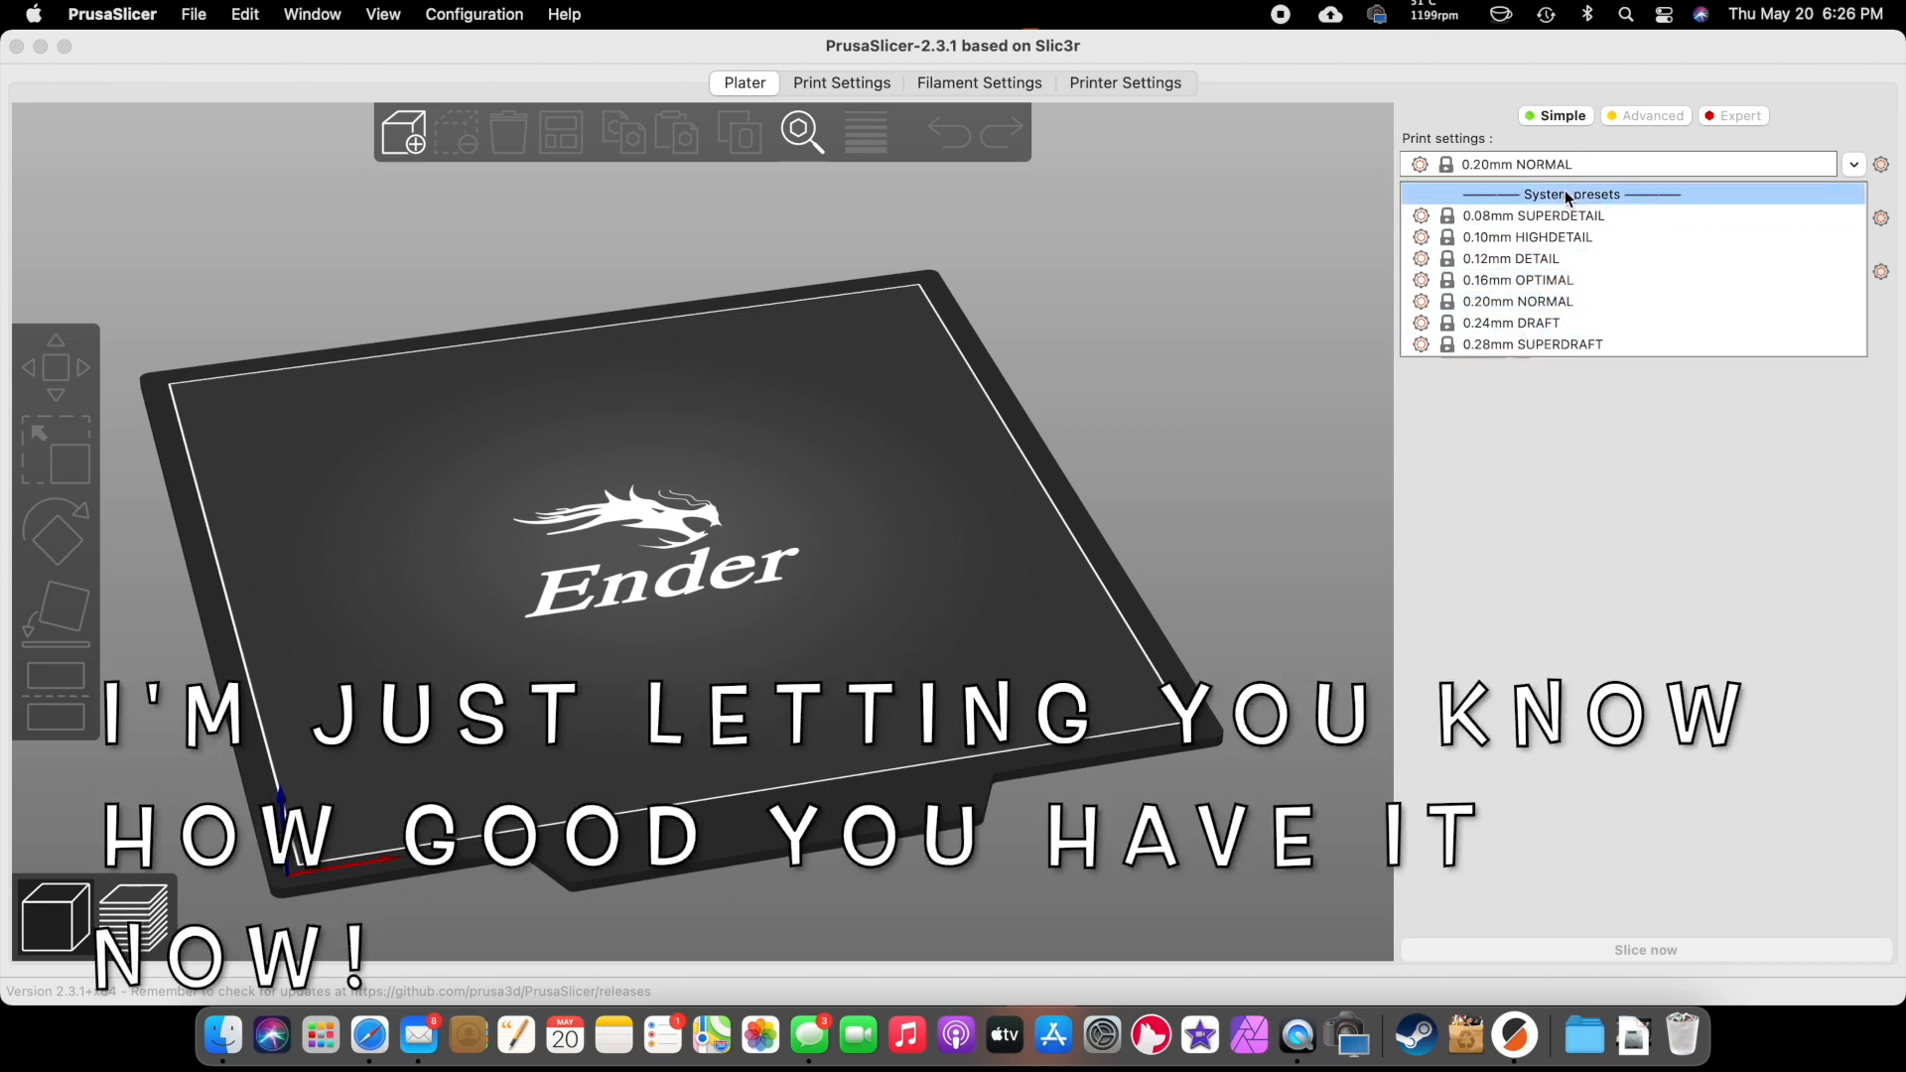
left_click(1517, 300)
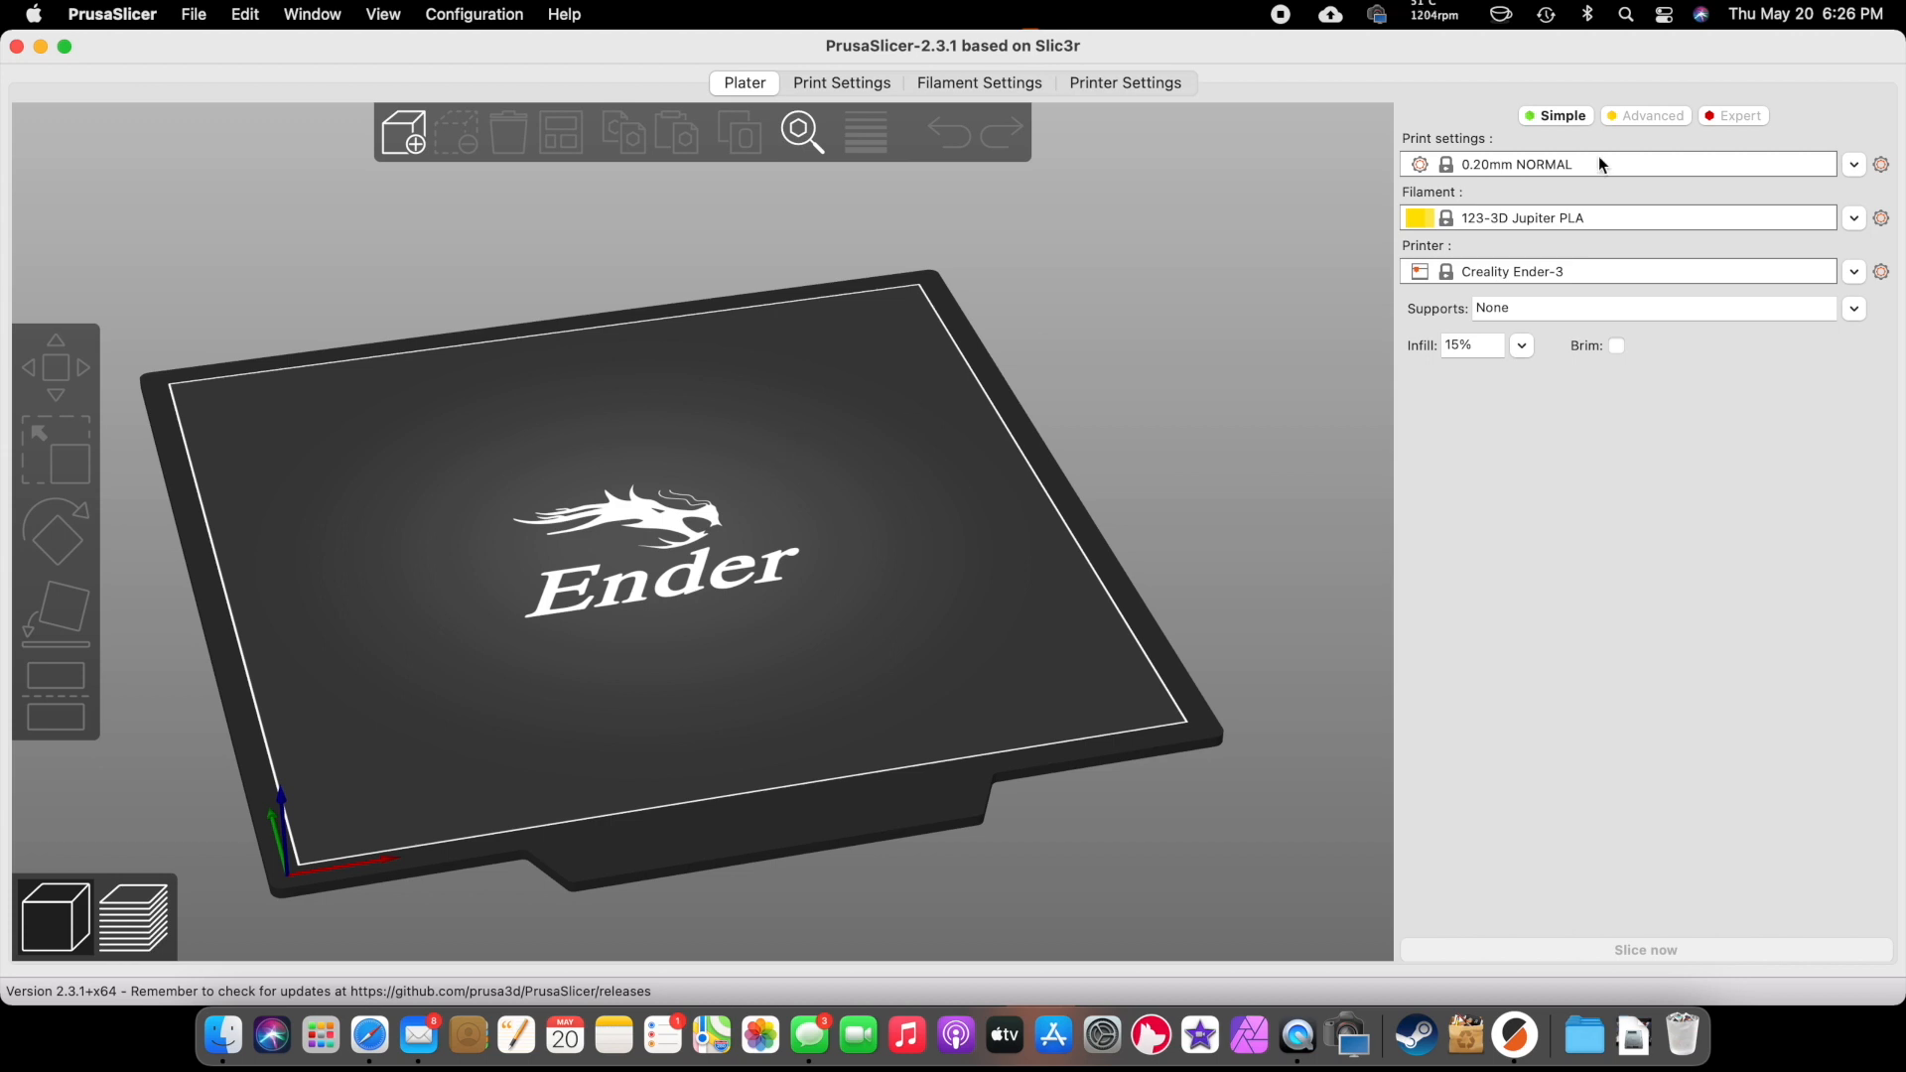
left_click(1853, 217)
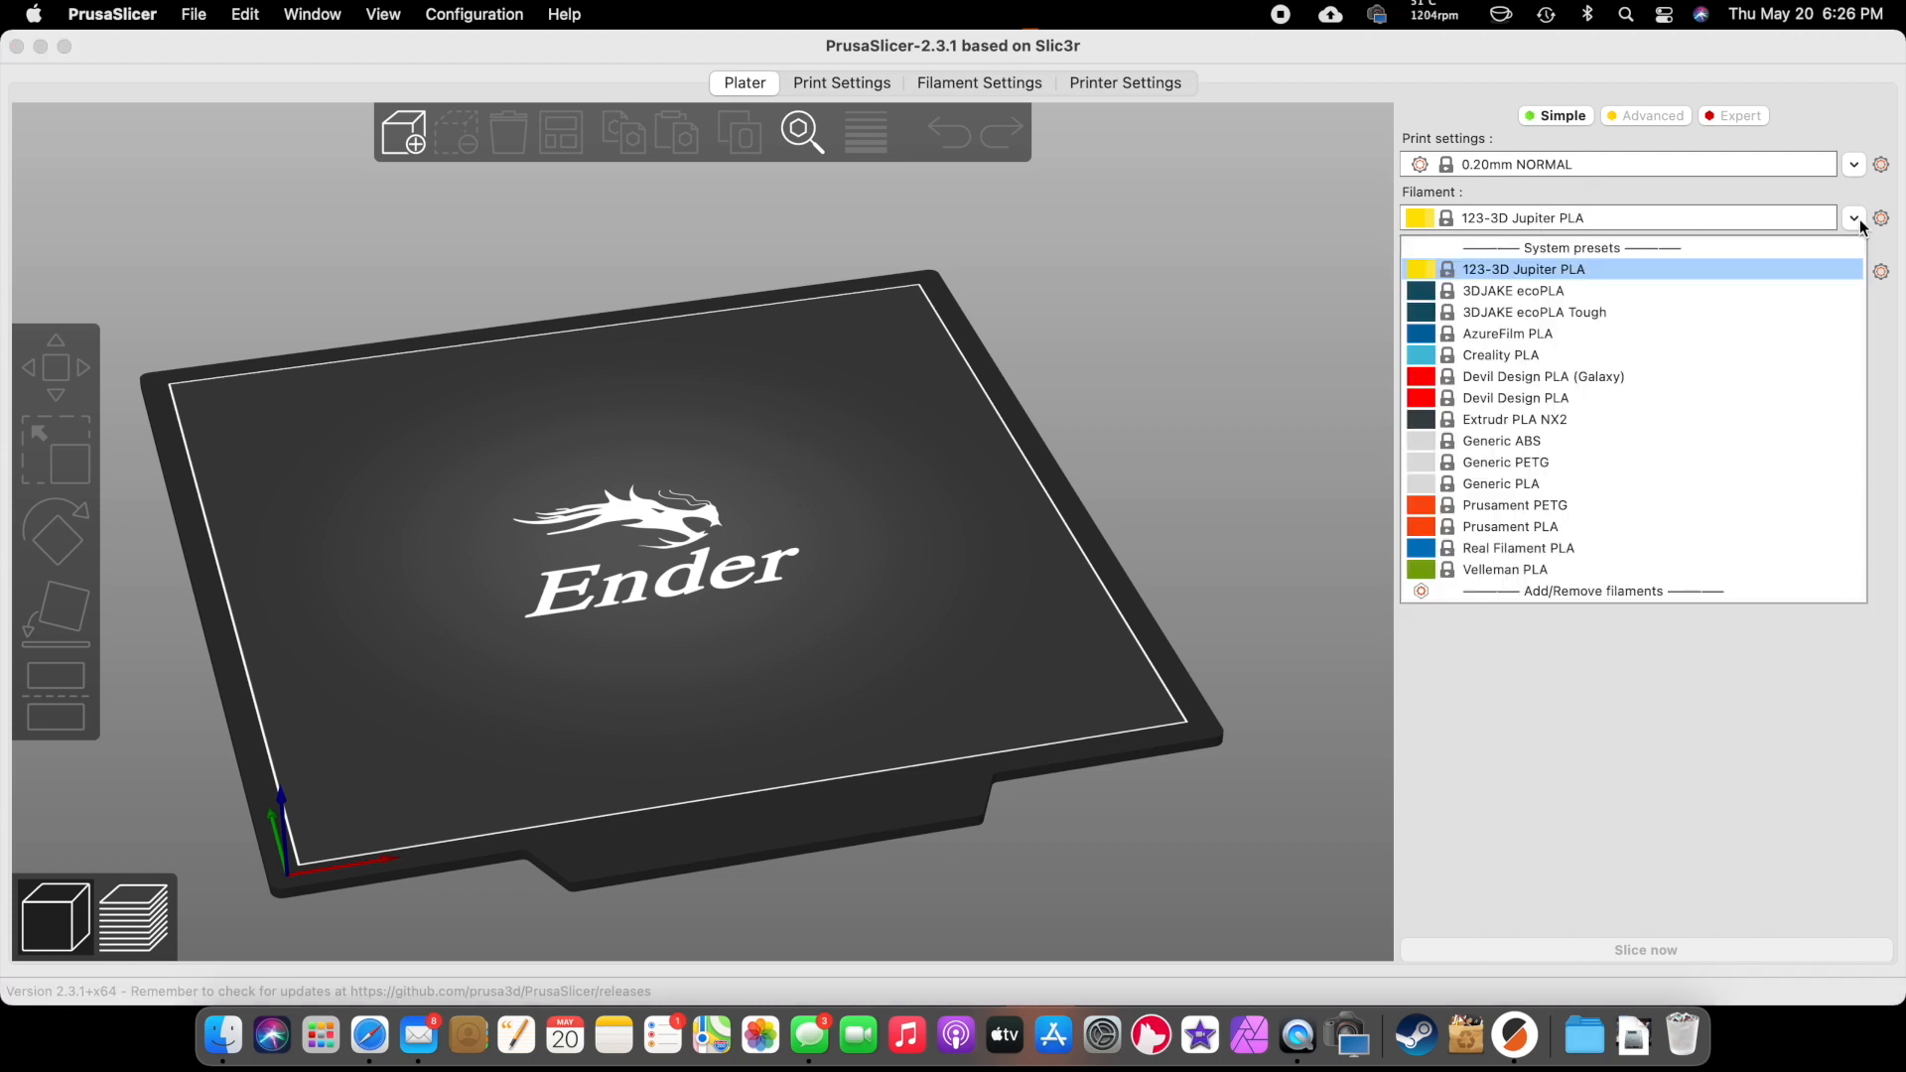
left_click(1501, 483)
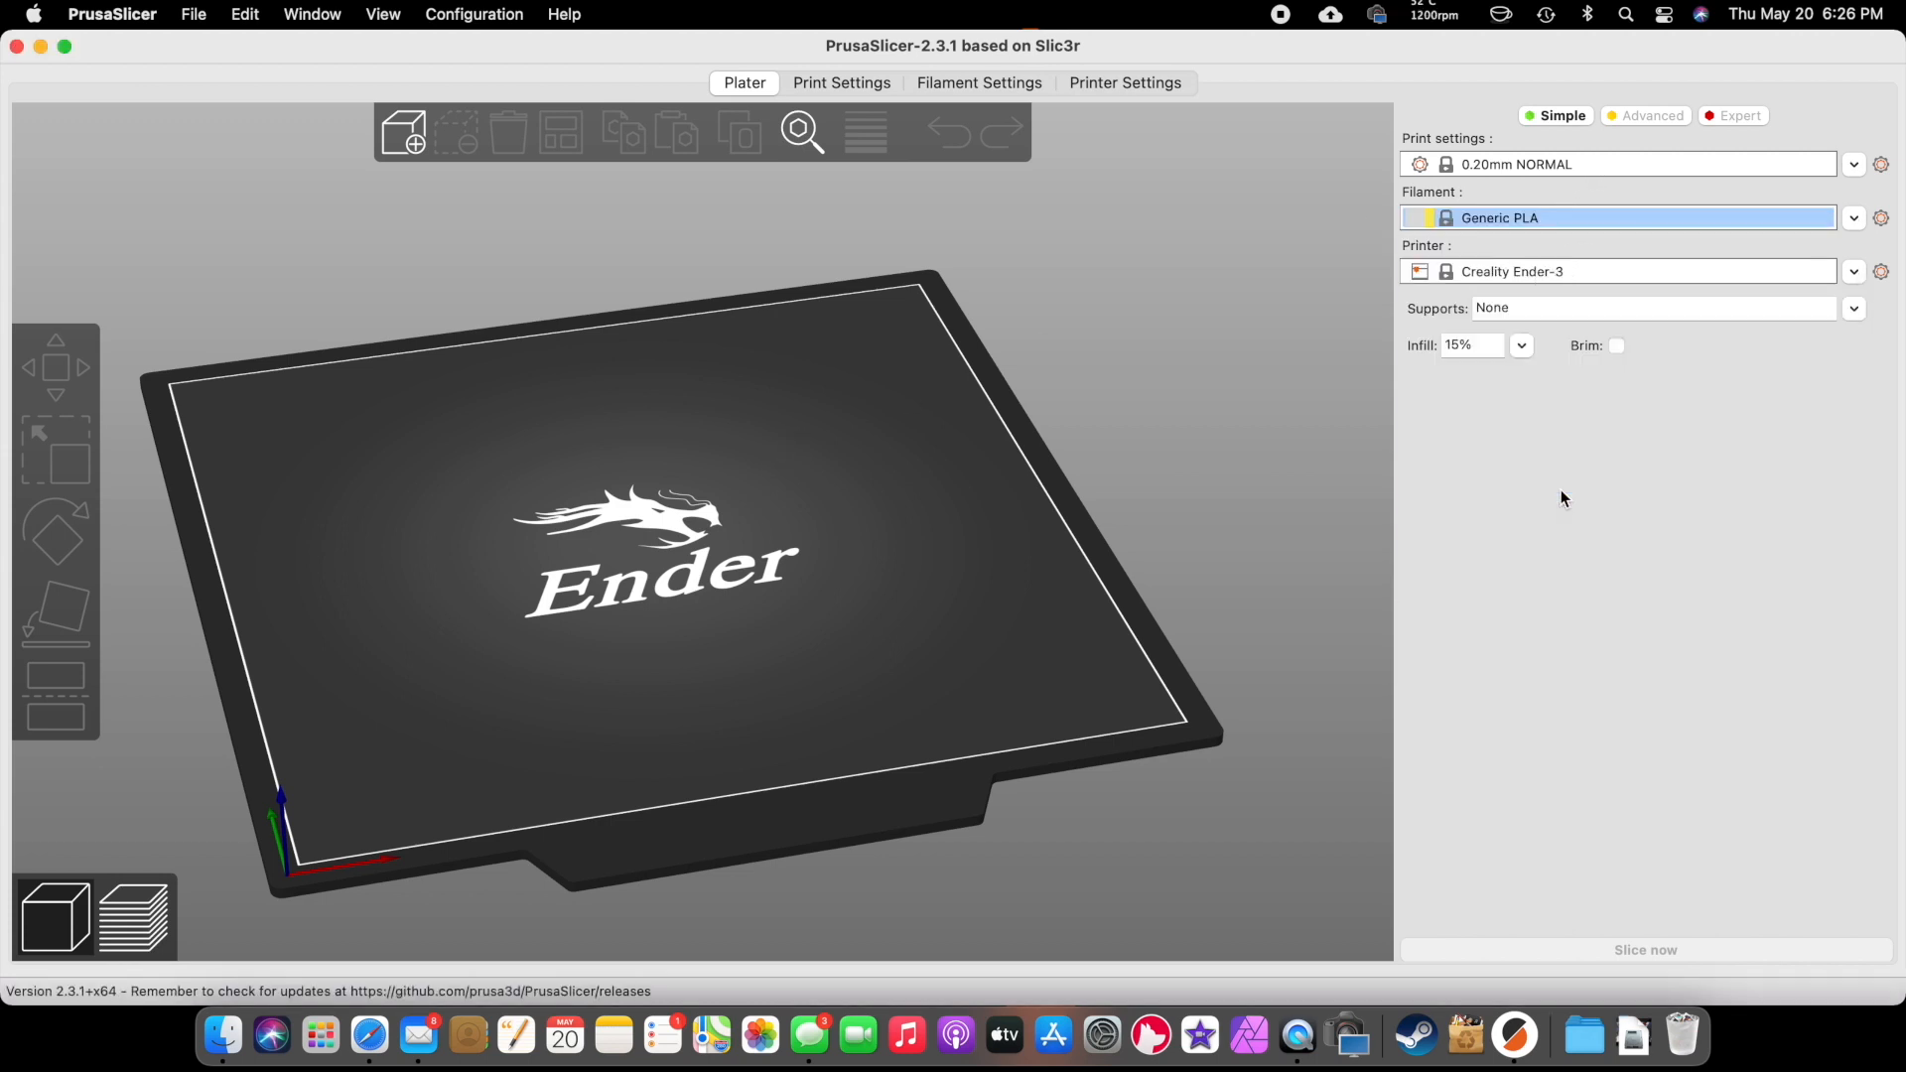
mouse_move(1879, 229)
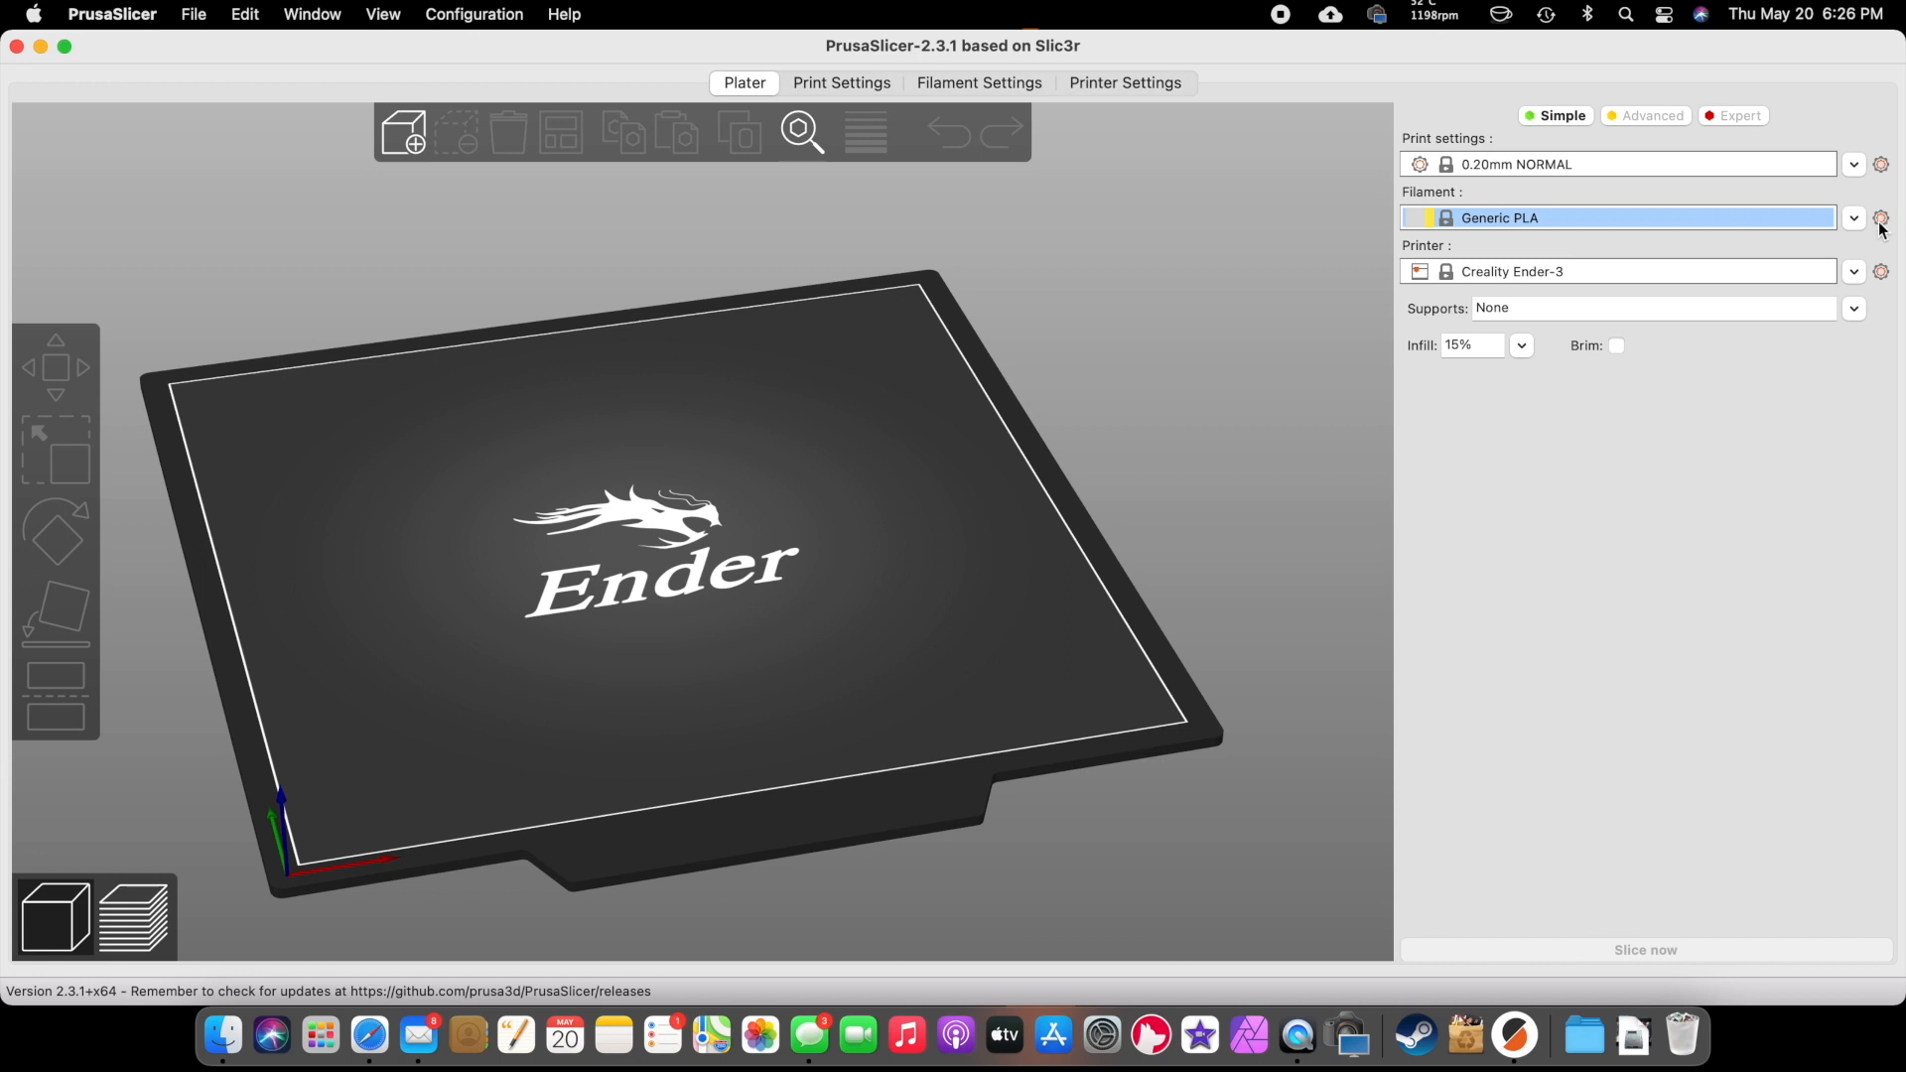
- Set Generic PLA to 220 °C nozzle temperature, brown colour, cost 22 and 1000 g spool
left_click(1882, 228)
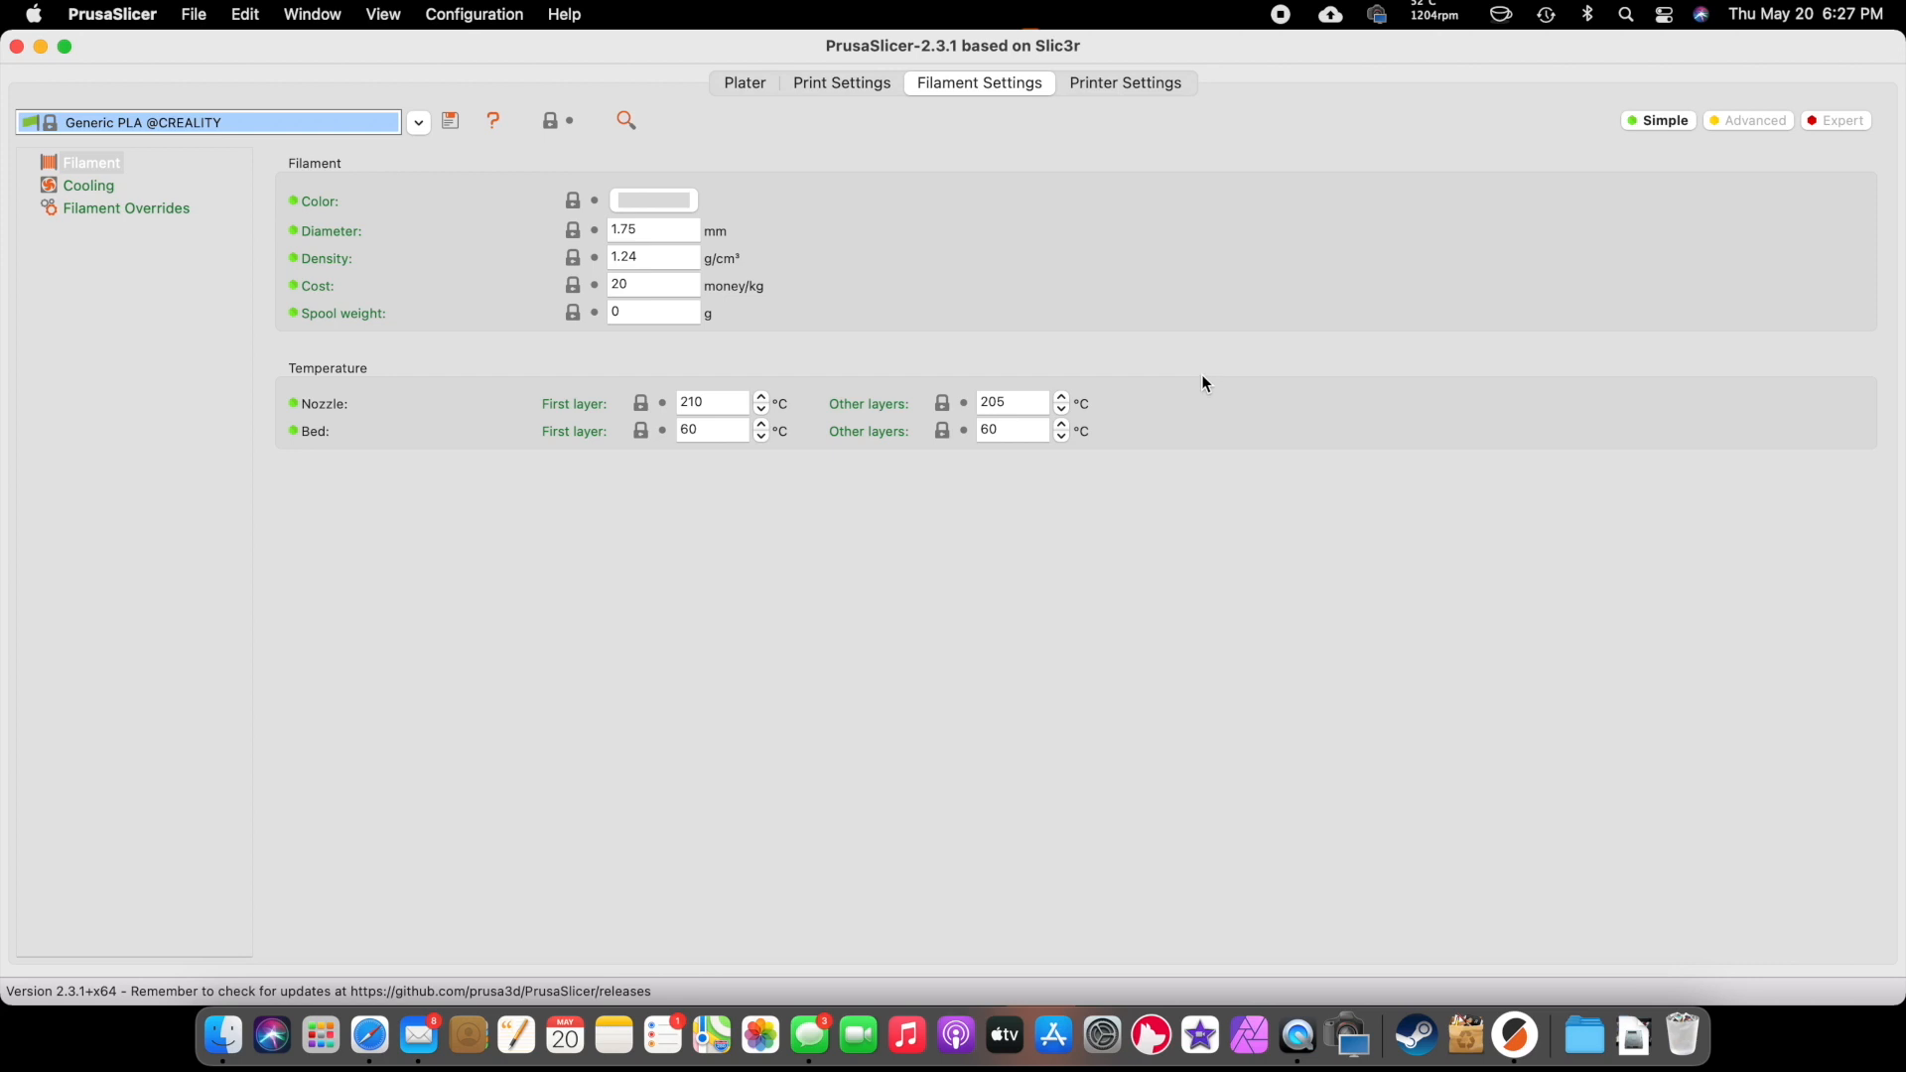
mouse_move(736, 419)
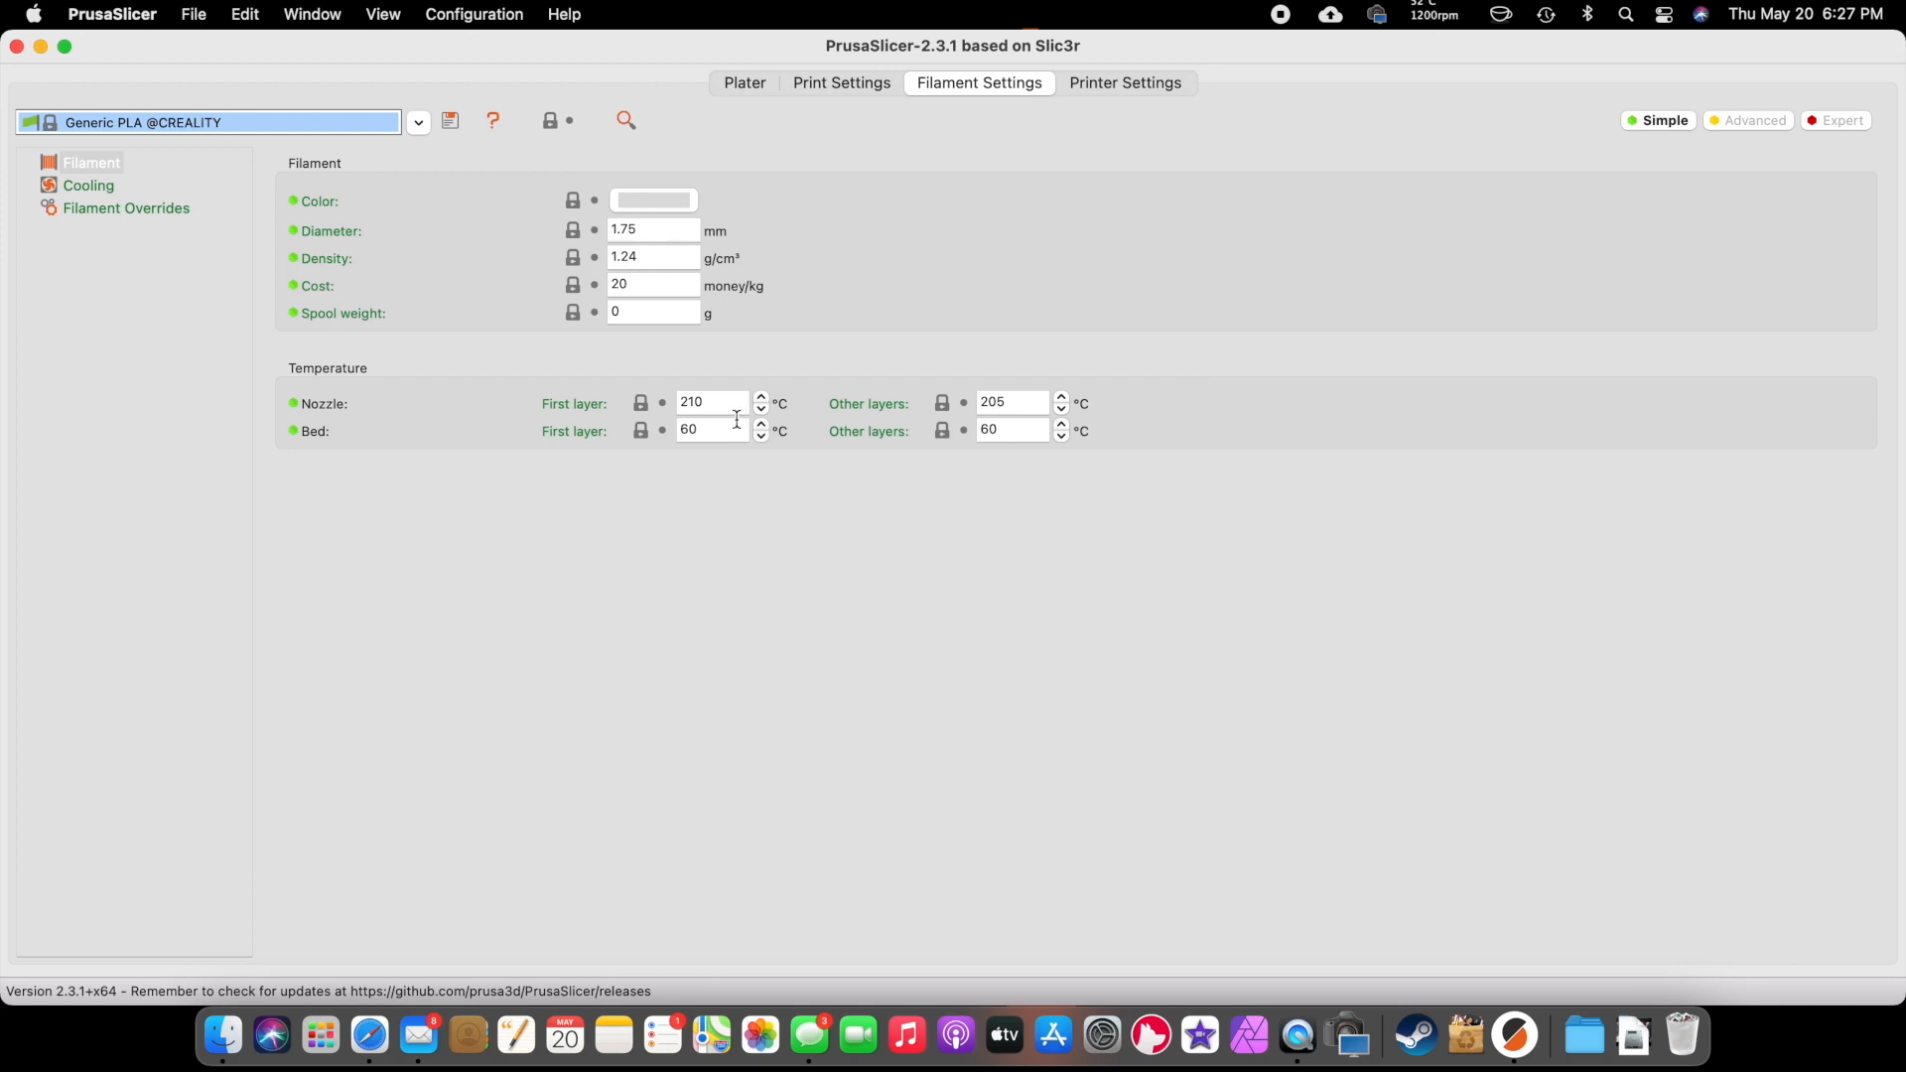
mouse_move(710, 429)
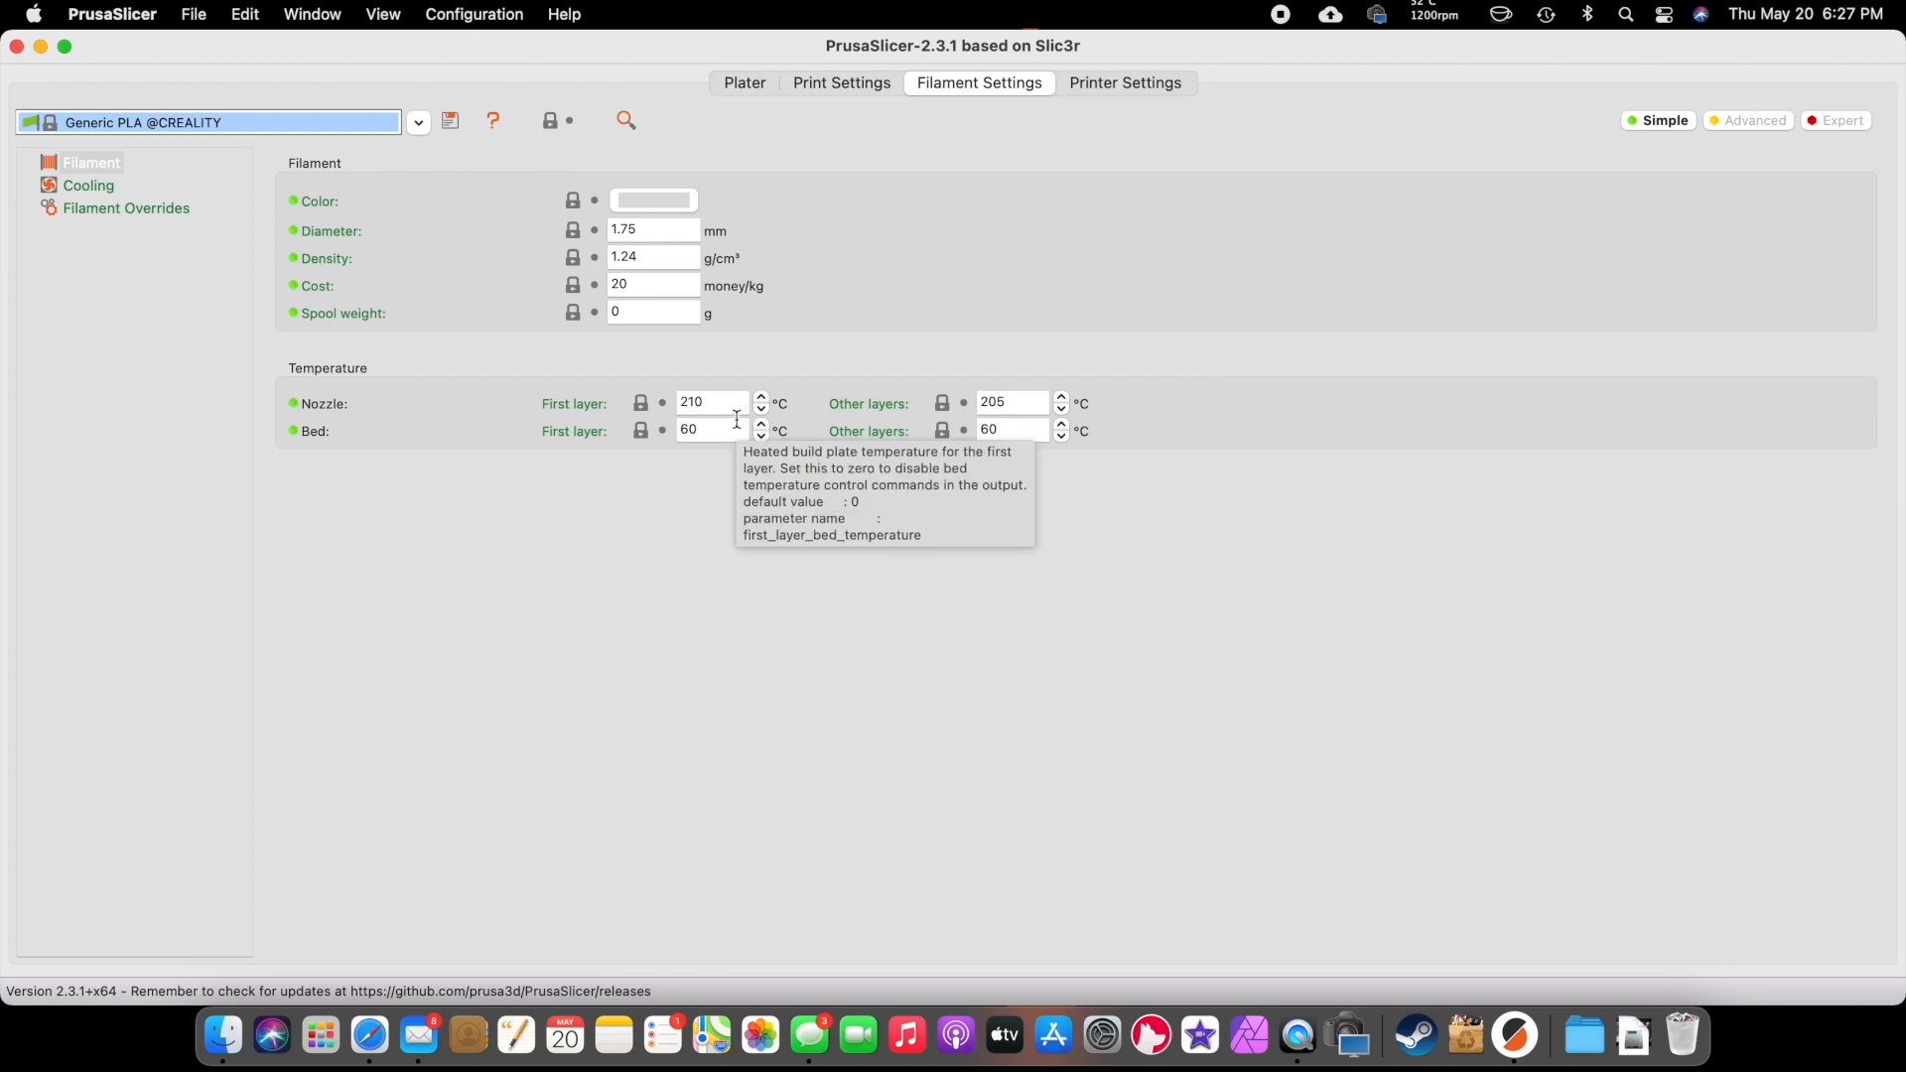
type("2")
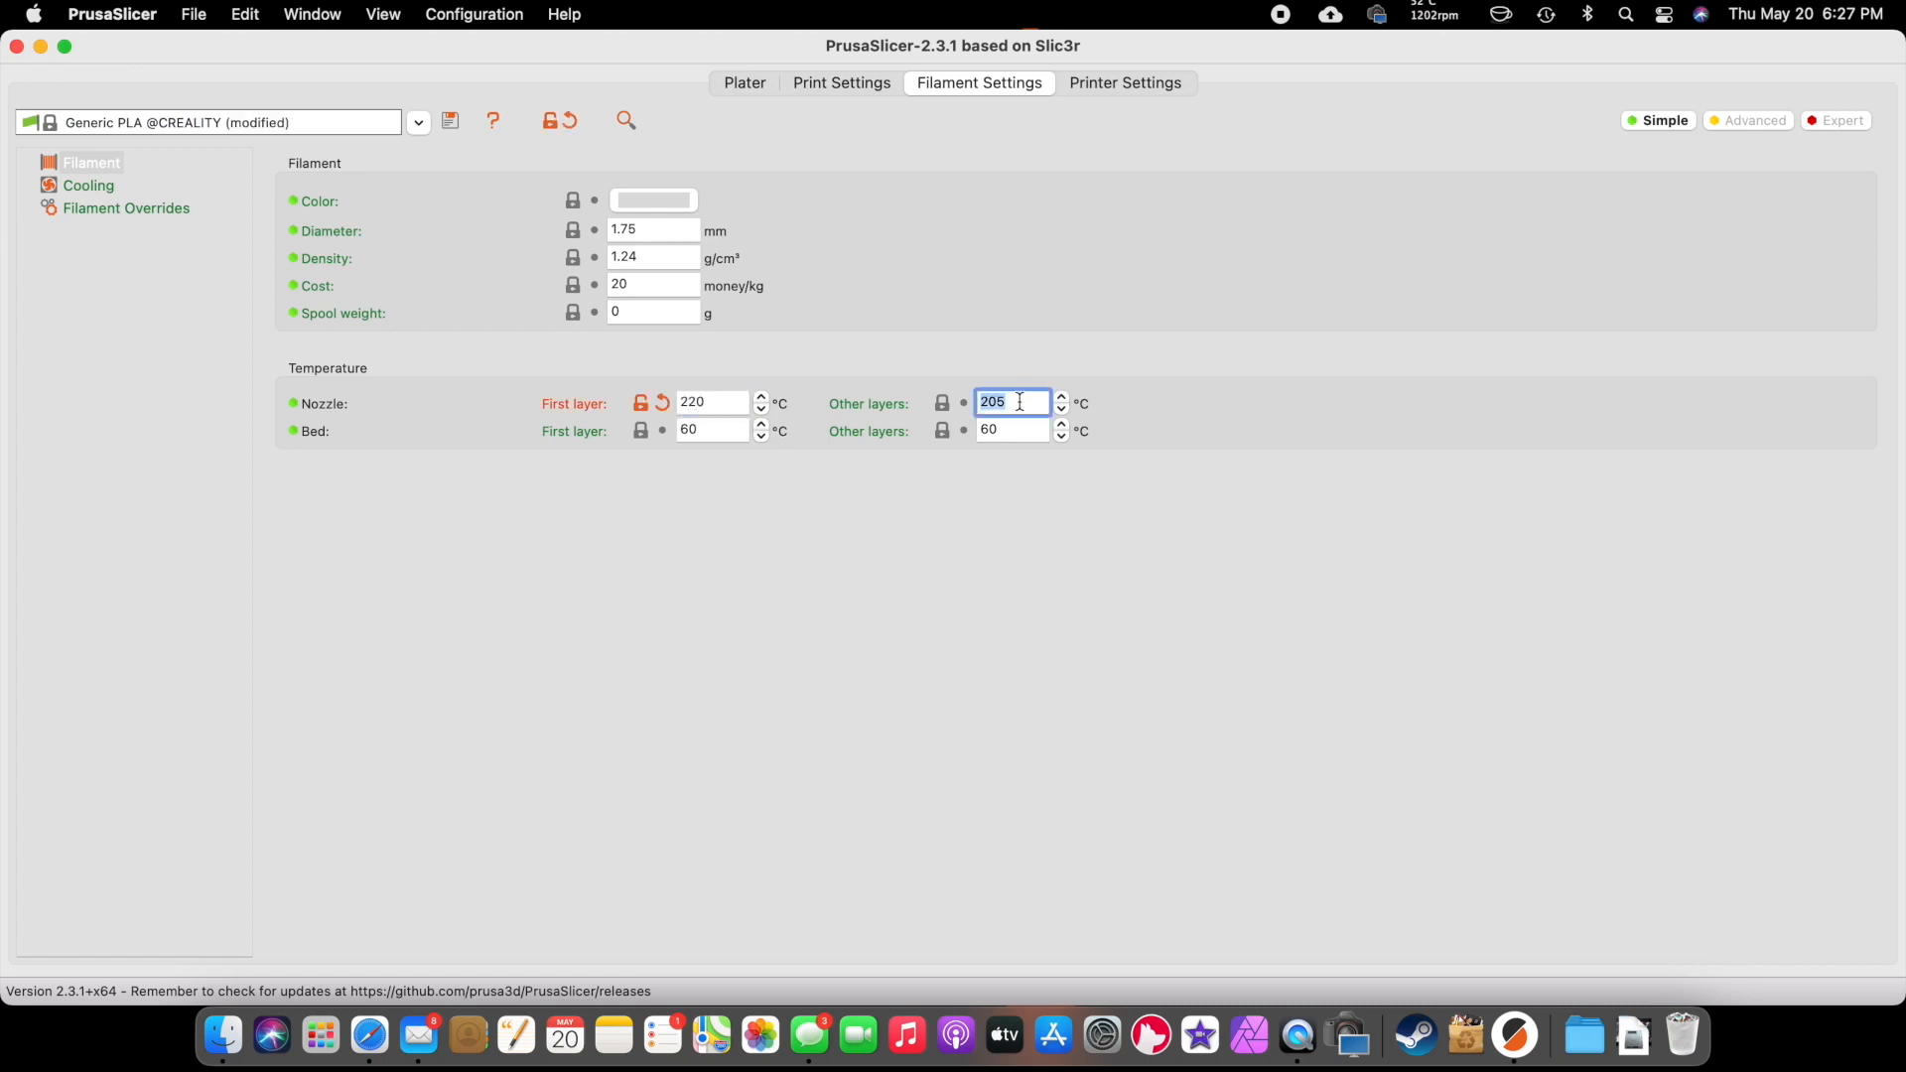
type("22")
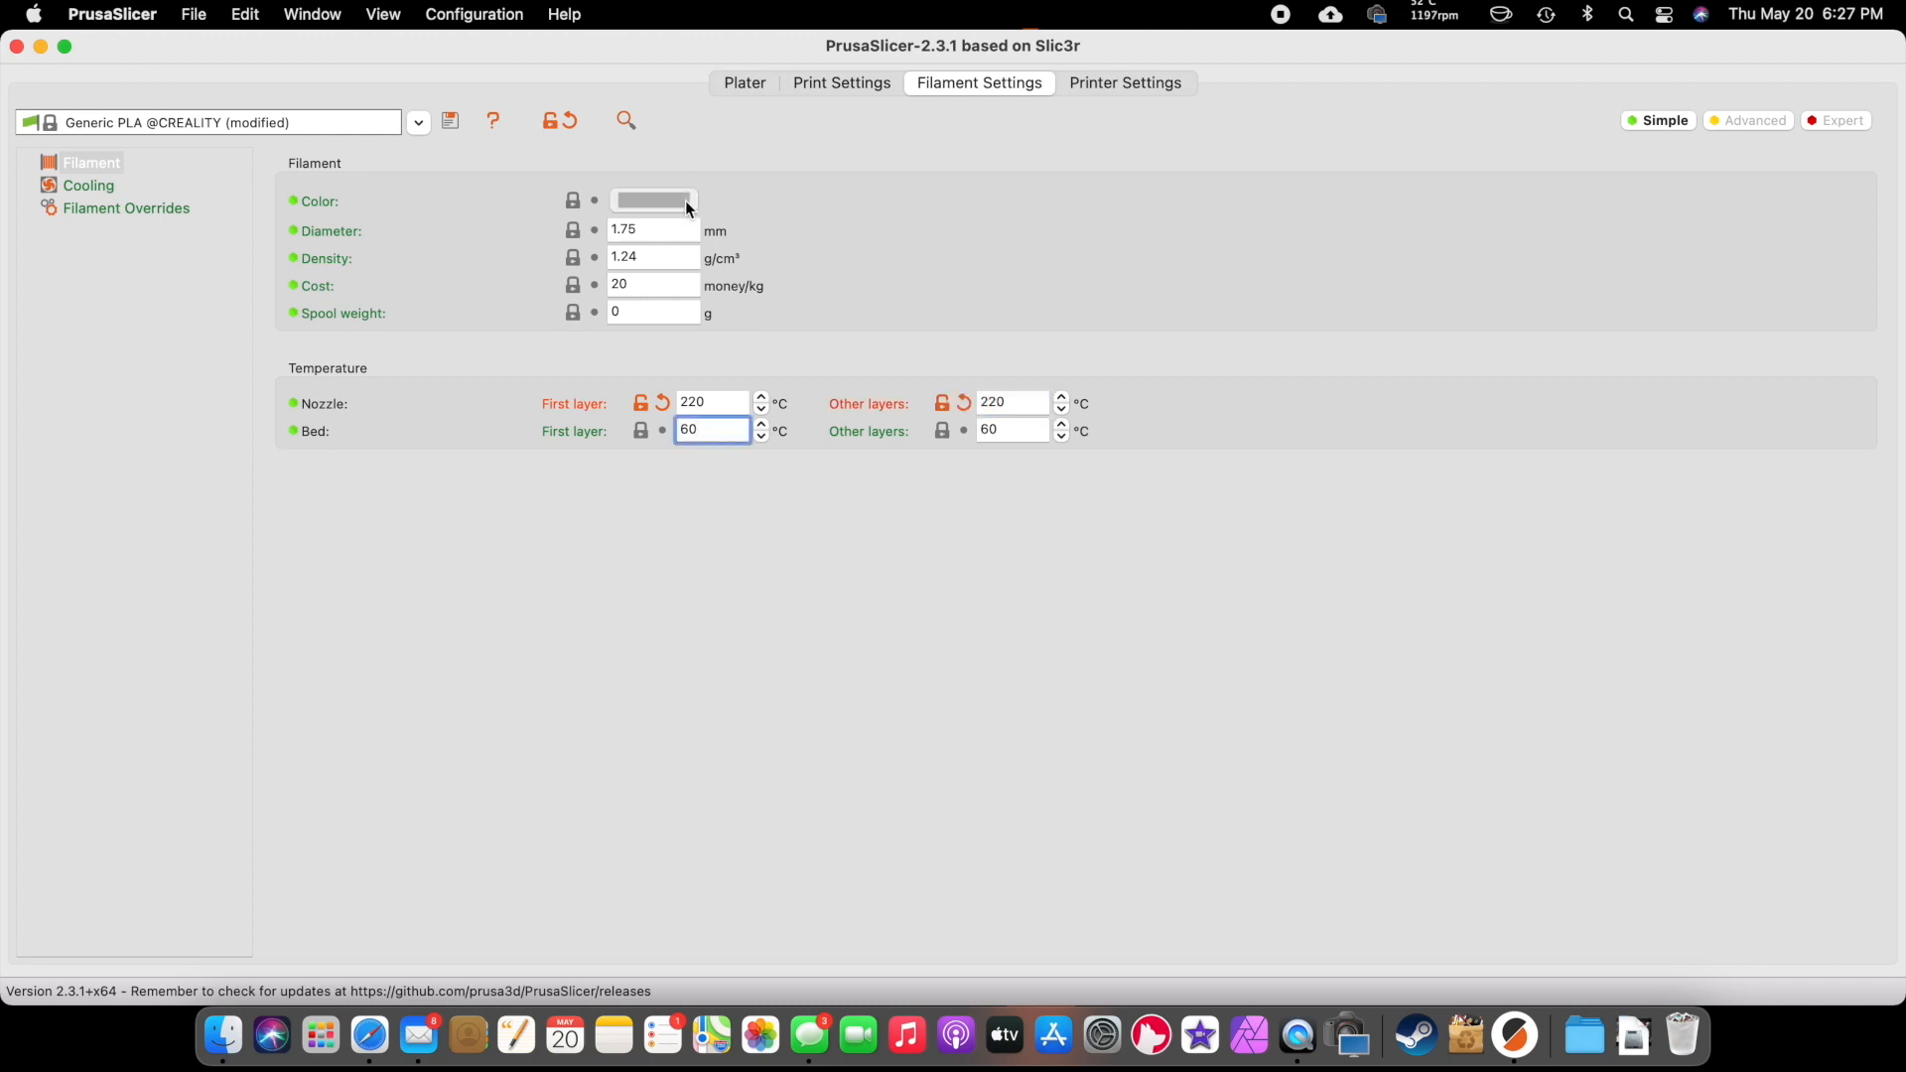
left_click(654, 200)
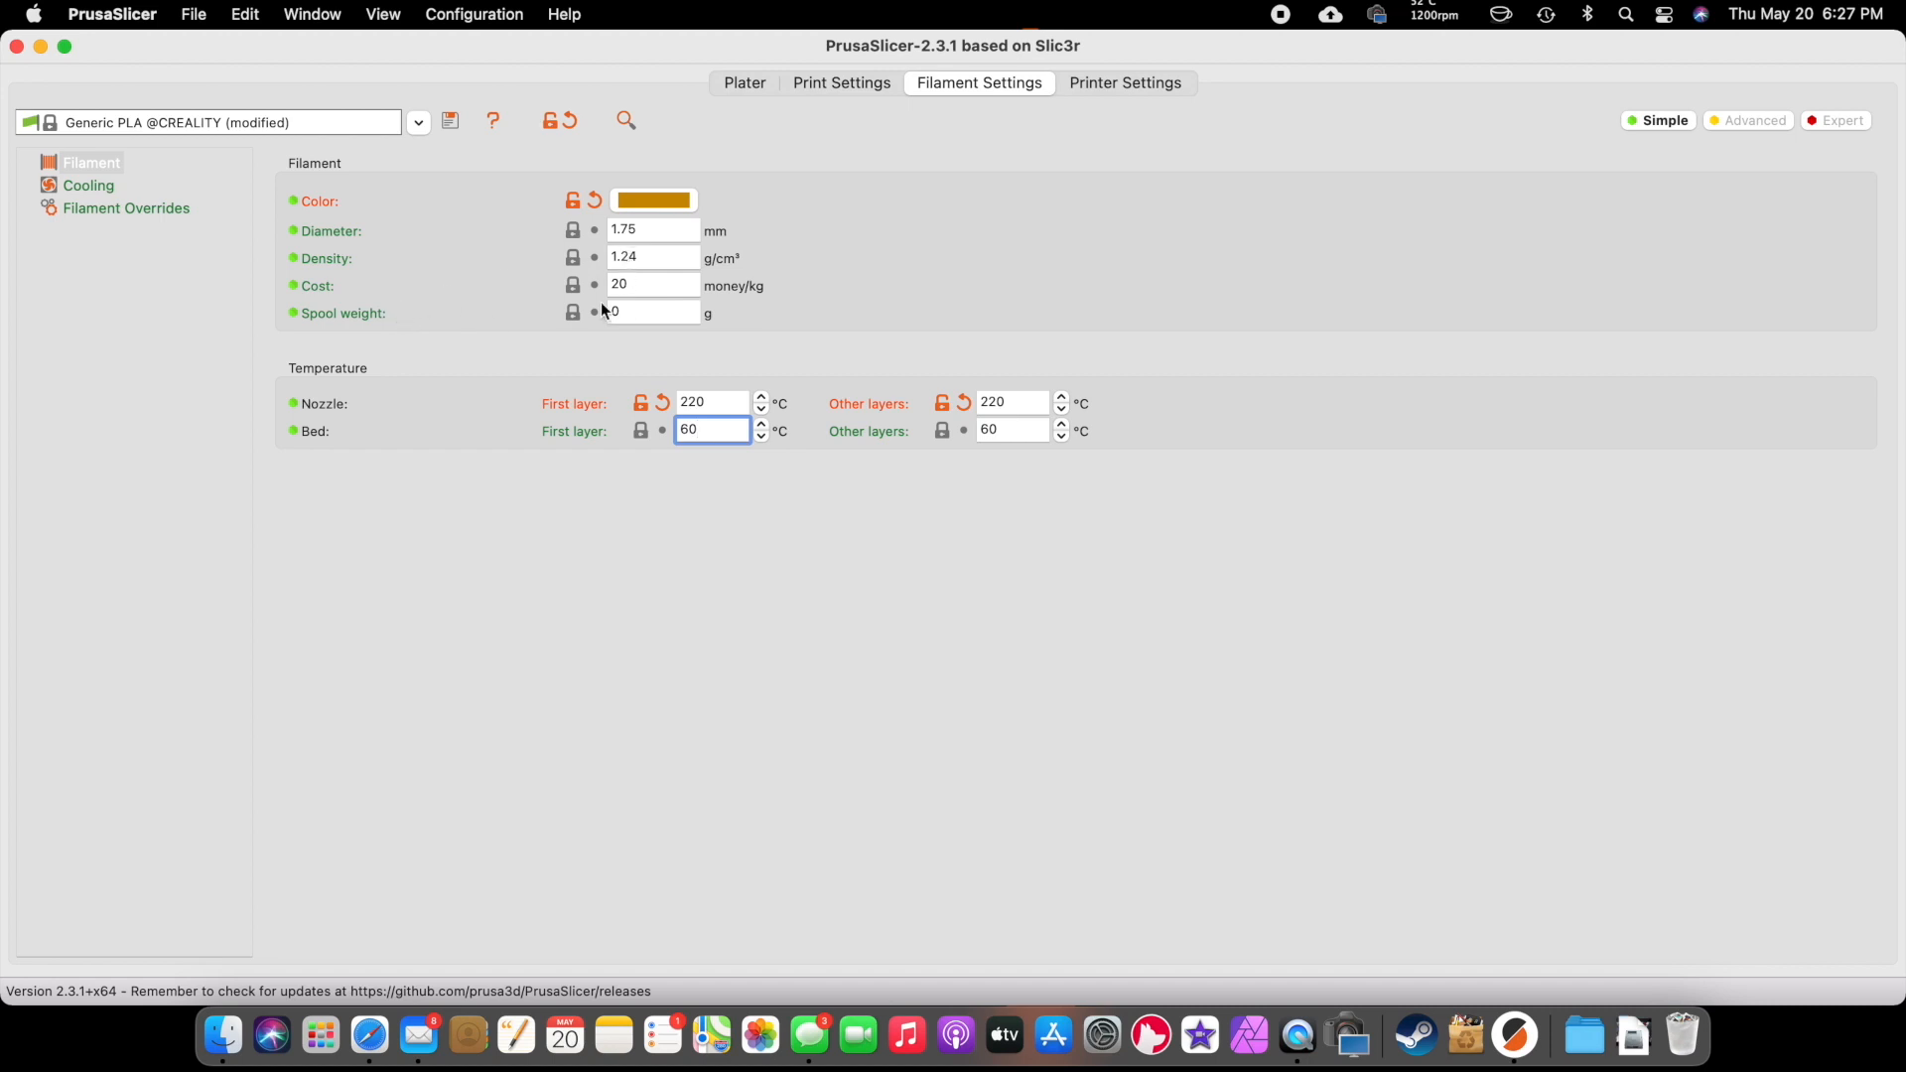
left_click(653, 285)
type("22")
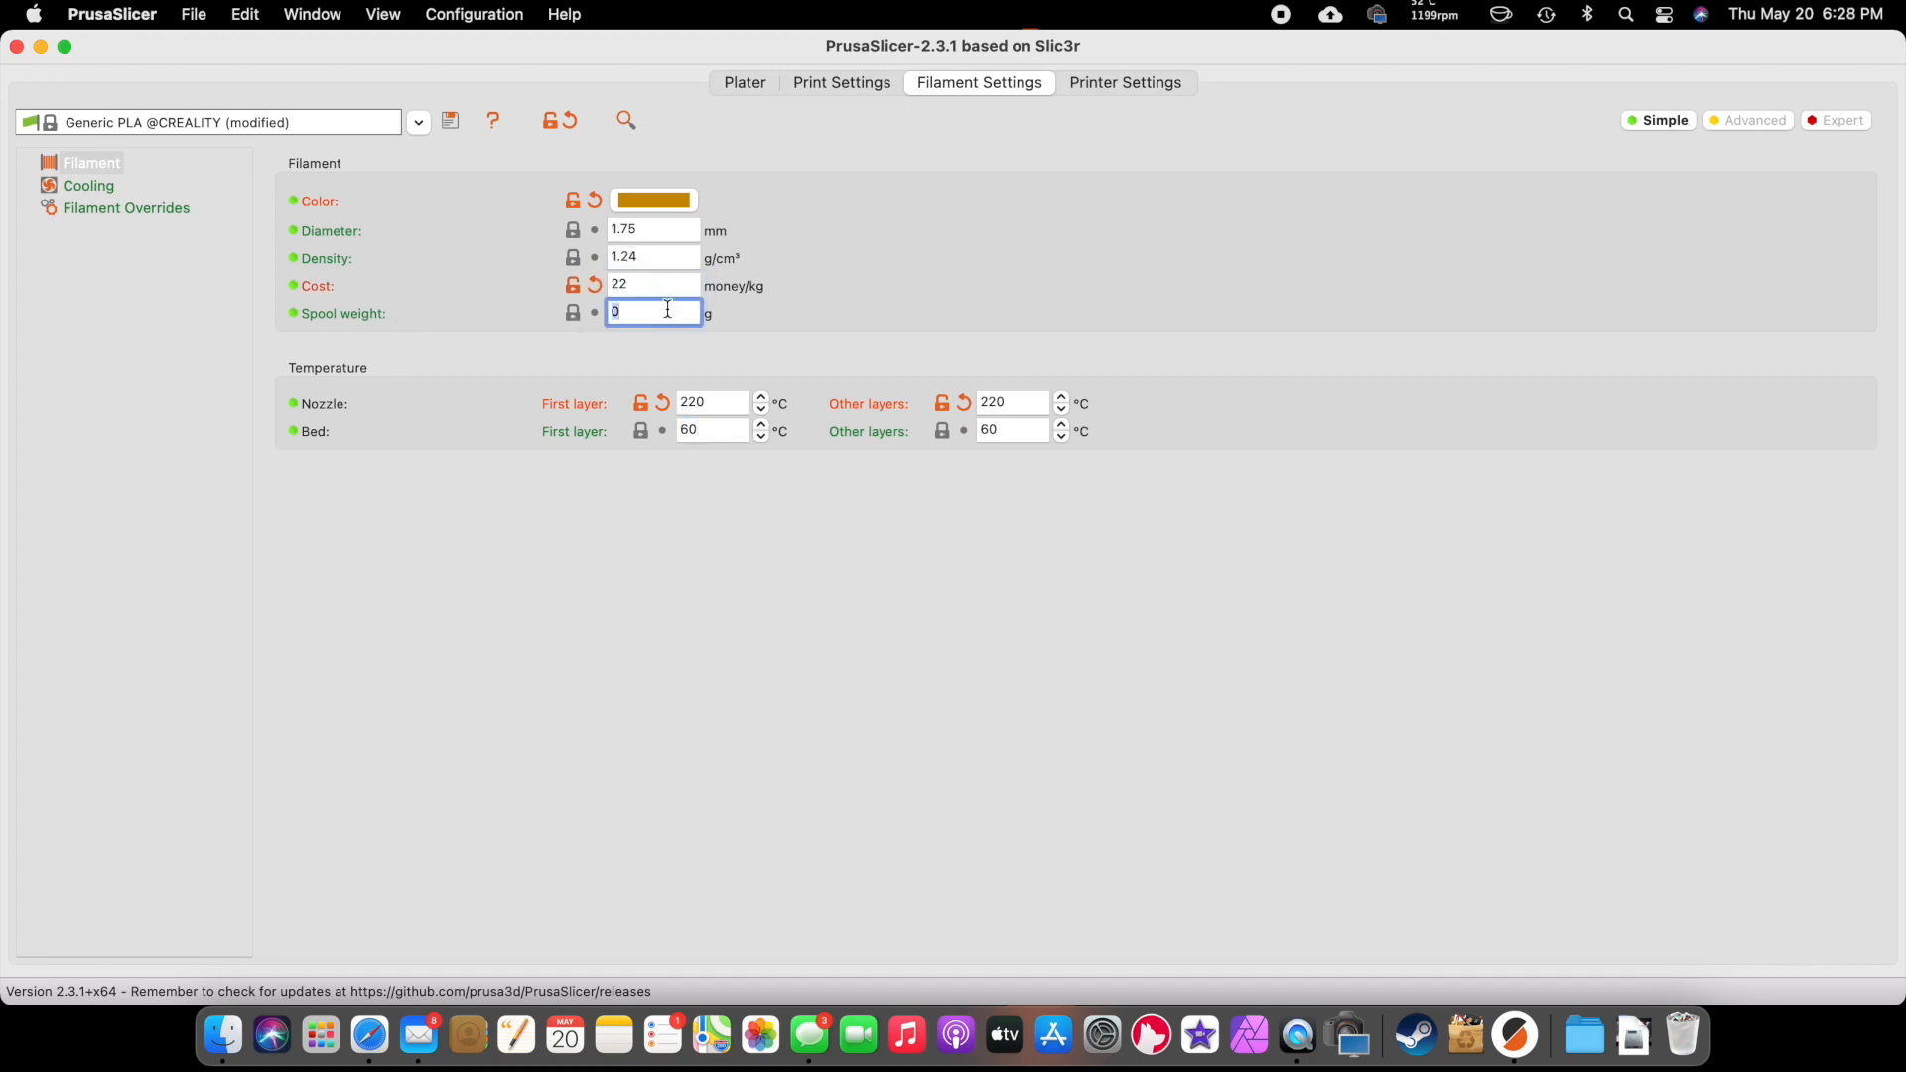
type("1000")
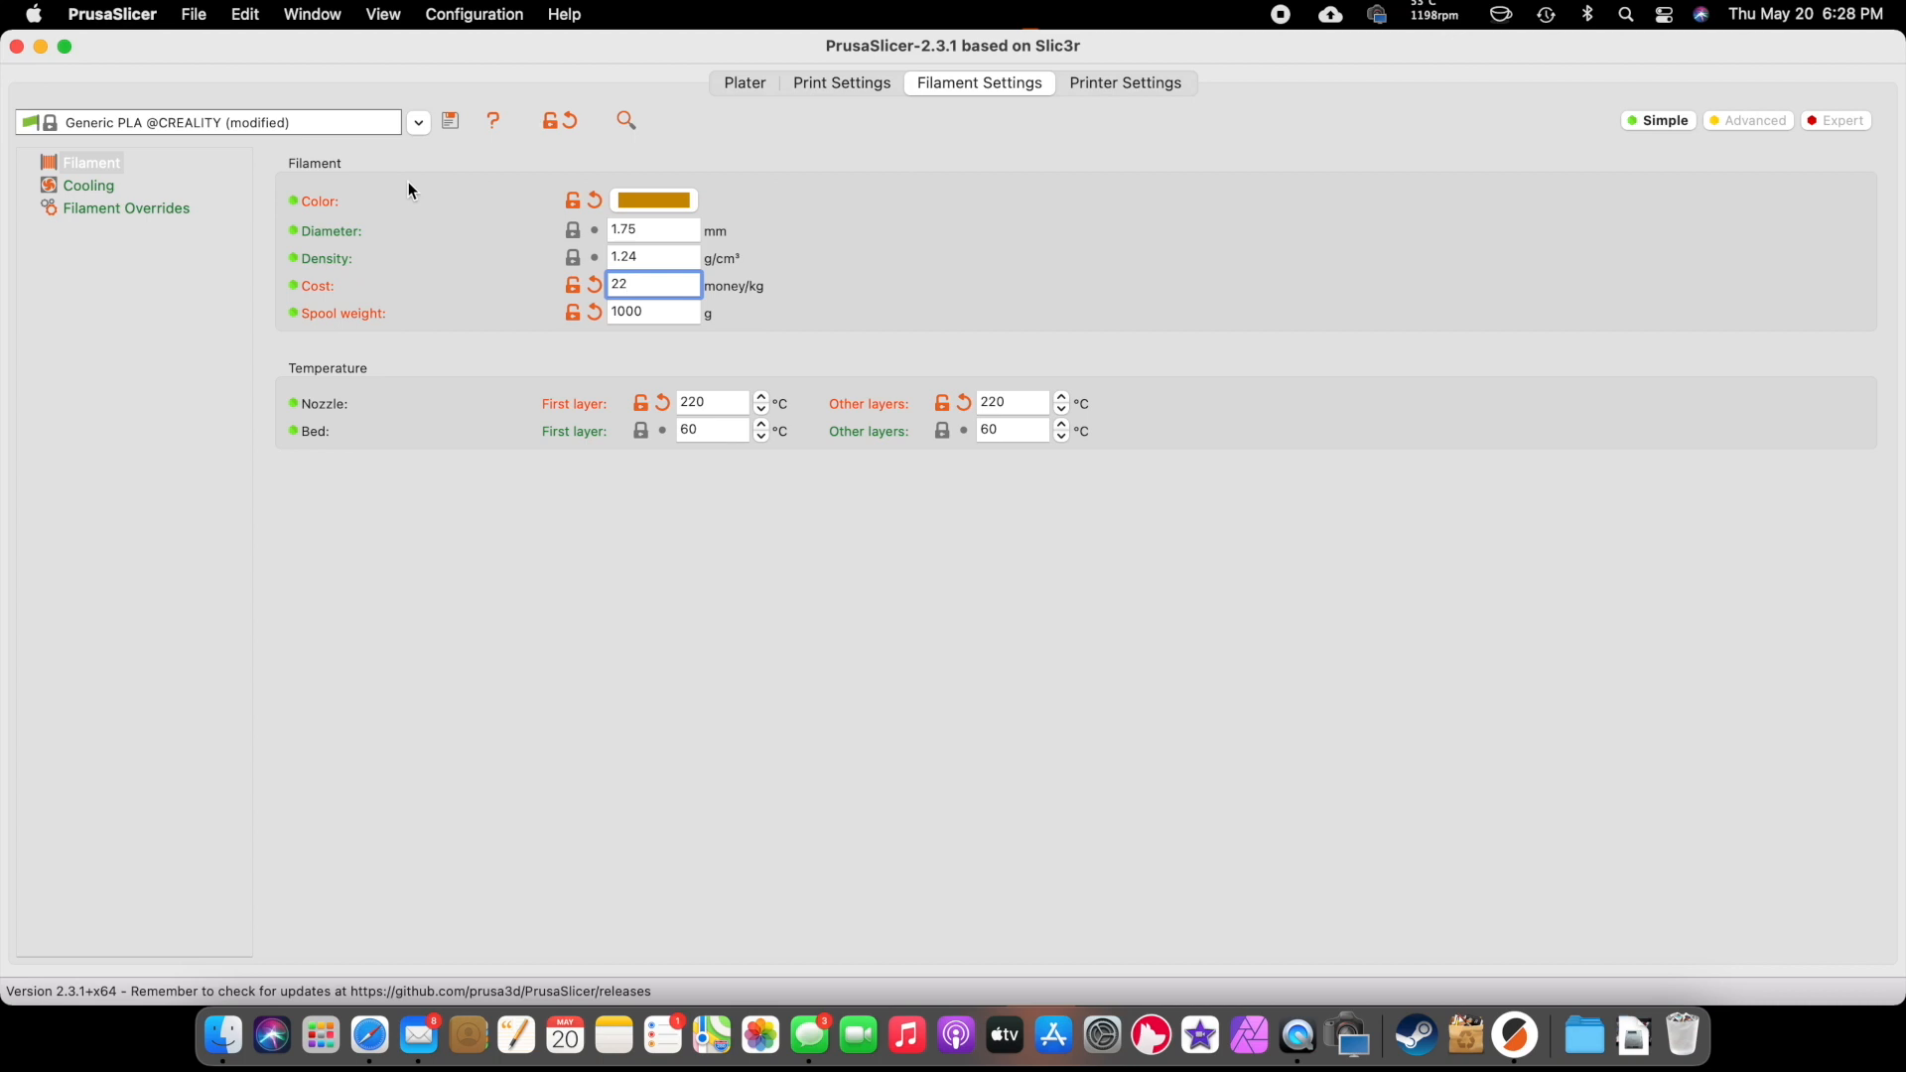
mouse_move(449, 131)
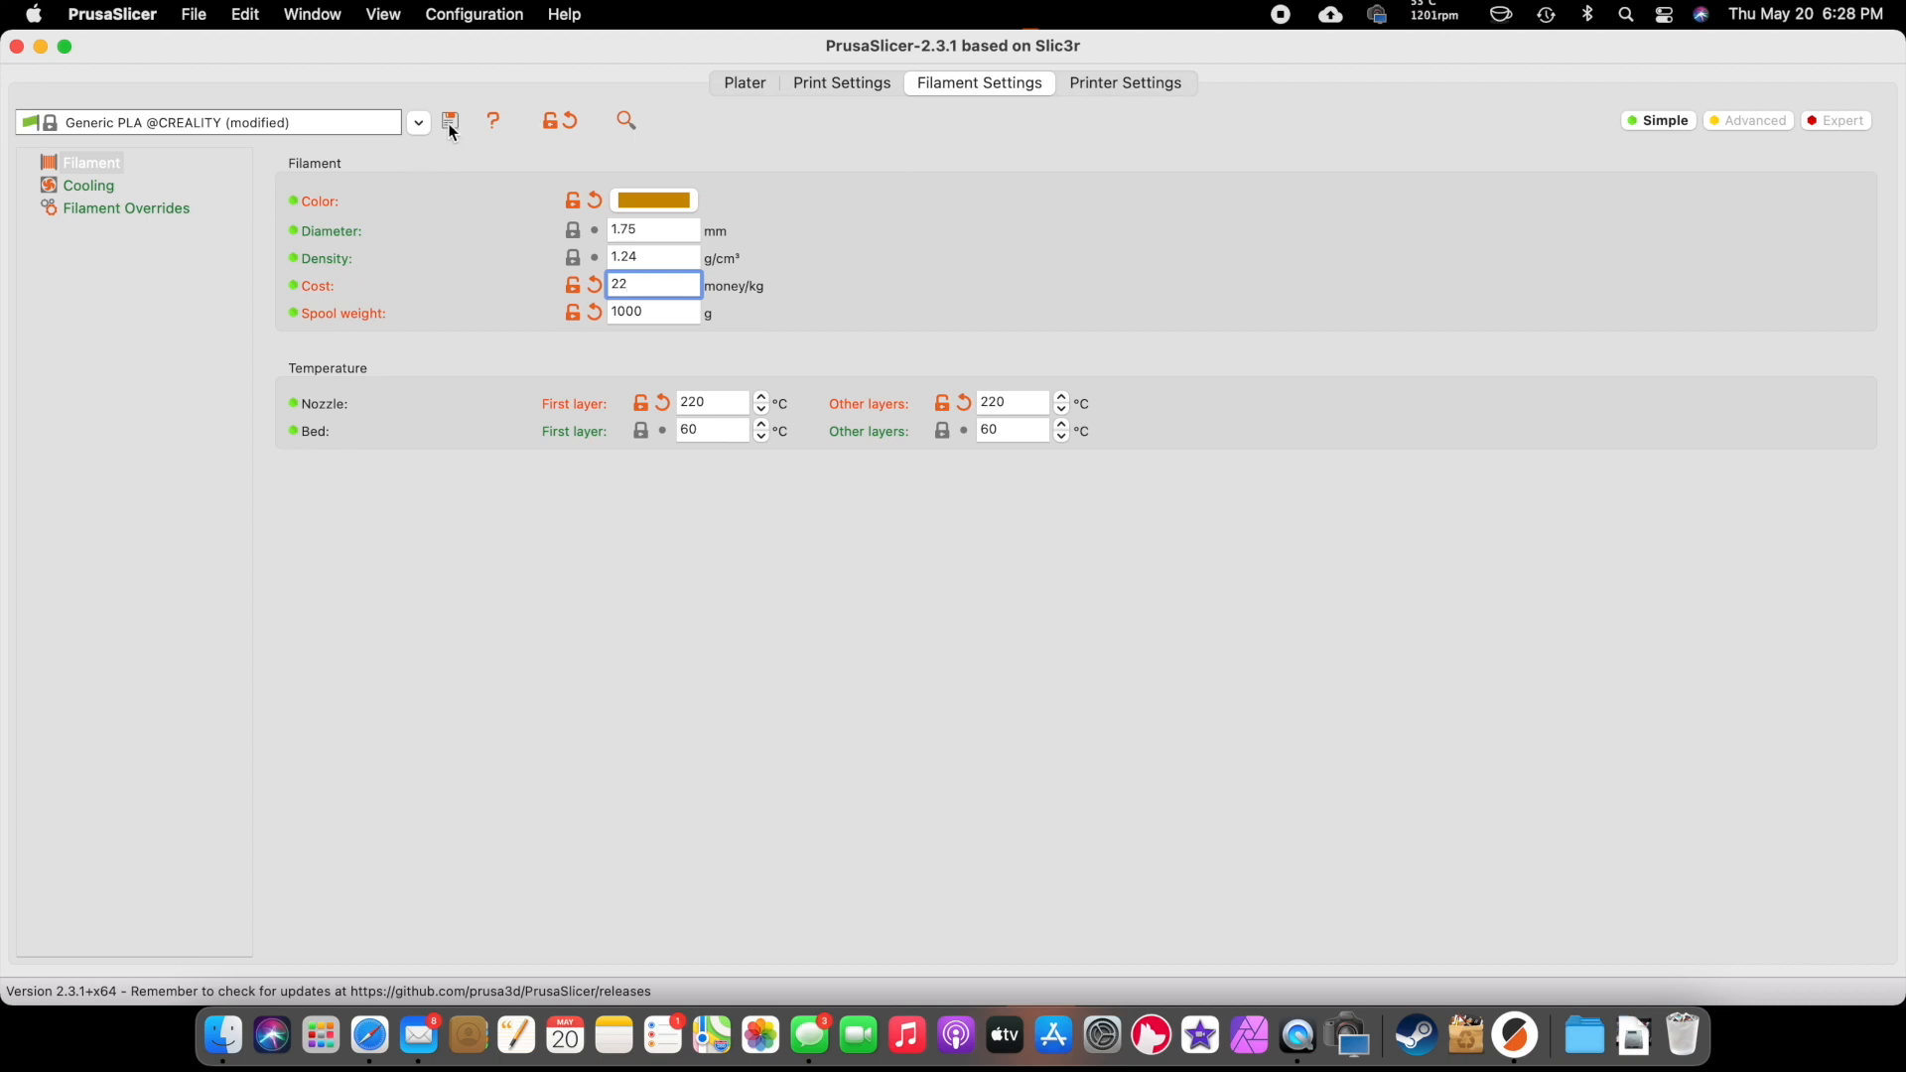
- Save the modified filament settings as a new preset named 'PLA-Wood'
left_click(450, 120)
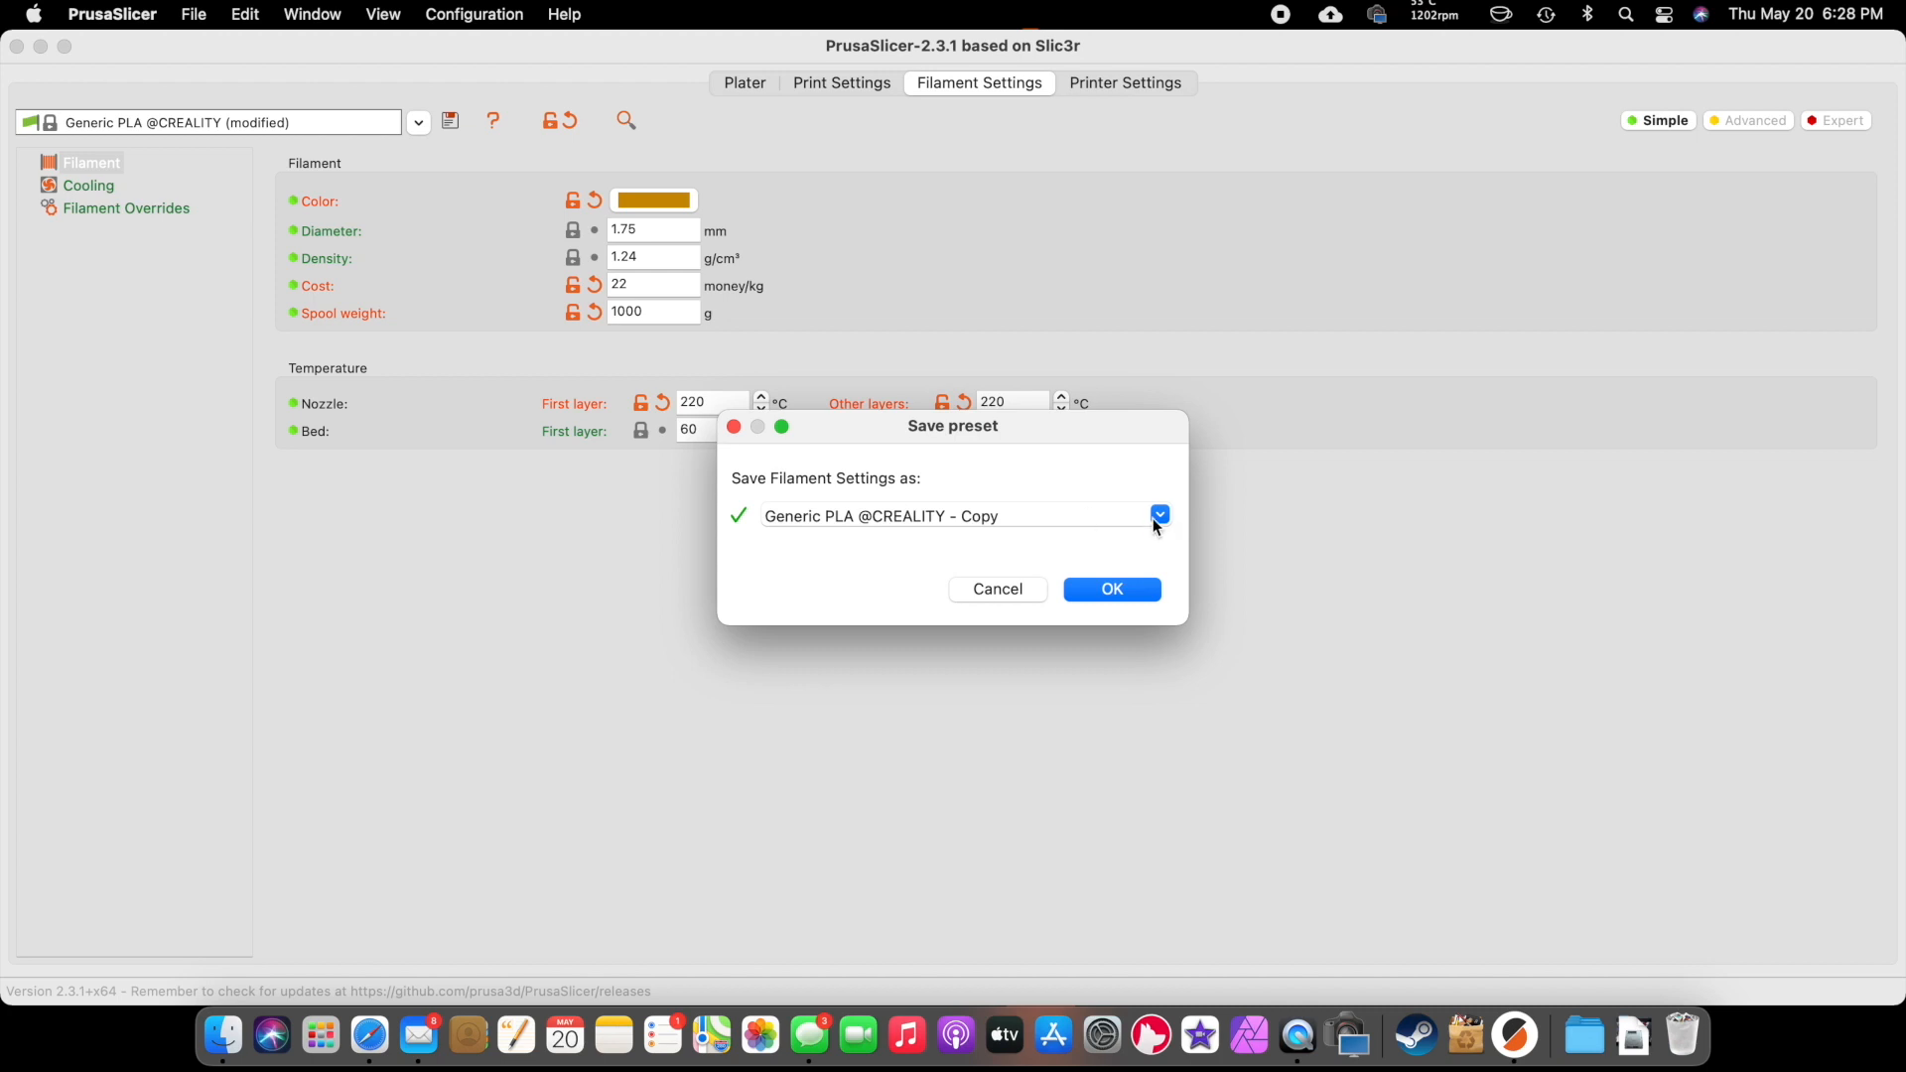
type("Wood PLA")
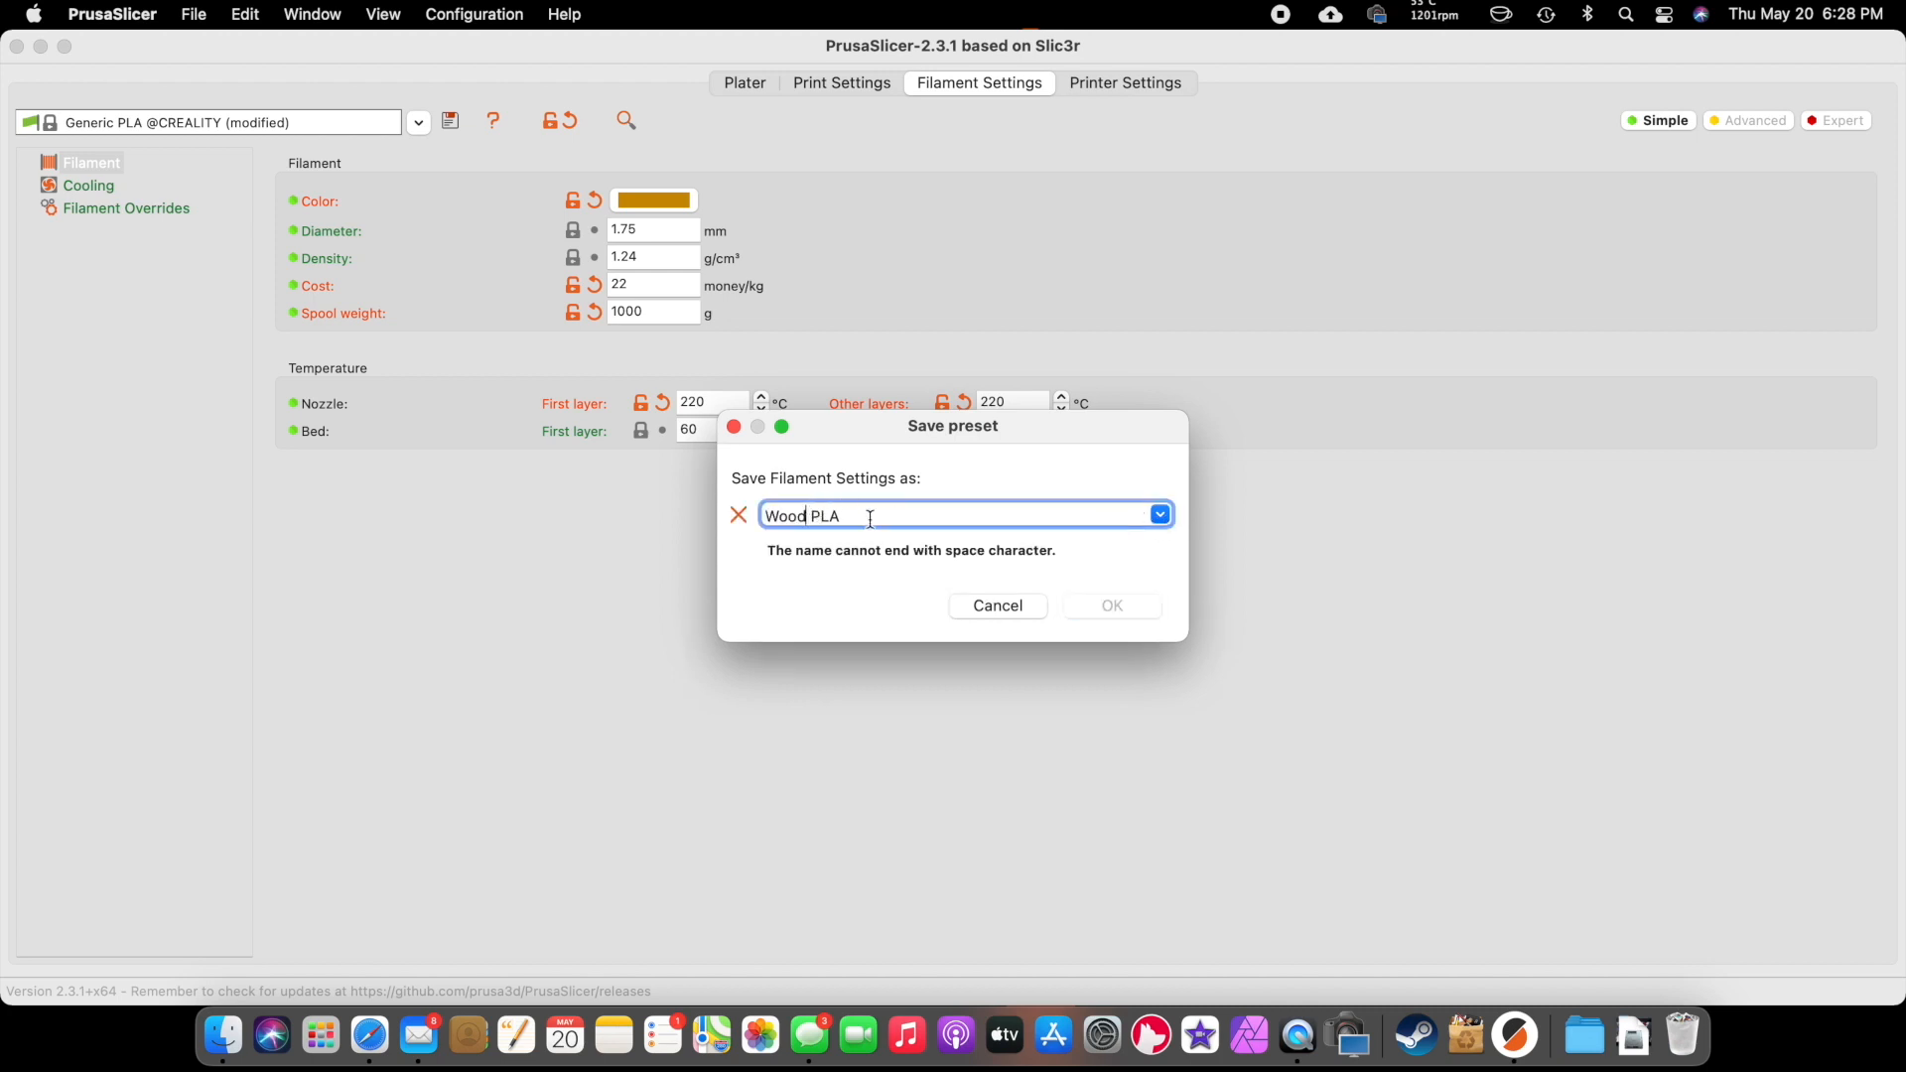
type("PLA-Wood")
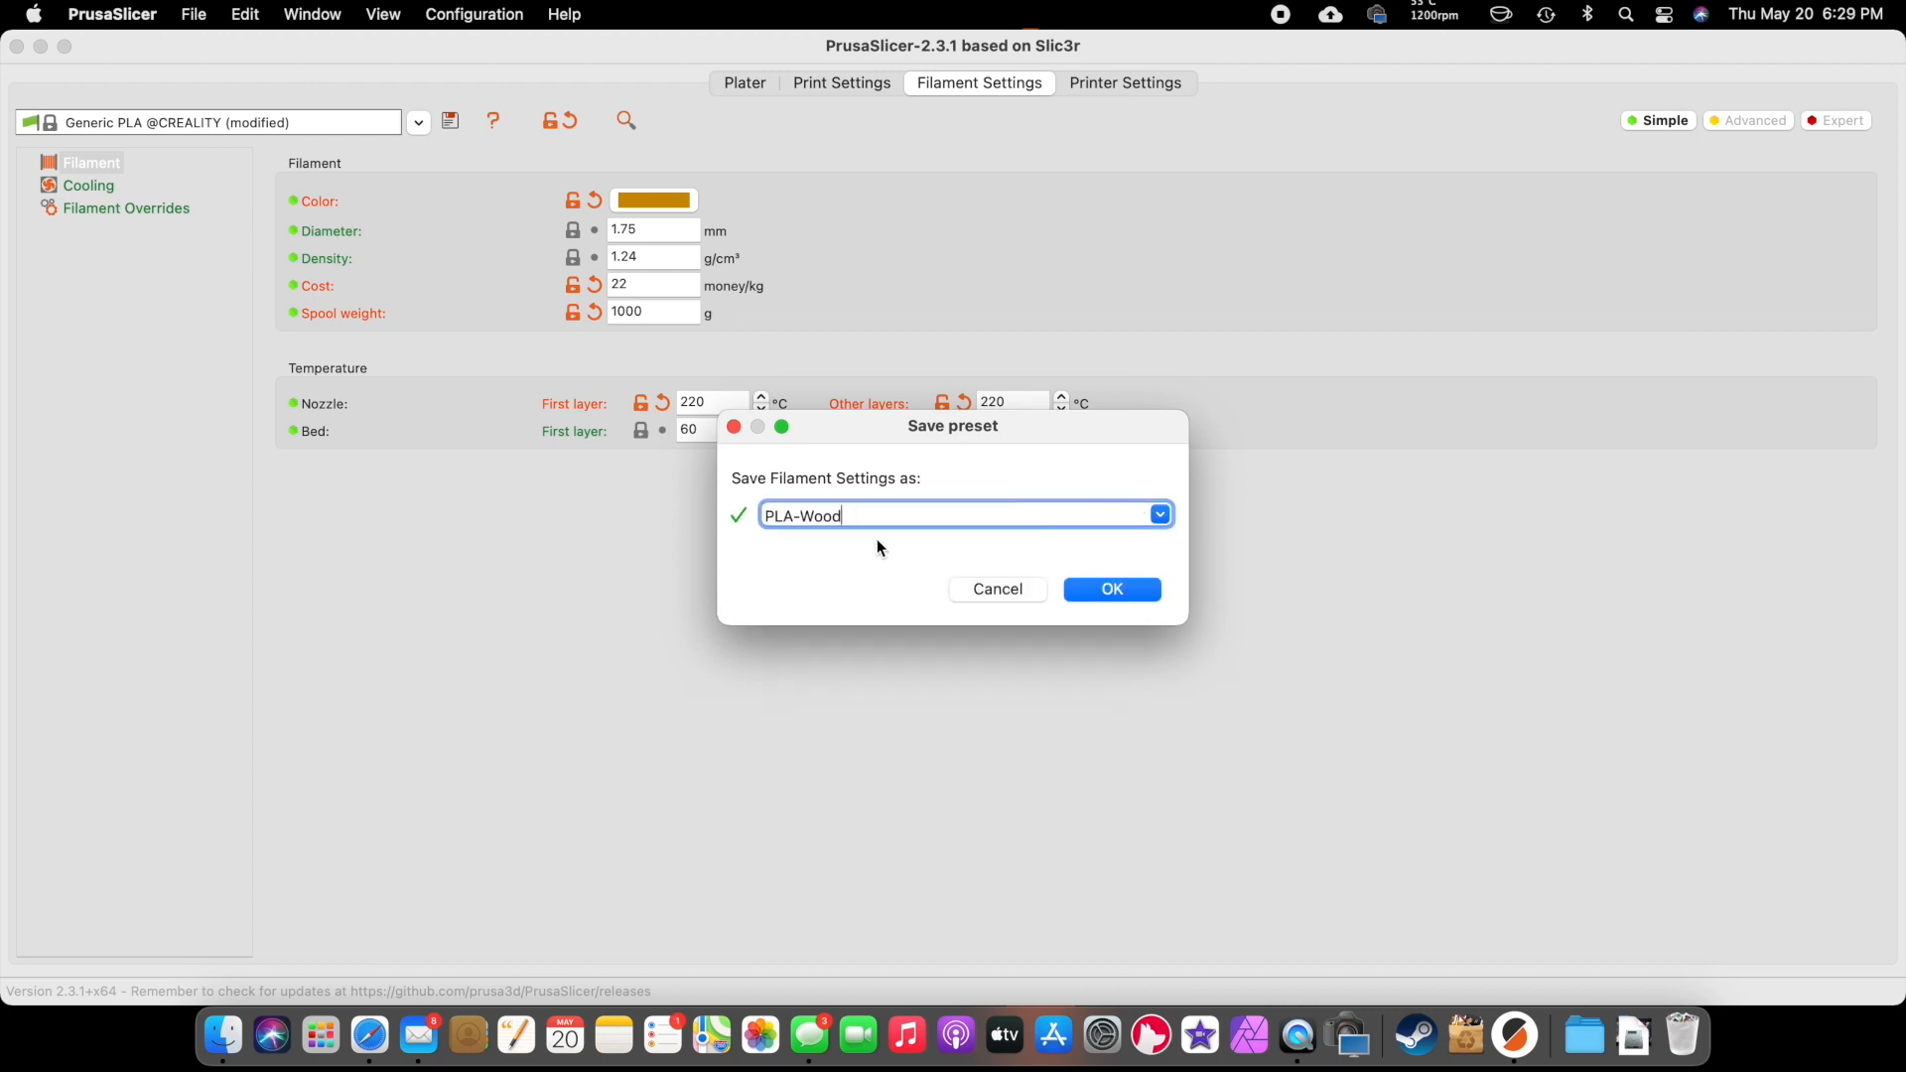
mouse_move(775, 542)
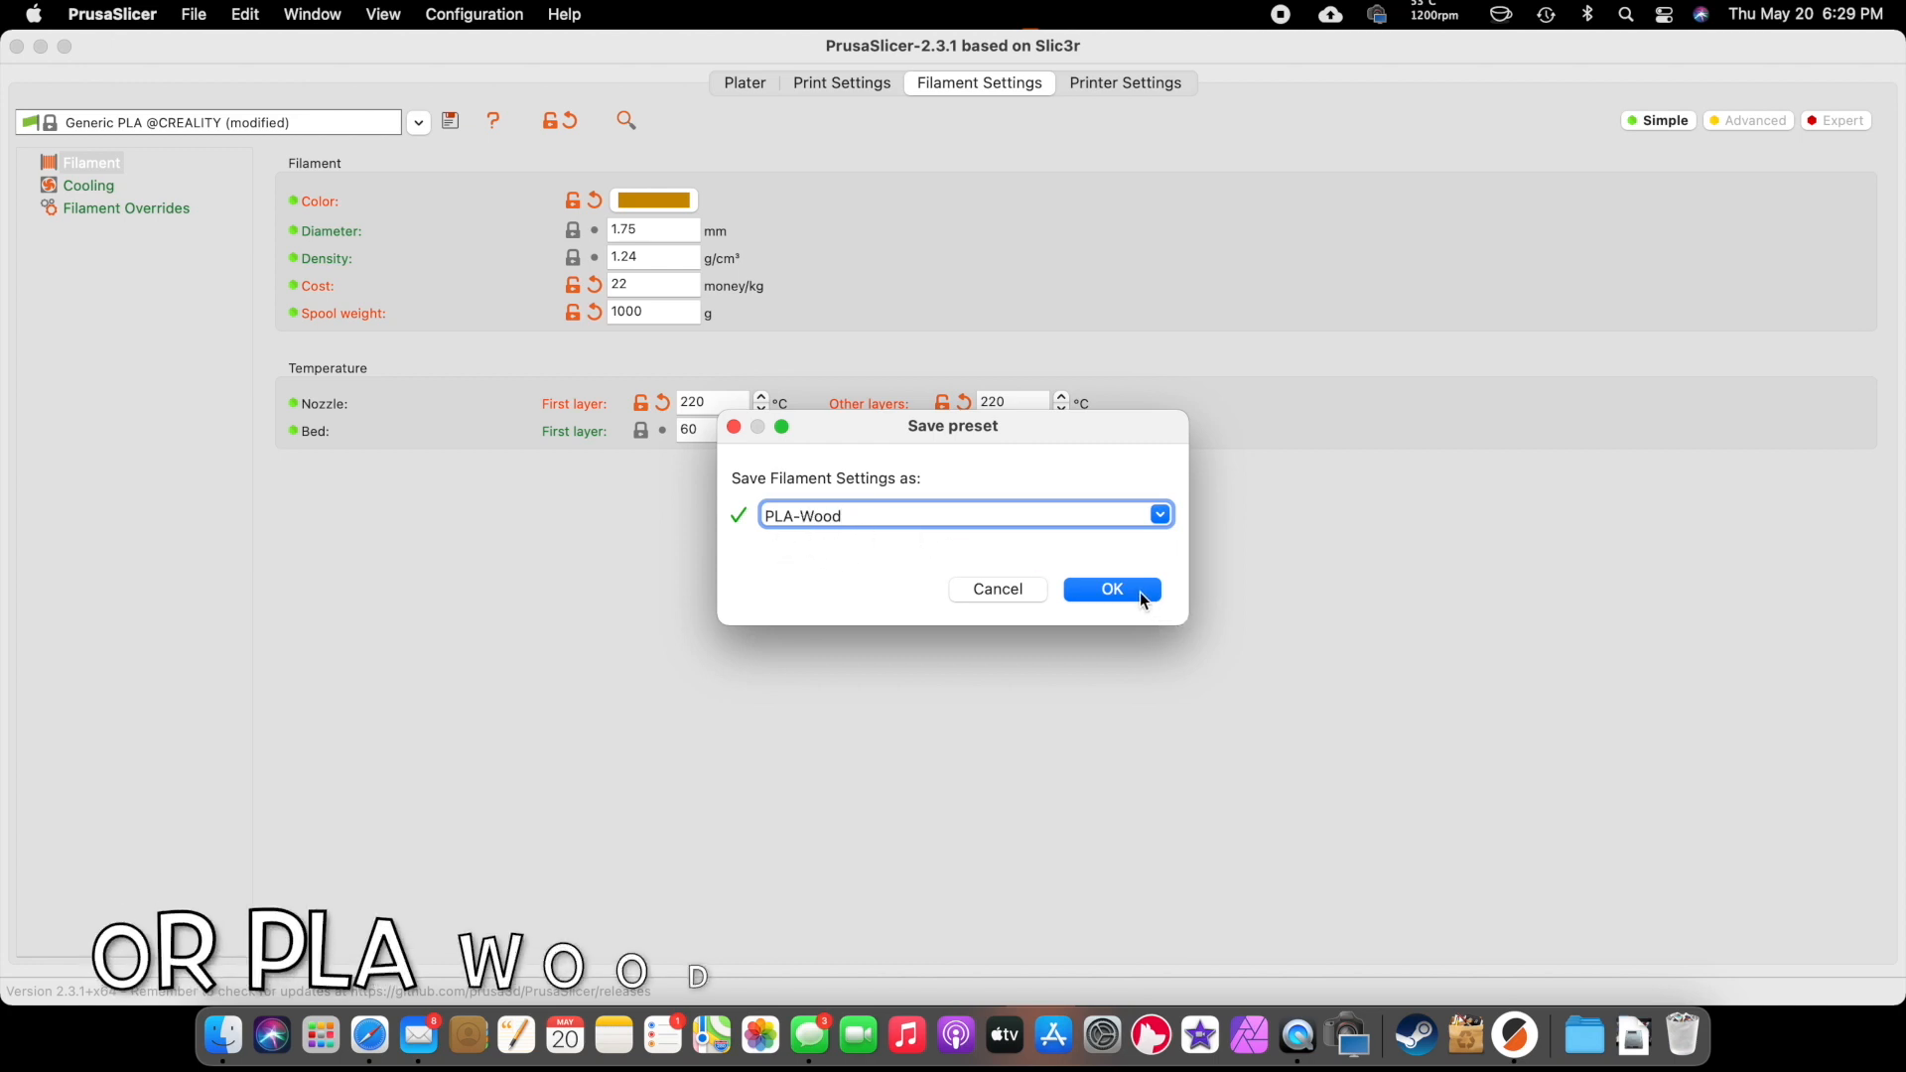
left_click(1109, 589)
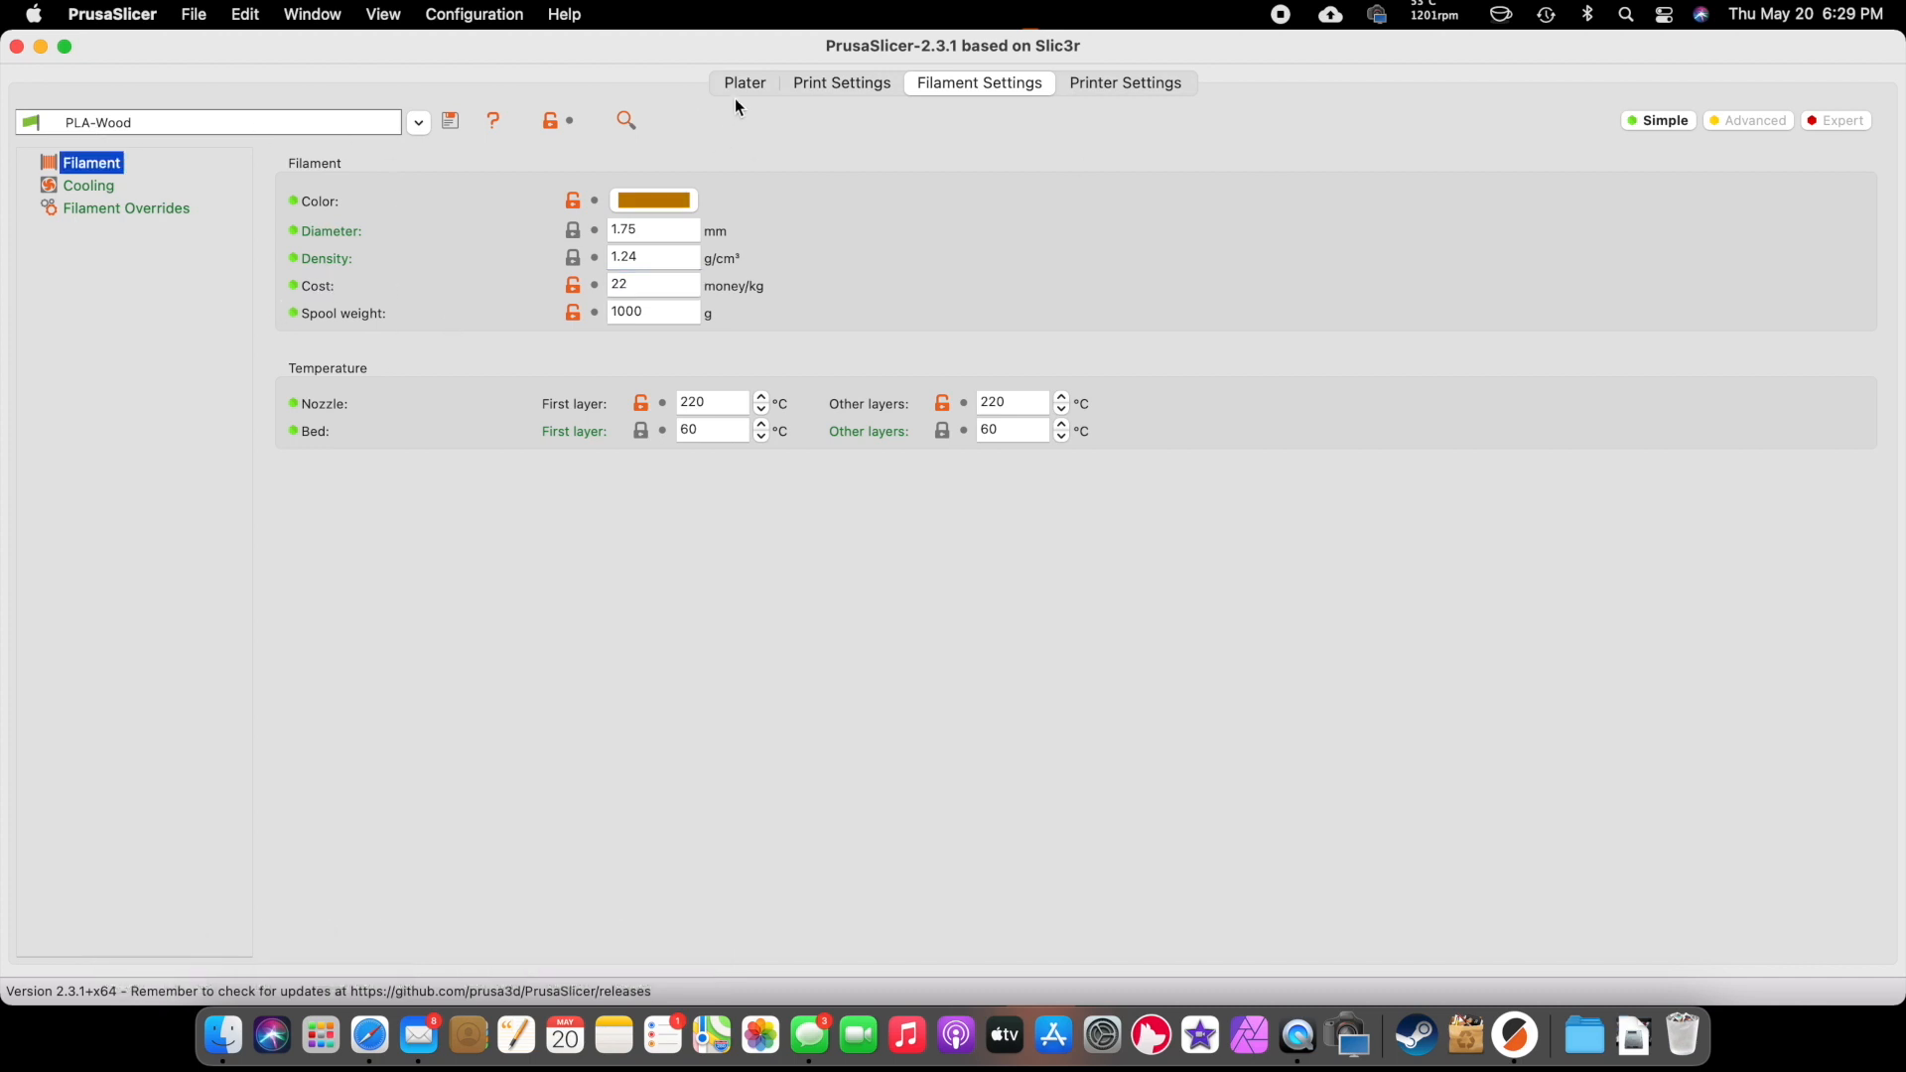
- Return to the Plater and import Superman-Bust.stl onto the bed
left_click(743, 82)
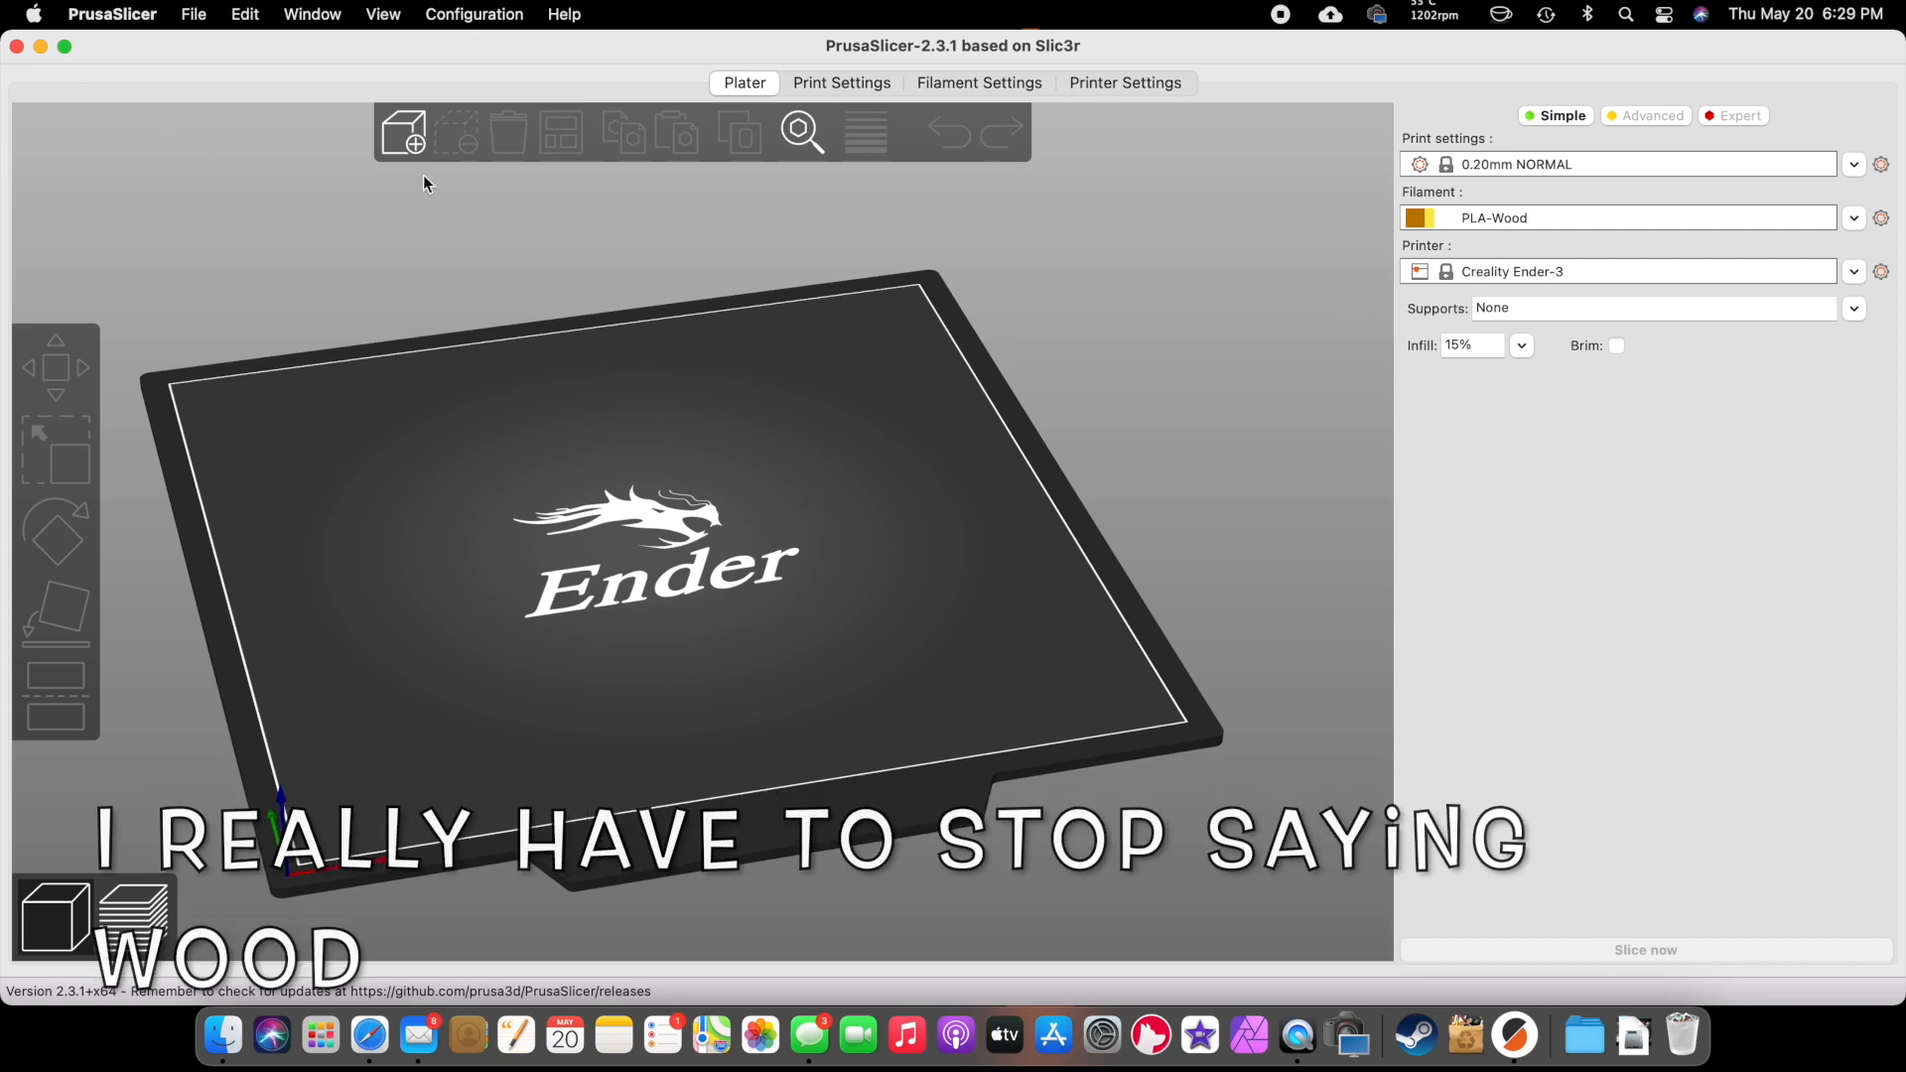
left_click(402, 131)
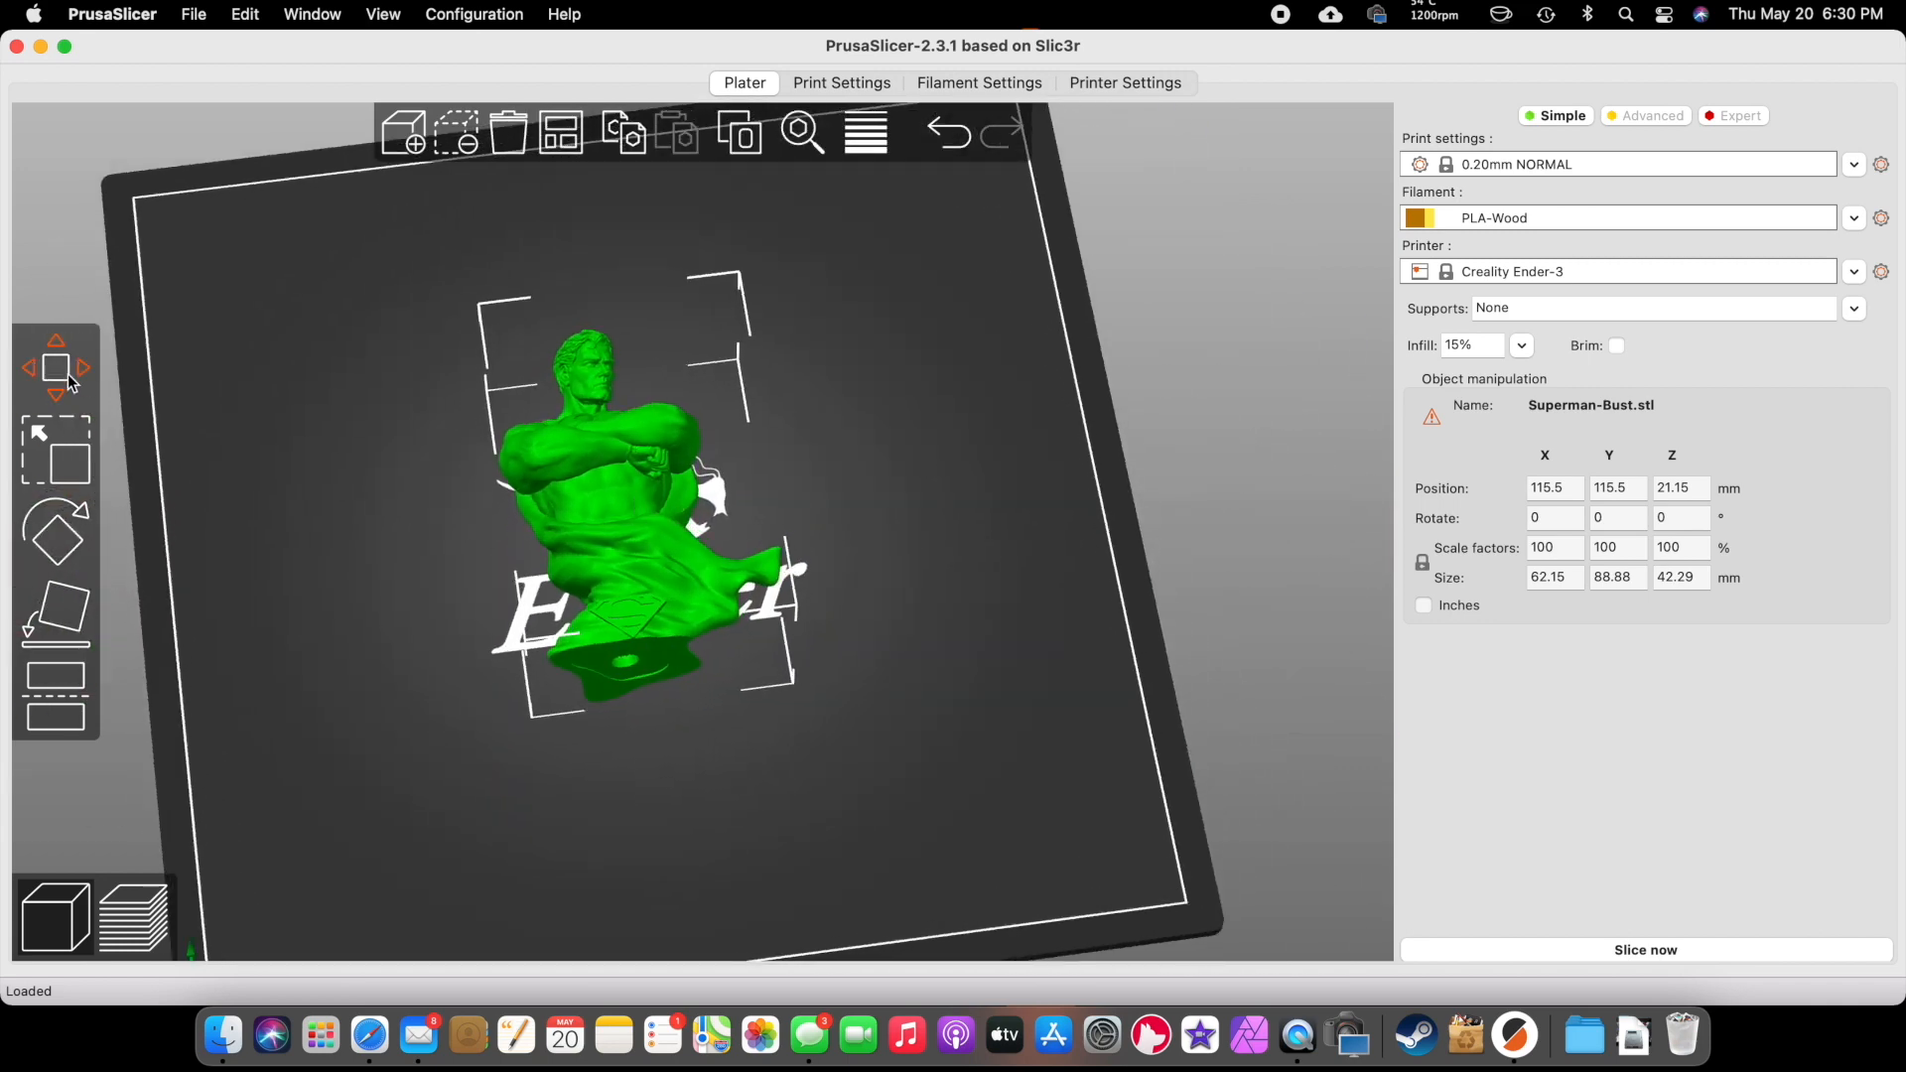
- Scale the Superman bust uniformly to 200%, about 124 × 178 × 85 mm
left_click(55, 366)
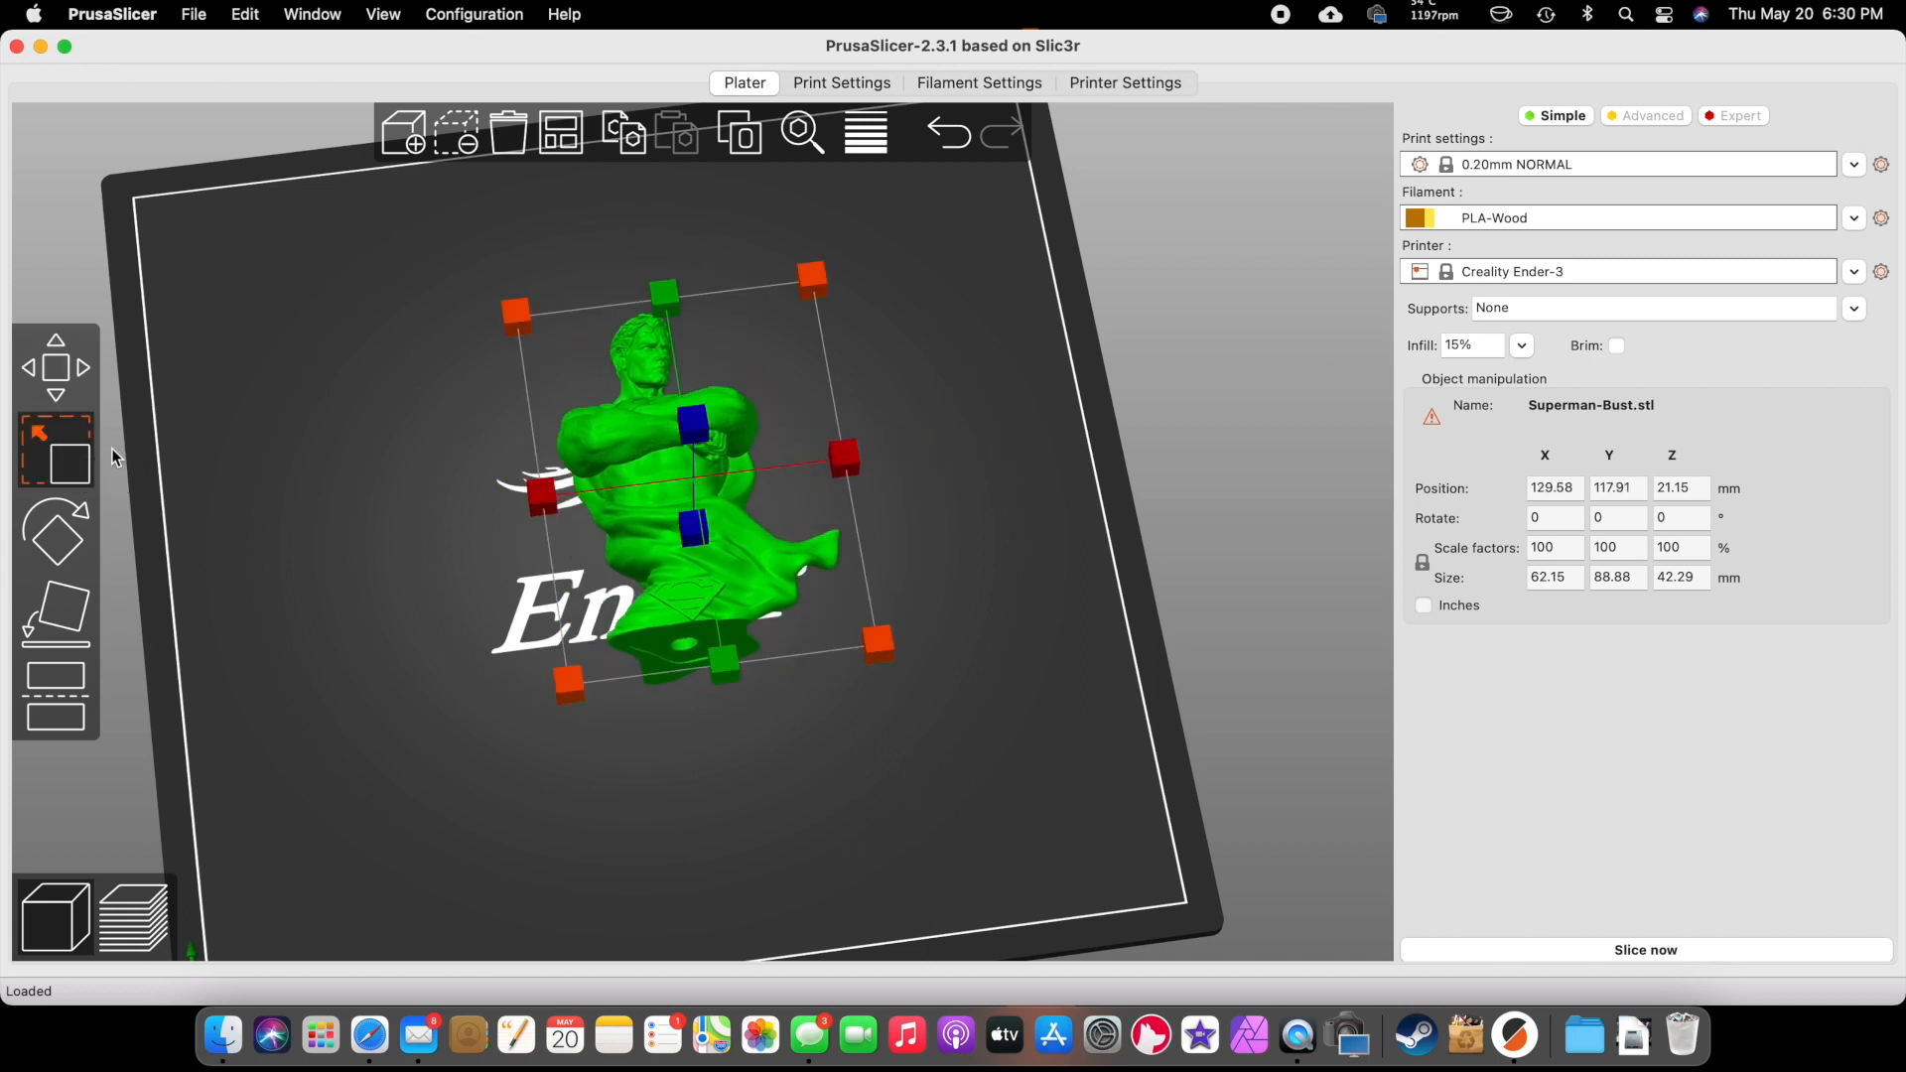
left_click_drag(844, 460, 900, 439)
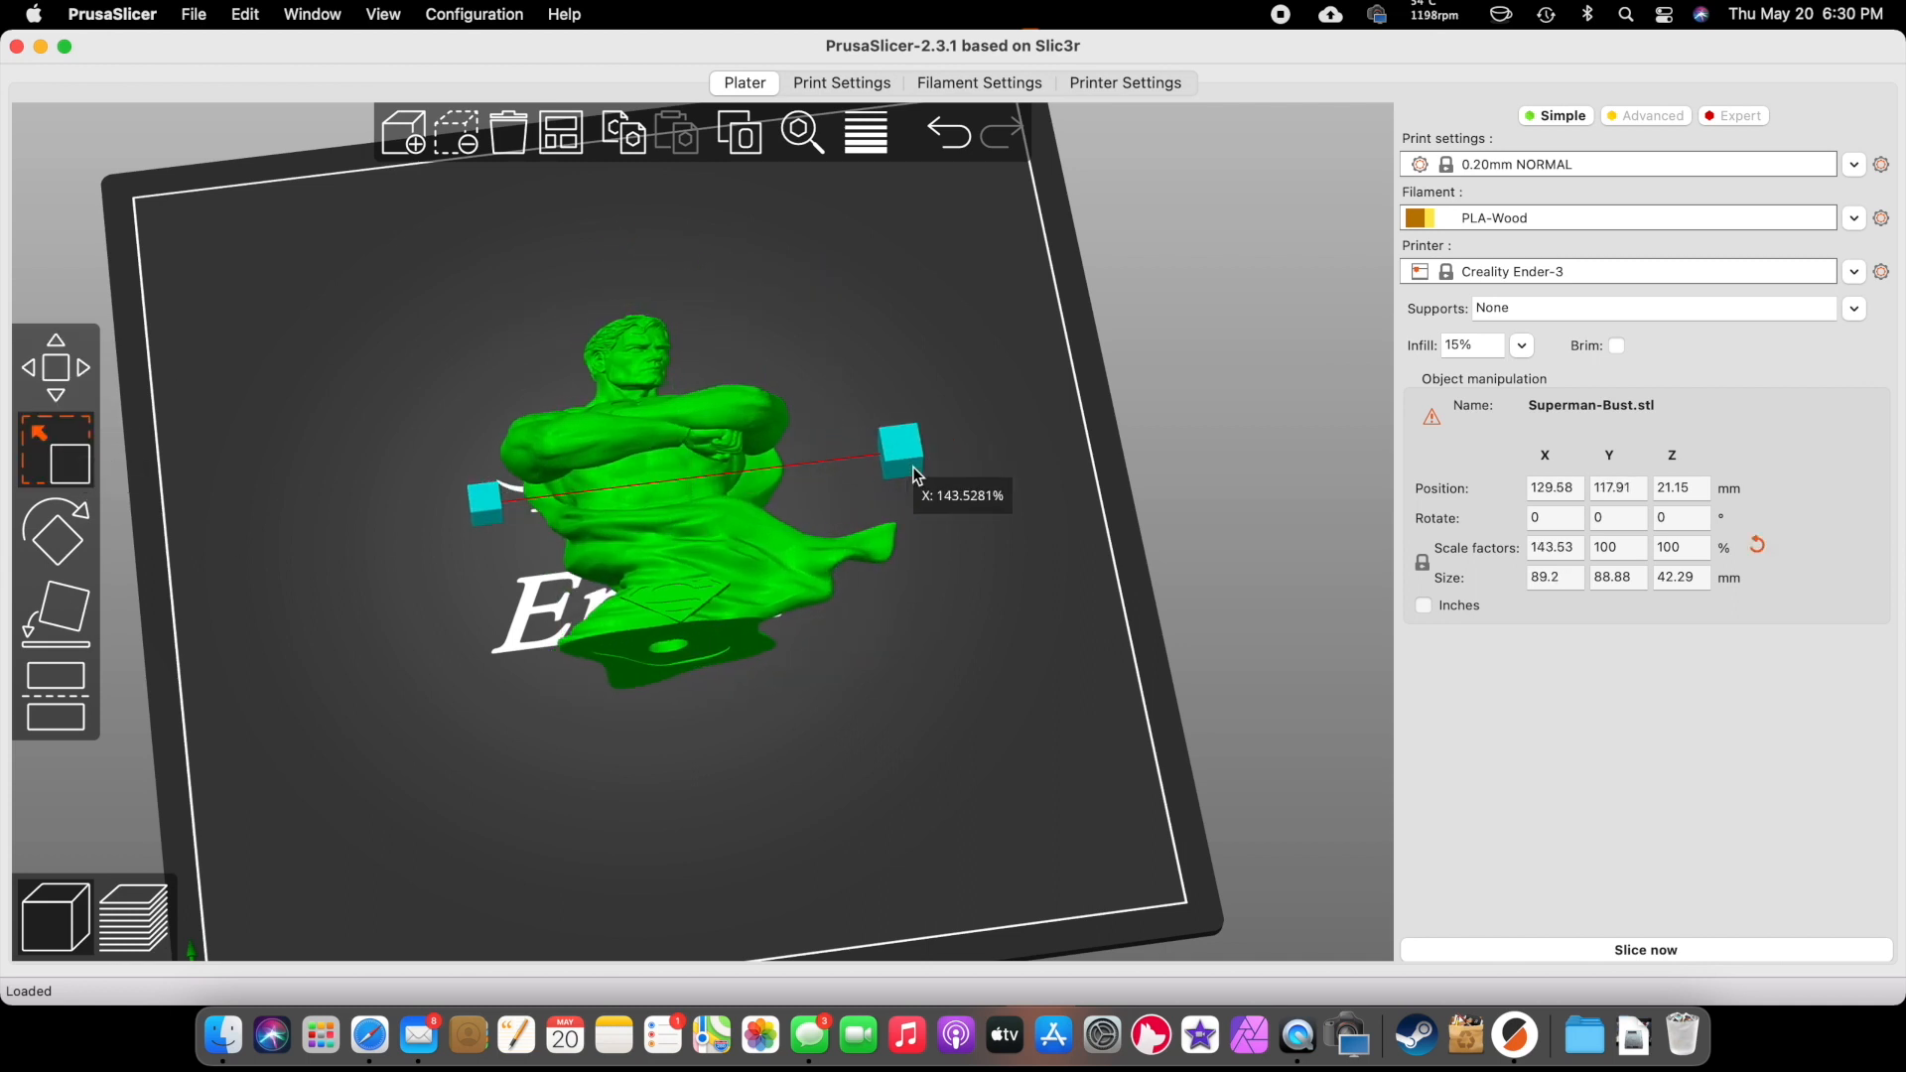
left_click_drag(900, 468, 814, 261)
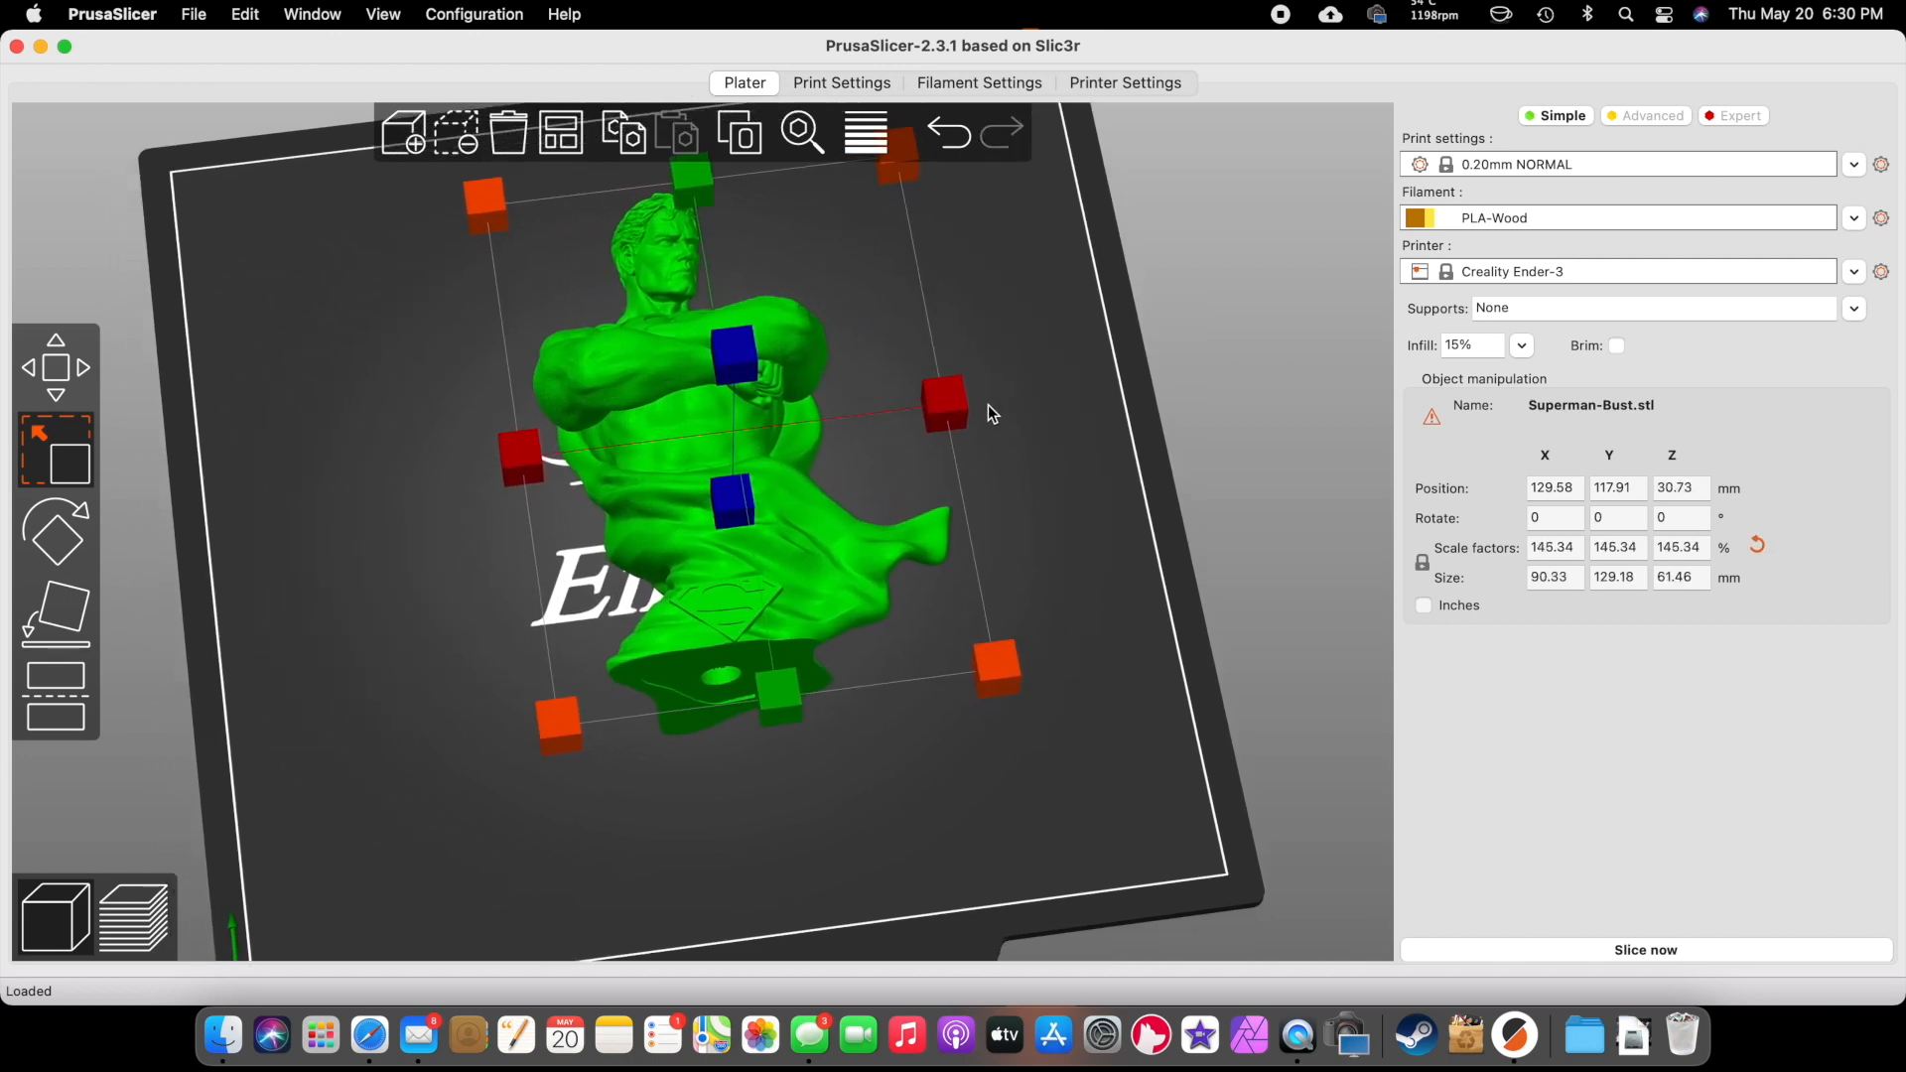
left_click(1755, 545)
type("2")
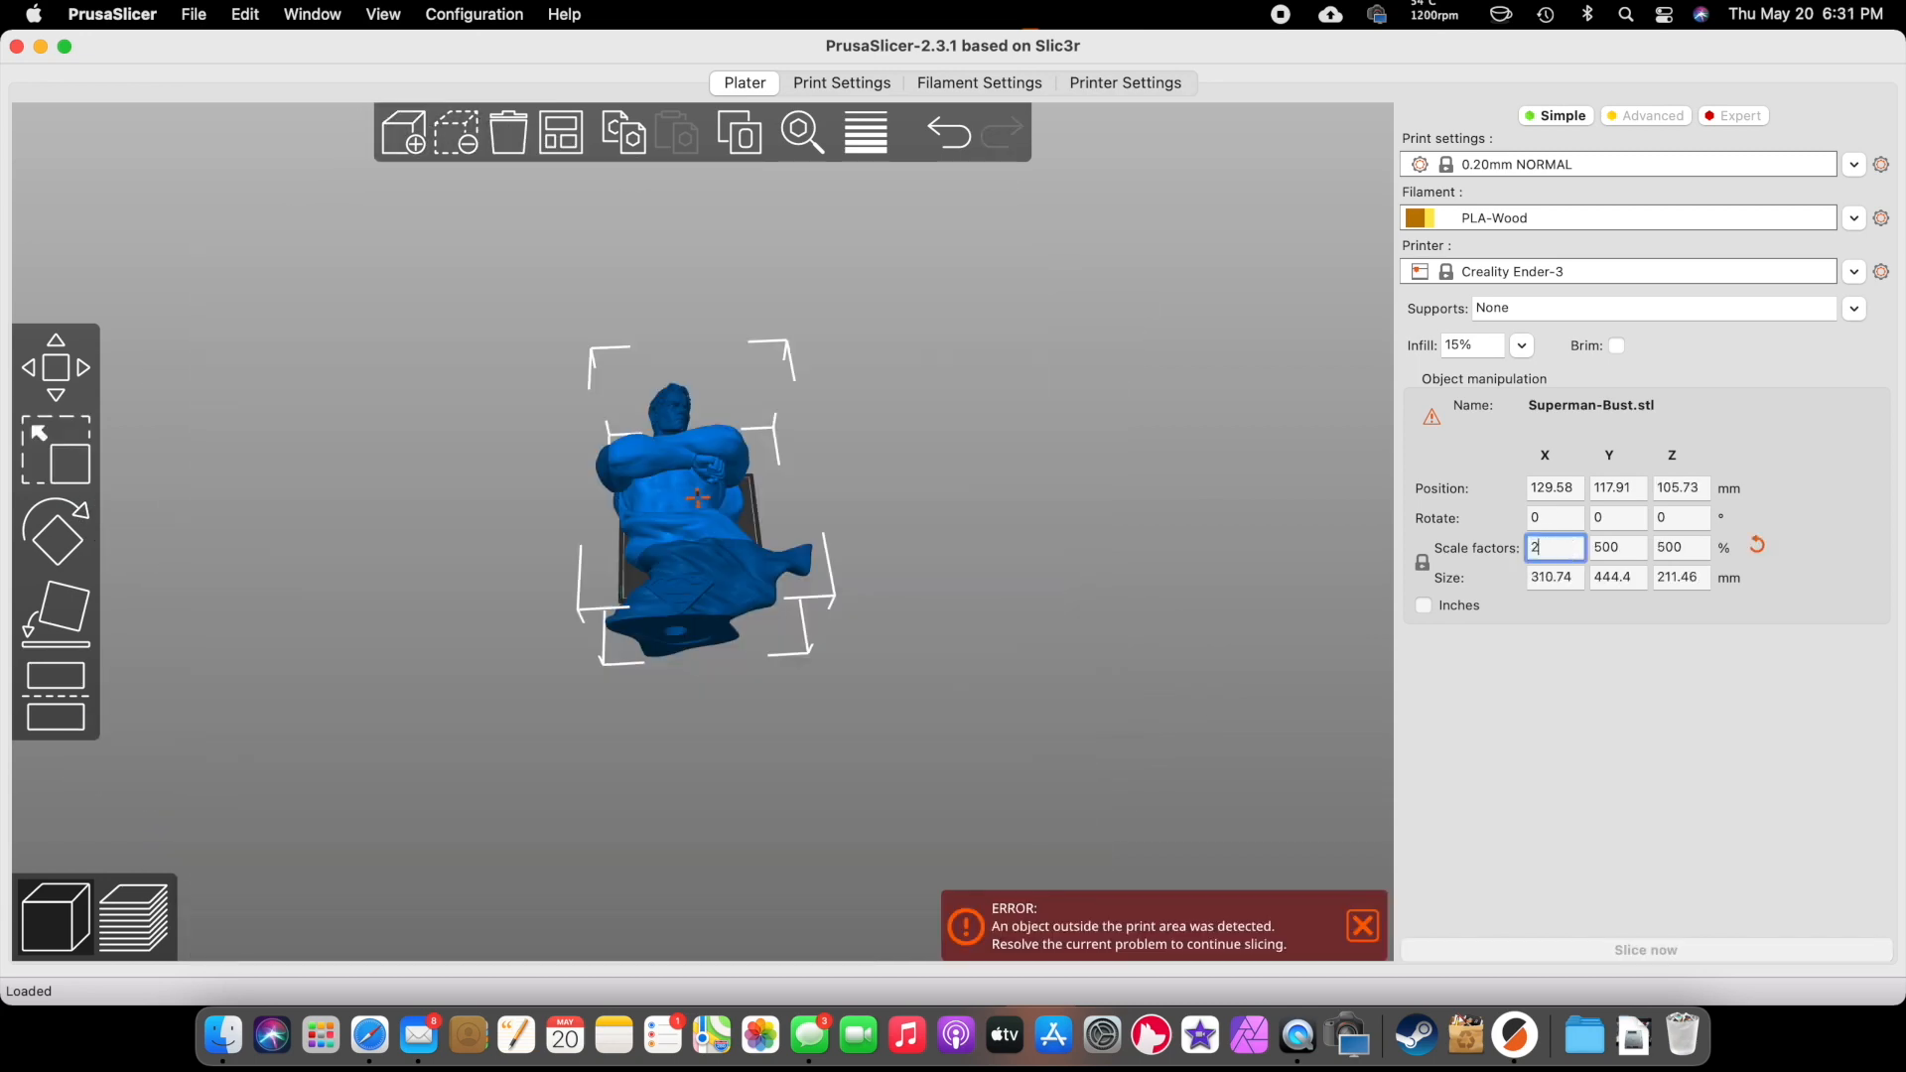
type("00")
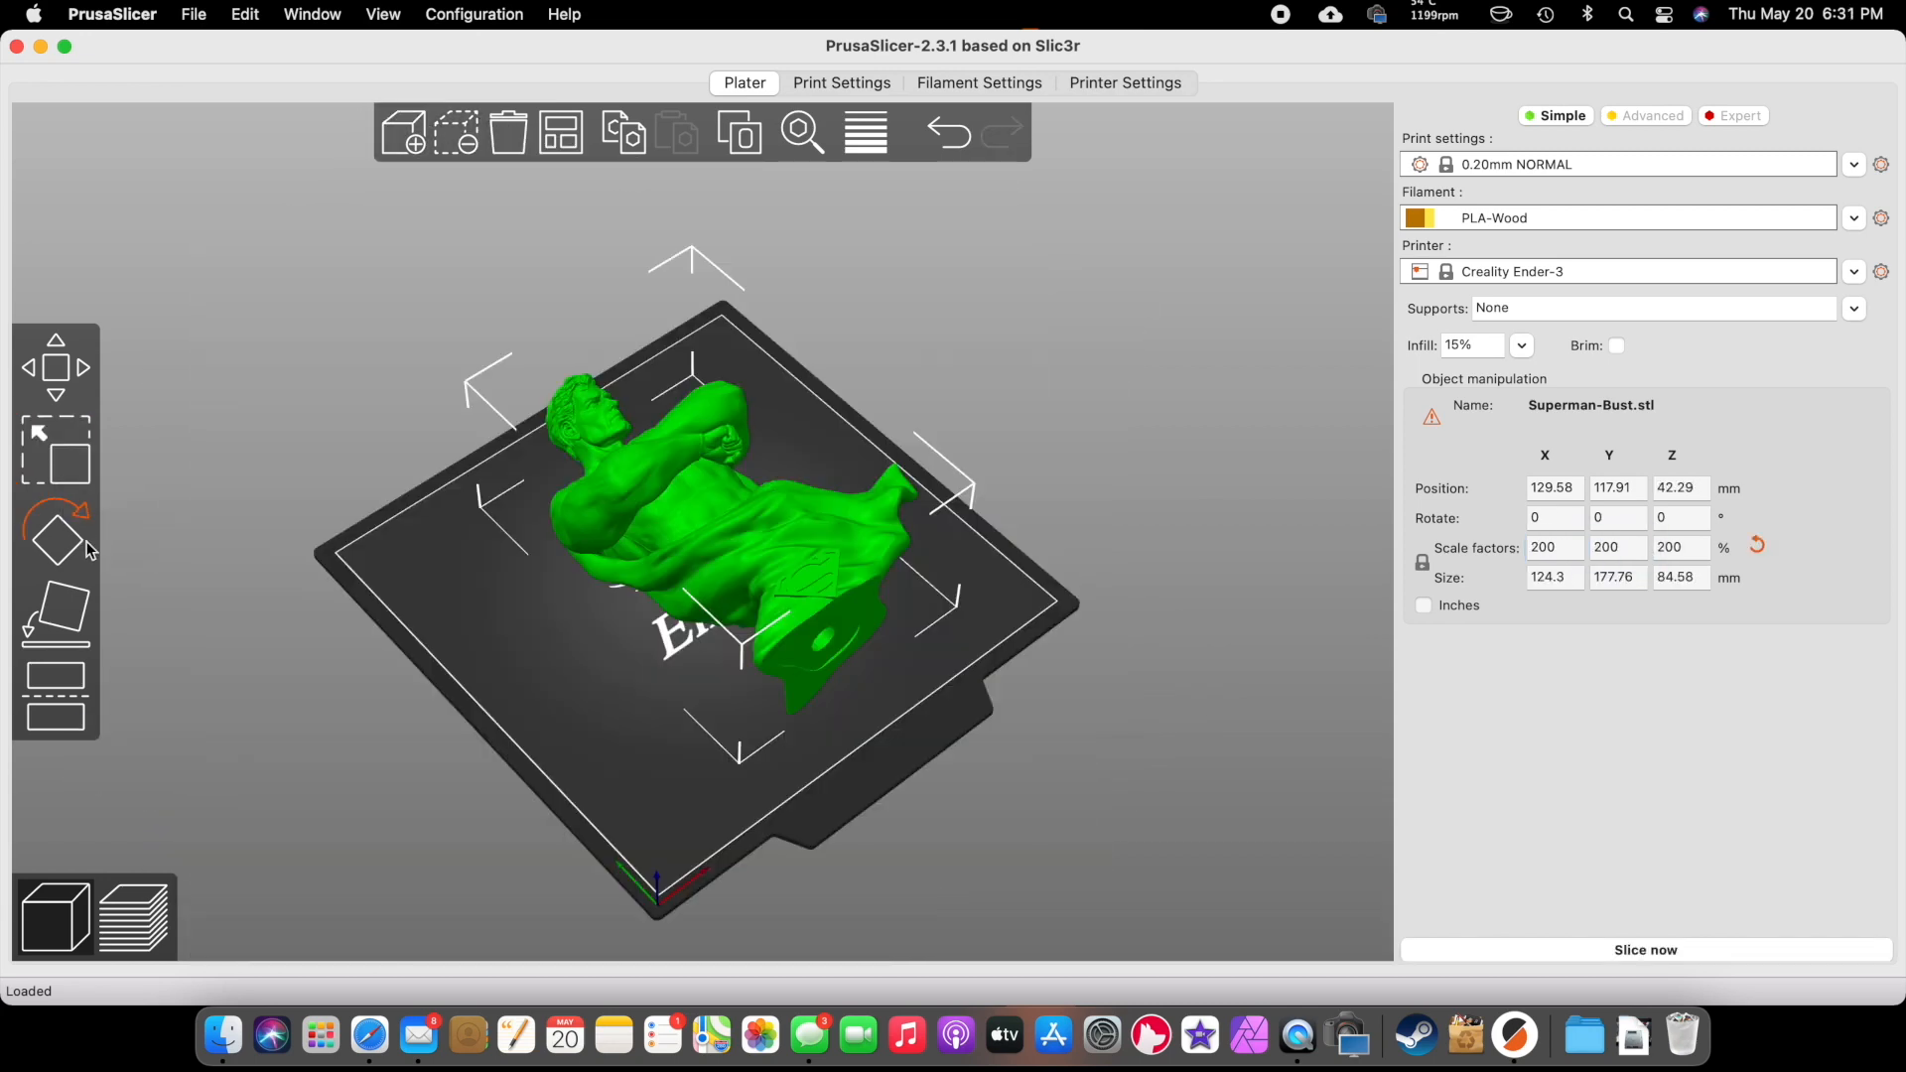
- Try tilting the bust interactively with the Rotate gizmo
left_click(55, 532)
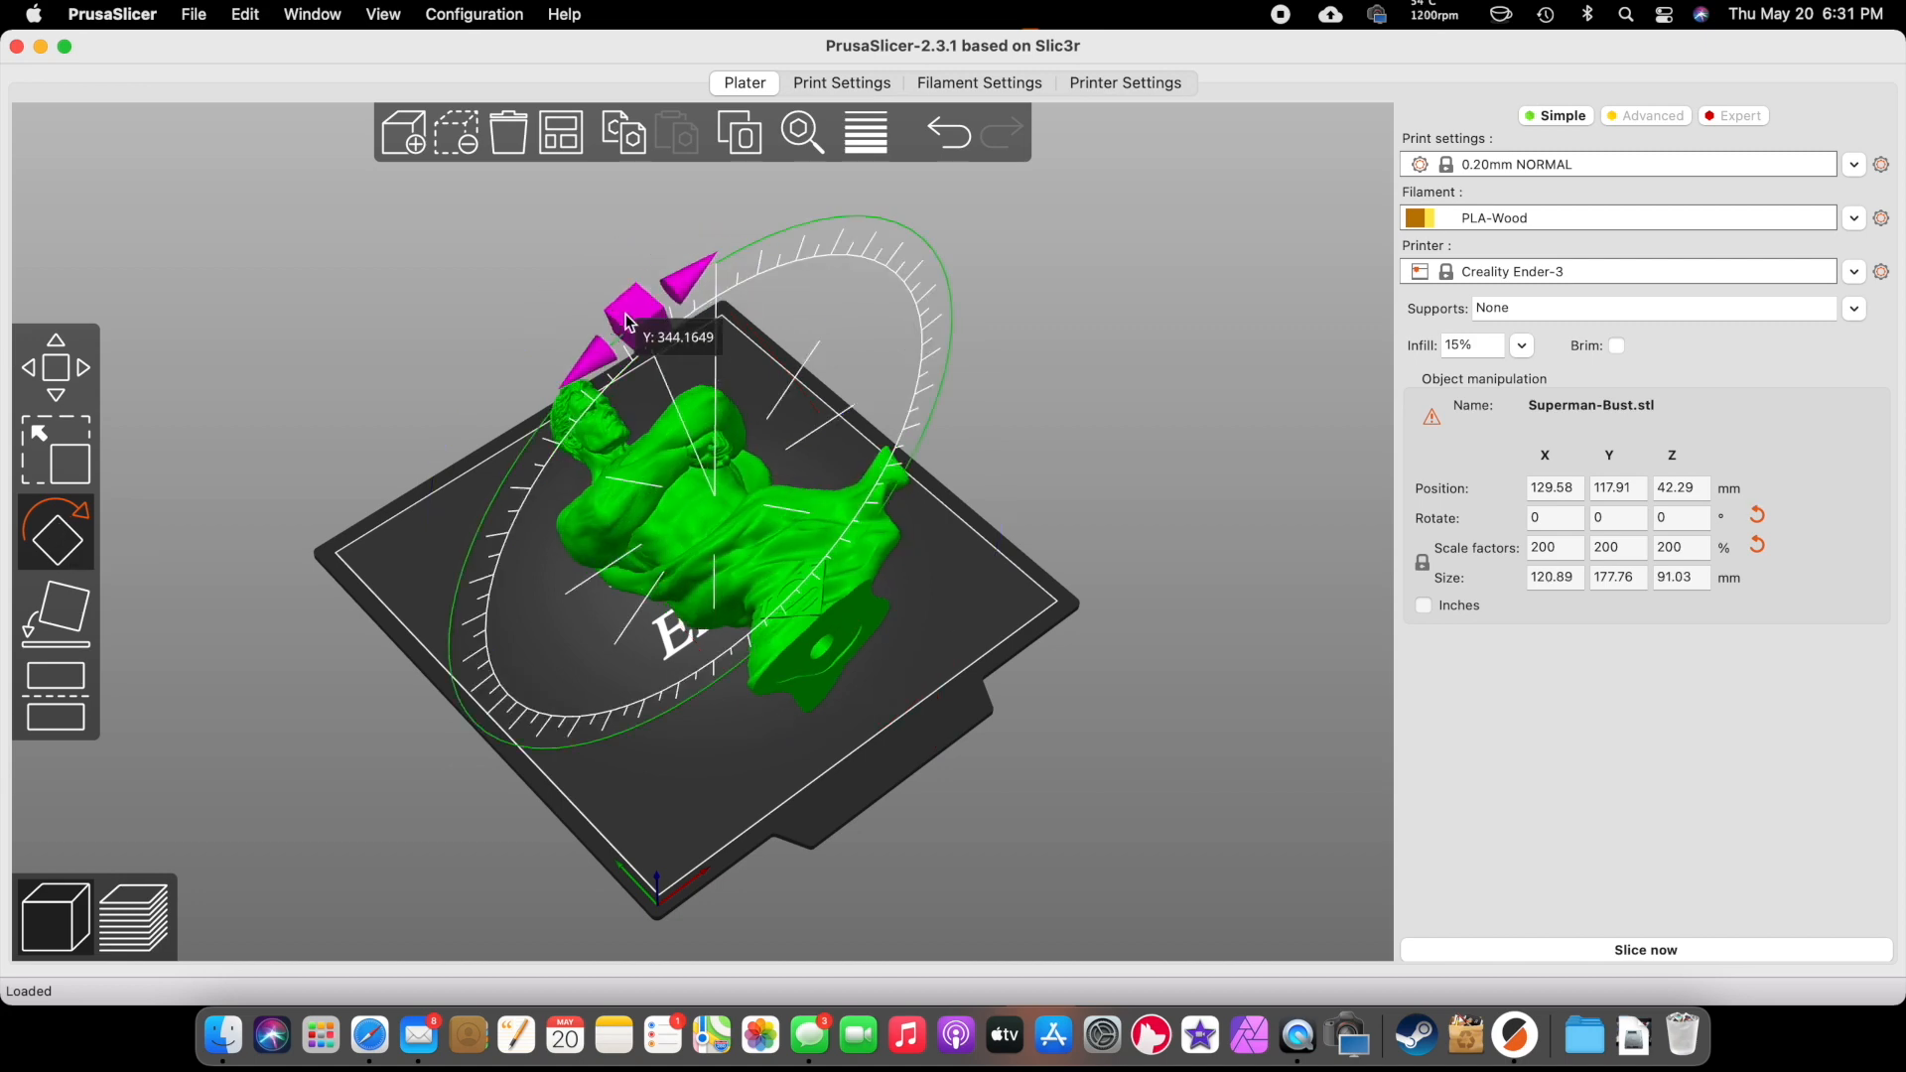
left_click_drag(627, 322, 747, 449)
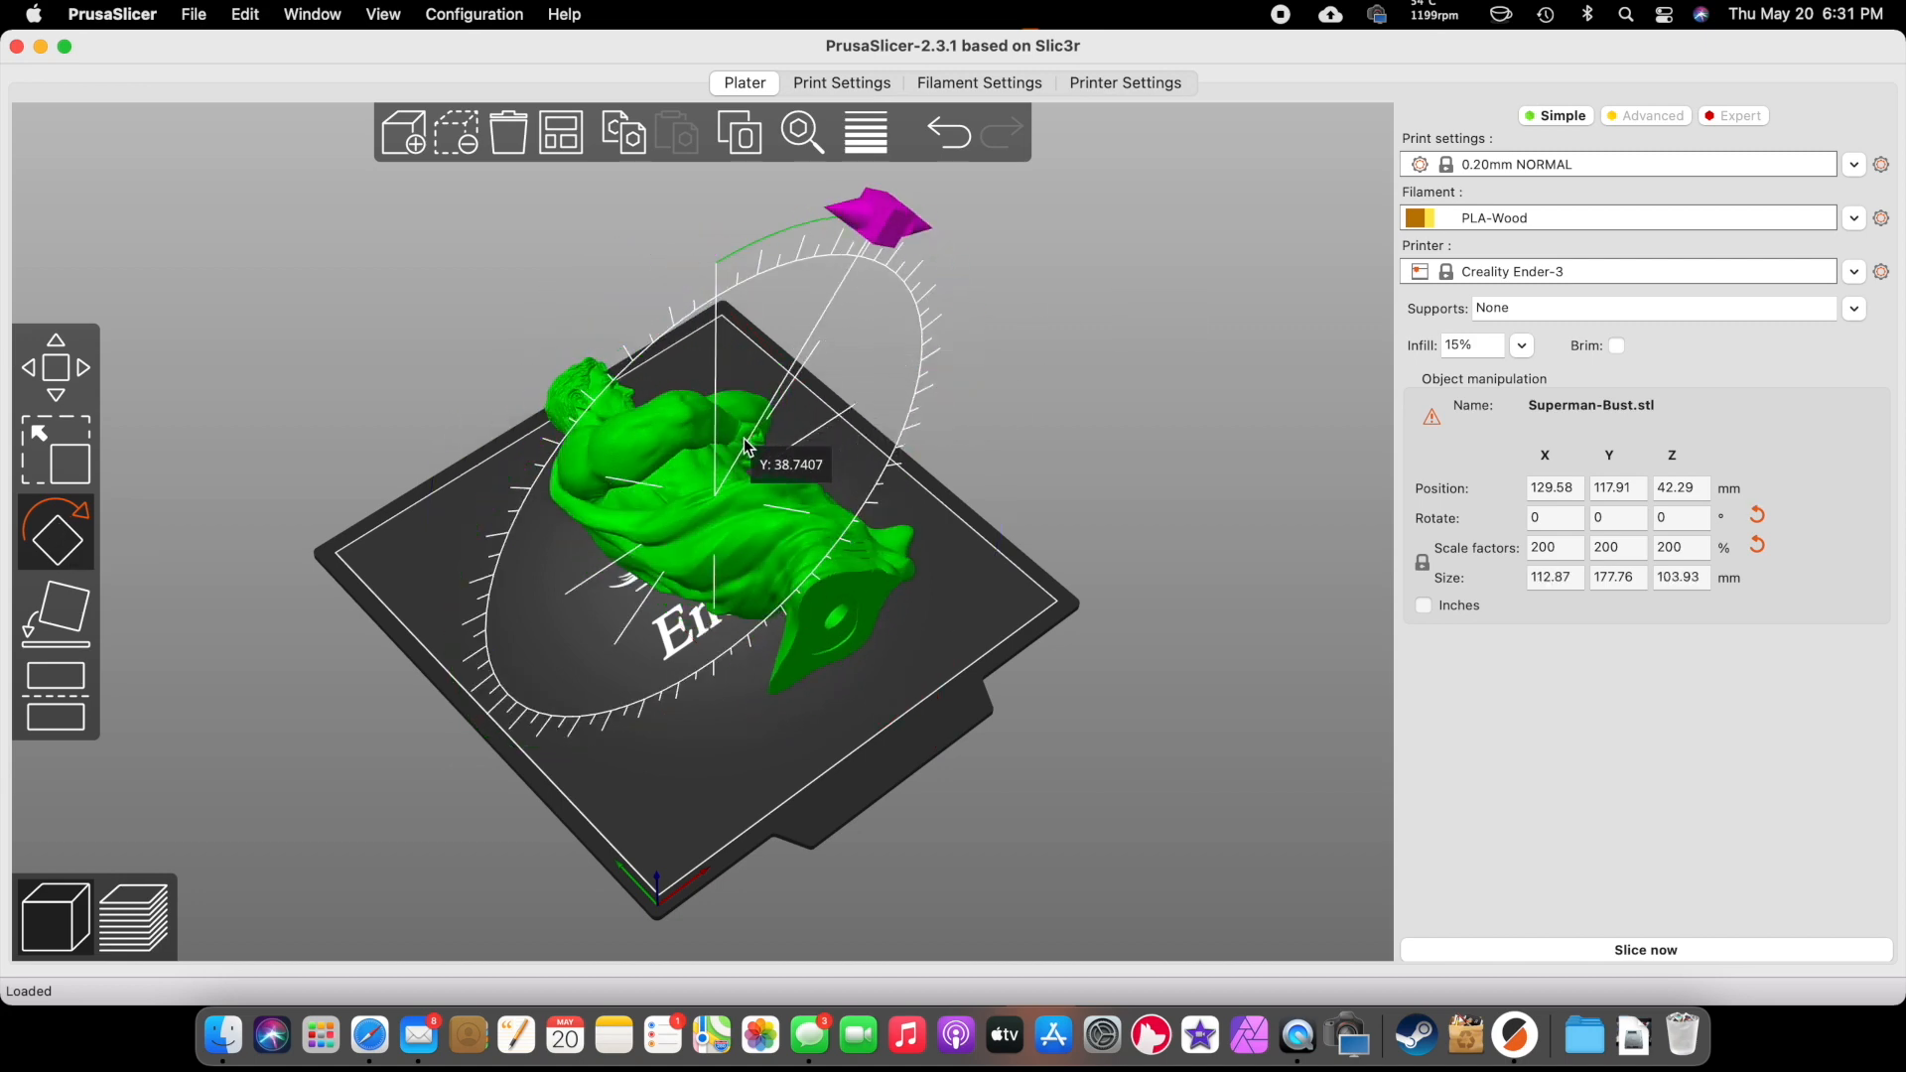
left_click_drag(743, 444, 997, 377)
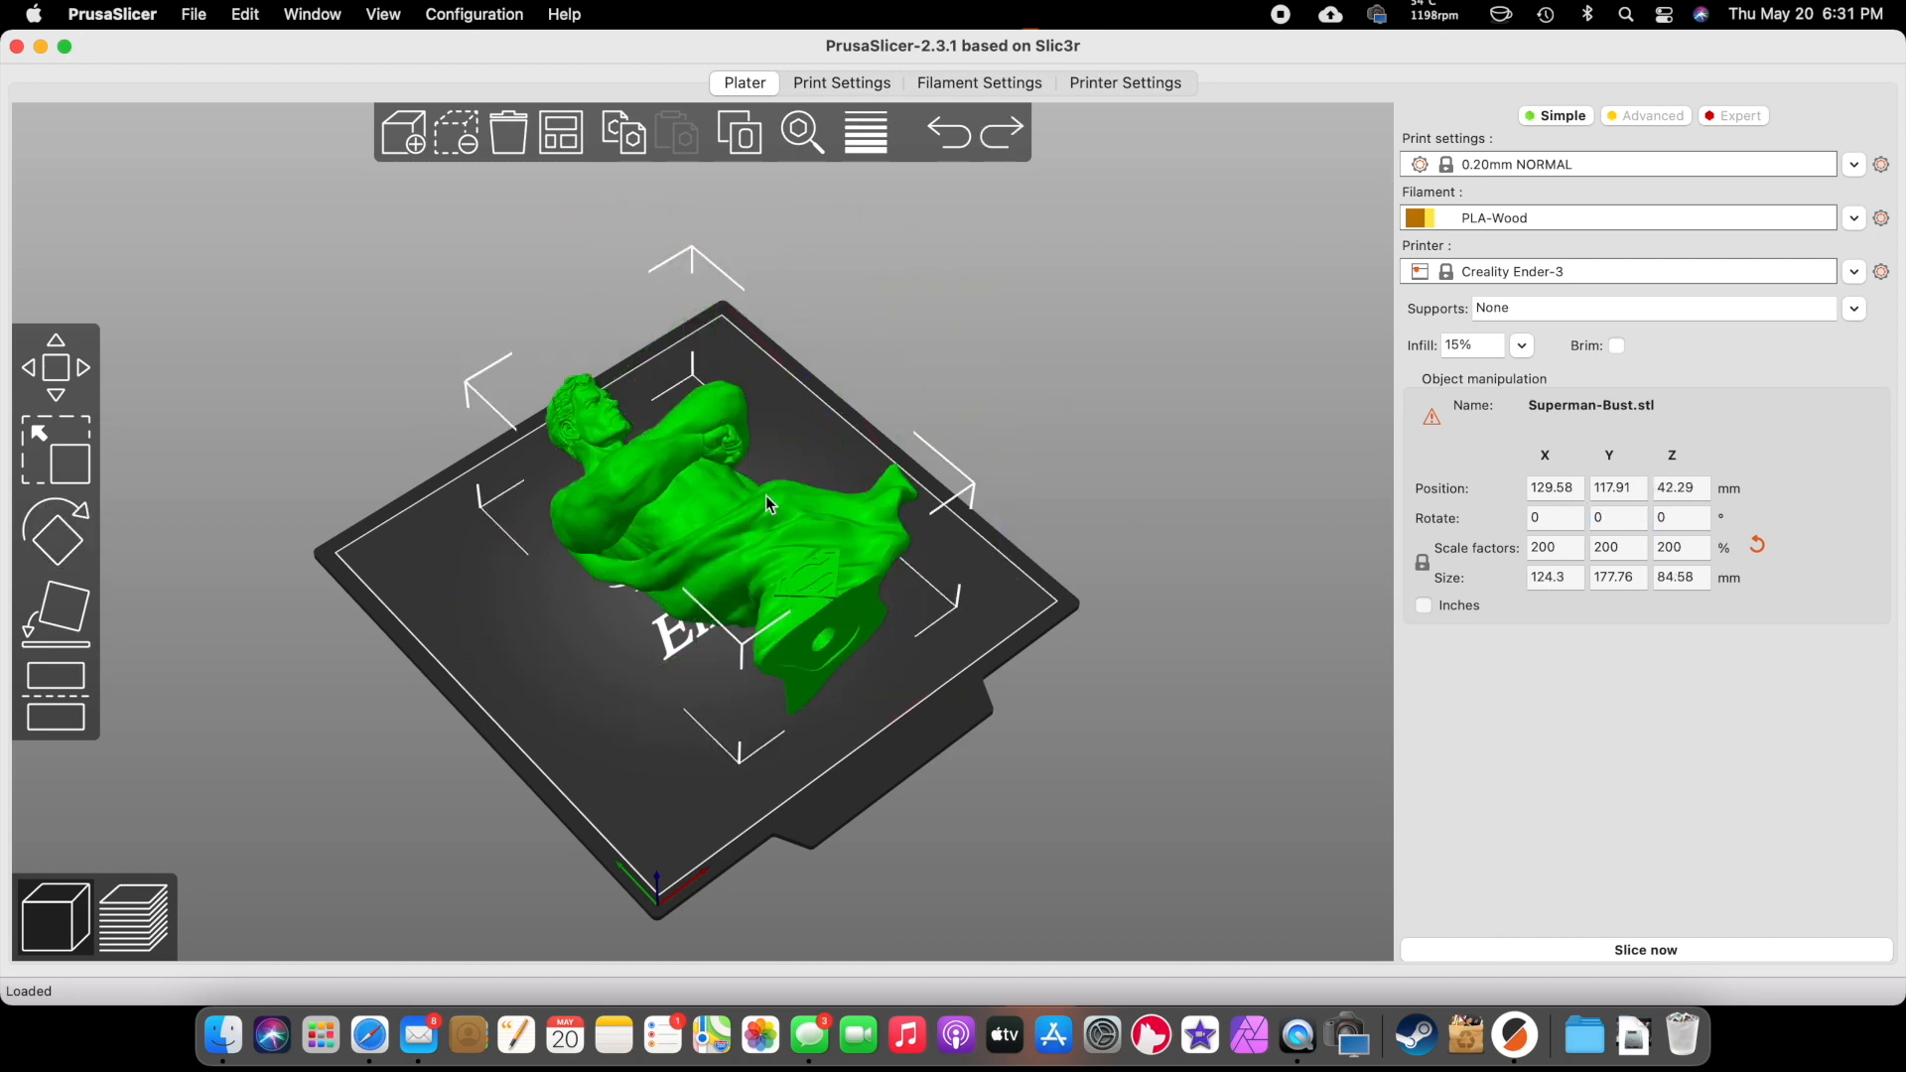
- Set the X rotation to 90° so the bust stands about 124 × 85 × 178 mm
left_click(1554, 519)
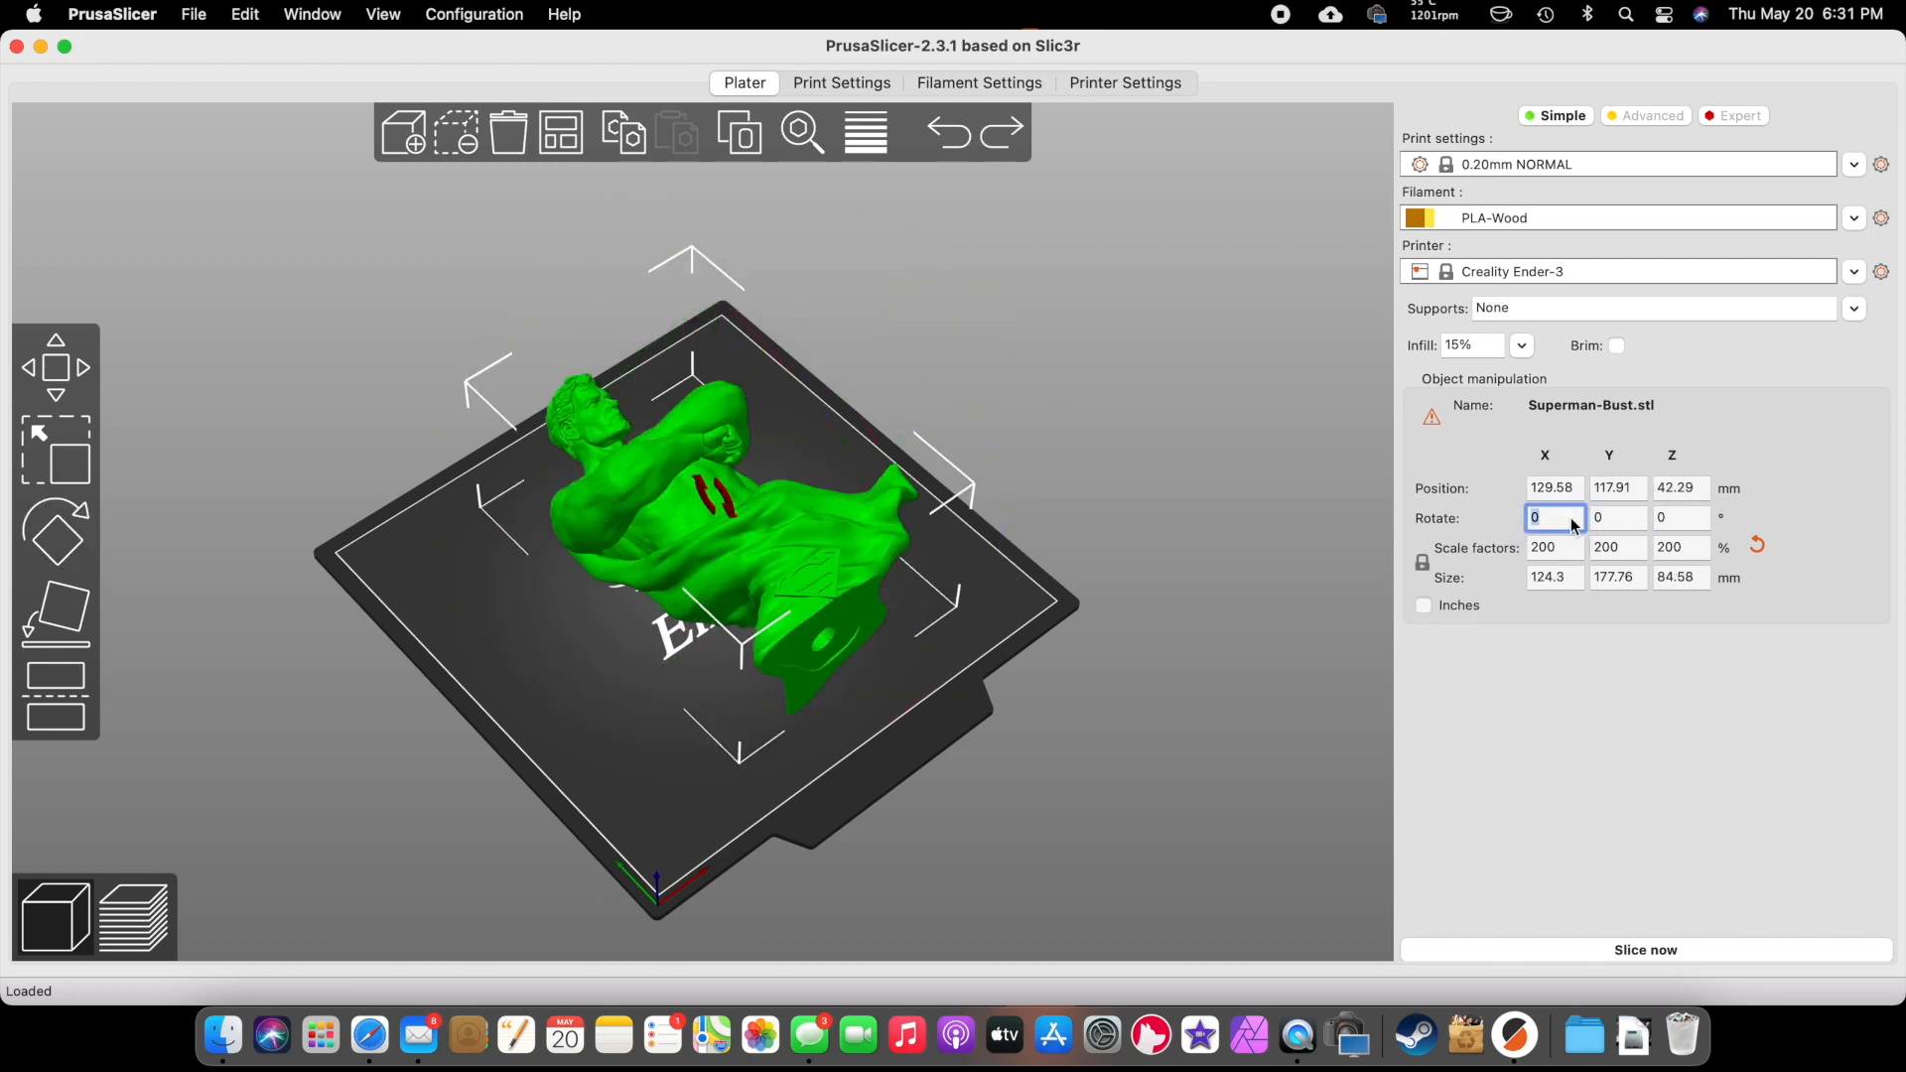
type("90")
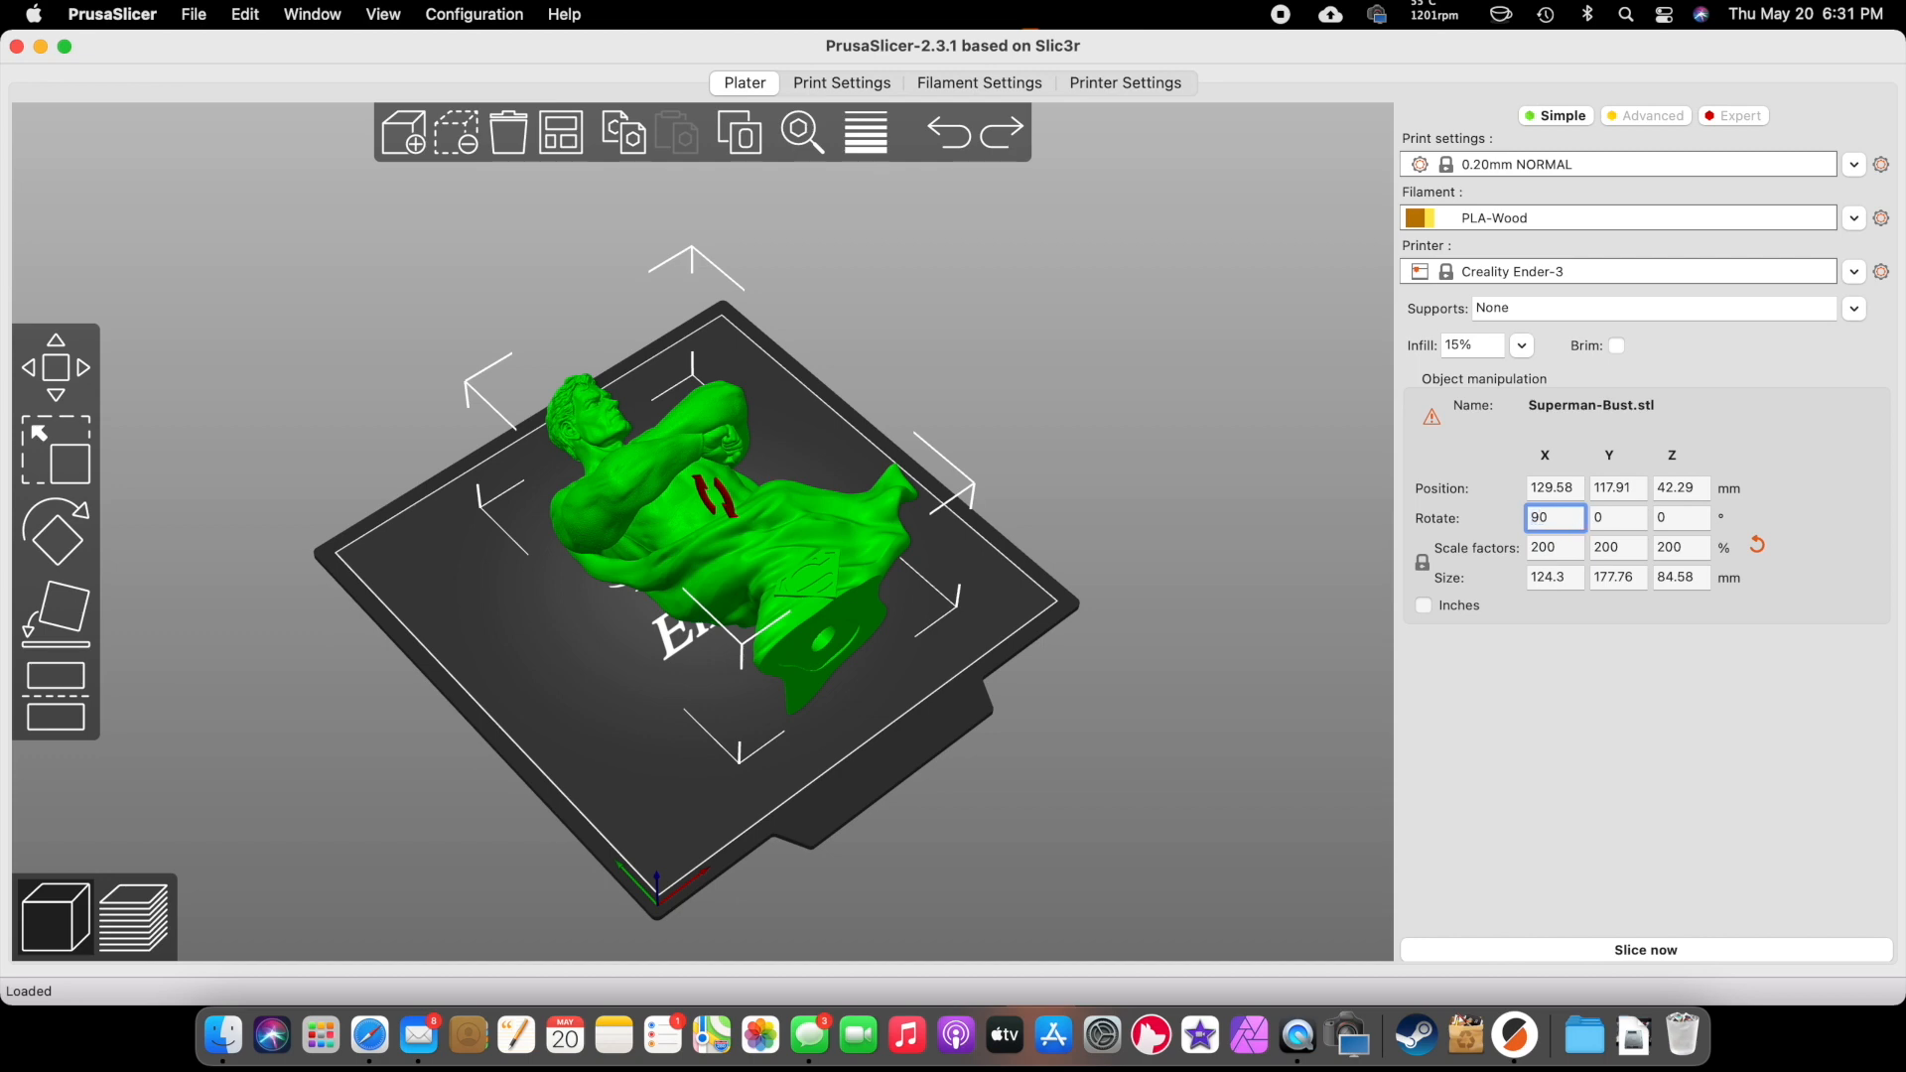
key("Return")
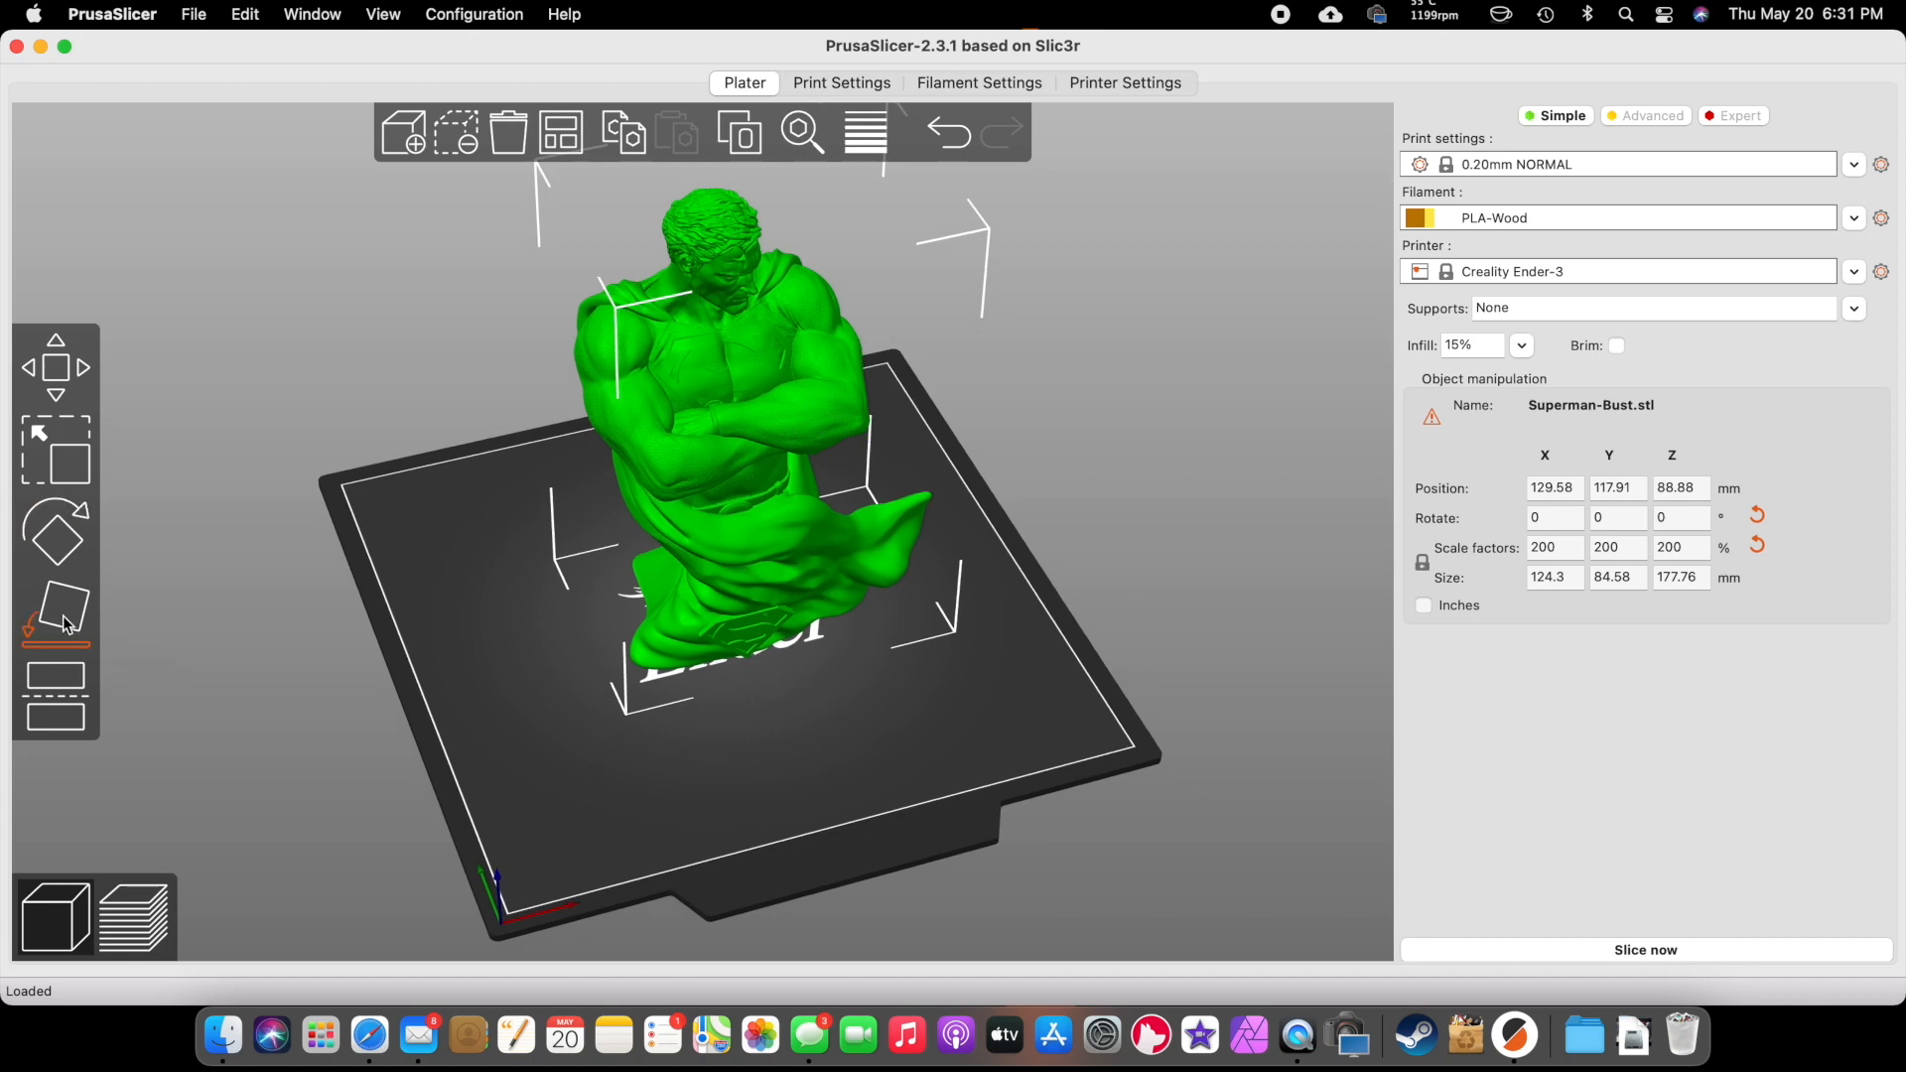
mouse_move(55, 614)
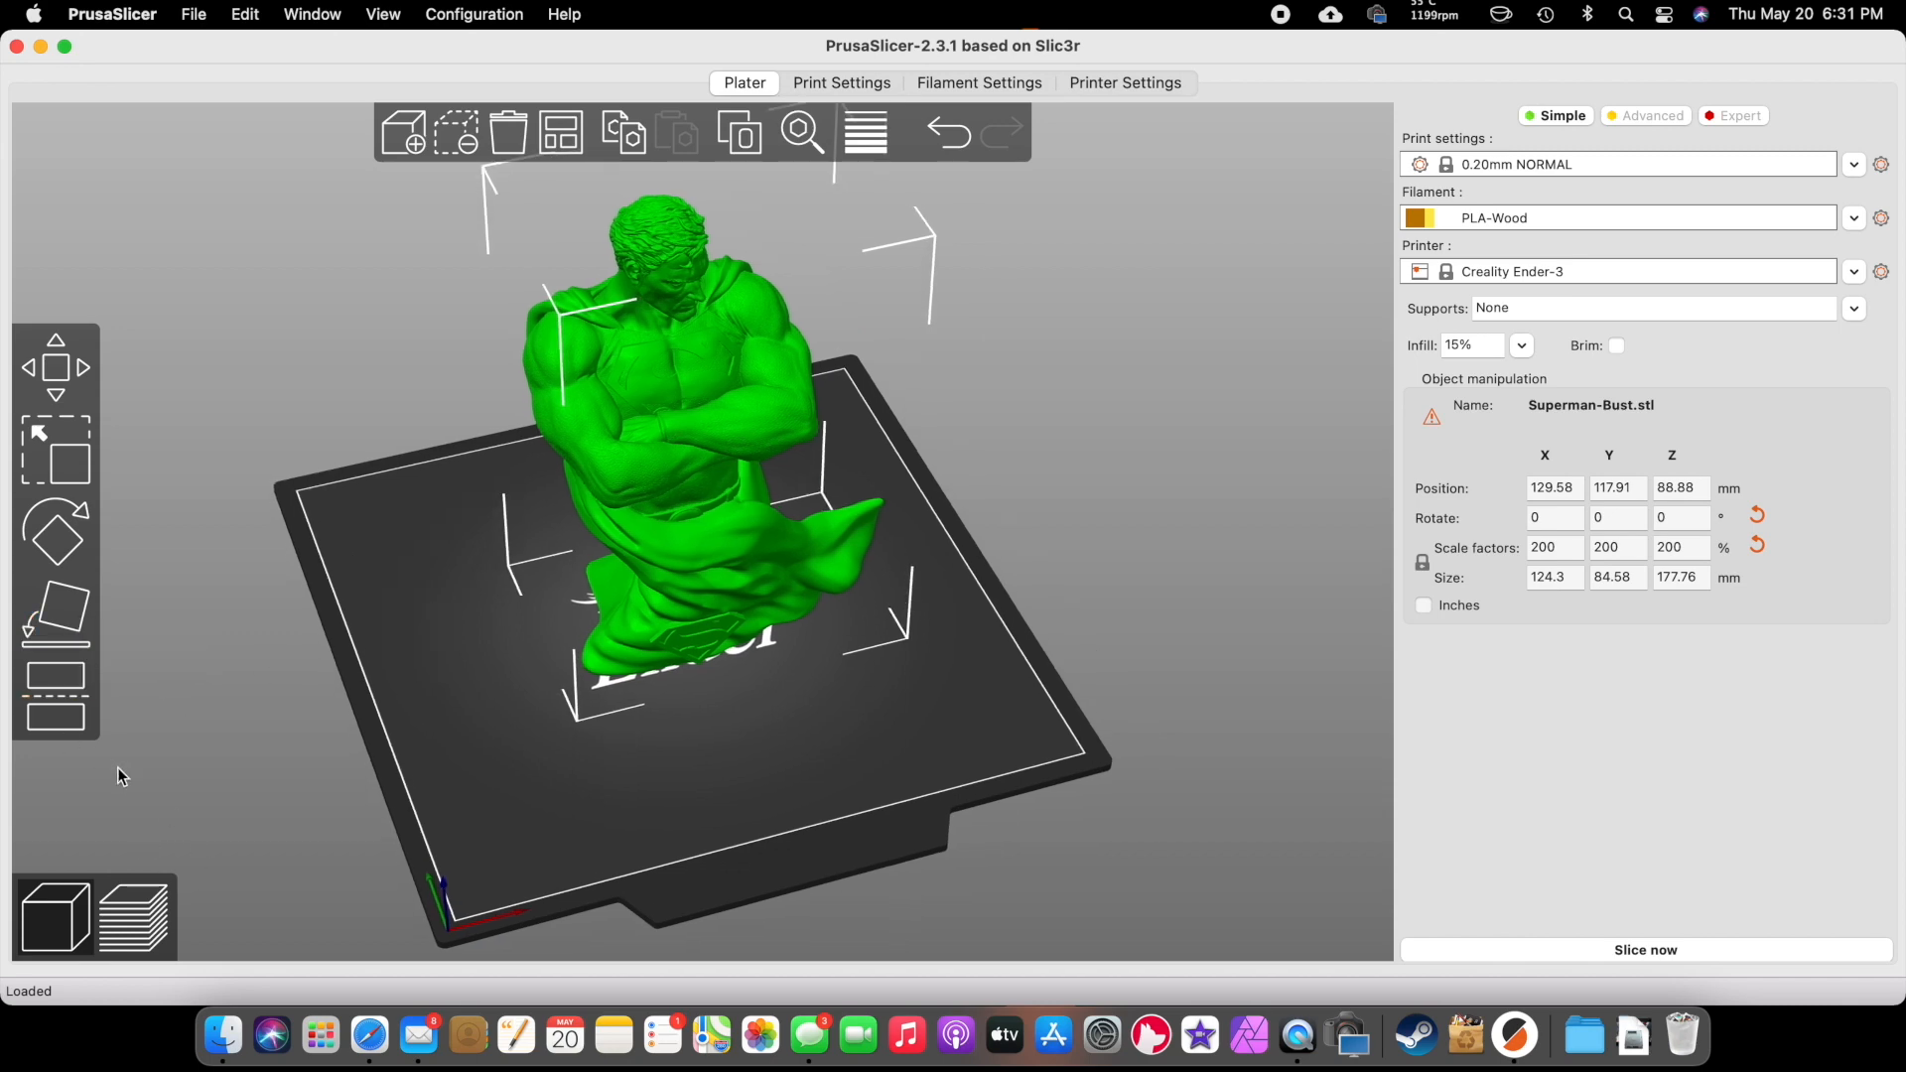
mouse_move(58, 715)
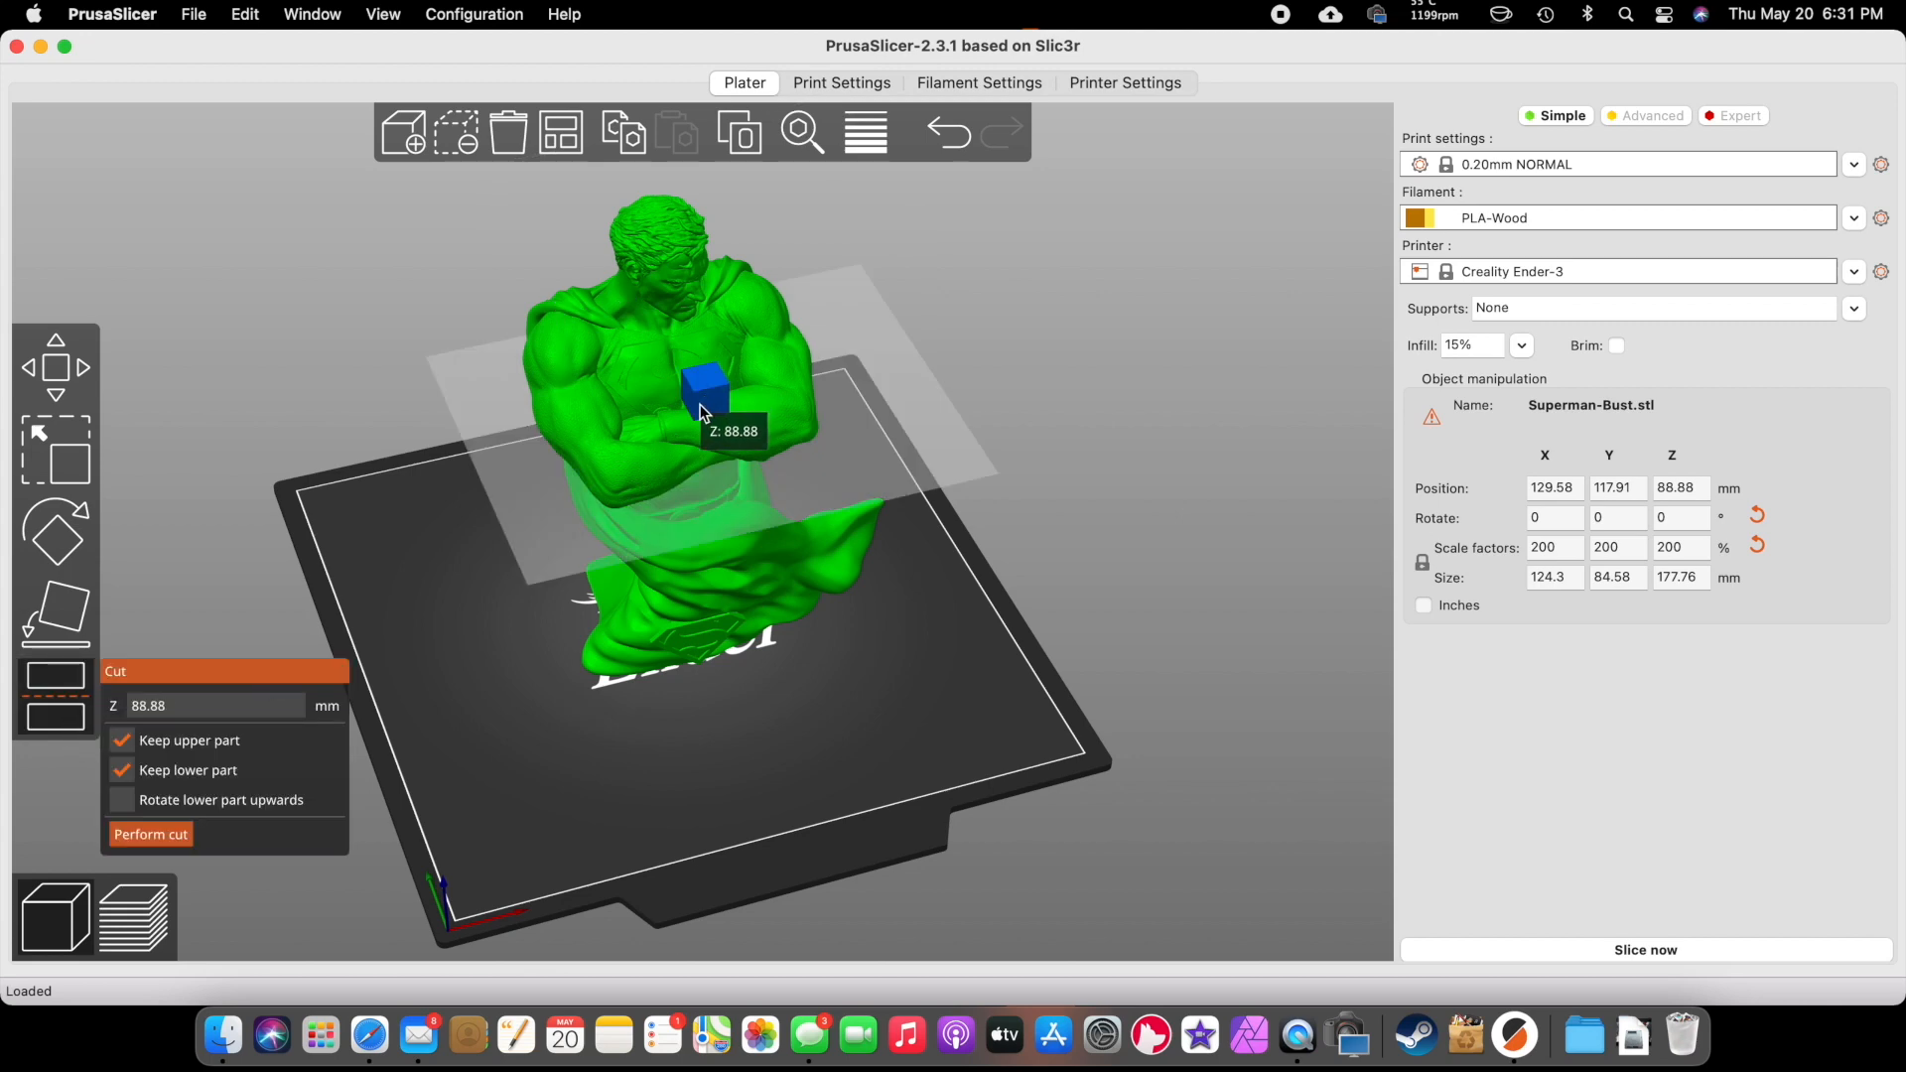
left_click_drag(705, 389, 709, 438)
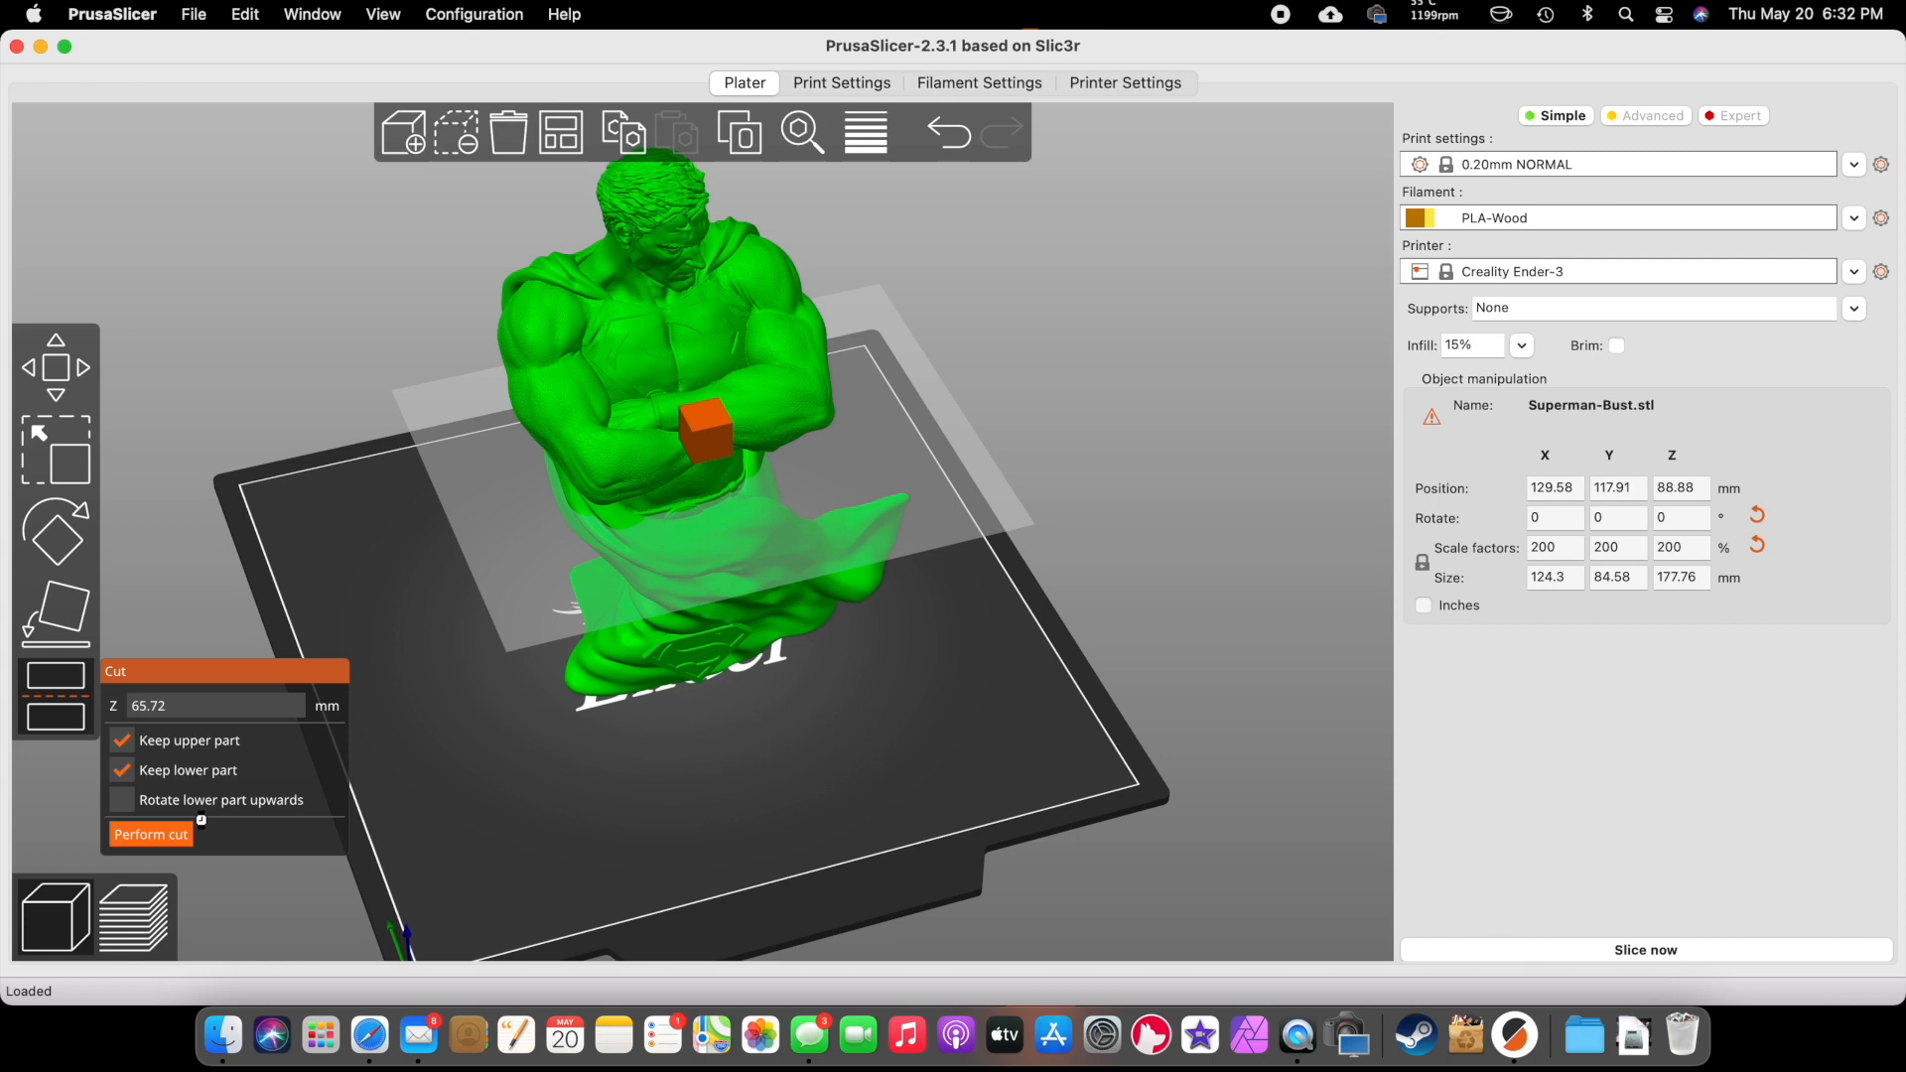
left_click(151, 834)
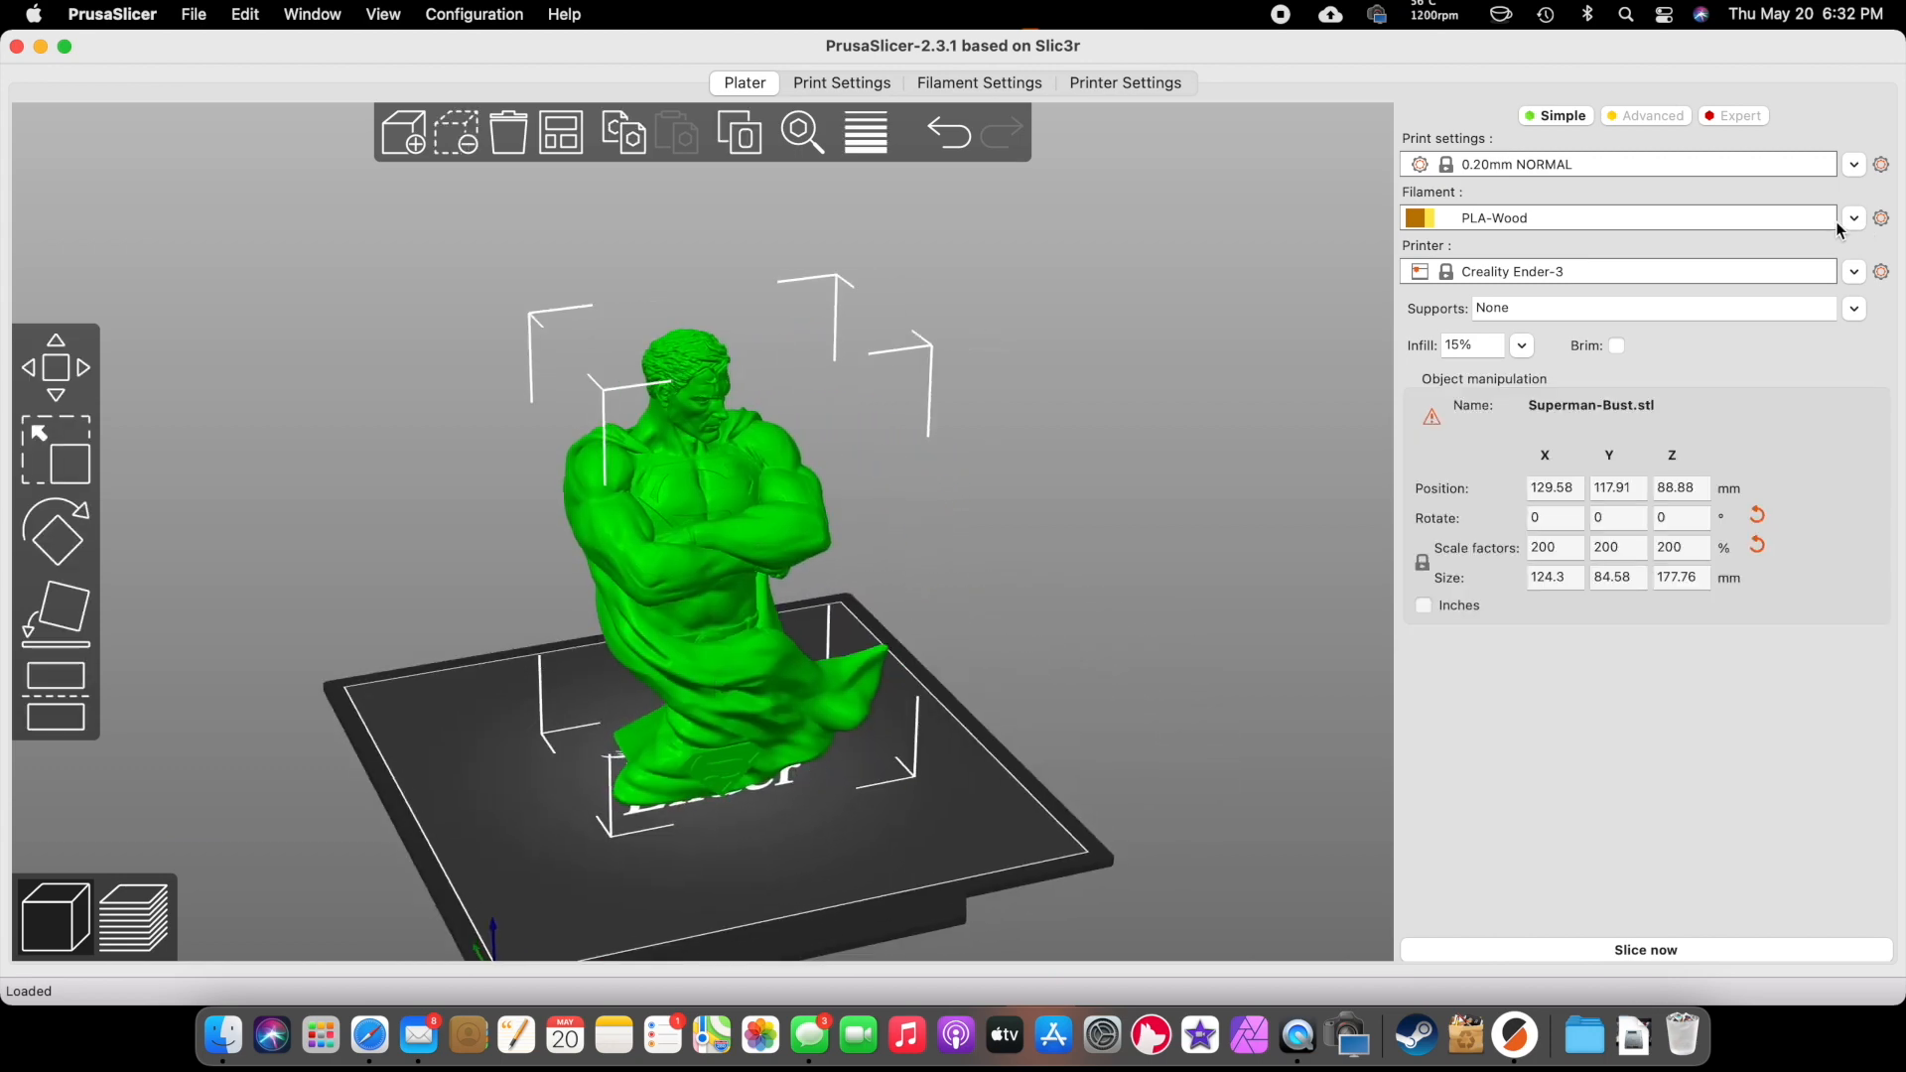
- Keep Creality Ender-3 as the printer and set Supports to 'Support on build plate only'
left_click(1853, 271)
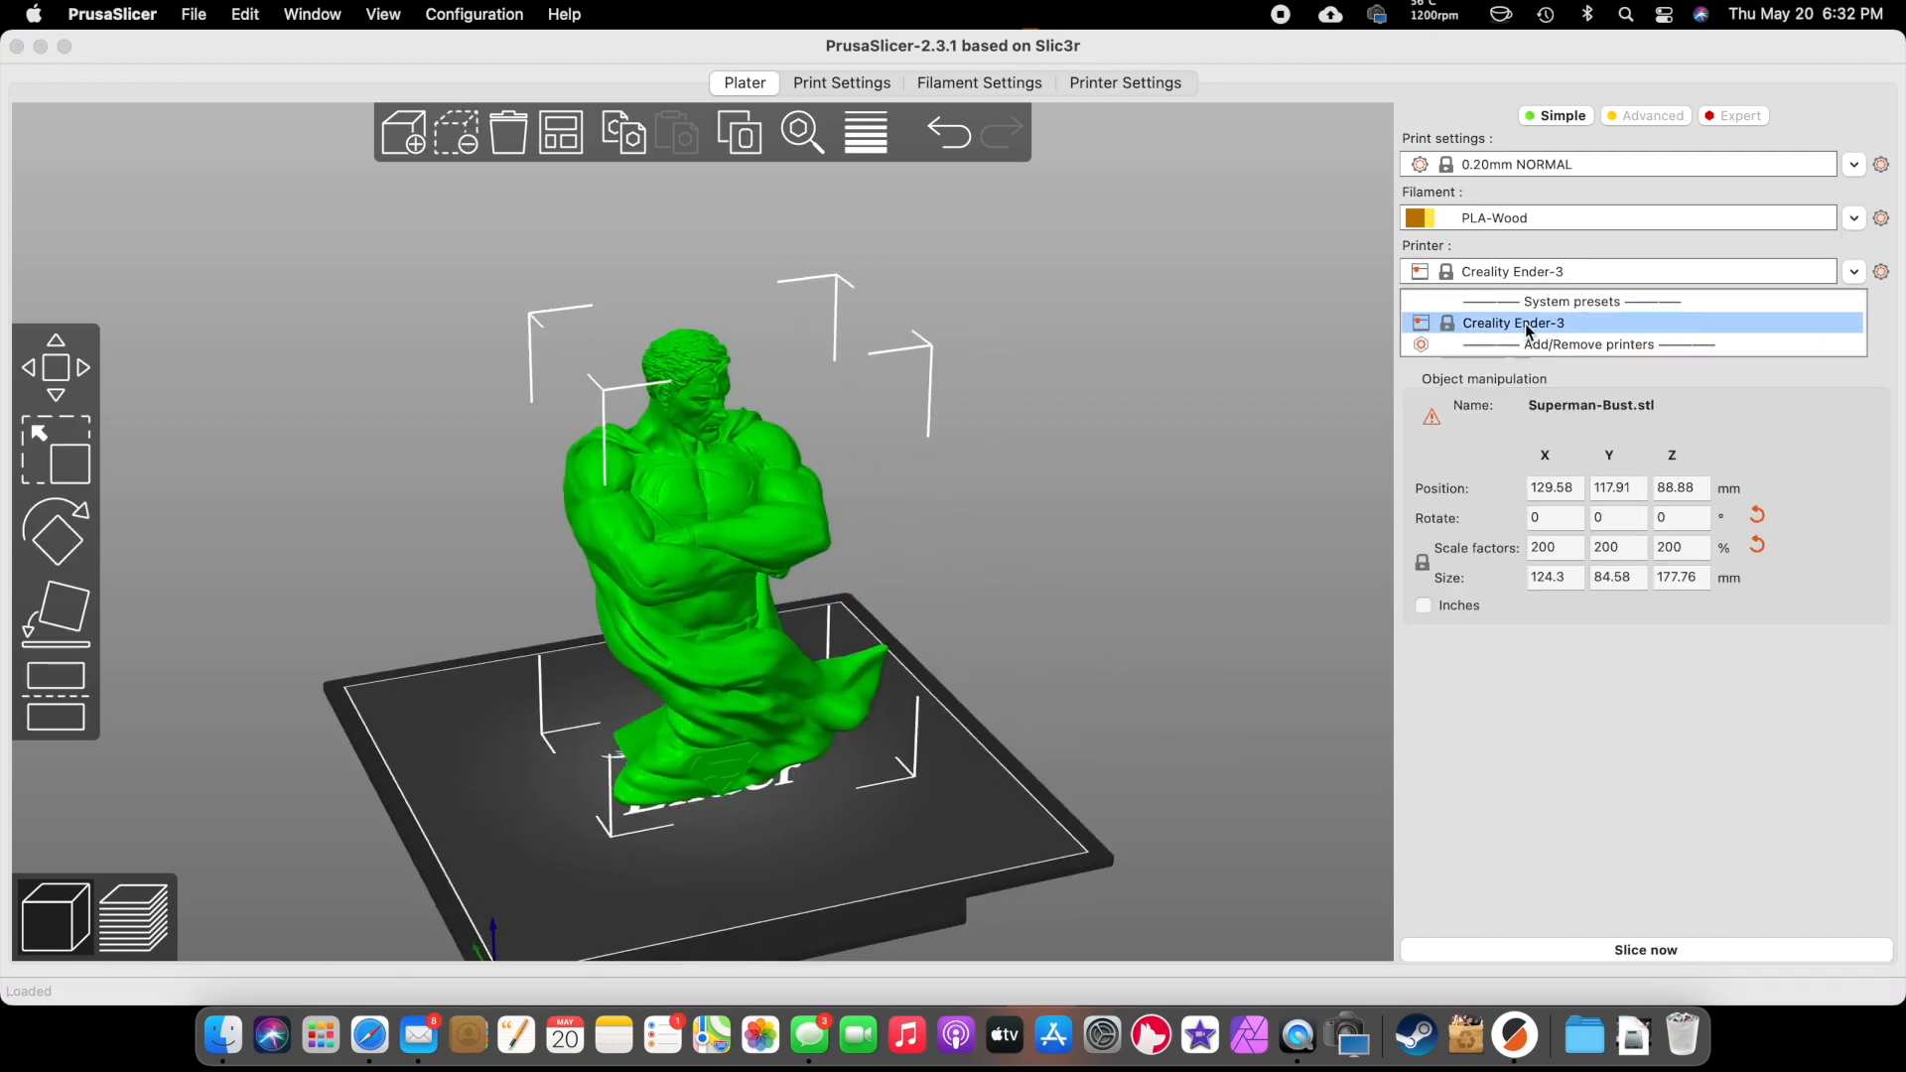
left_click(1512, 321)
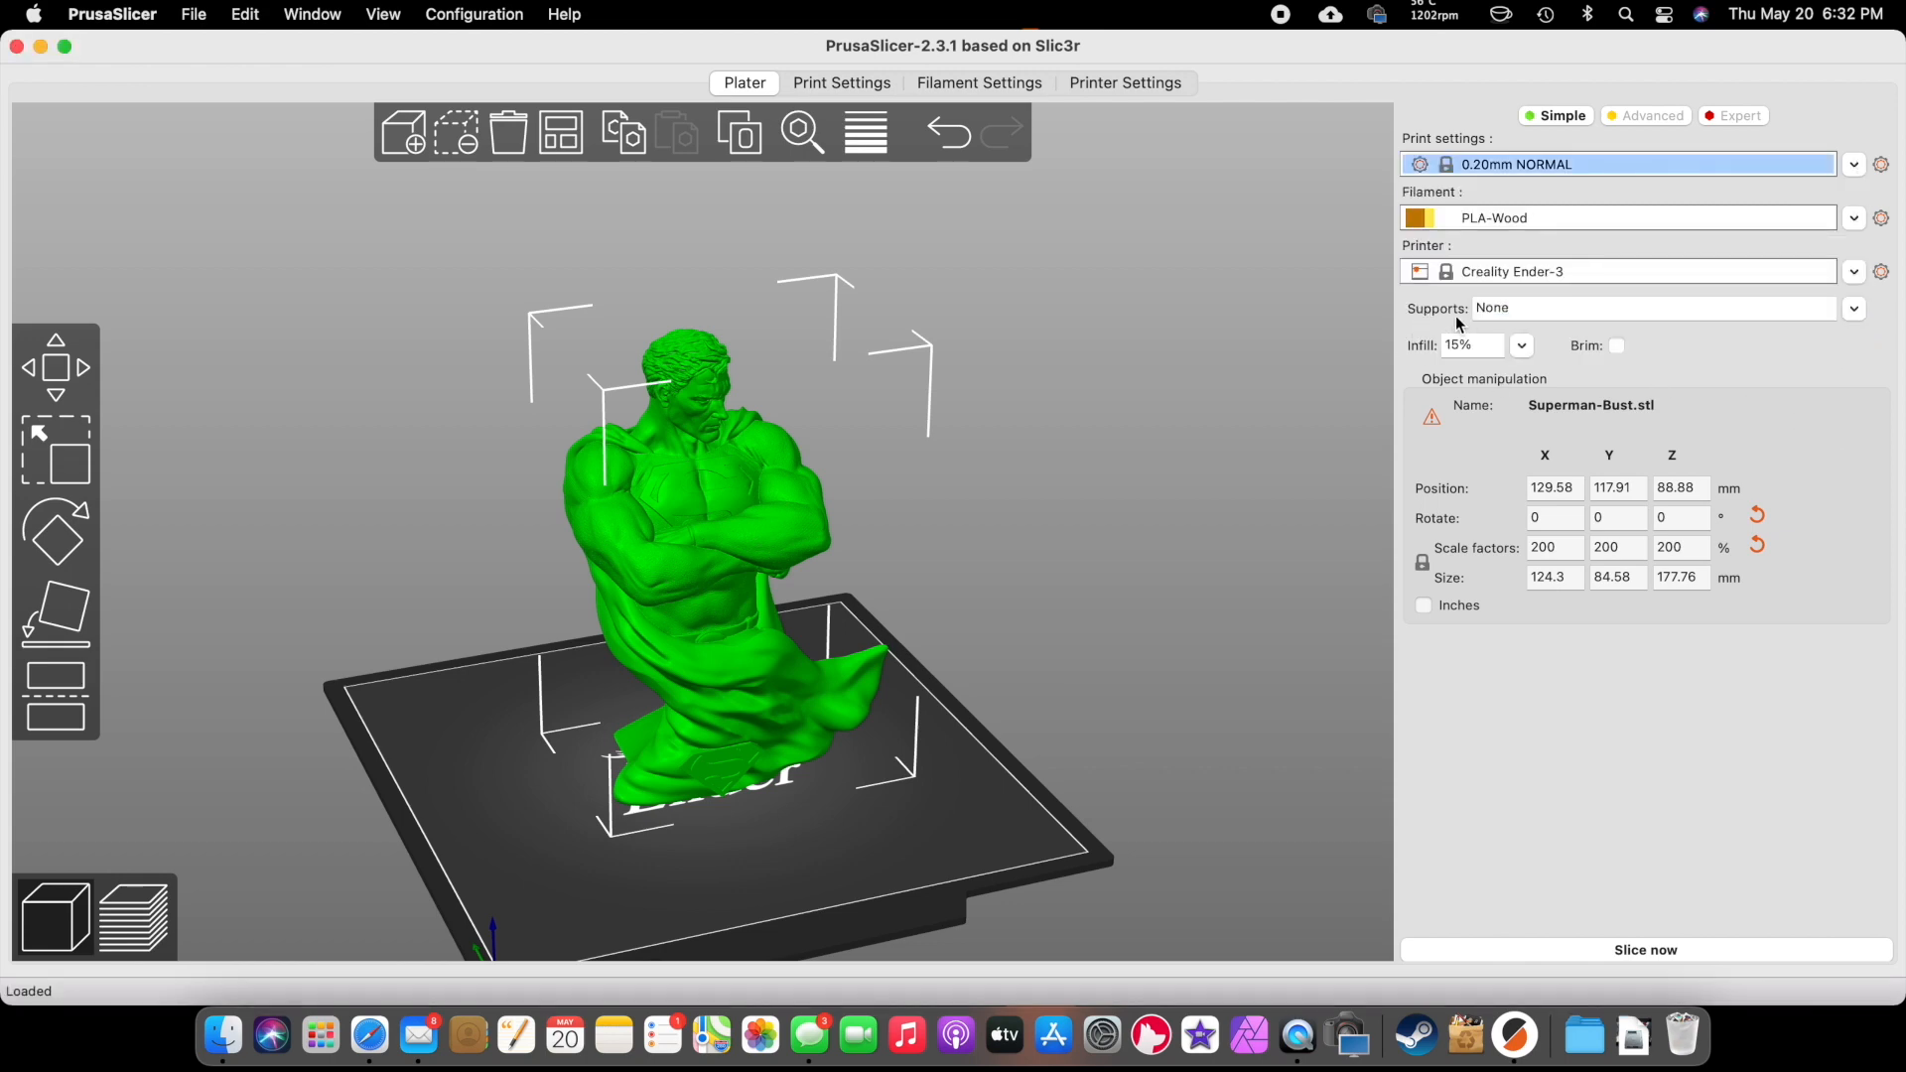
left_click(1853, 307)
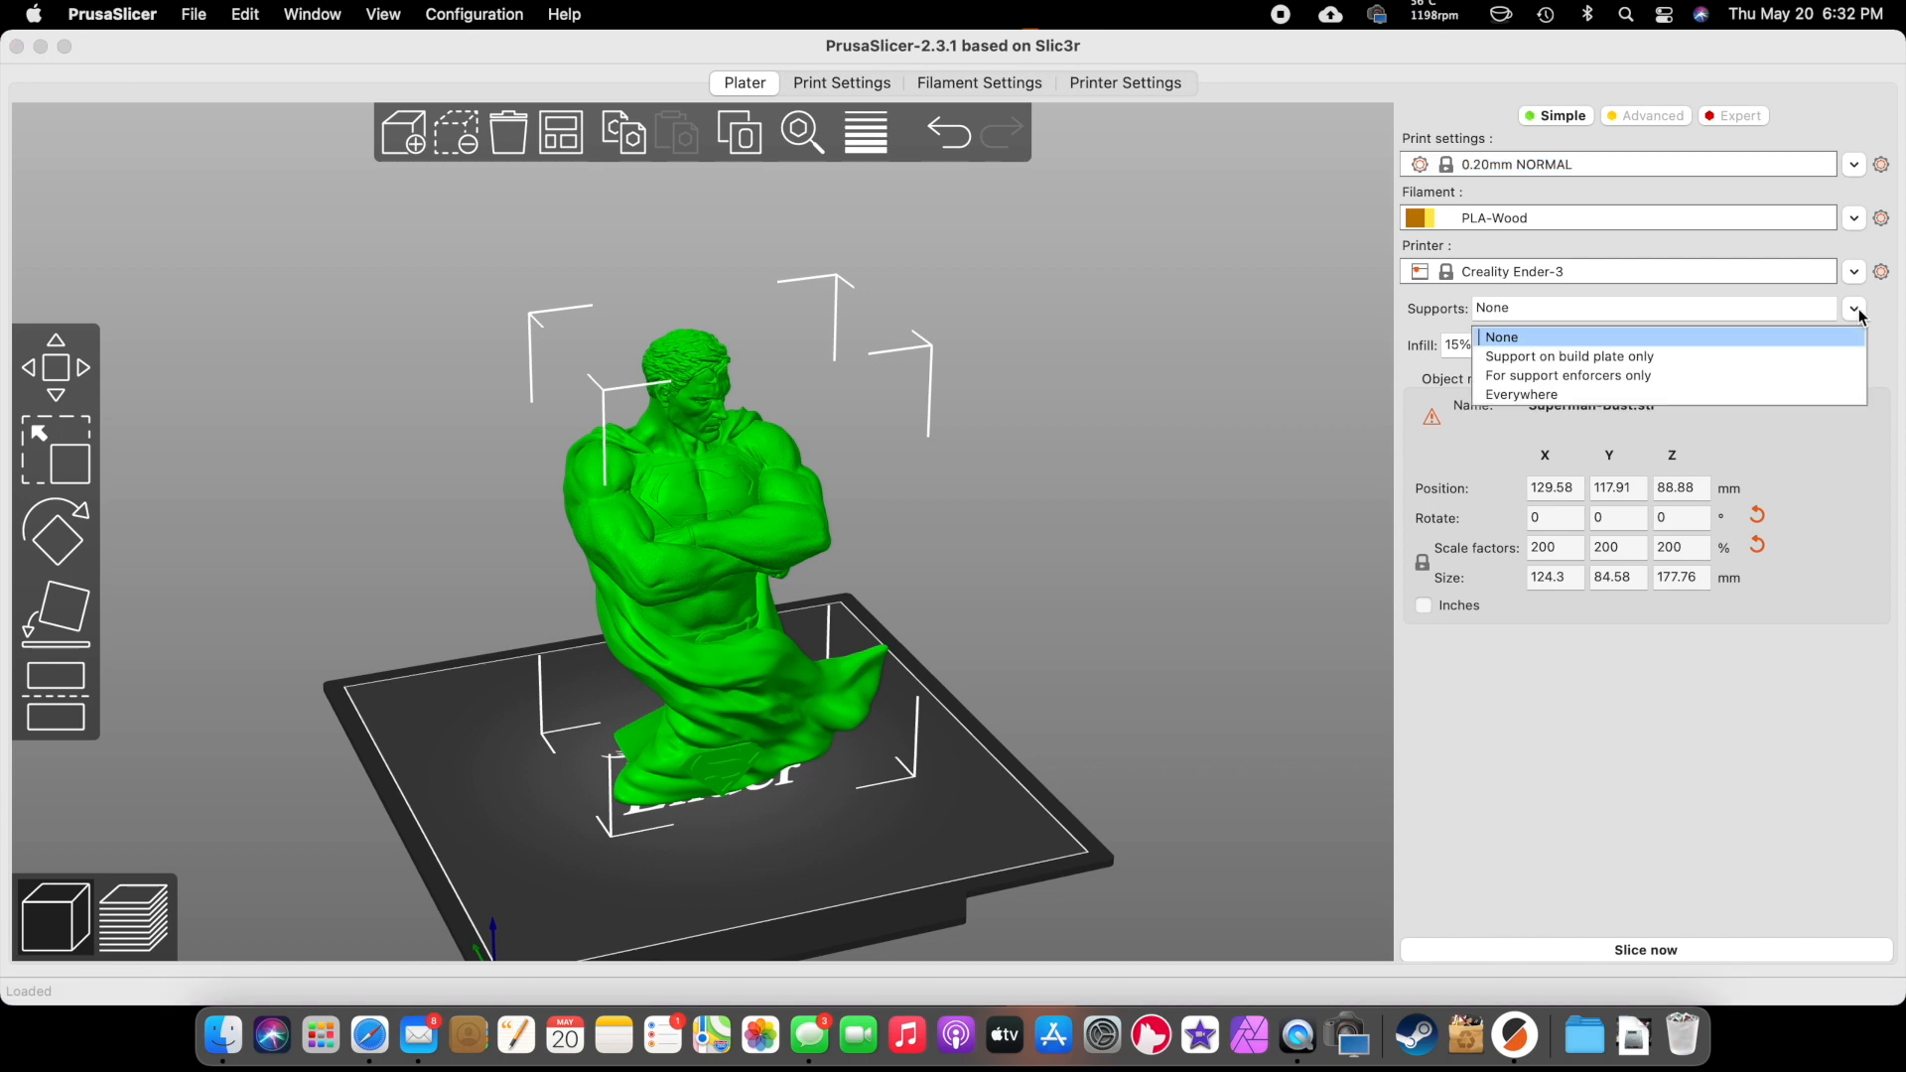
mouse_move(1570, 356)
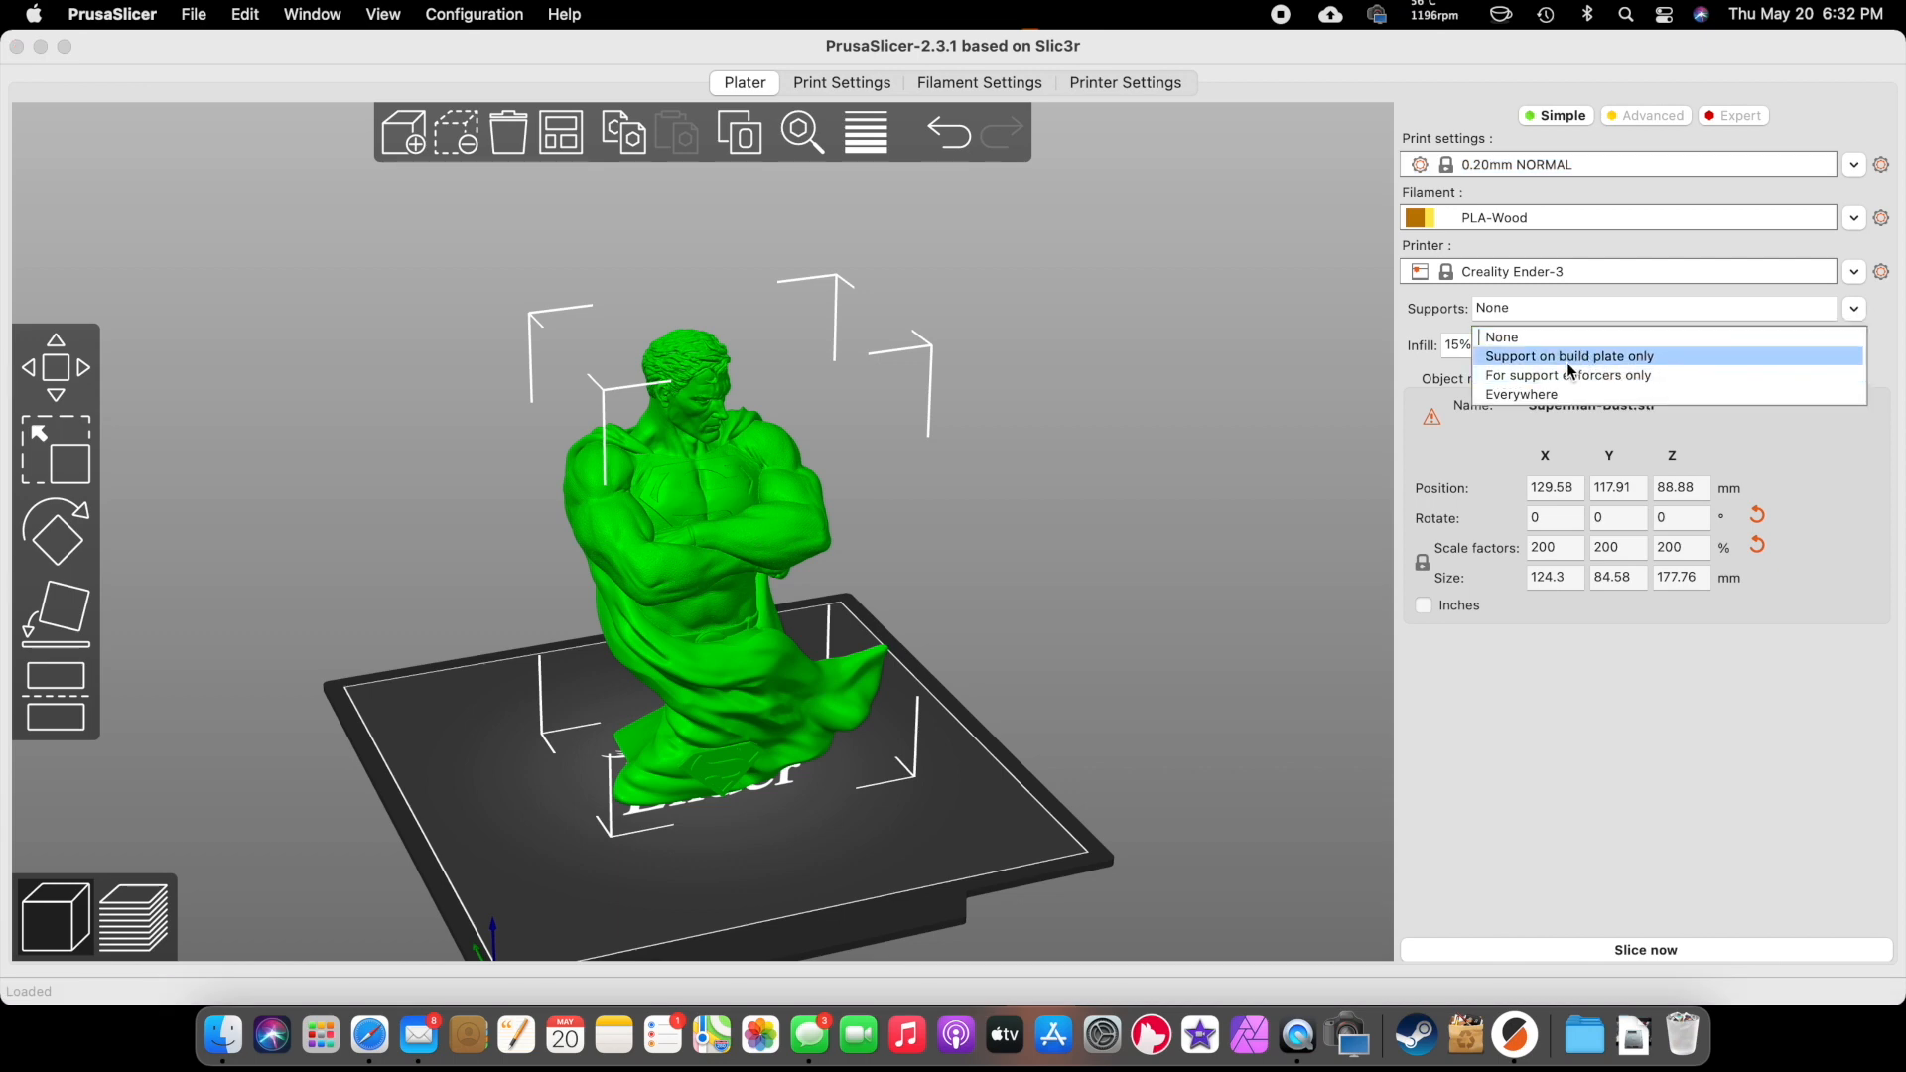
left_click(1569, 357)
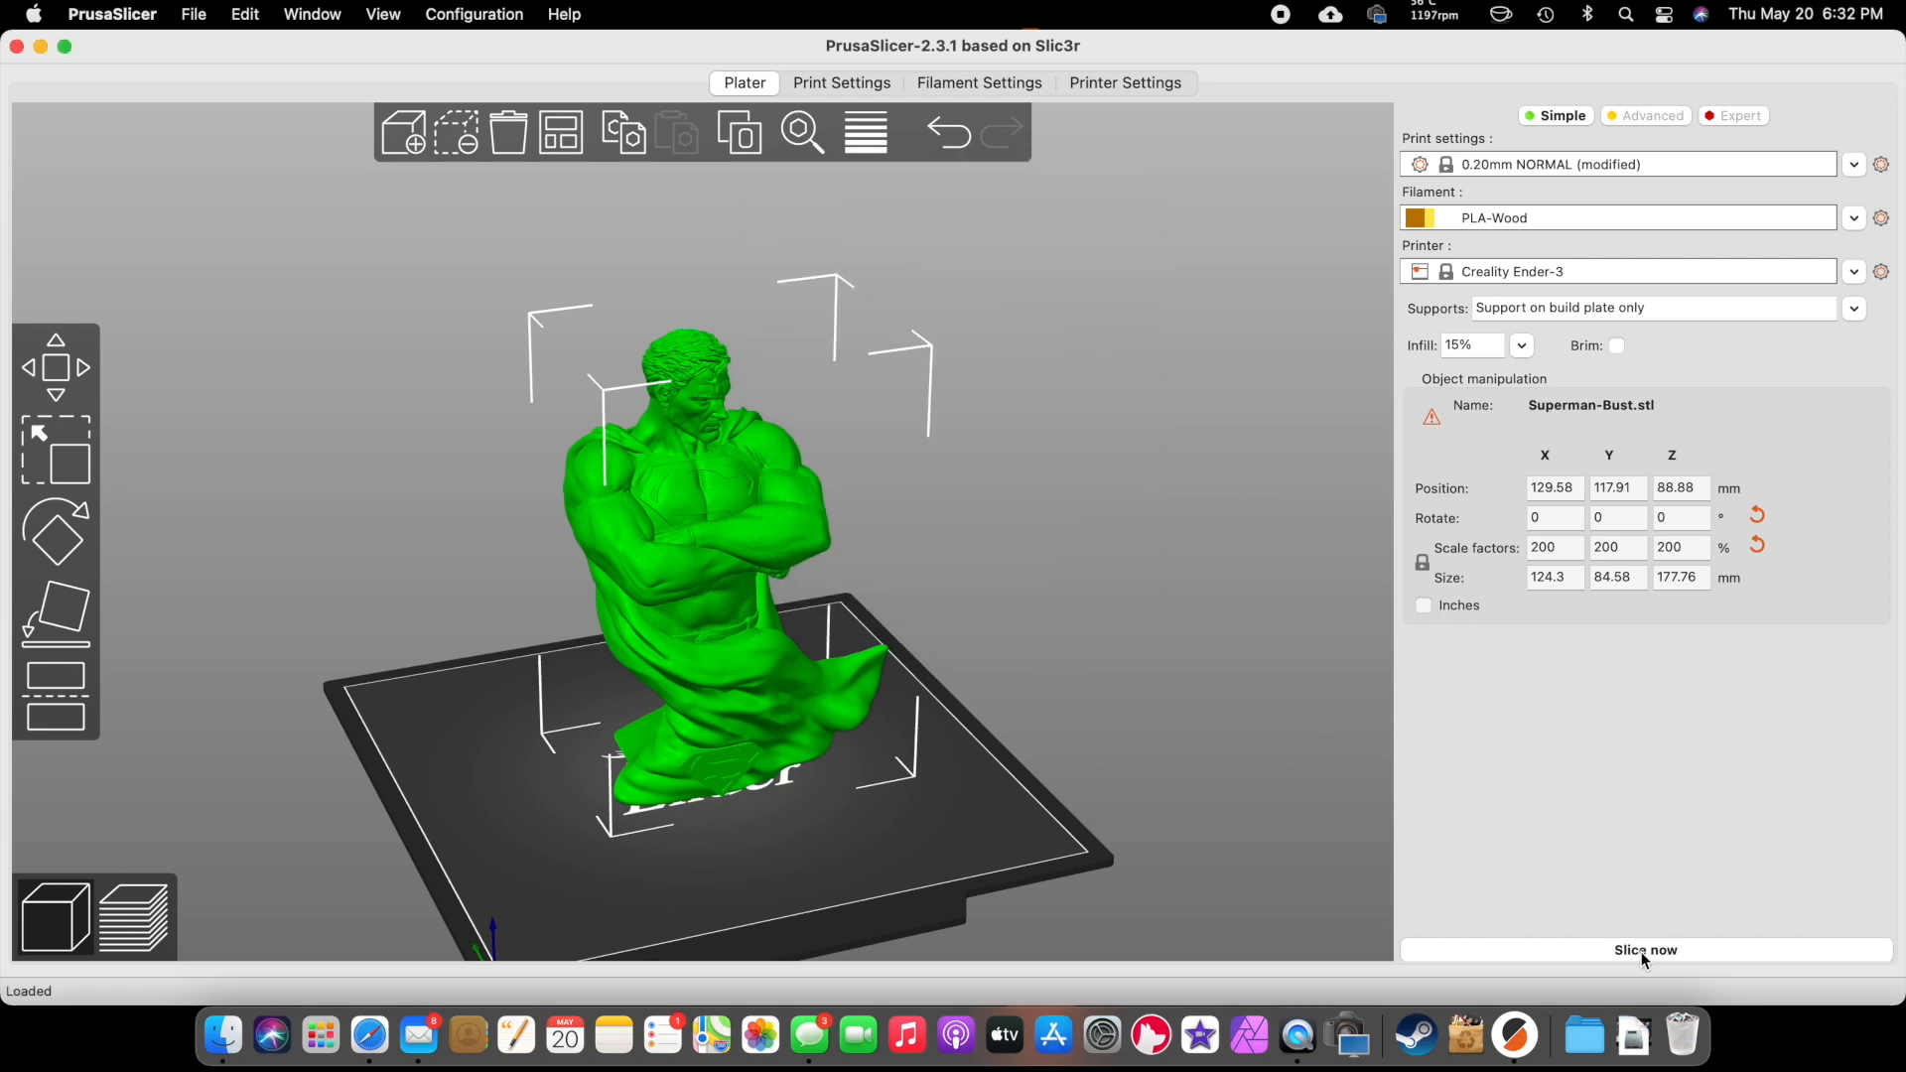
- Slice and display Support material in the preview, estimated 21h31m and 65.72 m filament
left_click(1645, 949)
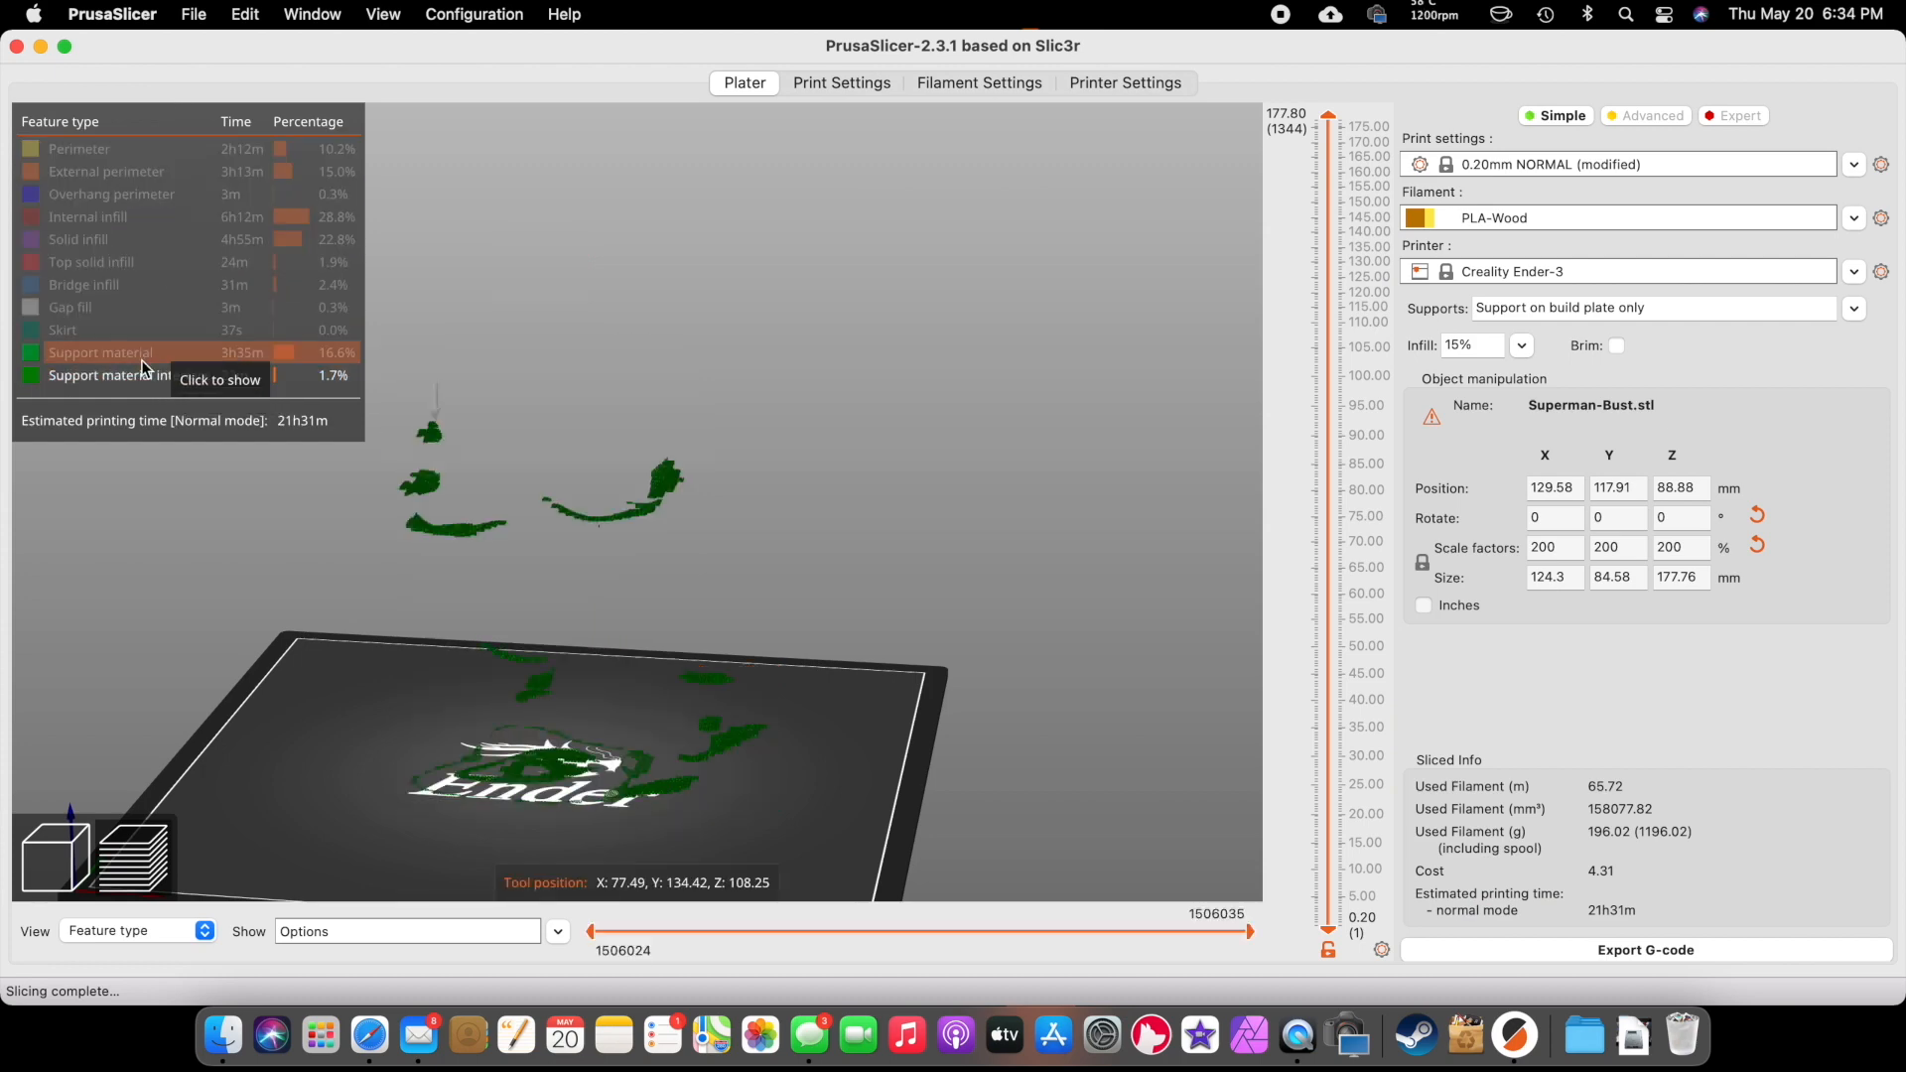
left_click(78, 239)
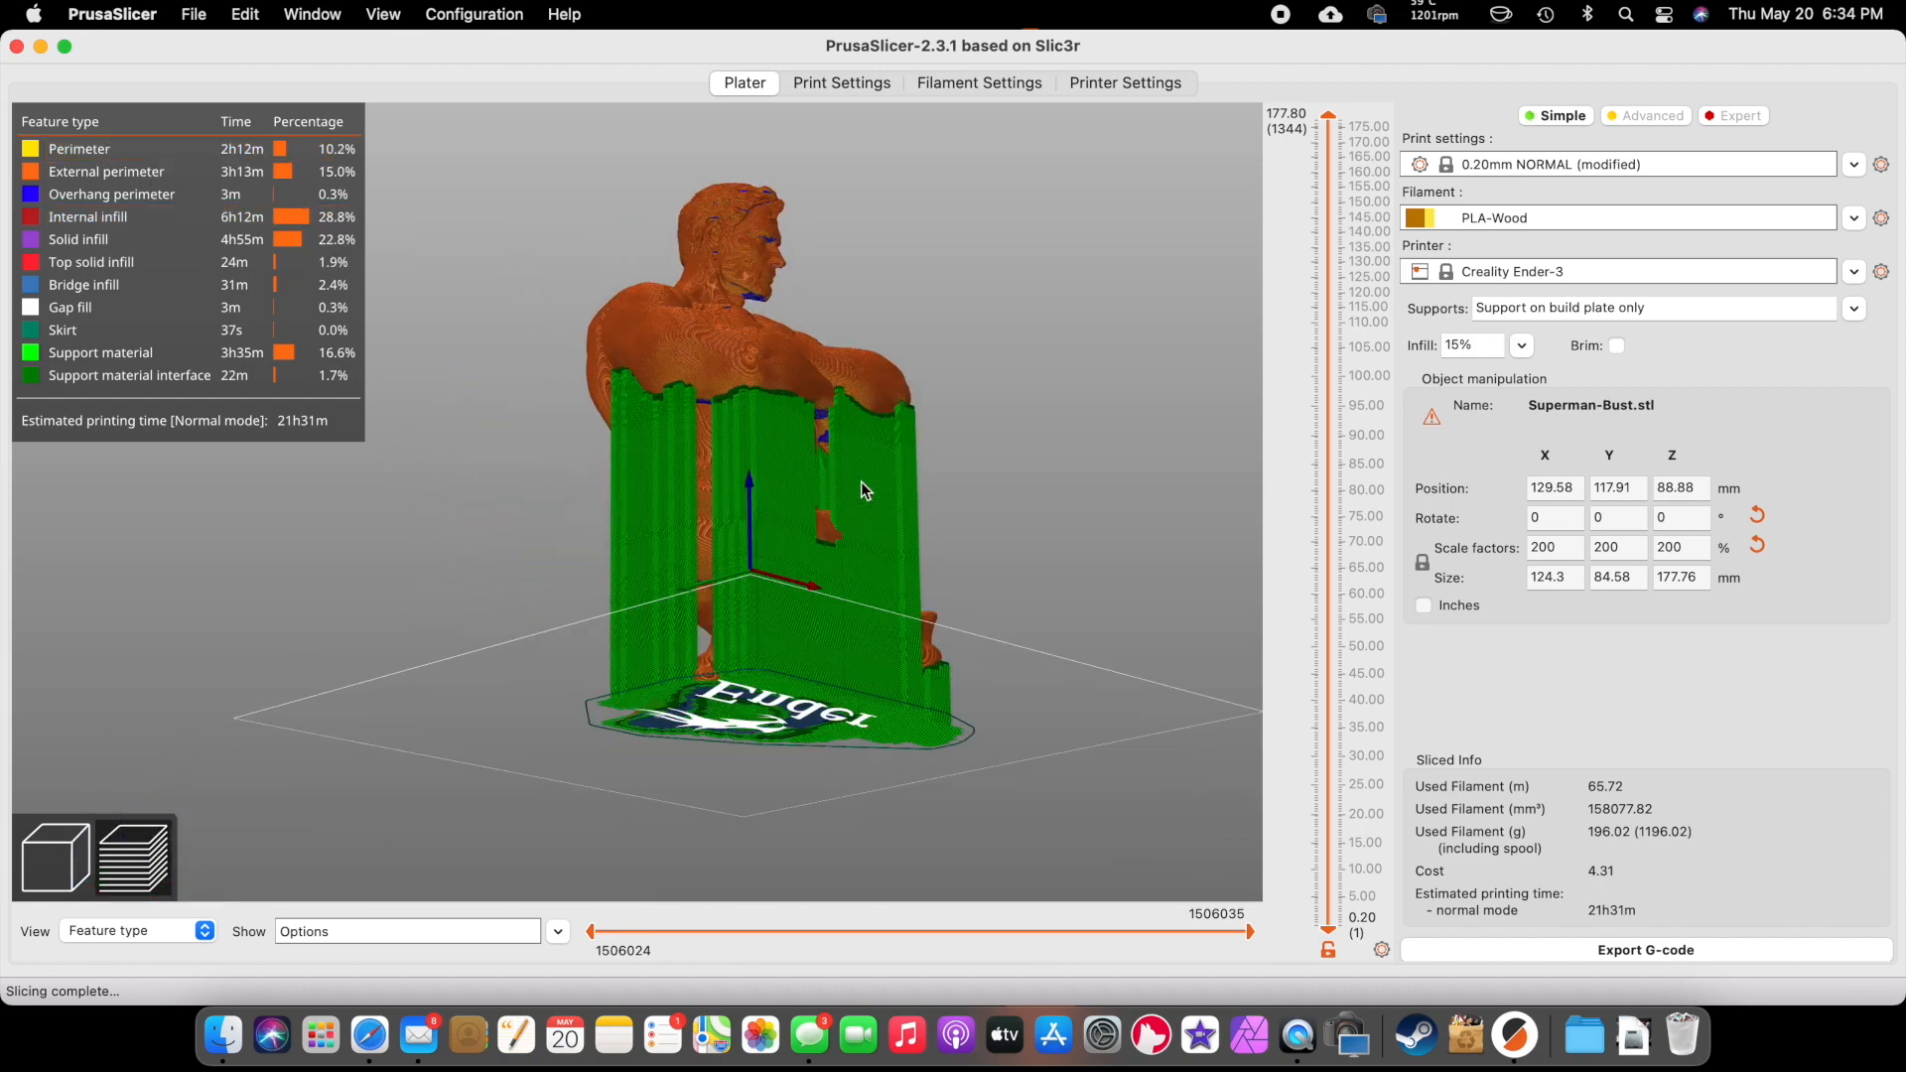
left_click_drag(862, 493, 699, 238)
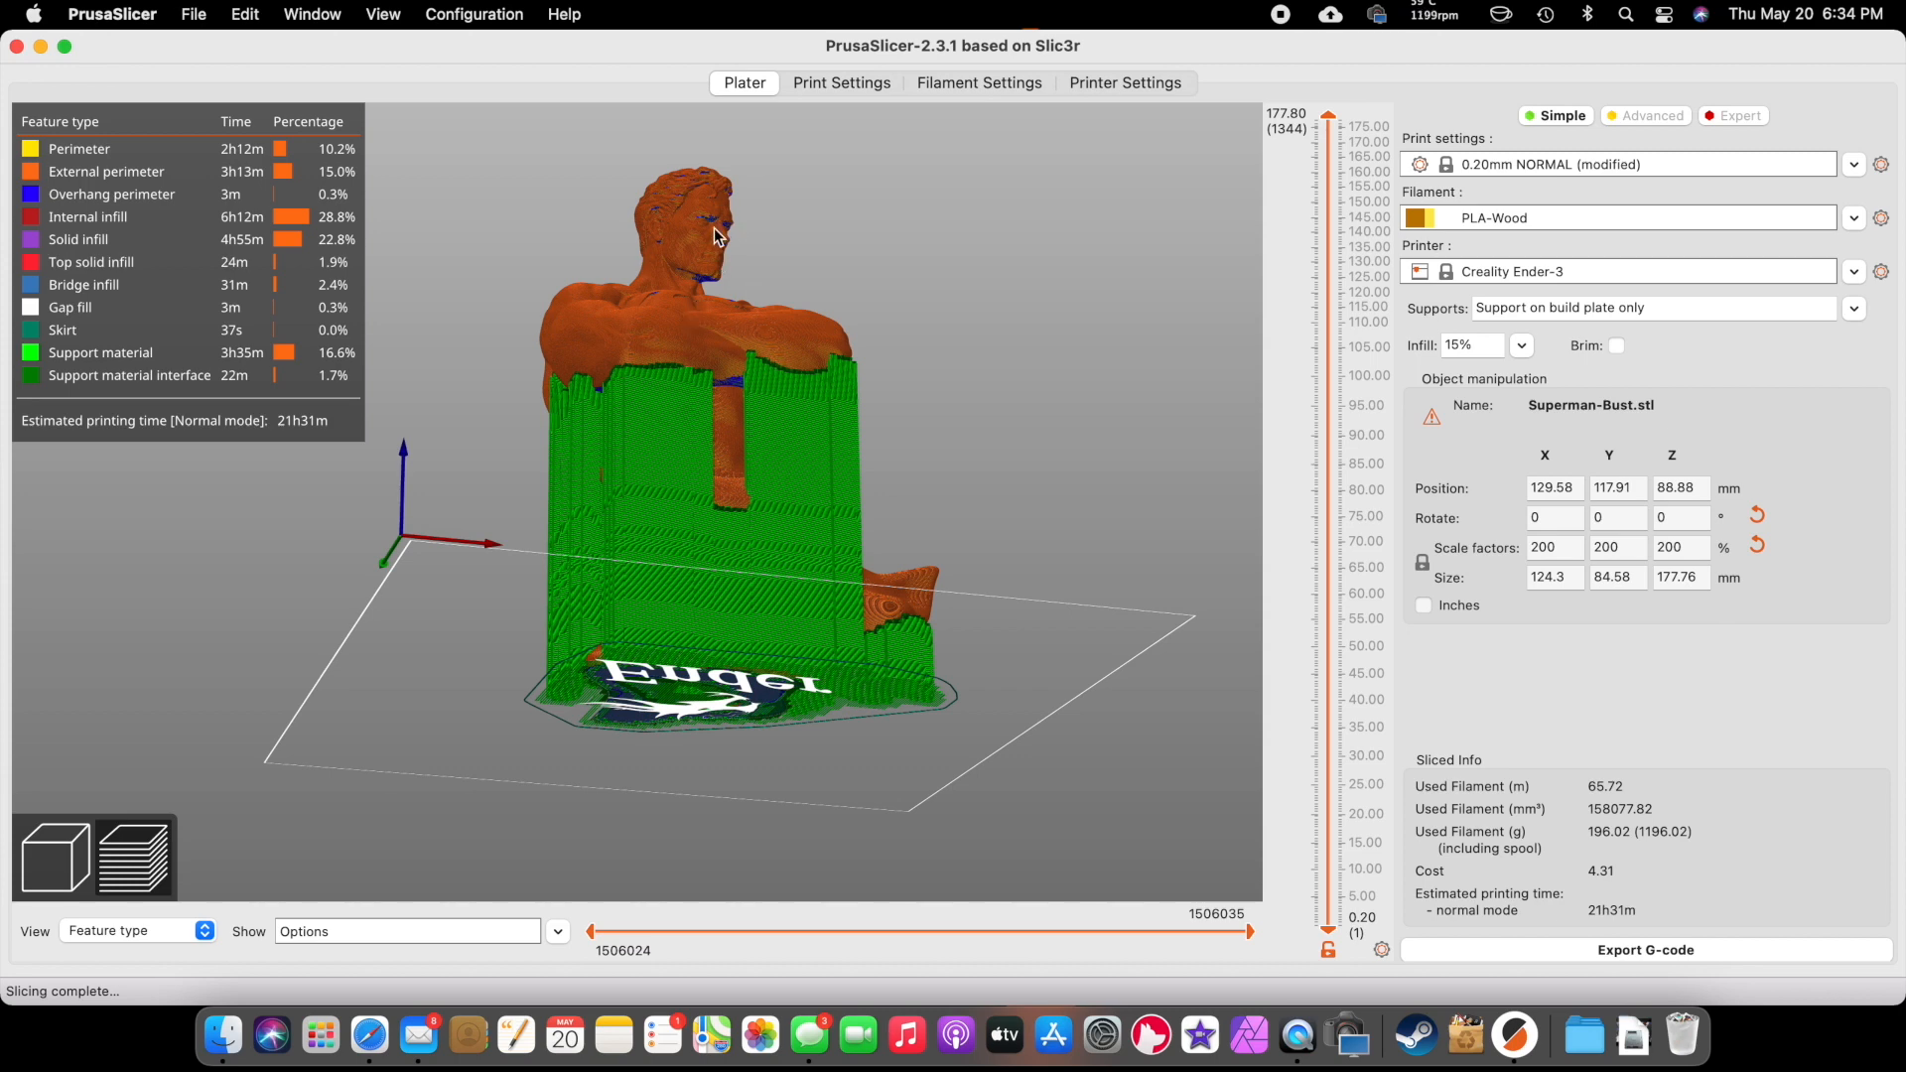
mouse_move(1066, 364)
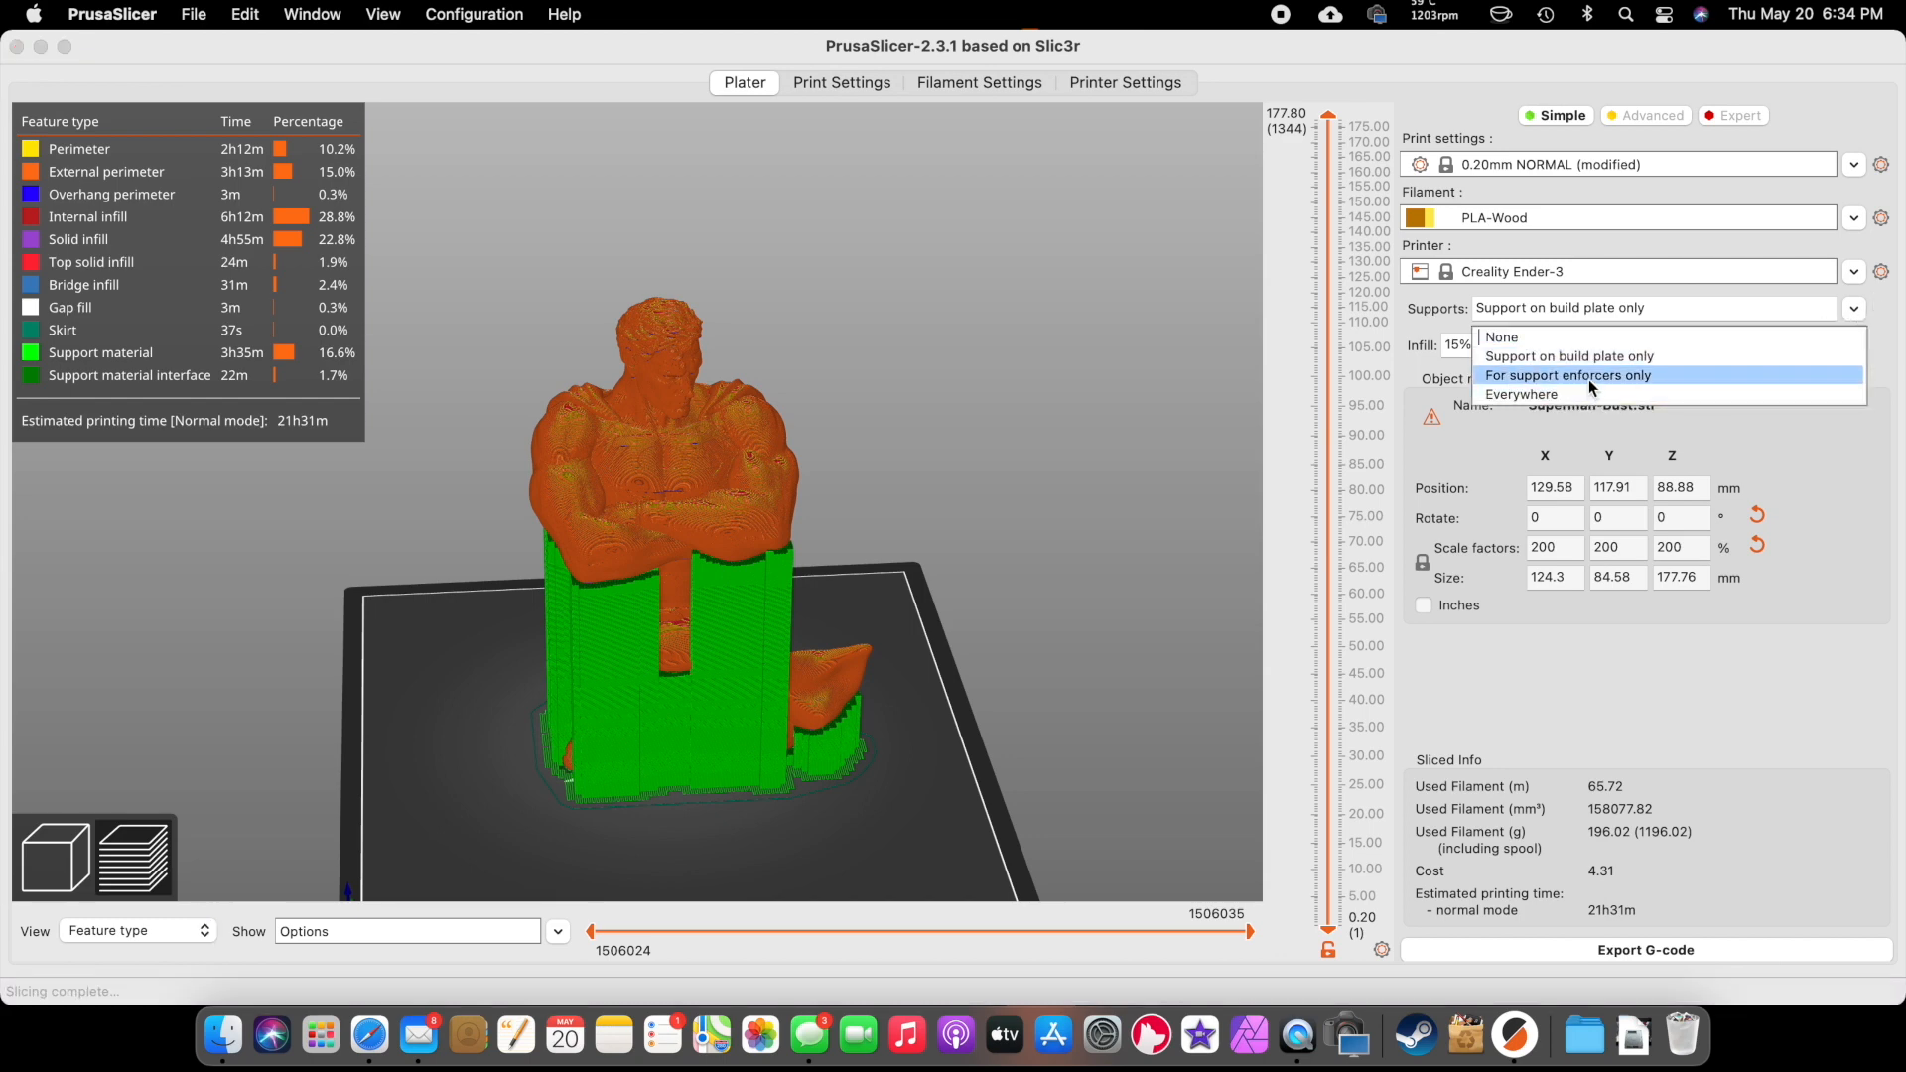
- Set Supports to Everywhere and reslice, estimating 1d2h36m and 72.90 m of filament
left_click(1521, 394)
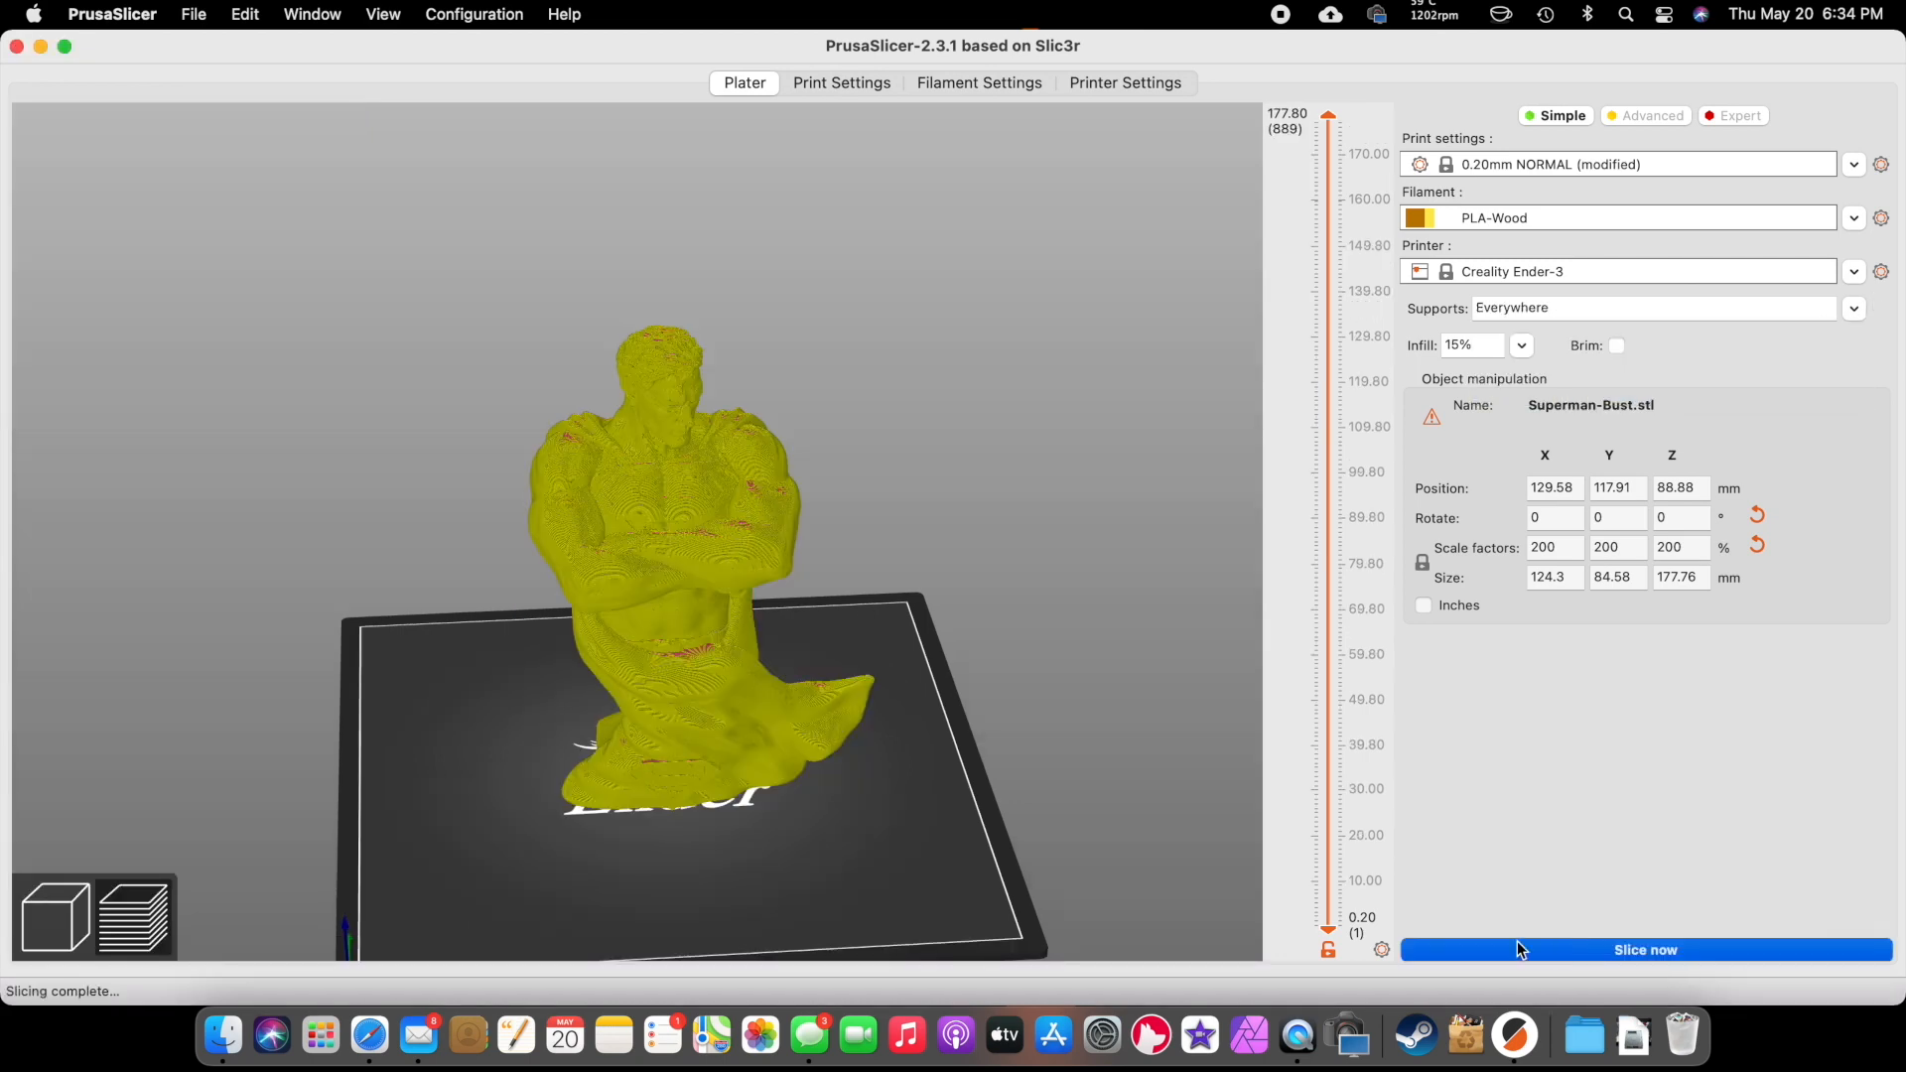
left_click(1644, 949)
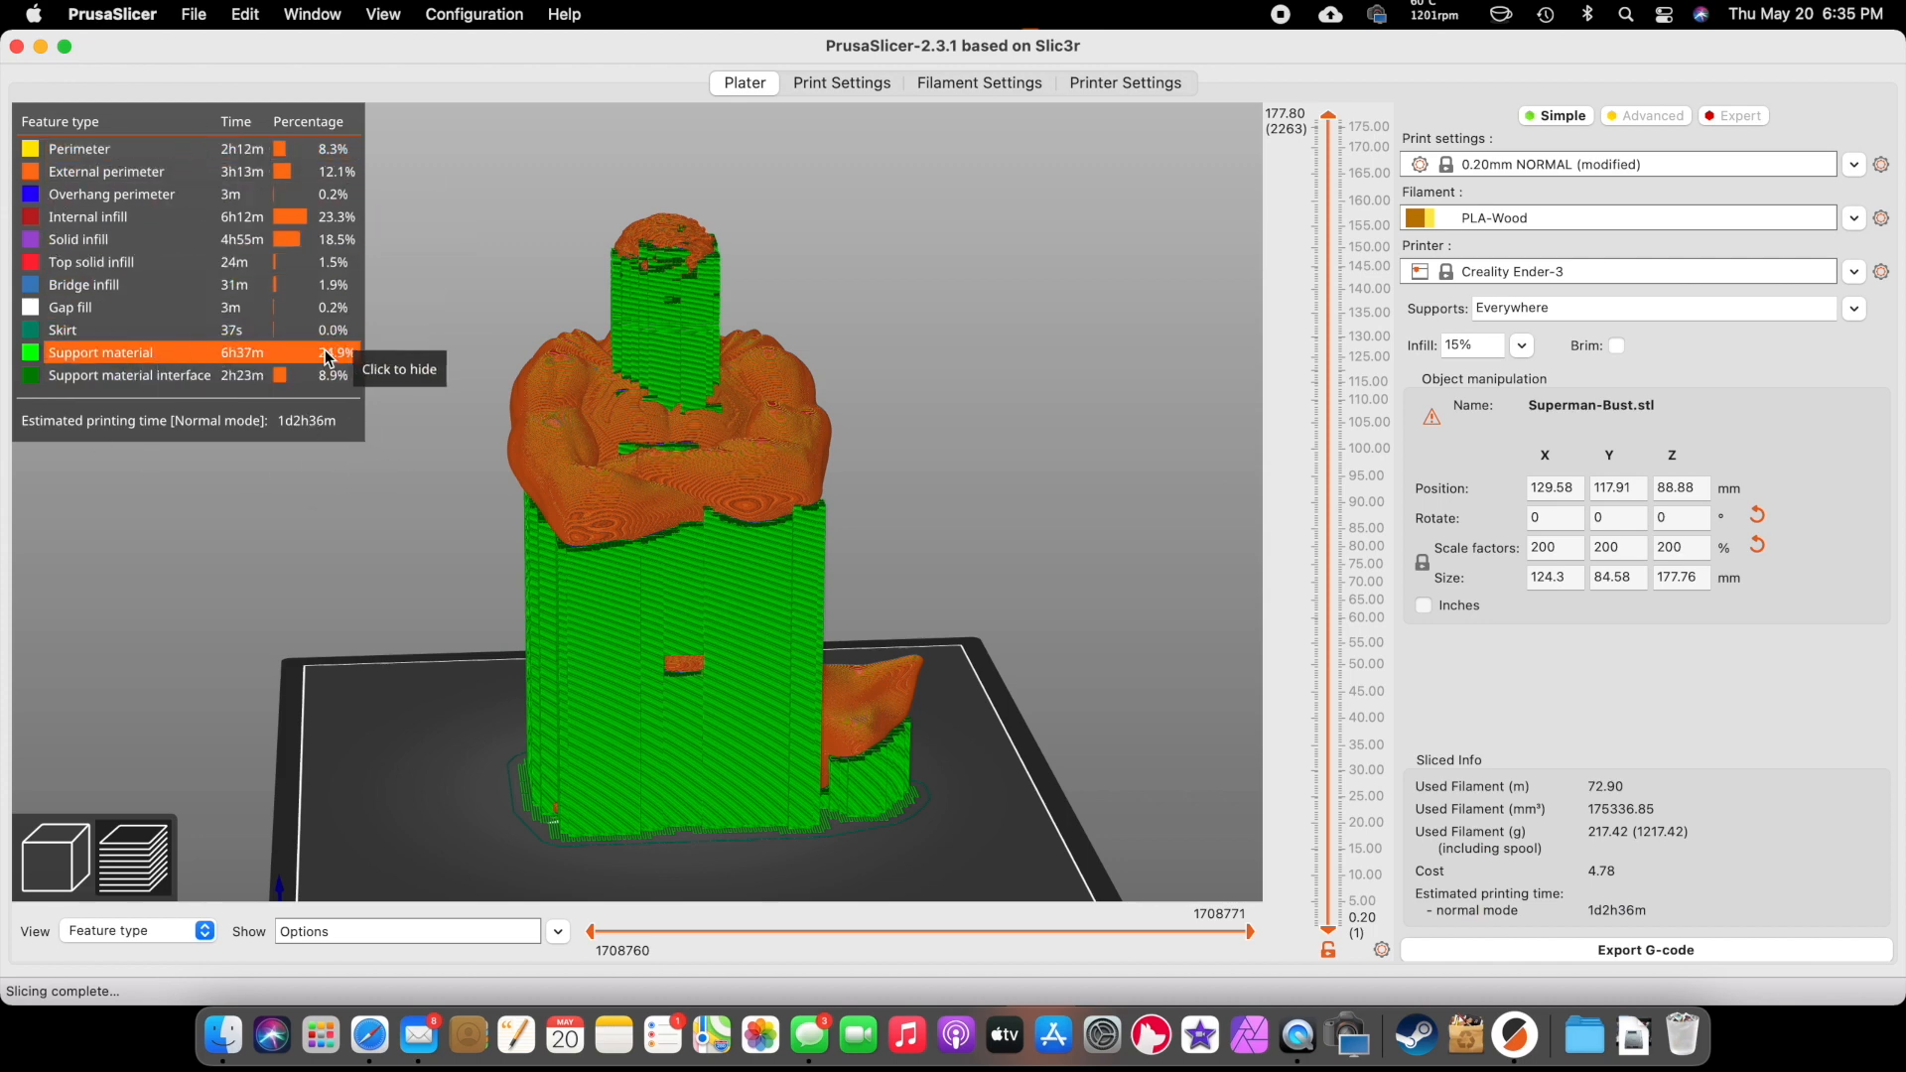
mouse_move(289, 440)
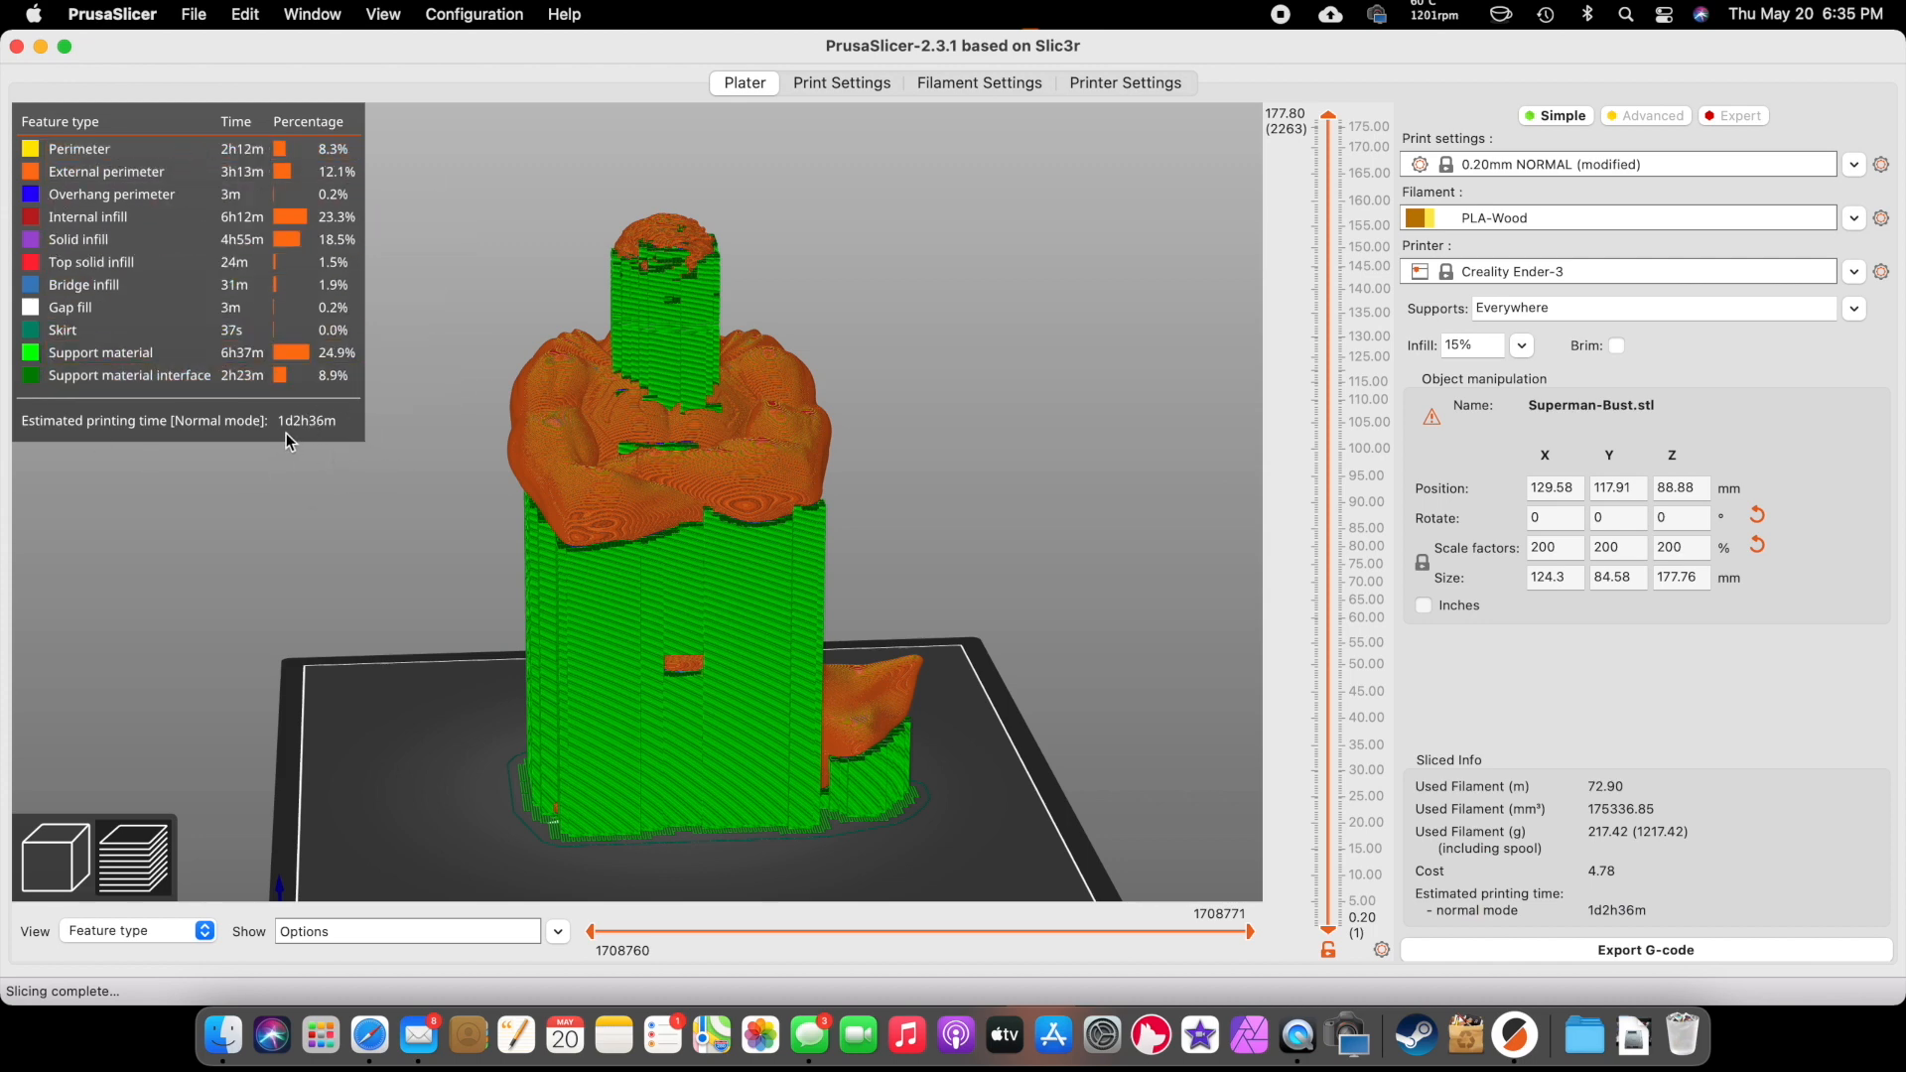
mouse_move(309, 439)
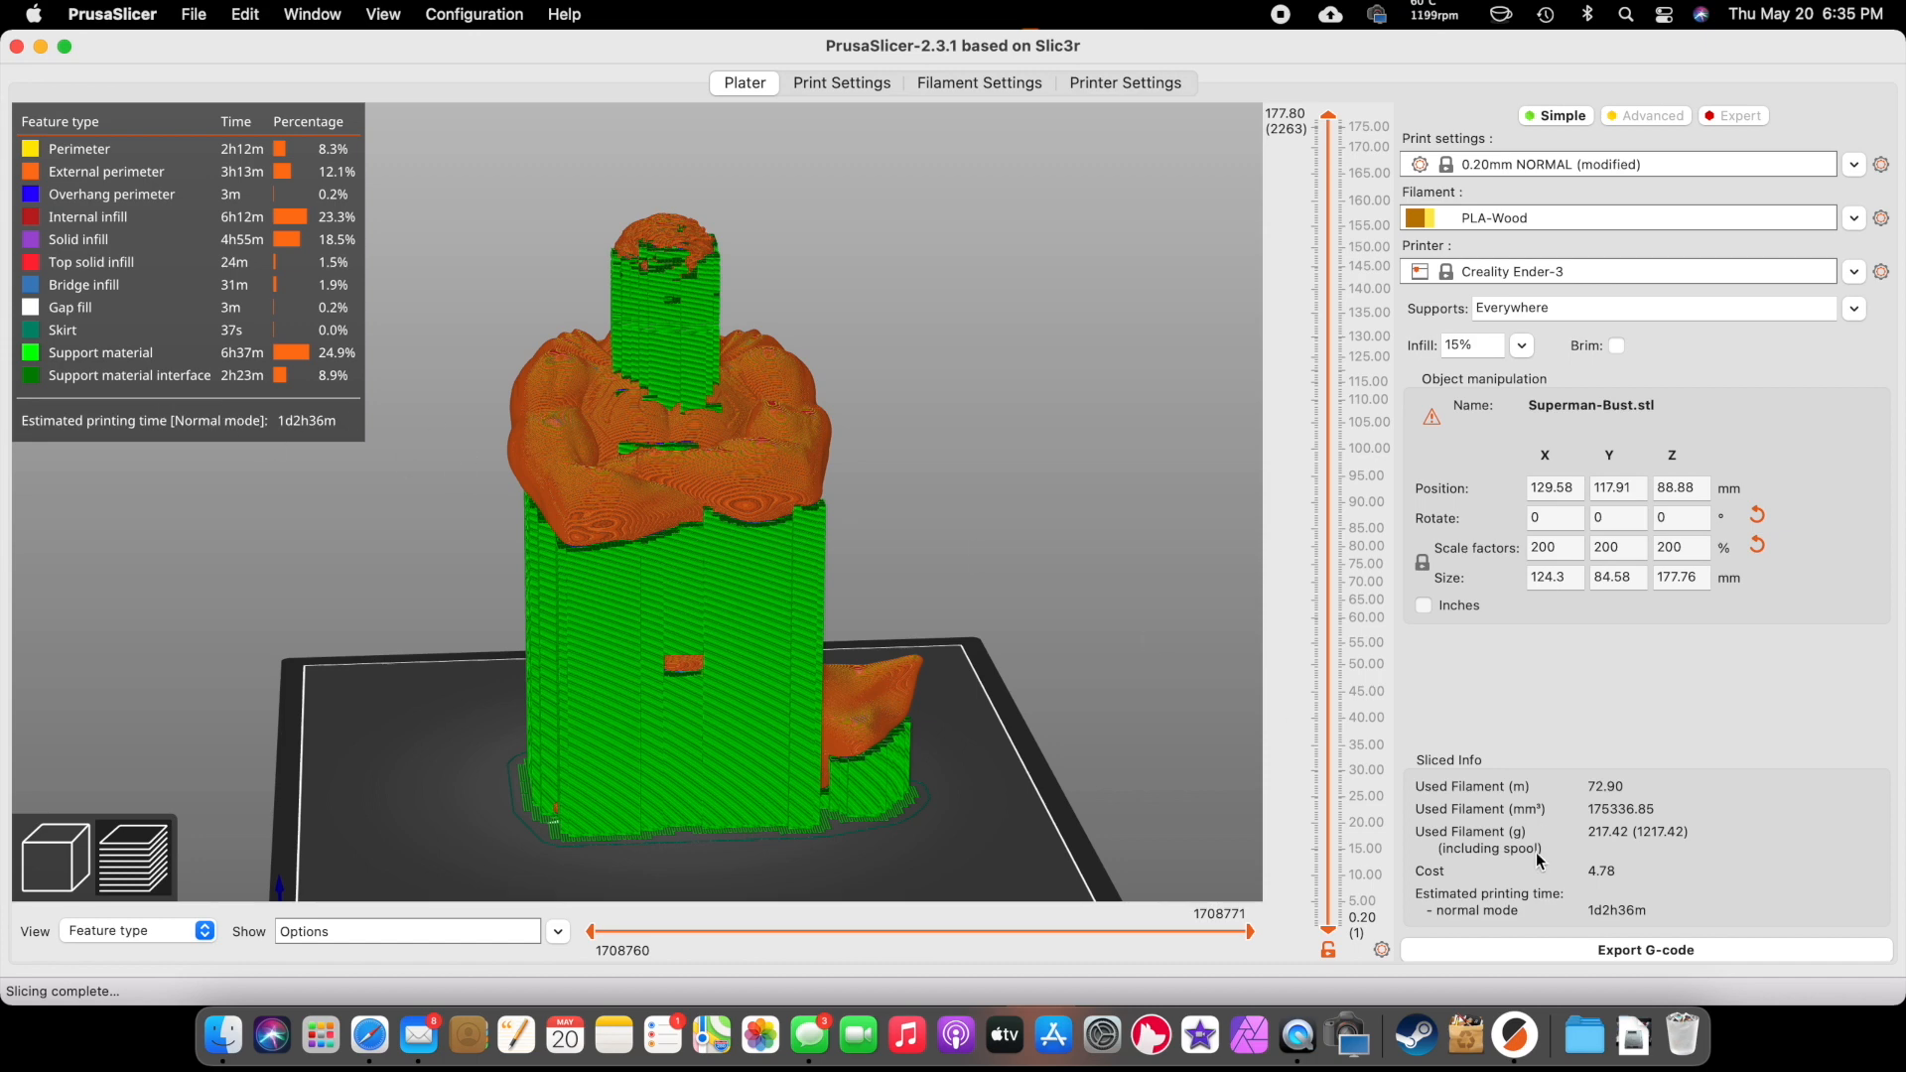
mouse_move(1458, 808)
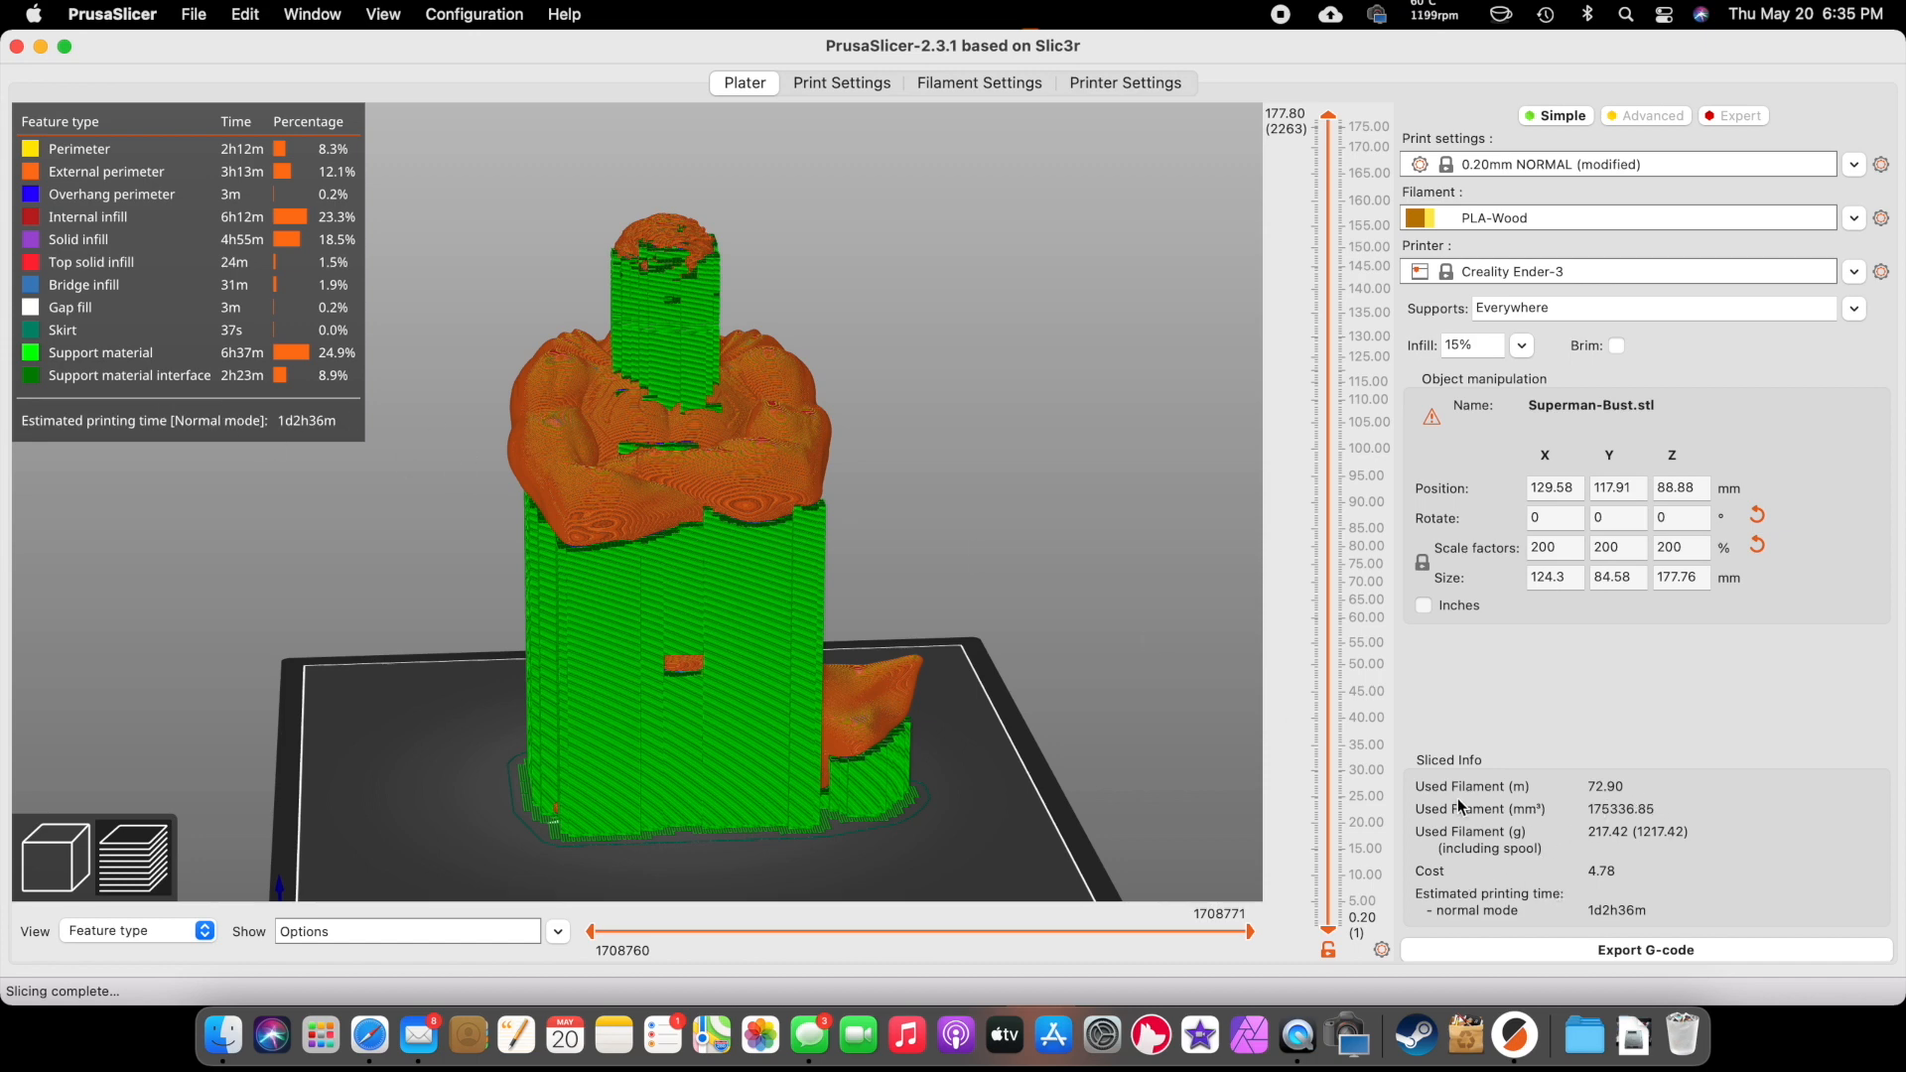
mouse_move(1483, 811)
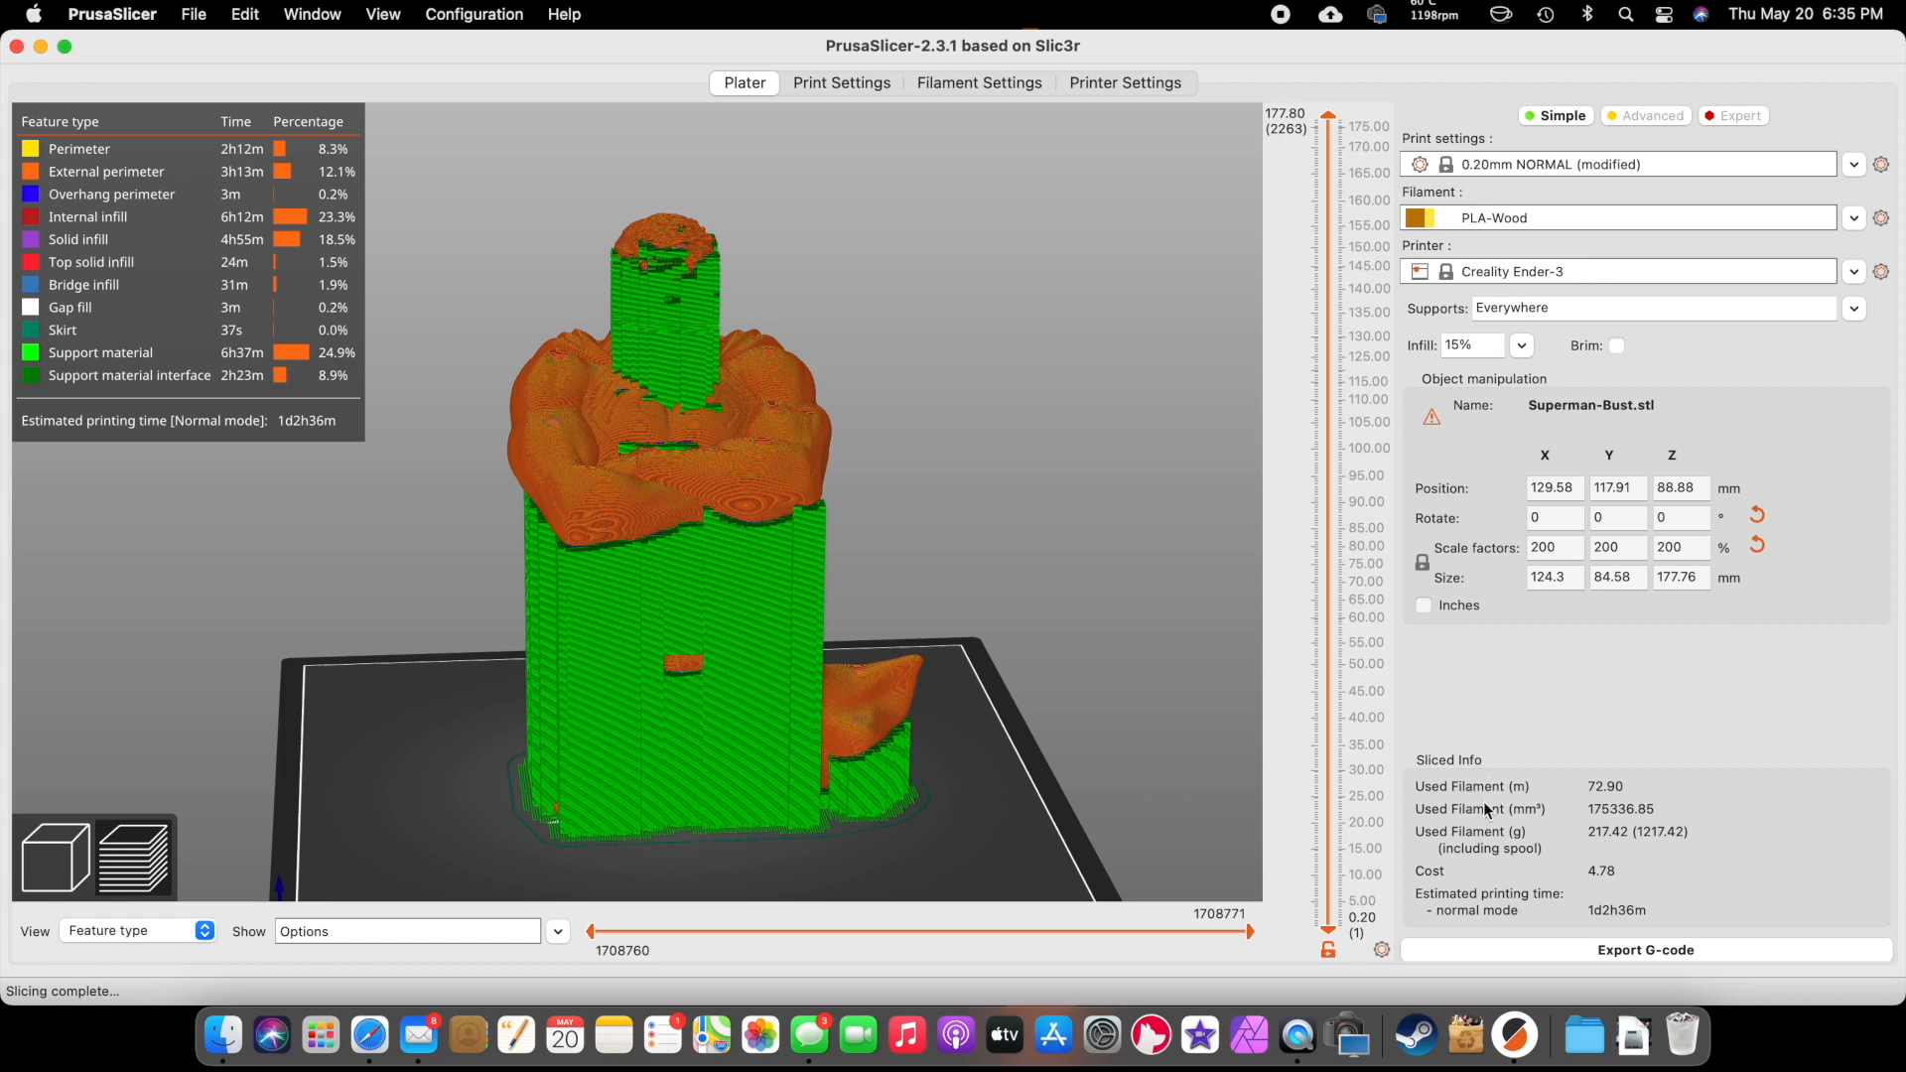
mouse_move(1507, 850)
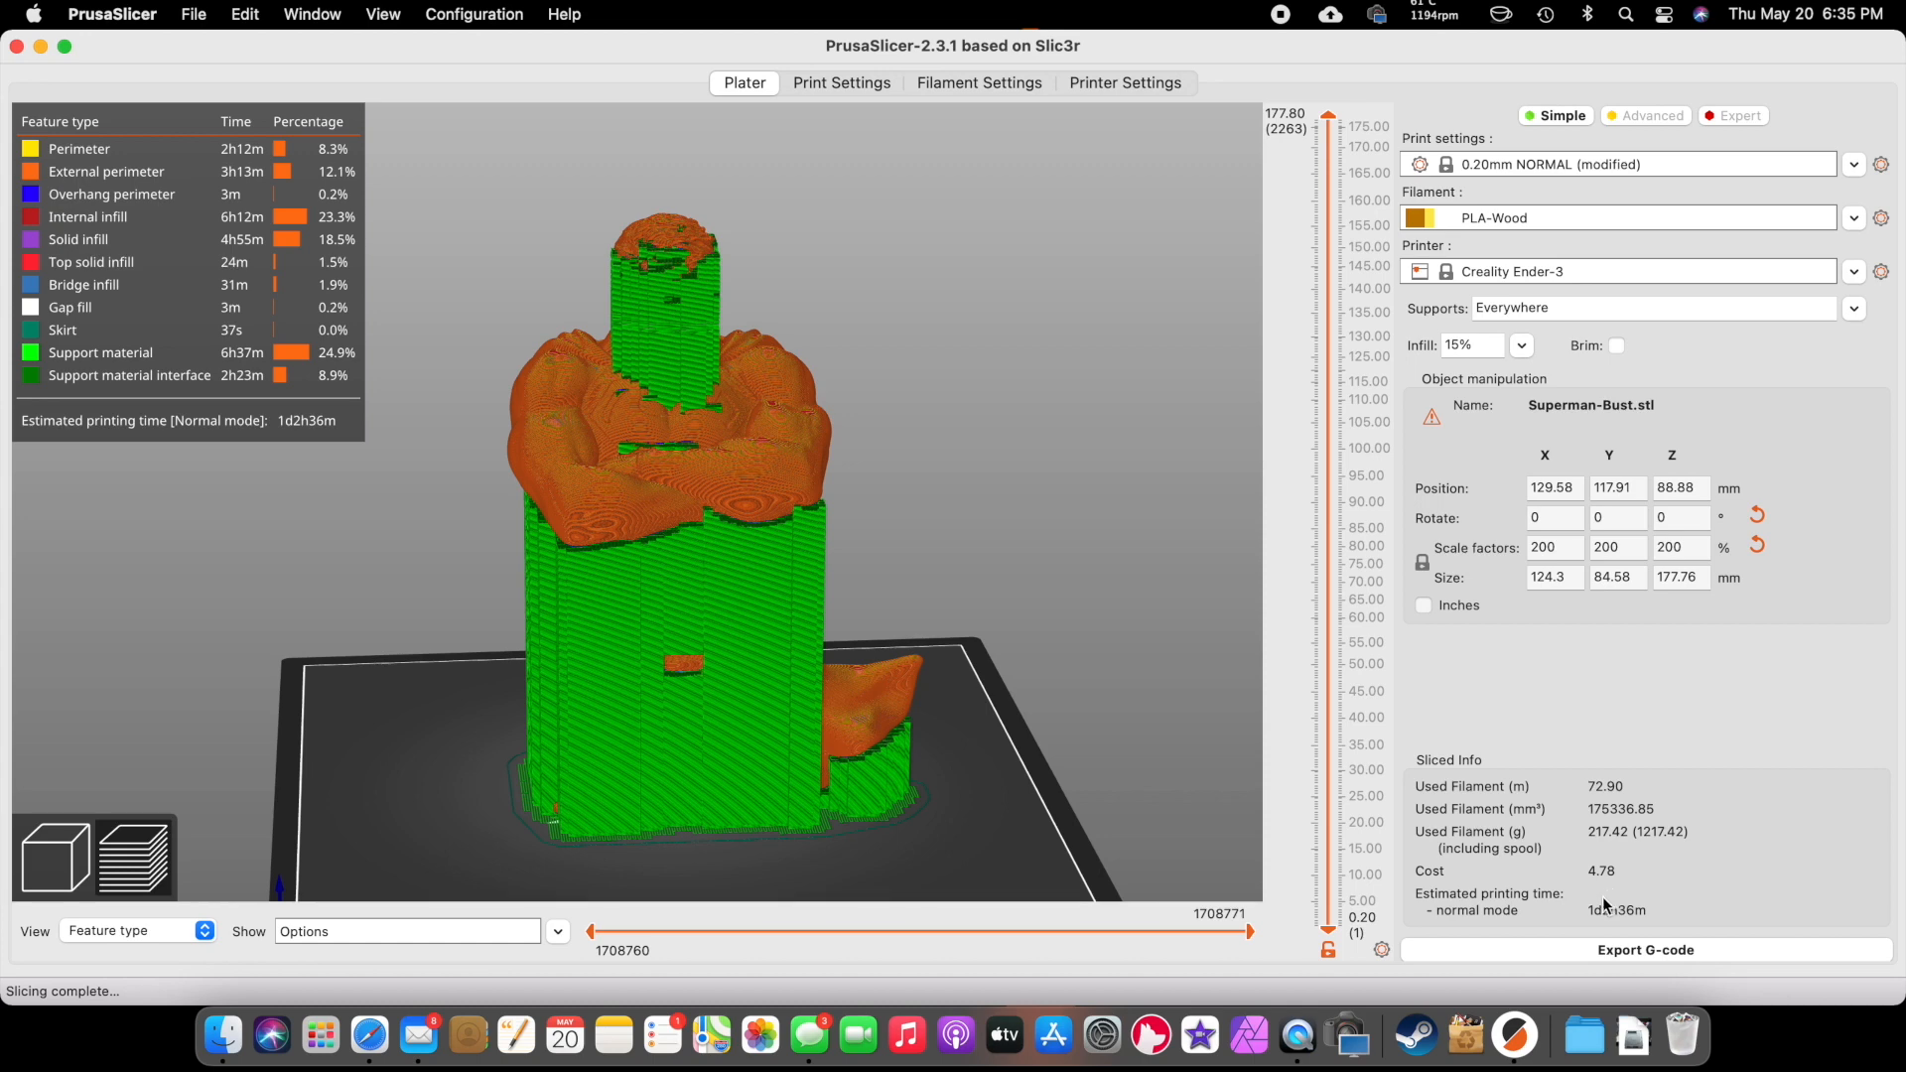
mouse_move(844, 495)
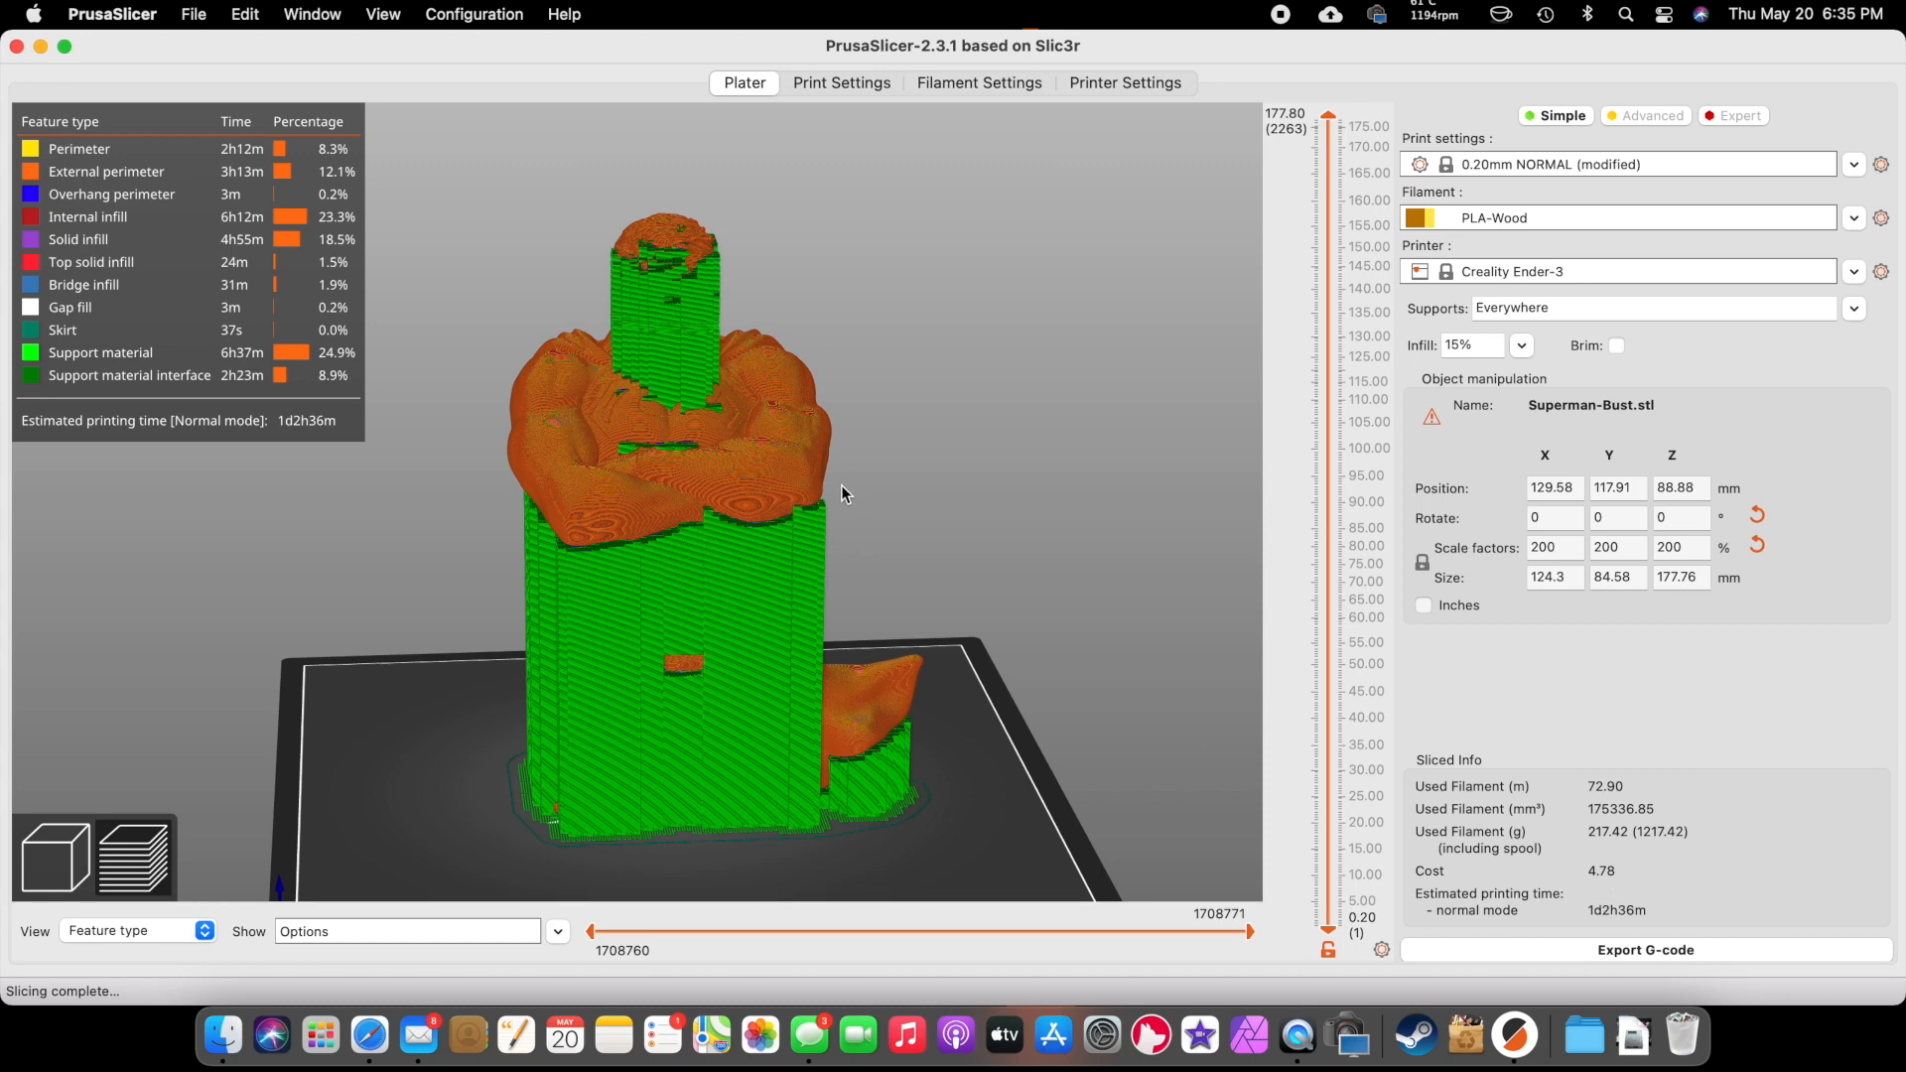
mouse_move(1119, 541)
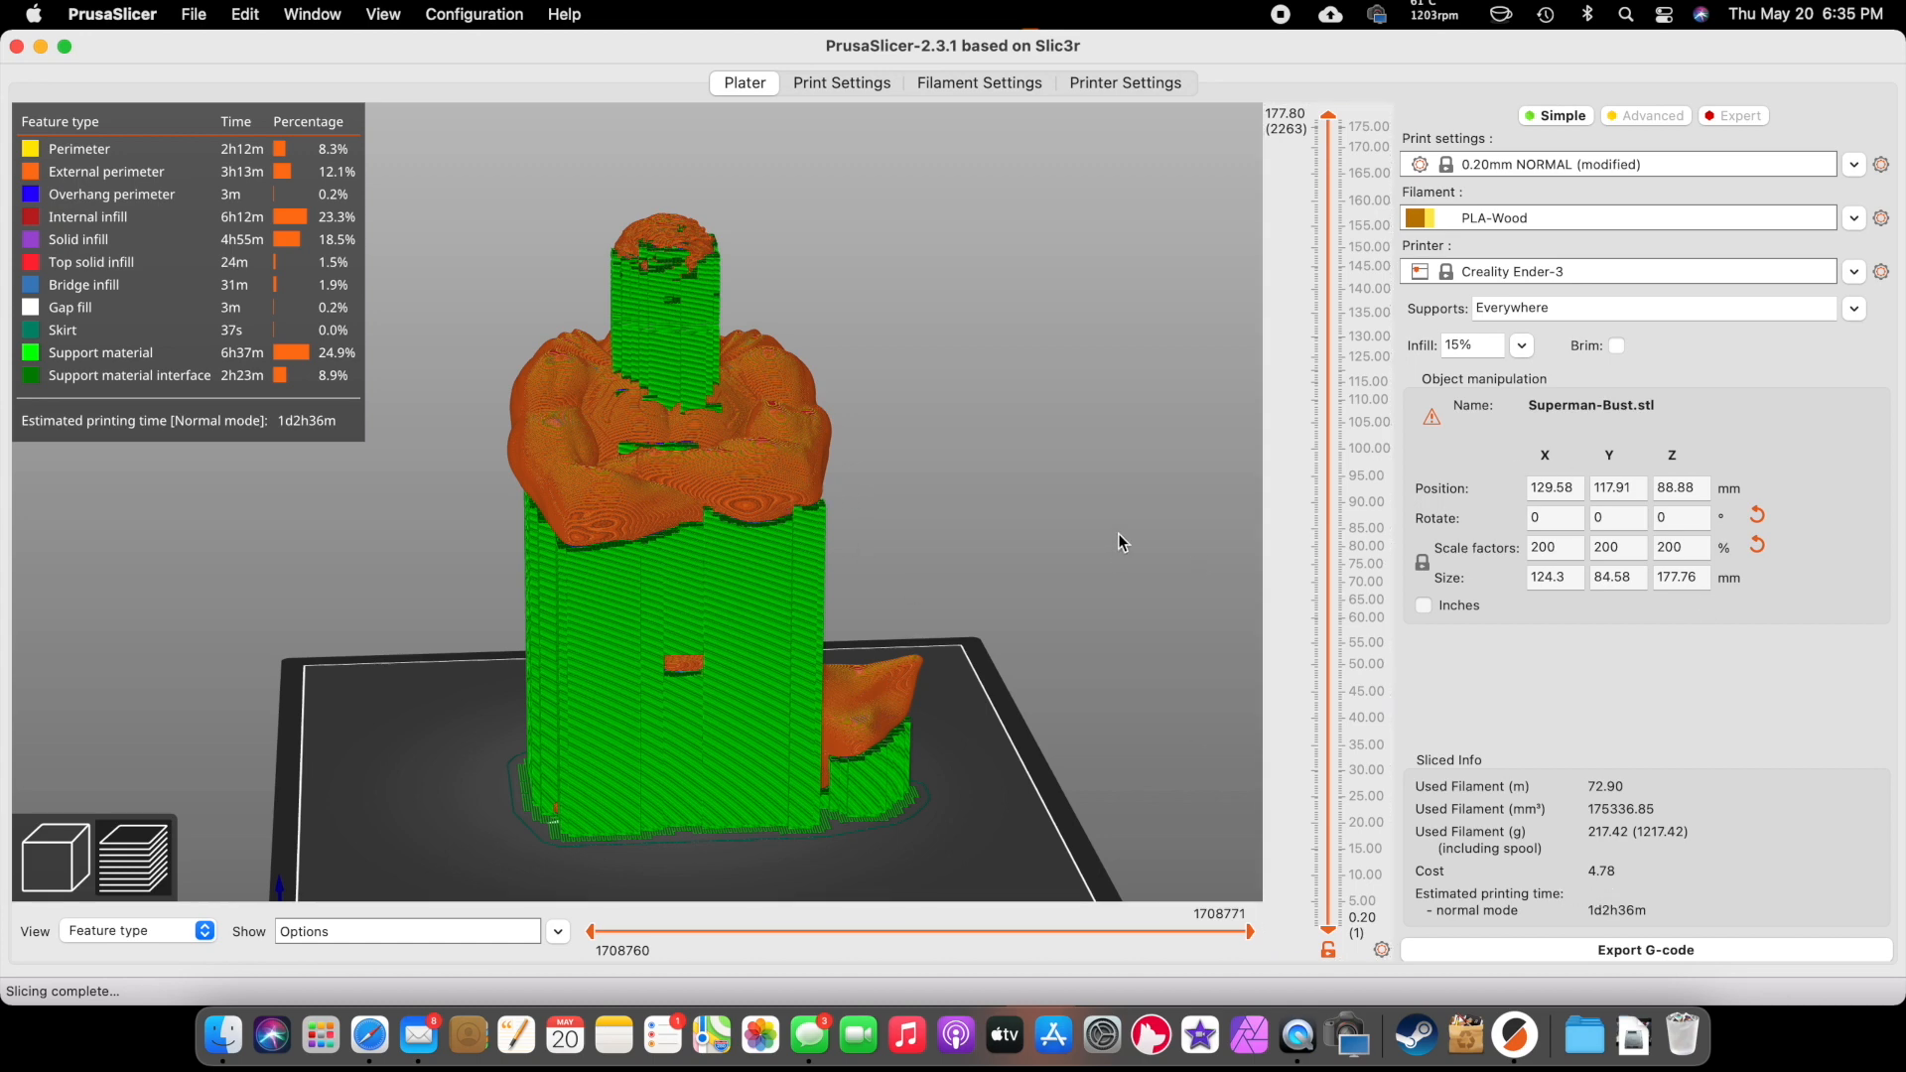
mouse_move(1536, 366)
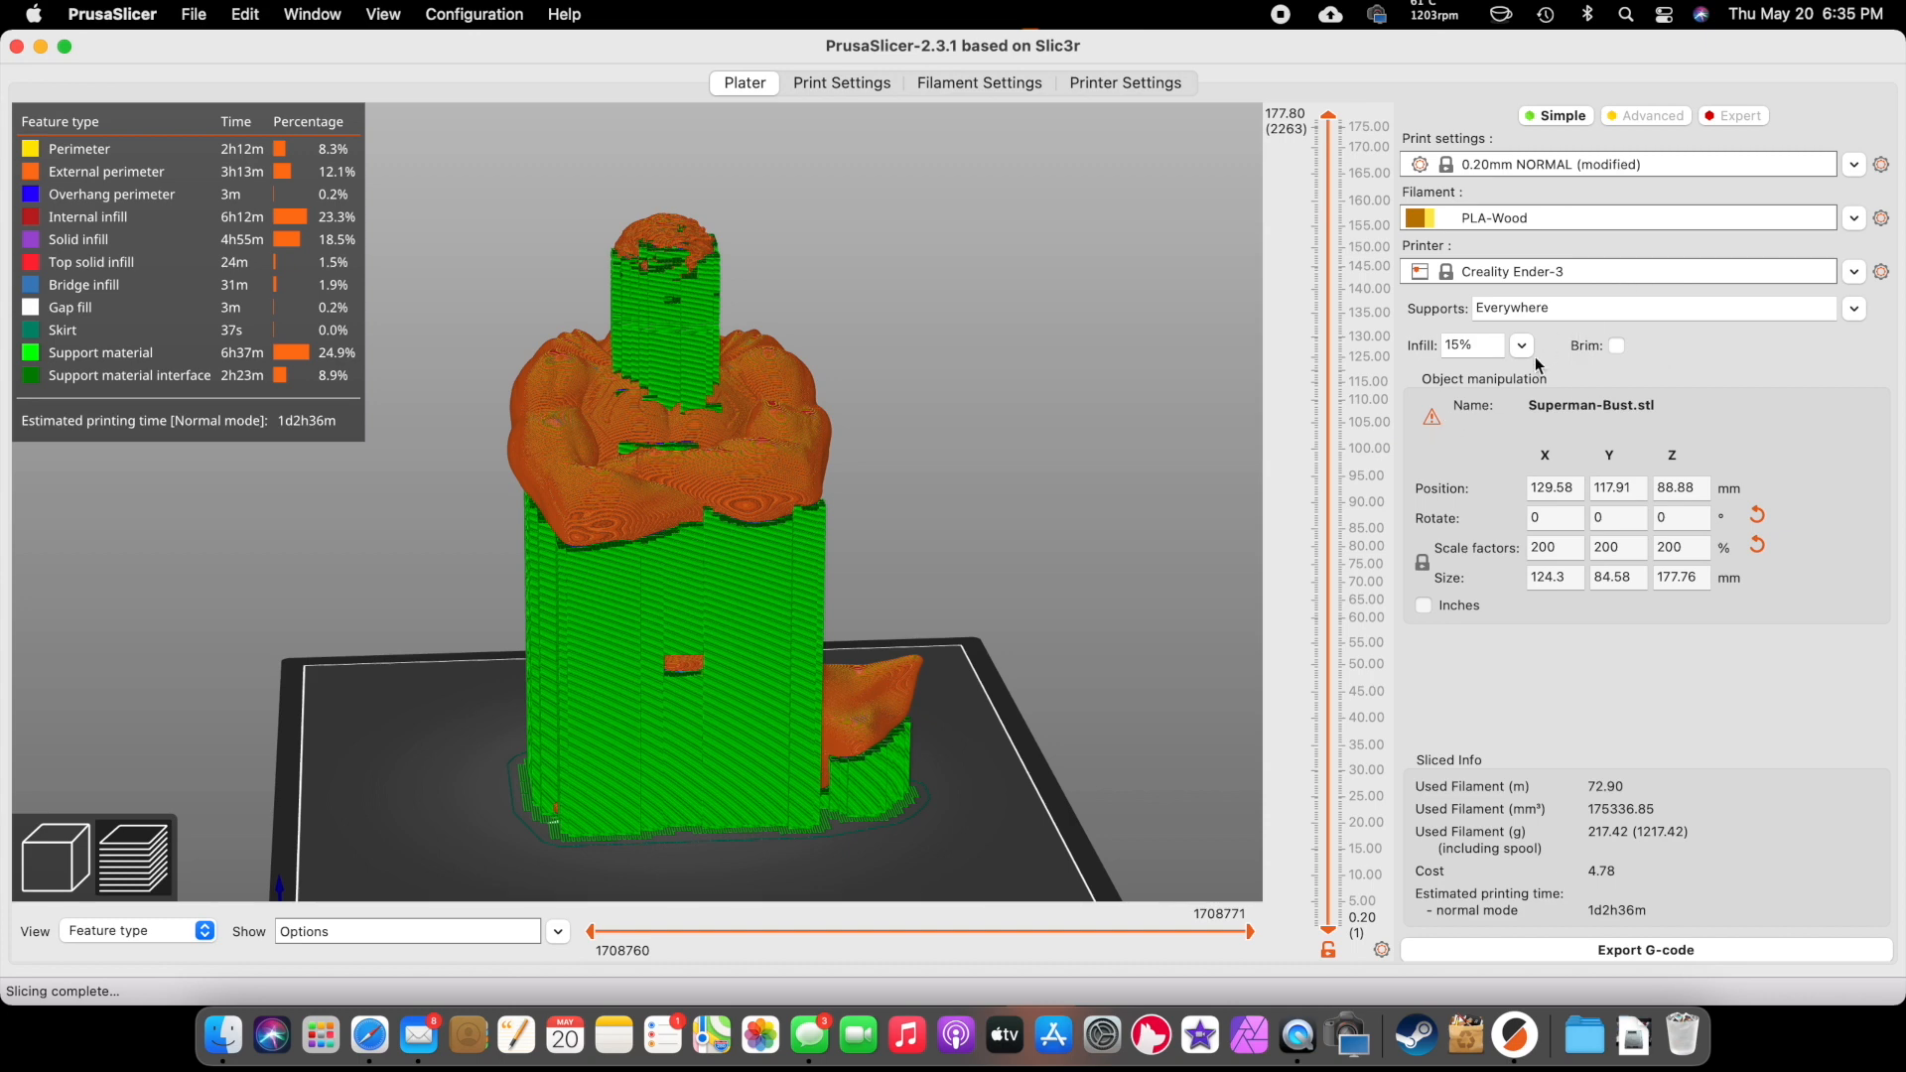
left_click(1521, 345)
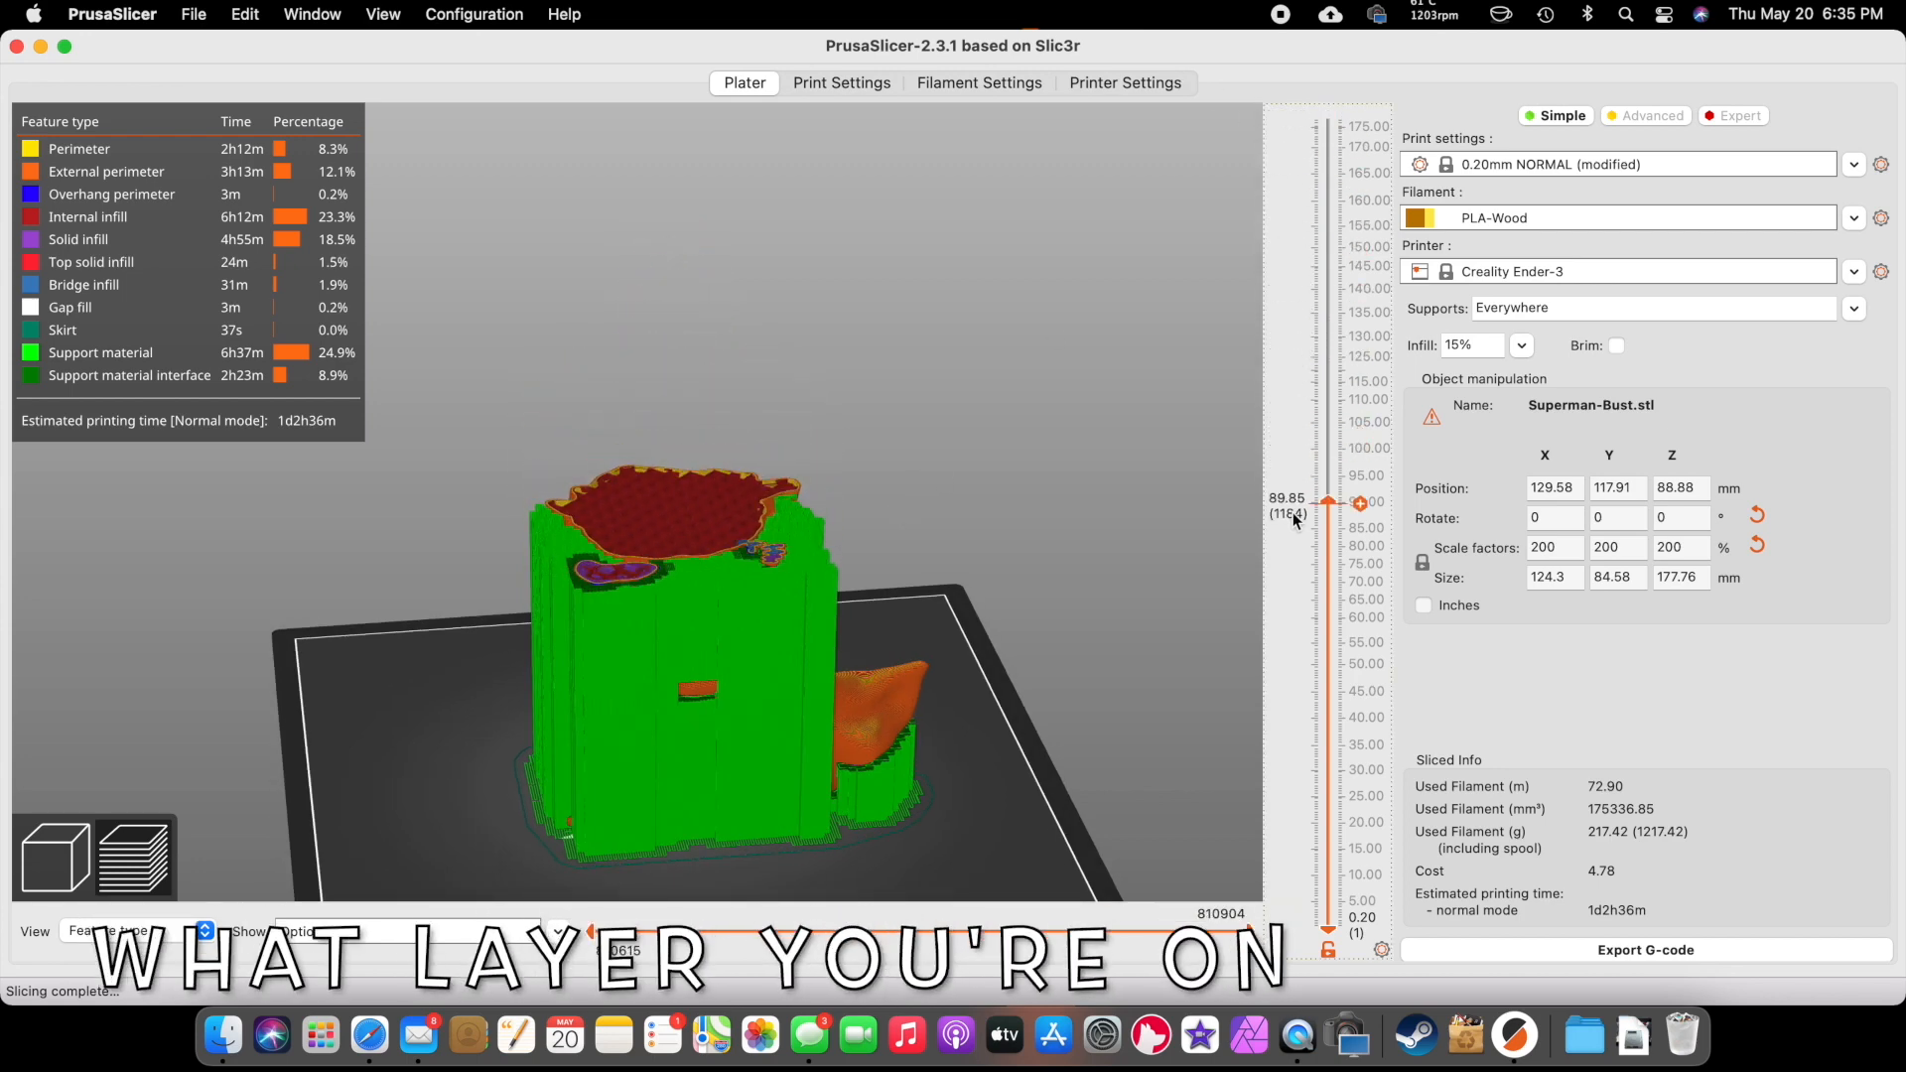
left_click_drag(1329, 502, 1329, 786)
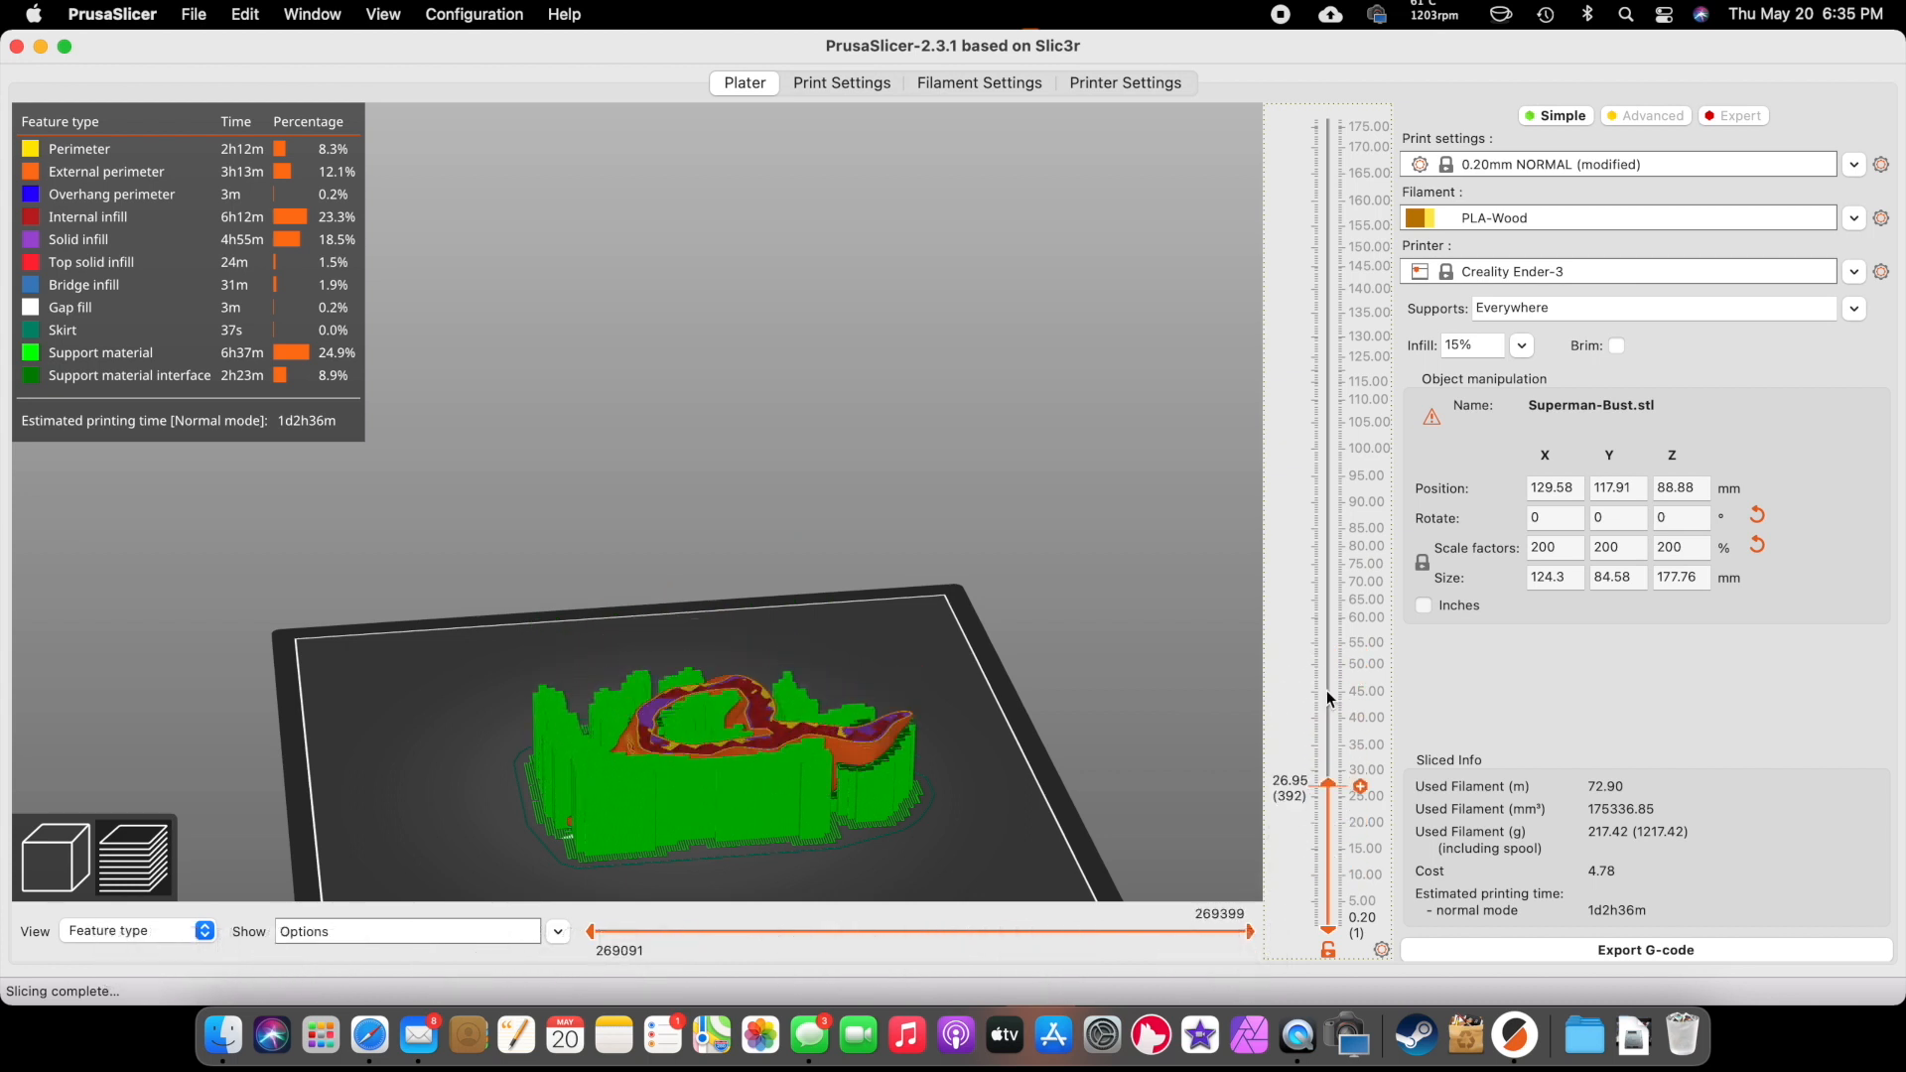
left_click_drag(1328, 785, 1328, 493)
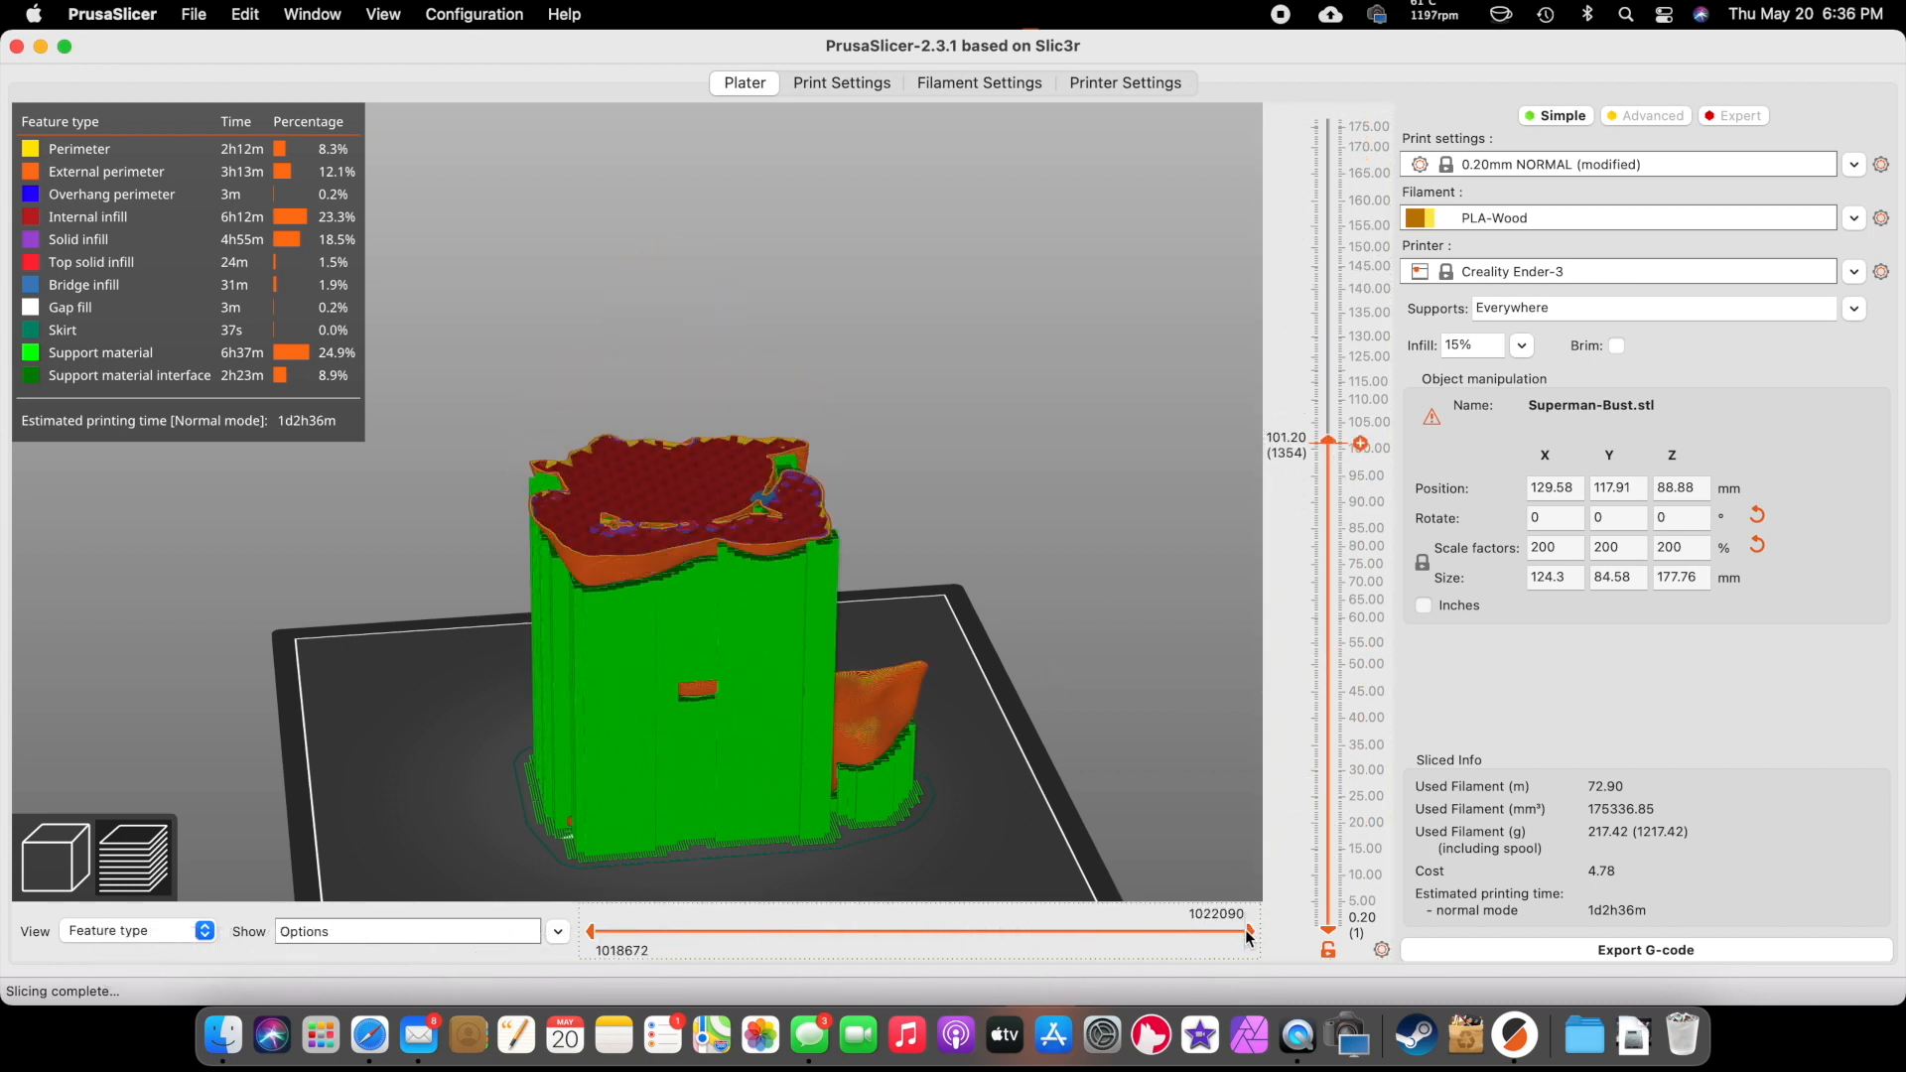
left_click_drag(1245, 931, 871, 932)
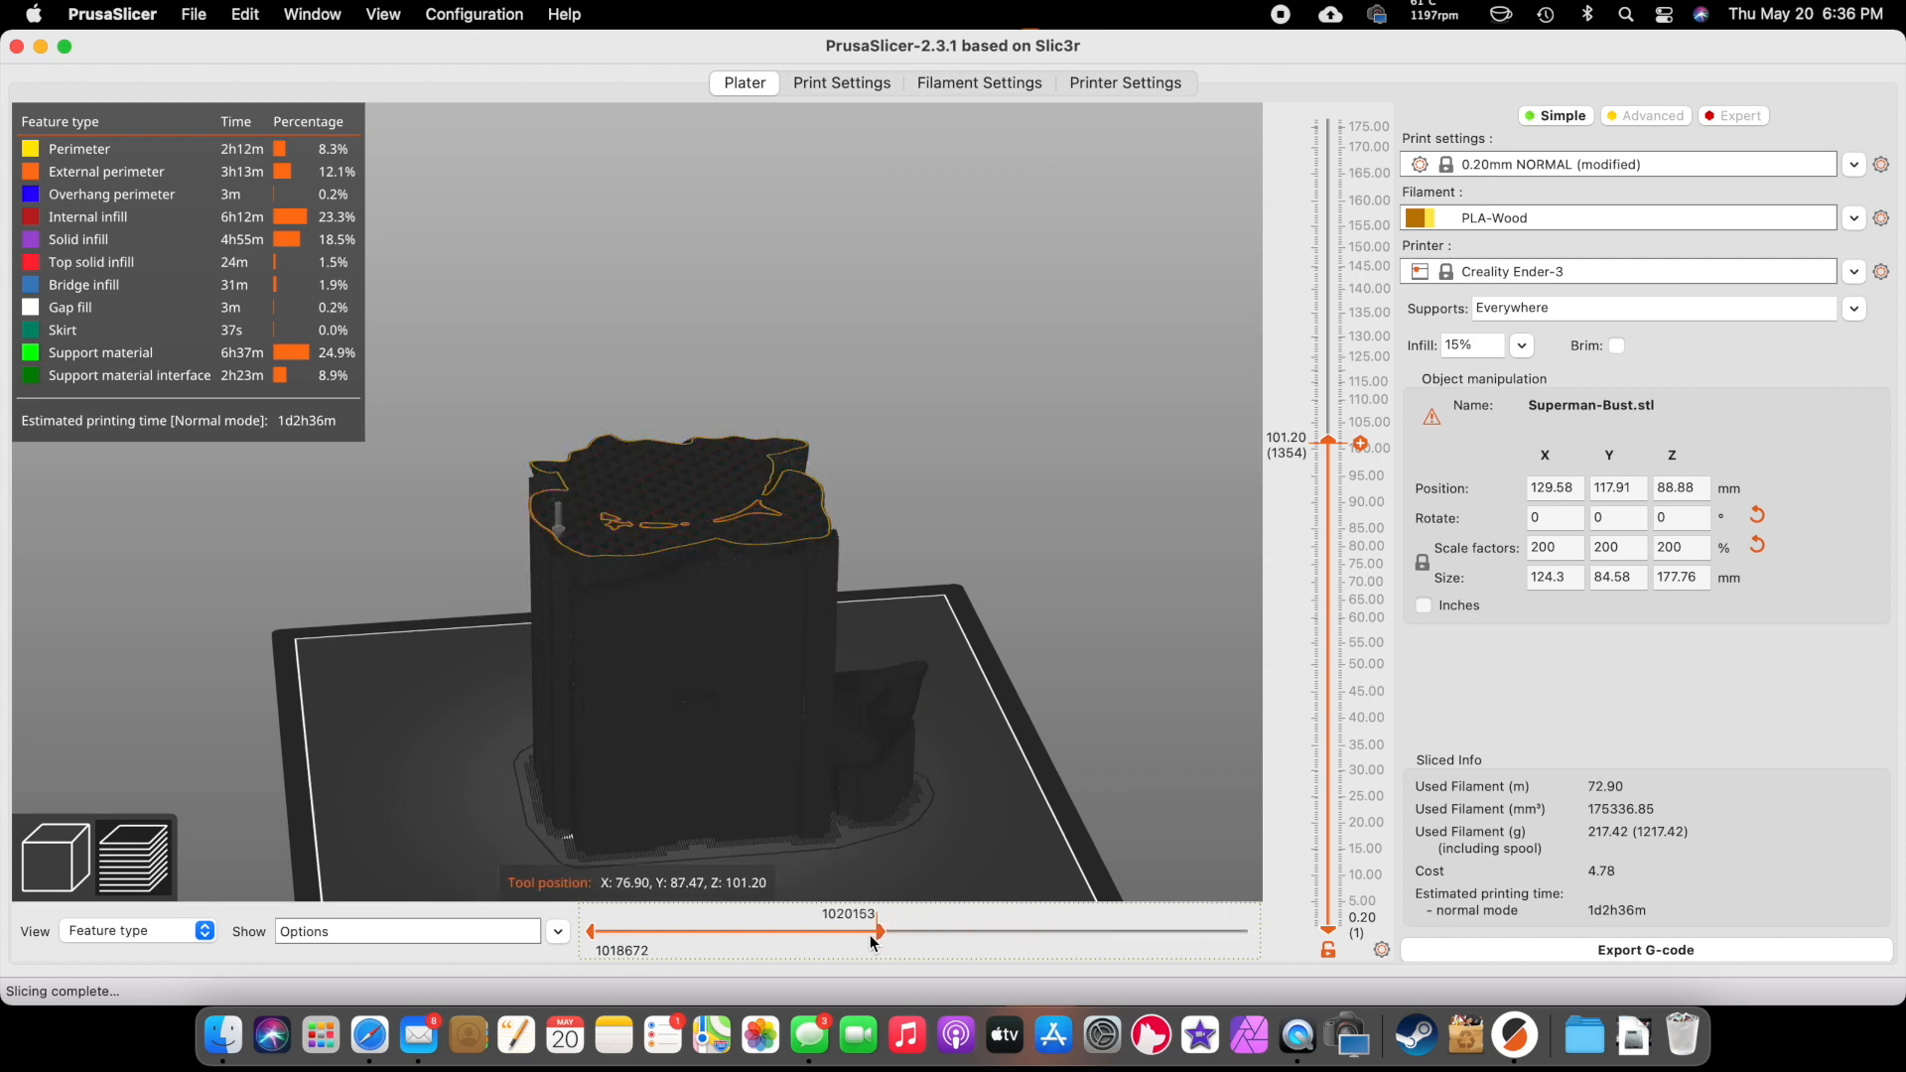
left_click_drag(872, 930, 985, 930)
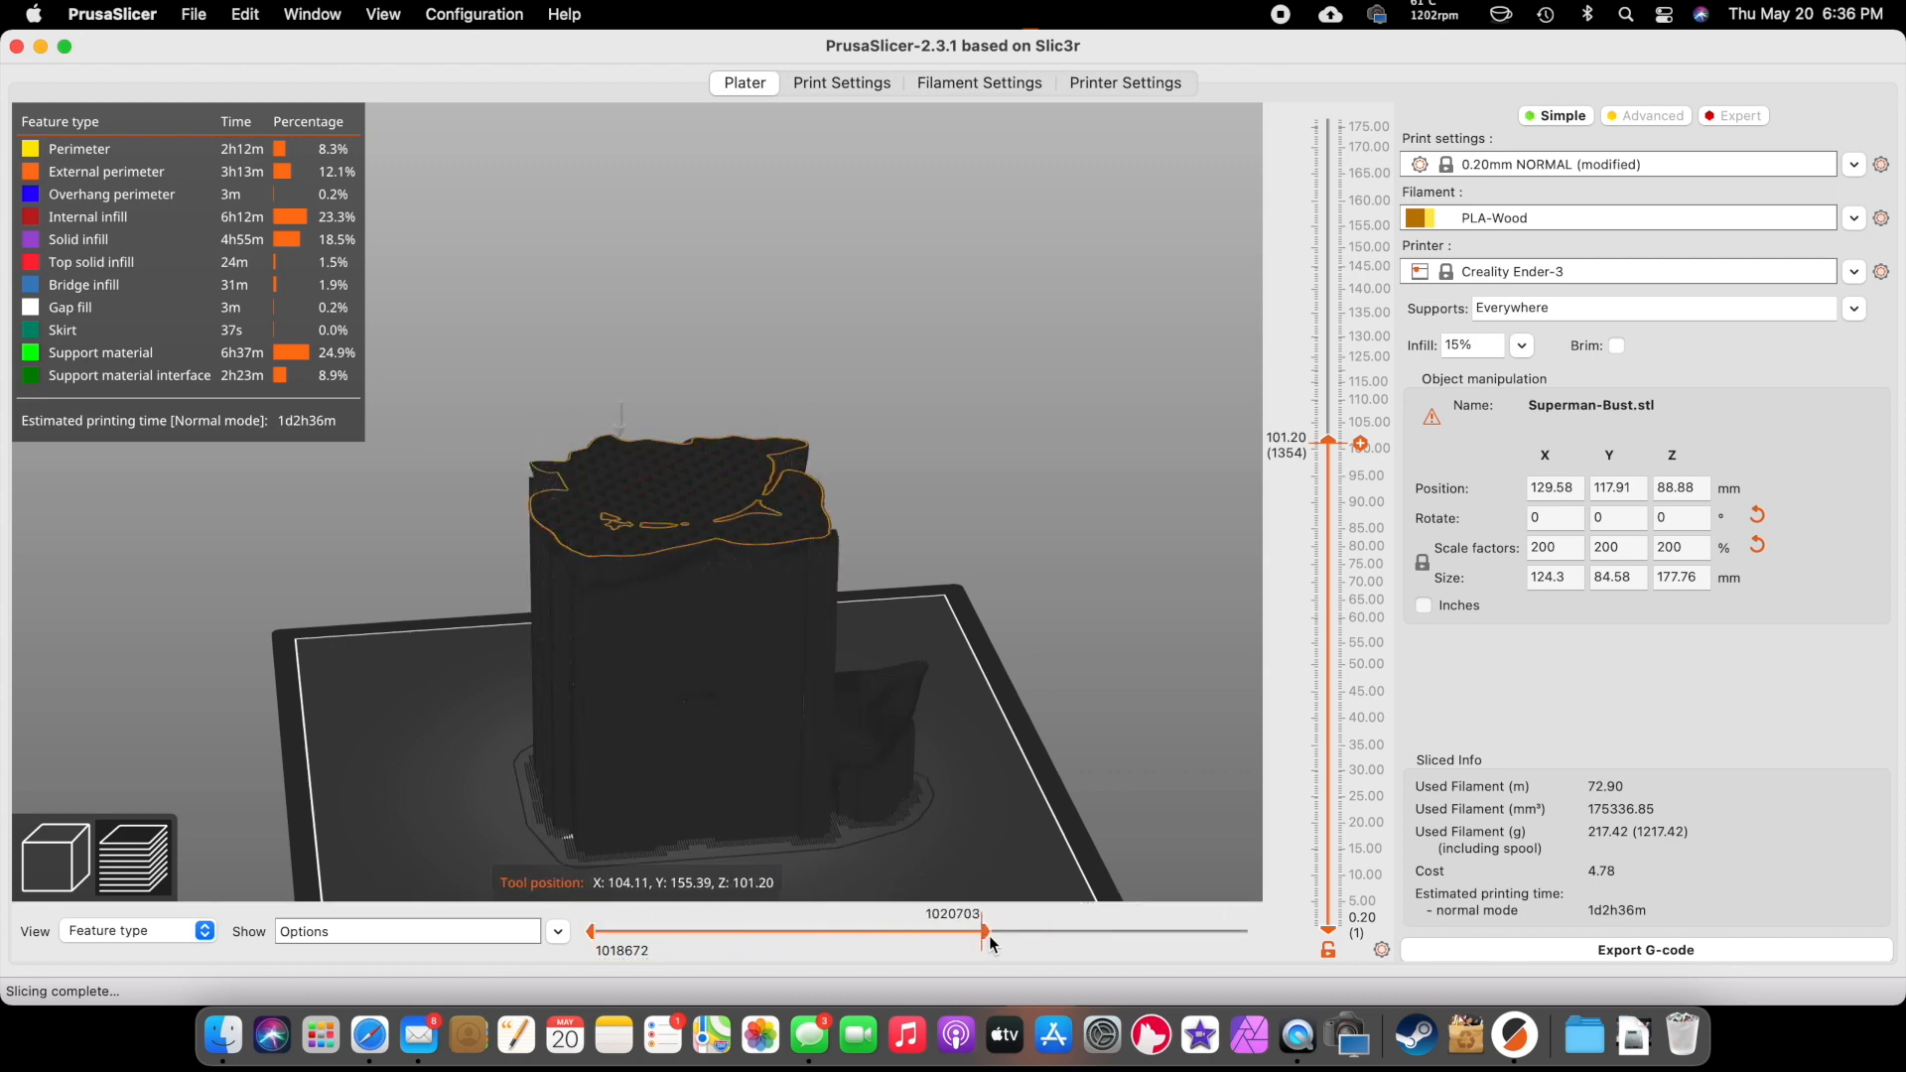
left_click_drag(985, 931, 1246, 931)
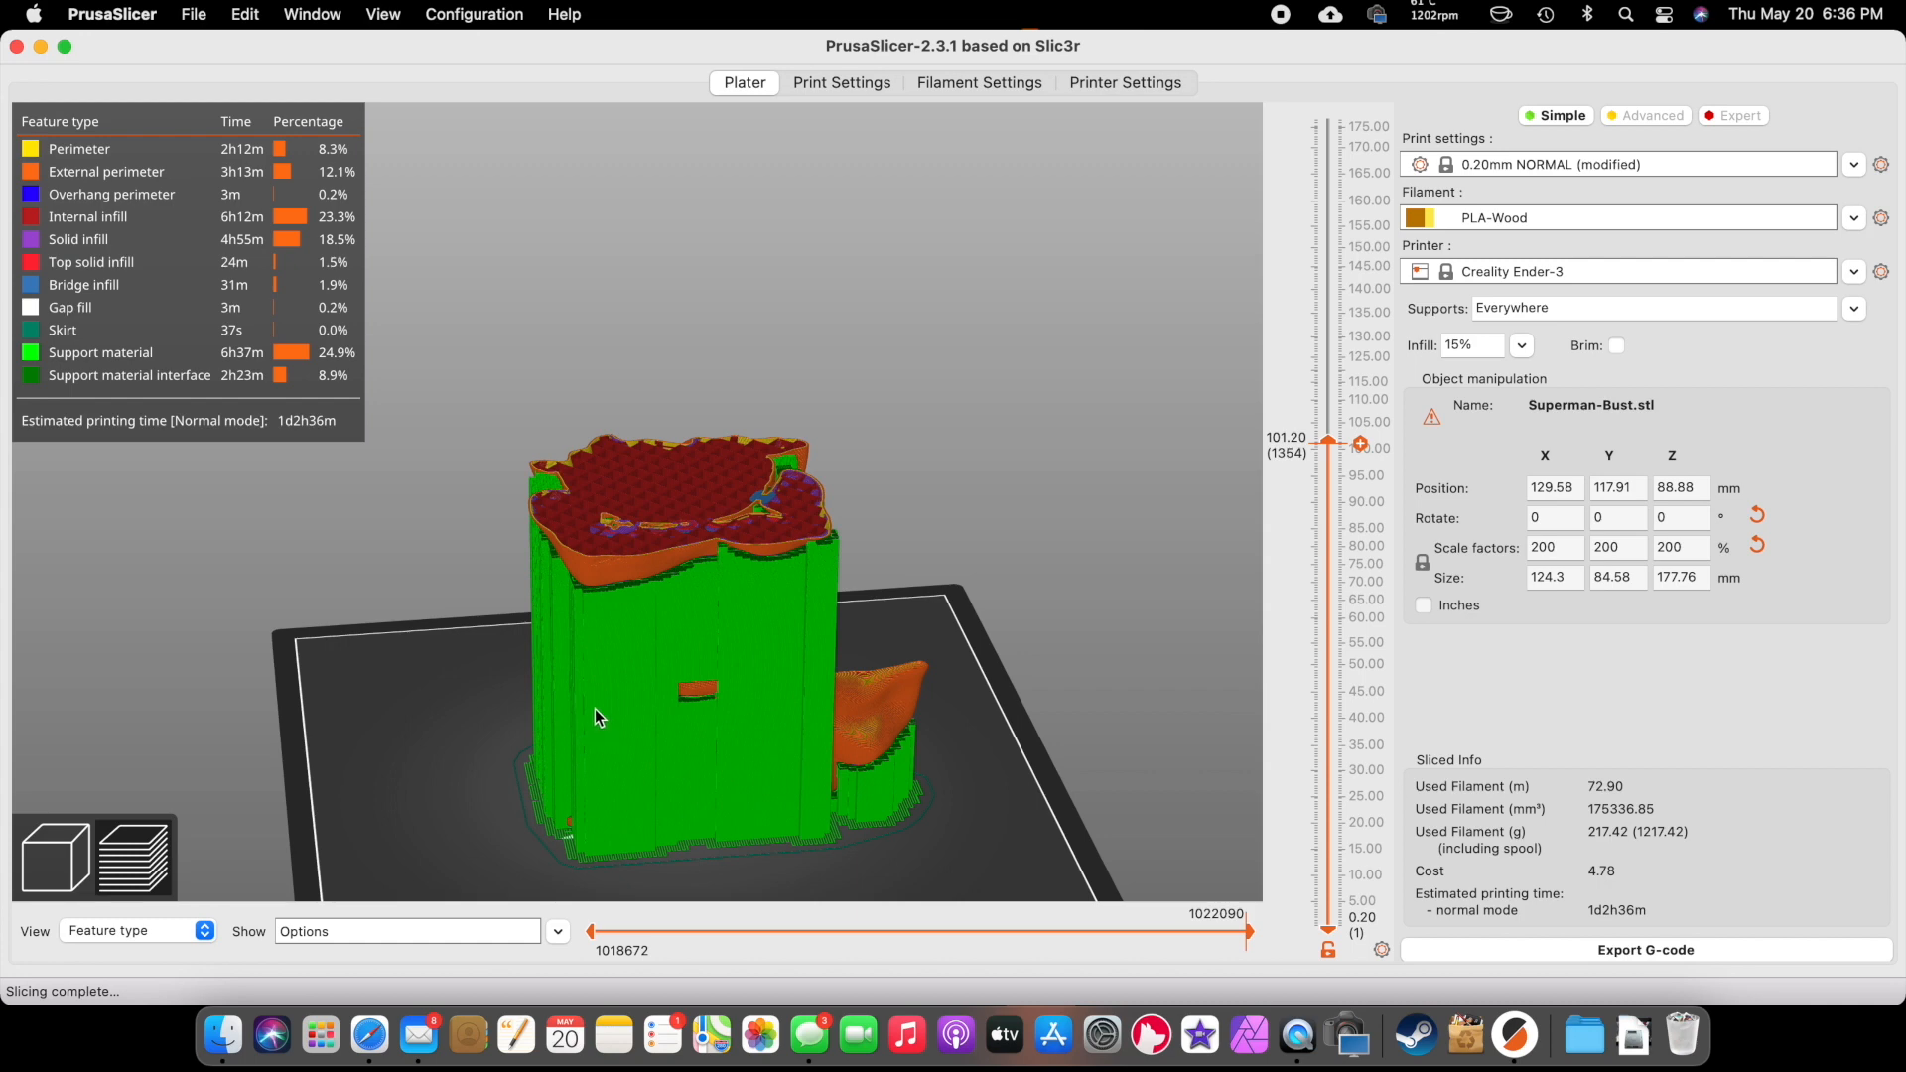
mouse_move(1208, 455)
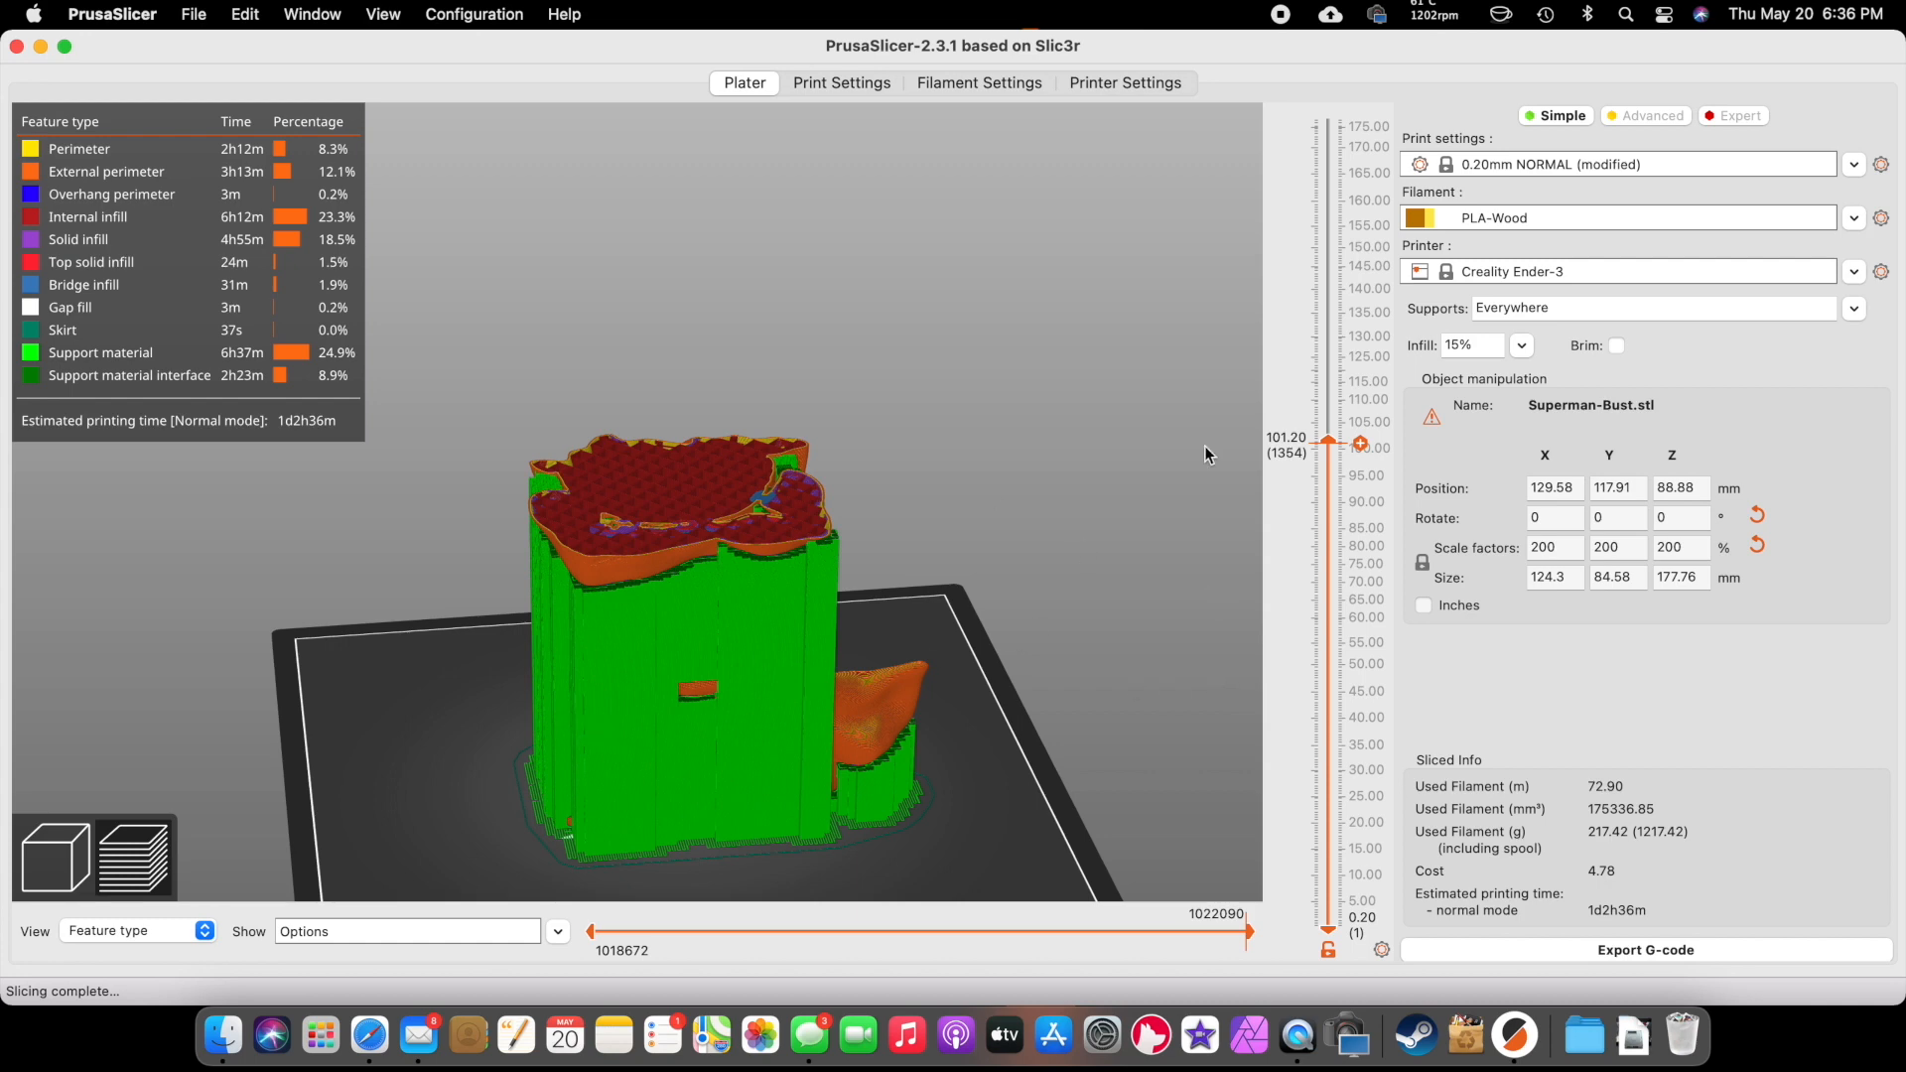
left_click_drag(1327, 441, 1327, 780)
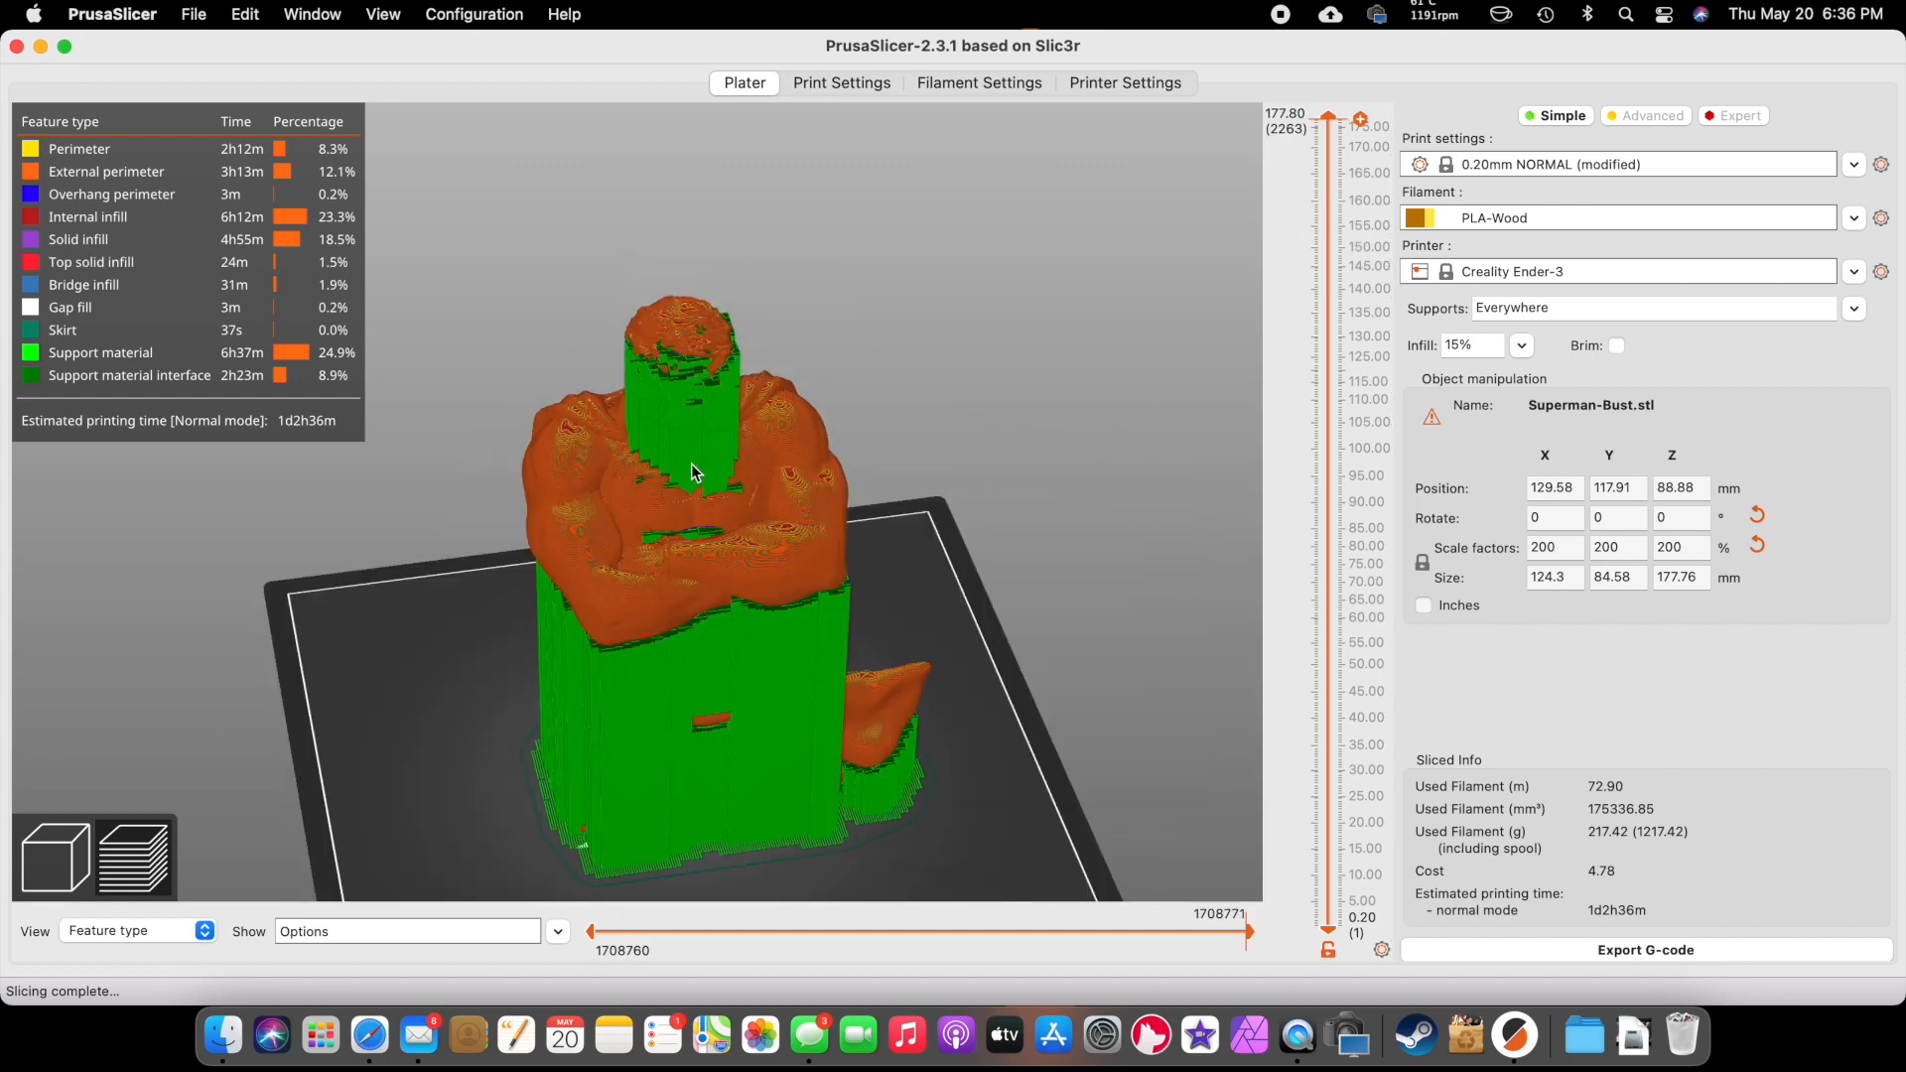
mouse_move(742, 472)
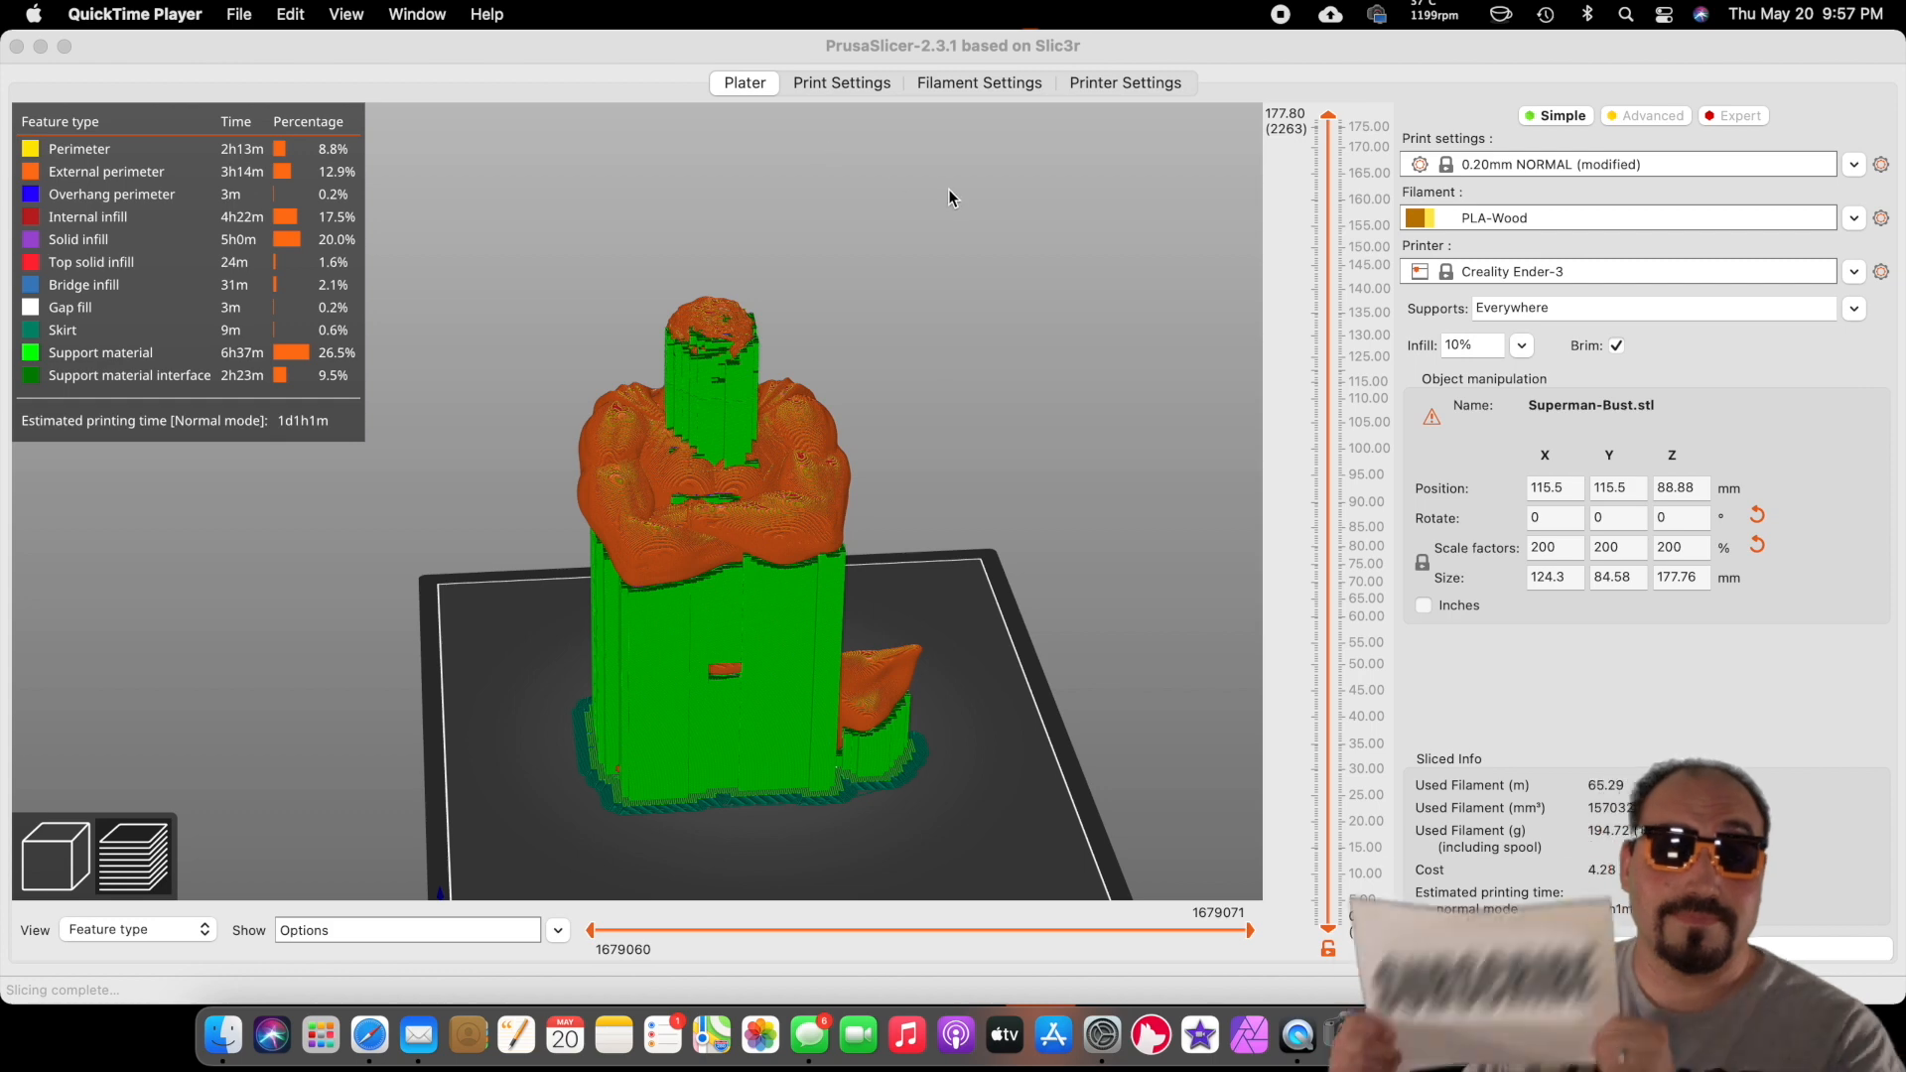
- In Expert mode, set the Support material overhang threshold to 10°
left_click(839, 83)
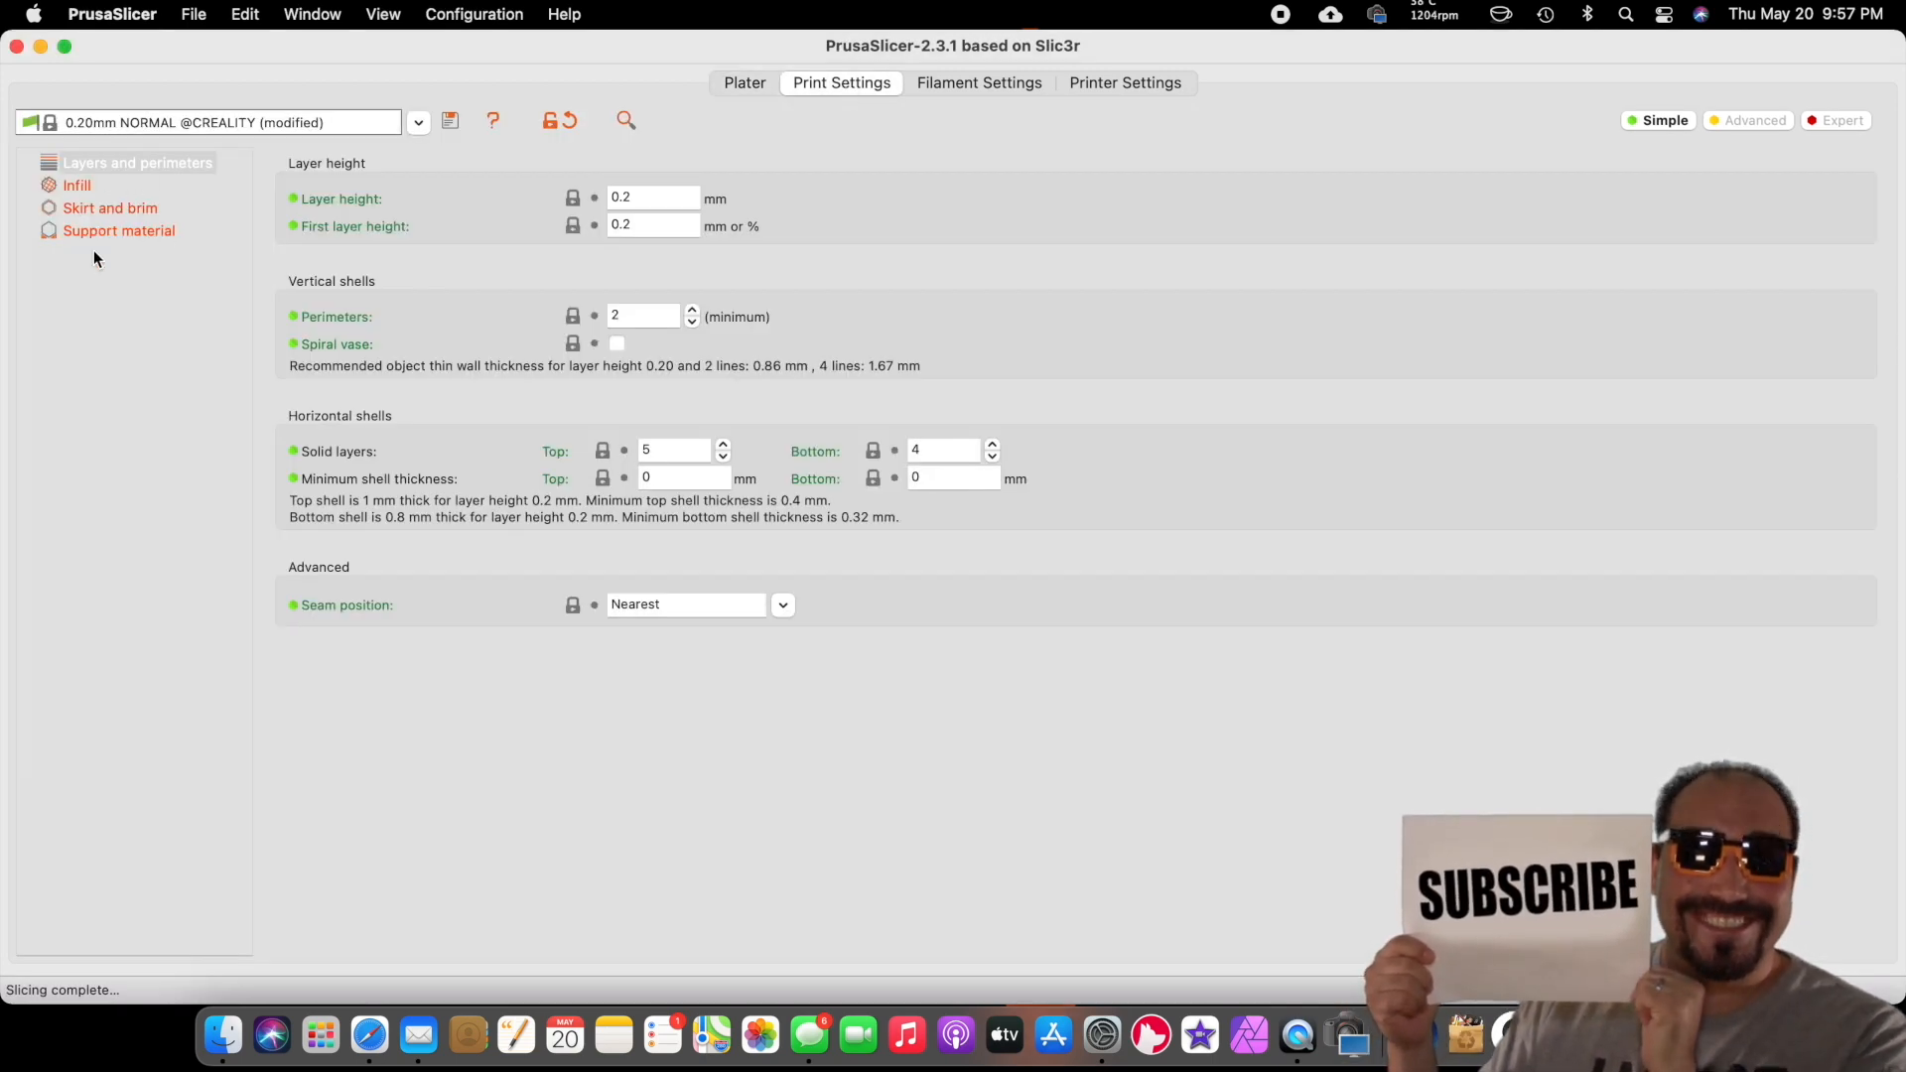
left_click(118, 231)
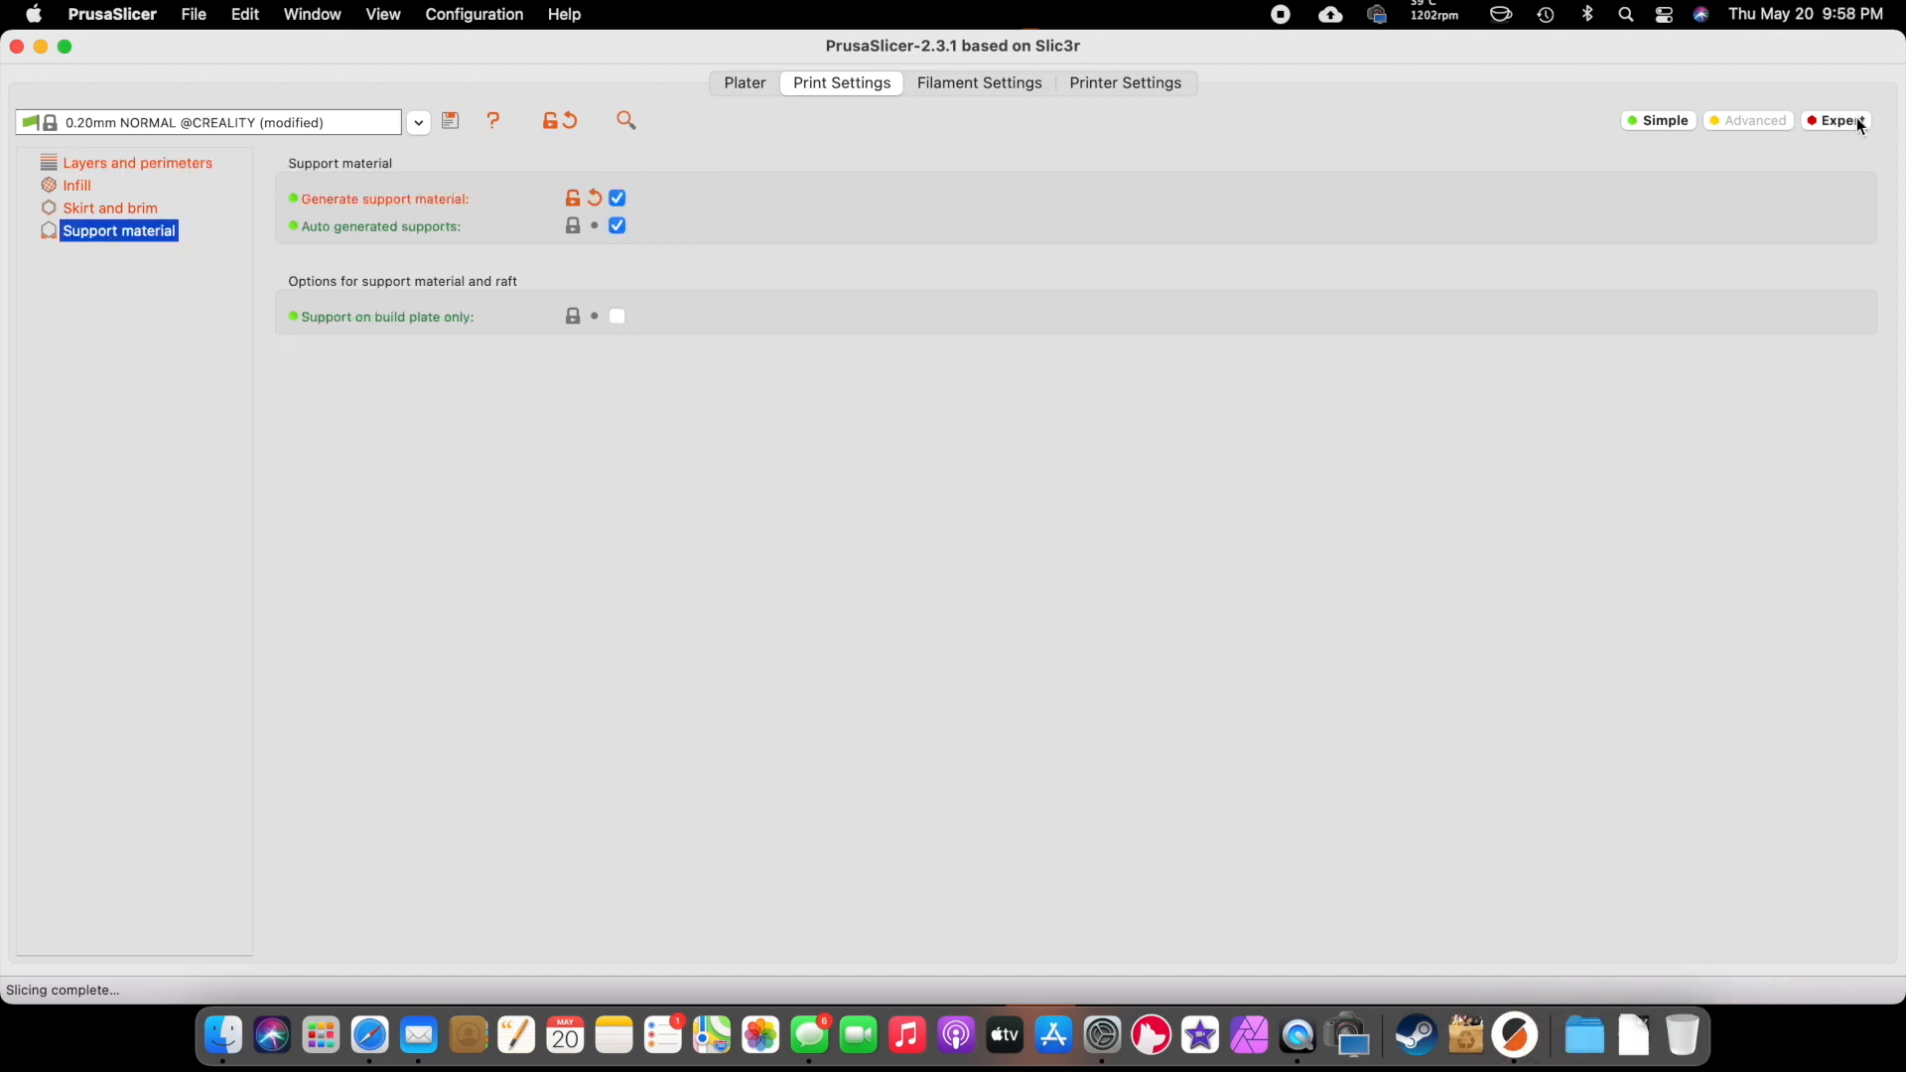
left_click(1841, 120)
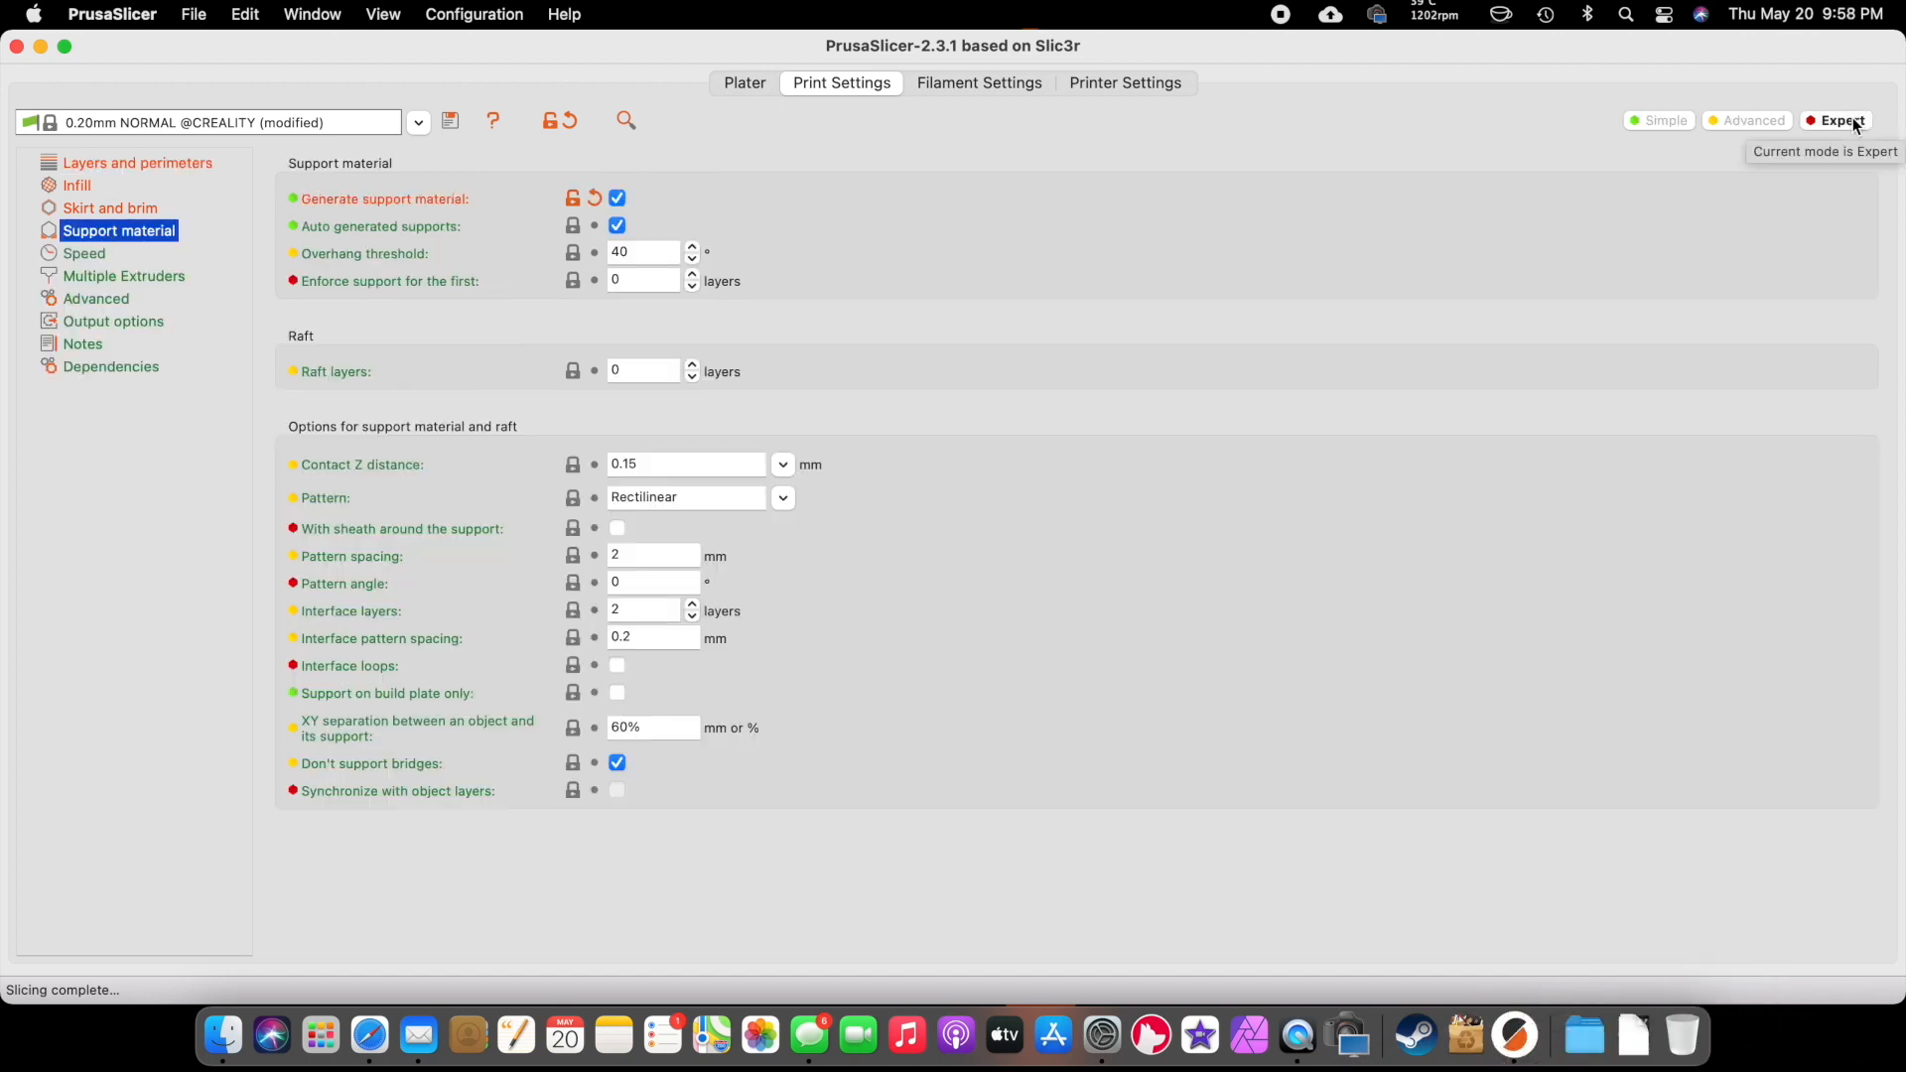
mouse_move(677, 303)
type("75")
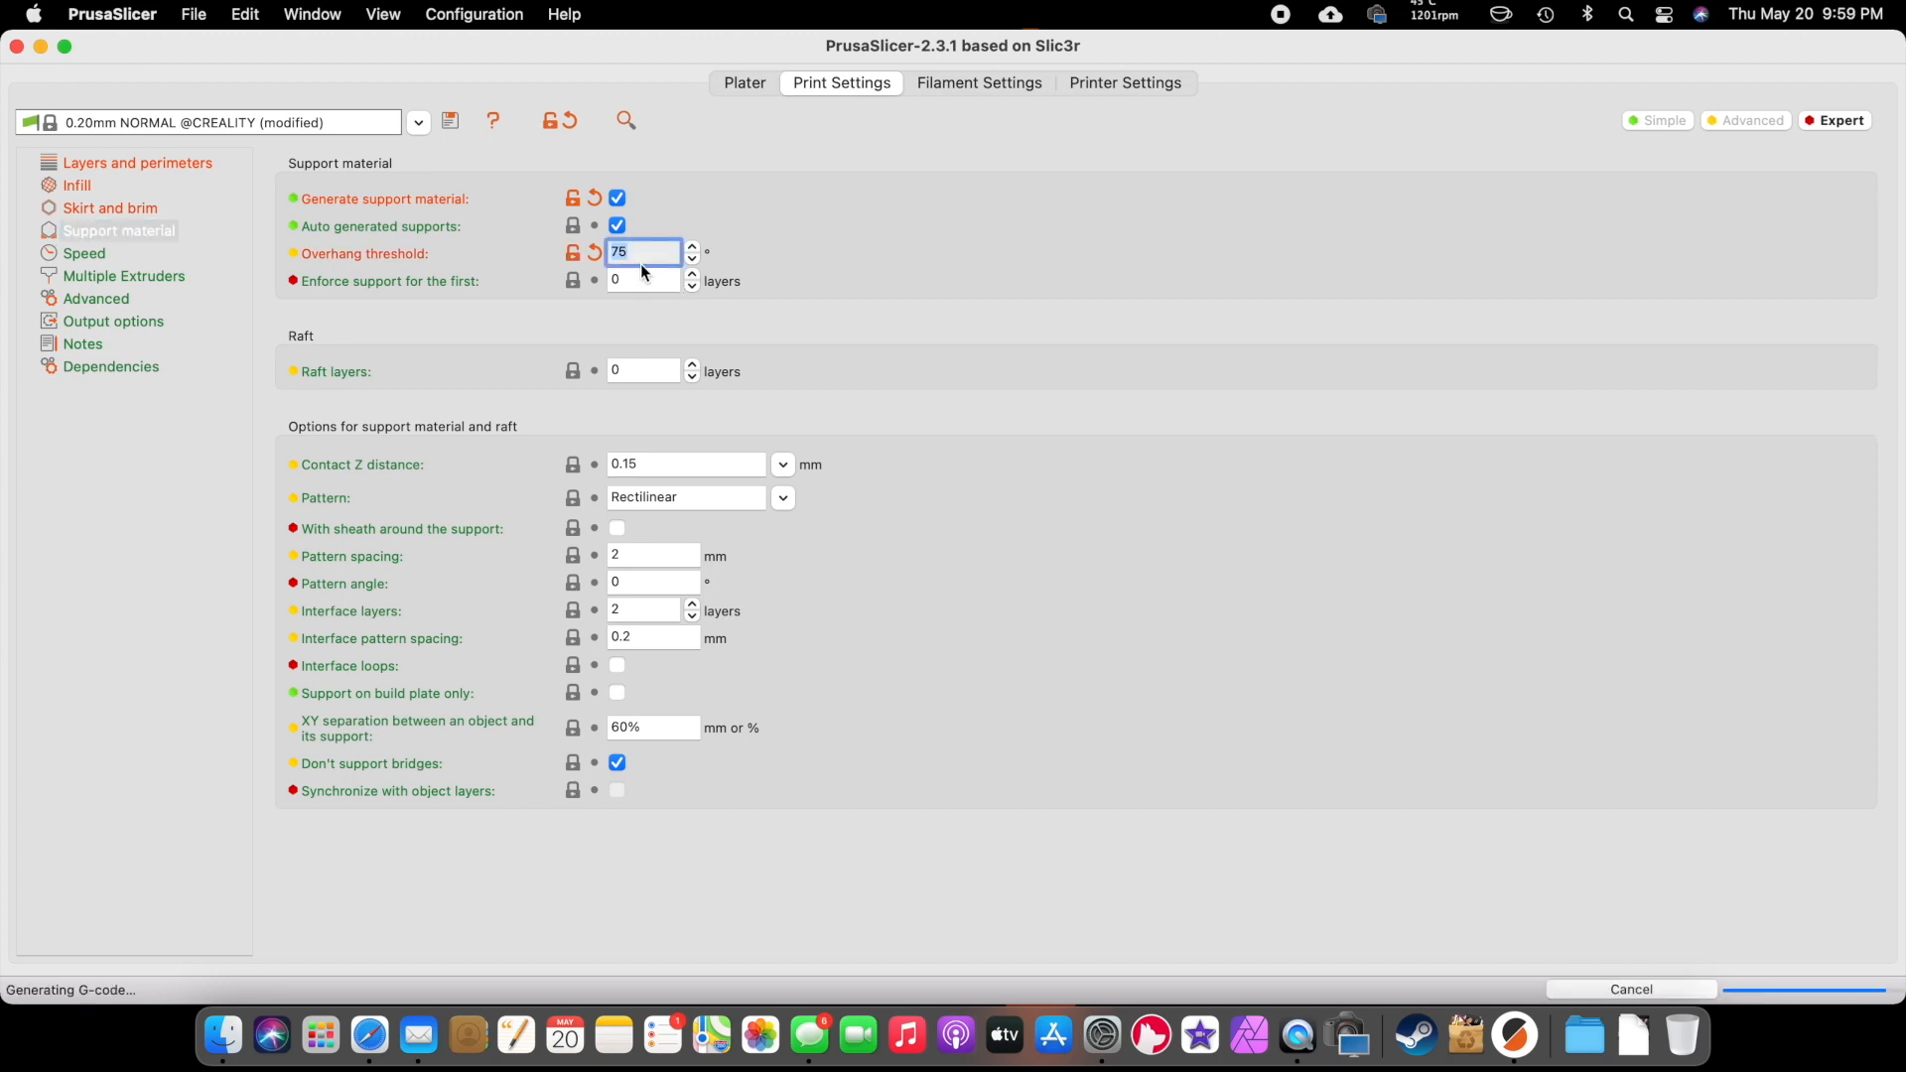
type("10")
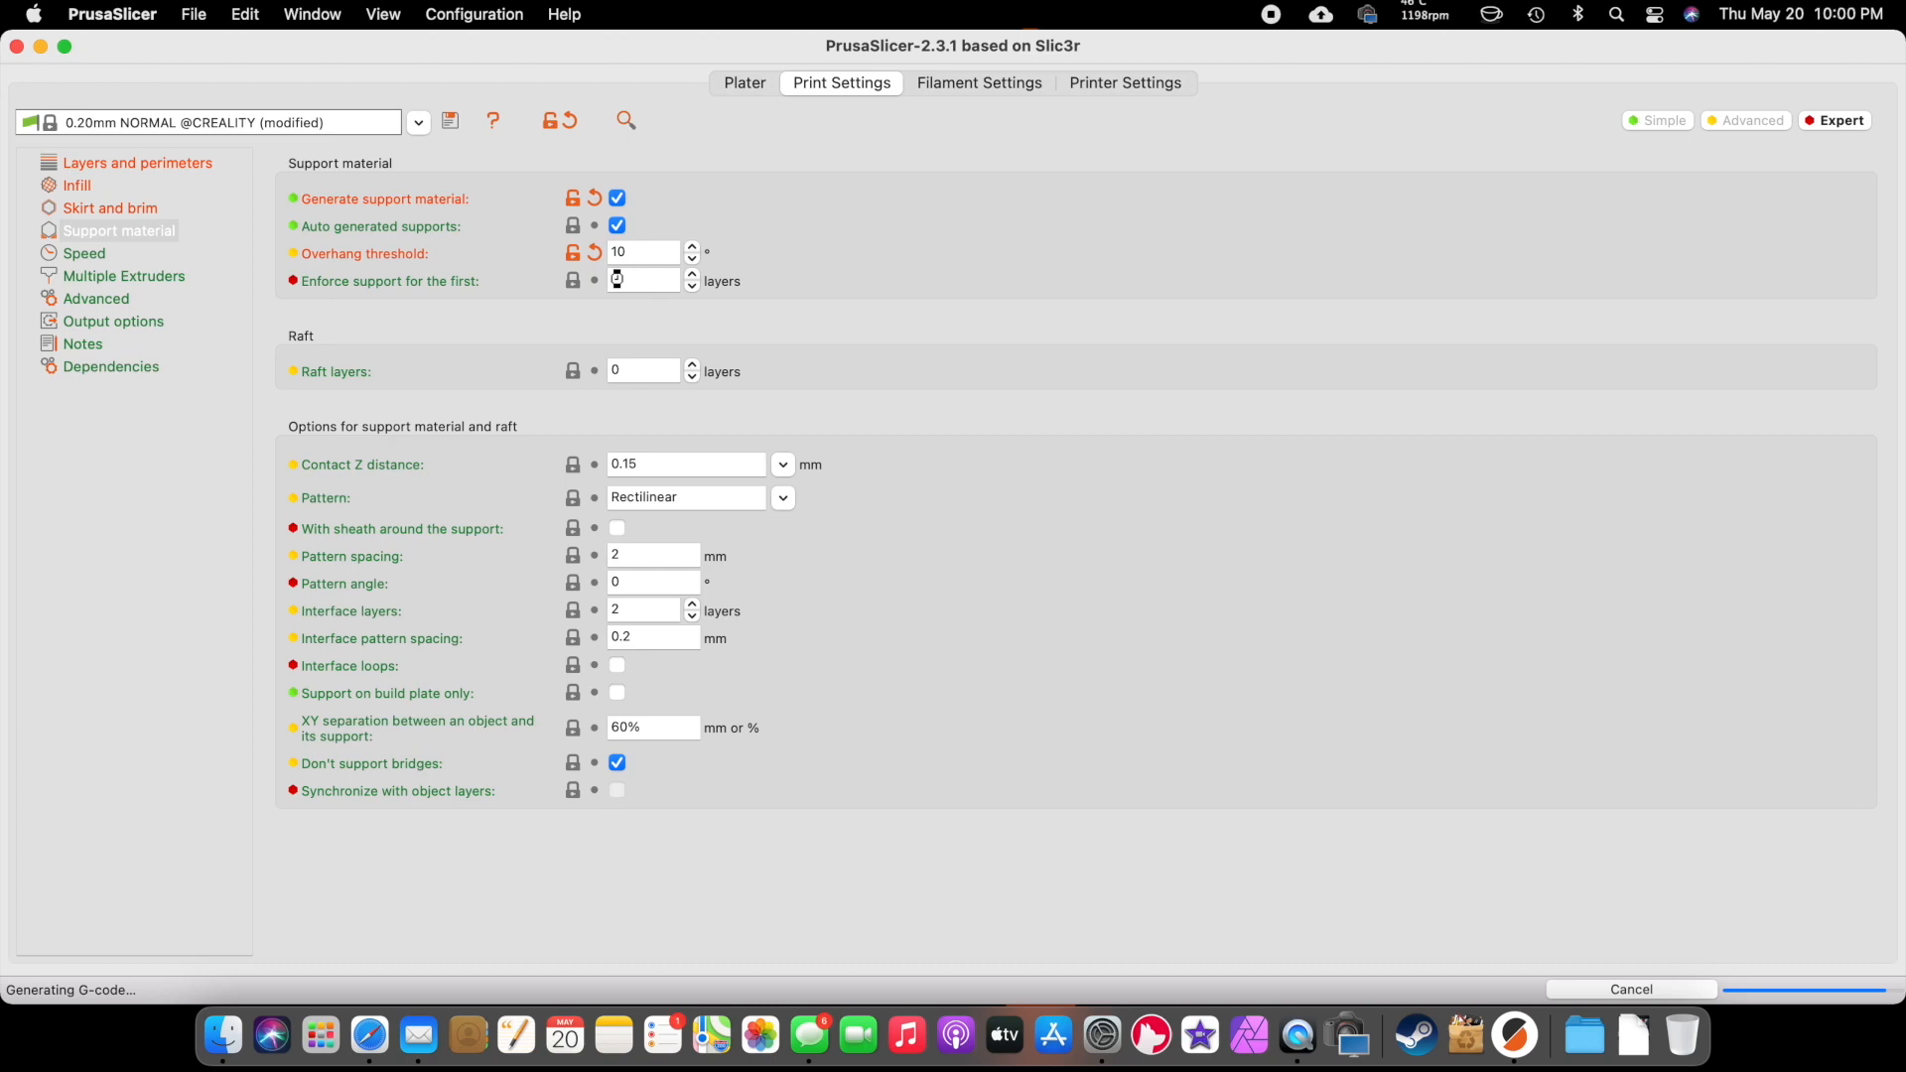
left_click(742, 83)
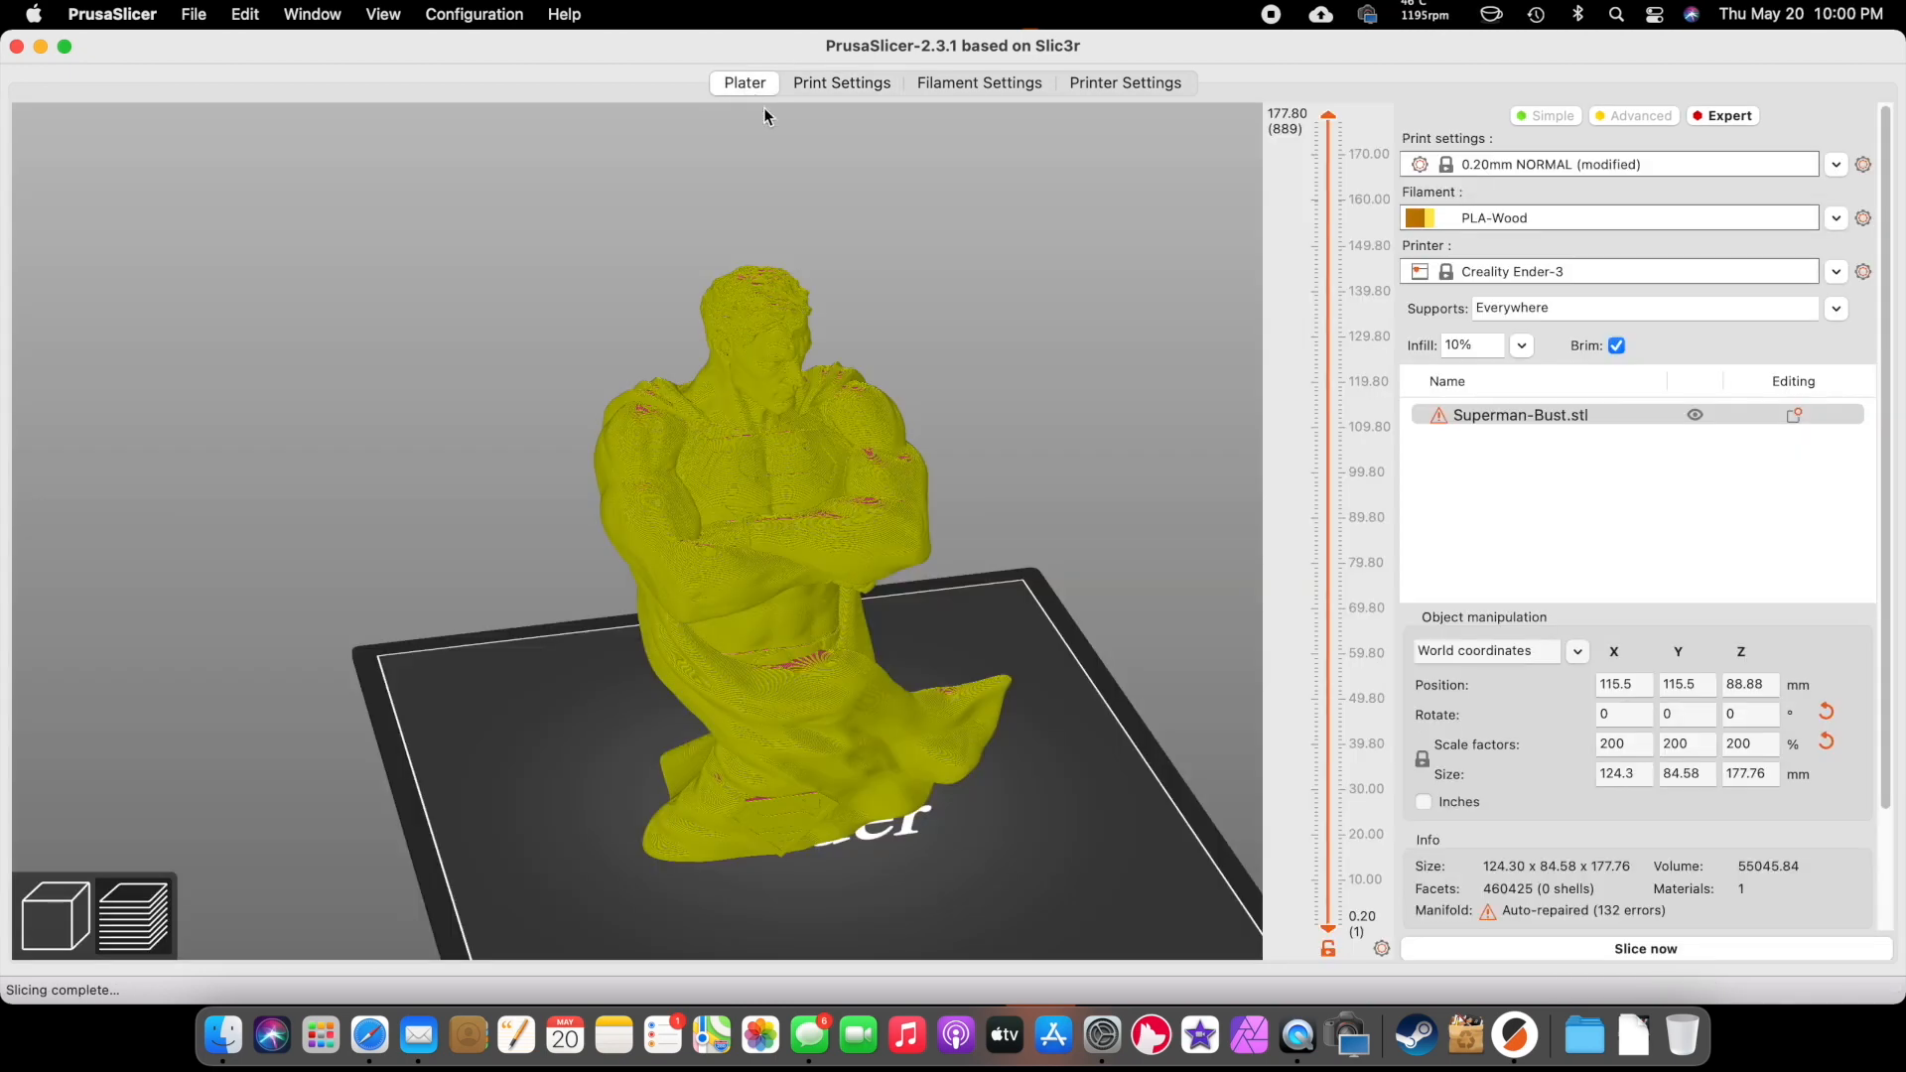
- Slice with the 10° overhang threshold and scrub the upper layers to inspect the head
left_click(1644, 948)
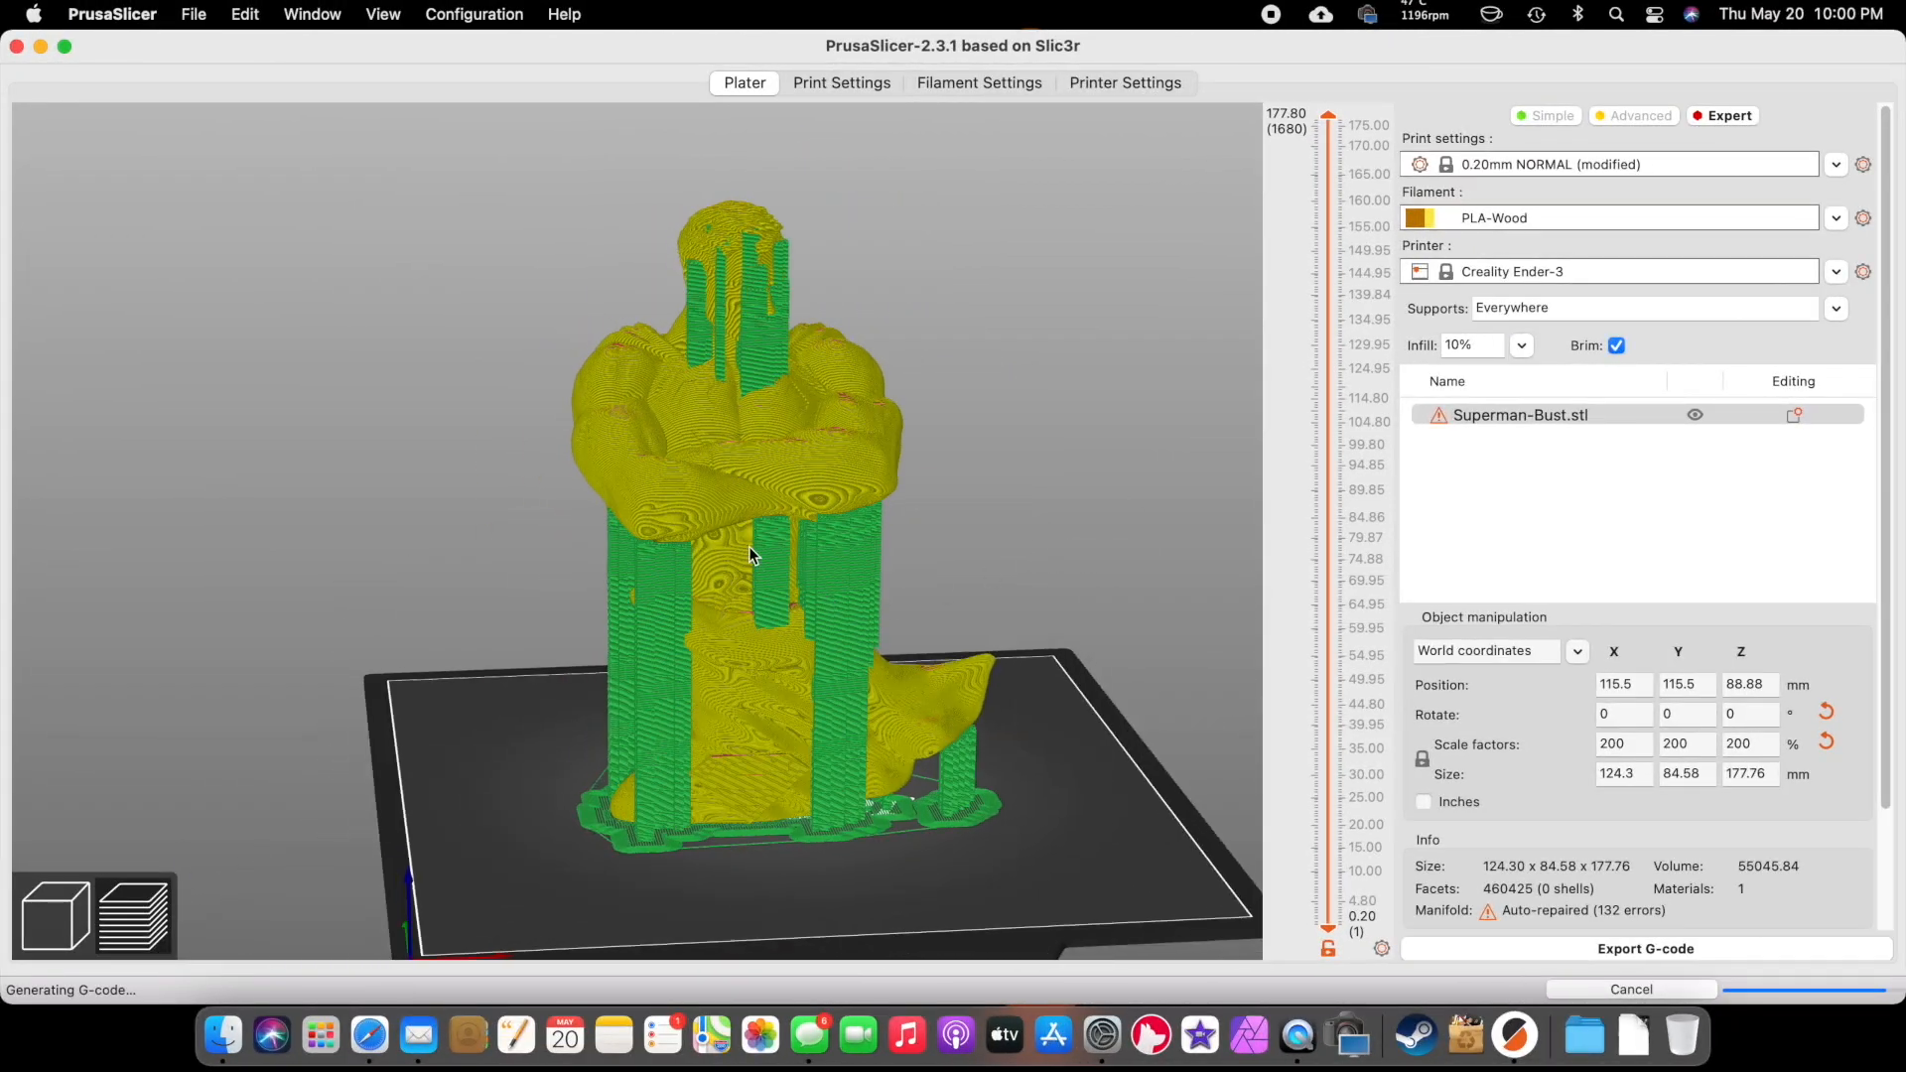
left_click_drag(748, 554, 954, 572)
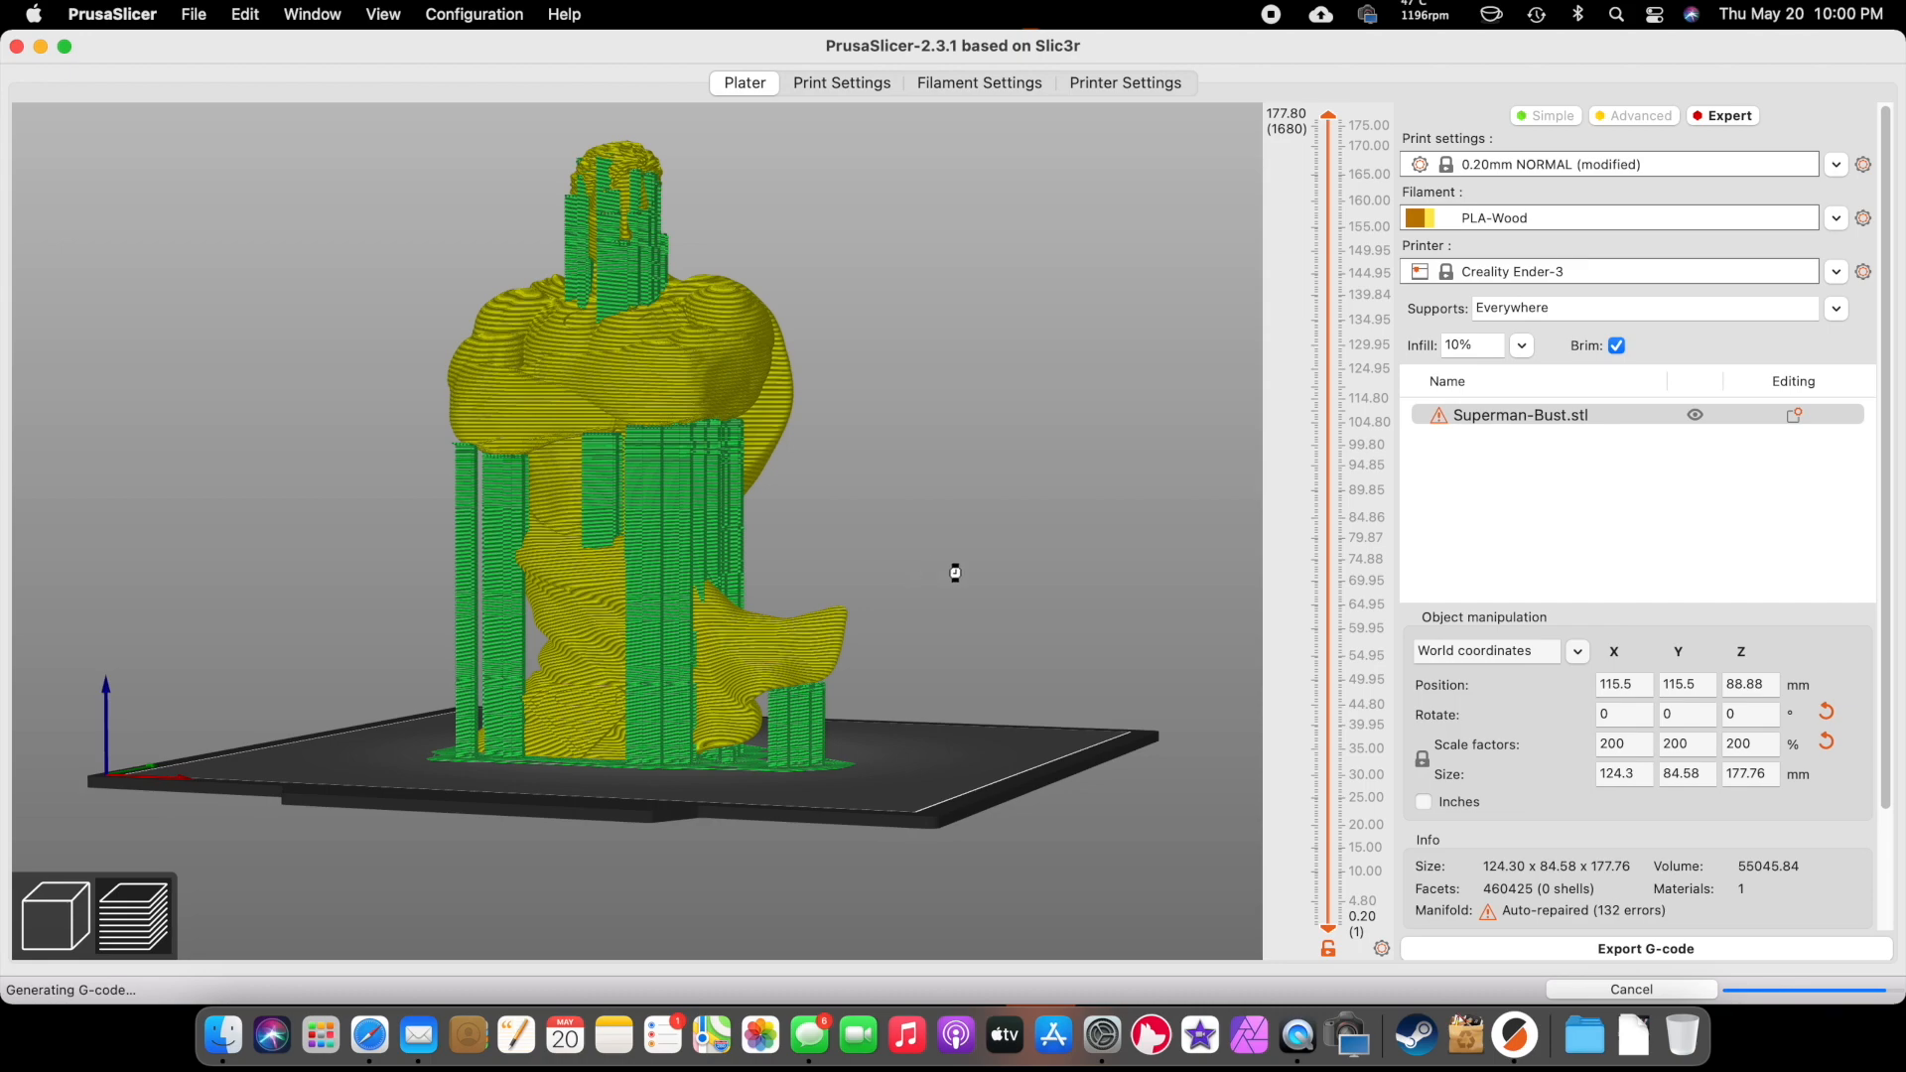
left_click(840, 82)
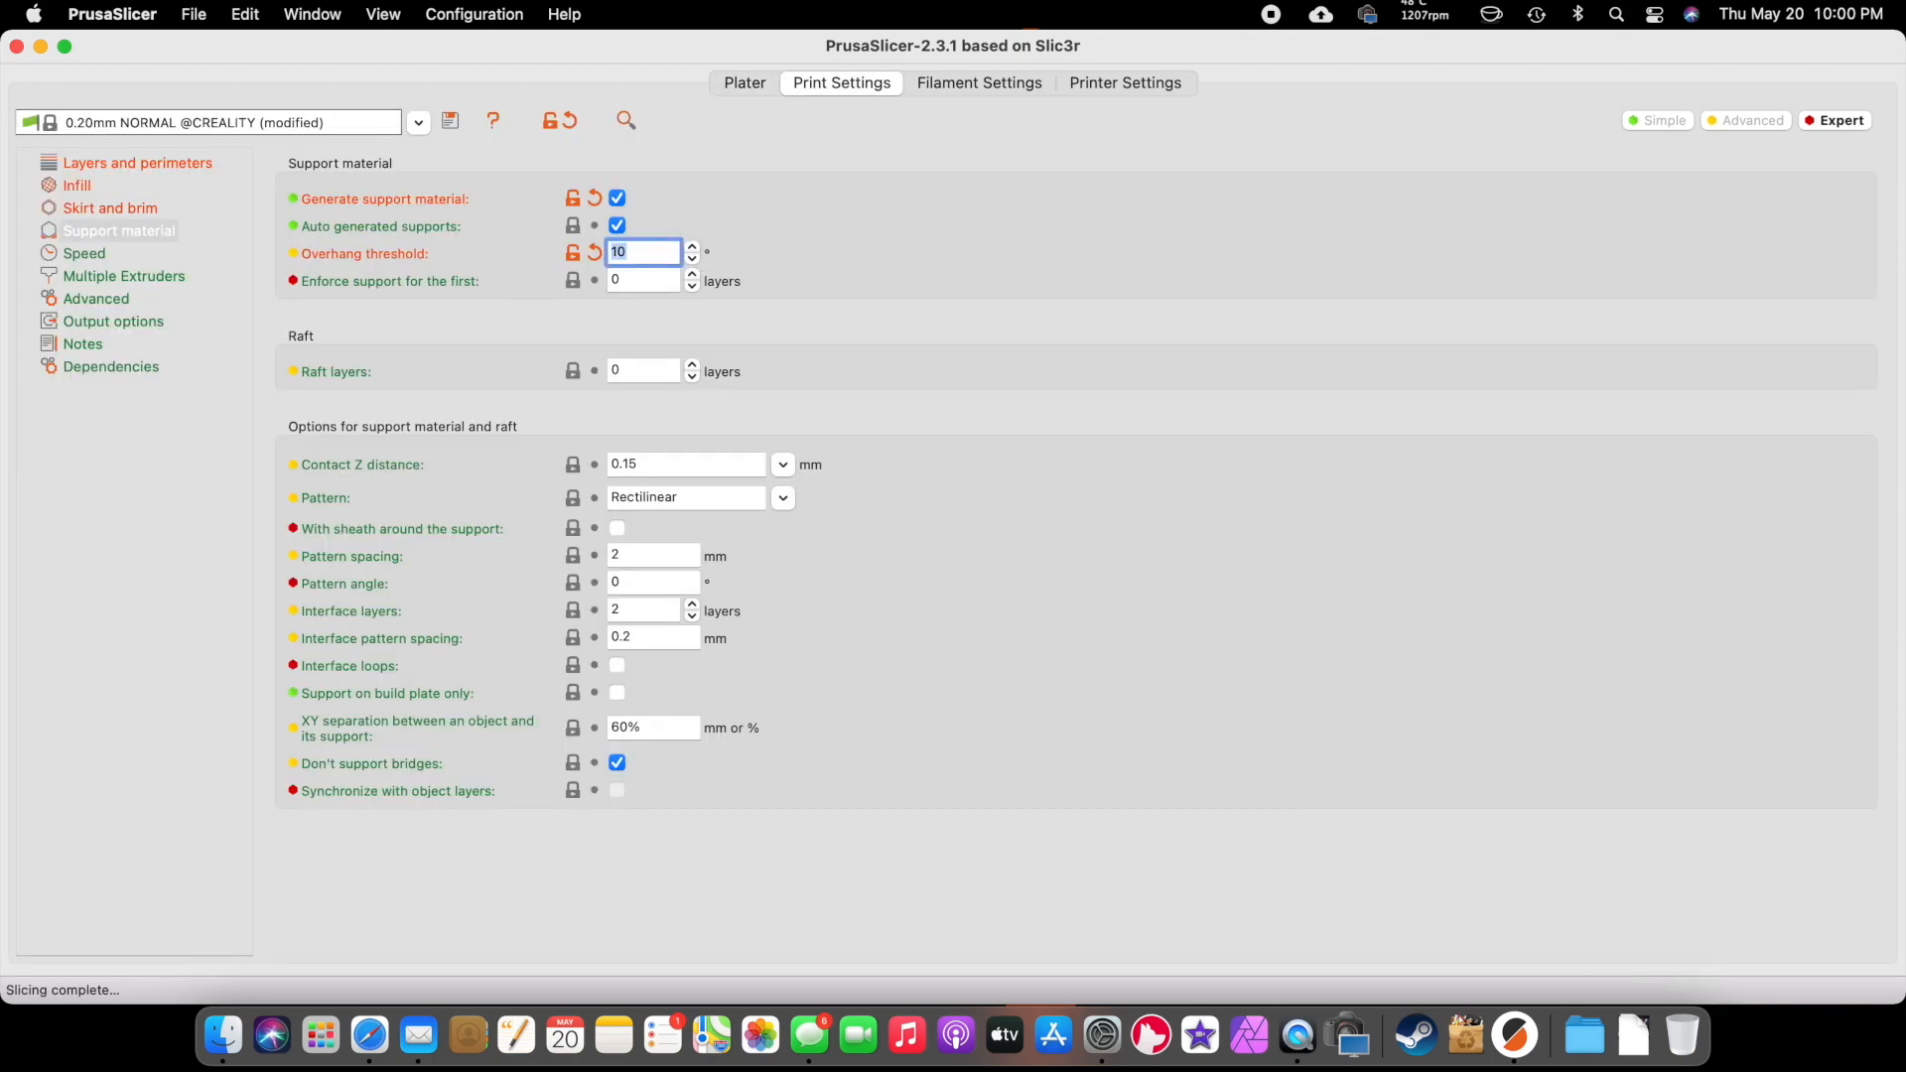
left_click(744, 83)
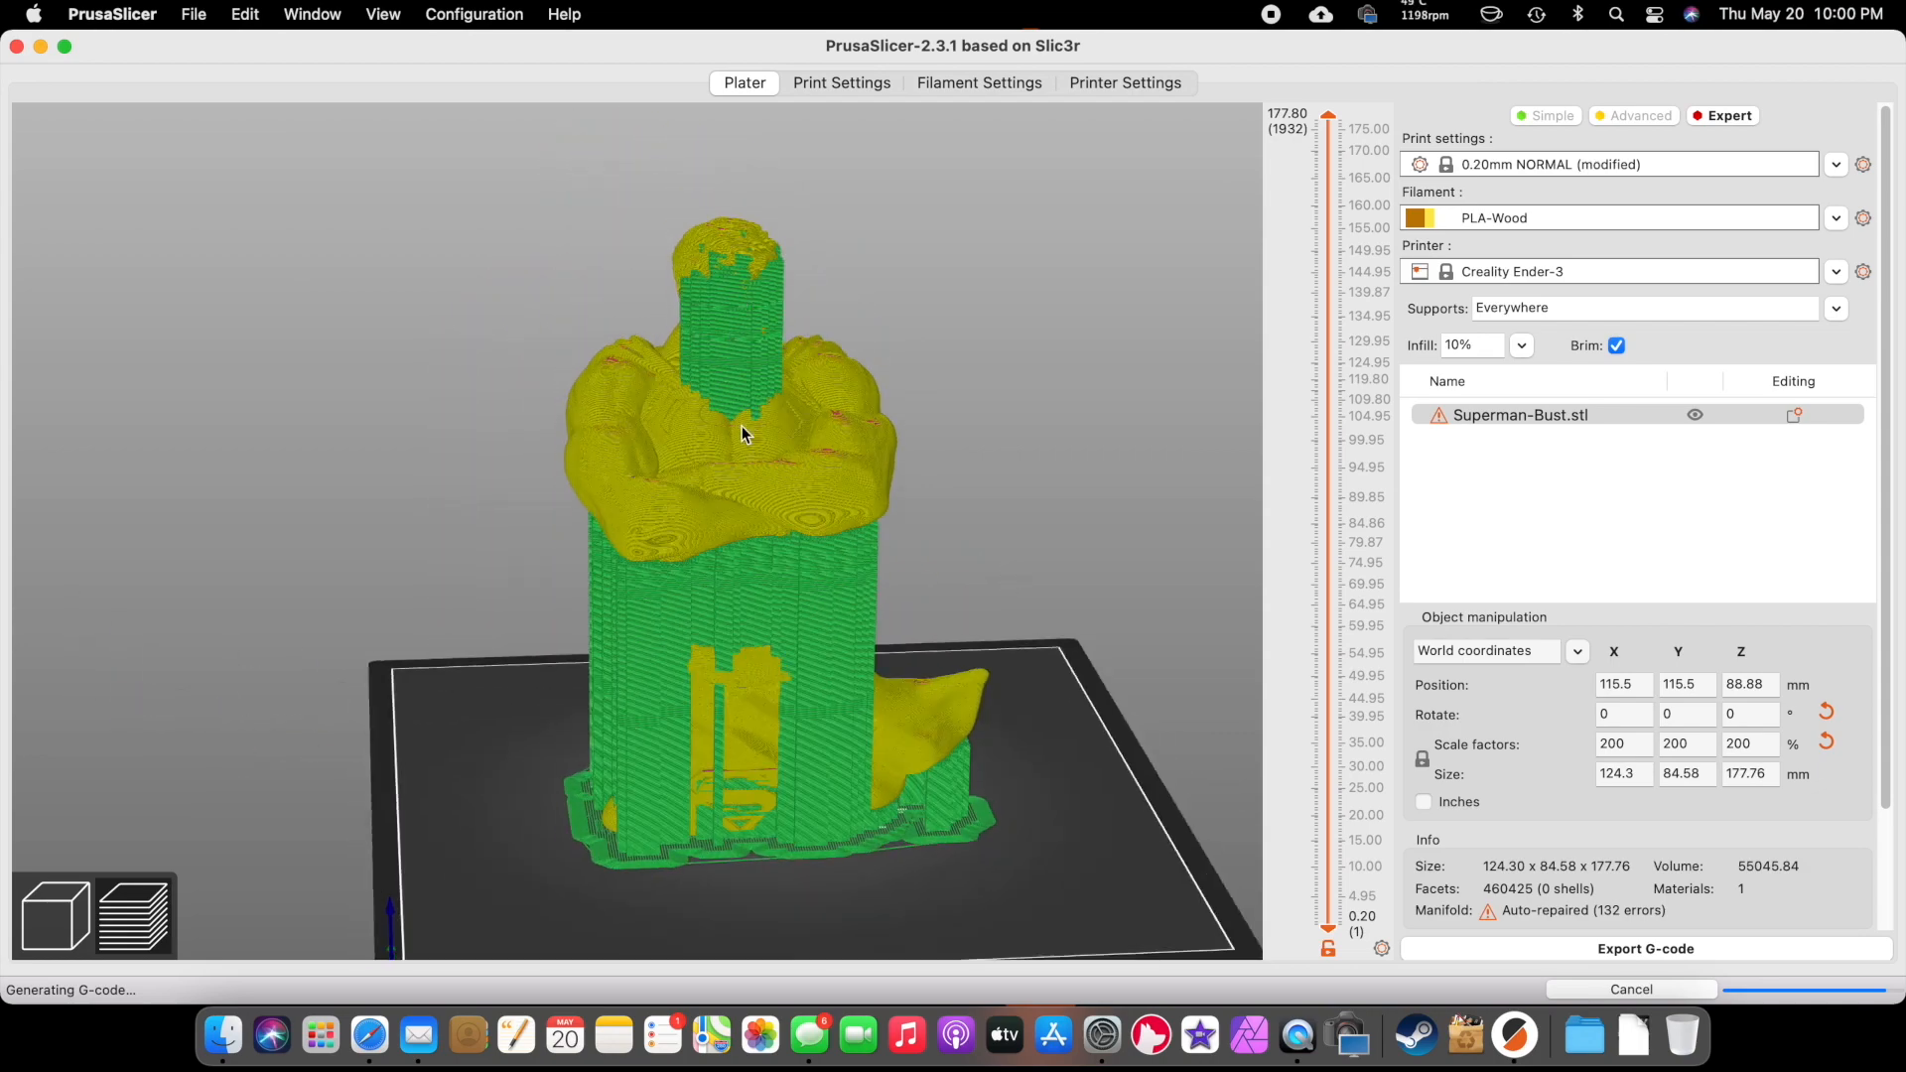
mouse_move(986, 432)
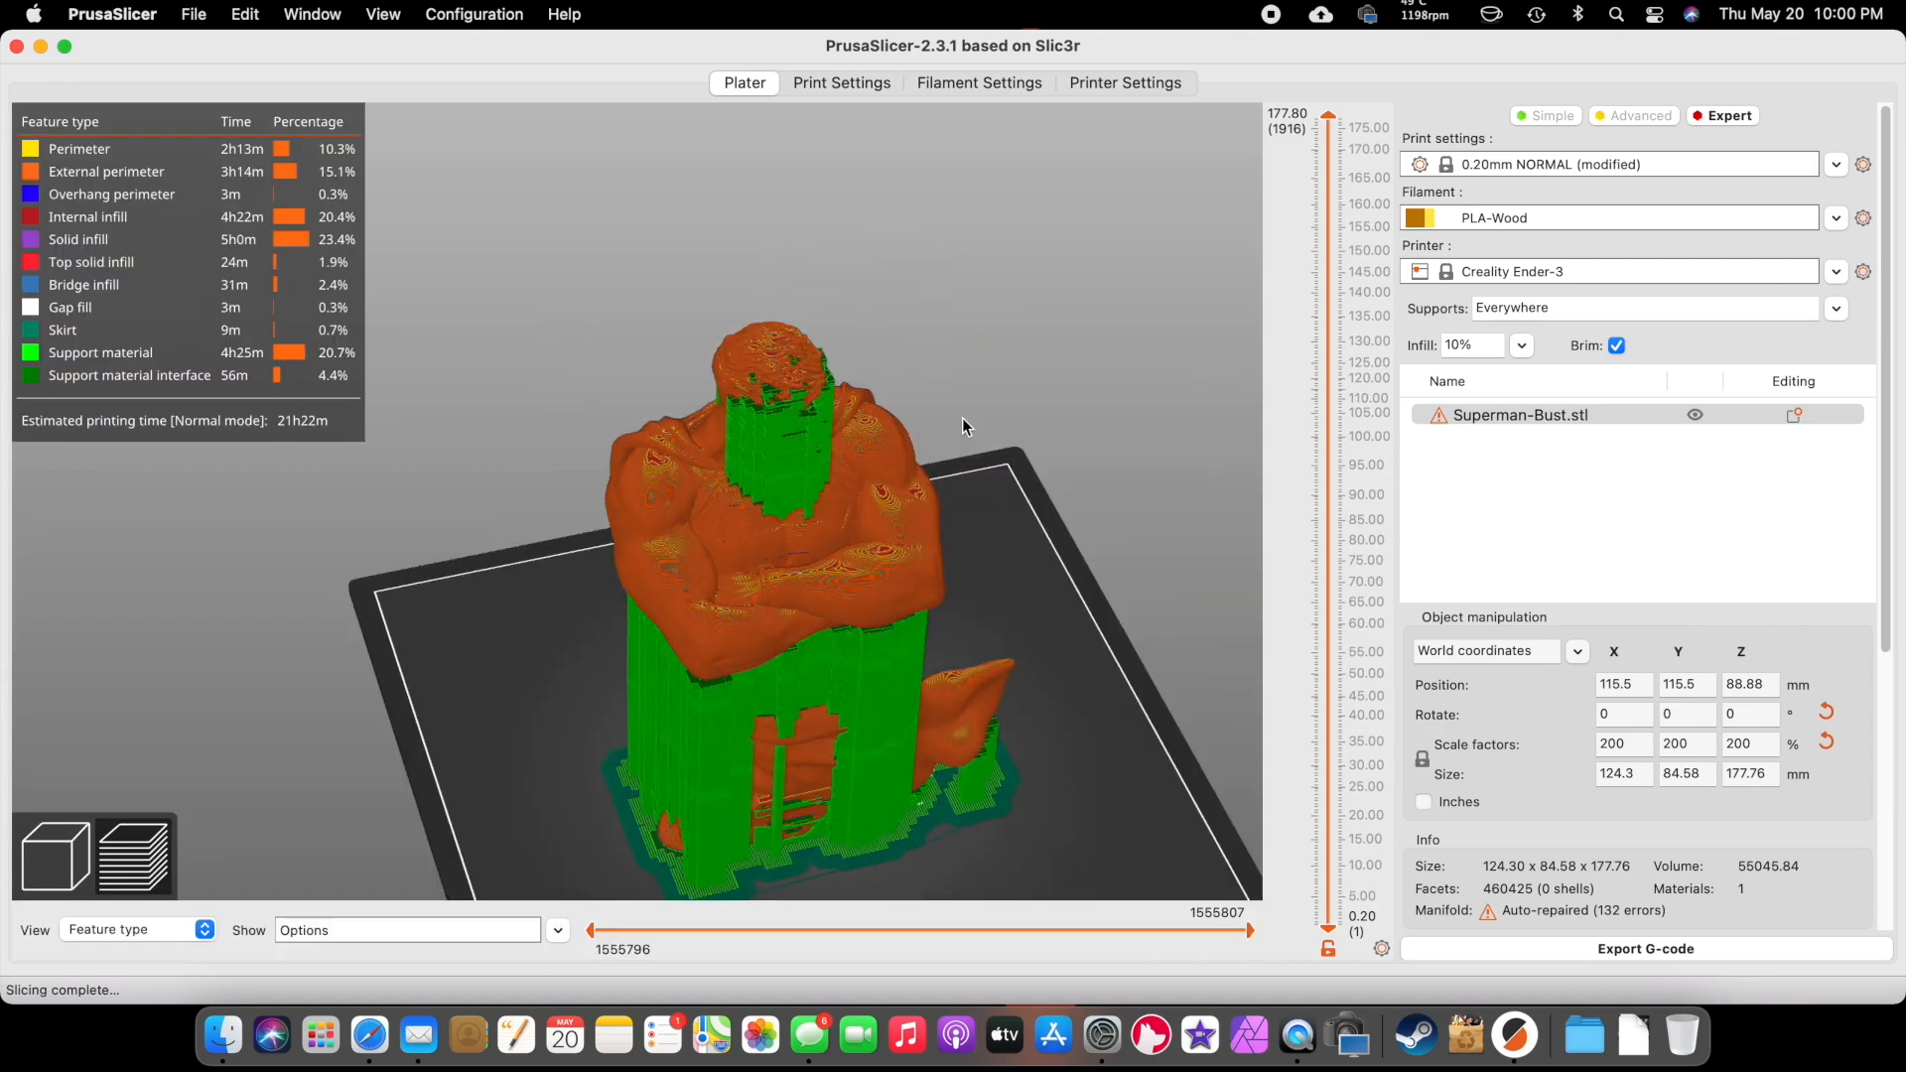
left_click_drag(1327, 114, 1327, 183)
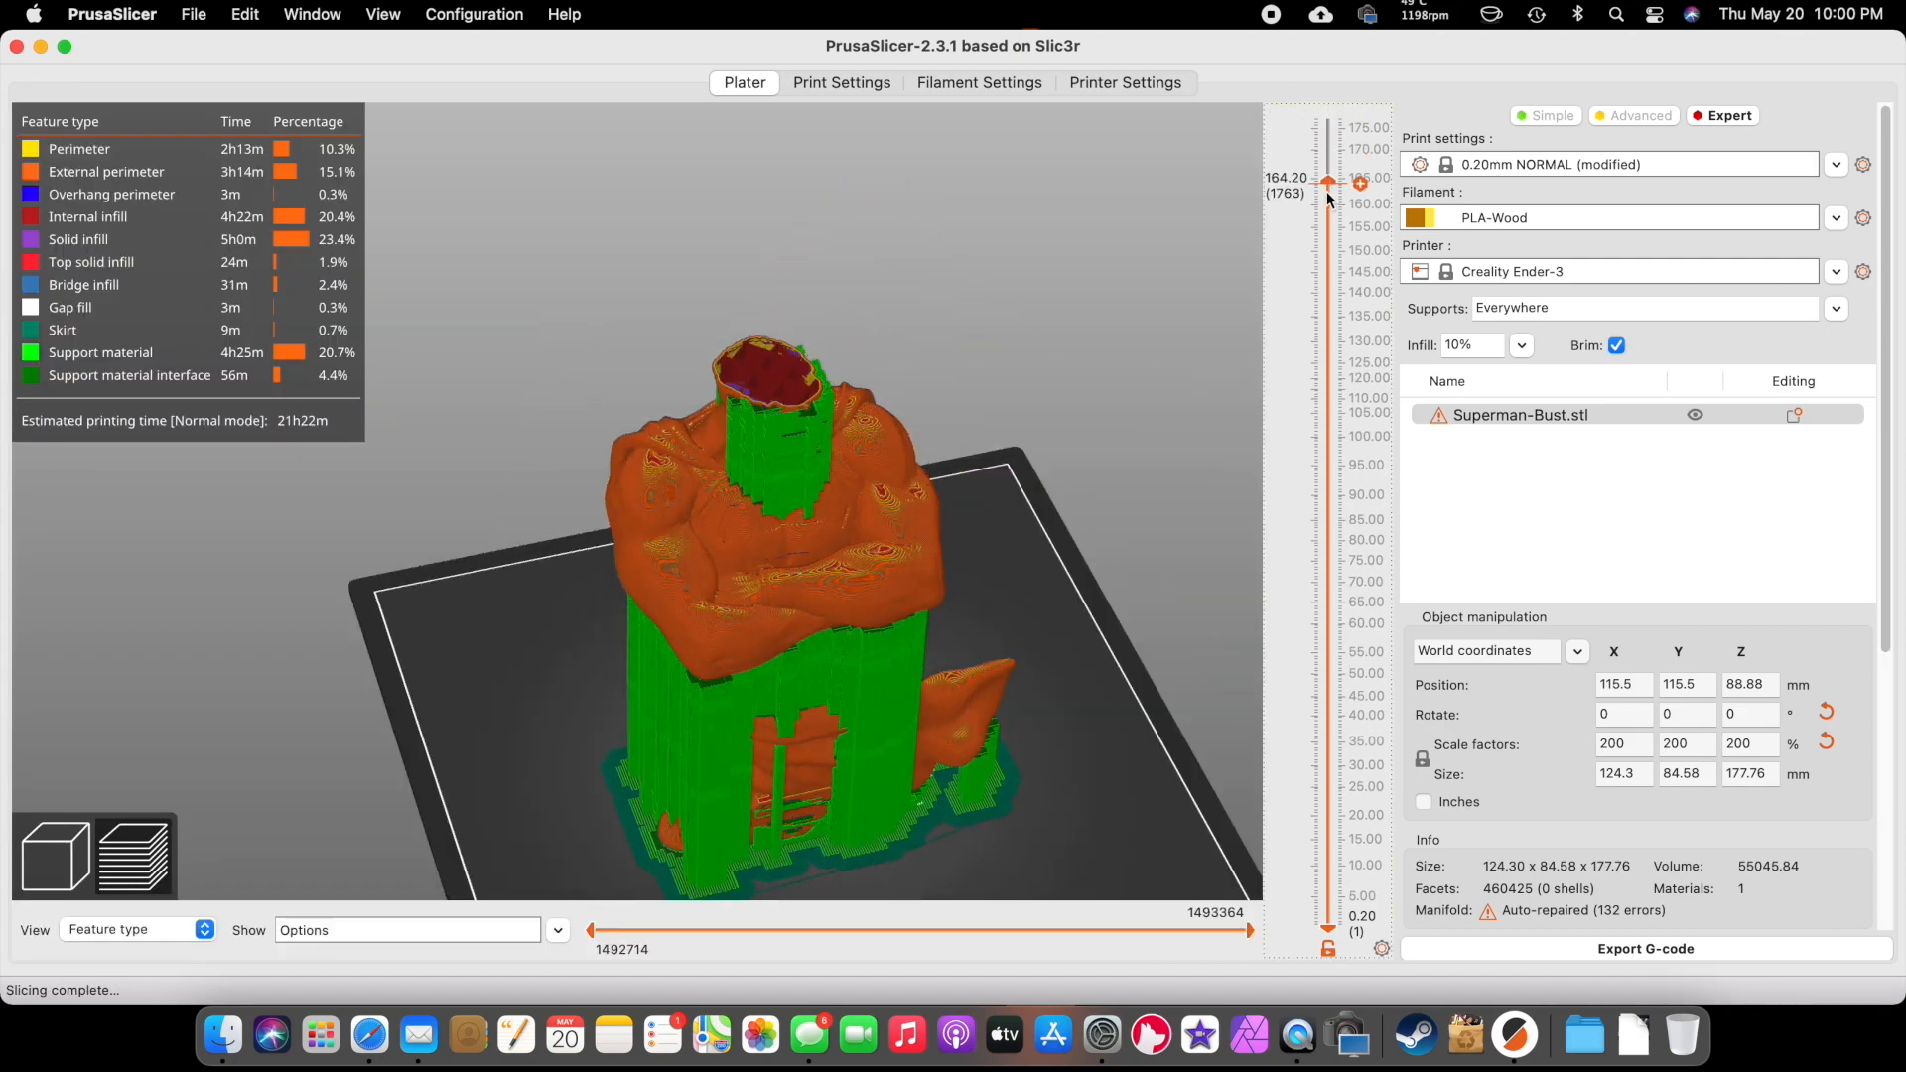
left_click_drag(1327, 183, 1328, 126)
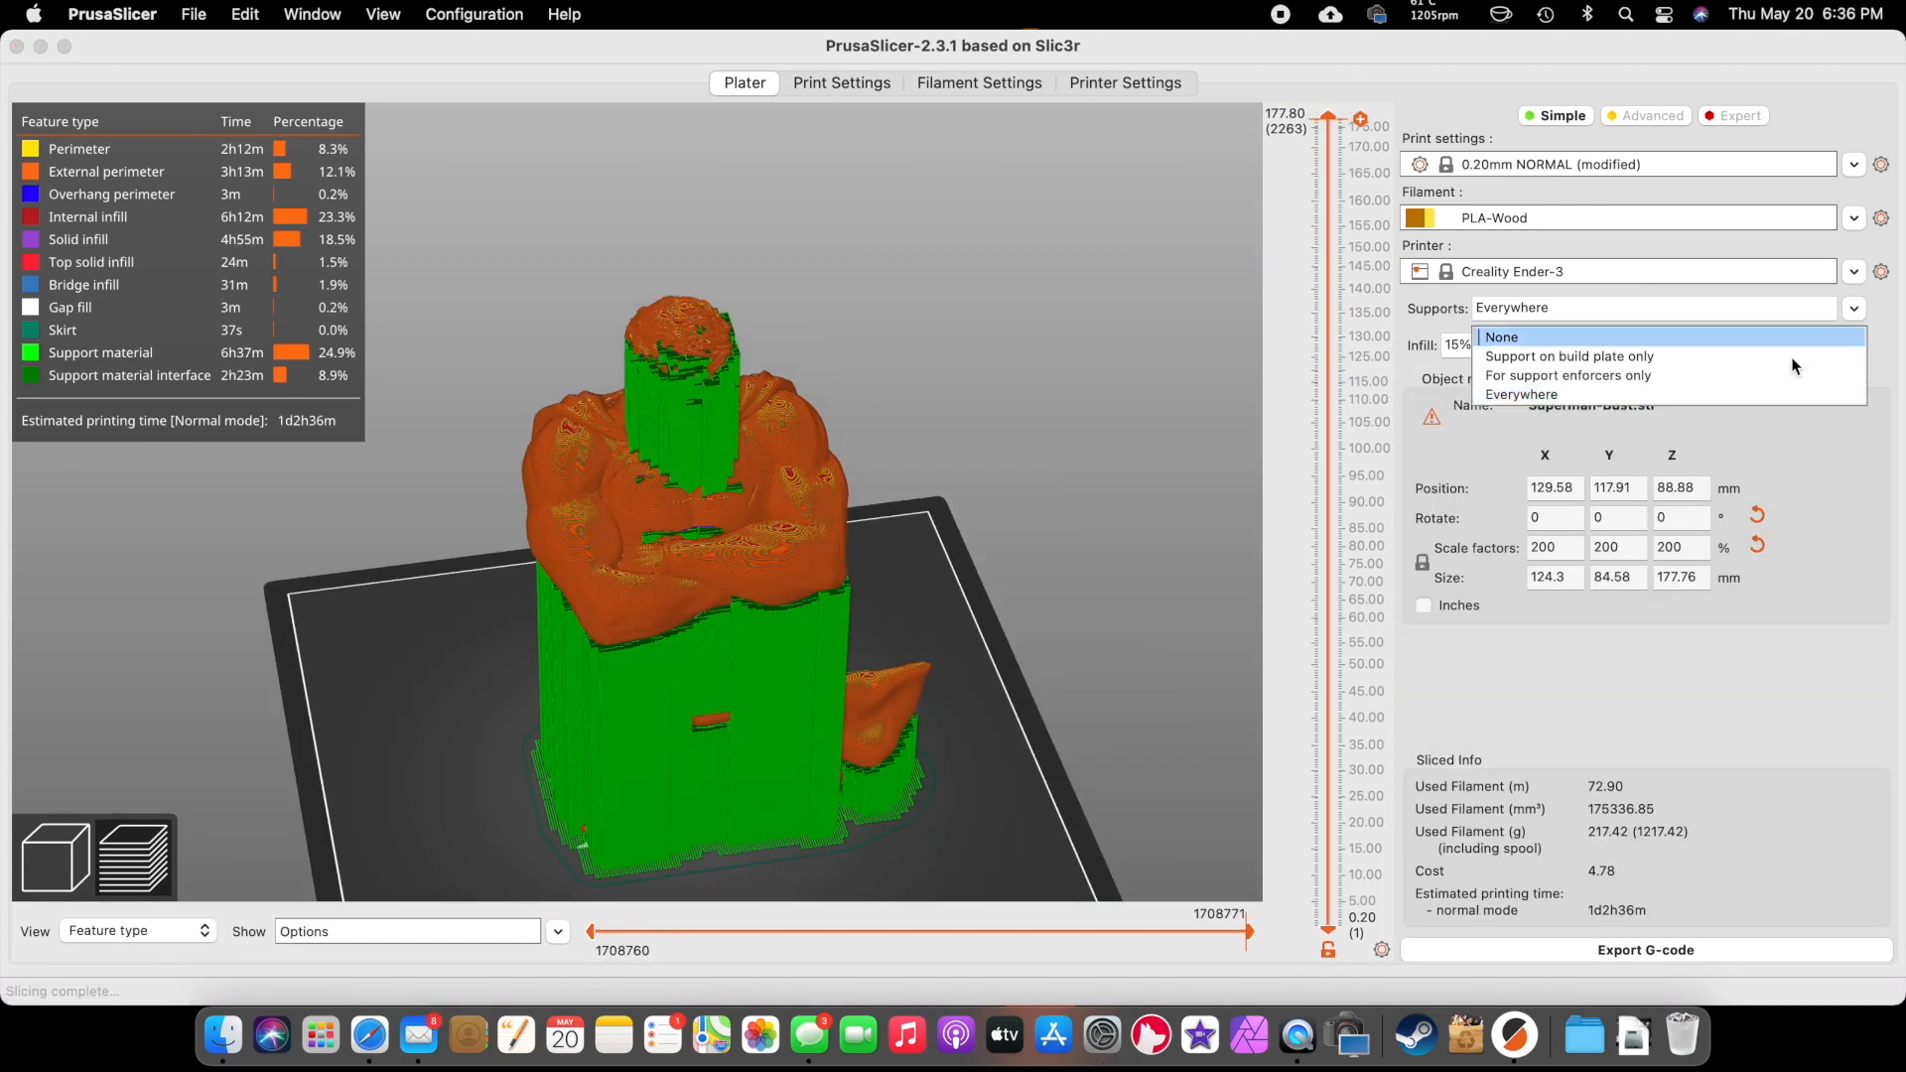
mouse_move(1596, 374)
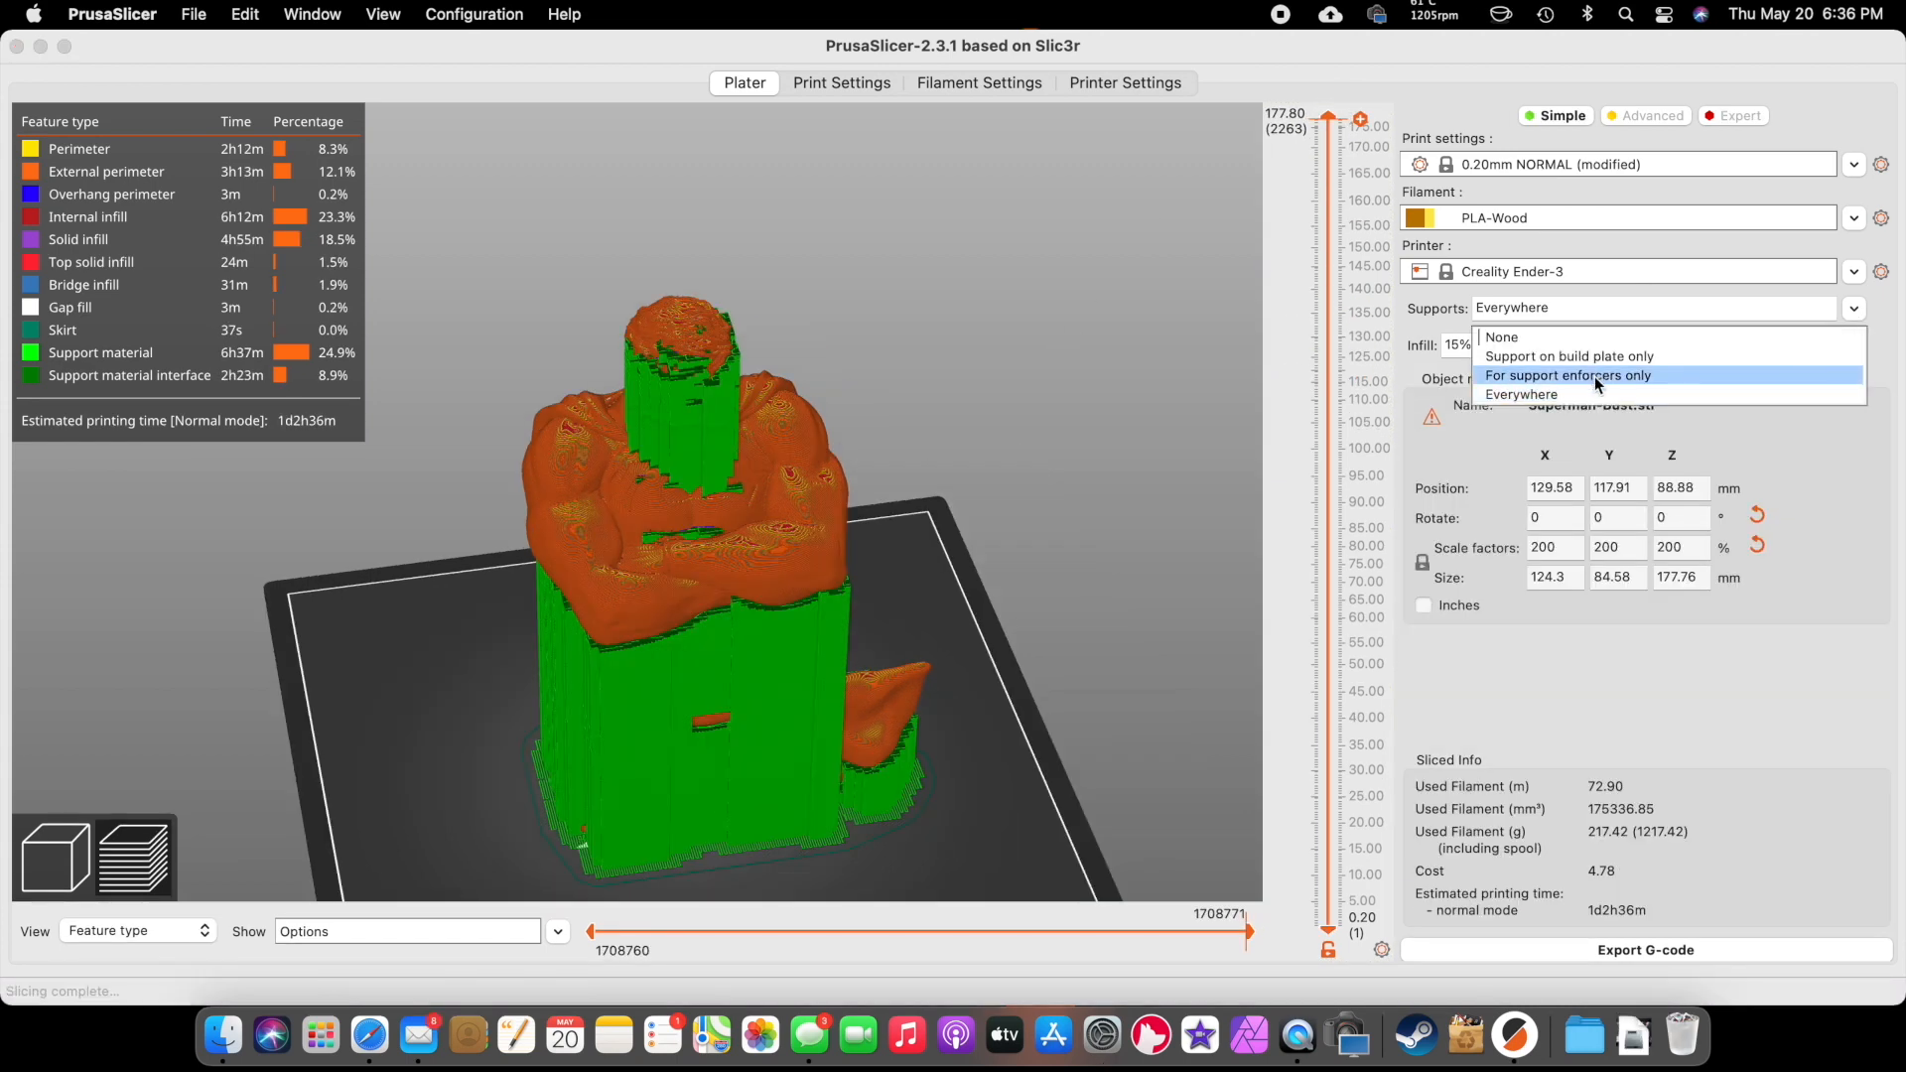
- Limit supports to enforcers only and start paint-on supports, tilting to view the underside
left_click(1569, 374)
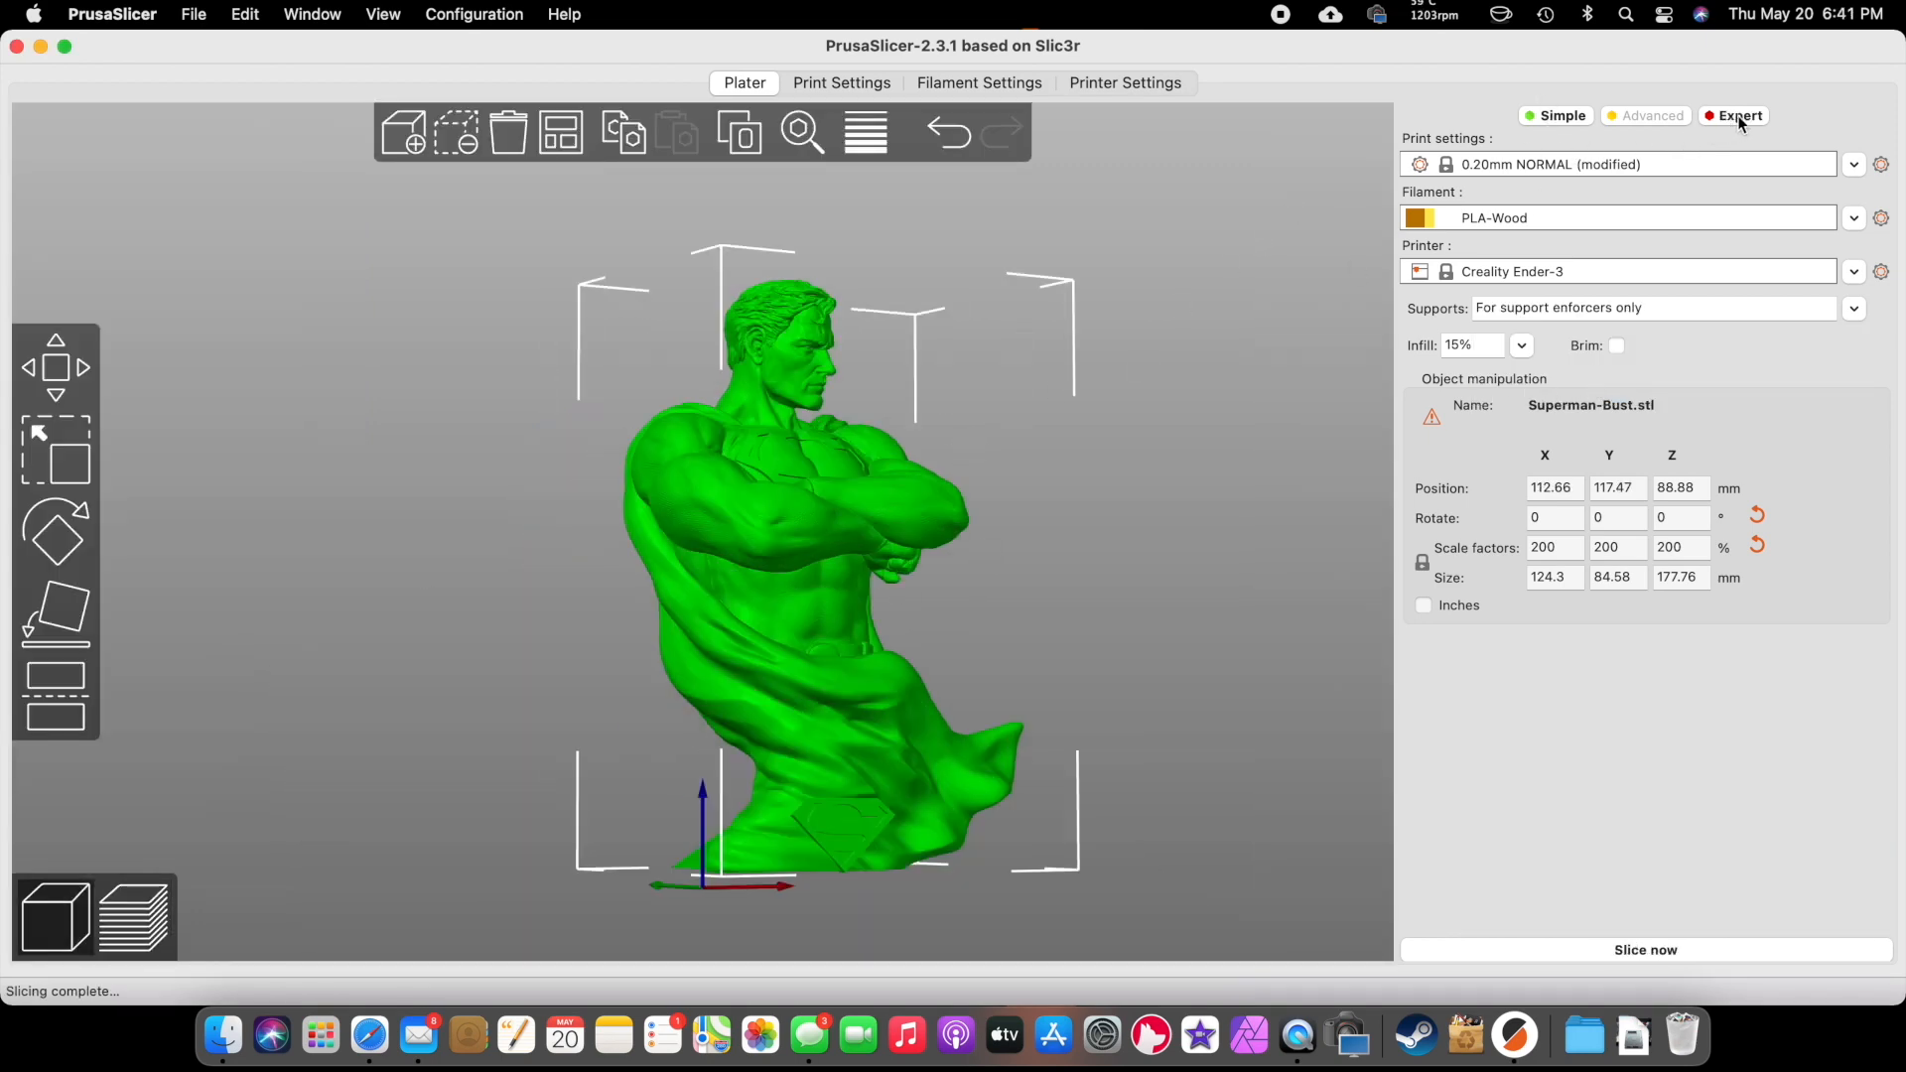
left_click(1738, 115)
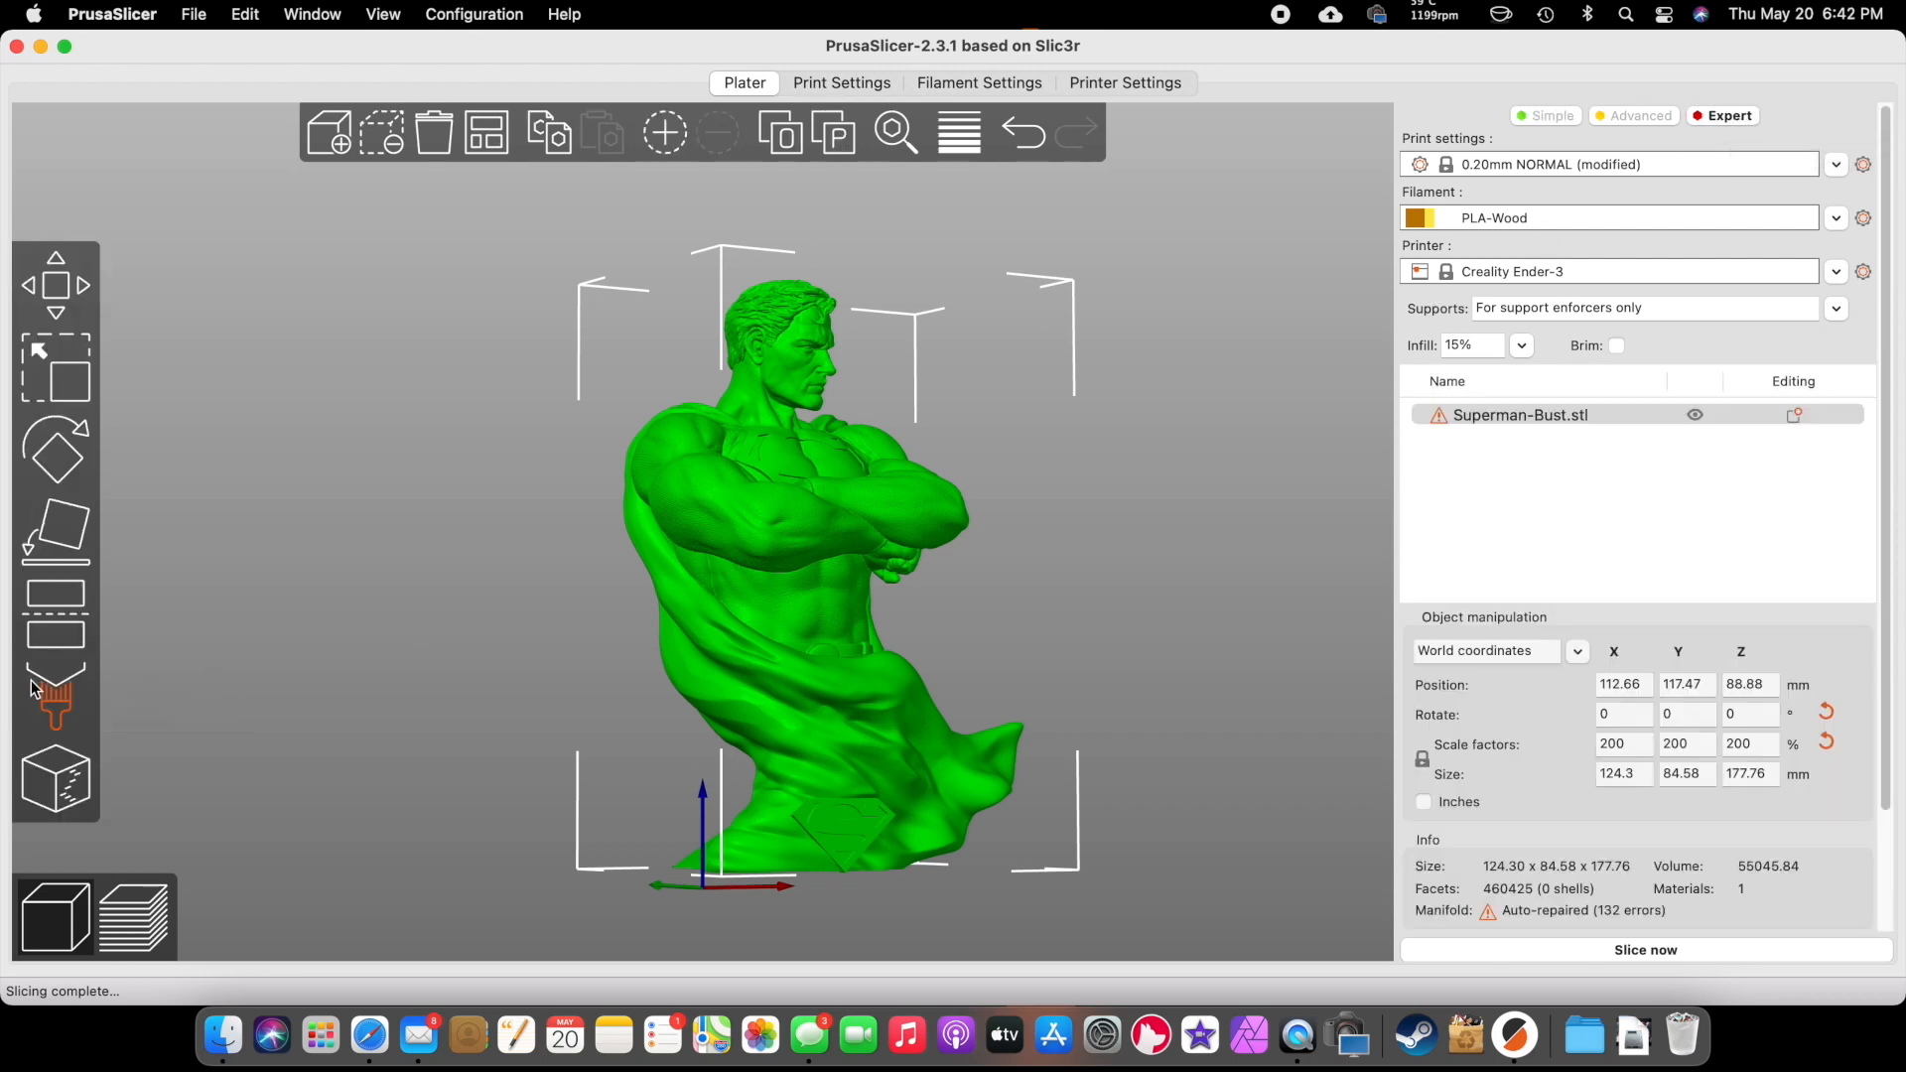
left_click(53, 693)
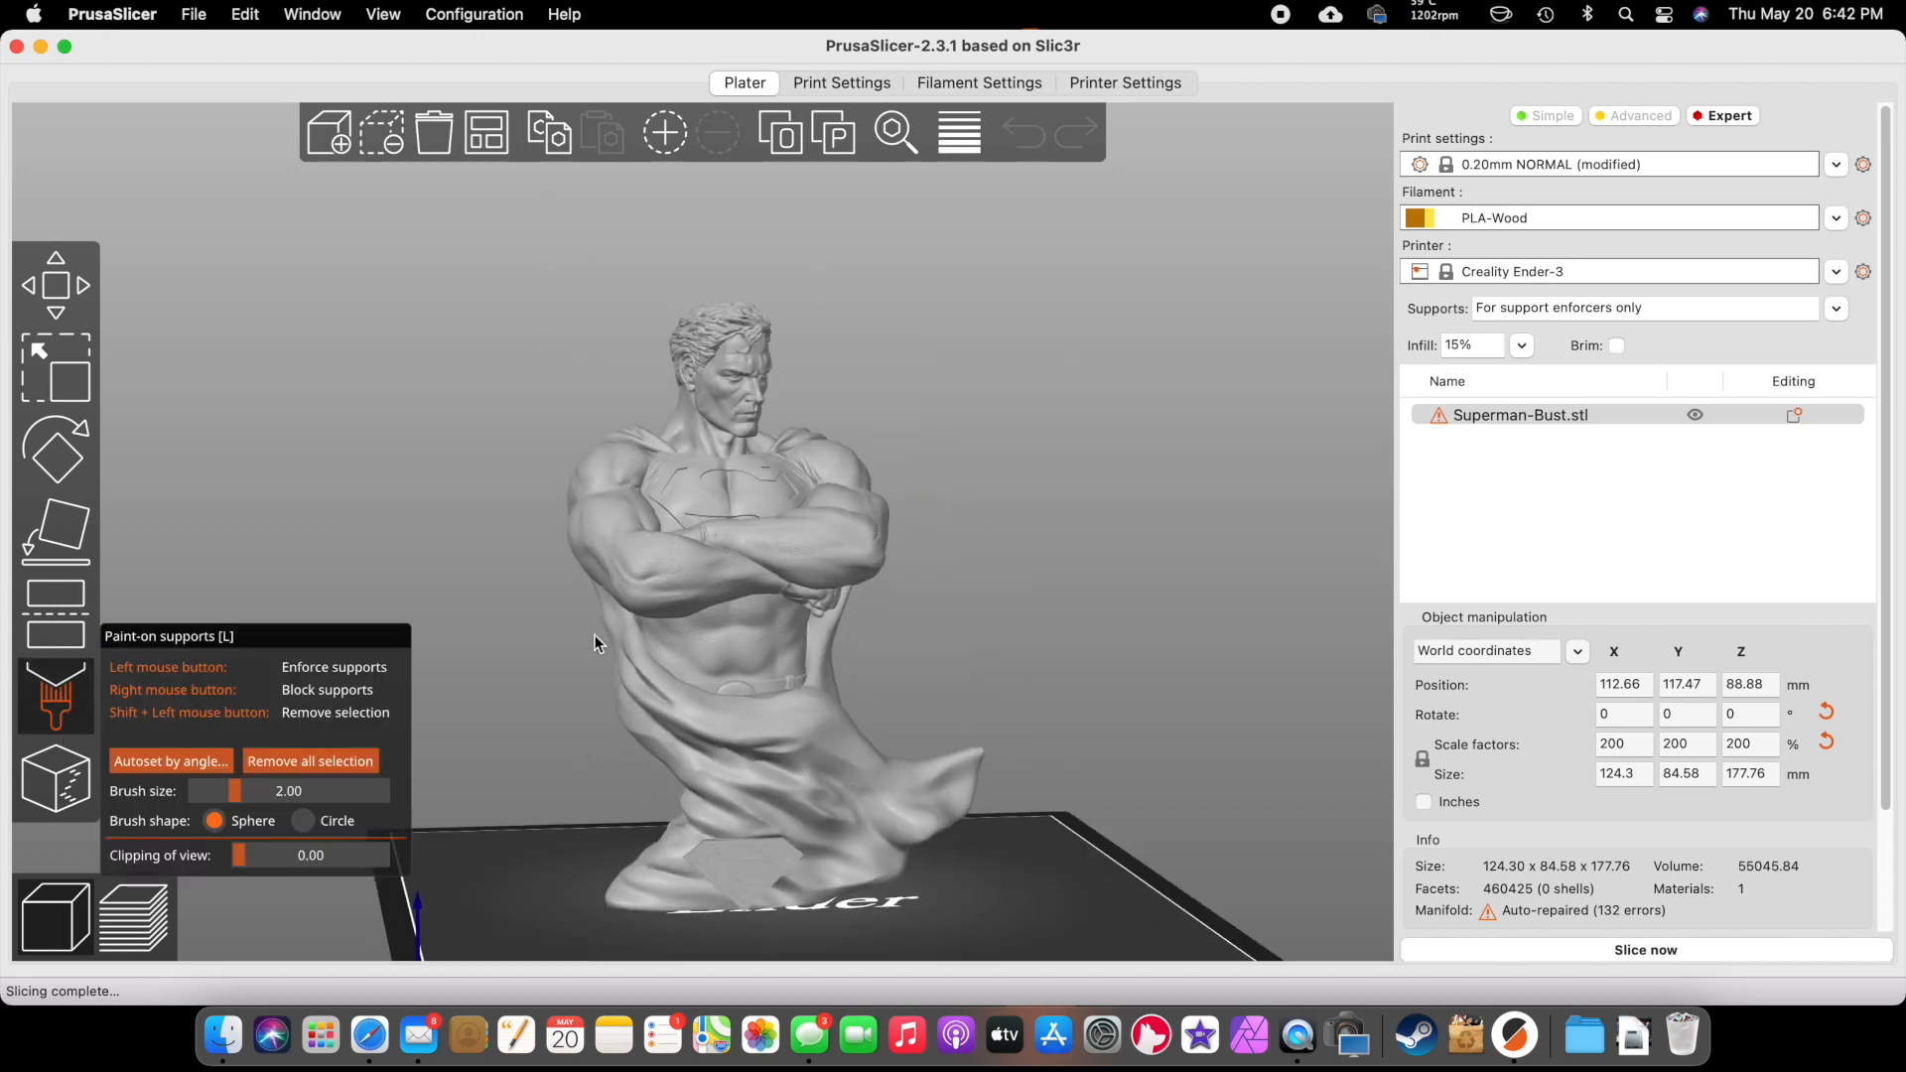
left_click_drag(596, 642, 711, 568)
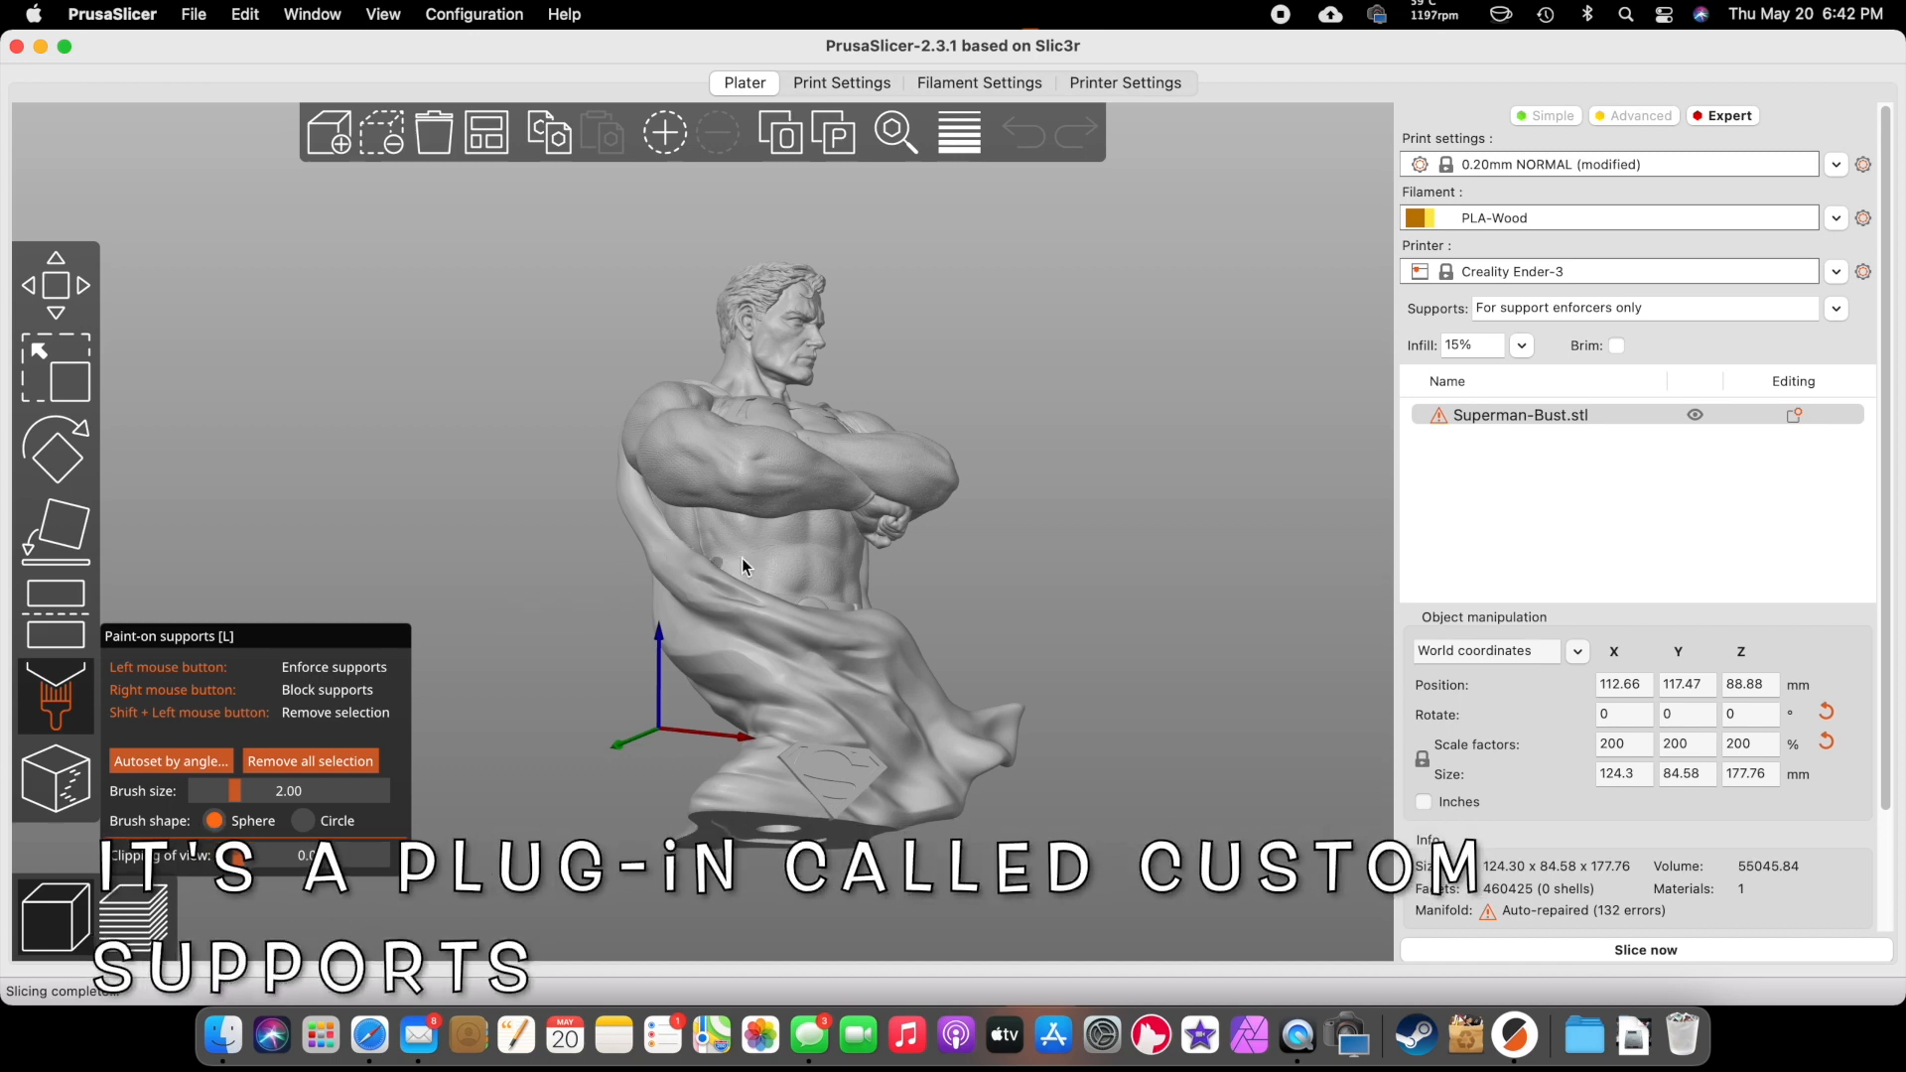
mouse_move(812, 375)
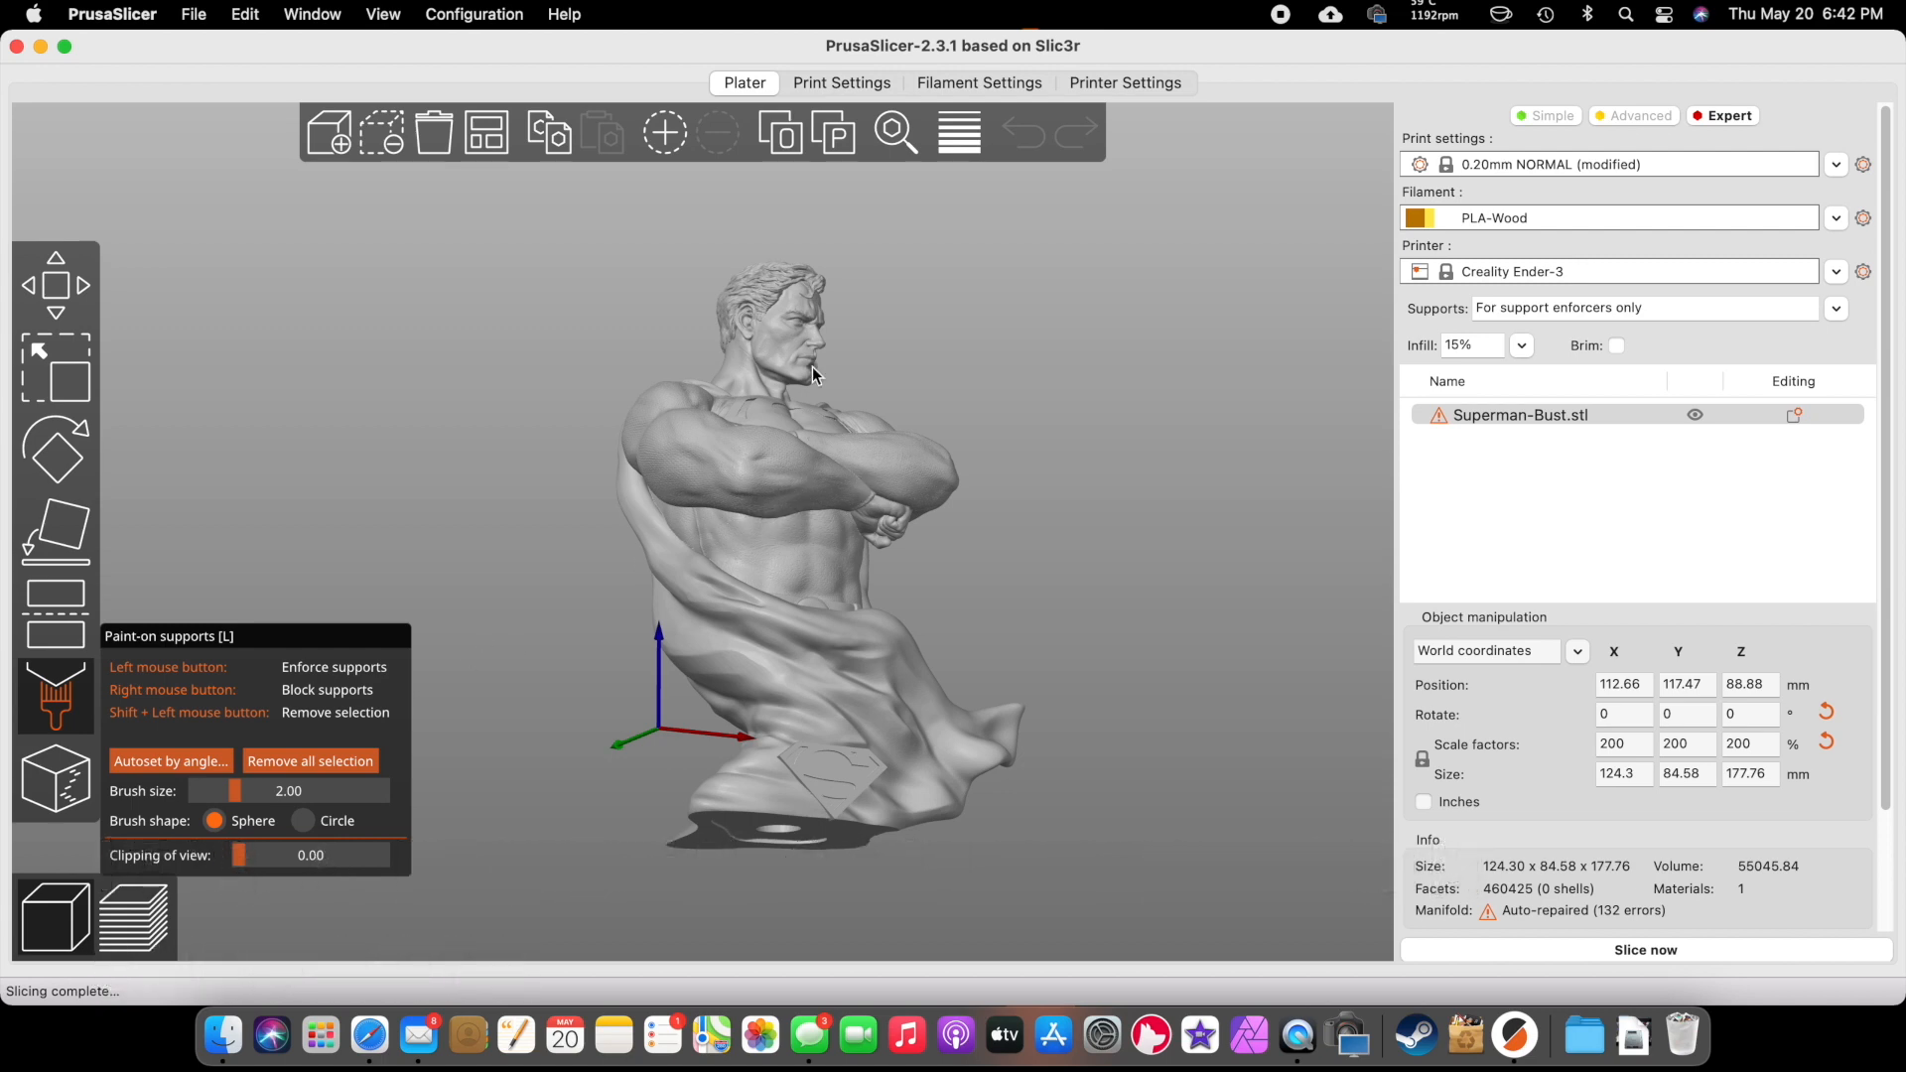
left_click_drag(814, 377, 614, 543)
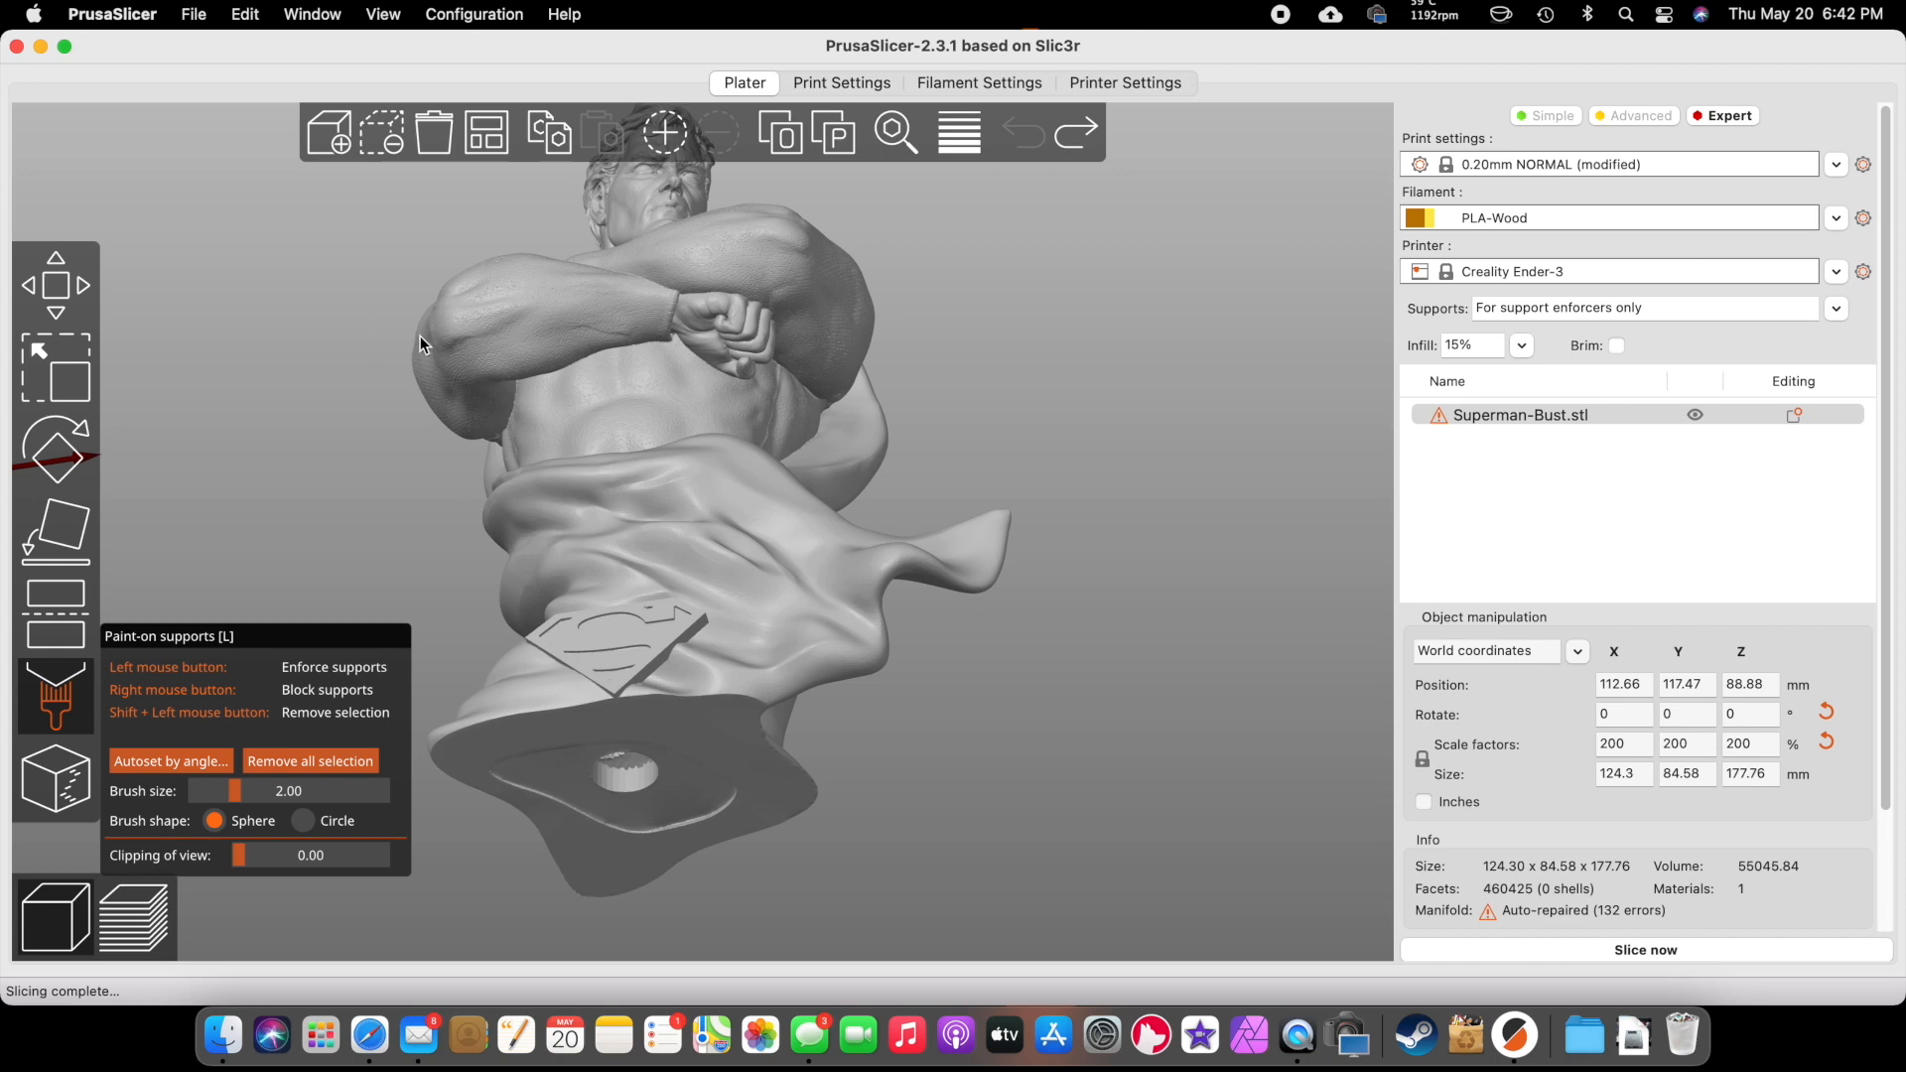
mouse_move(470, 368)
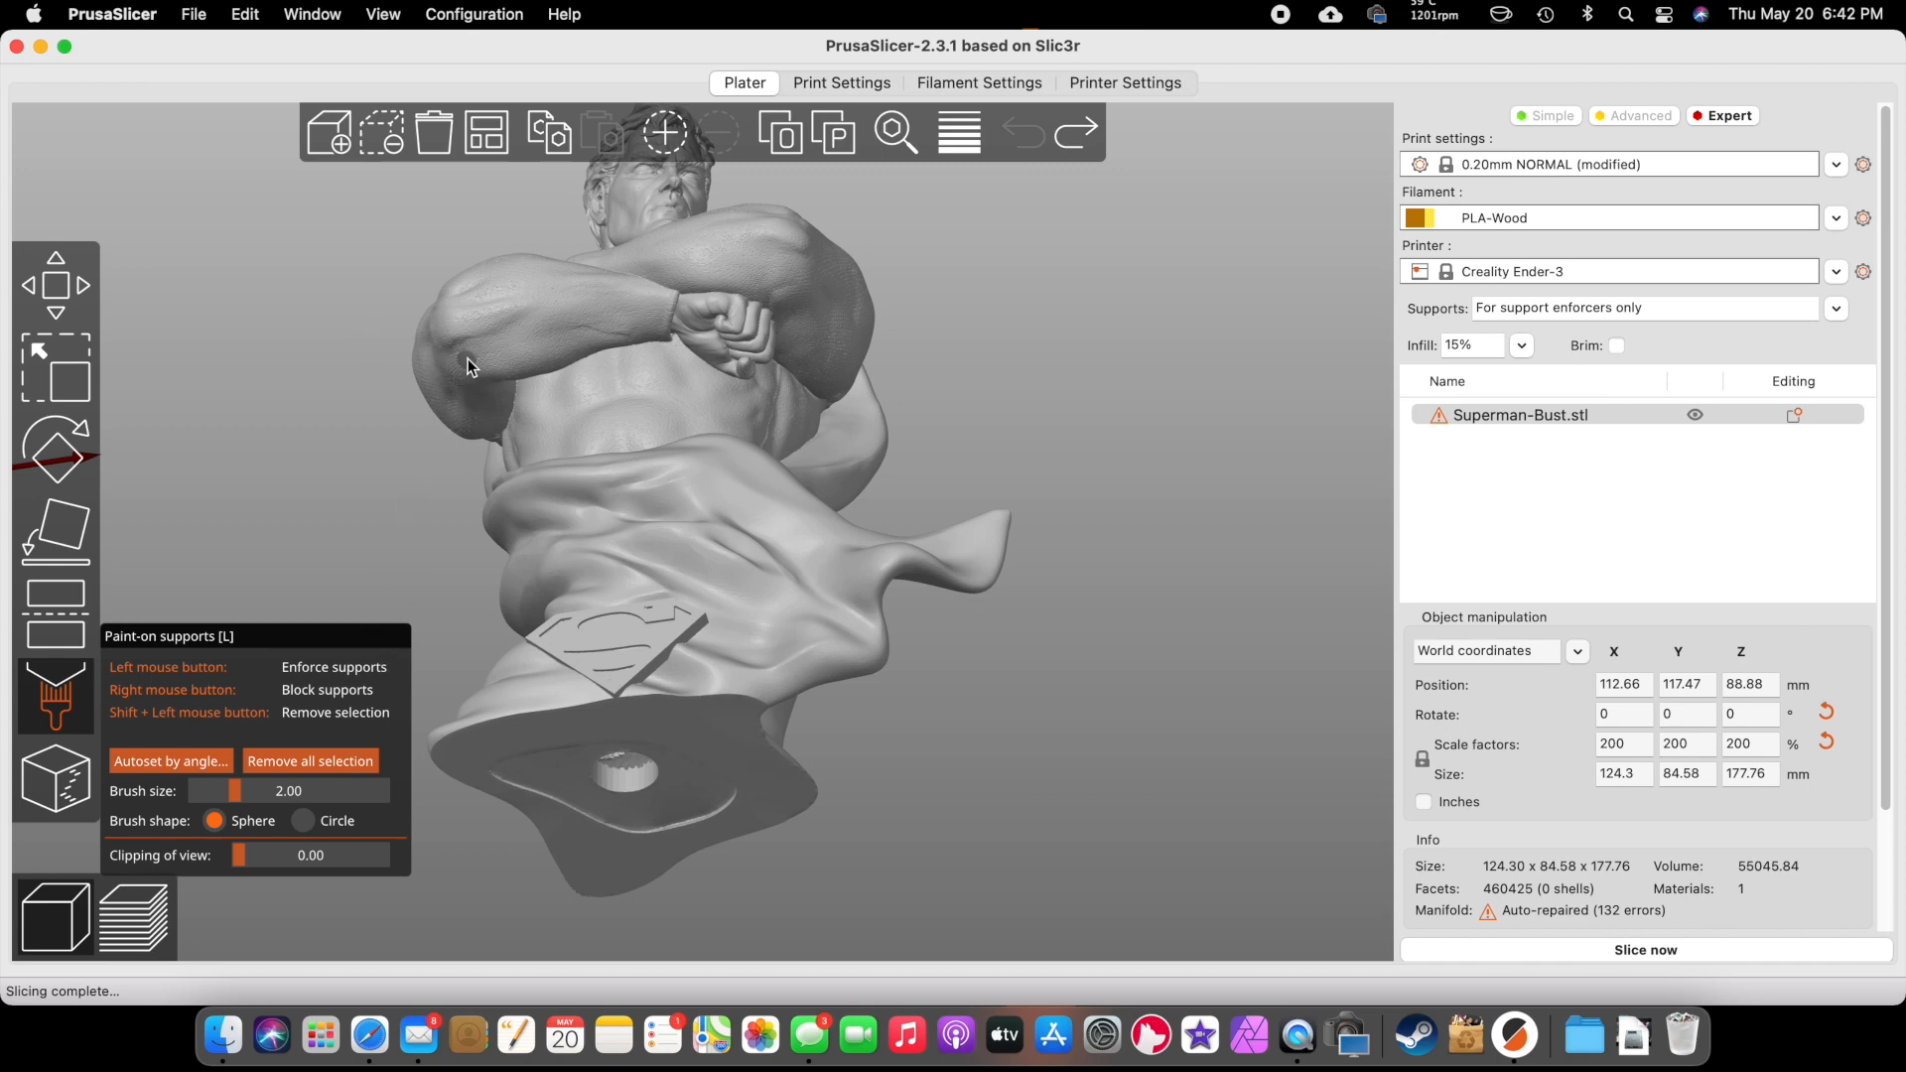
- Paint enforcers under the upper arm, forearm, crossed fists and chin, then orbit to the front
left_click(478, 364)
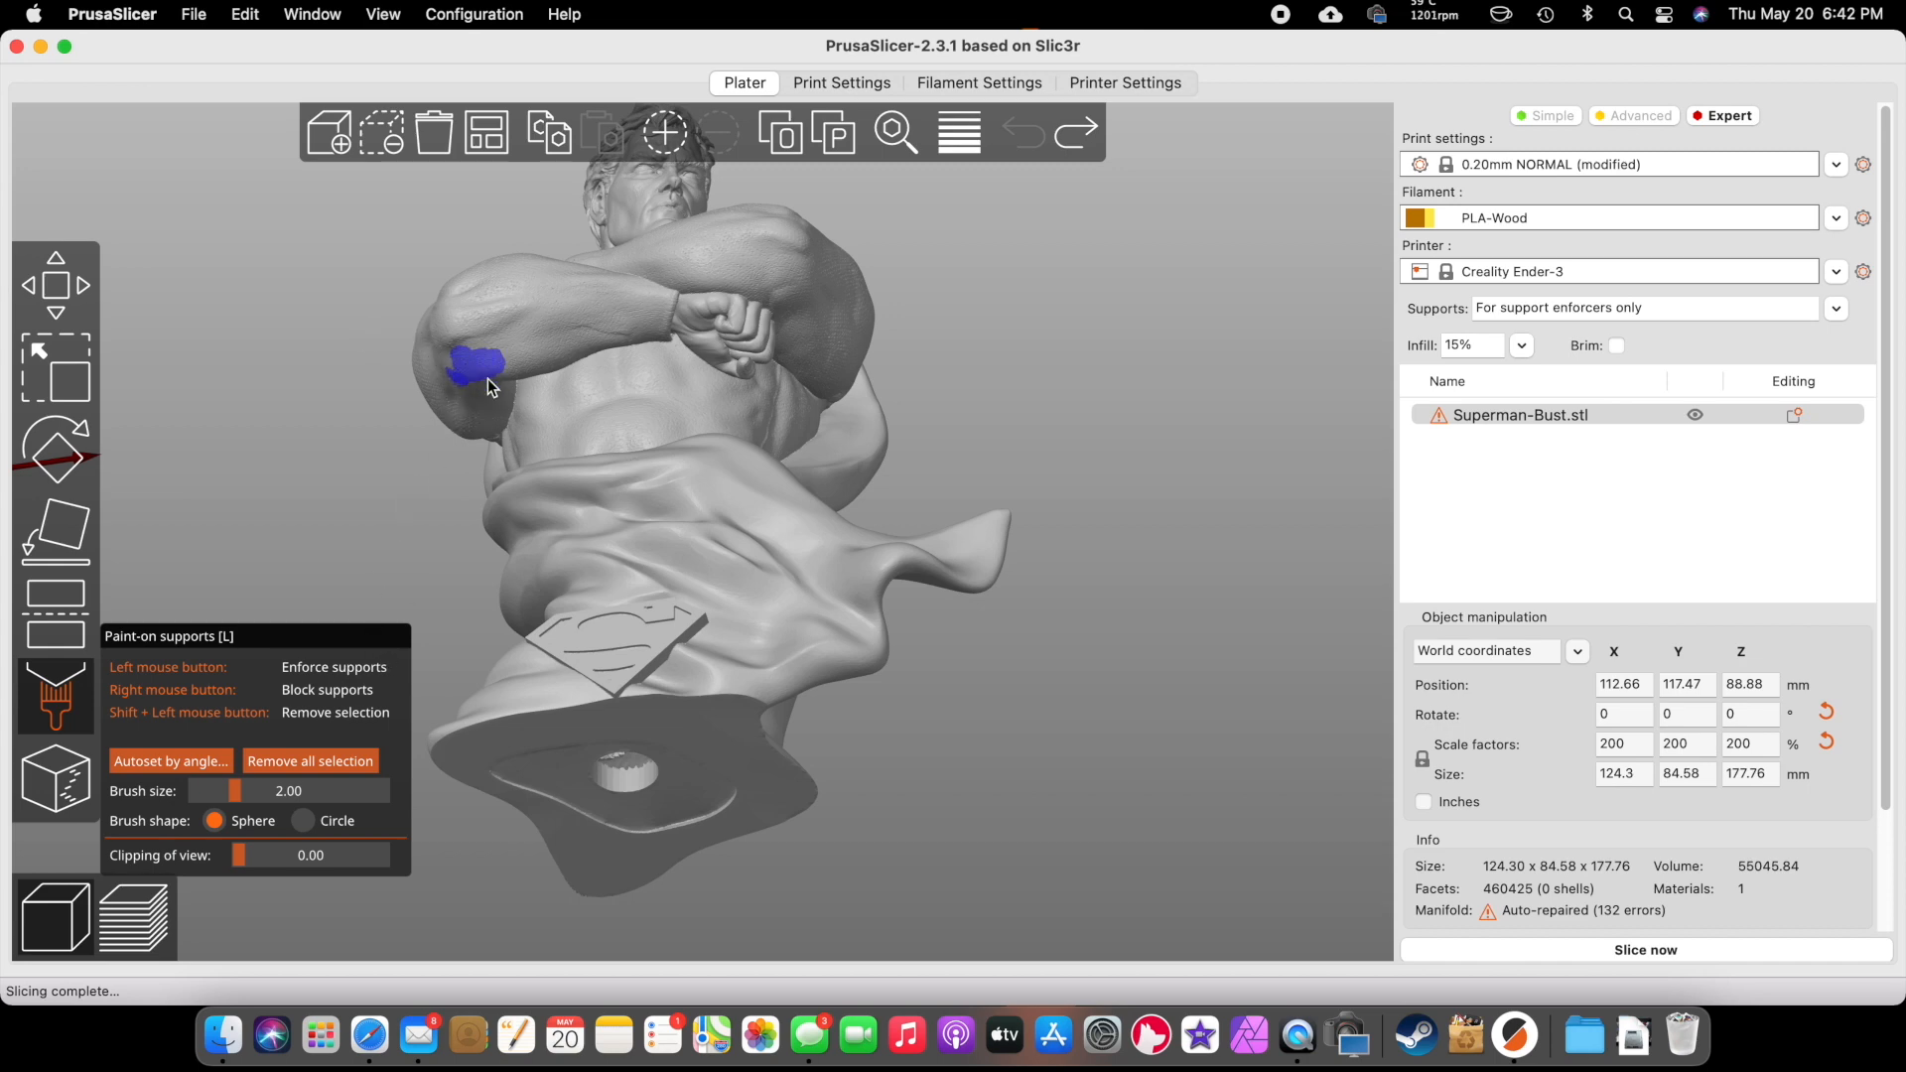
left_click_drag(487, 371, 681, 338)
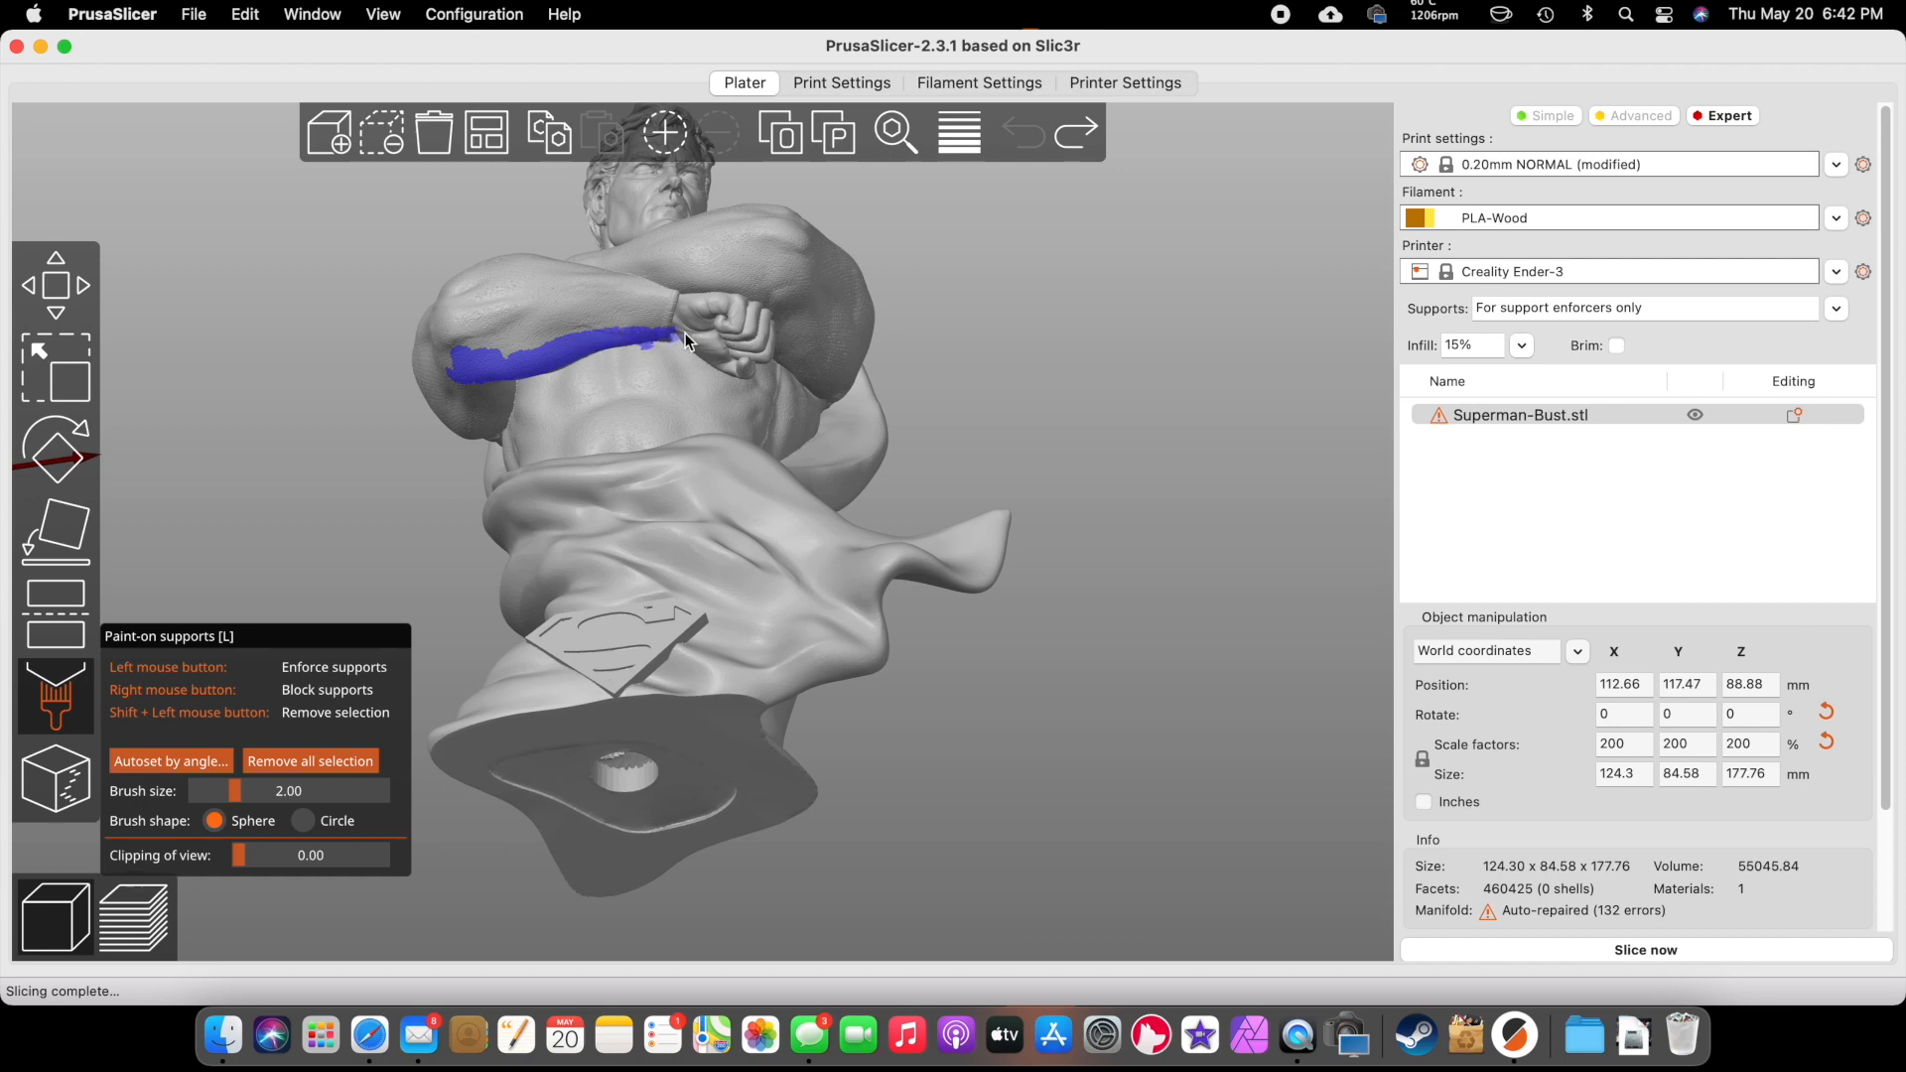
left_click_drag(681, 340, 748, 359)
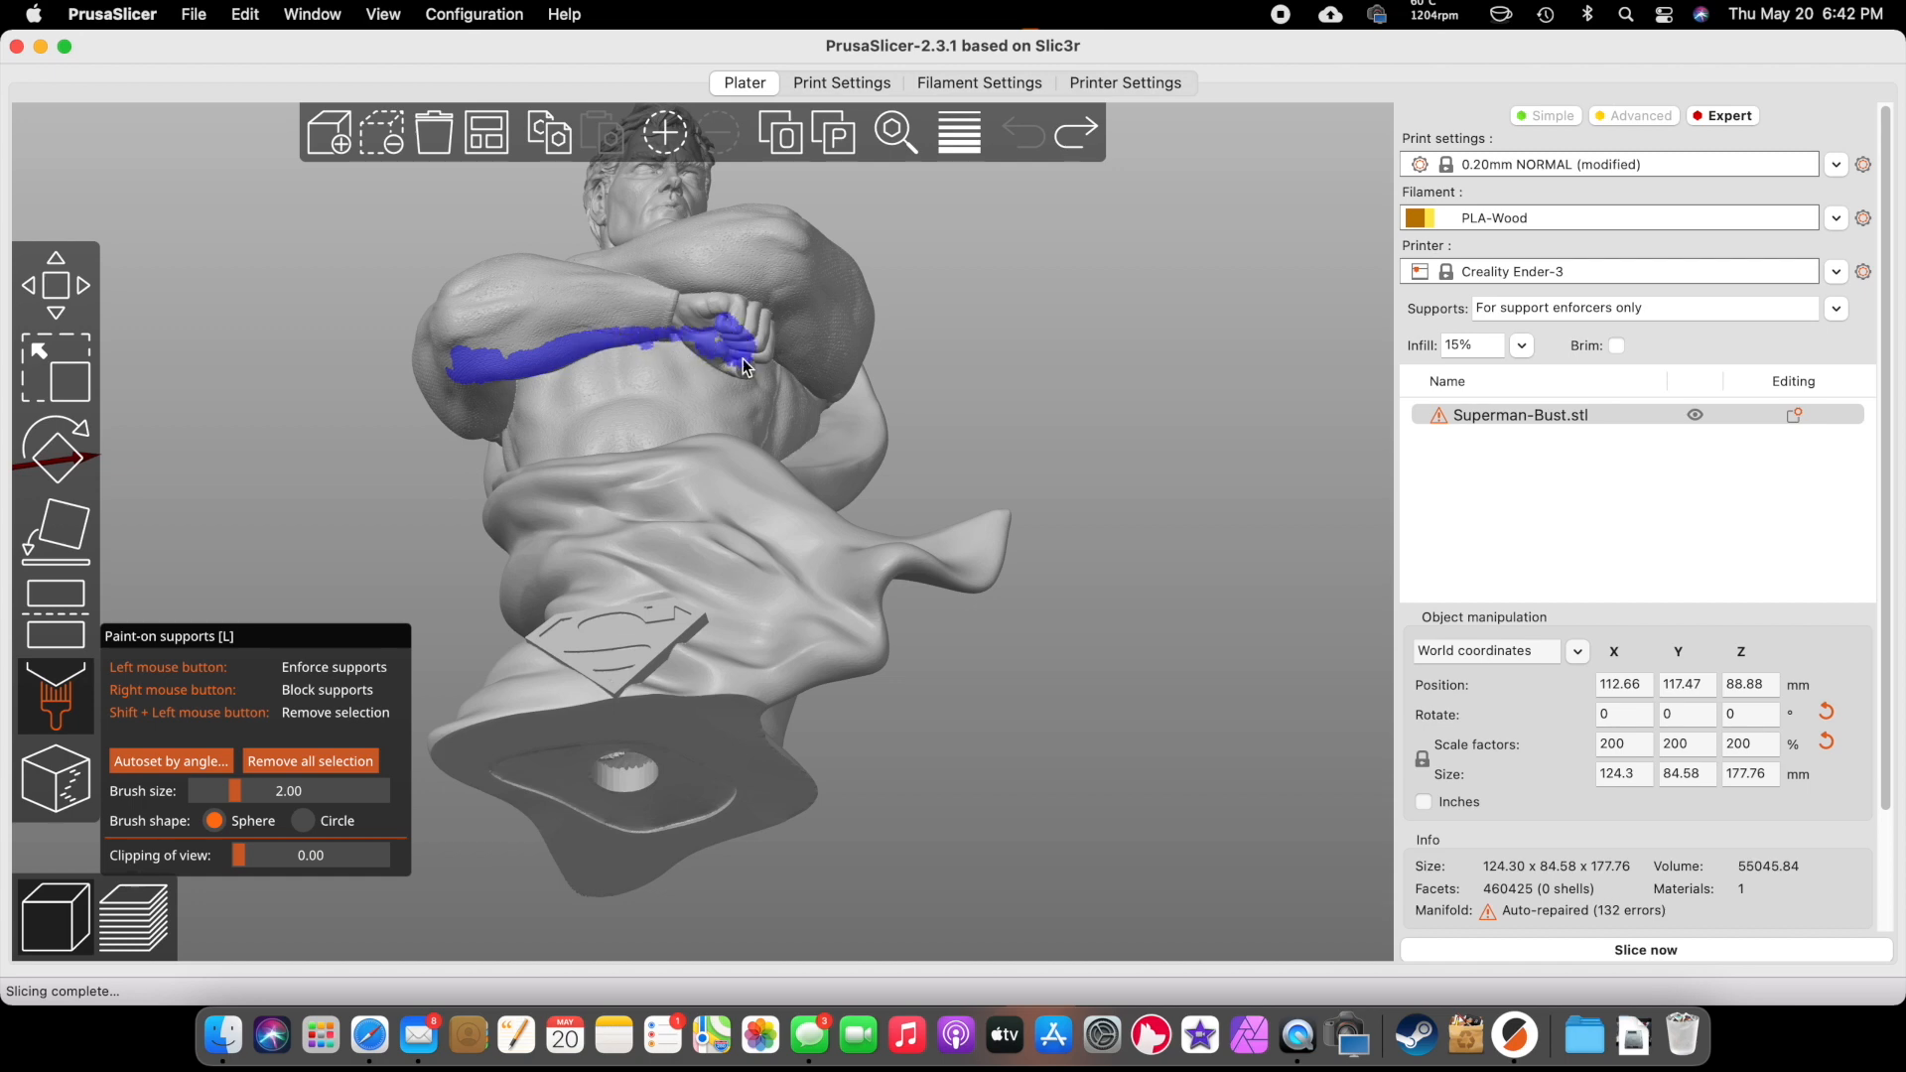
left_click(753, 352)
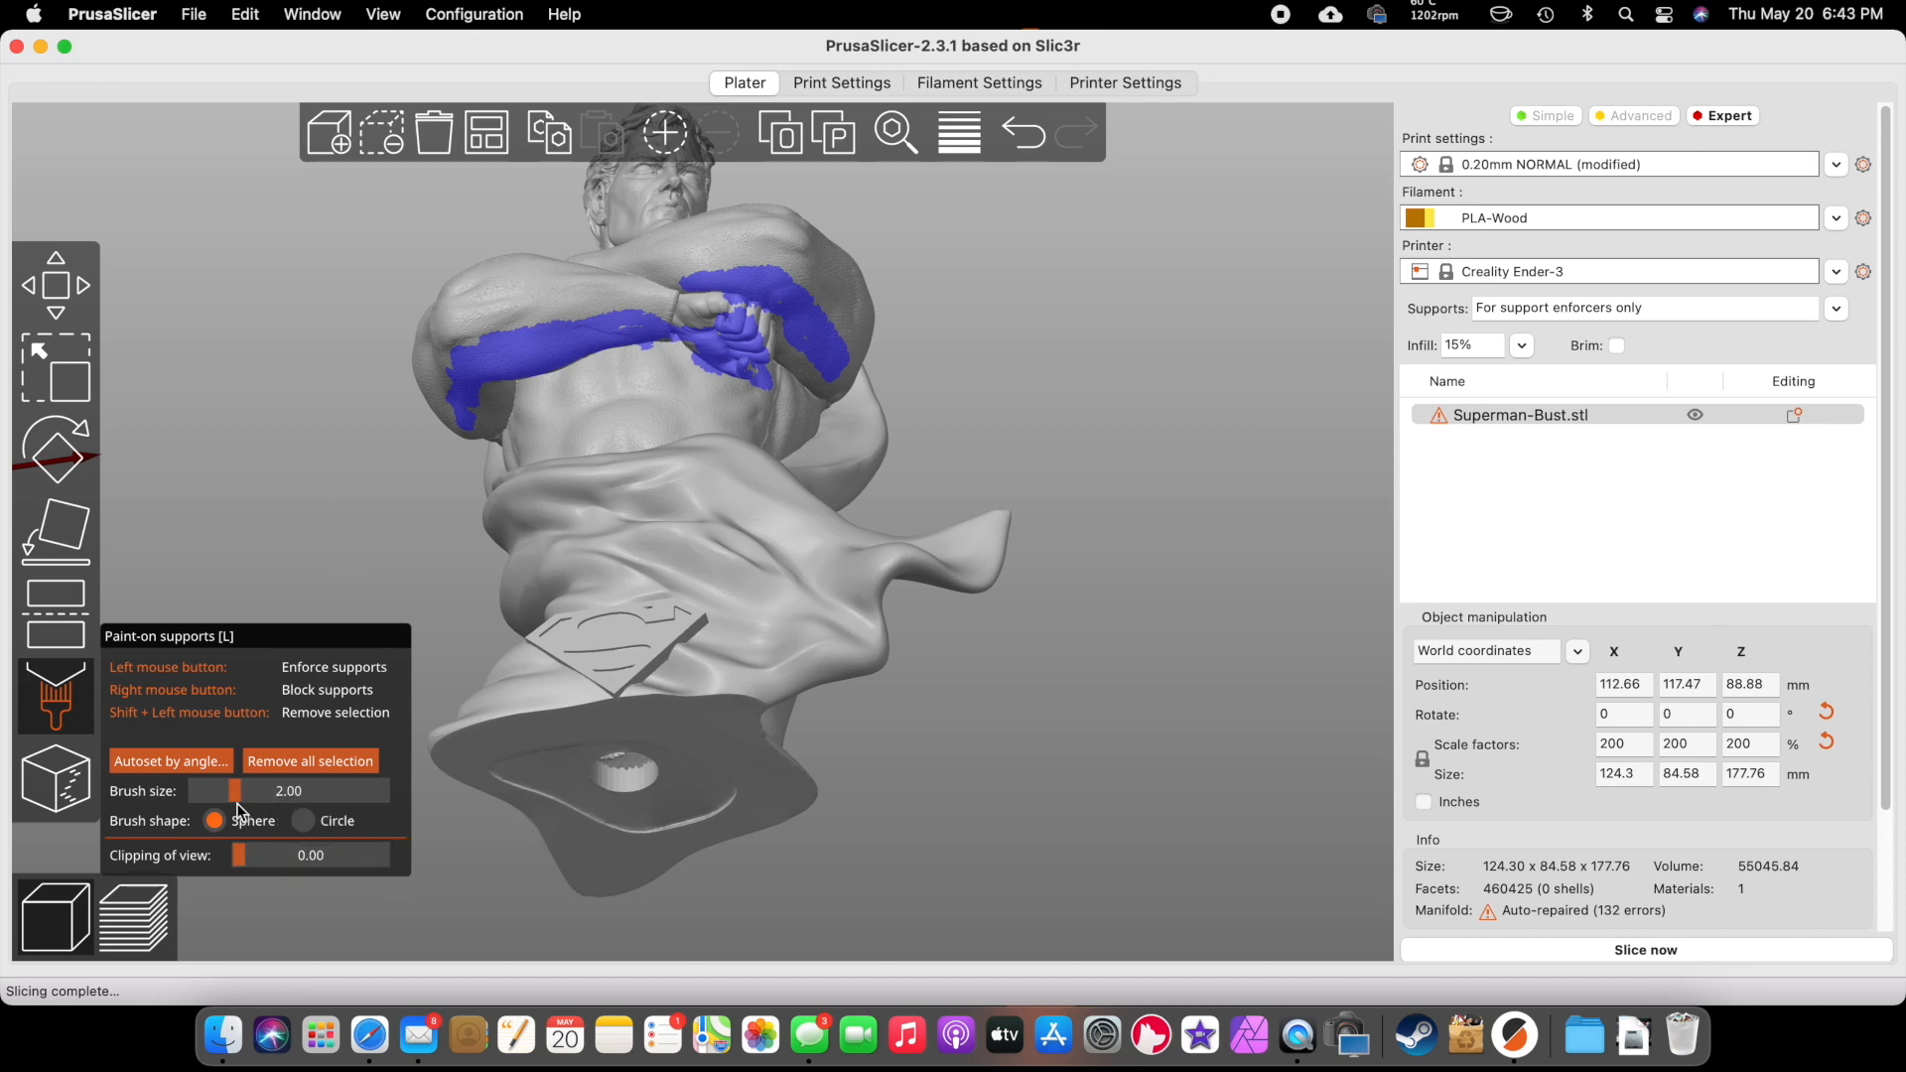
mouse_move(527, 498)
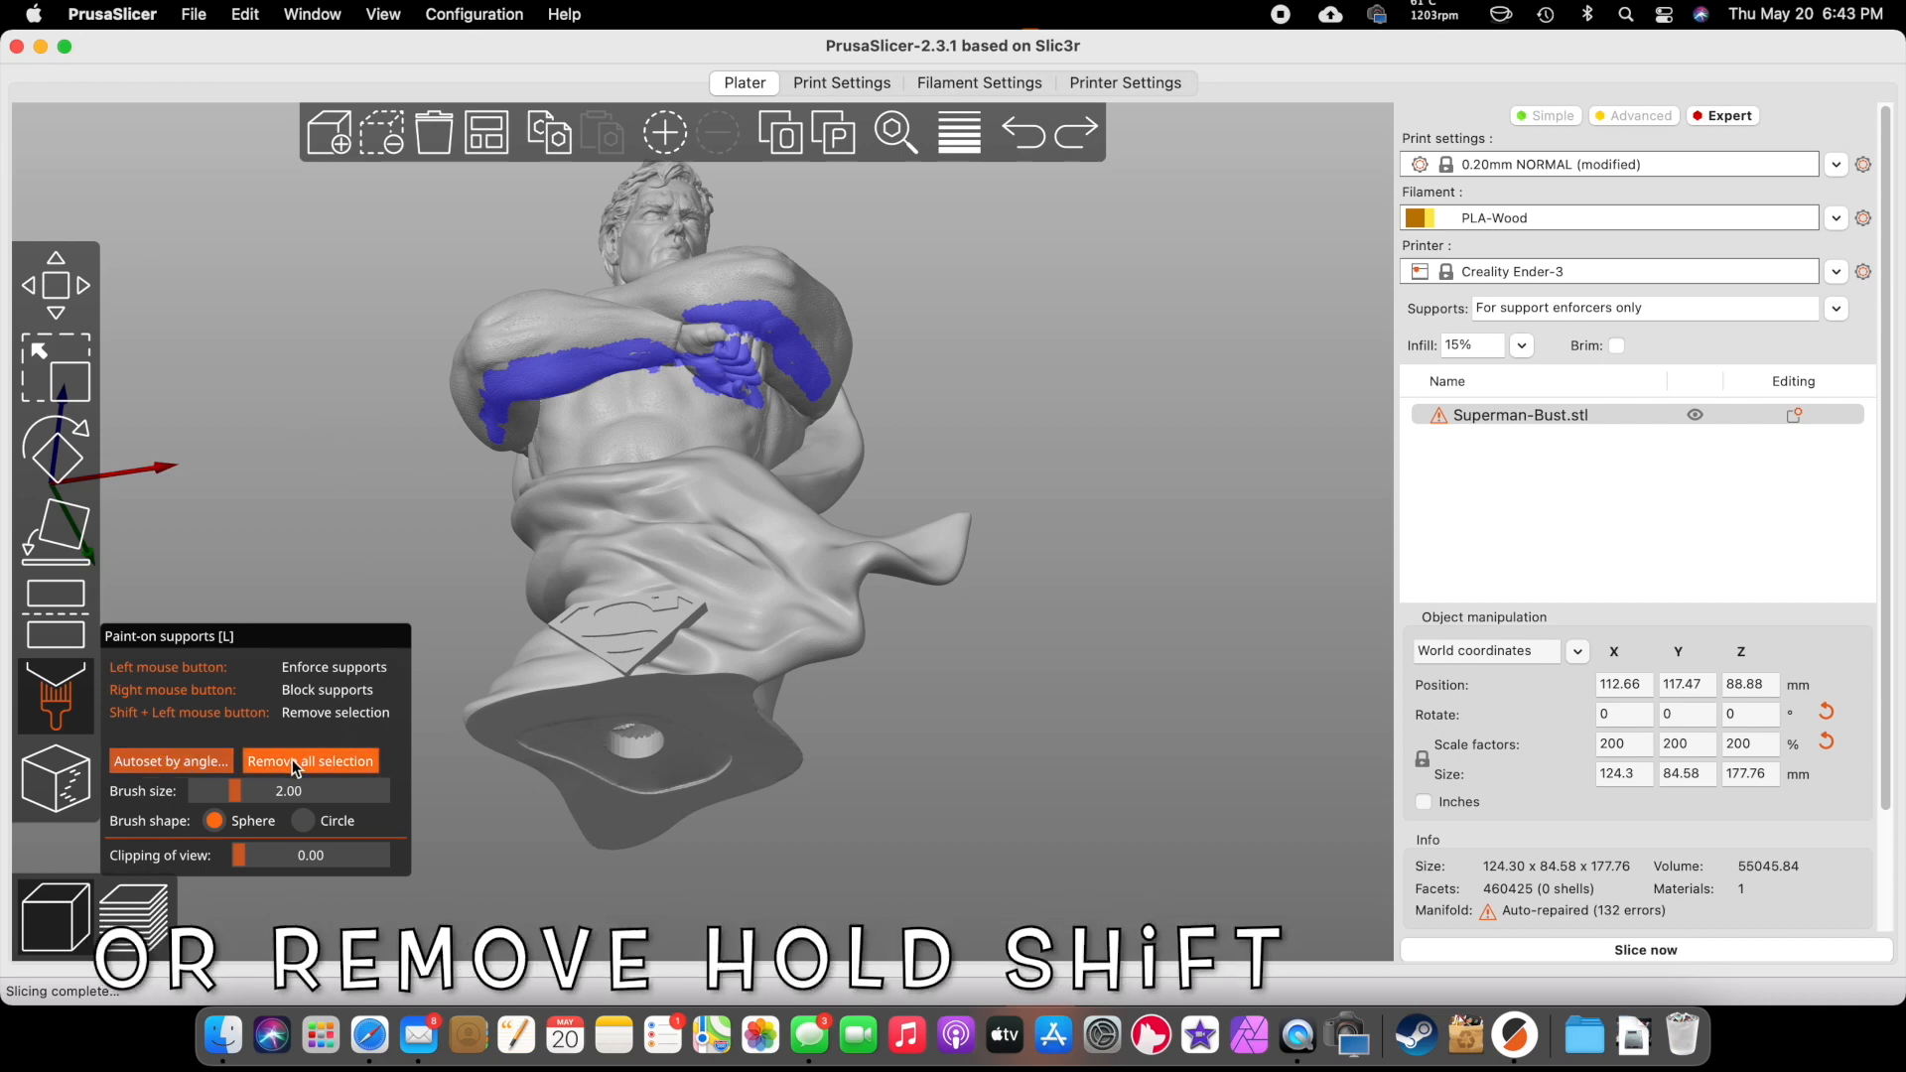
left_click(309, 759)
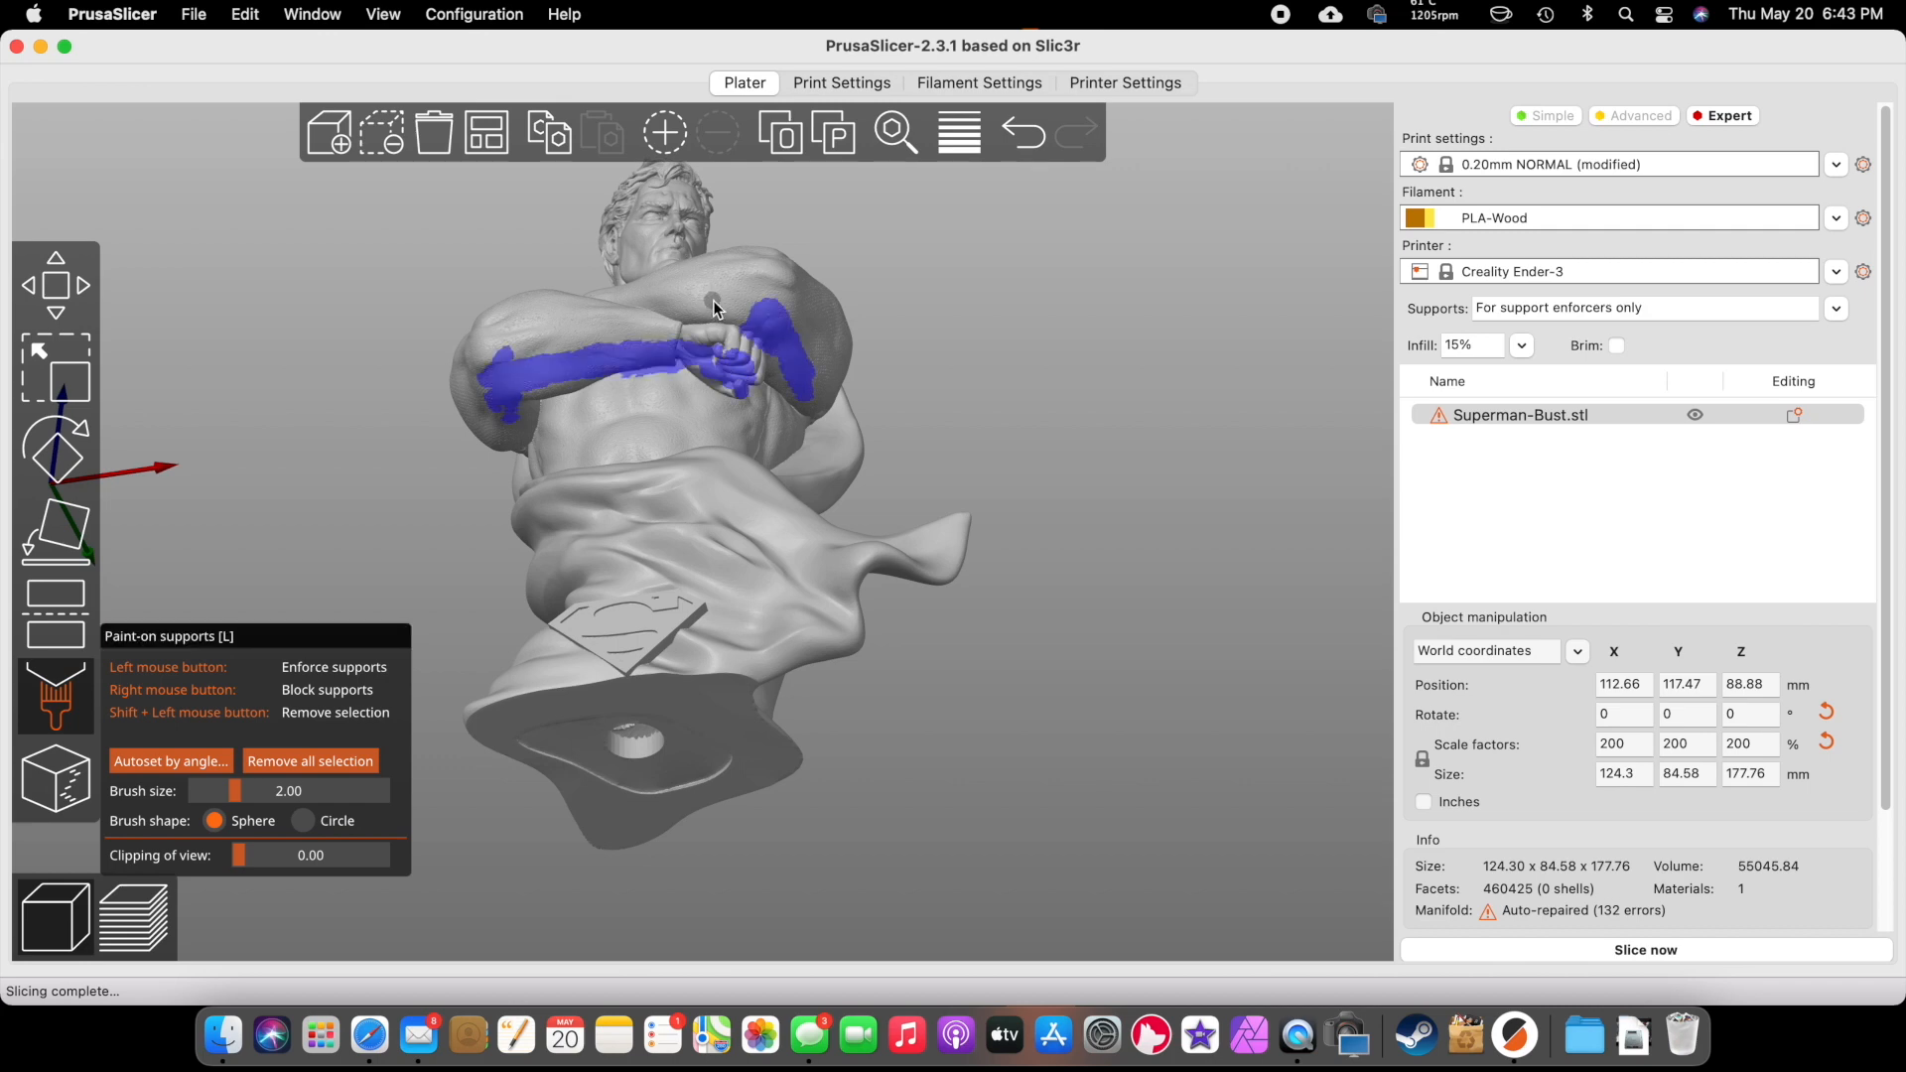
left_click_drag(711, 304, 833, 386)
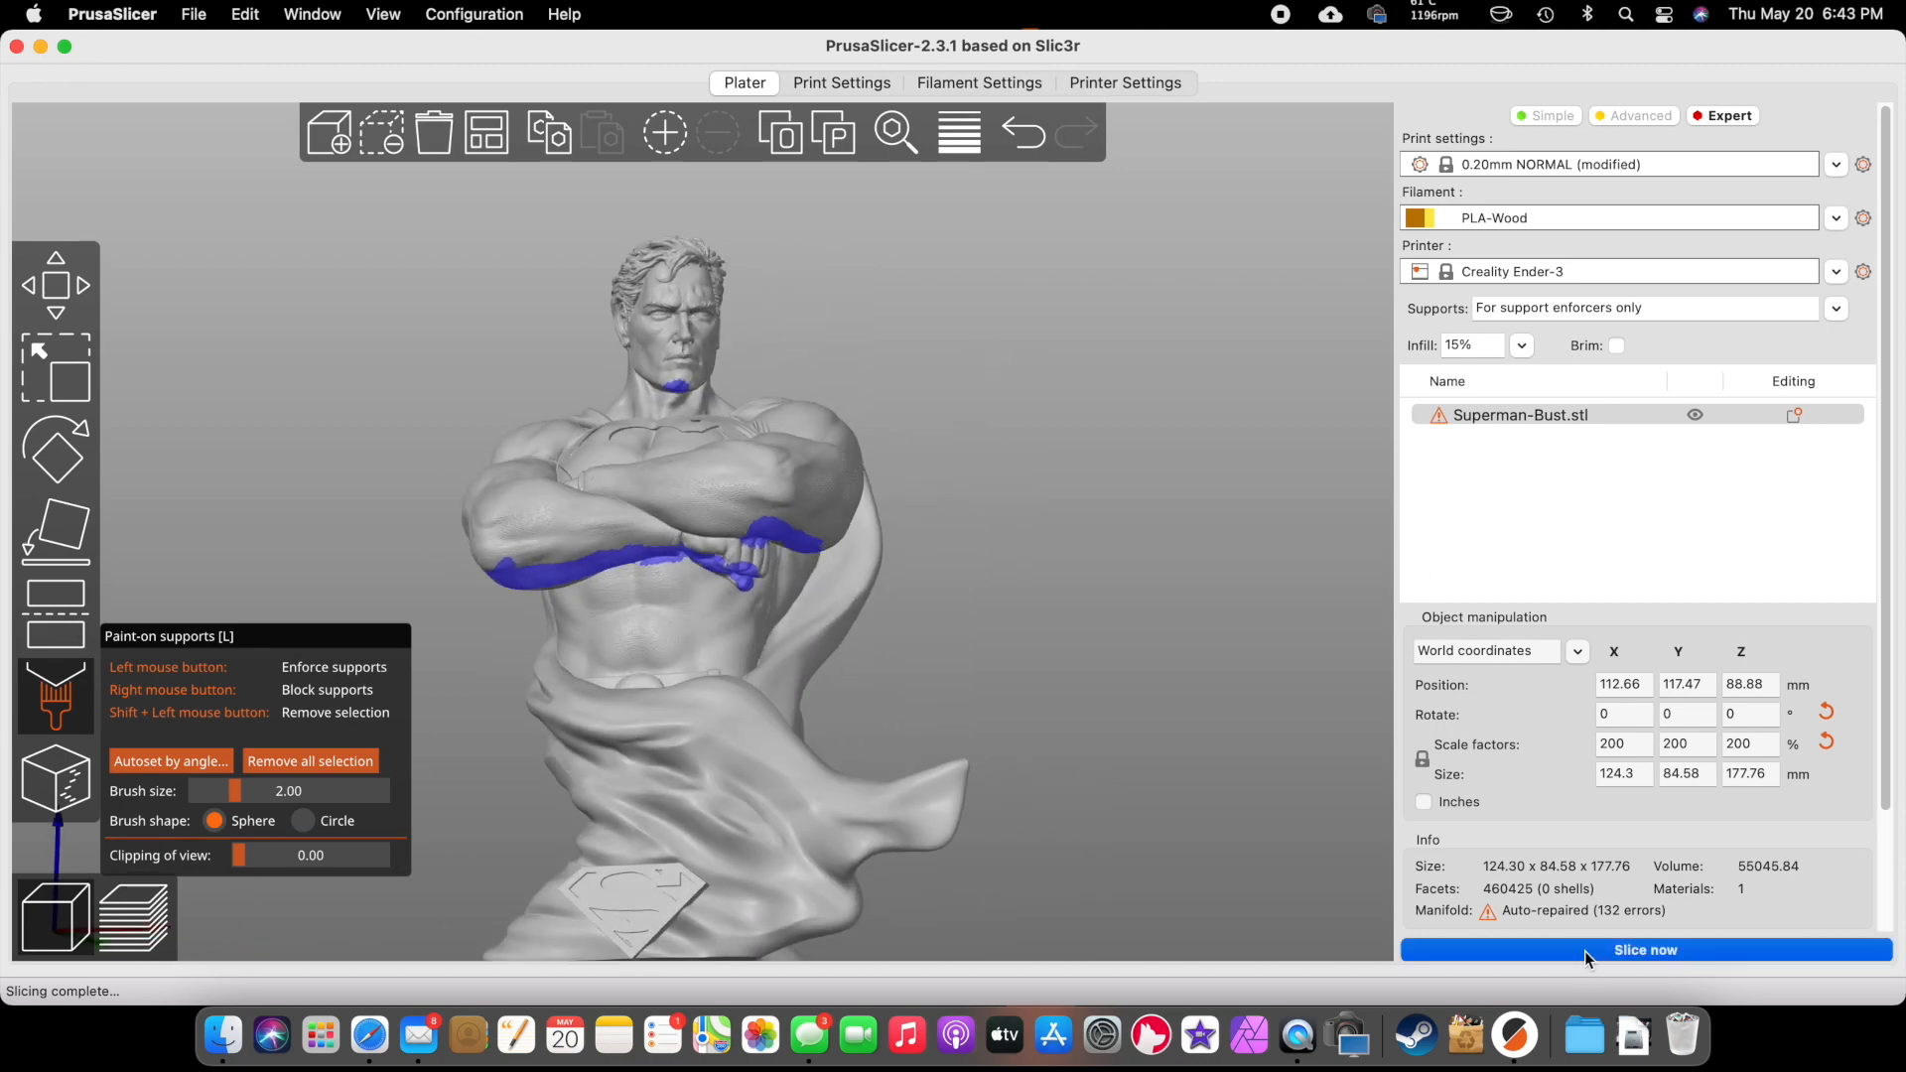
- Slice with painted enforcers (20h56m) and step through layers to check the support towers
left_click(1644, 949)
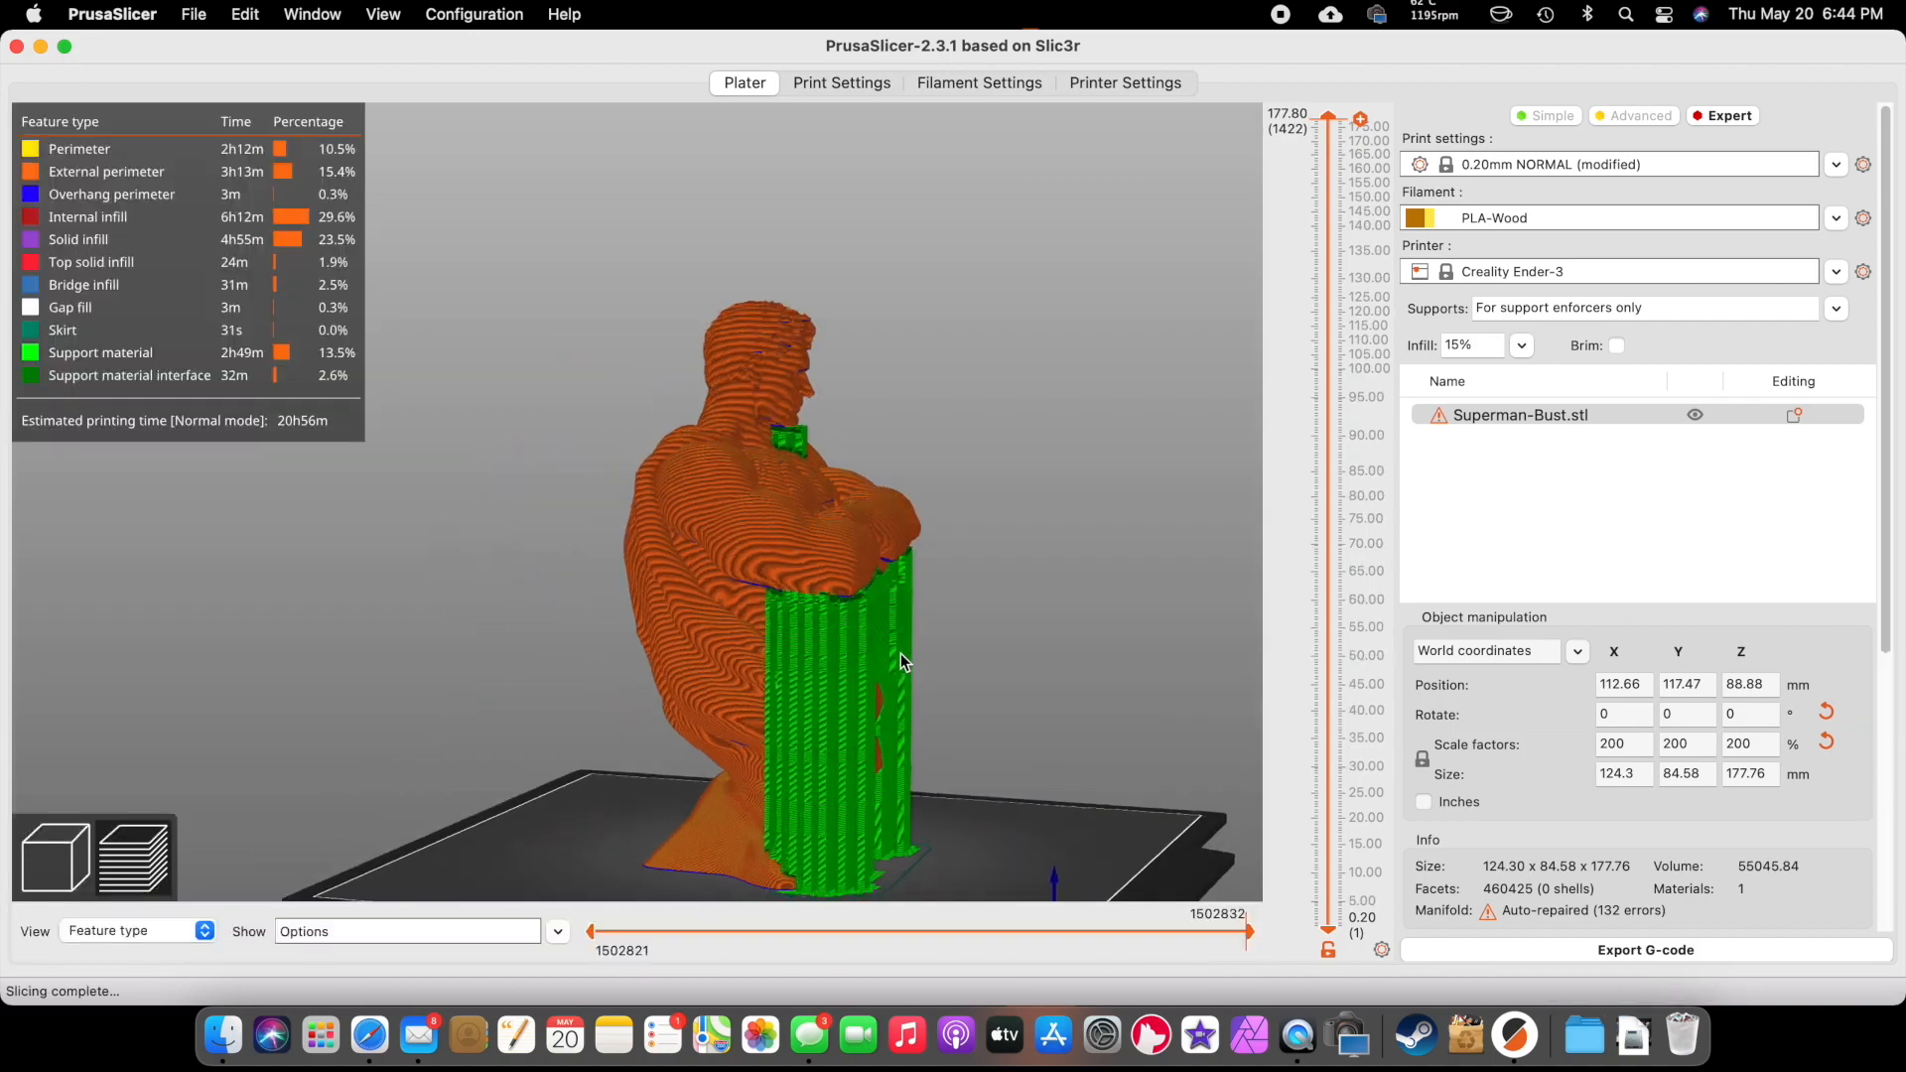
left_click_drag(900, 662, 856, 642)
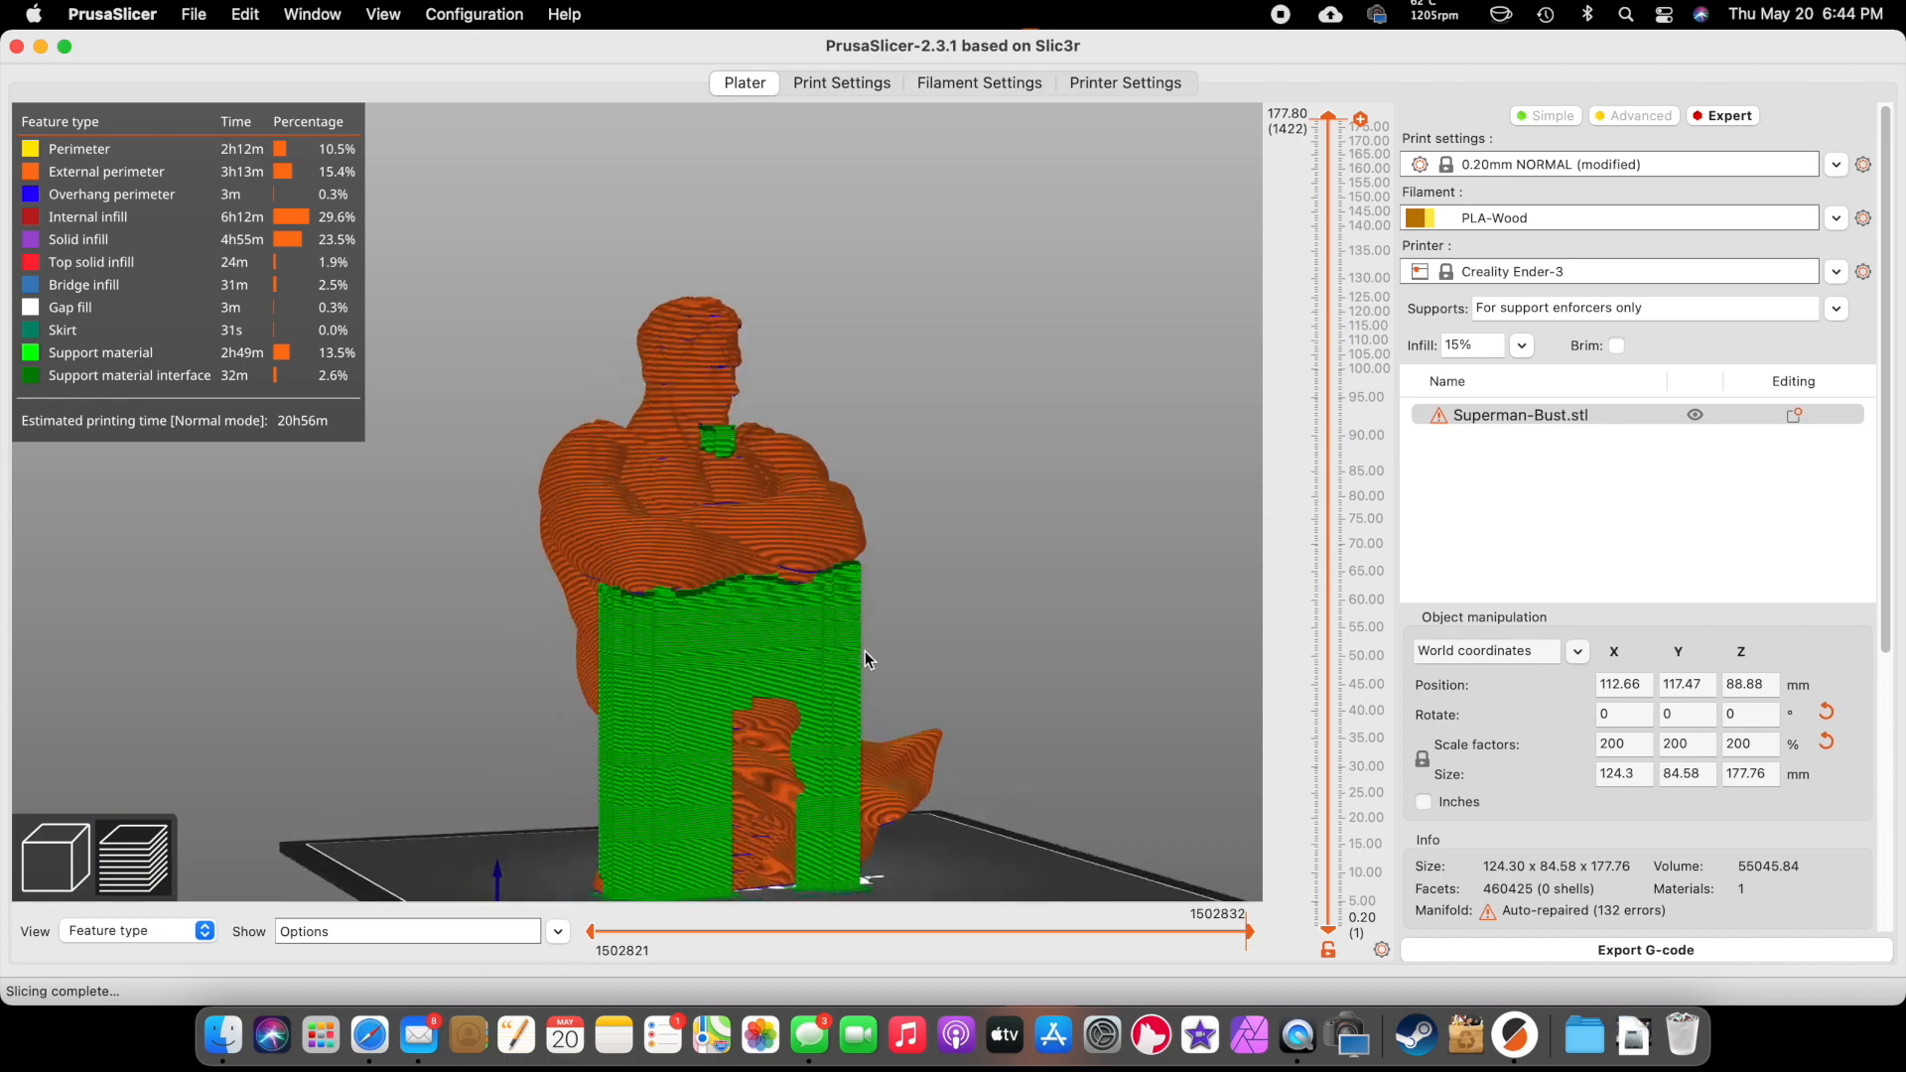
left_click_drag(869, 656, 687, 319)
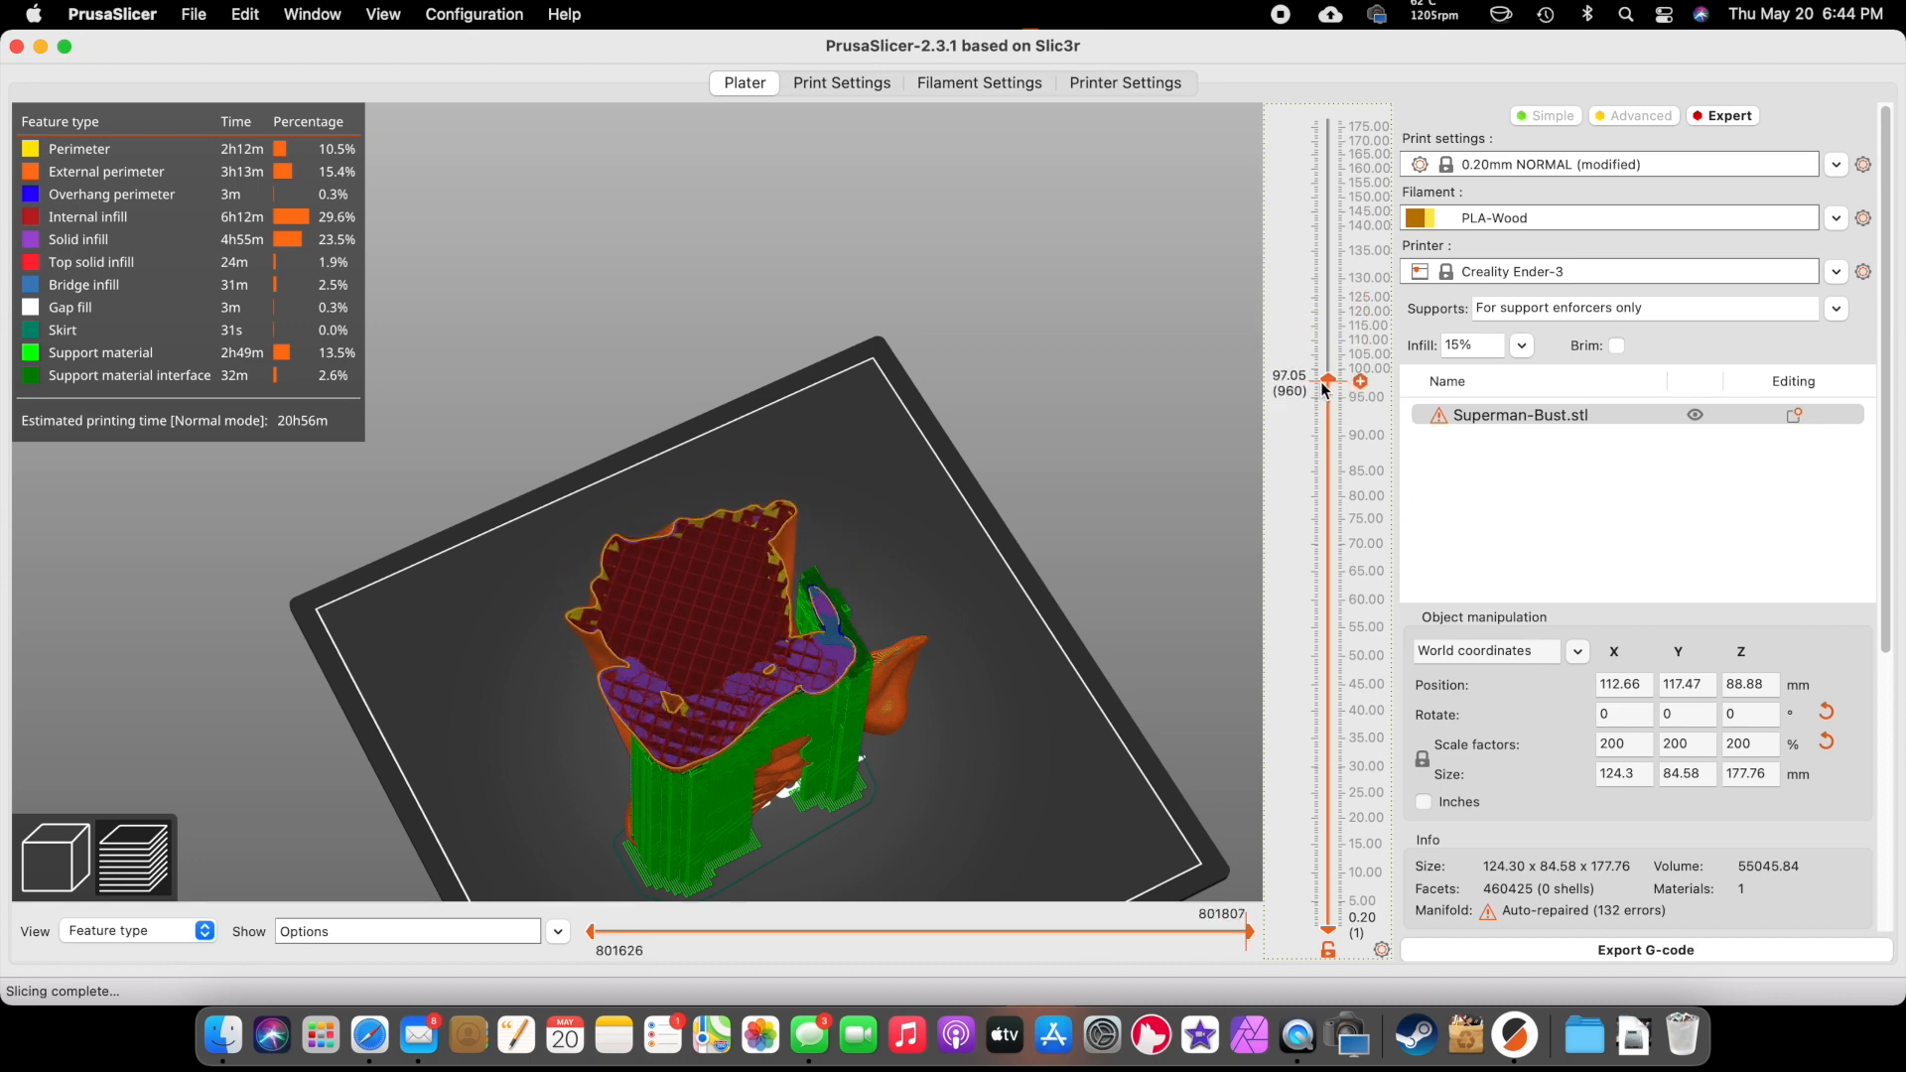
left_click_drag(1327, 380, 1328, 417)
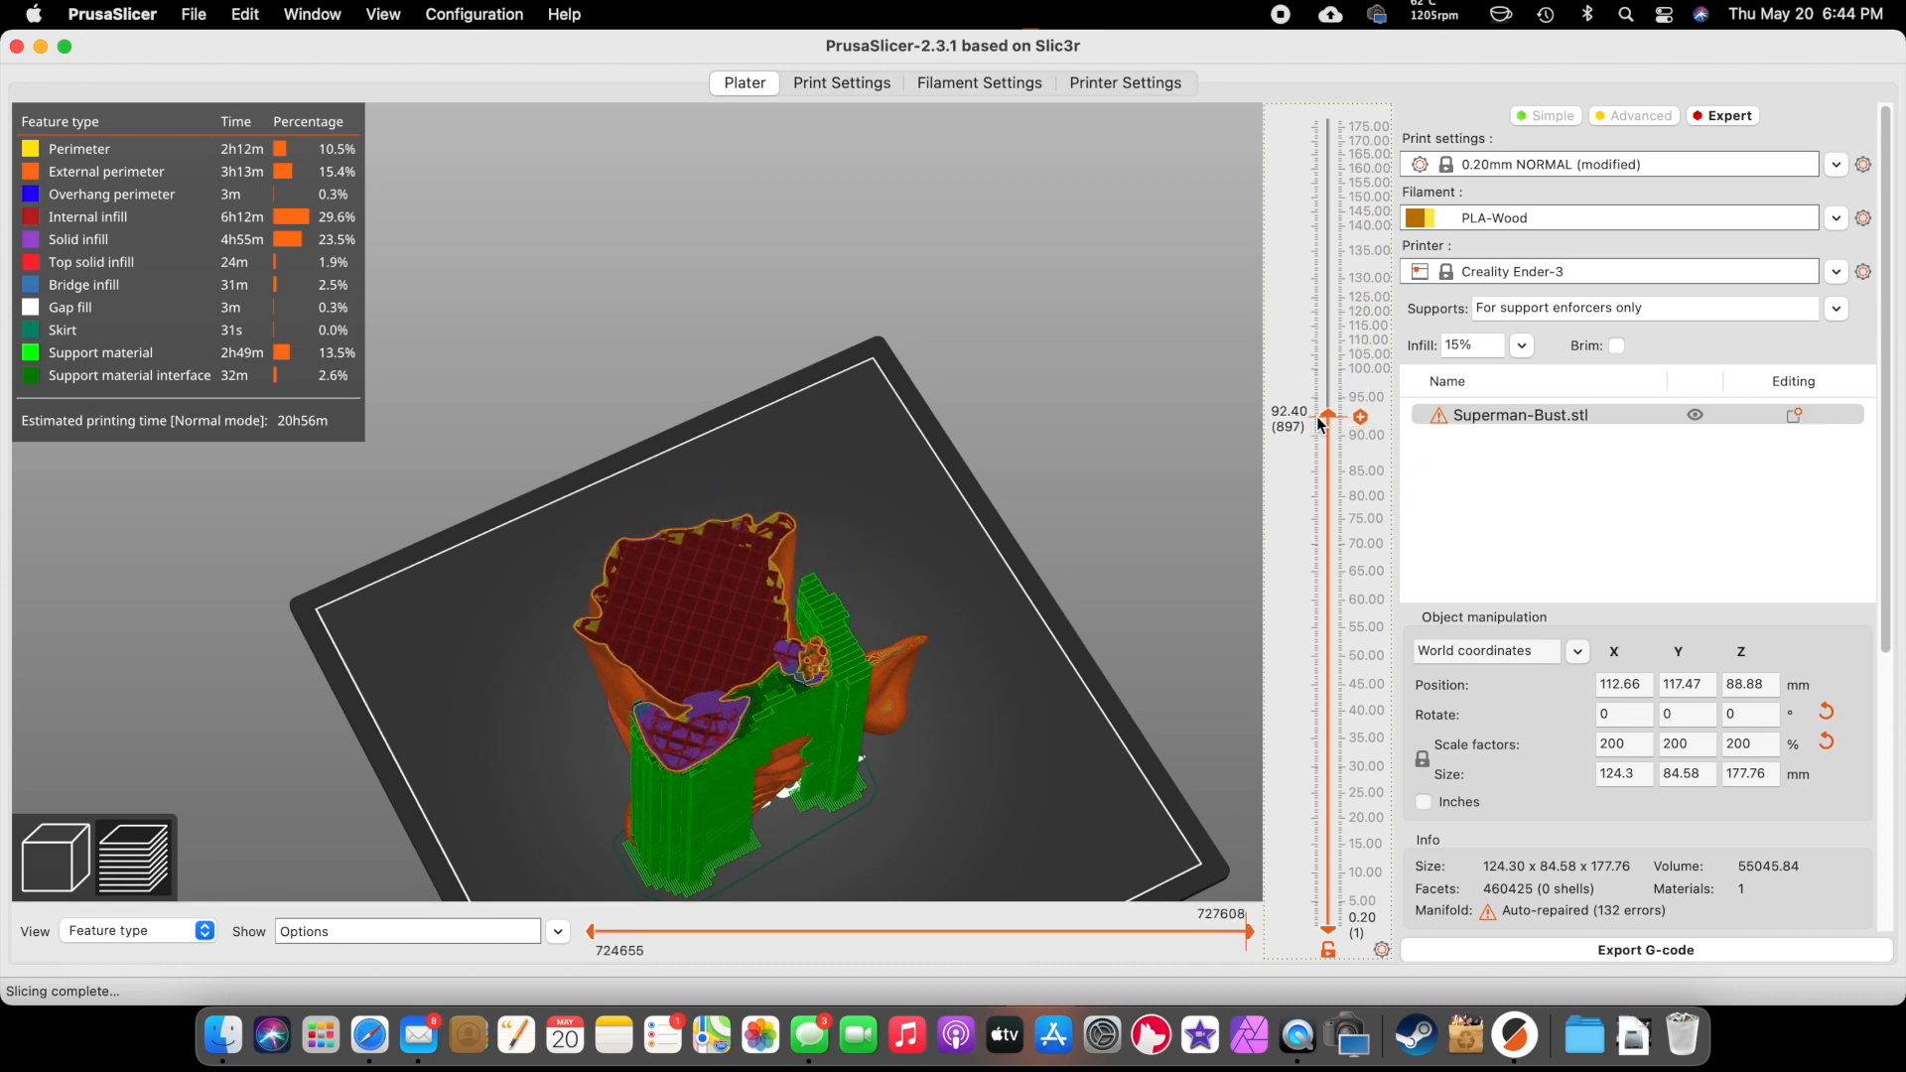
left_click_drag(1328, 417, 1327, 119)
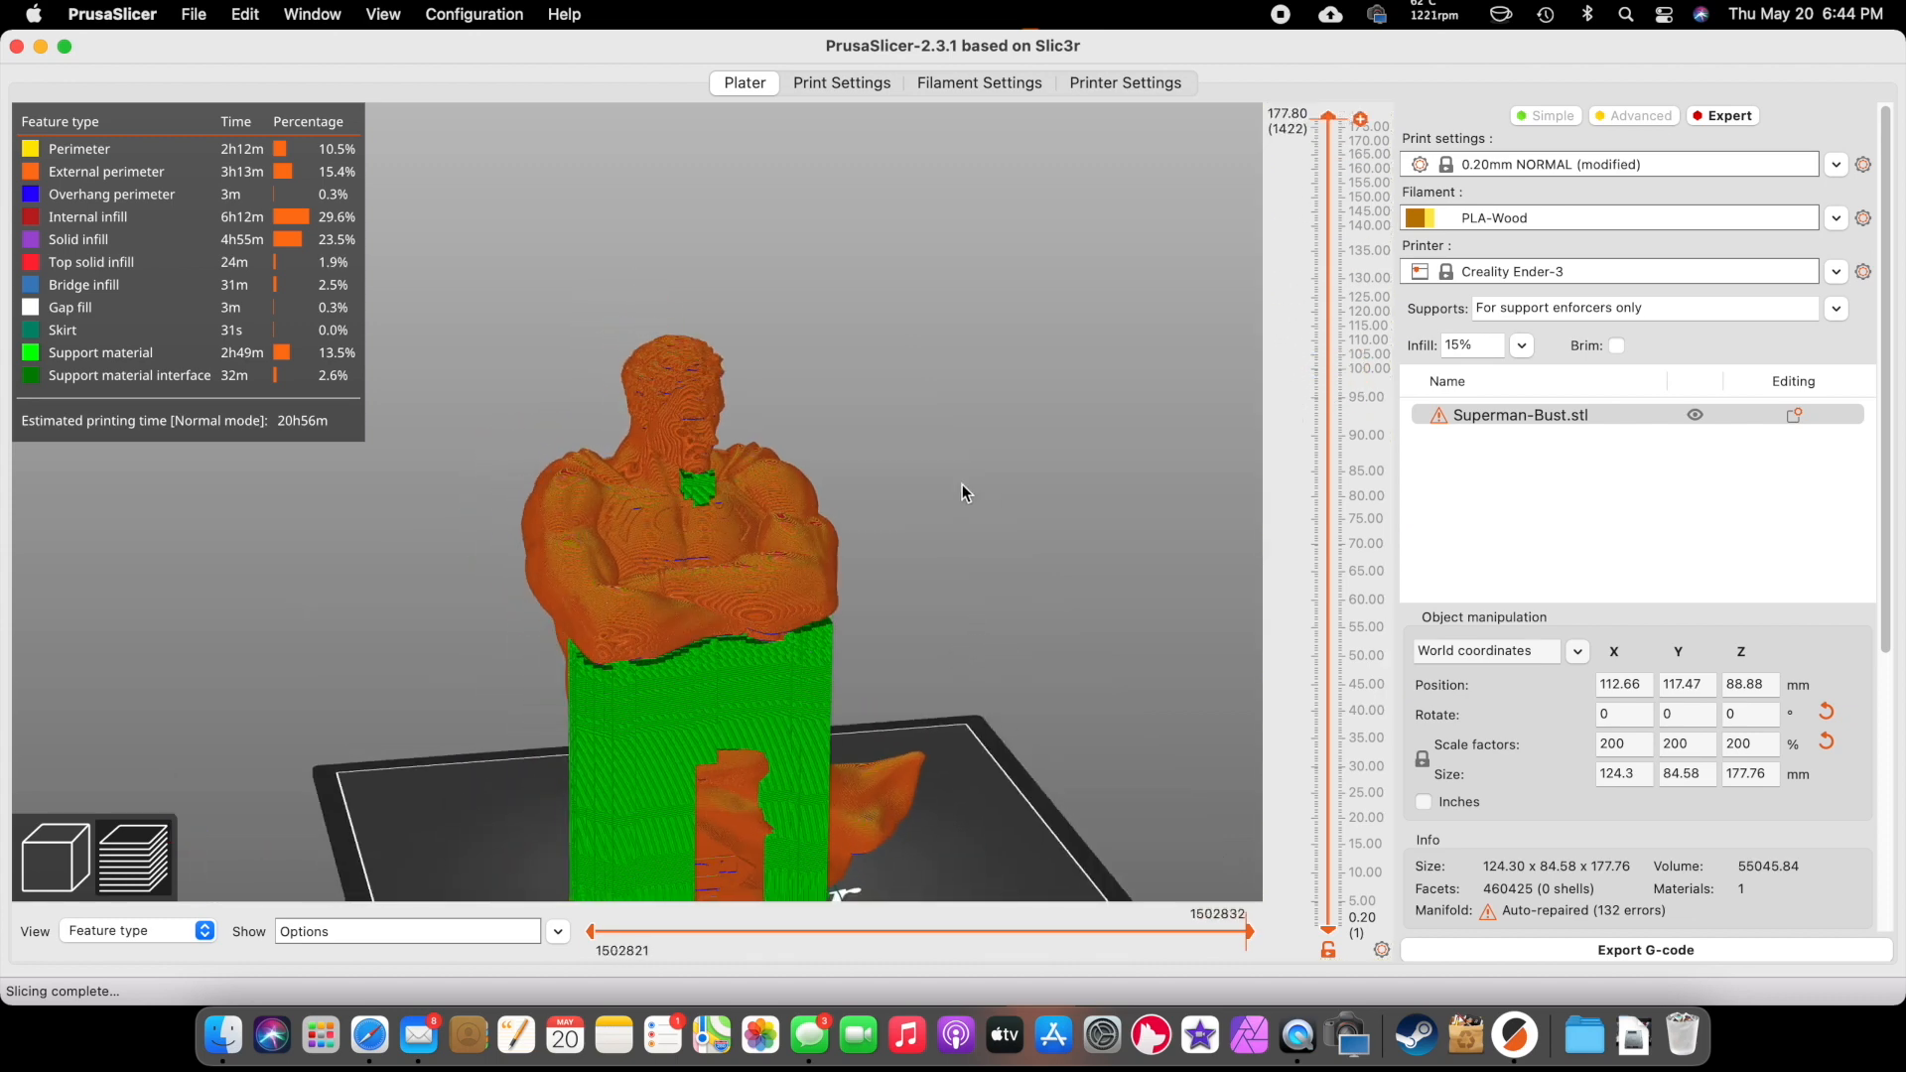
left_click(54, 697)
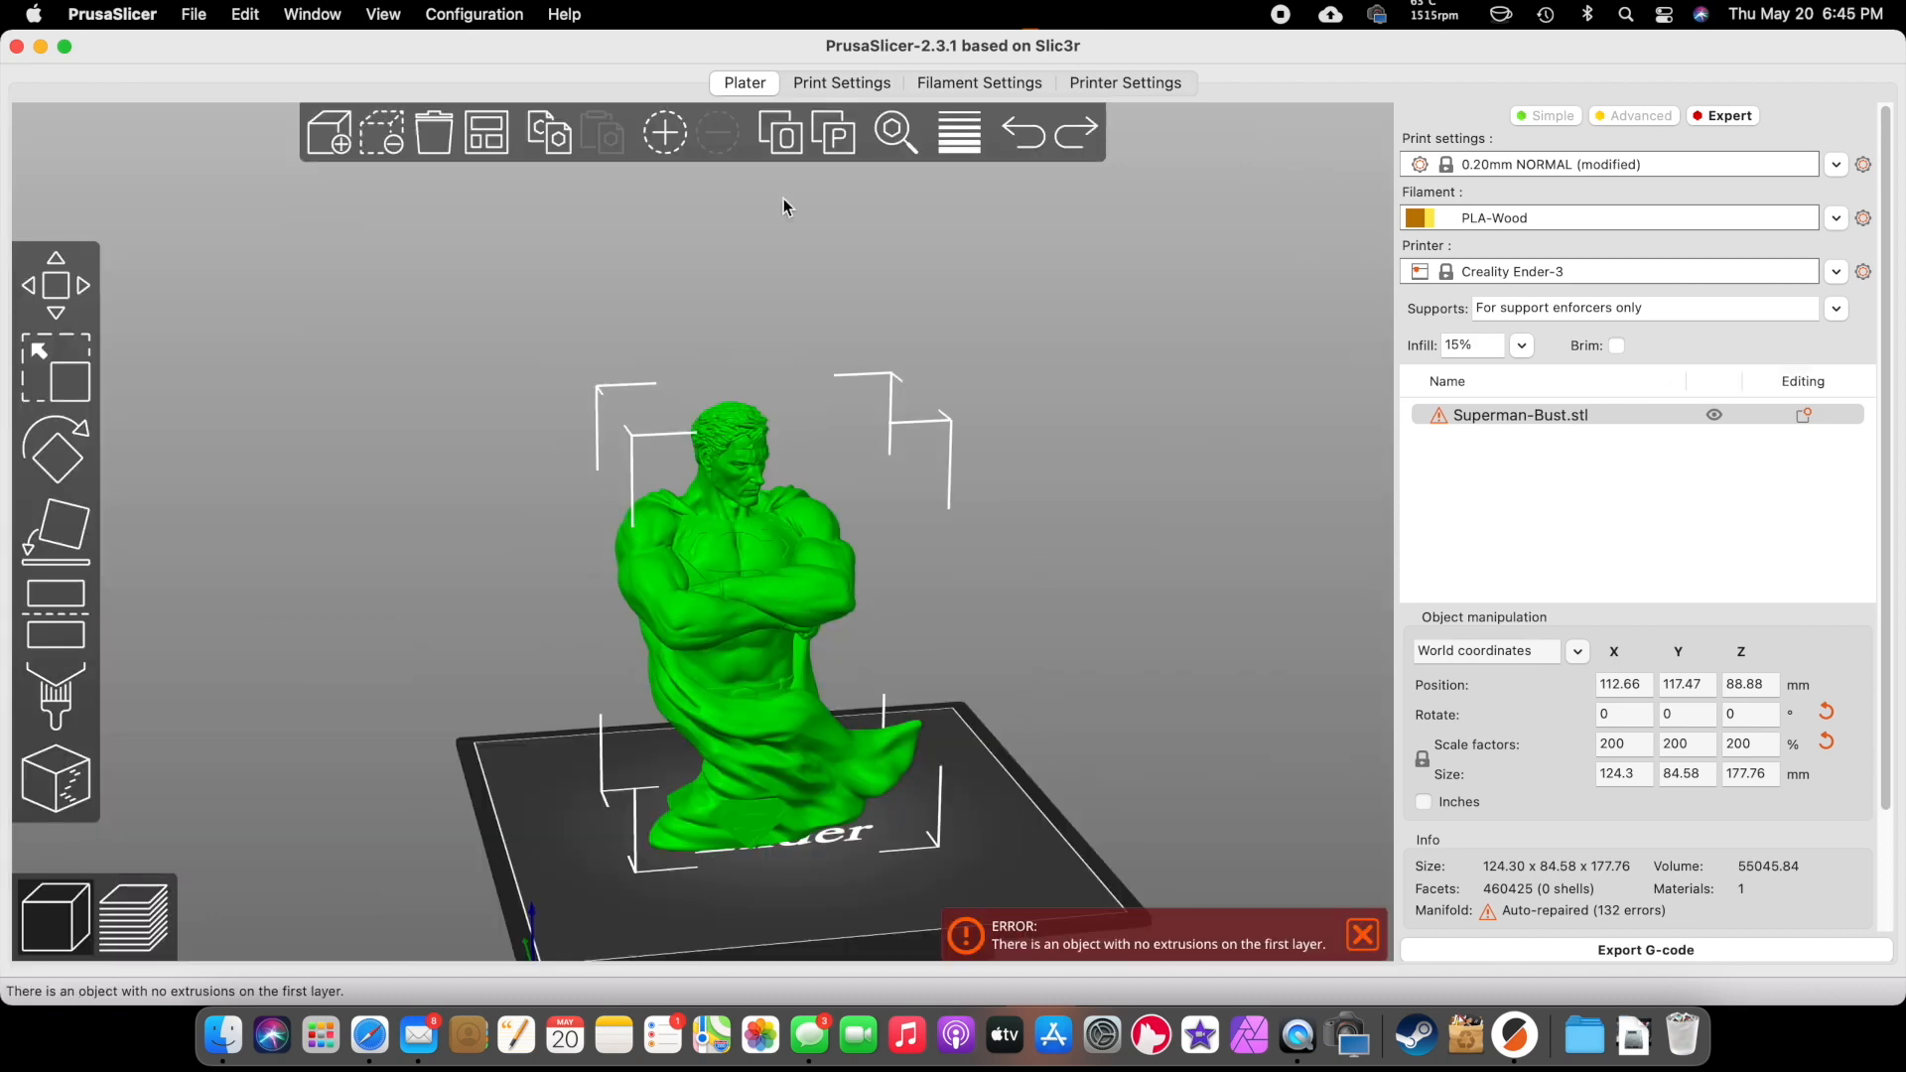
- Browse the Print, Filament and Printer settings and search the settings for 'wipe'
left_click(840, 83)
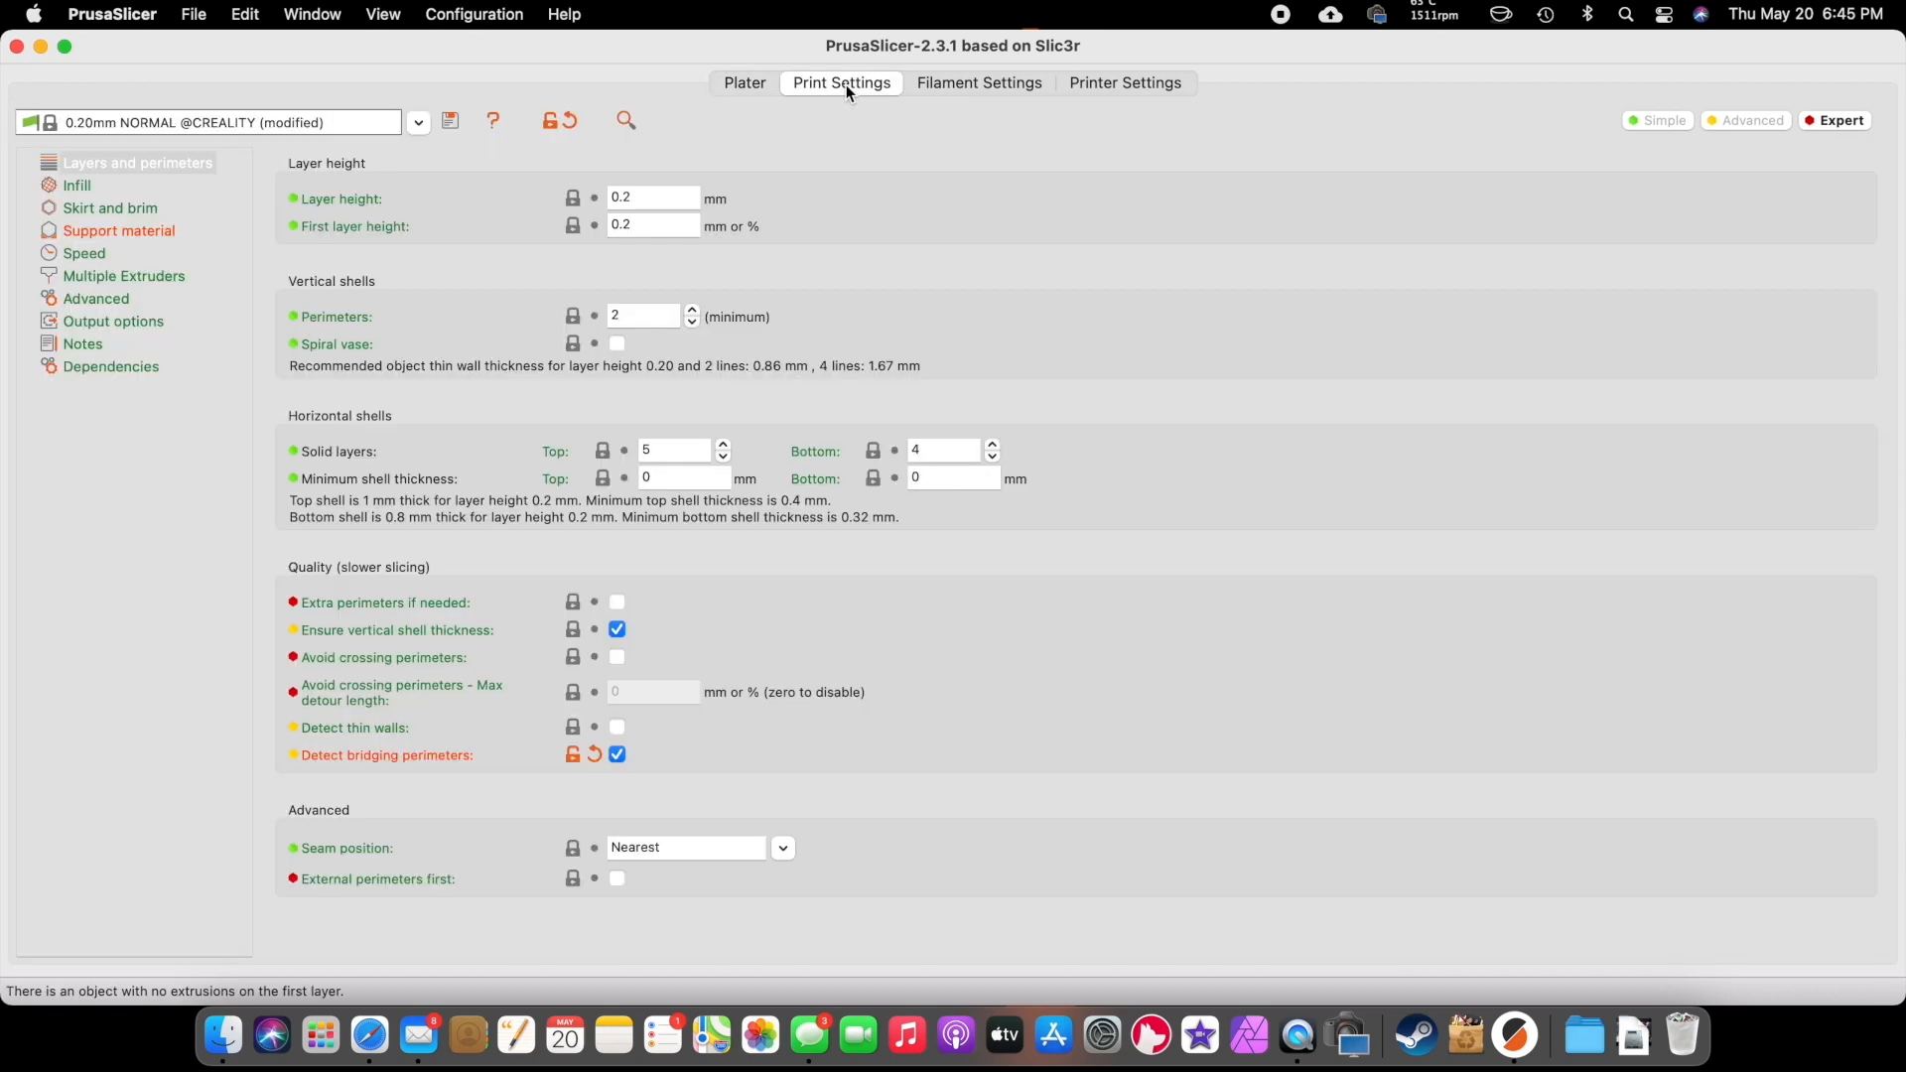
mouse_move(164, 319)
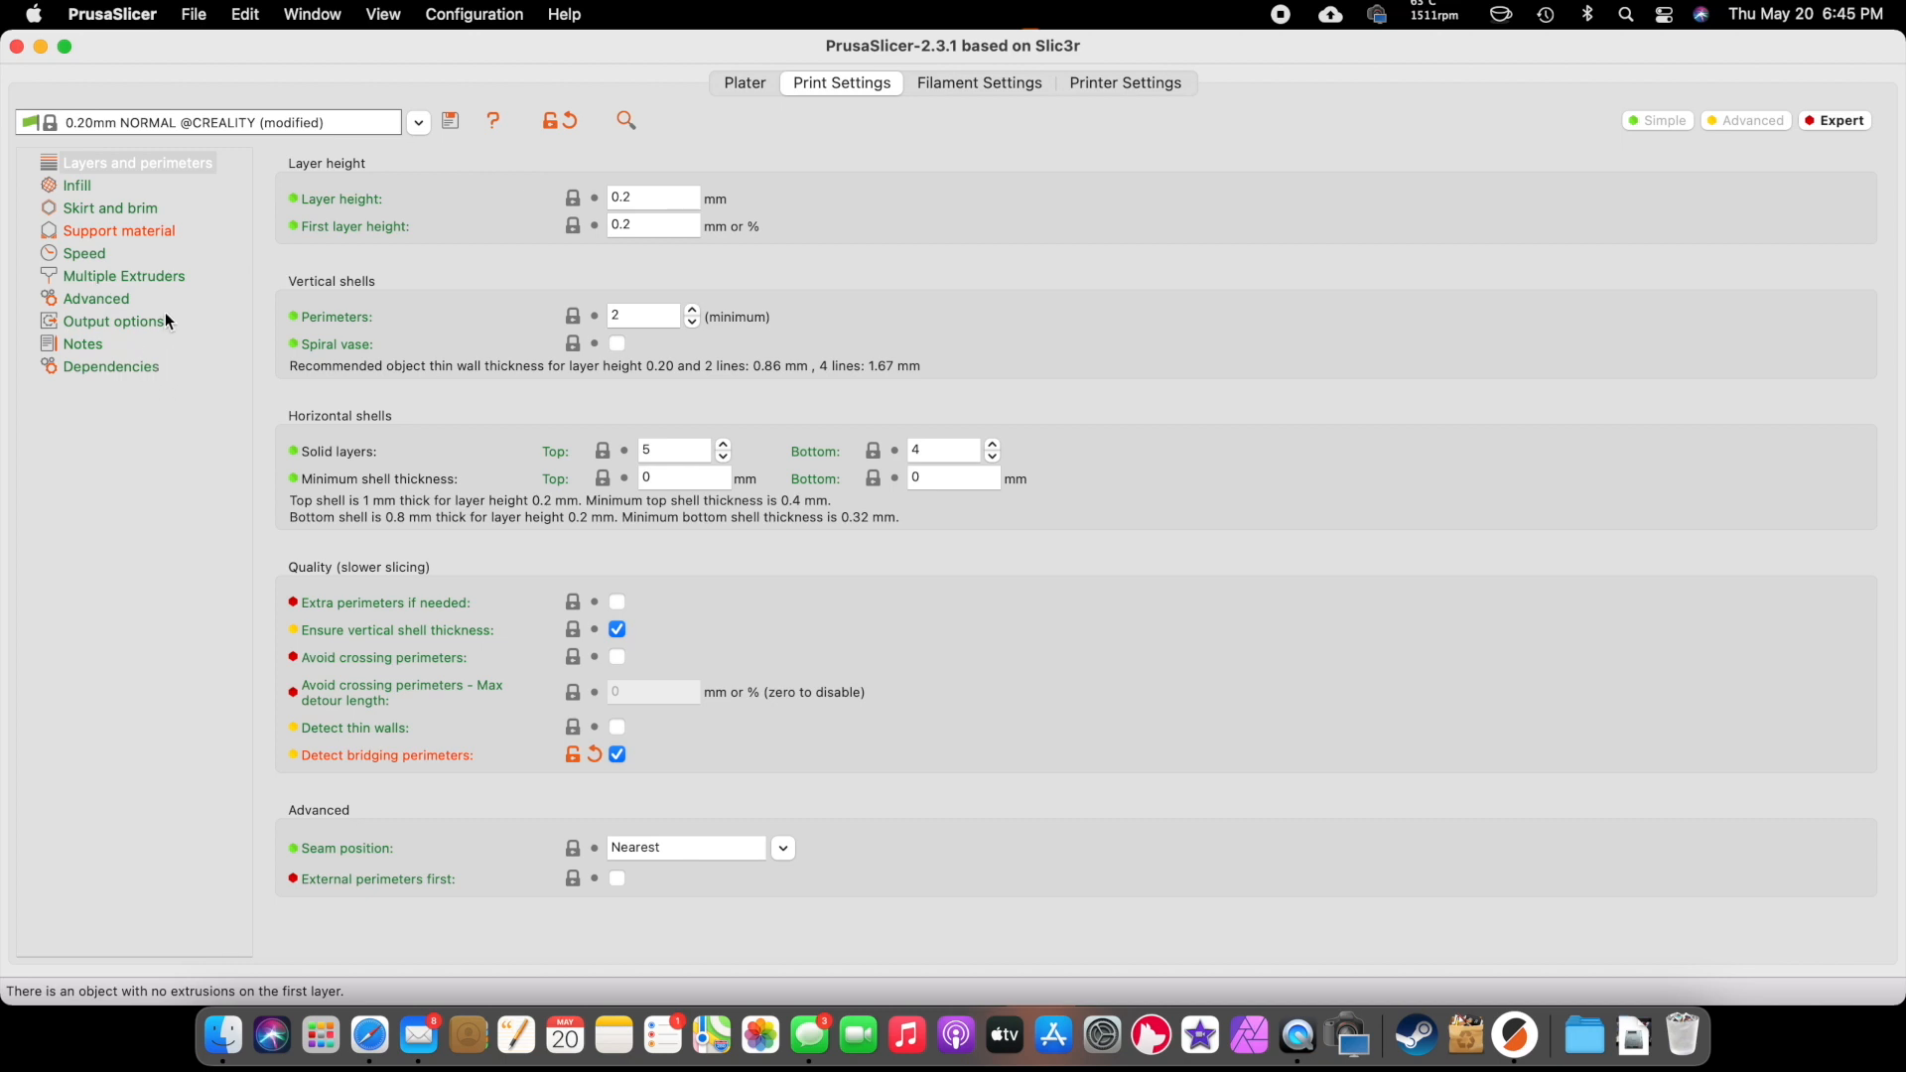
left_click(977, 82)
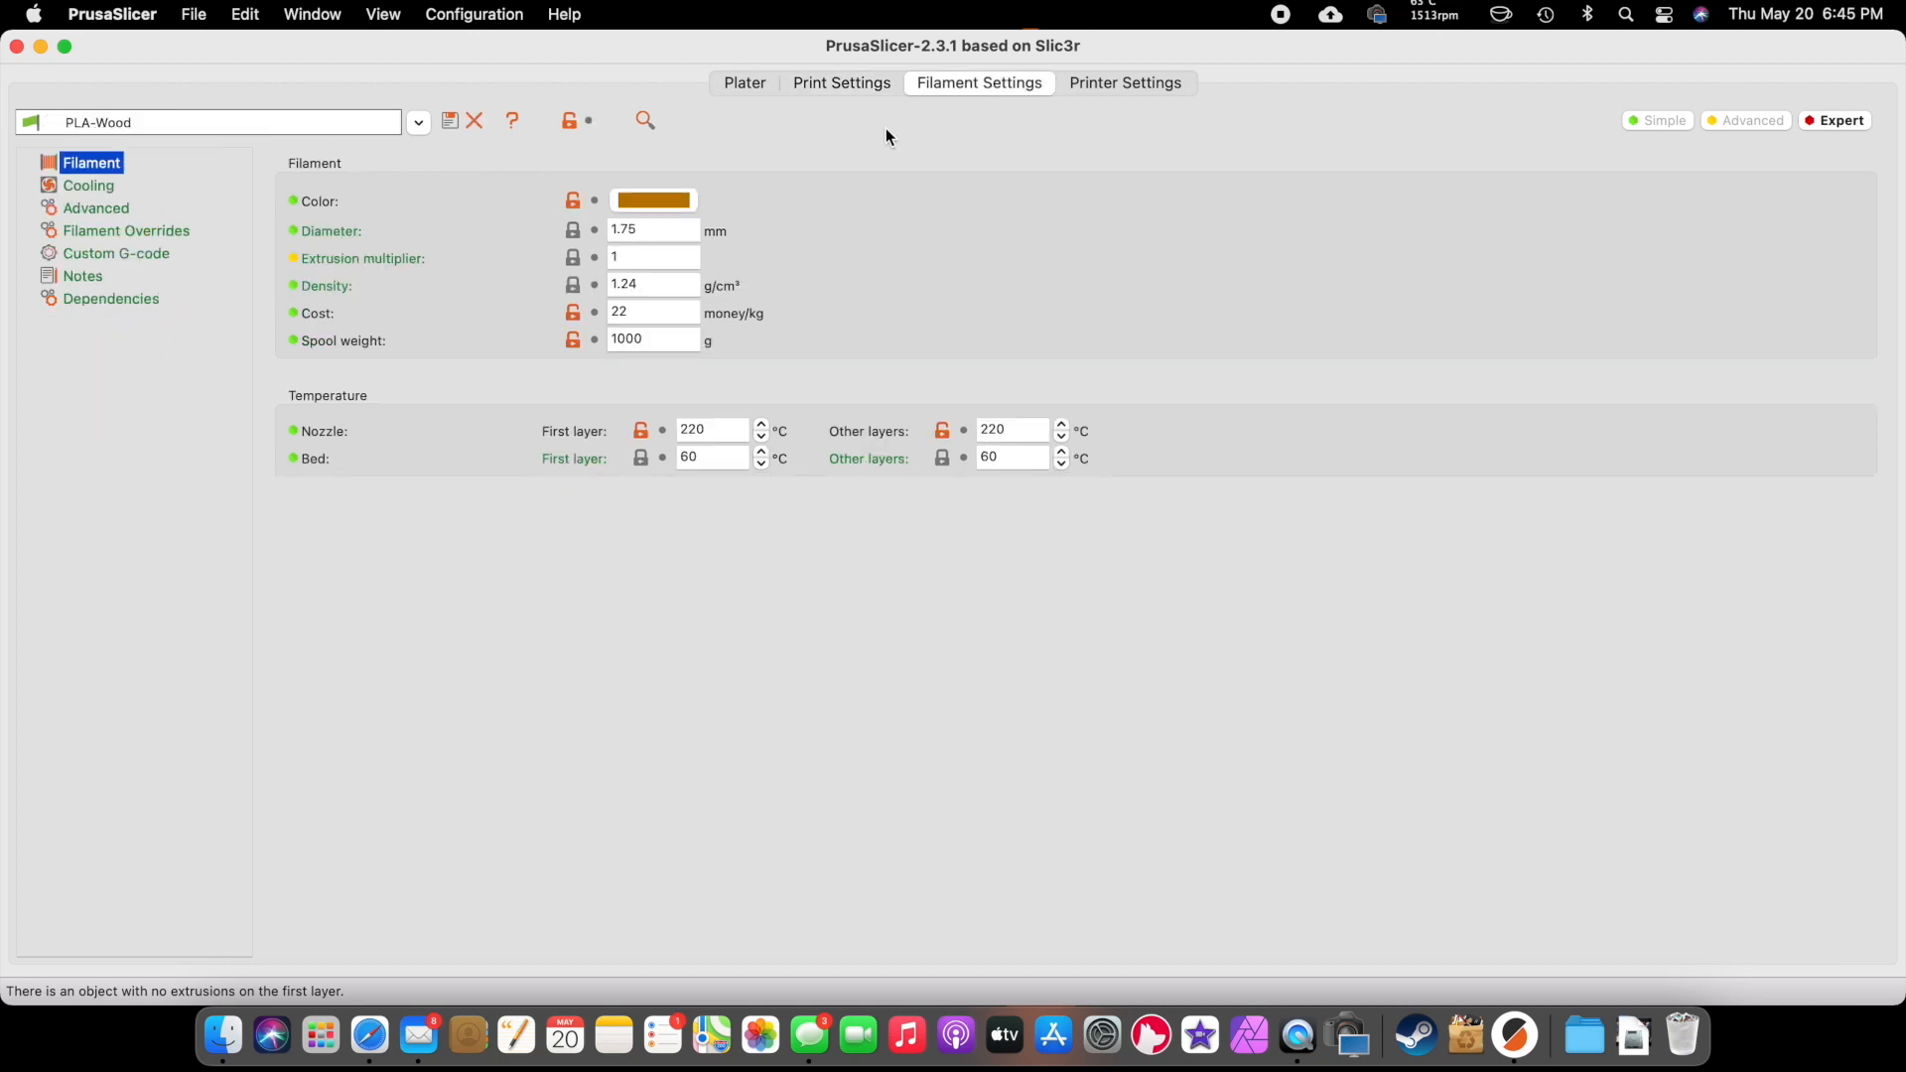
mouse_move(1106, 90)
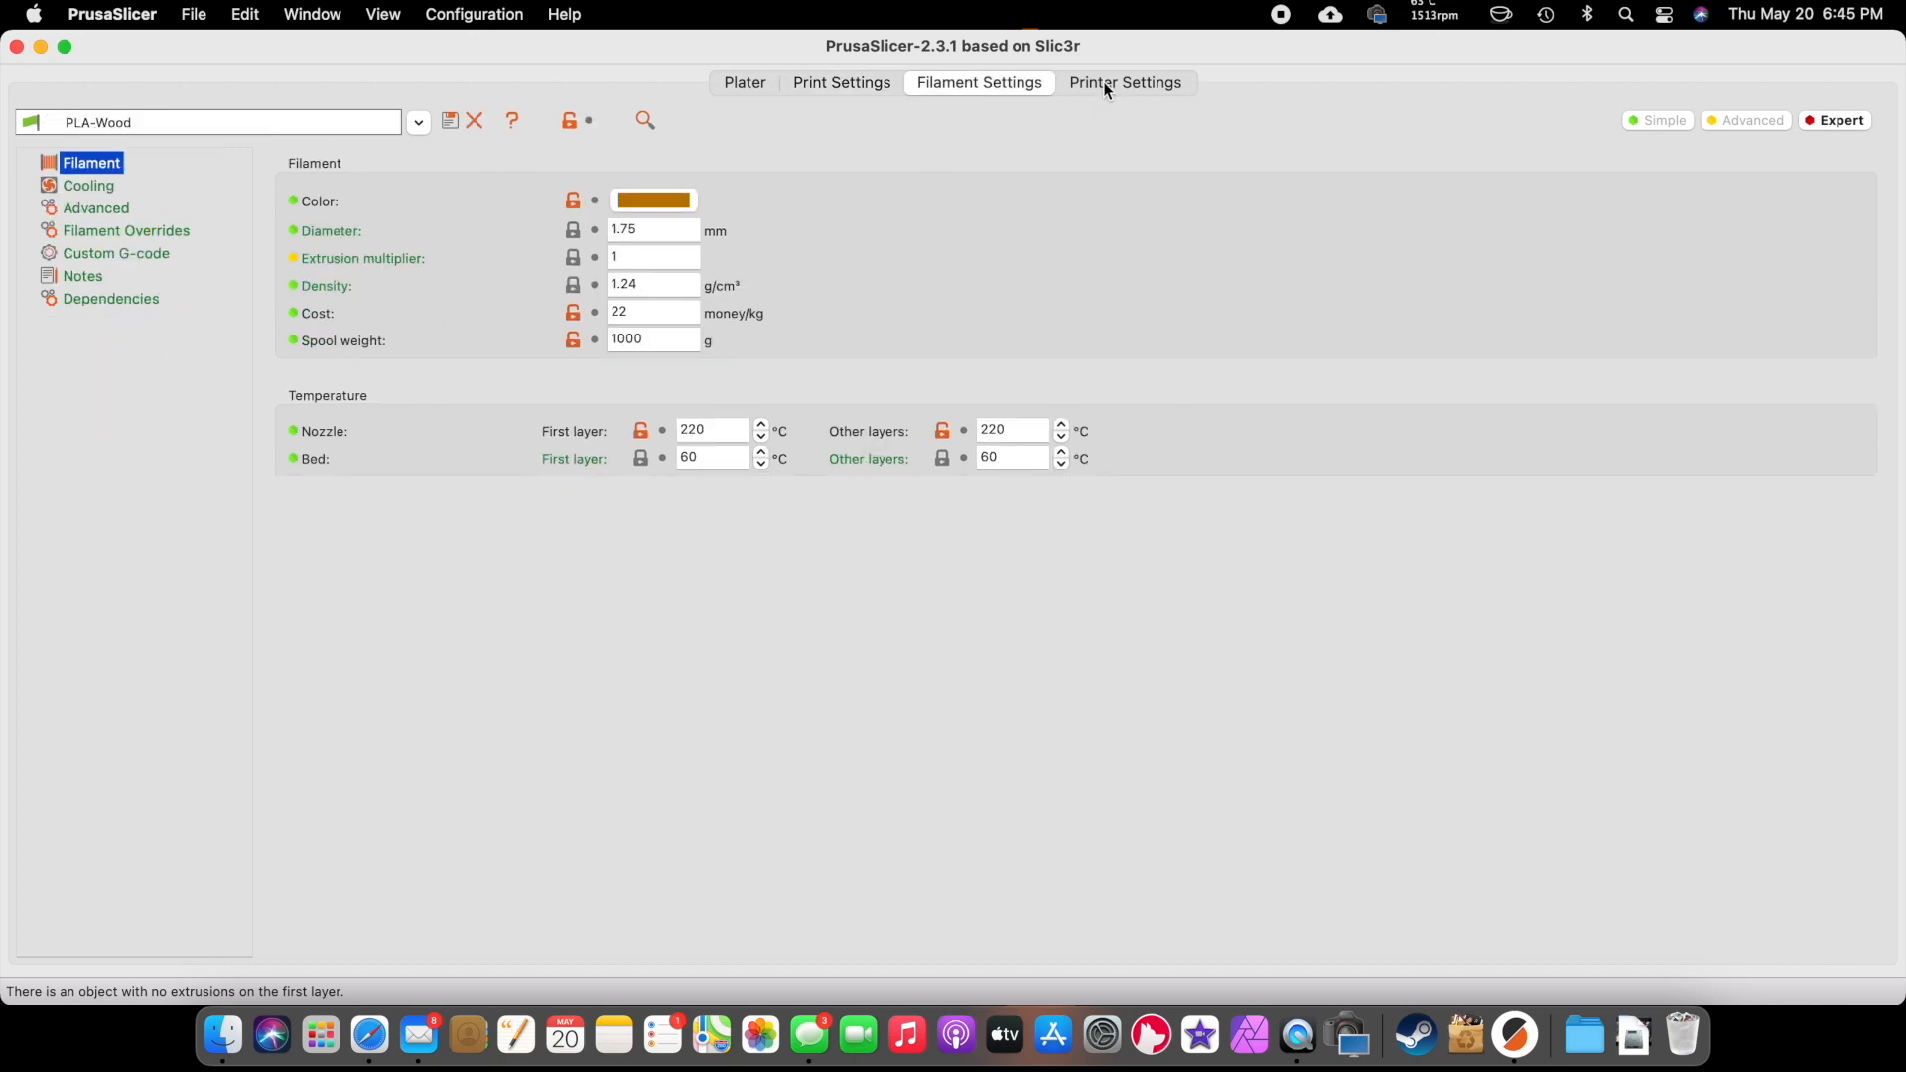
left_click(1125, 82)
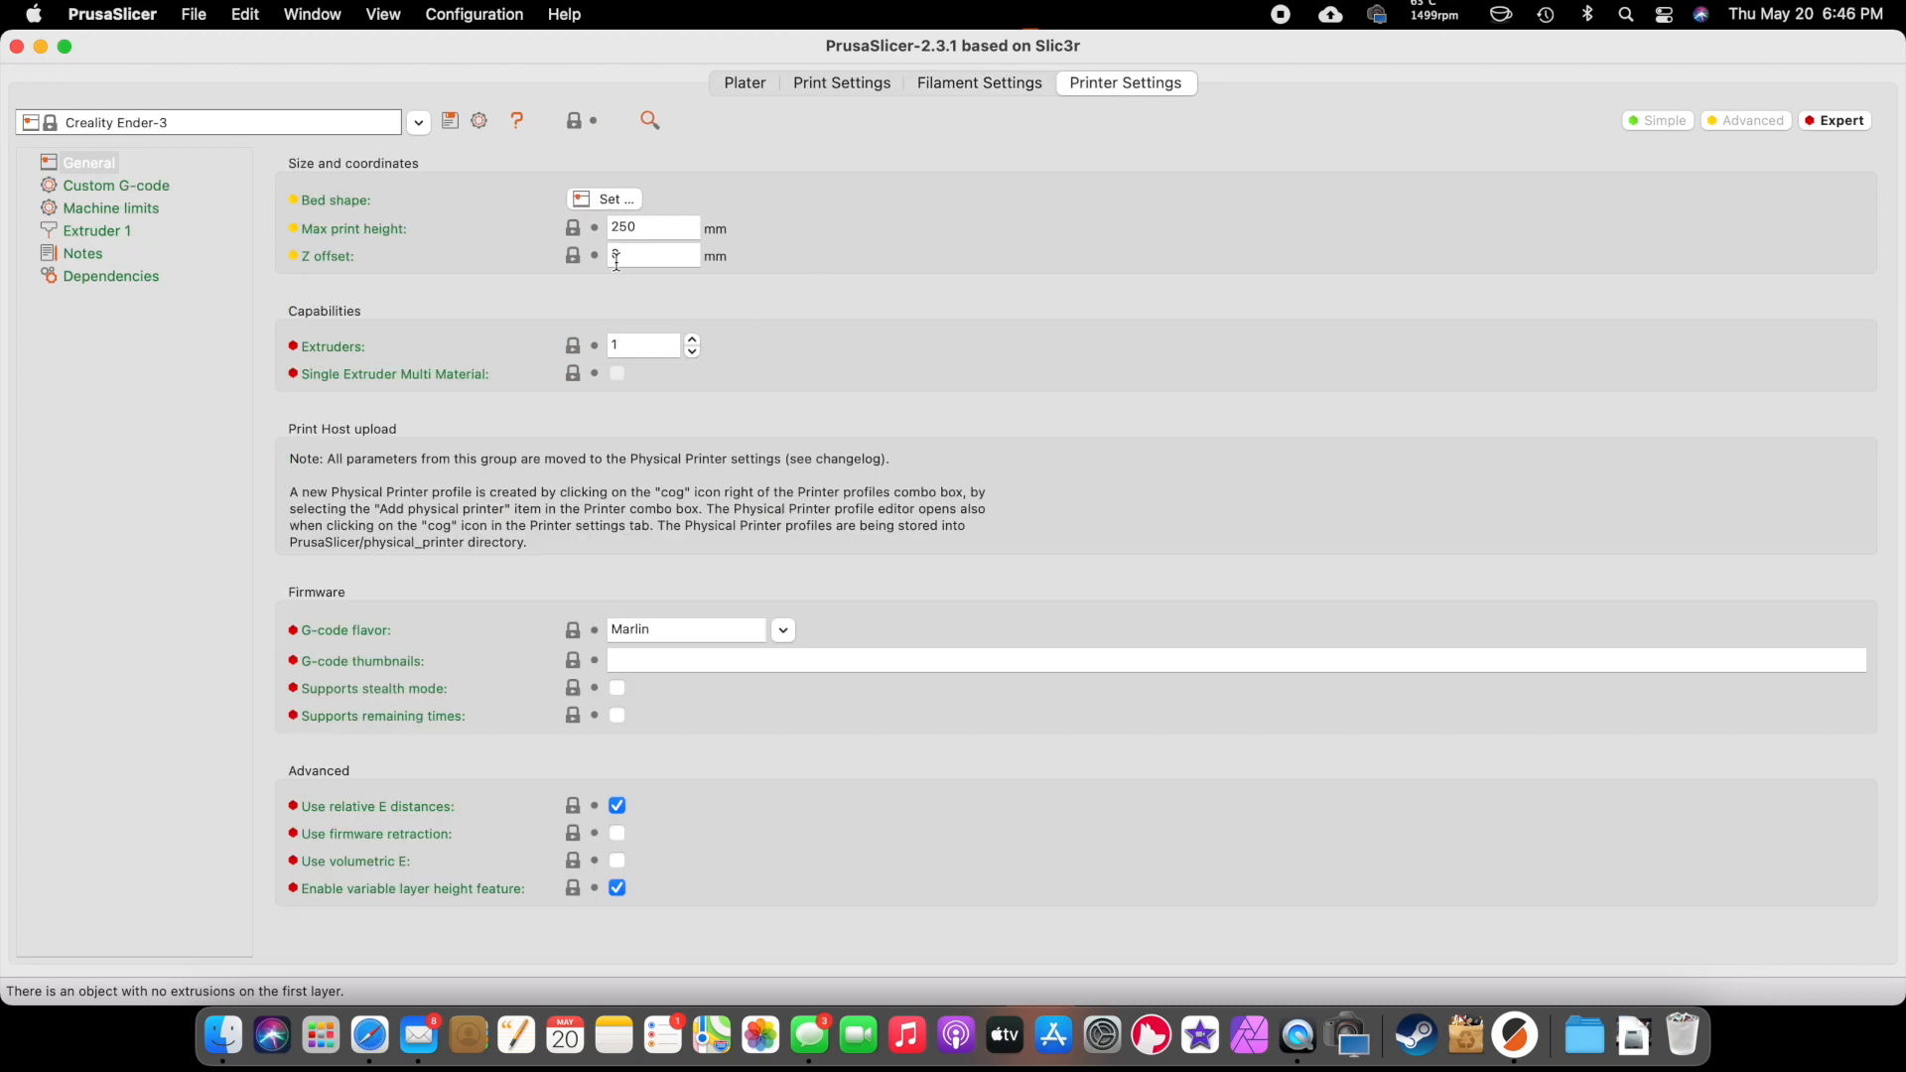
left_click(840, 82)
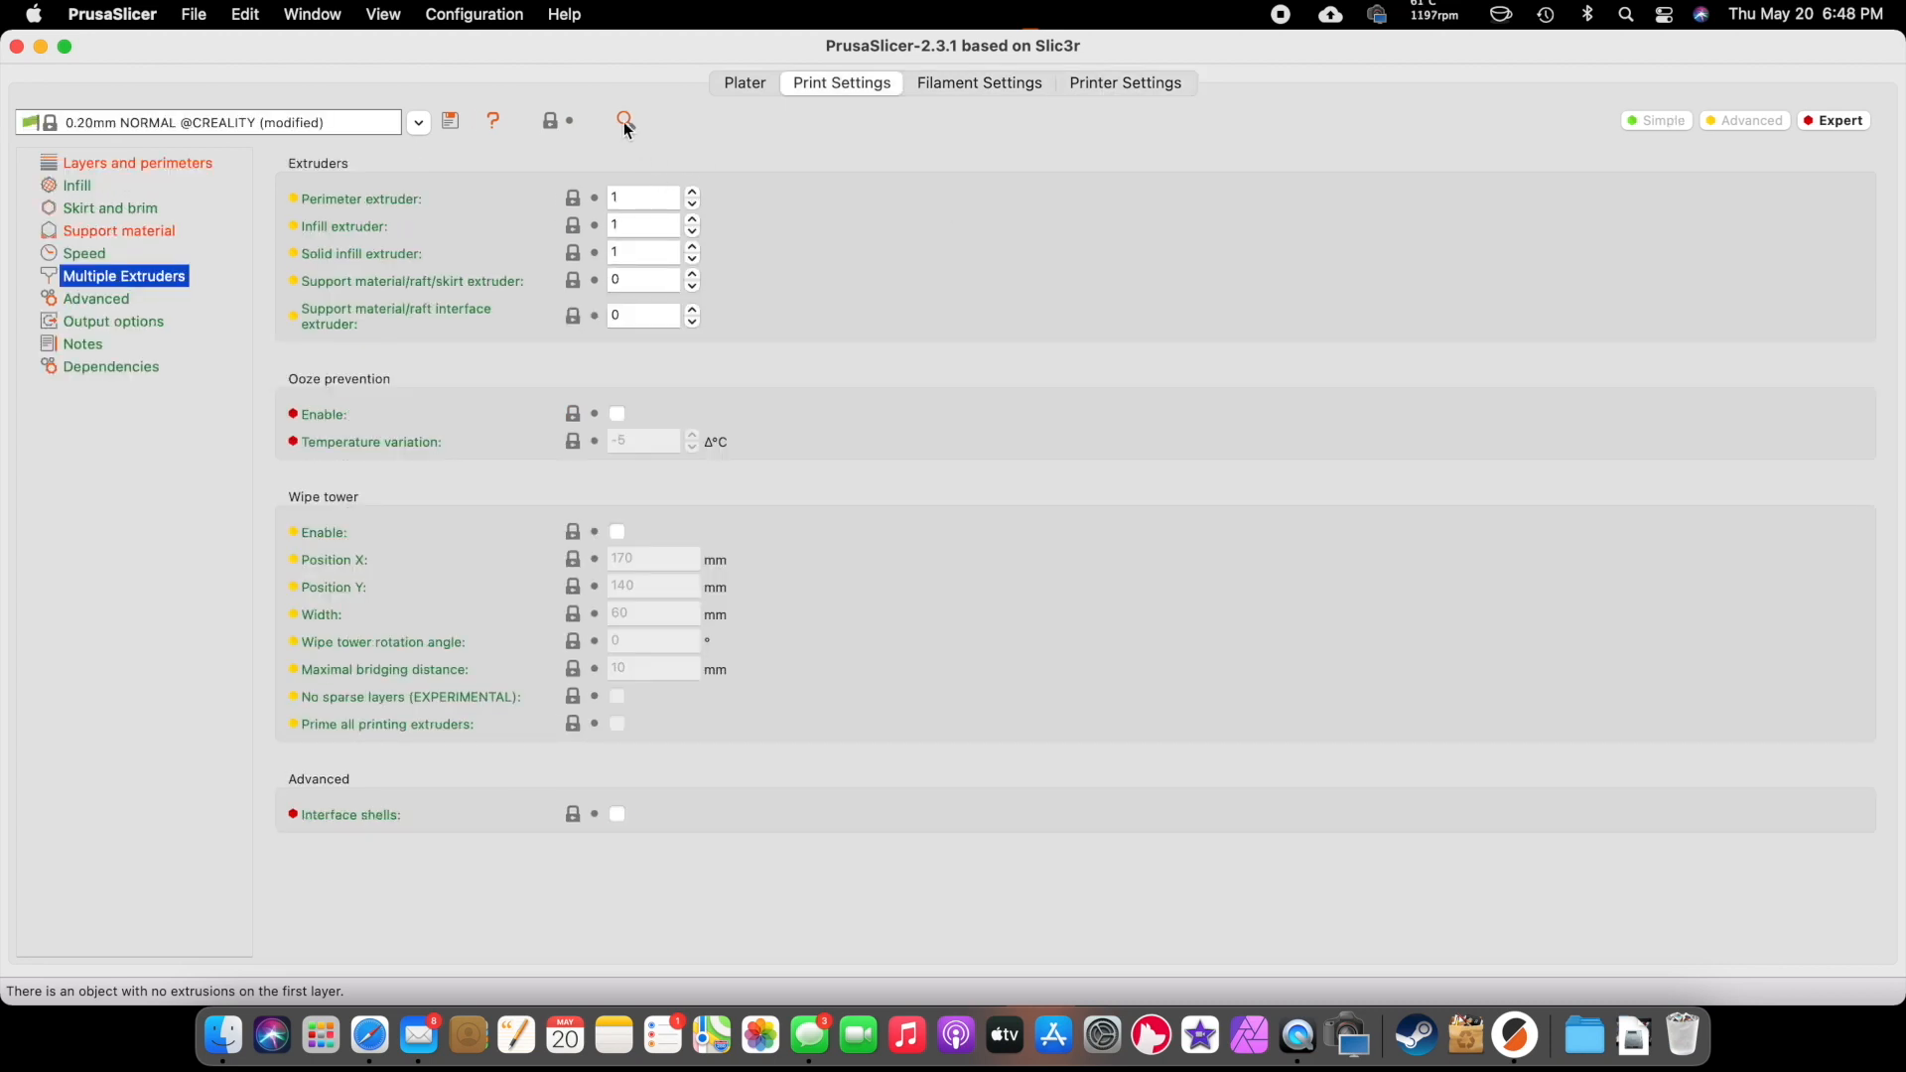
left_click(623, 120)
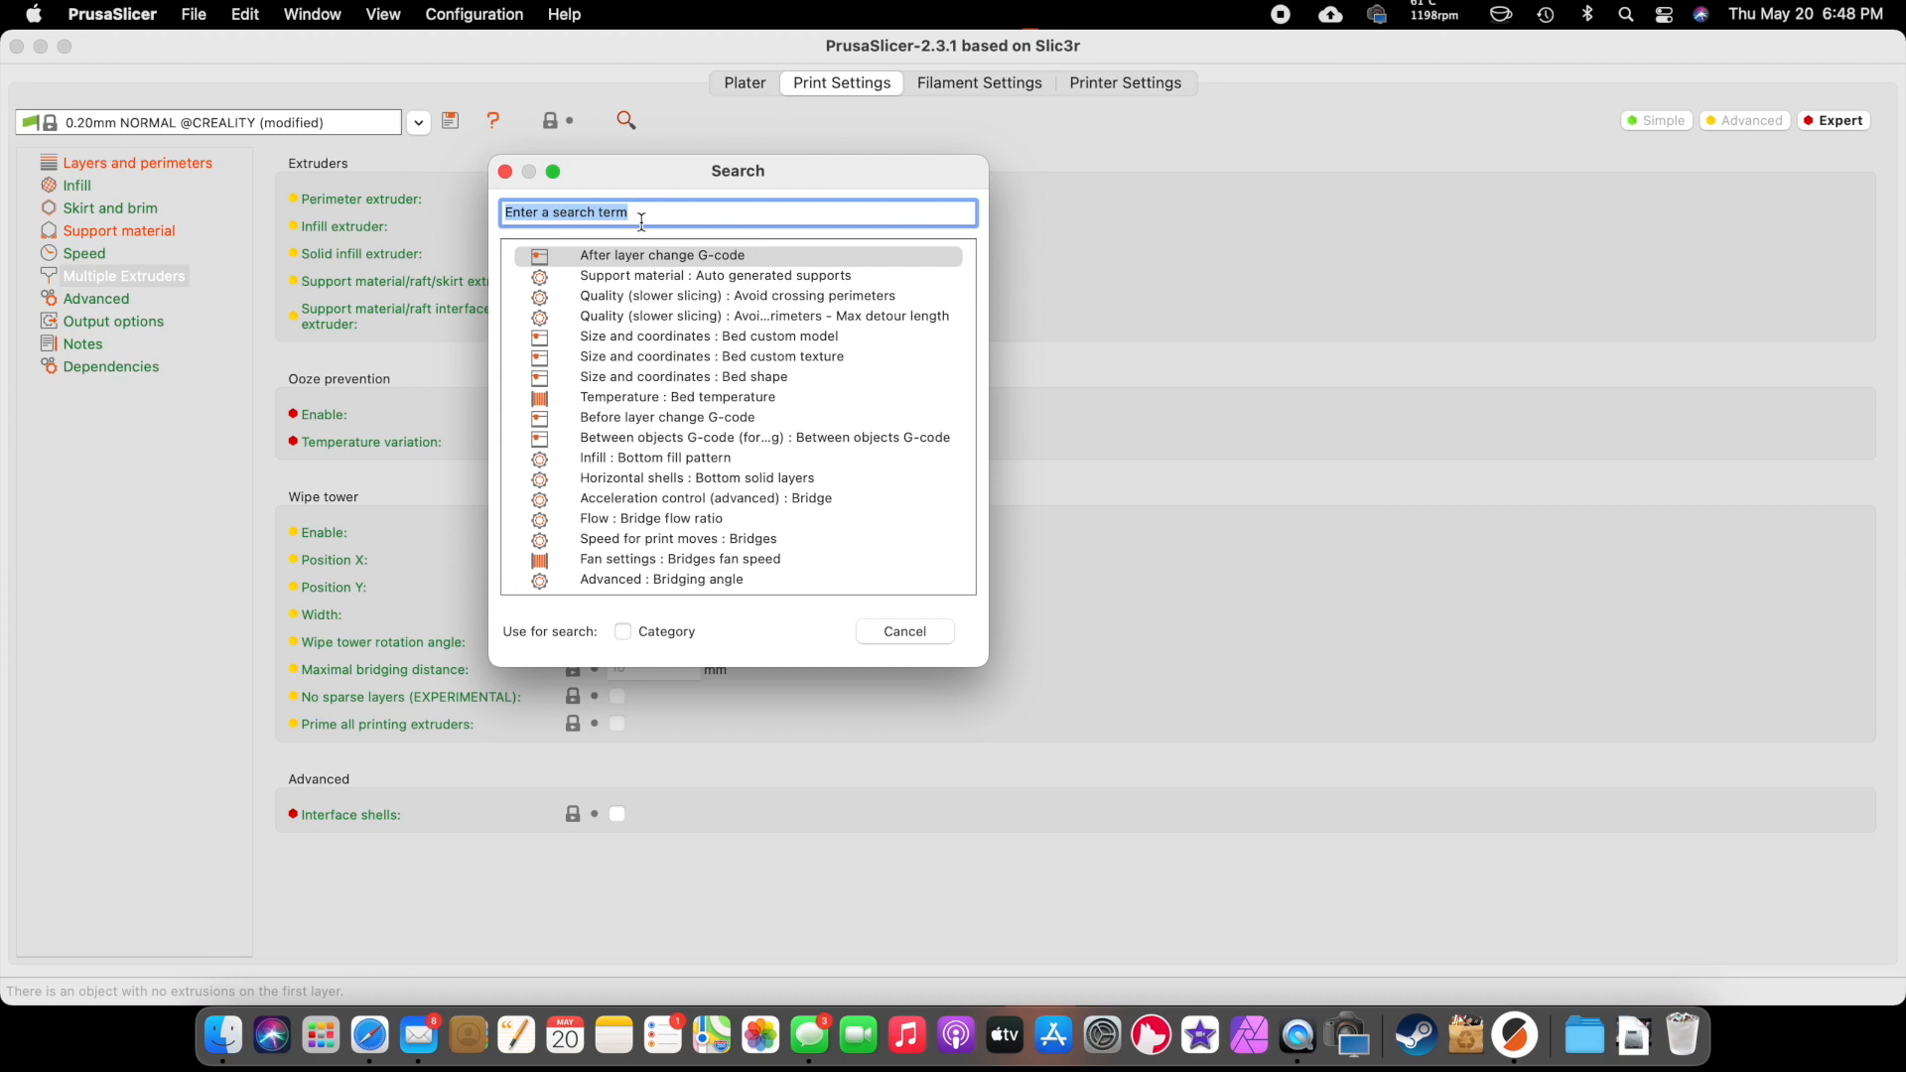
type("wipe")
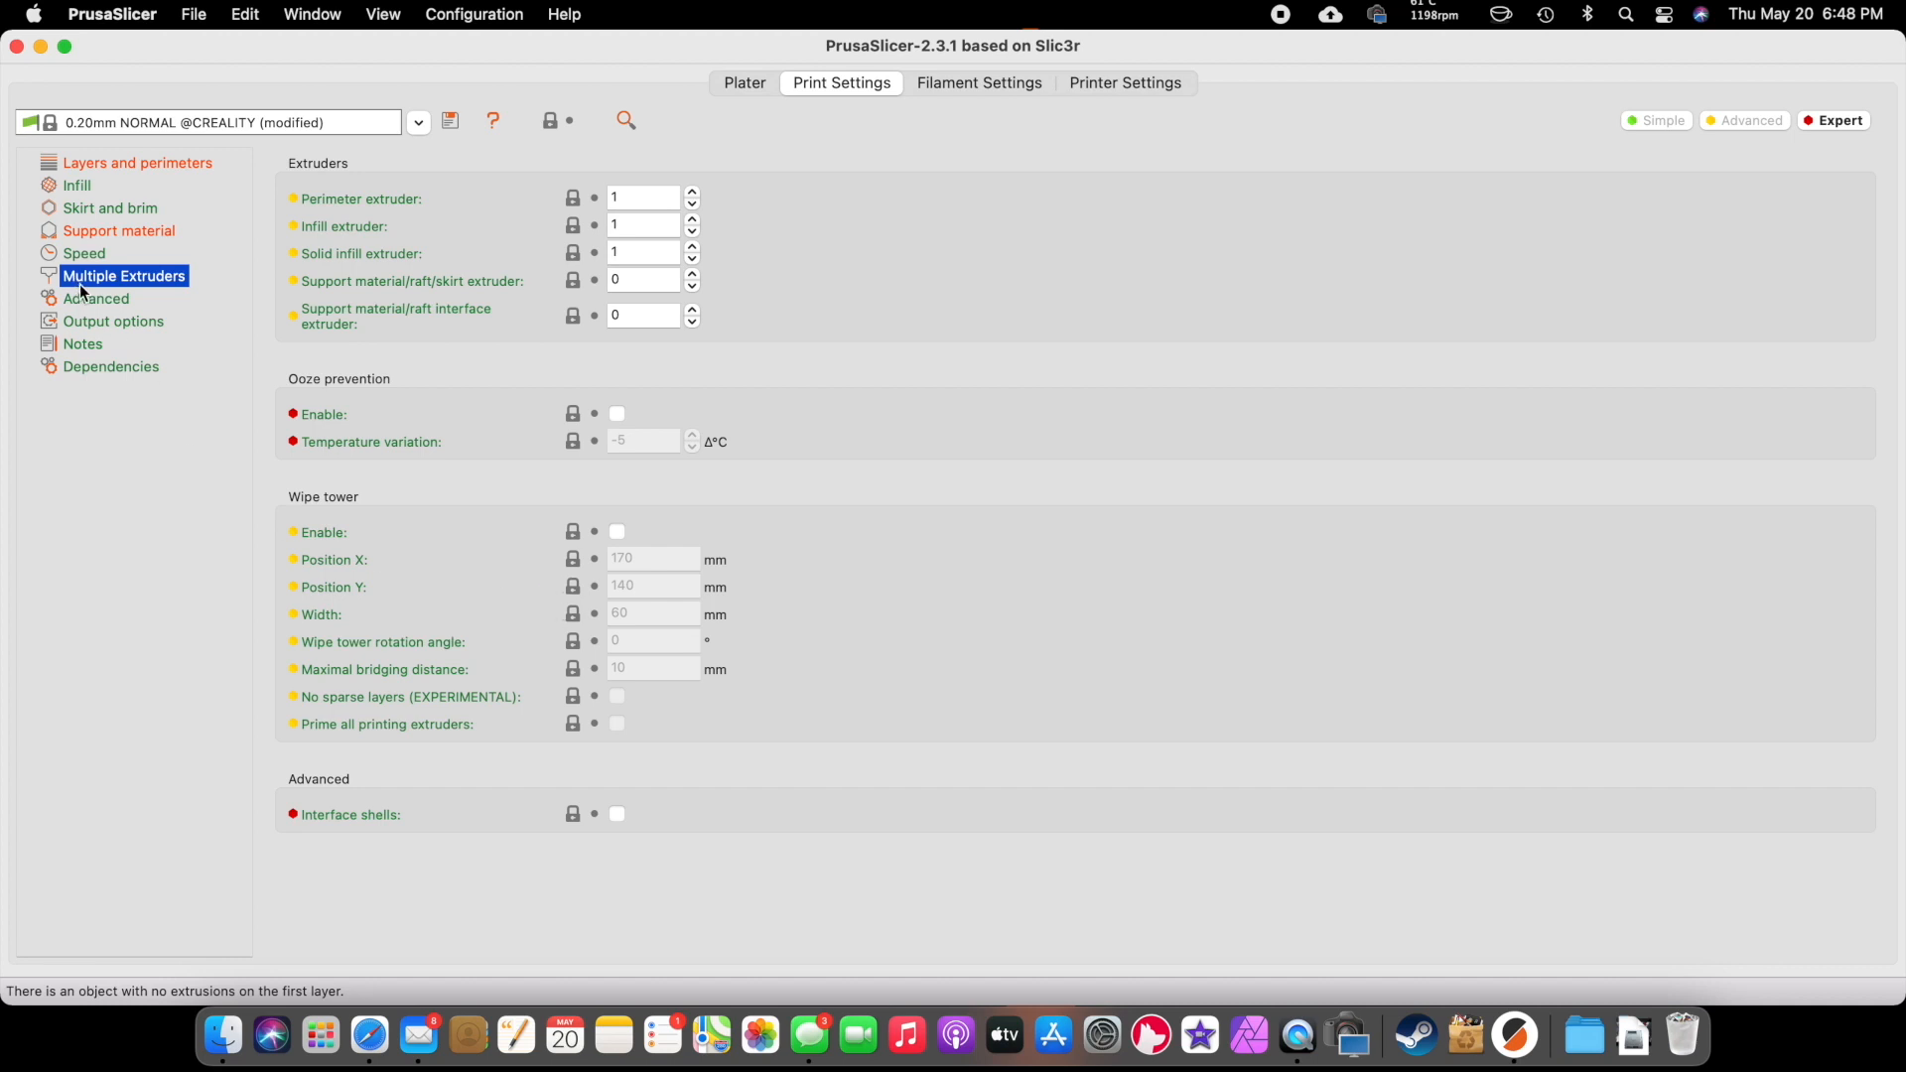
mouse_move(819, 206)
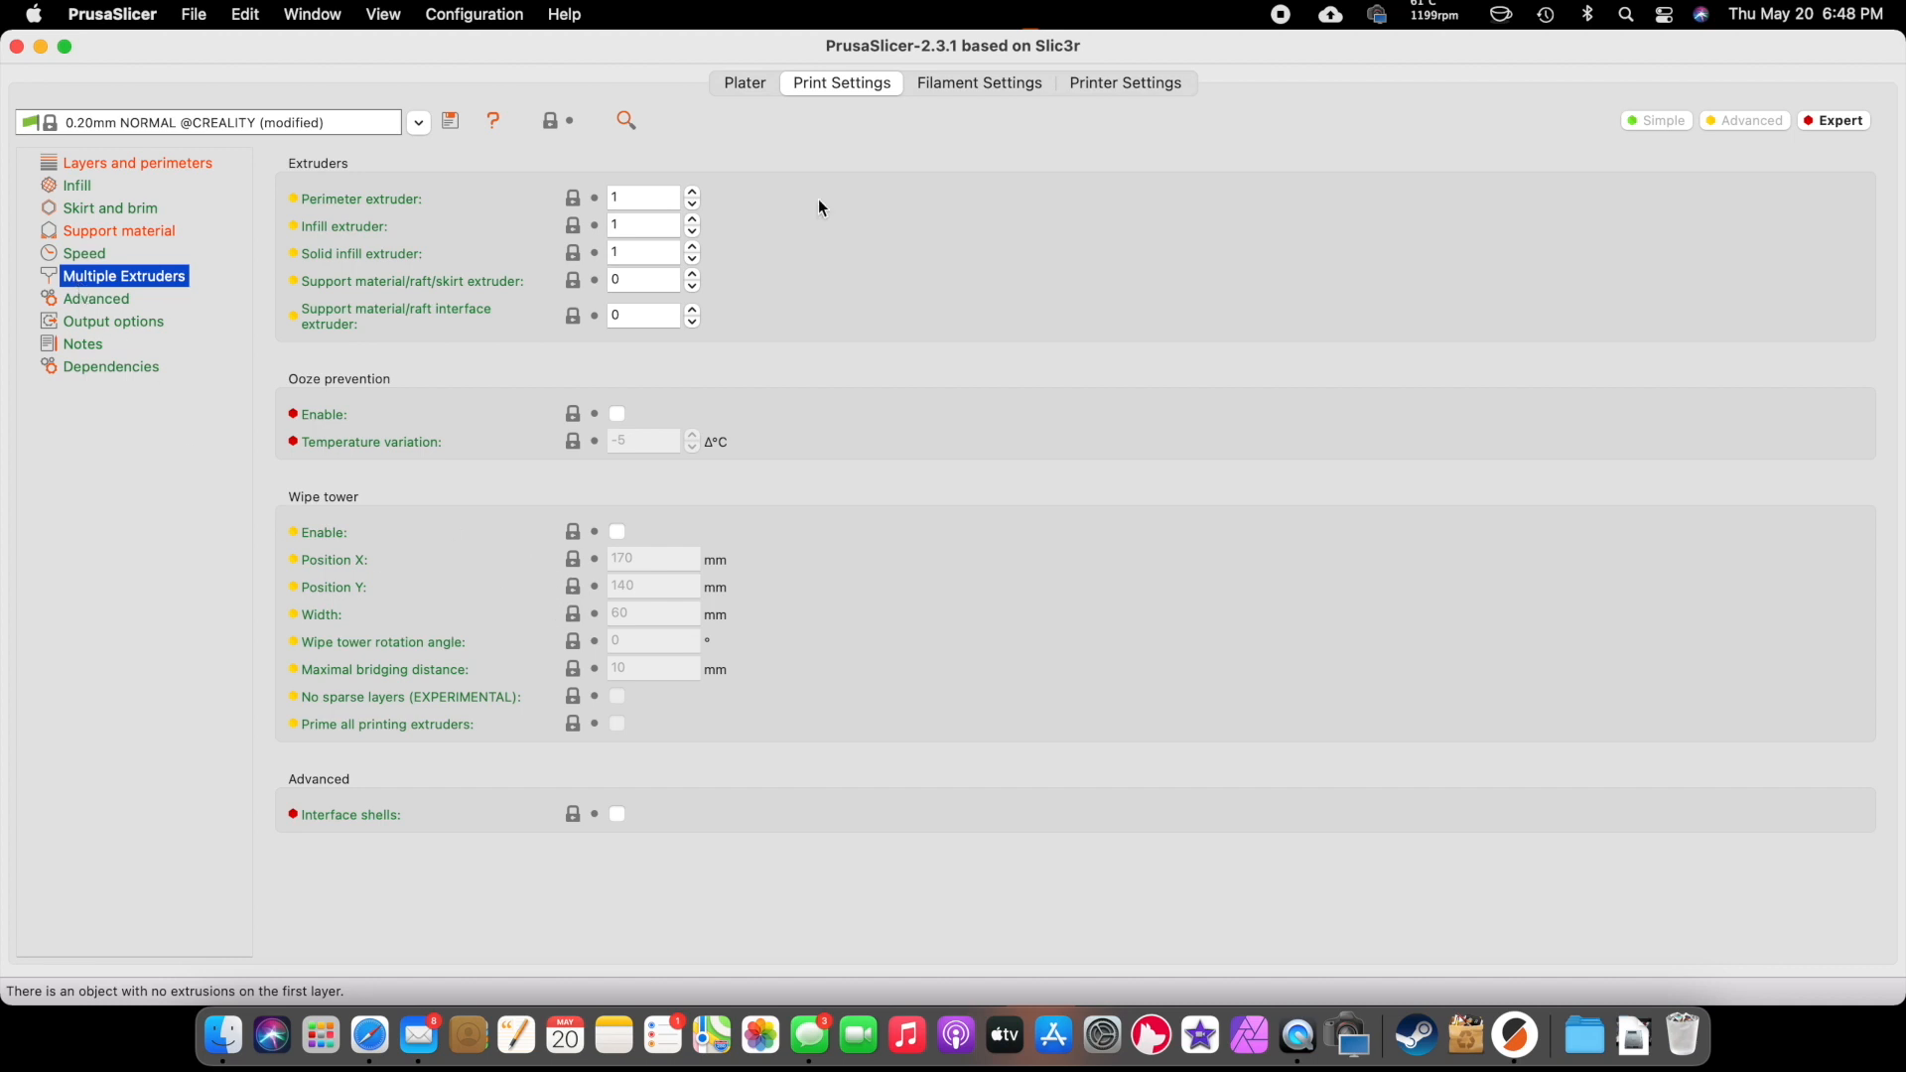
mouse_move(752, 94)
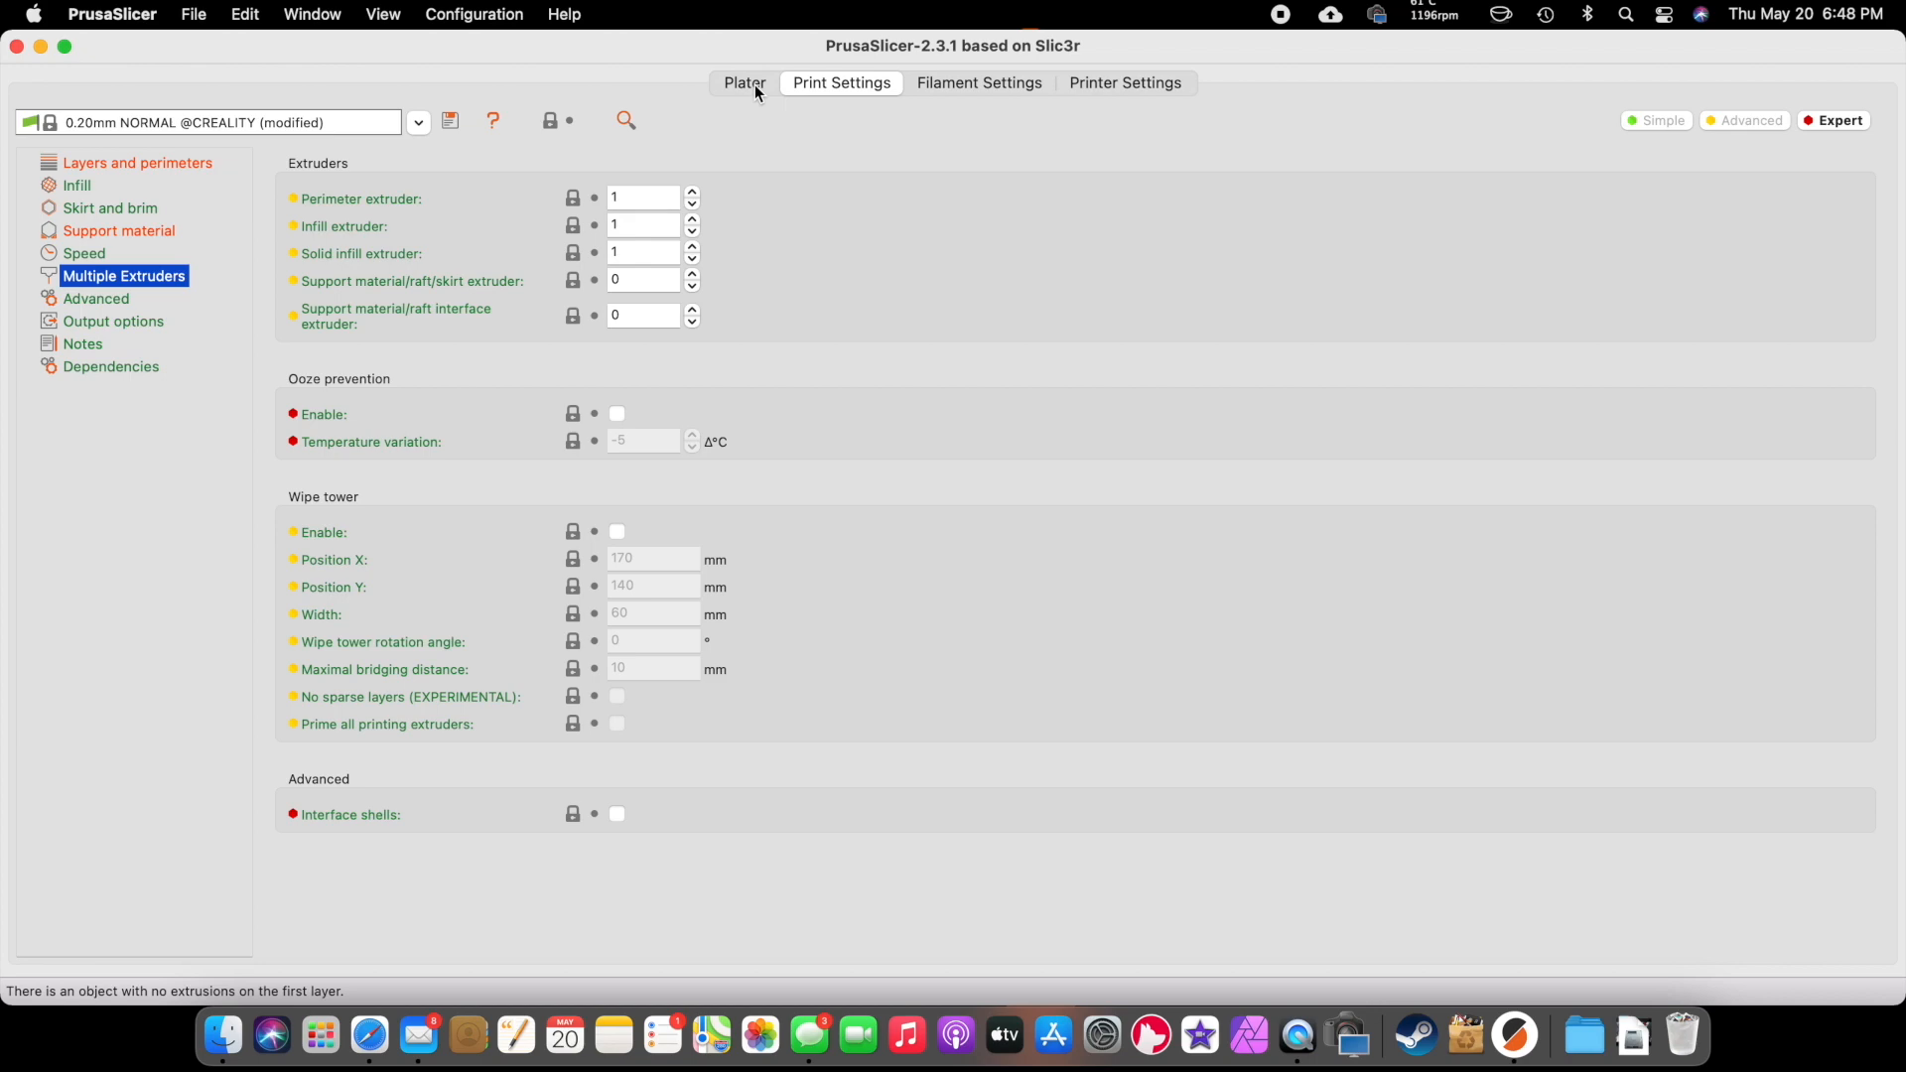
- Enable the brim at 10% infill and reslice, estimating 19h57m and 58.11 m filament
left_click(743, 82)
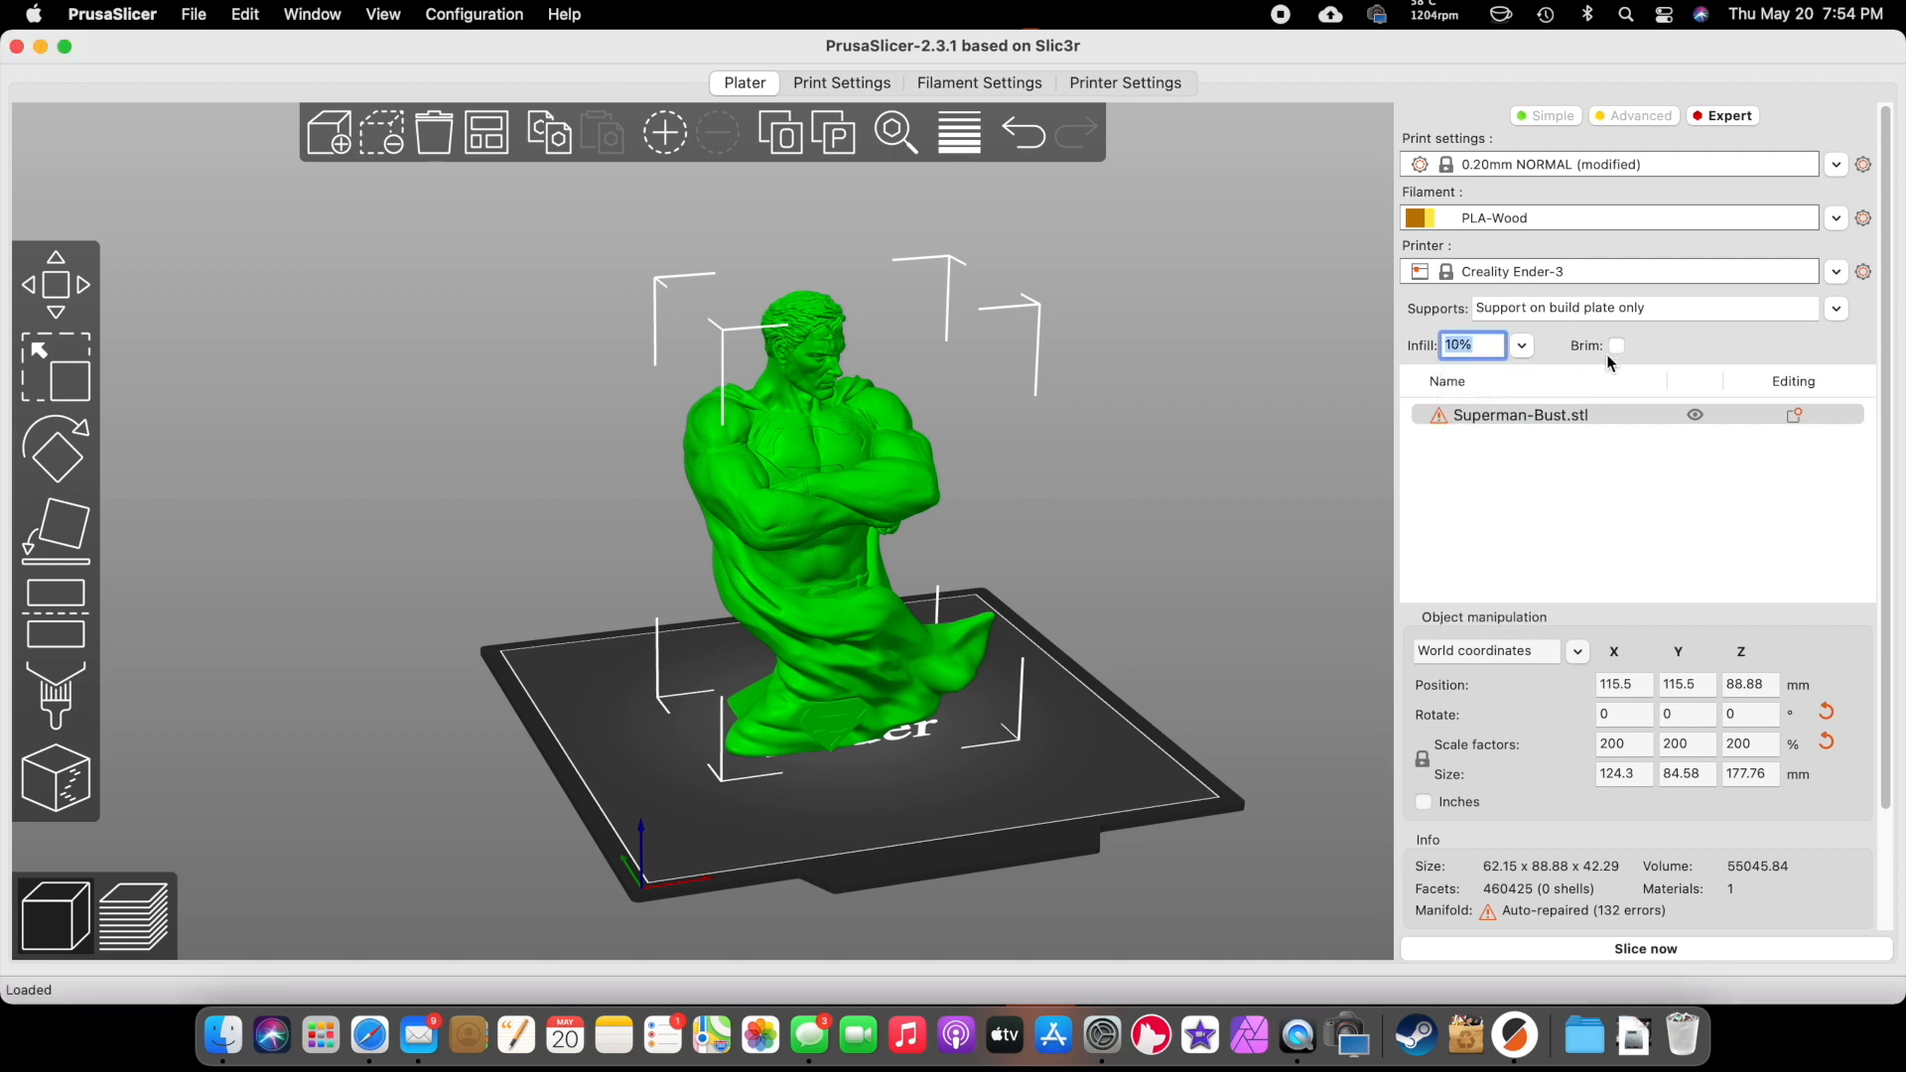
left_click(1616, 346)
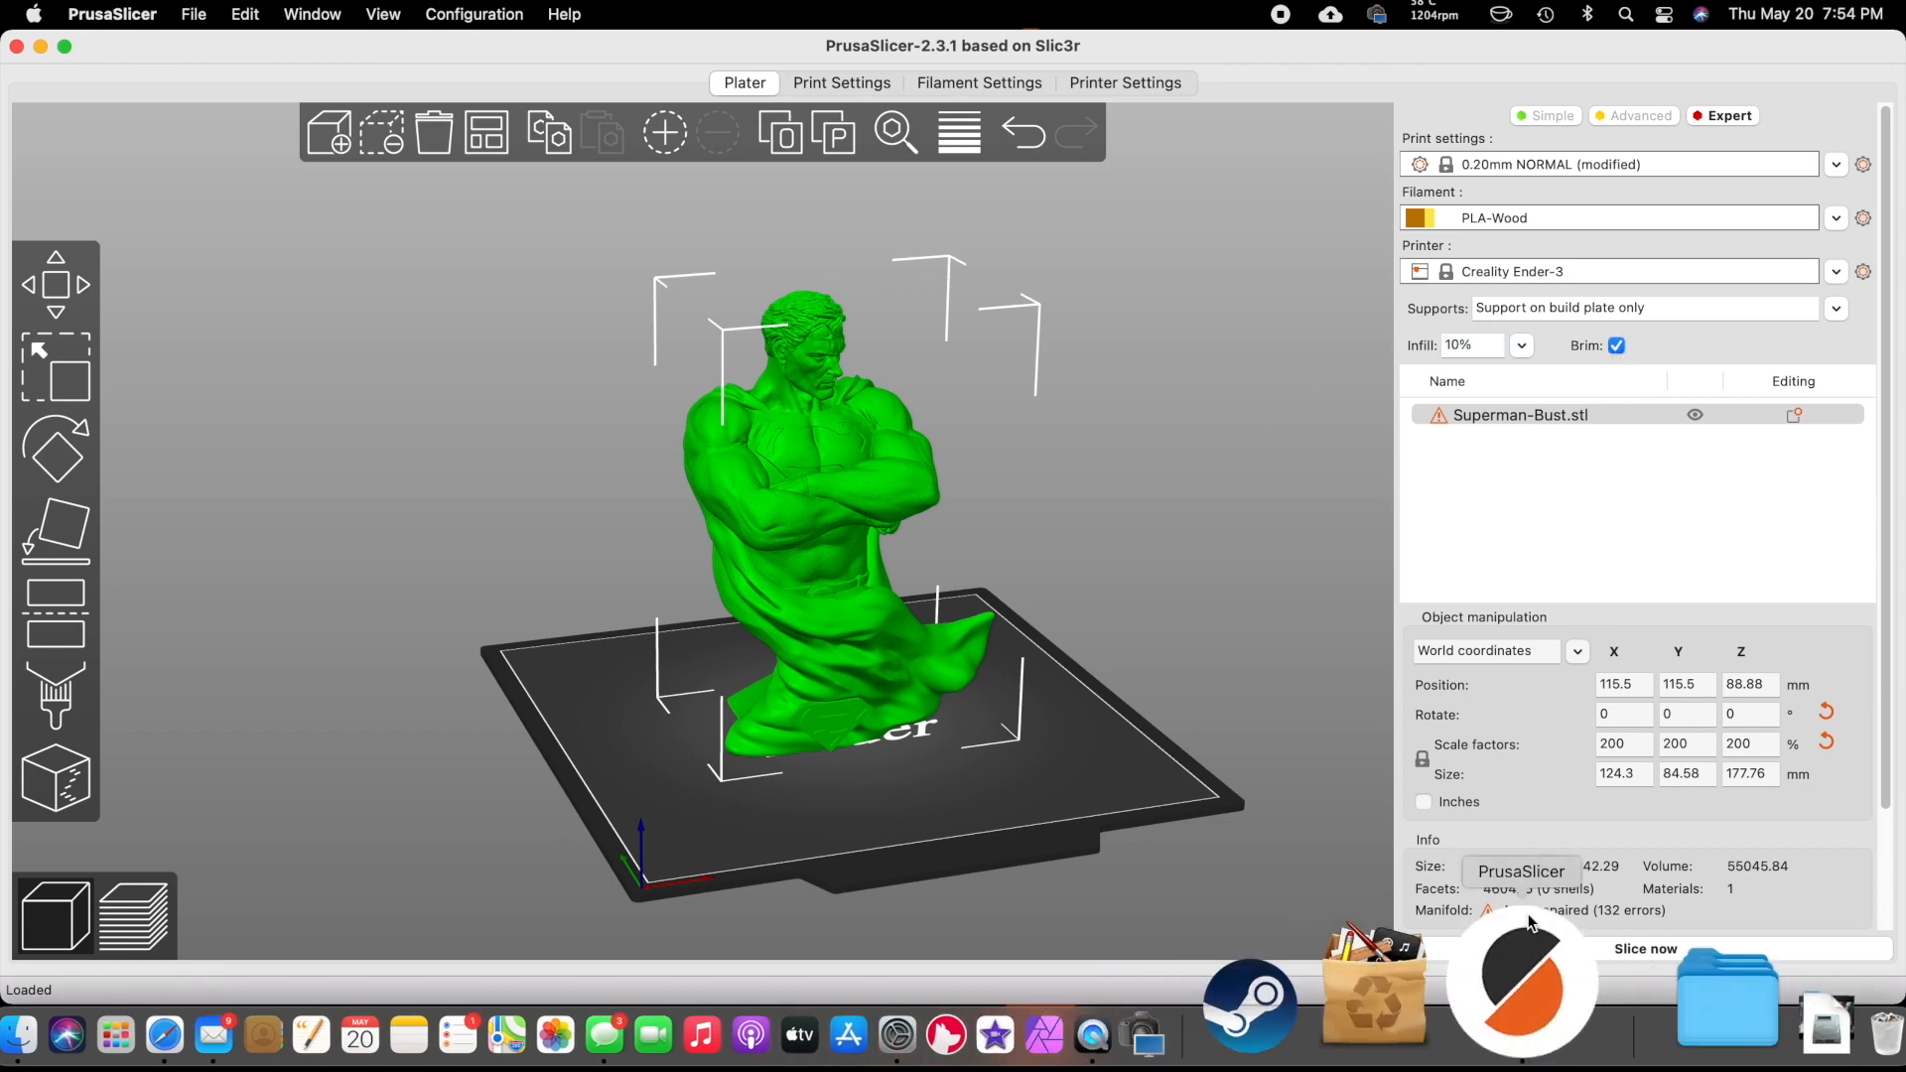
left_click(1644, 948)
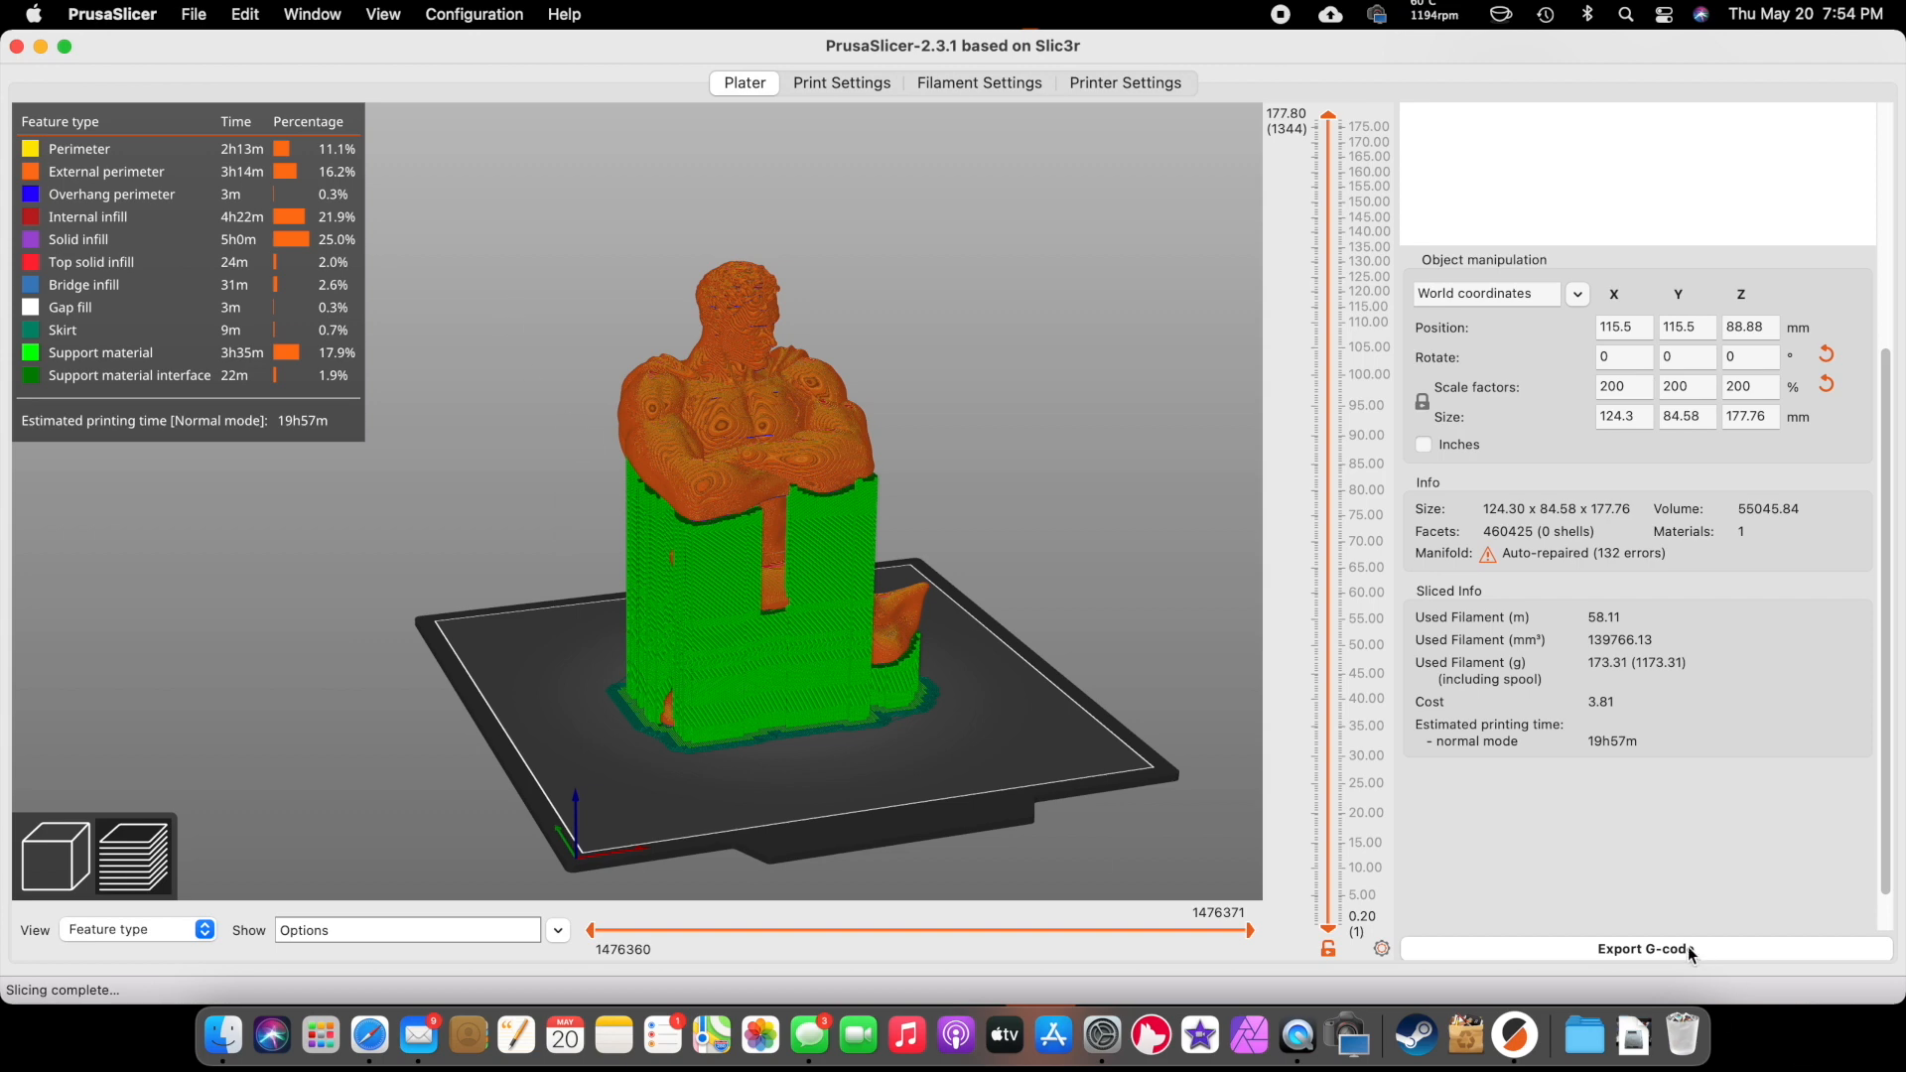
- Export the G-code to Downloads as Superman-Bust_0.2mm_PLA_ENDER3_19h57m.gcode
left_click(1644, 948)
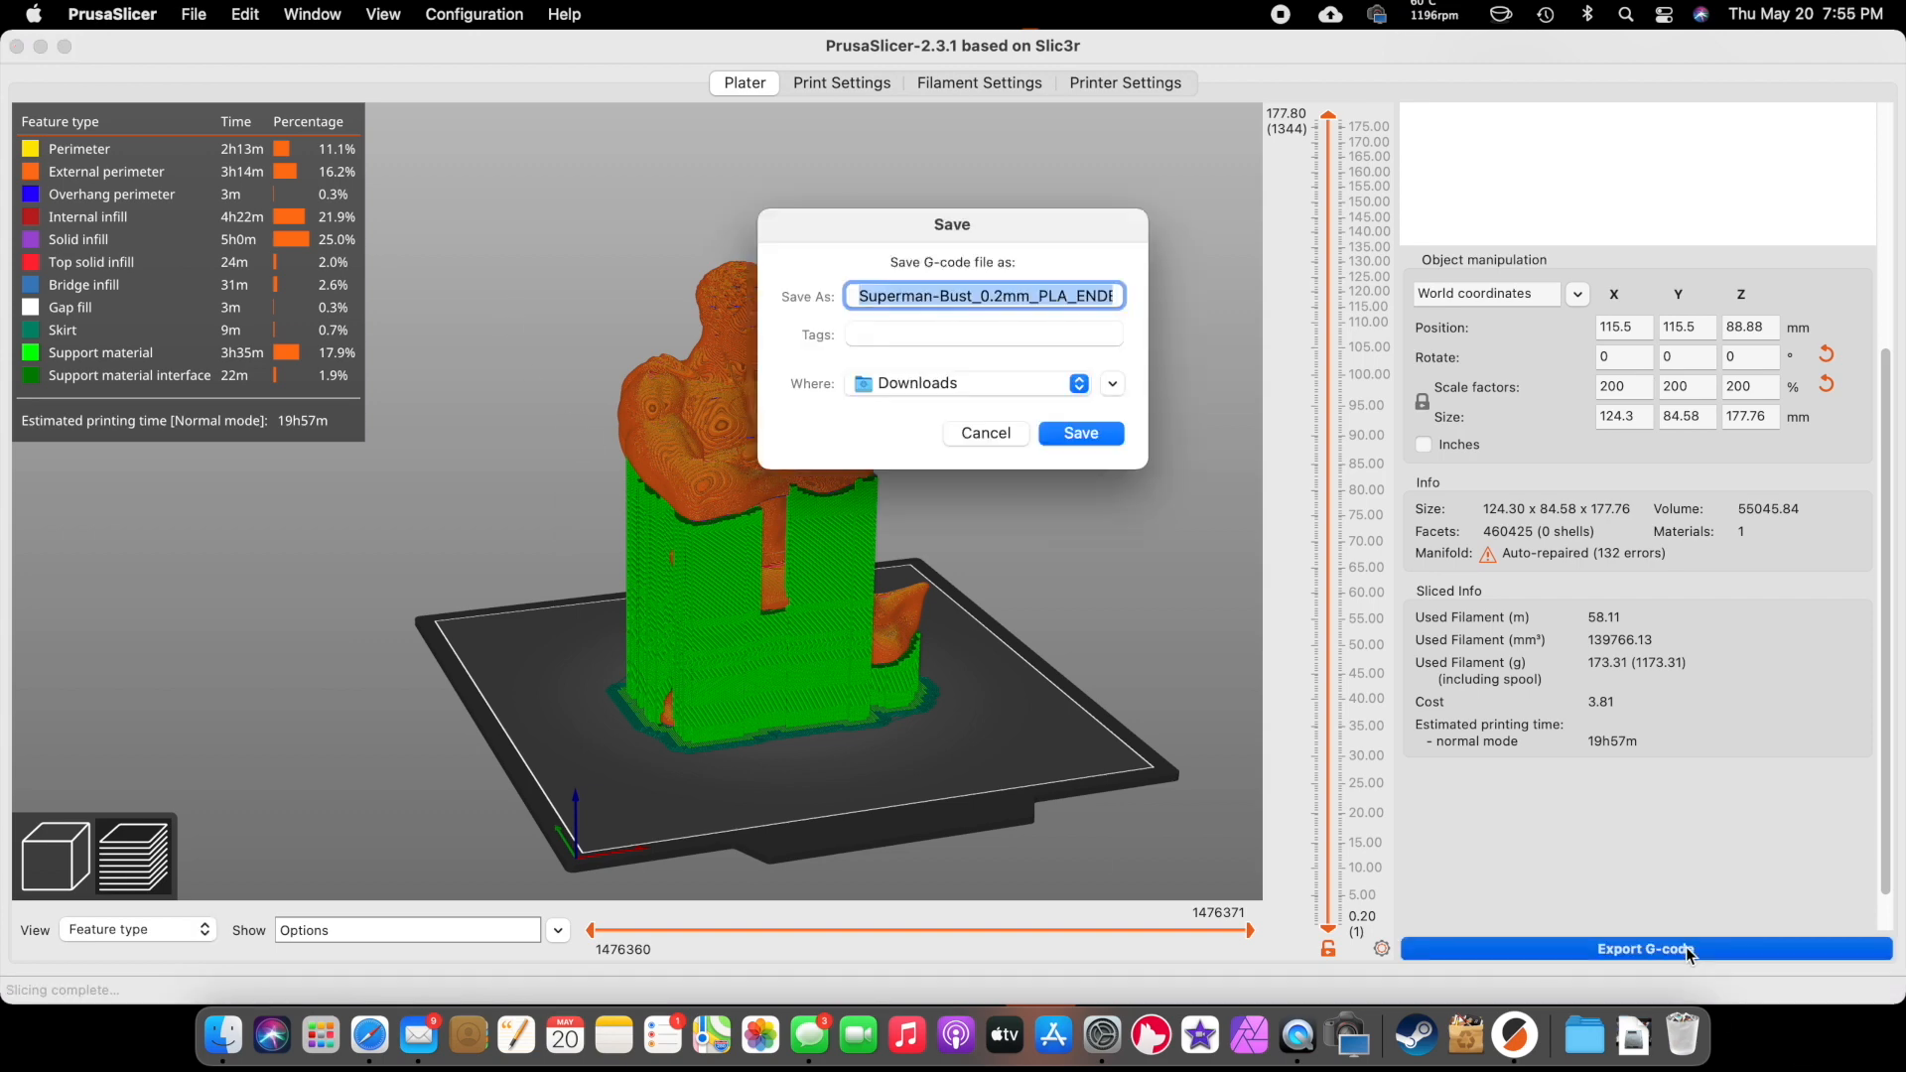
left_click(1089, 296)
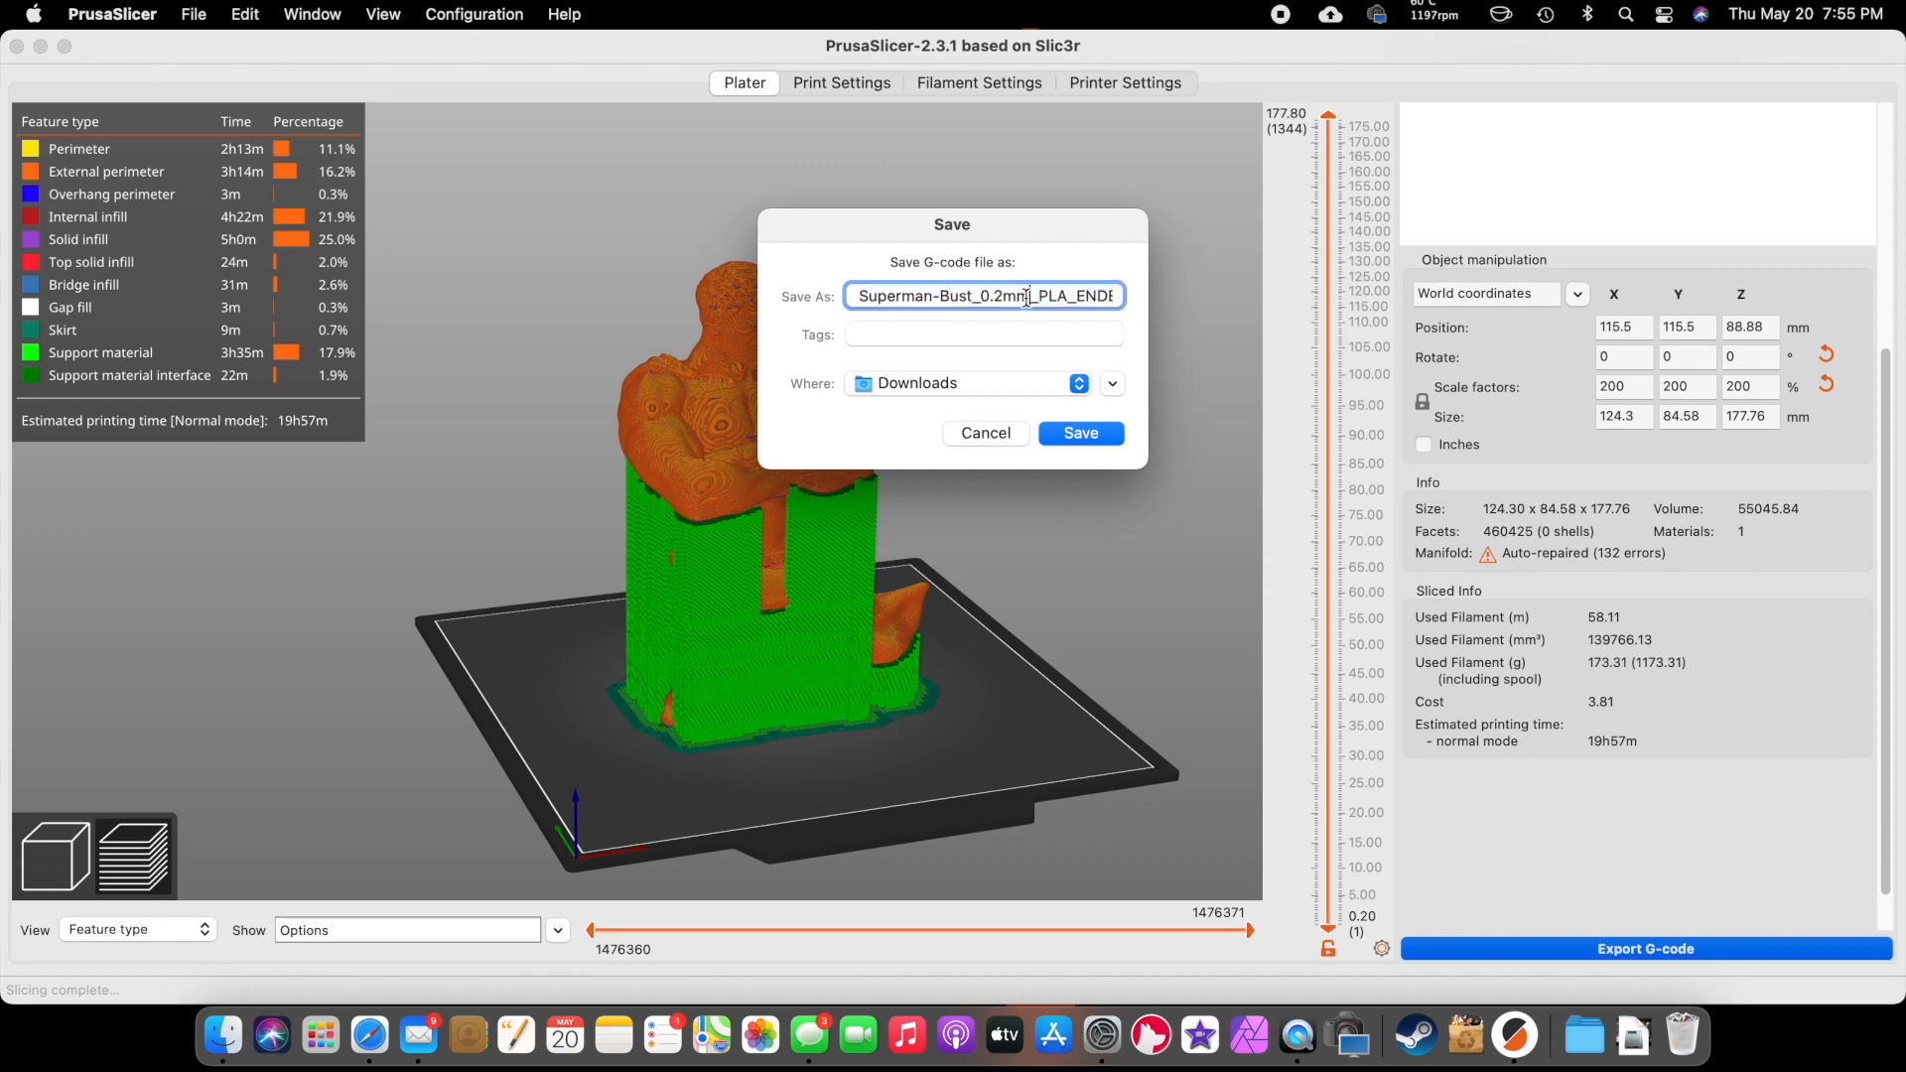
type("_19h57m")
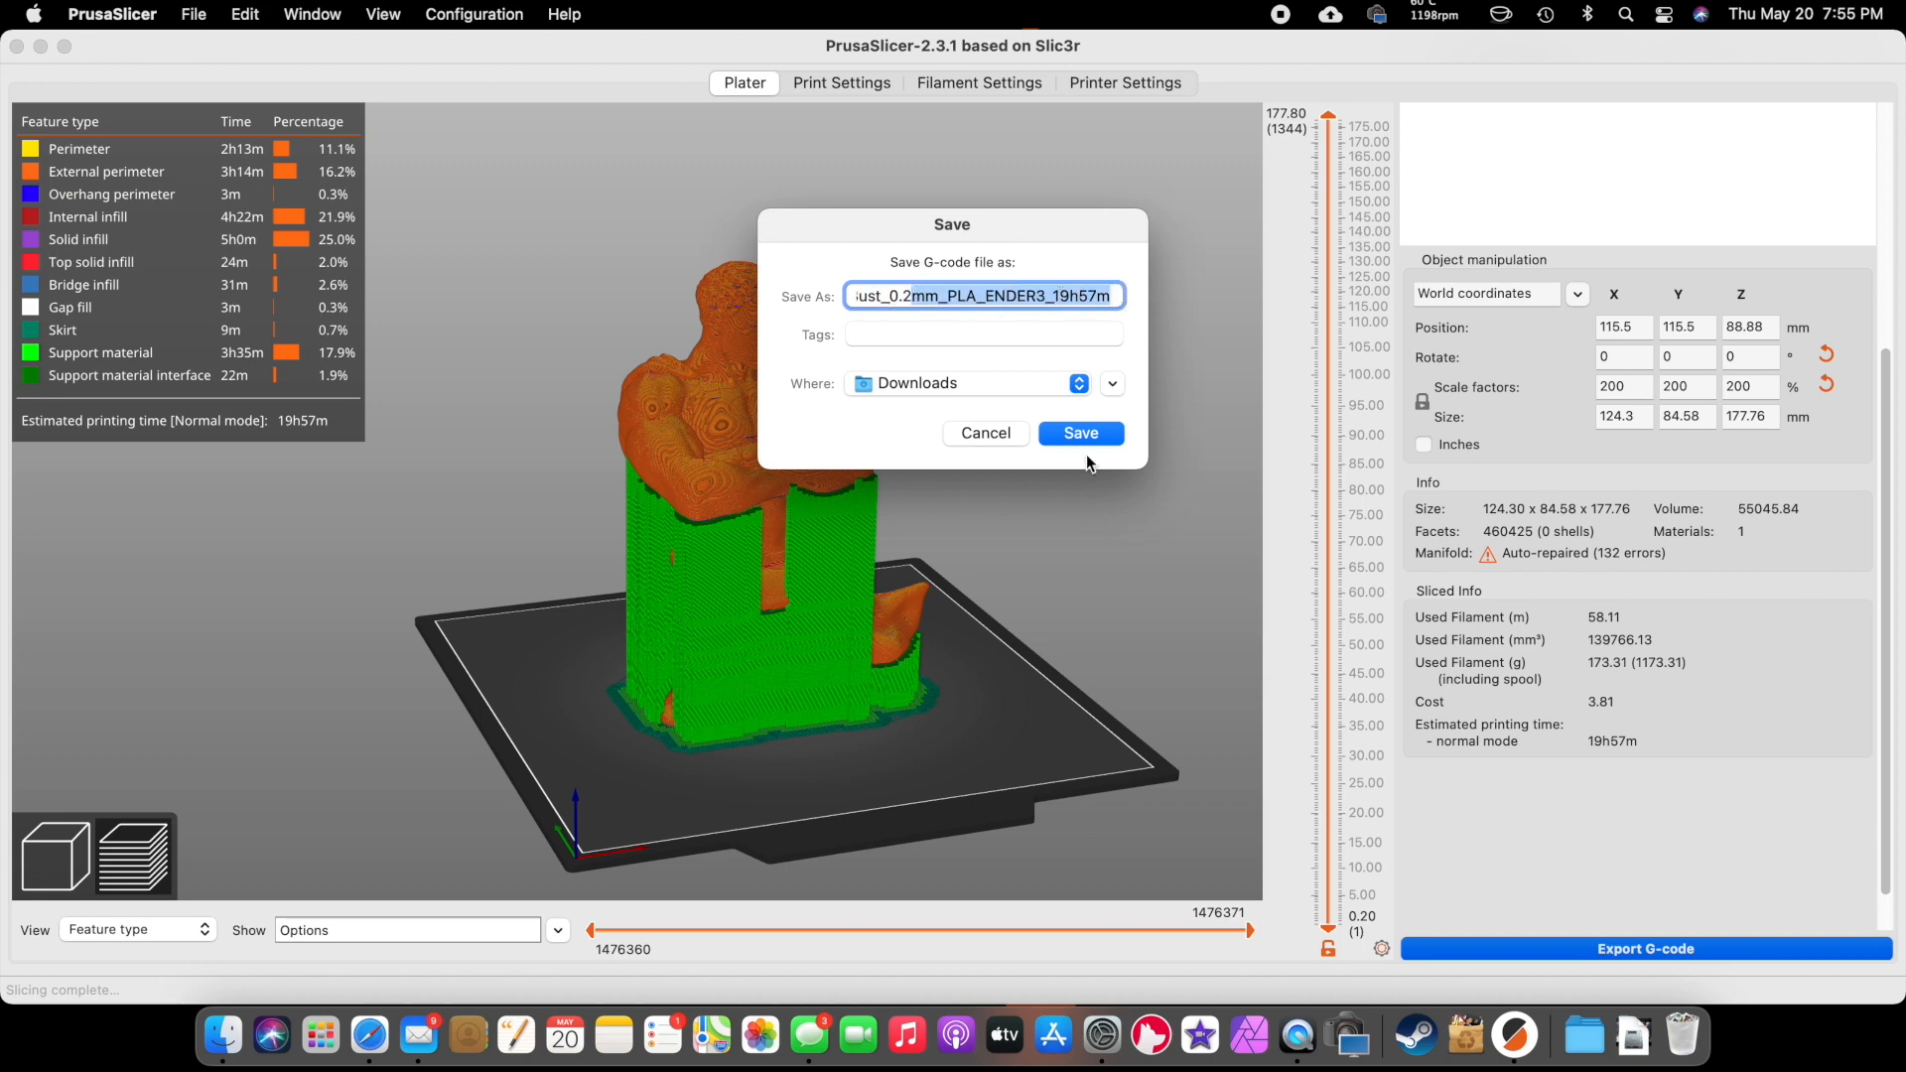
left_click(1078, 434)
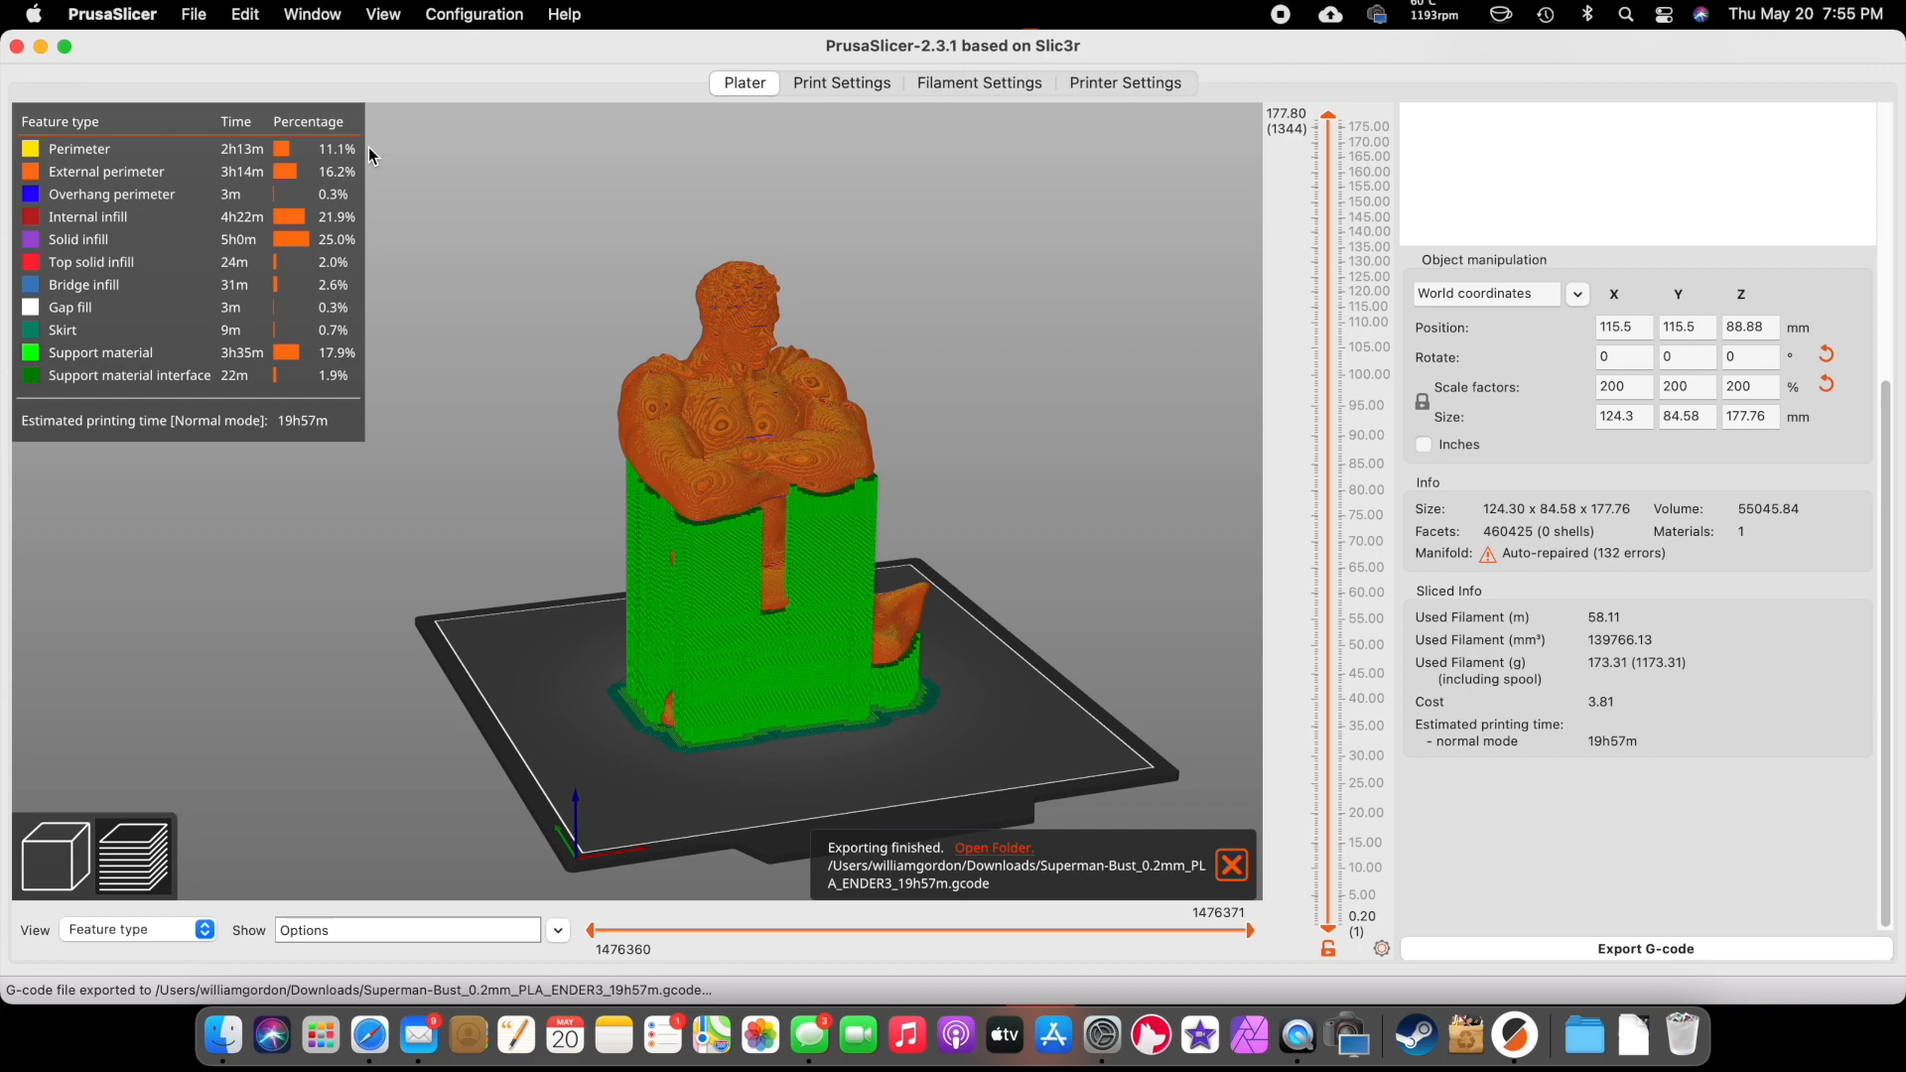
mouse_move(1858, 581)
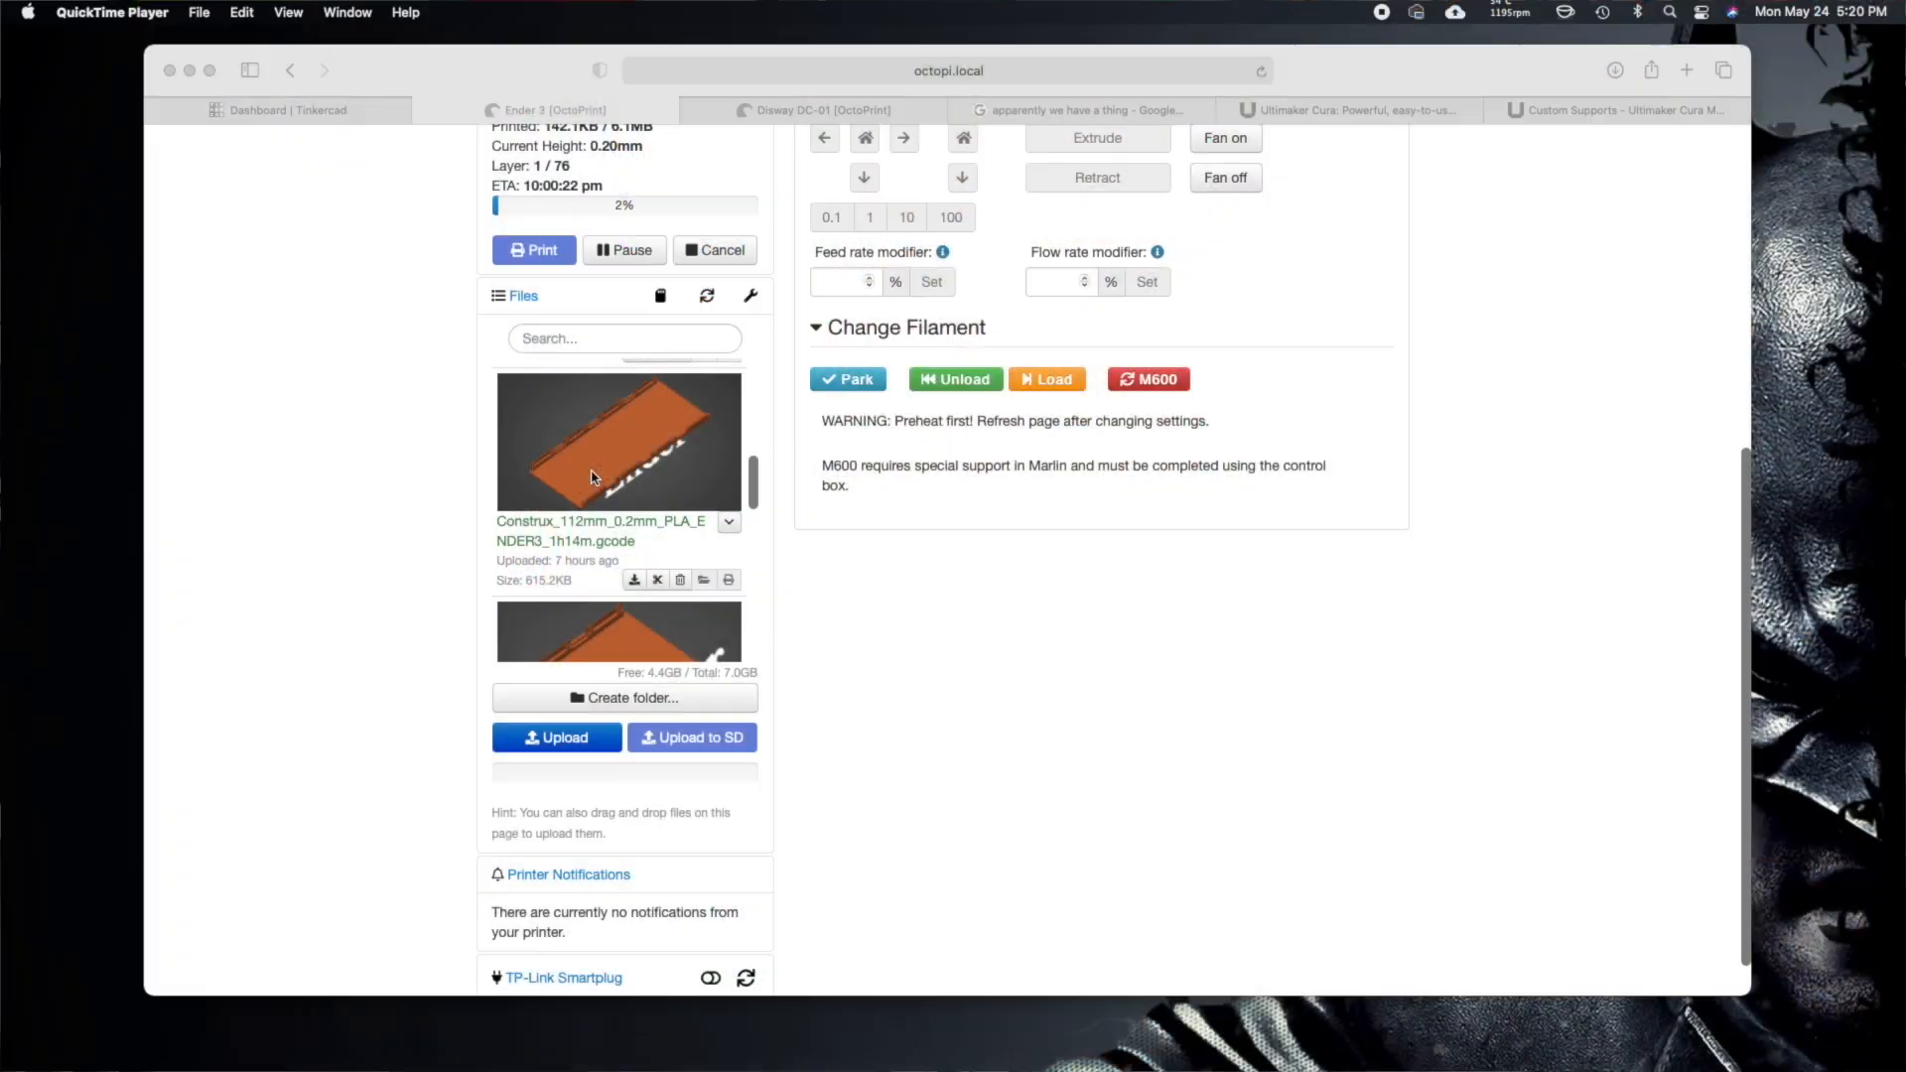
- Scroll the OctoPrint Files panel down to Superman-Bust_0.2mm_PLA_ENDER3_5h59m.gcode
scroll("down", 3)
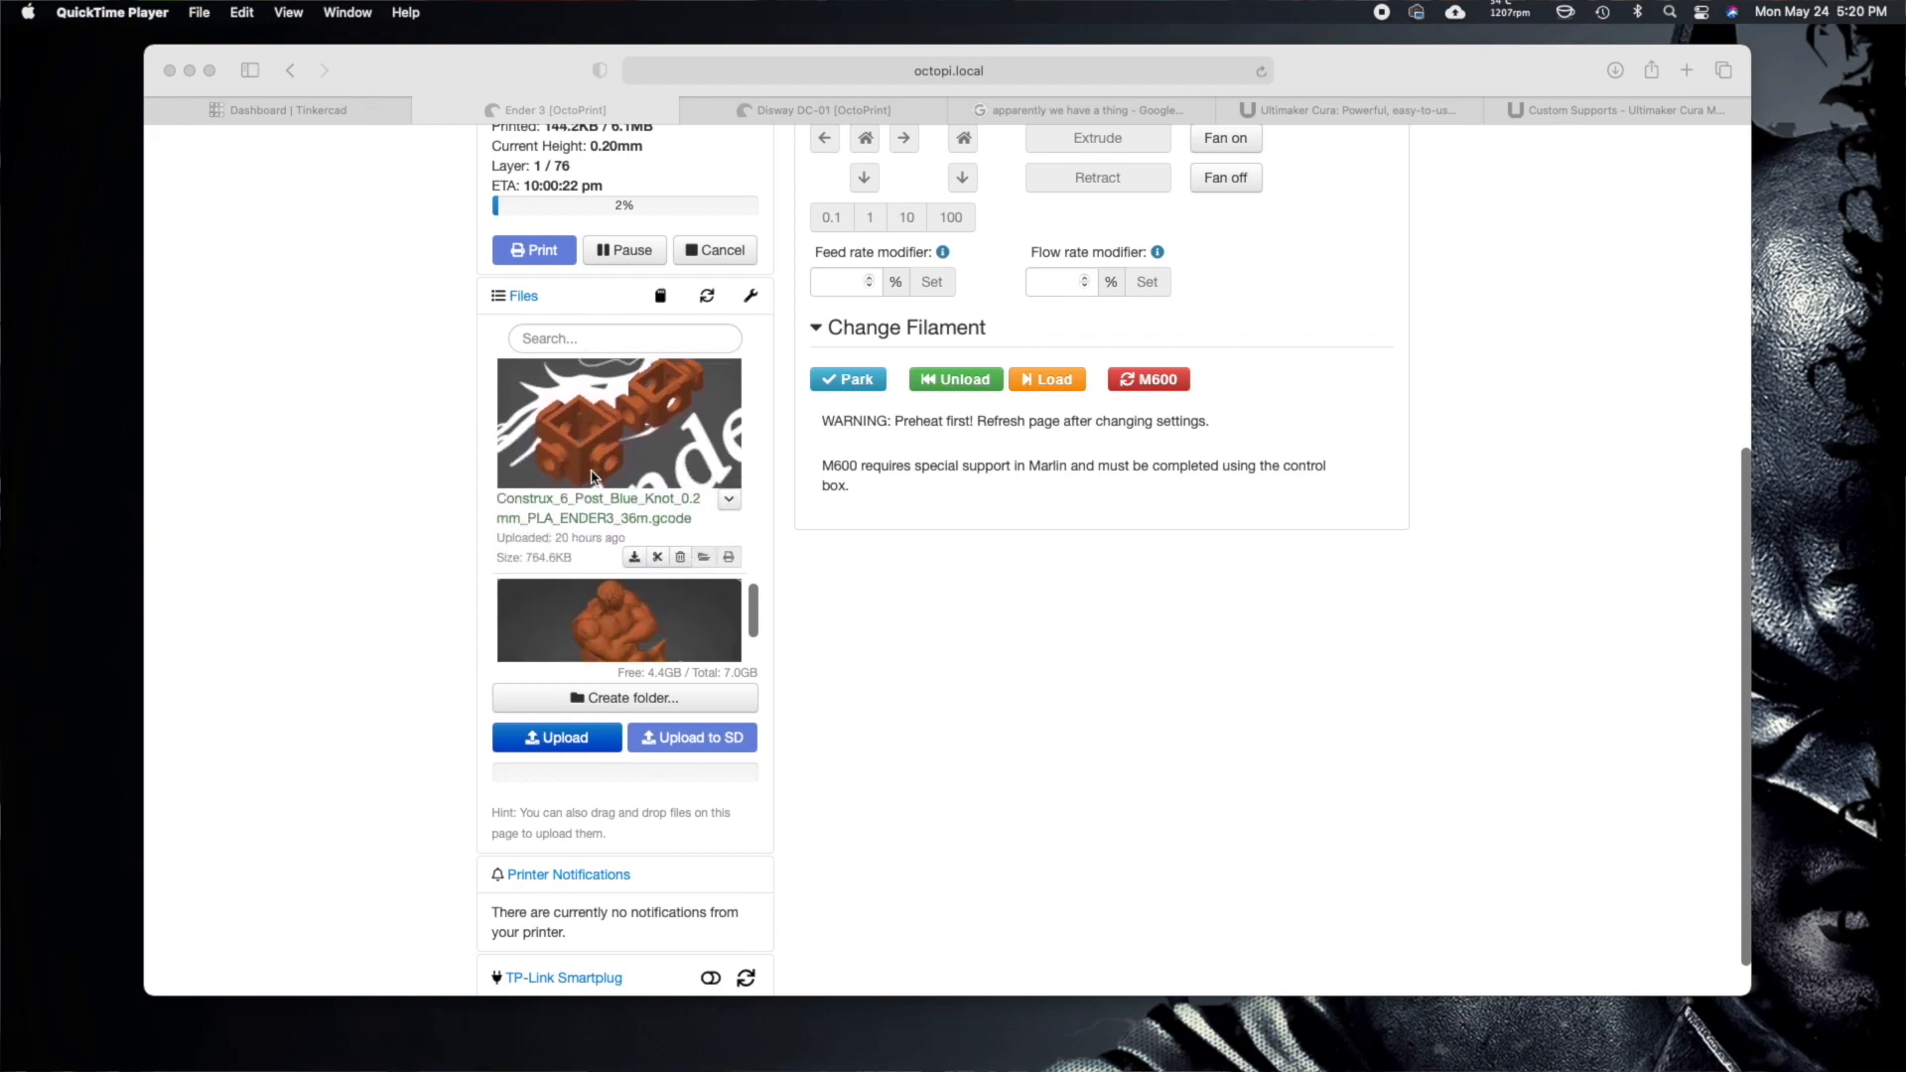
scroll("down", 3)
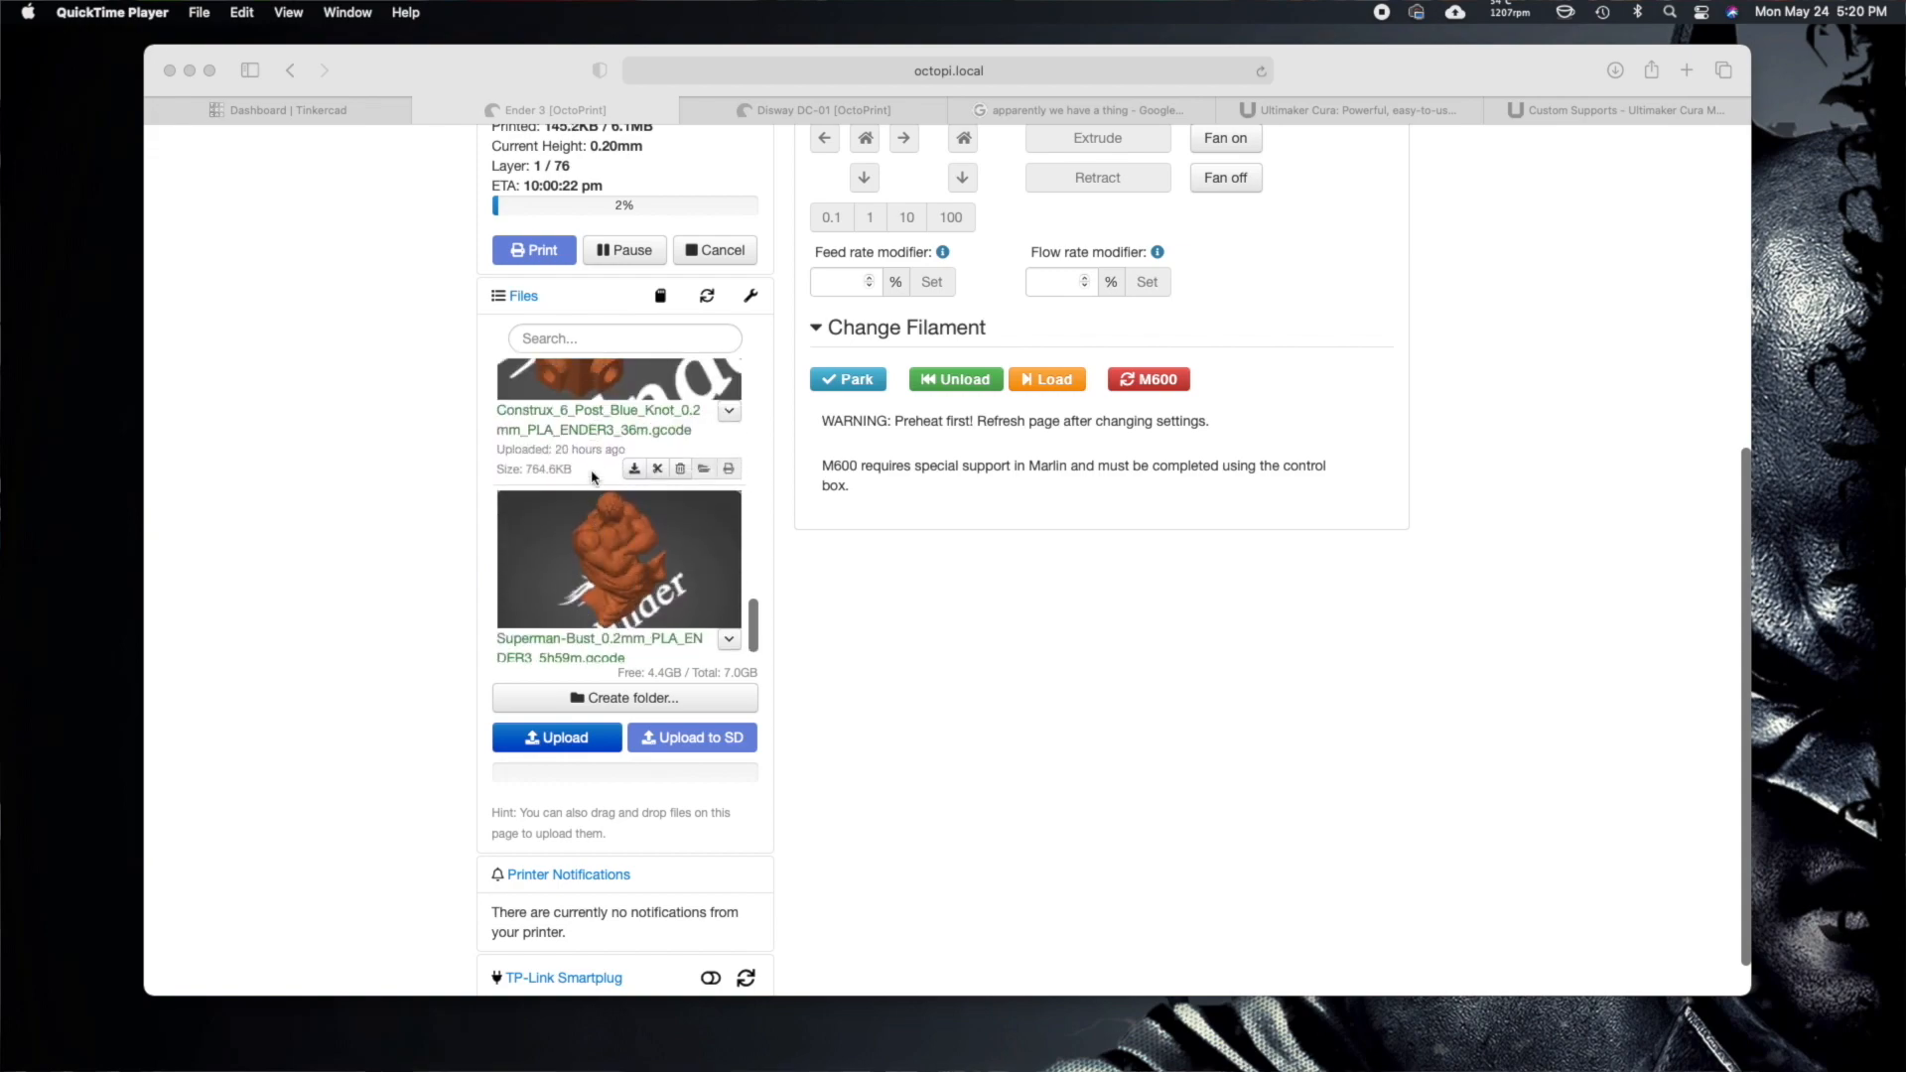